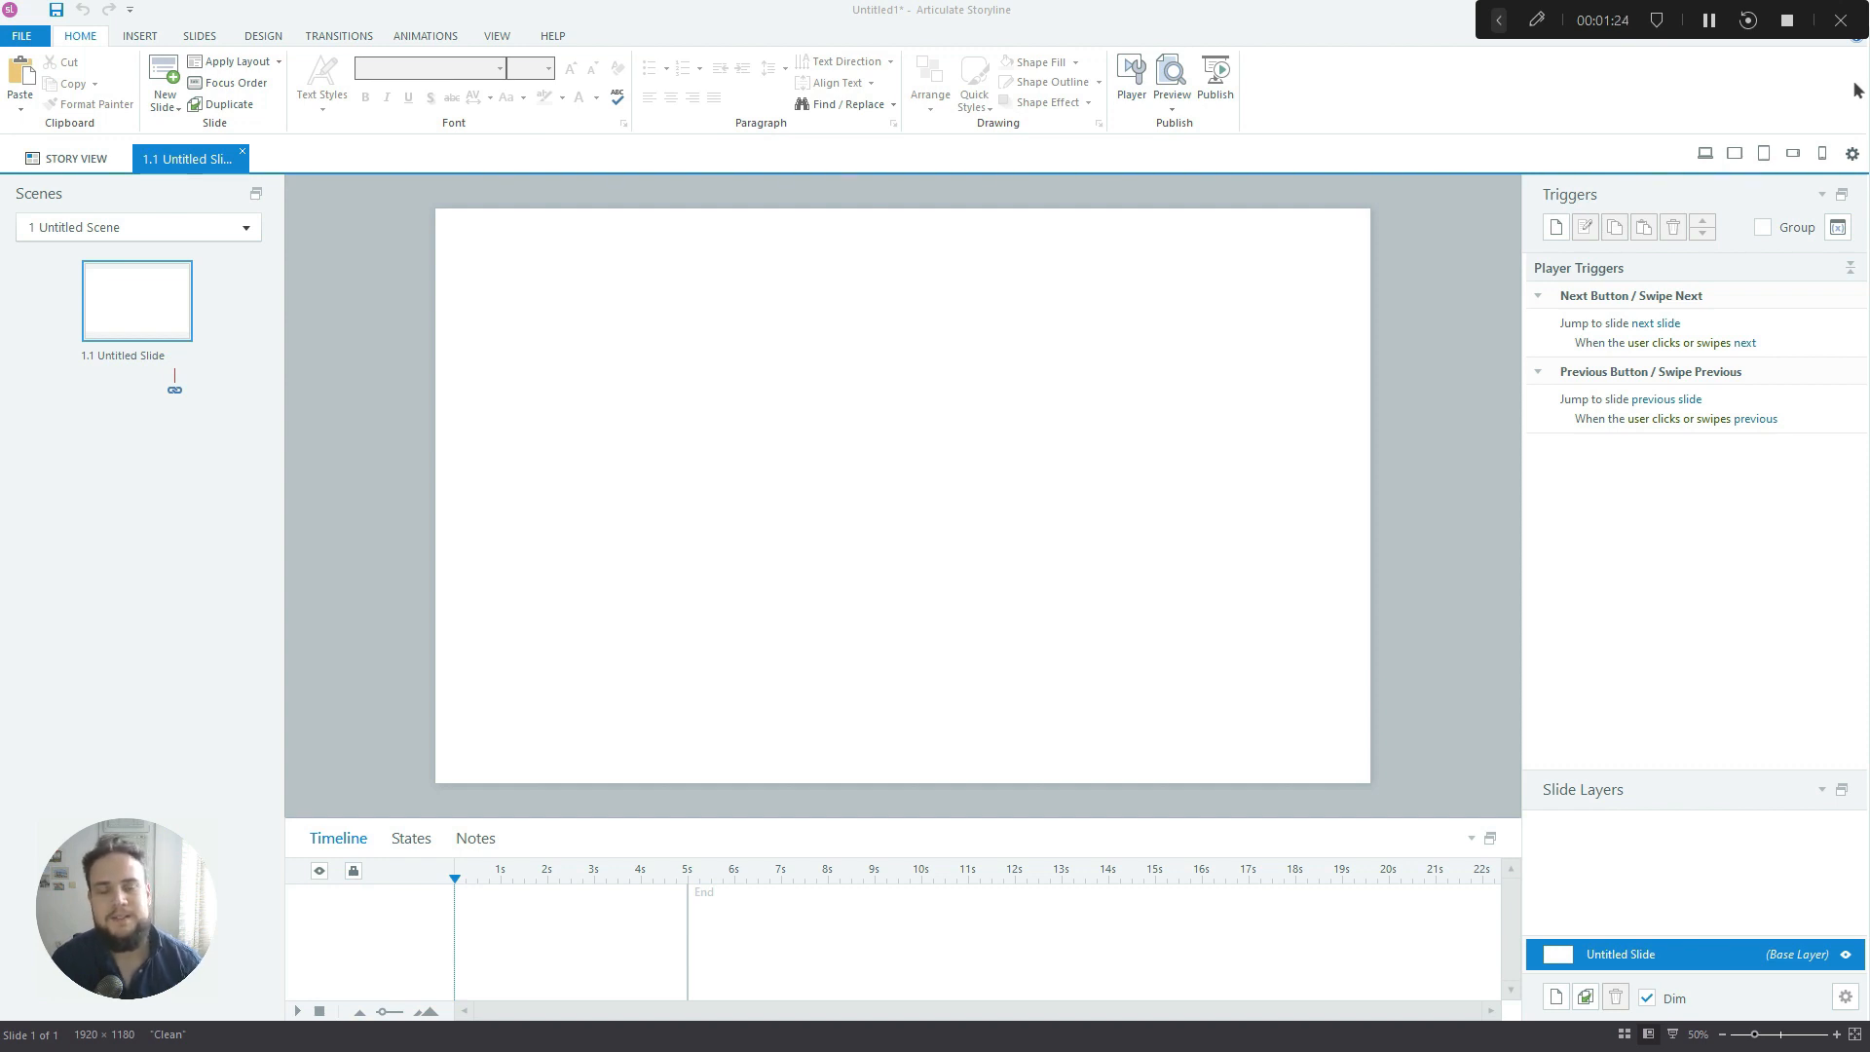
{"action": "mouse_move", "coordinate": [1603, 486]}
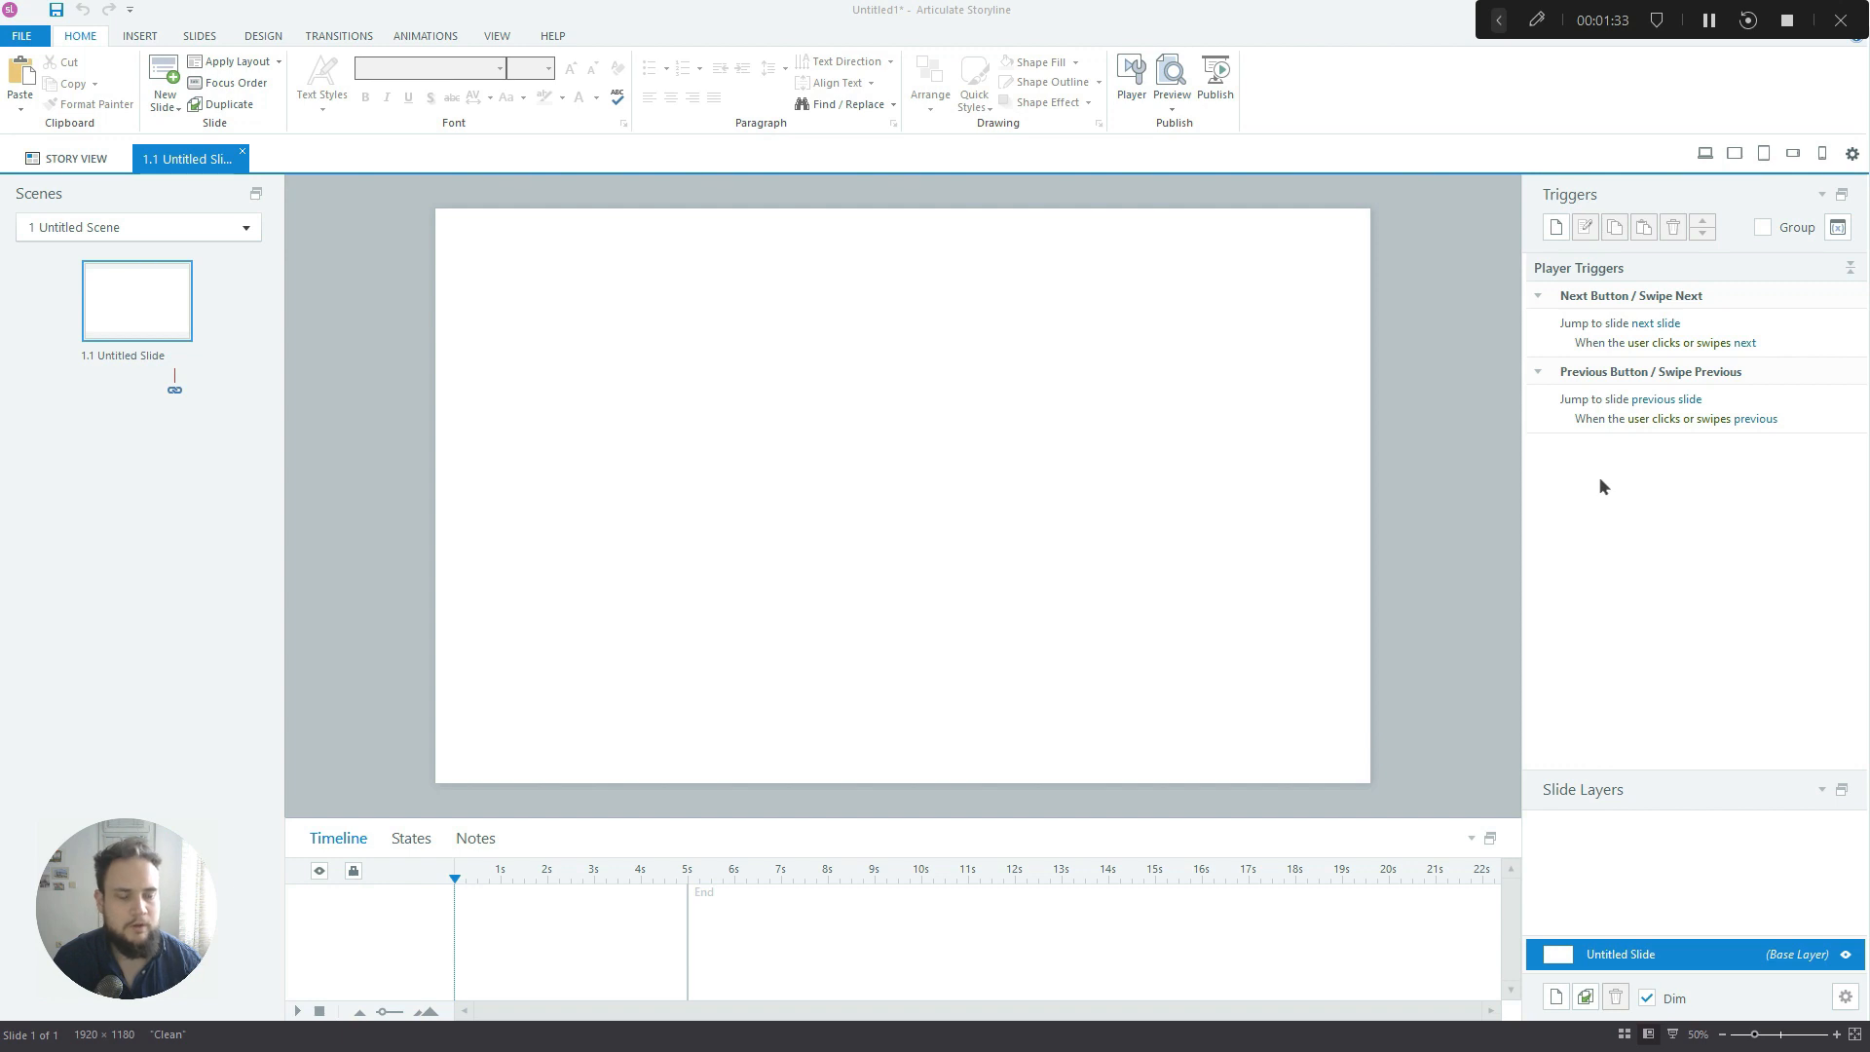
{"action": "mouse_move", "coordinate": [815, 463]}
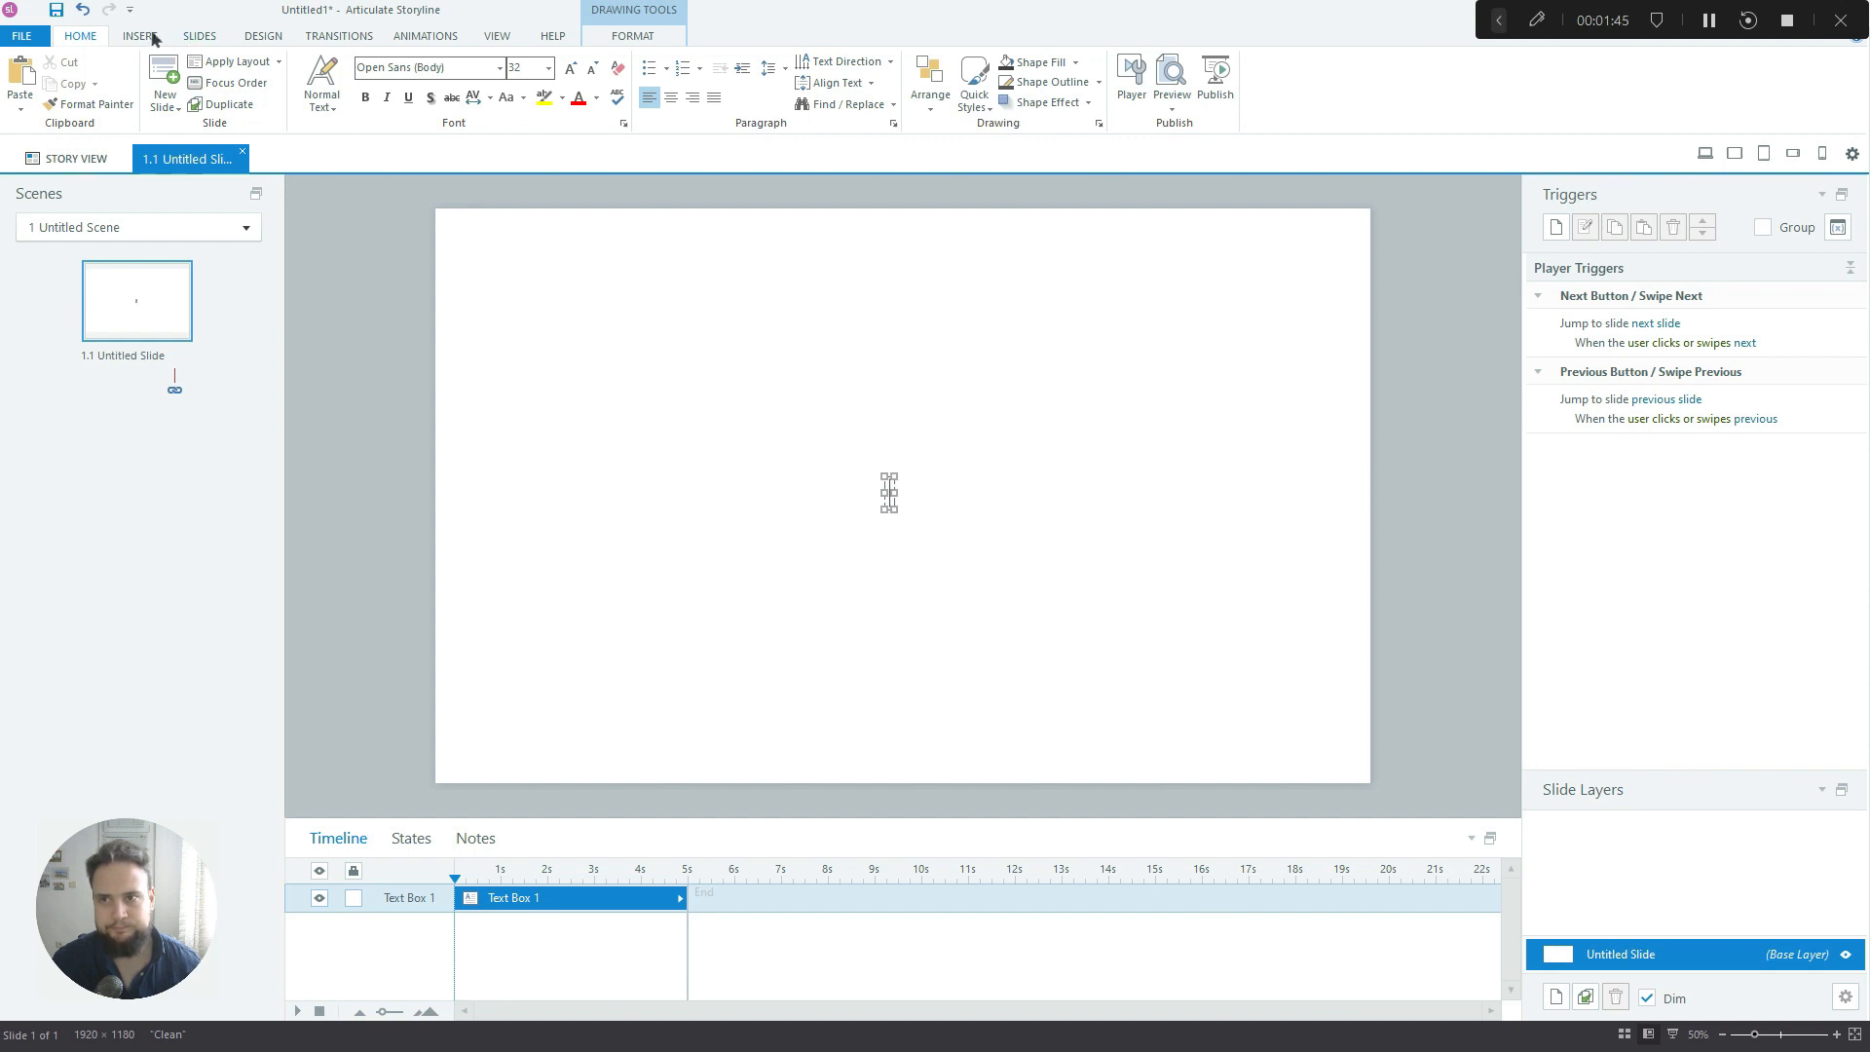
Insert the built-in Project.Progress reference into the text box, displaying 0%
{"action": "left_click", "coordinate": [882, 82]}
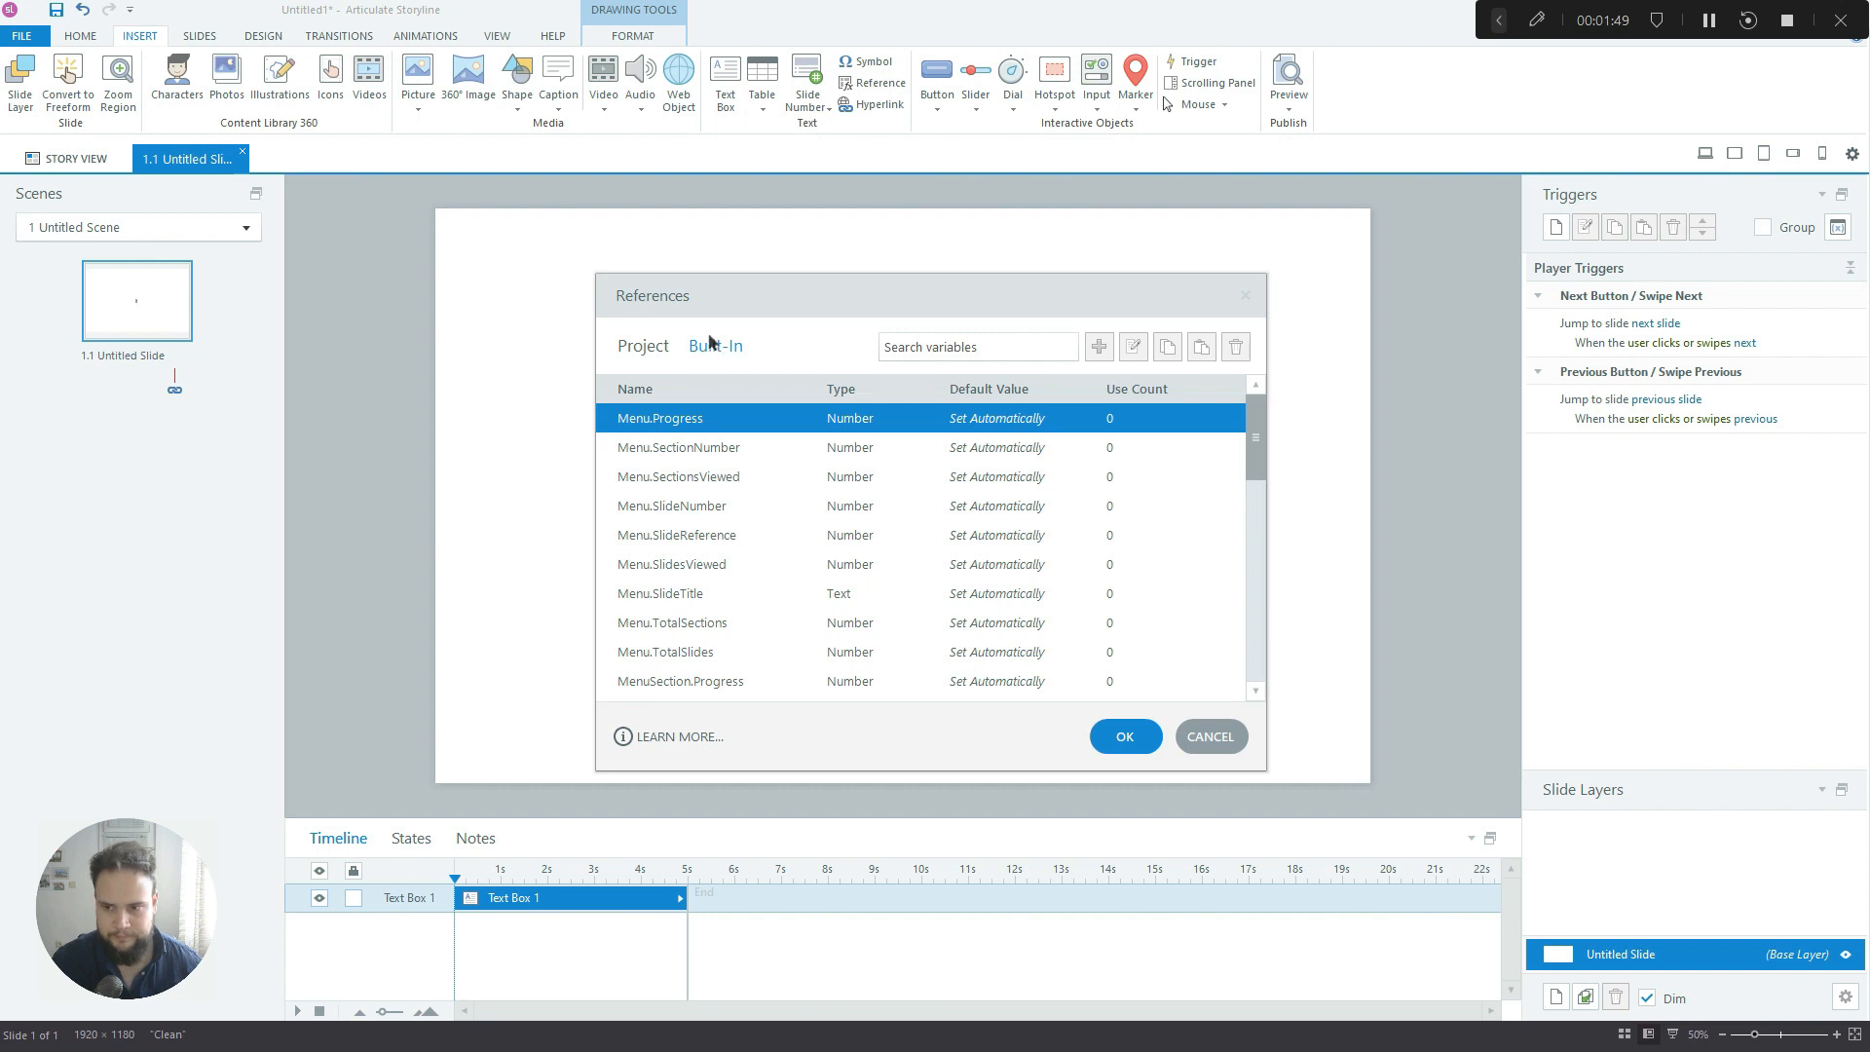
{"action": "mouse_move", "coordinate": [874, 454]}
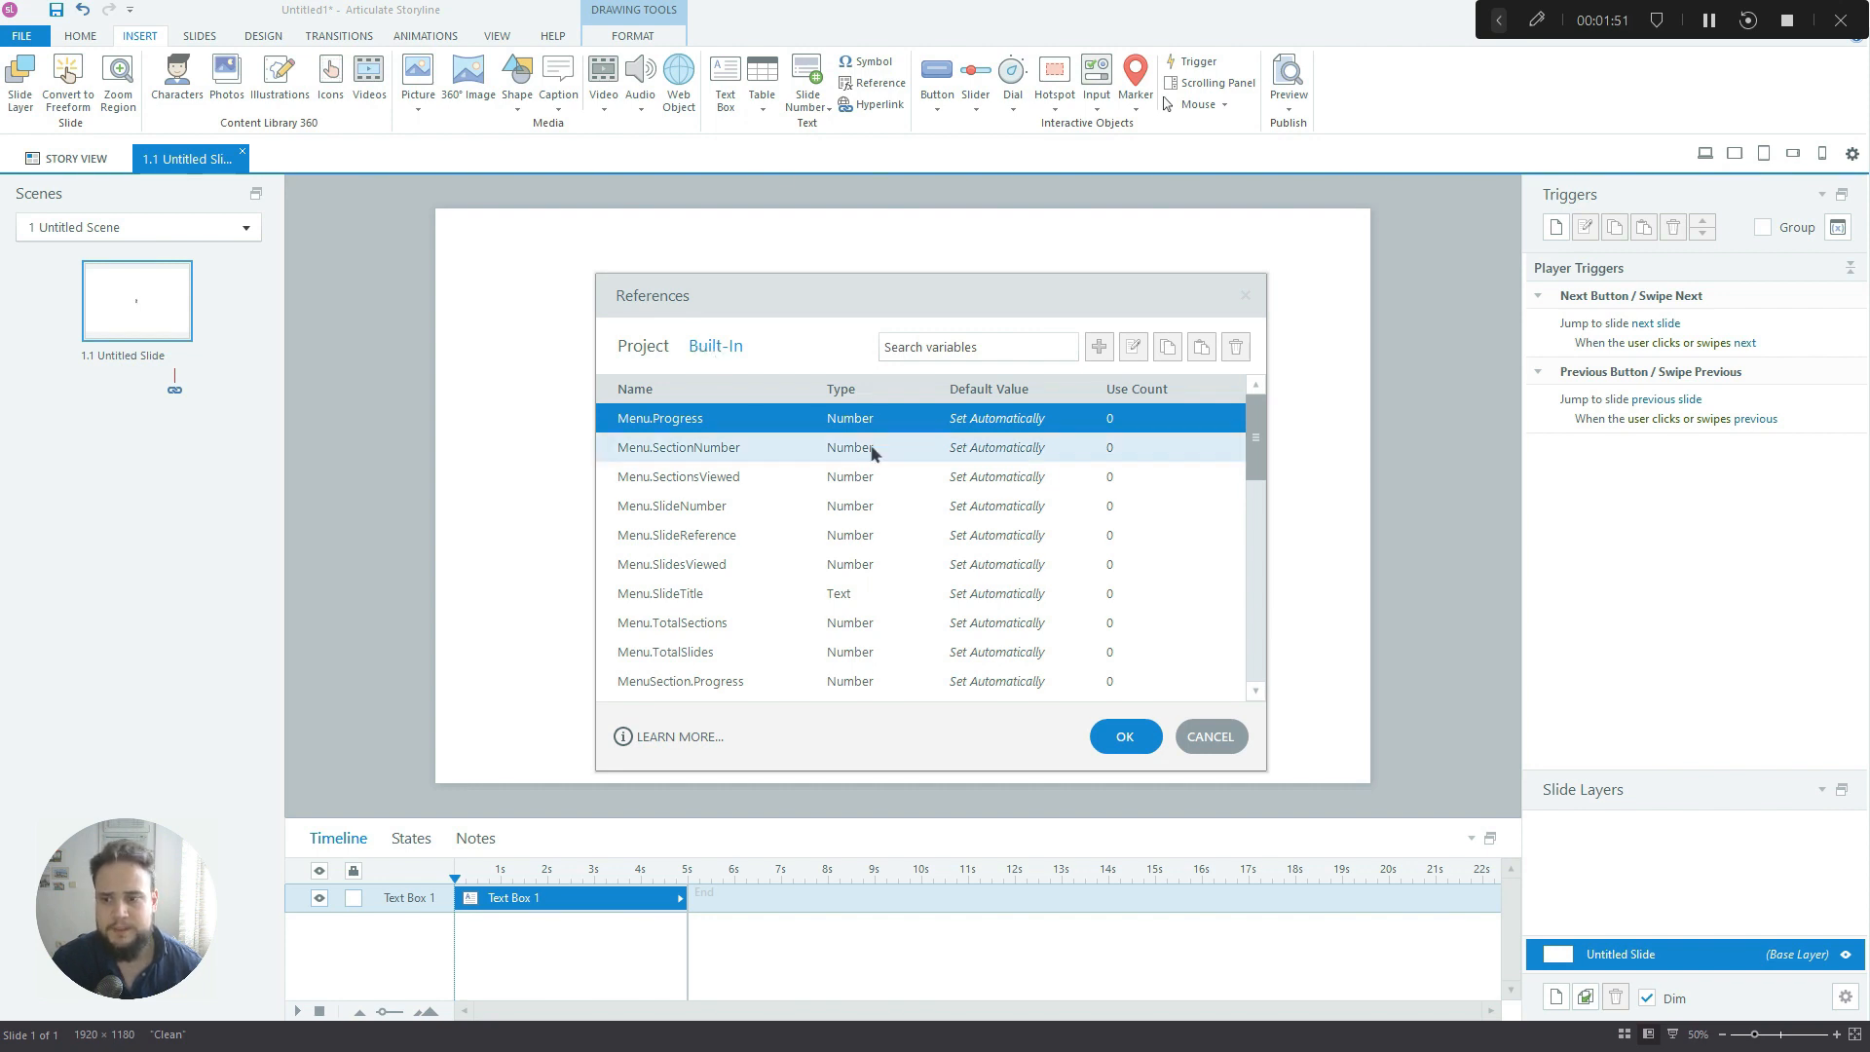
{"action": "scroll", "scroll_direction": "down", "scroll_amount": 3}
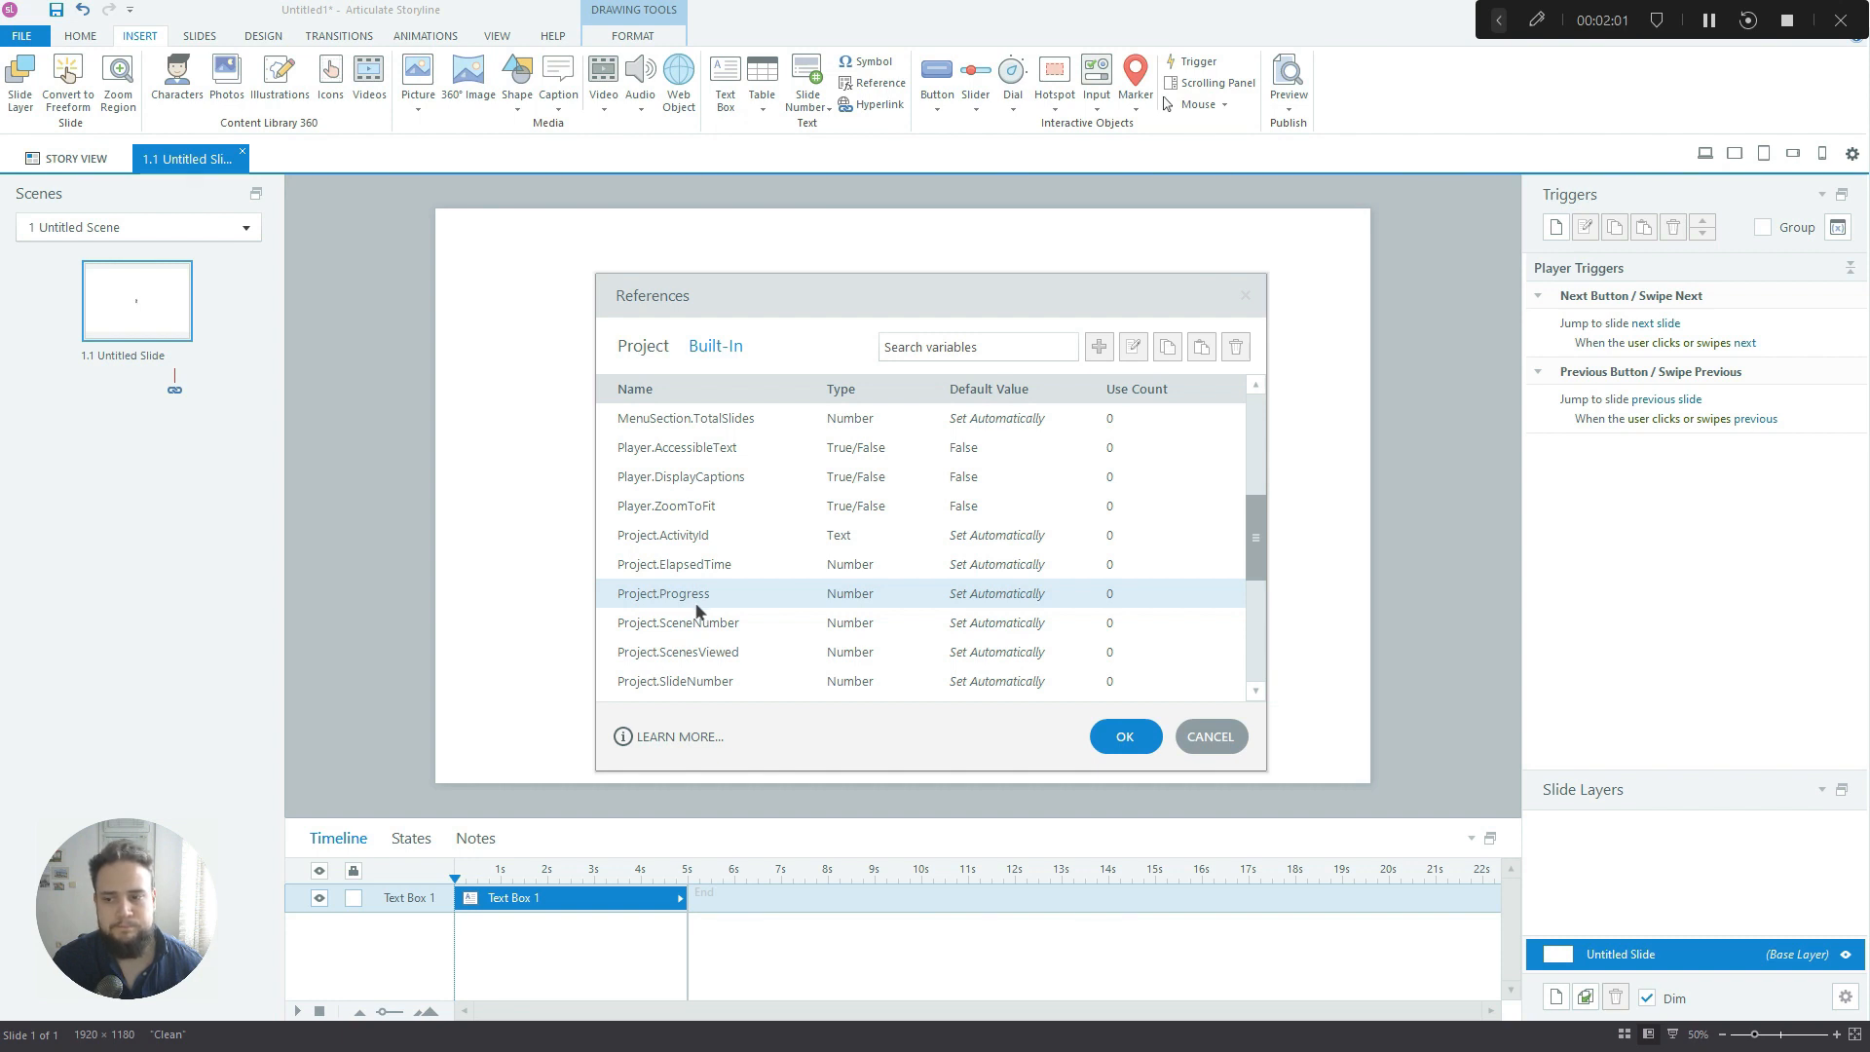
{"action": "left_click", "coordinate": [662, 593]}
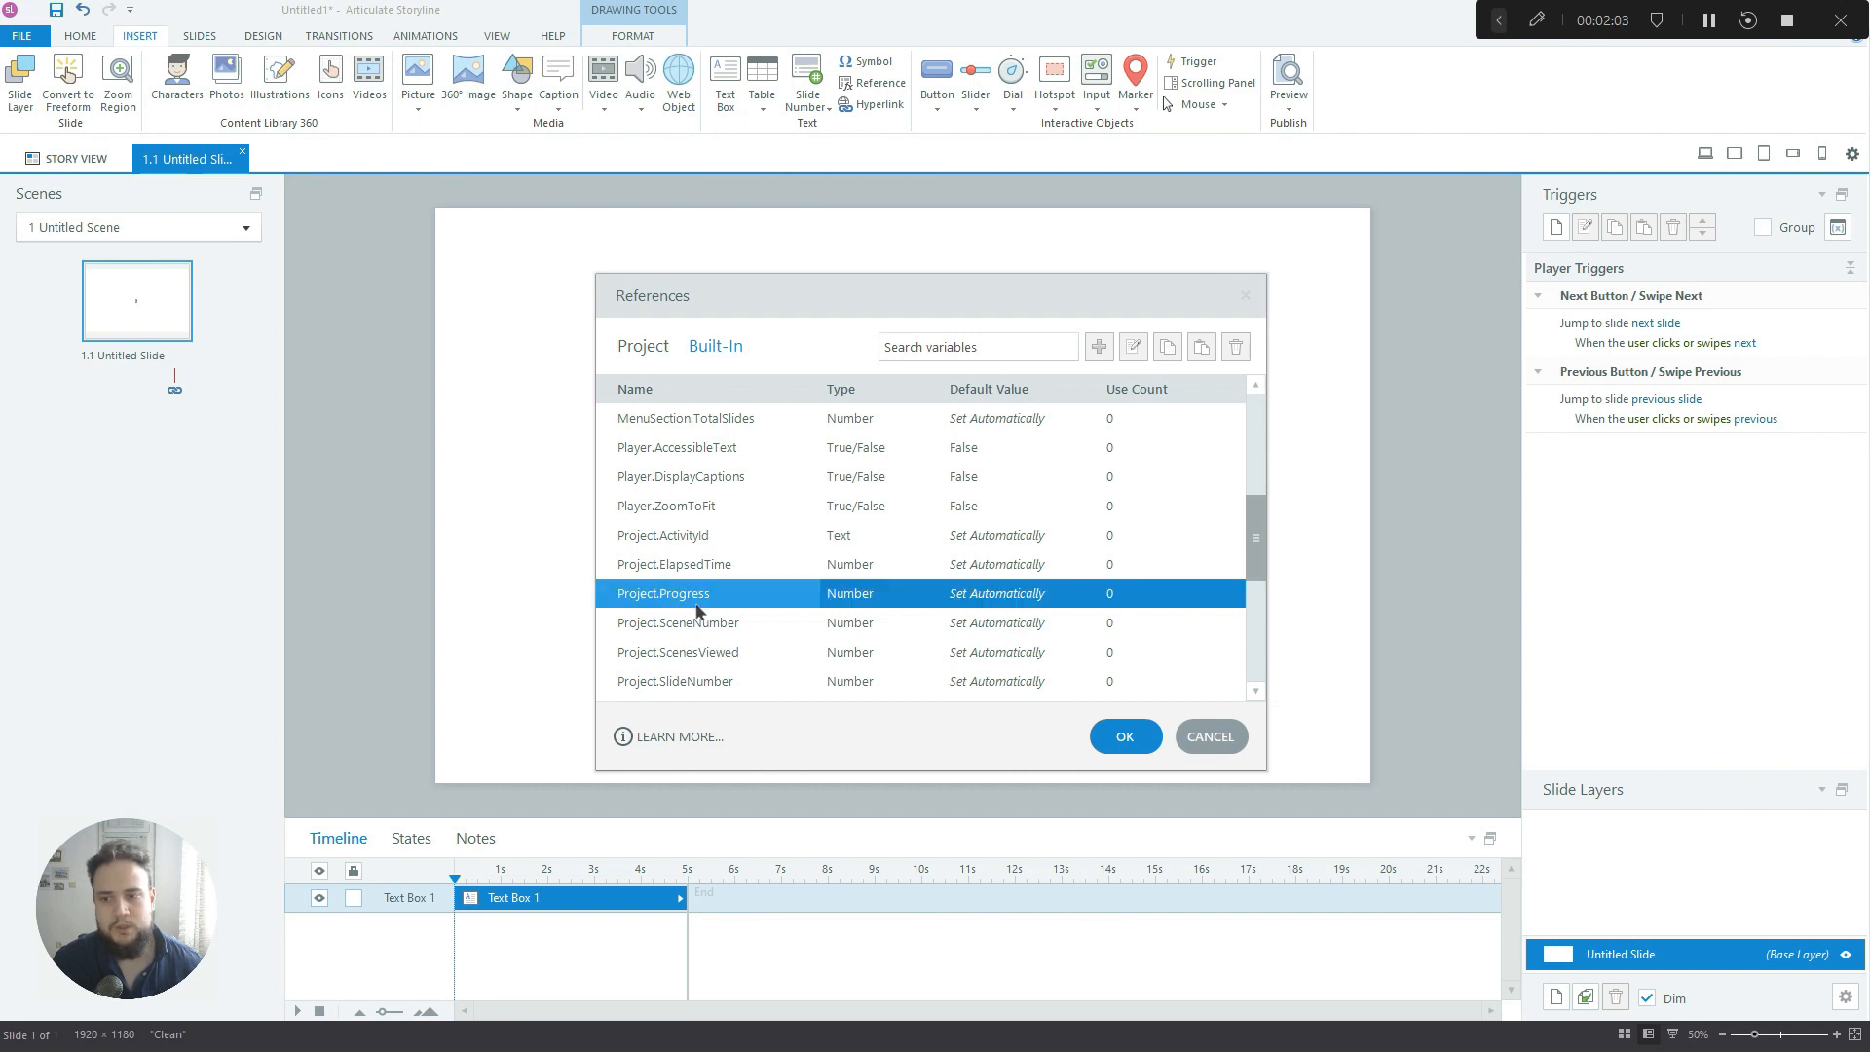
{"action": "left_click", "coordinate": [1125, 736]}
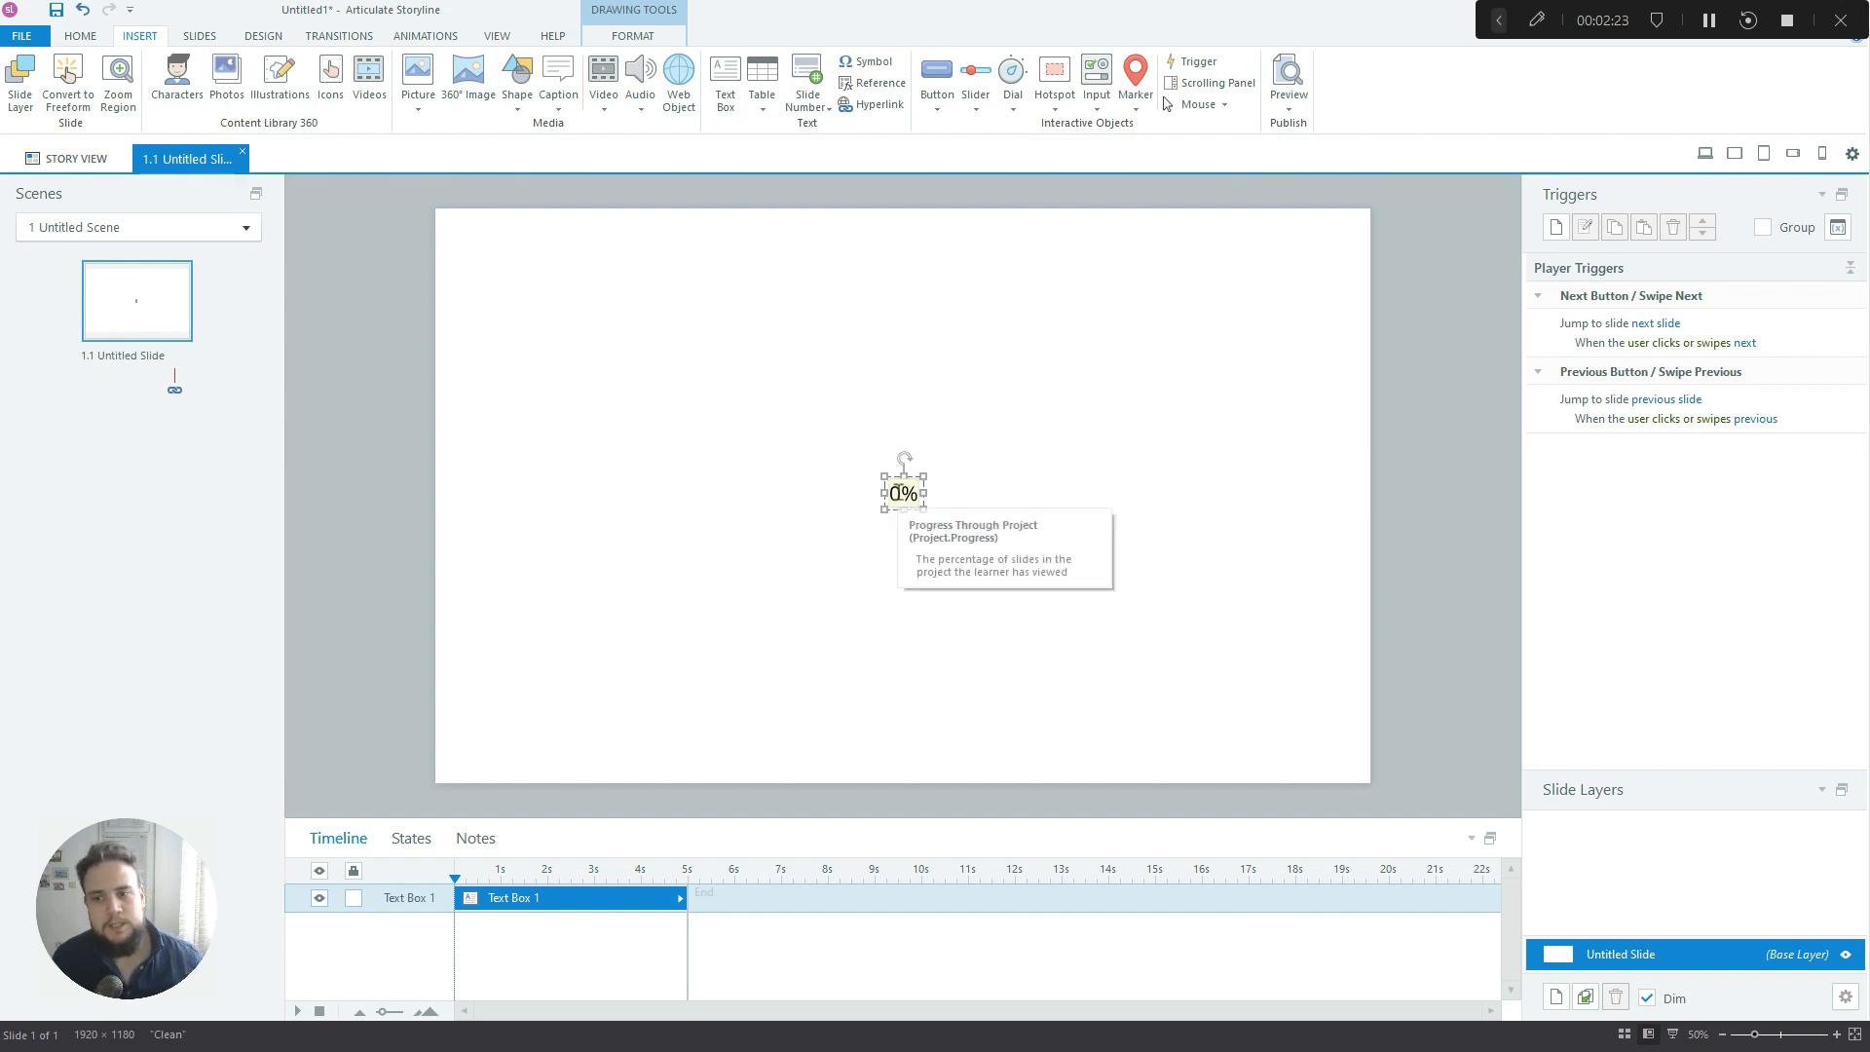
{"action": "mouse_move", "coordinate": [926, 598]}
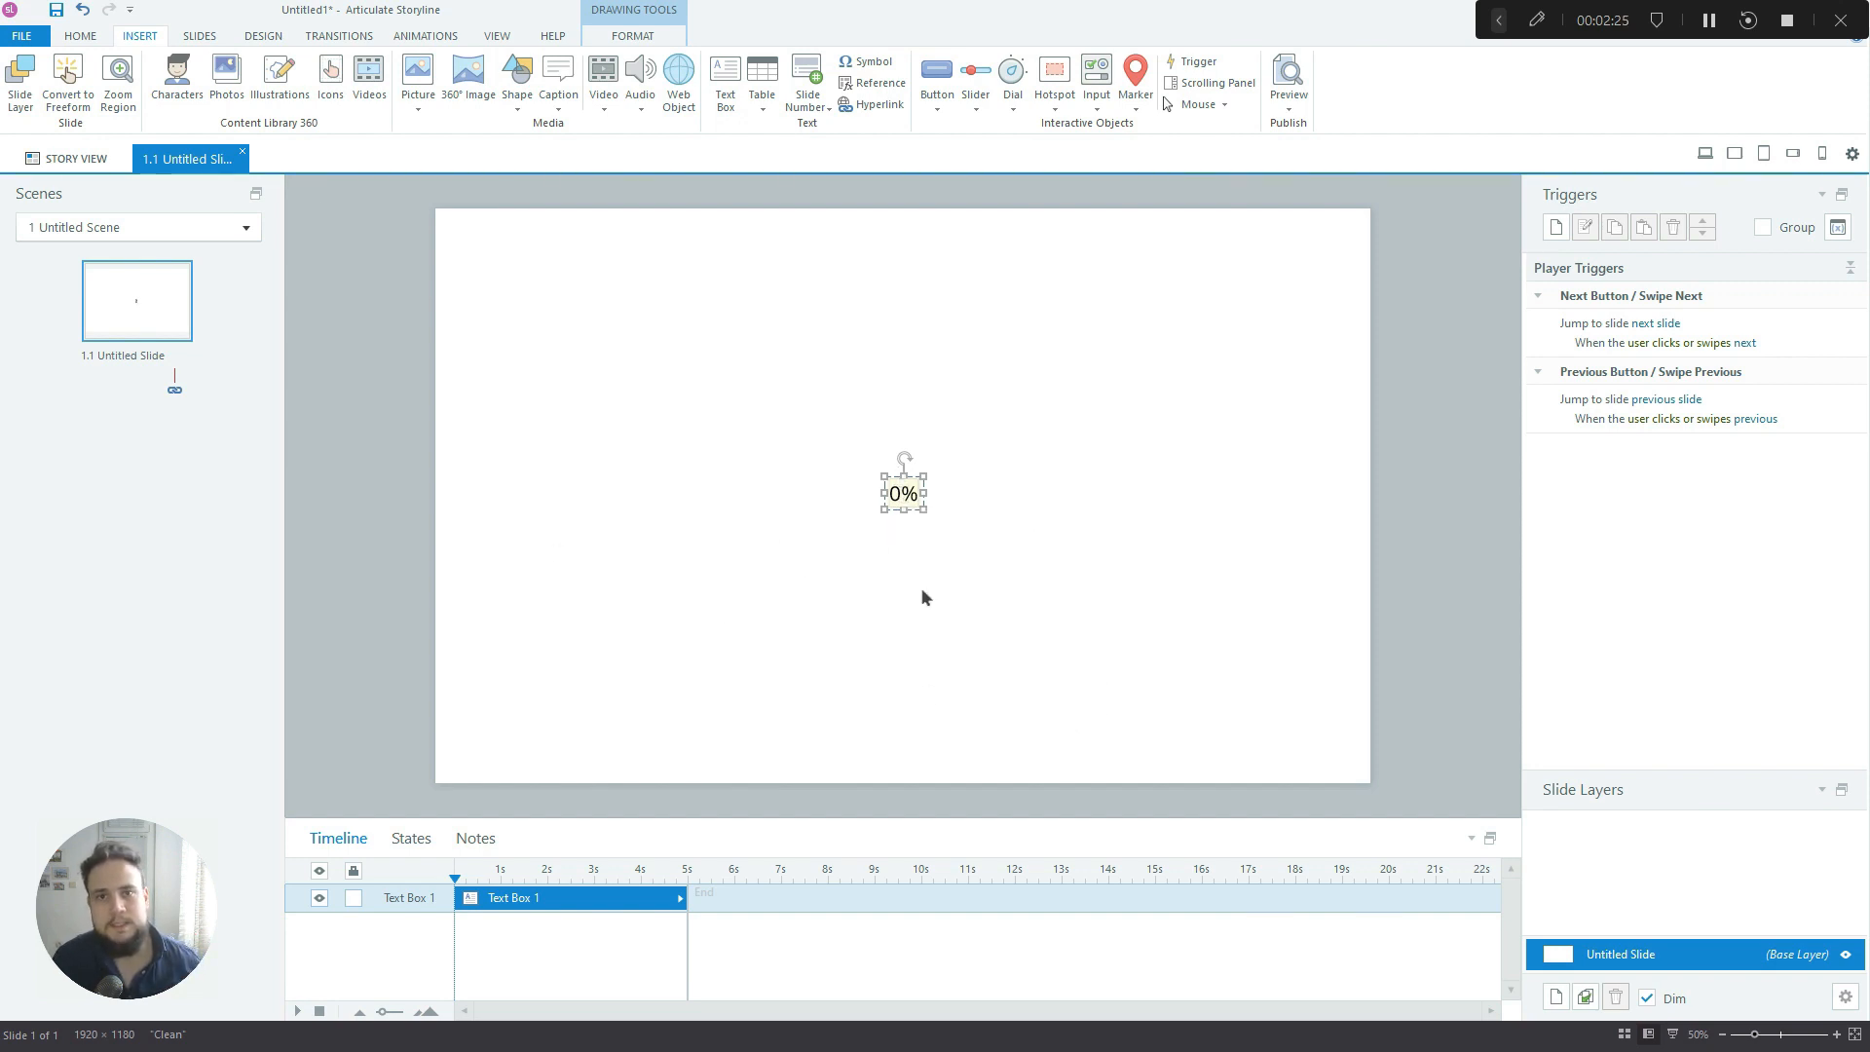
{"action": "mouse_move", "coordinate": [1014, 538]}
{"action": "type", "text": "Project progress: "}
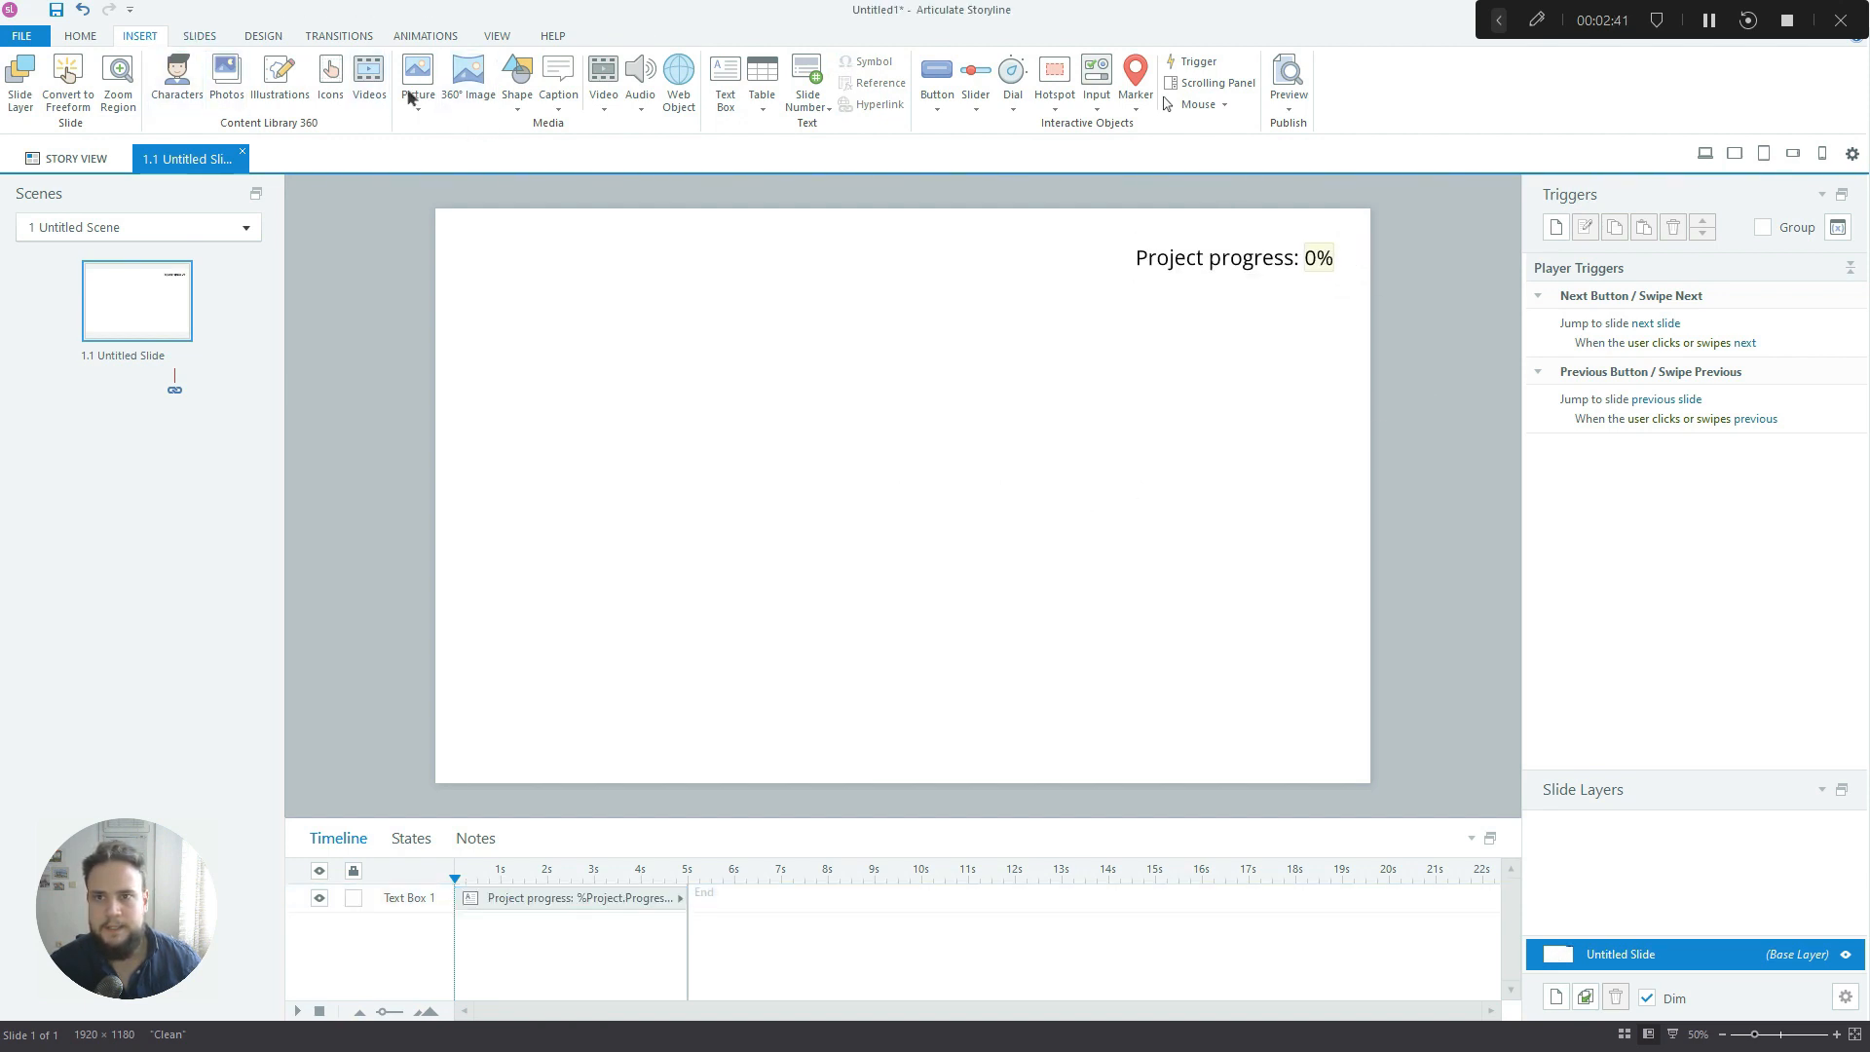
Draw a rectangle in the middle of the slide and label it NEXT
{"action": "left_click", "coordinate": [516, 73]}
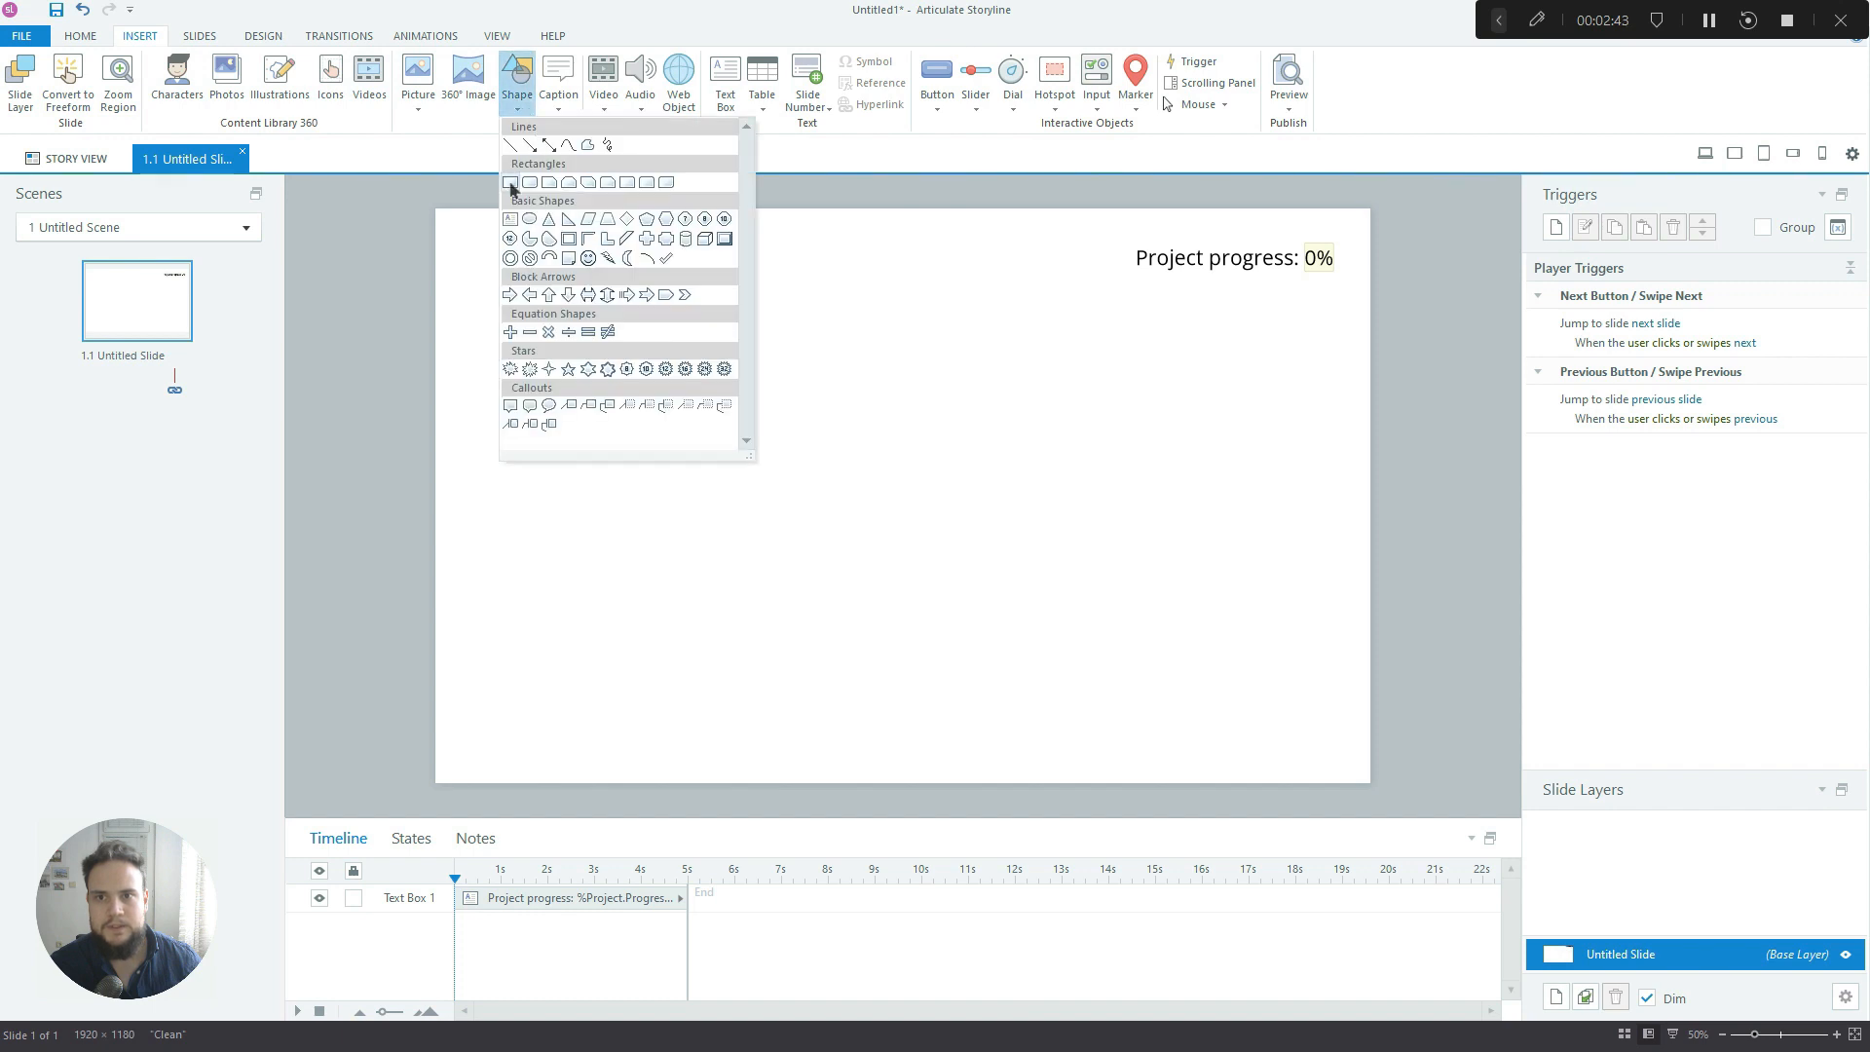
{"action": "left_click_drag", "start_coordinate": [736, 431], "coordinate": [1100, 515]}
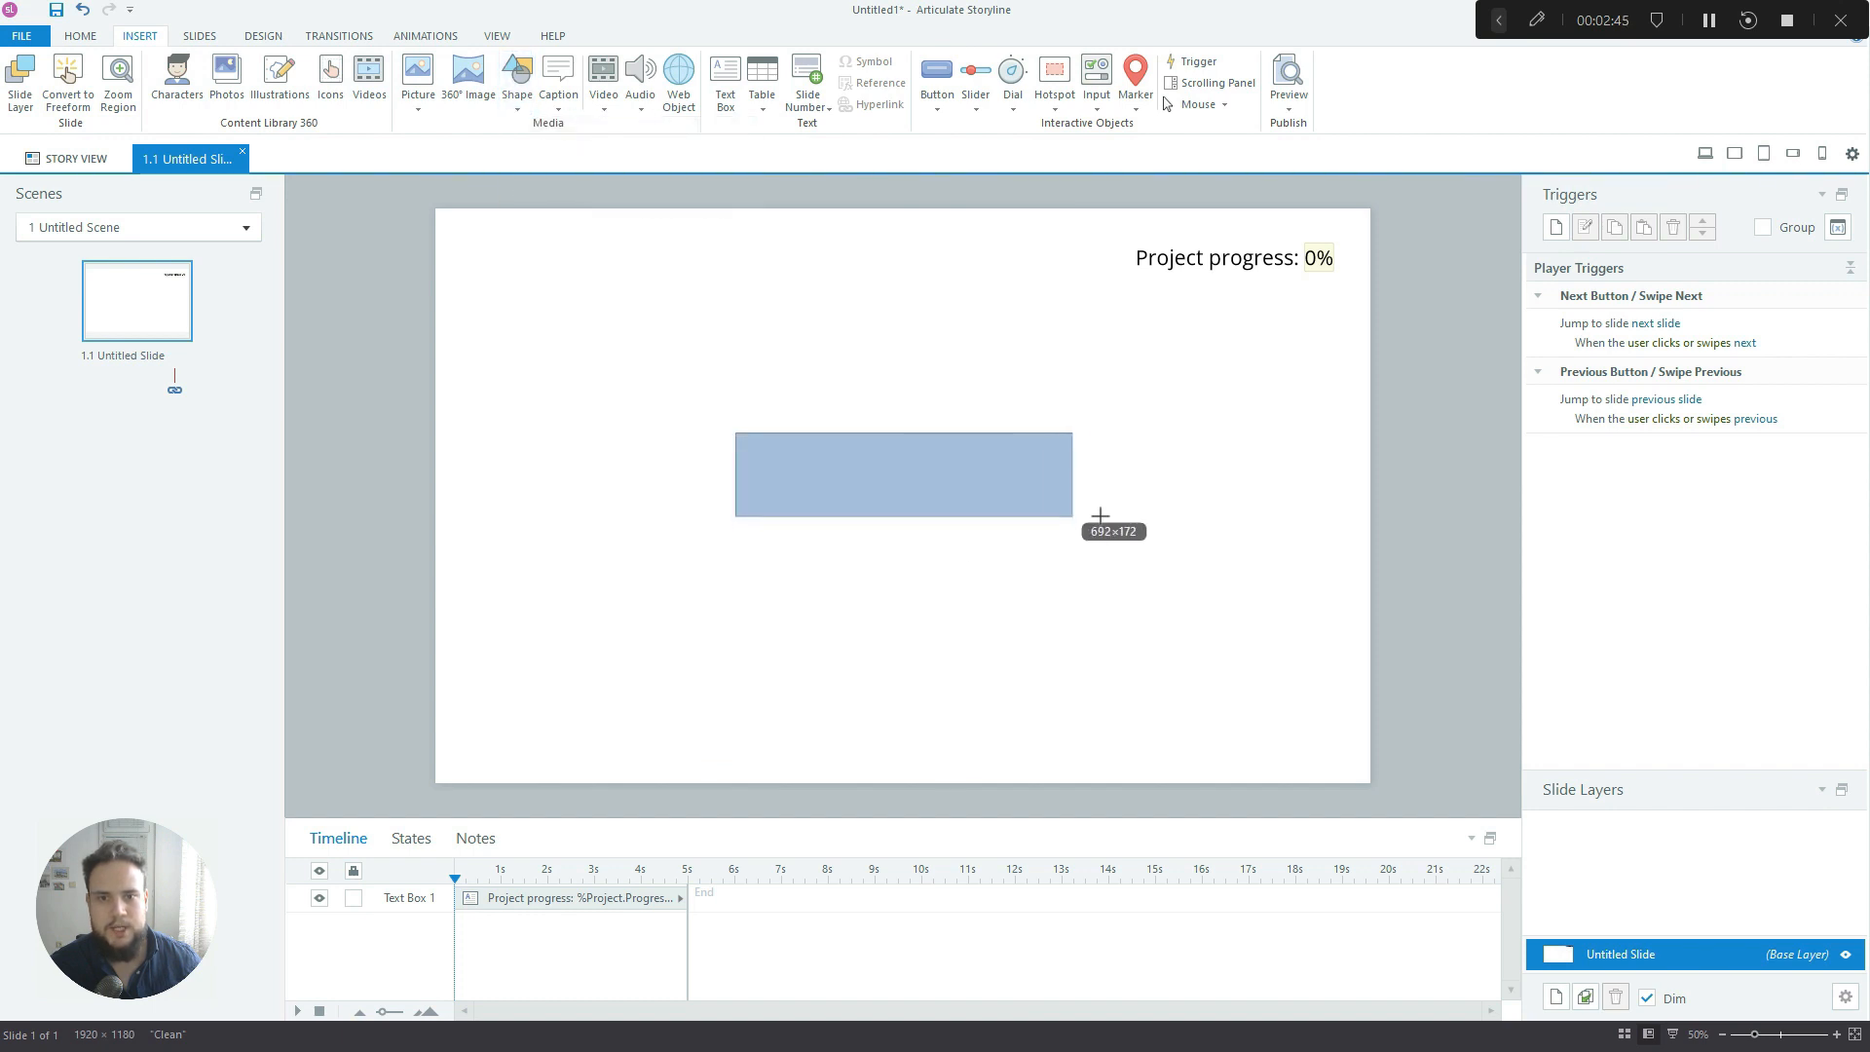
{"action": "left_click_drag", "start_coordinate": [736, 435], "coordinate": [1104, 514]}
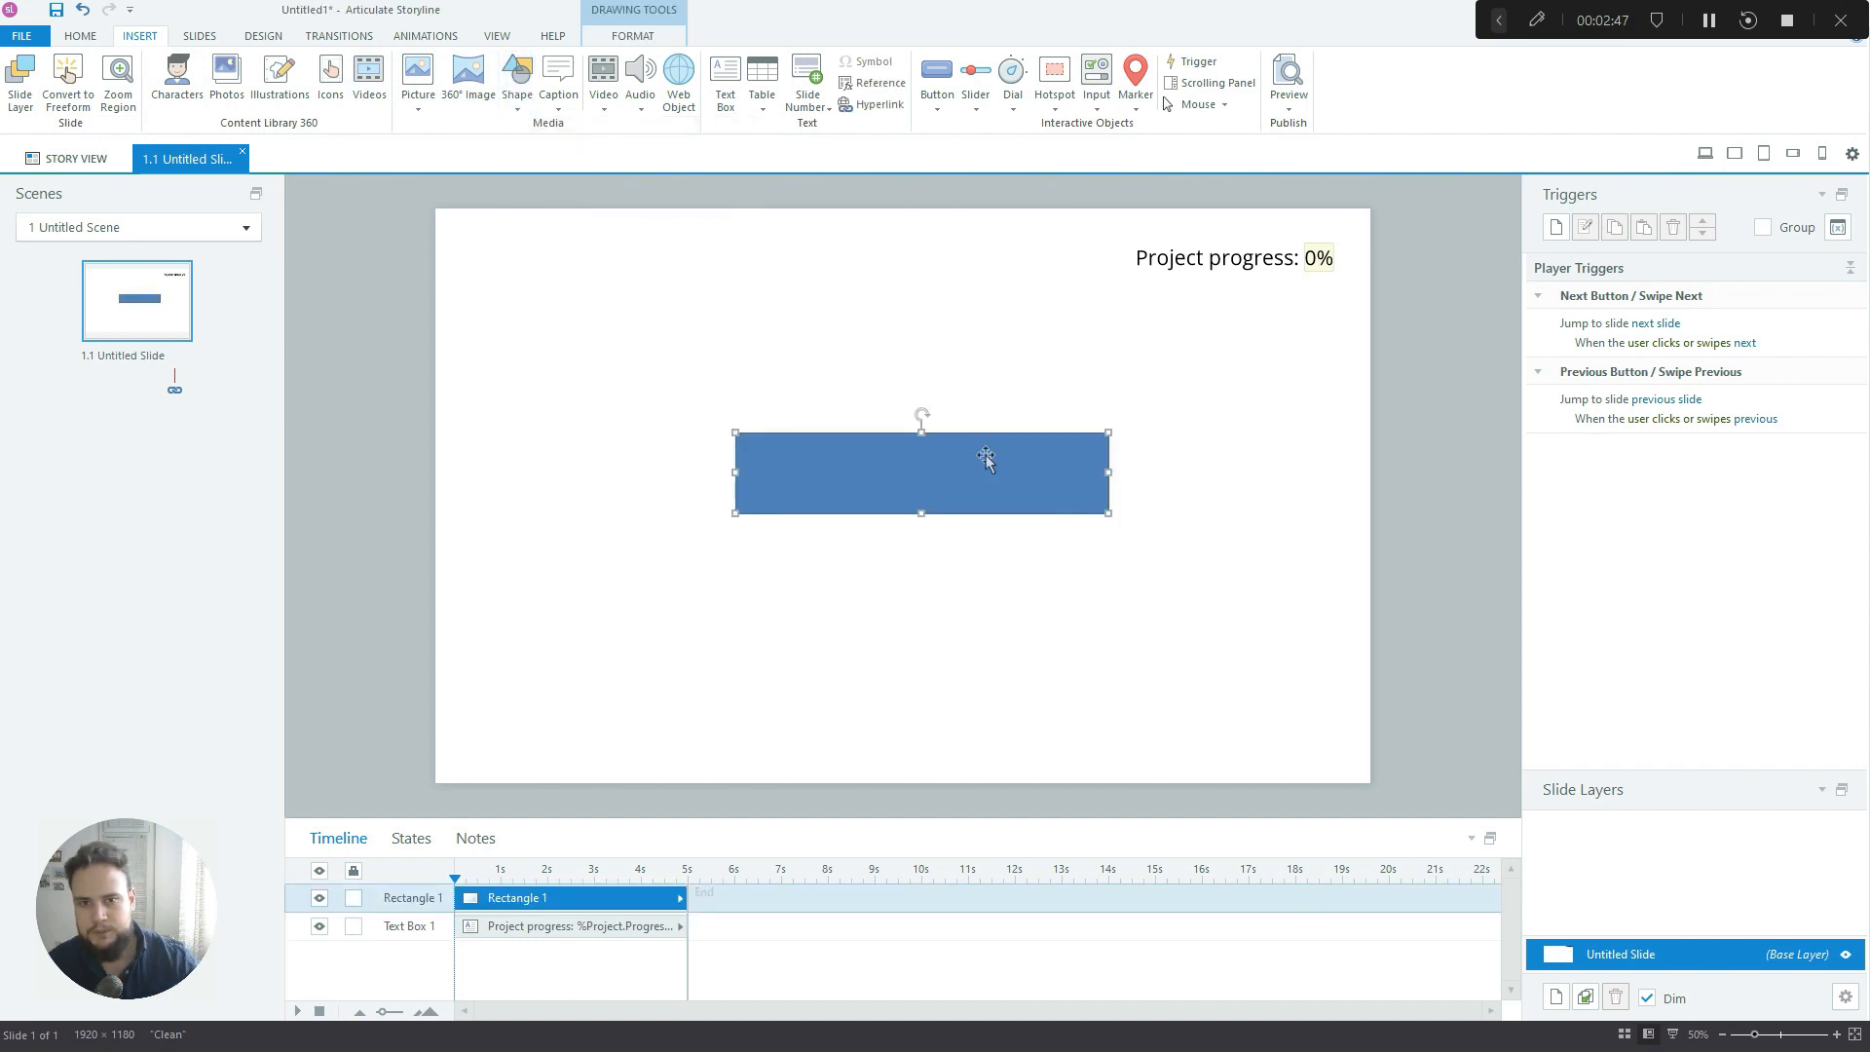
{"action": "type", "text": "NEXT"}
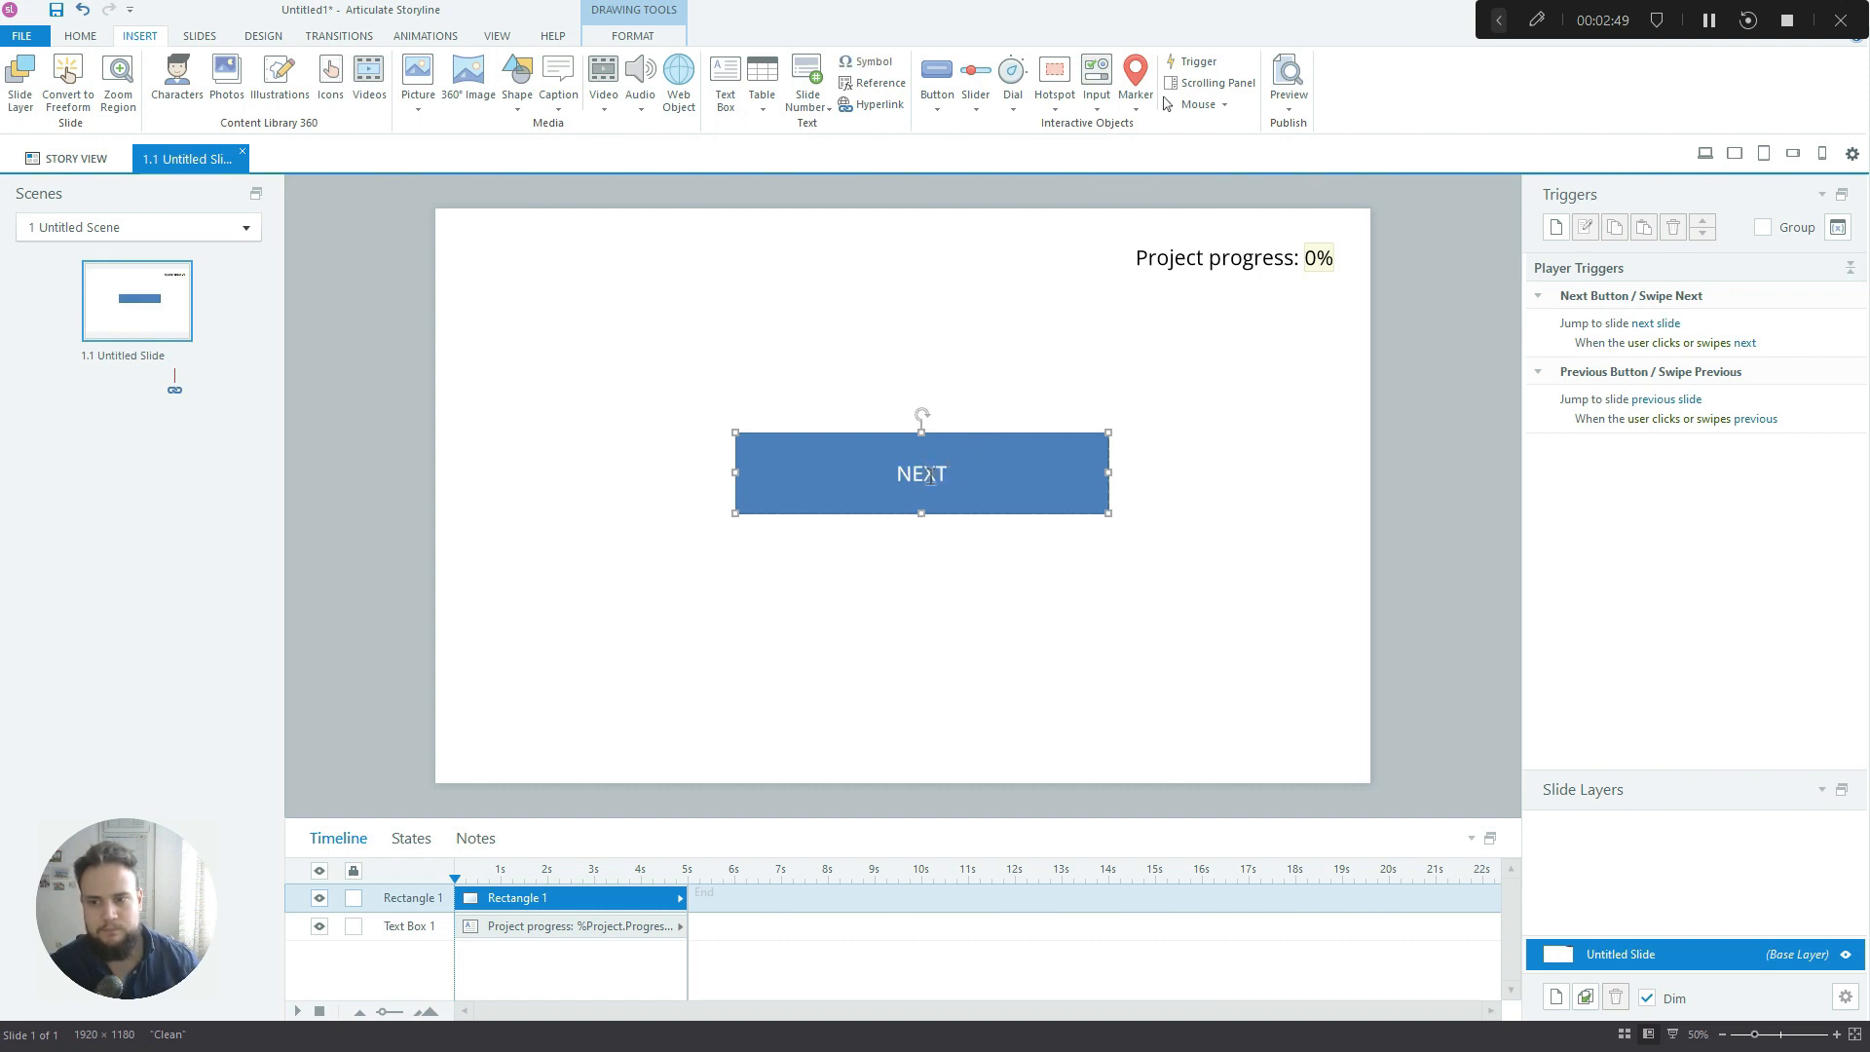
Make the NEXT label bold and larger from the Home tab
{"action": "left_click", "coordinate": [79, 36]}
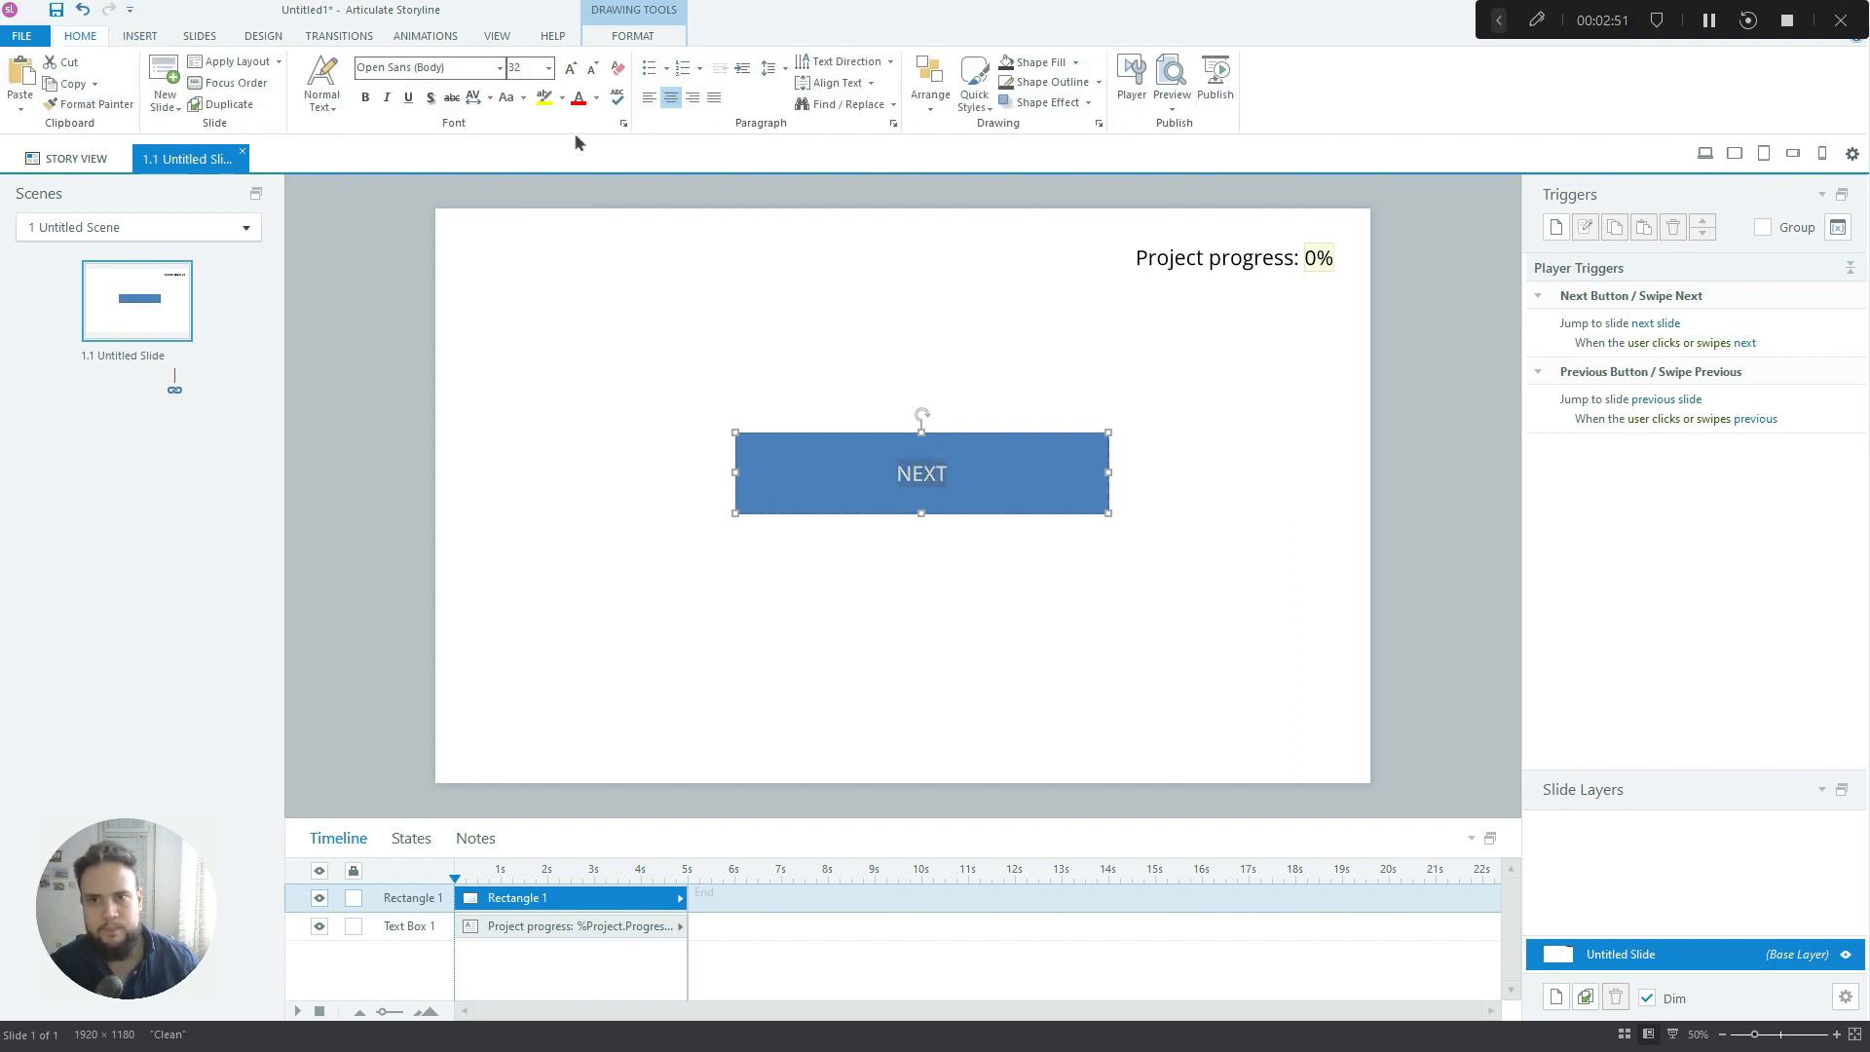
{"action": "left_click", "coordinate": [571, 69]}
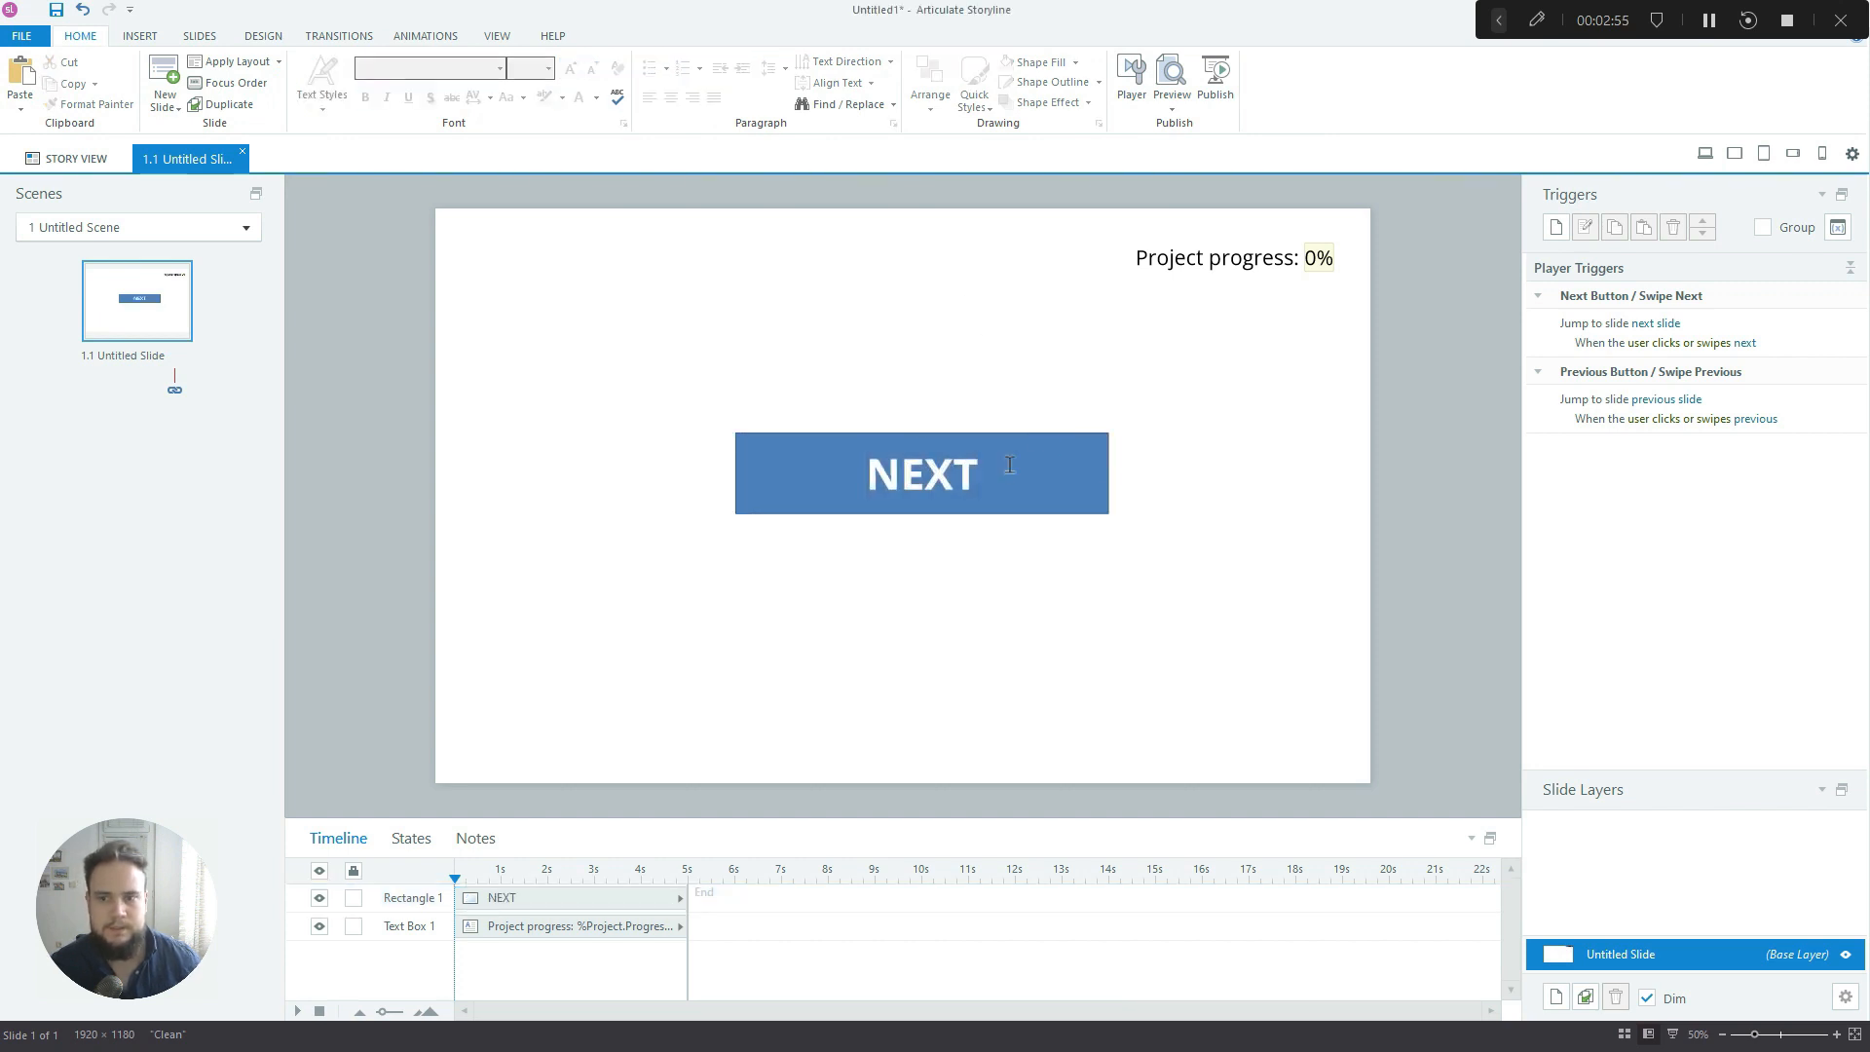
{"action": "left_click", "coordinate": [922, 474]}
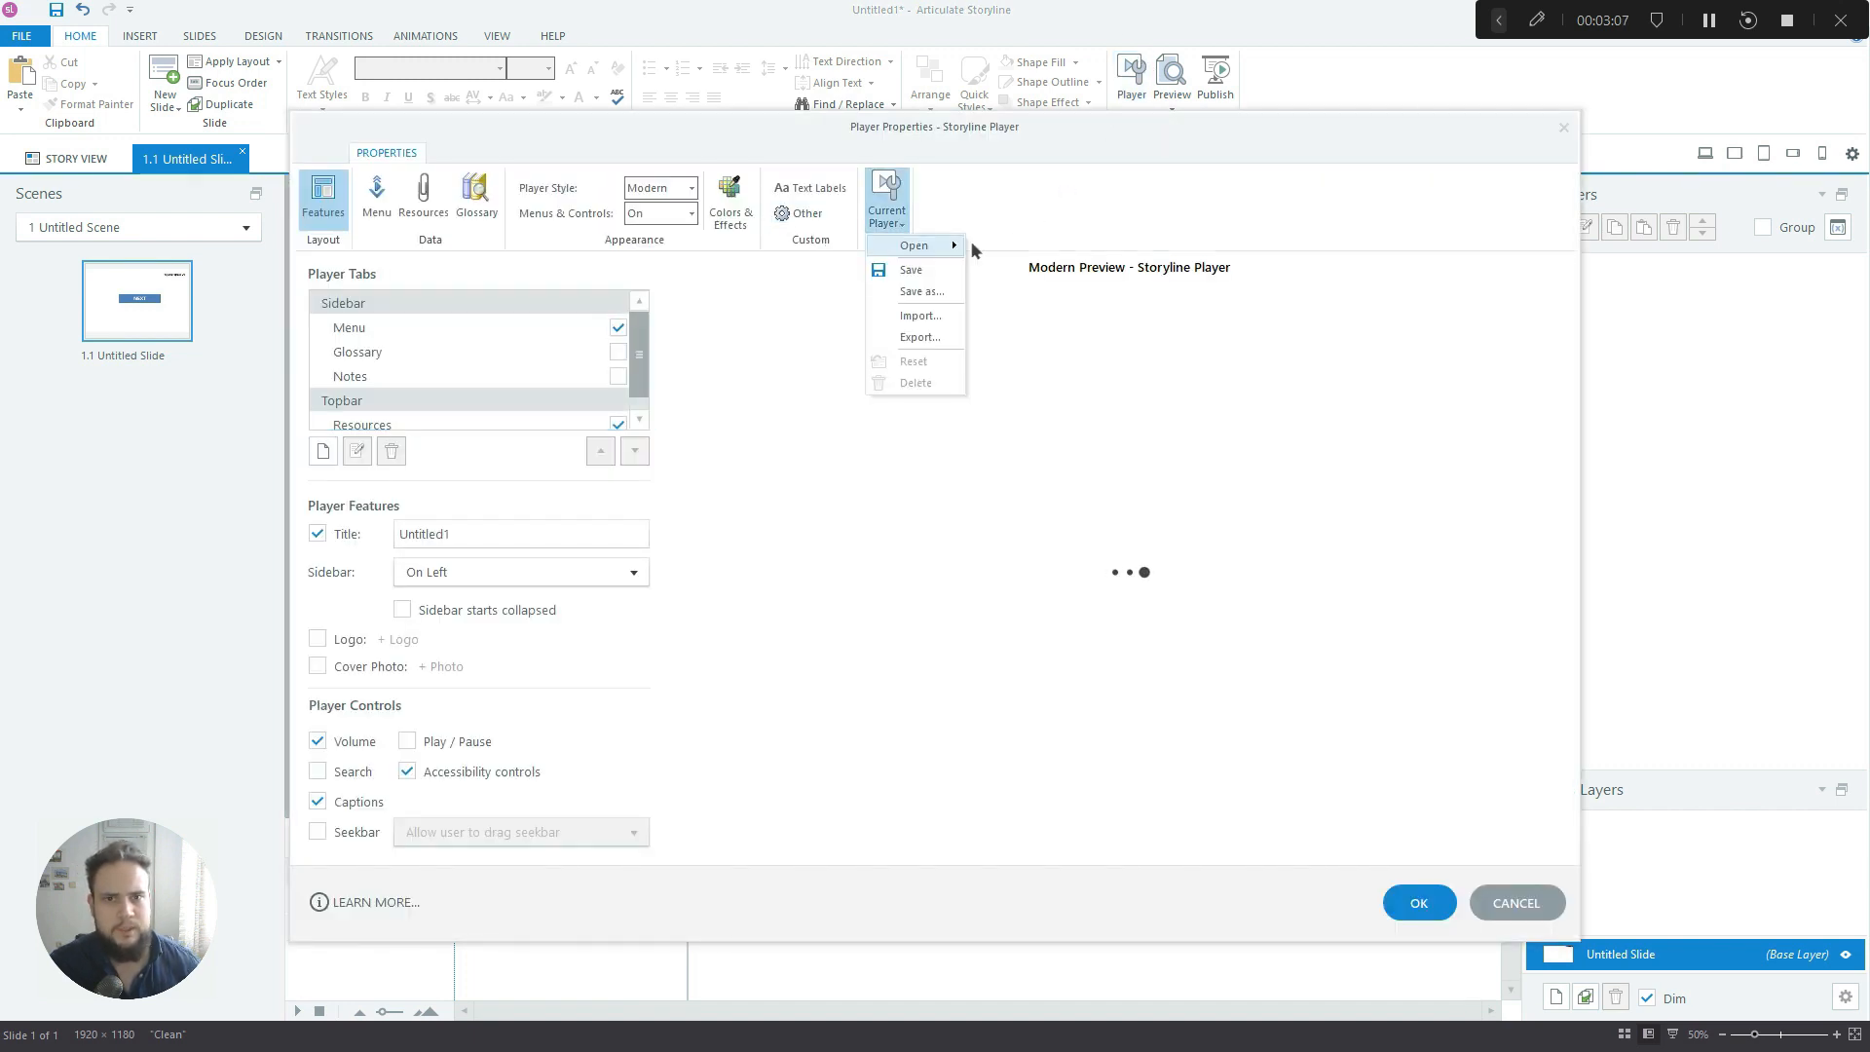
{"action": "mouse_move", "coordinate": [914, 244]}
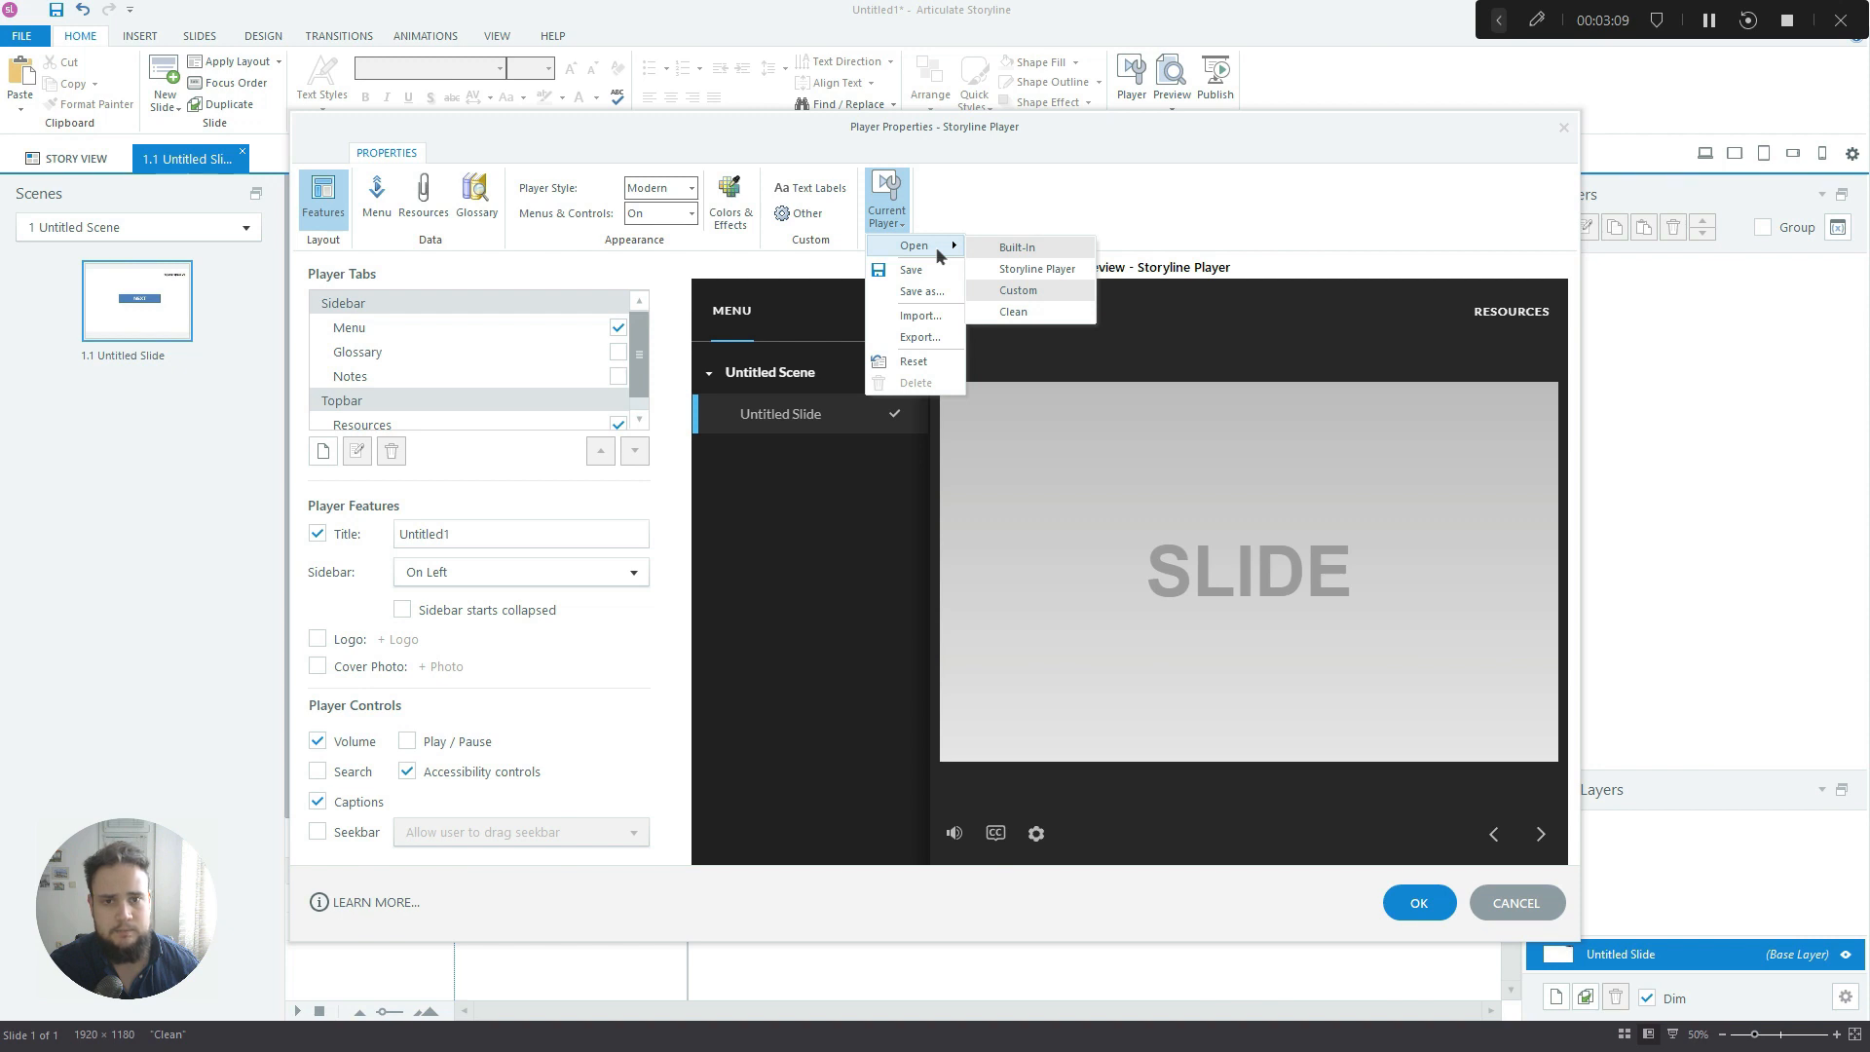
Apply the Clean player so the default next and previous triggers are removed
{"action": "left_click", "coordinate": [1017, 290]}
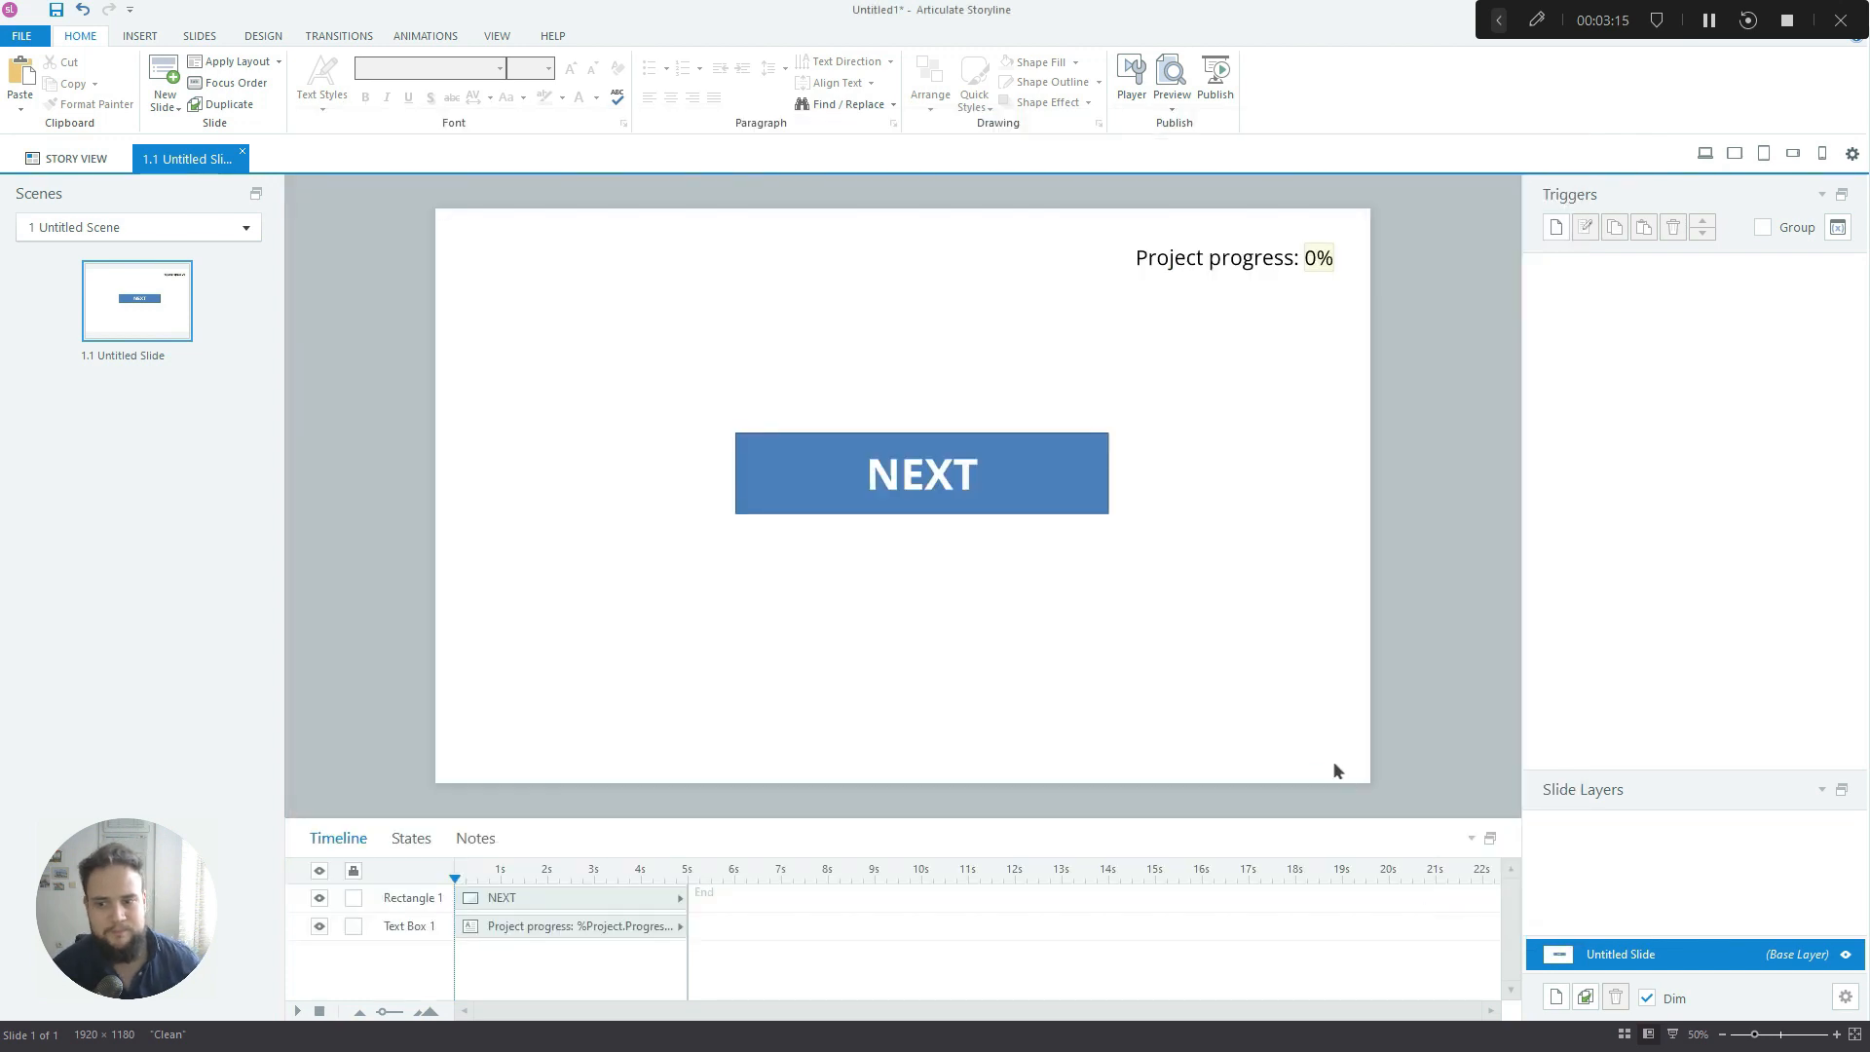
{"action": "mouse_move", "coordinate": [1122, 393]}
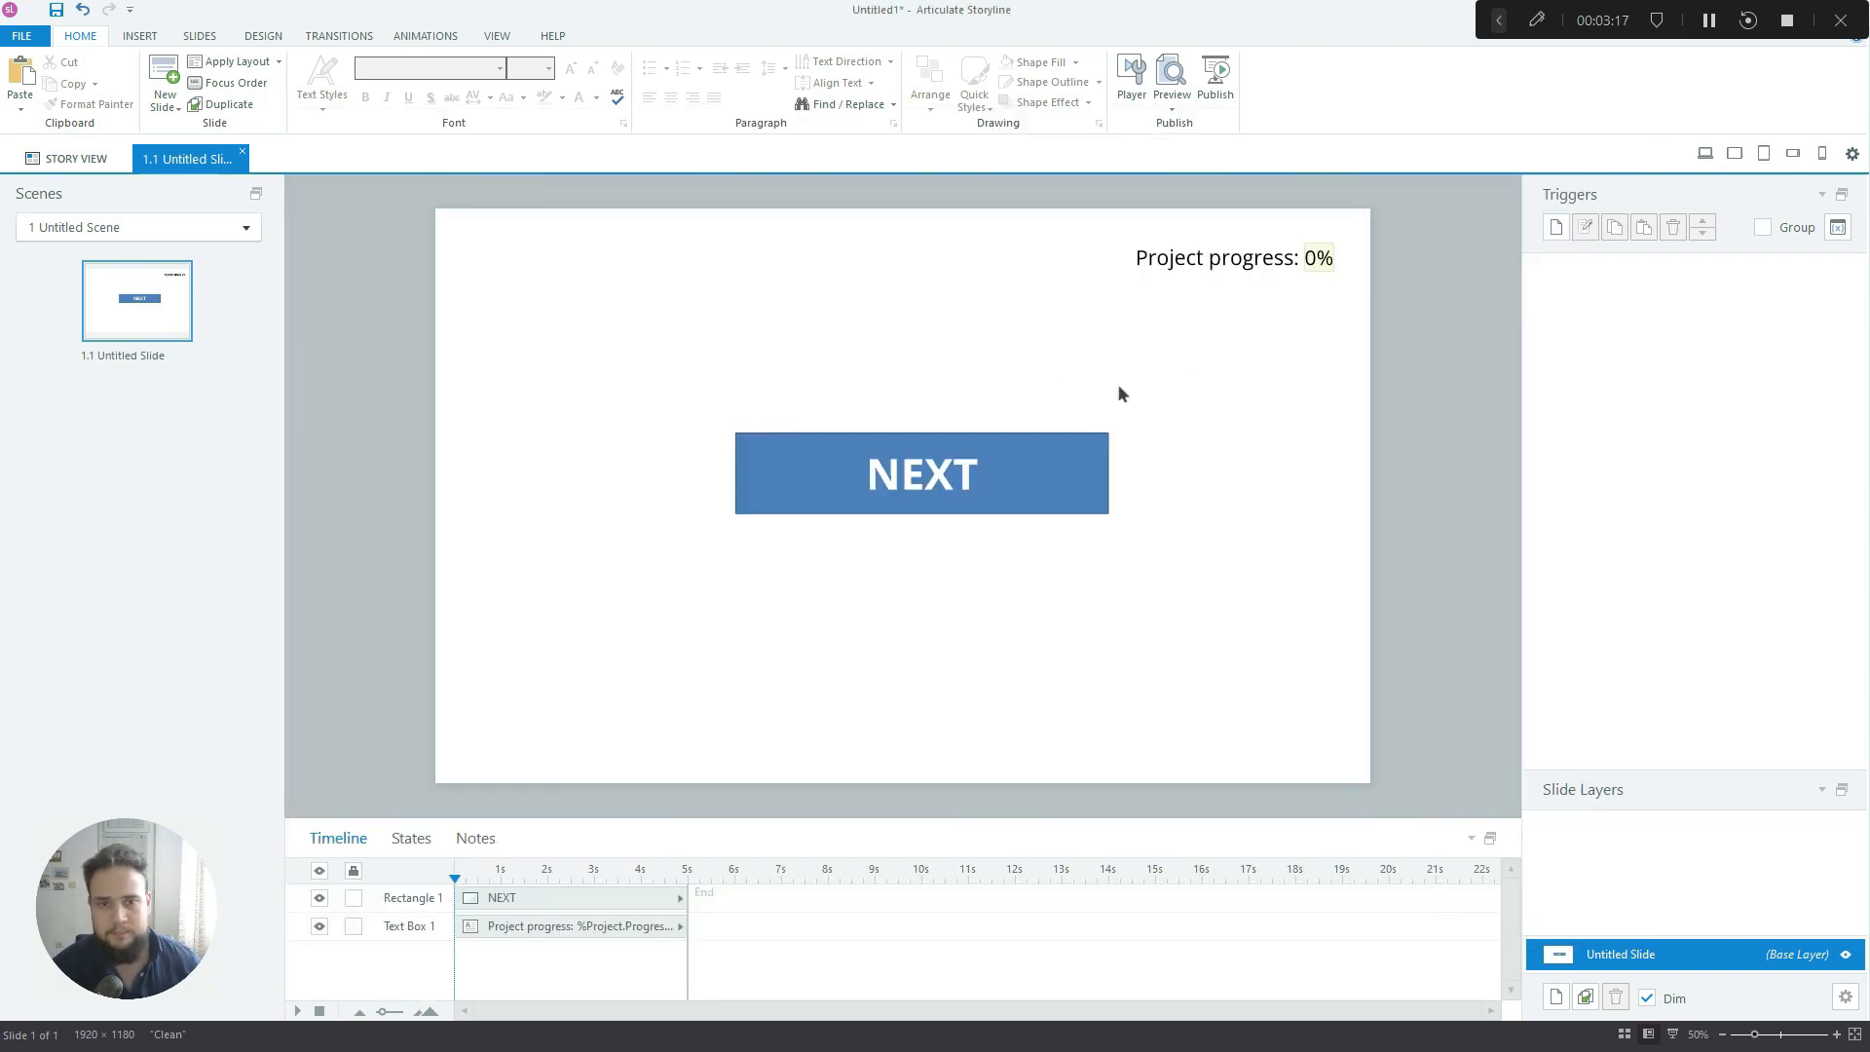
Add a trigger to jump to the next slide when Rectangle 1 is clicked
{"action": "left_click", "coordinate": [921, 473]}
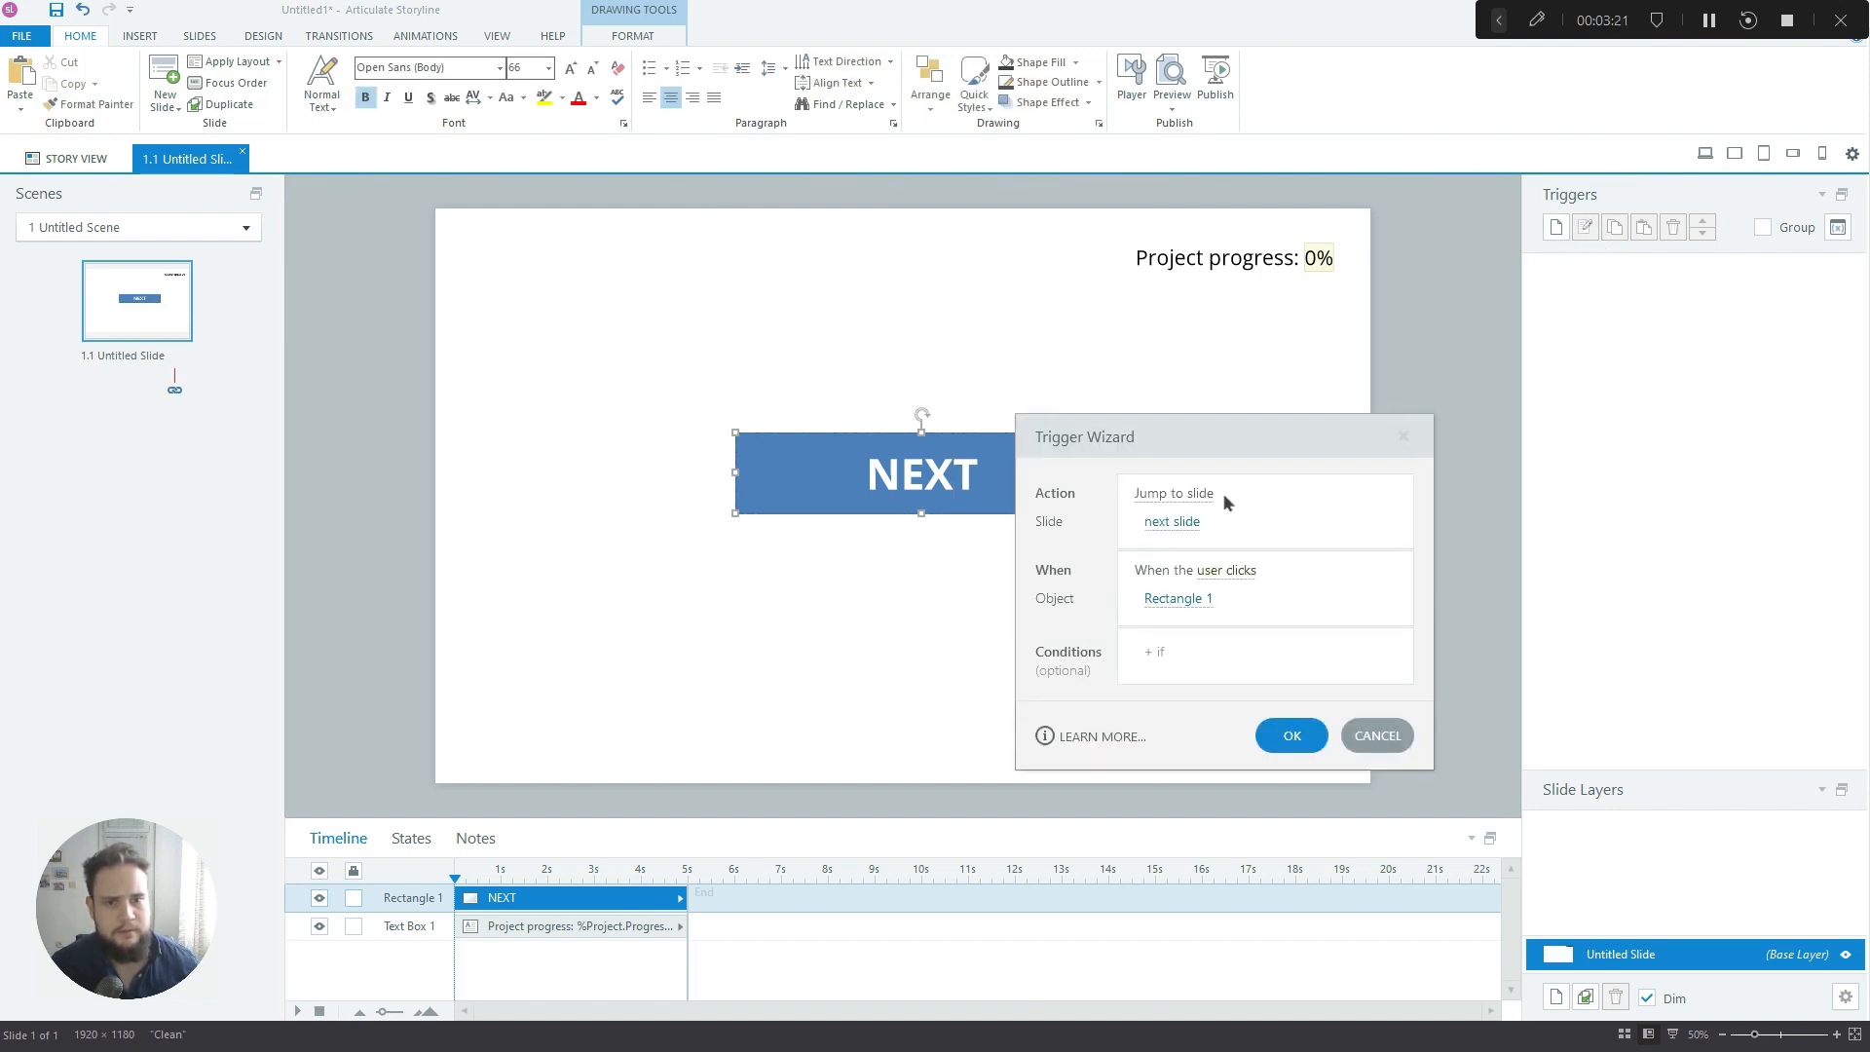
{"action": "mouse_move", "coordinate": [1136, 616]}
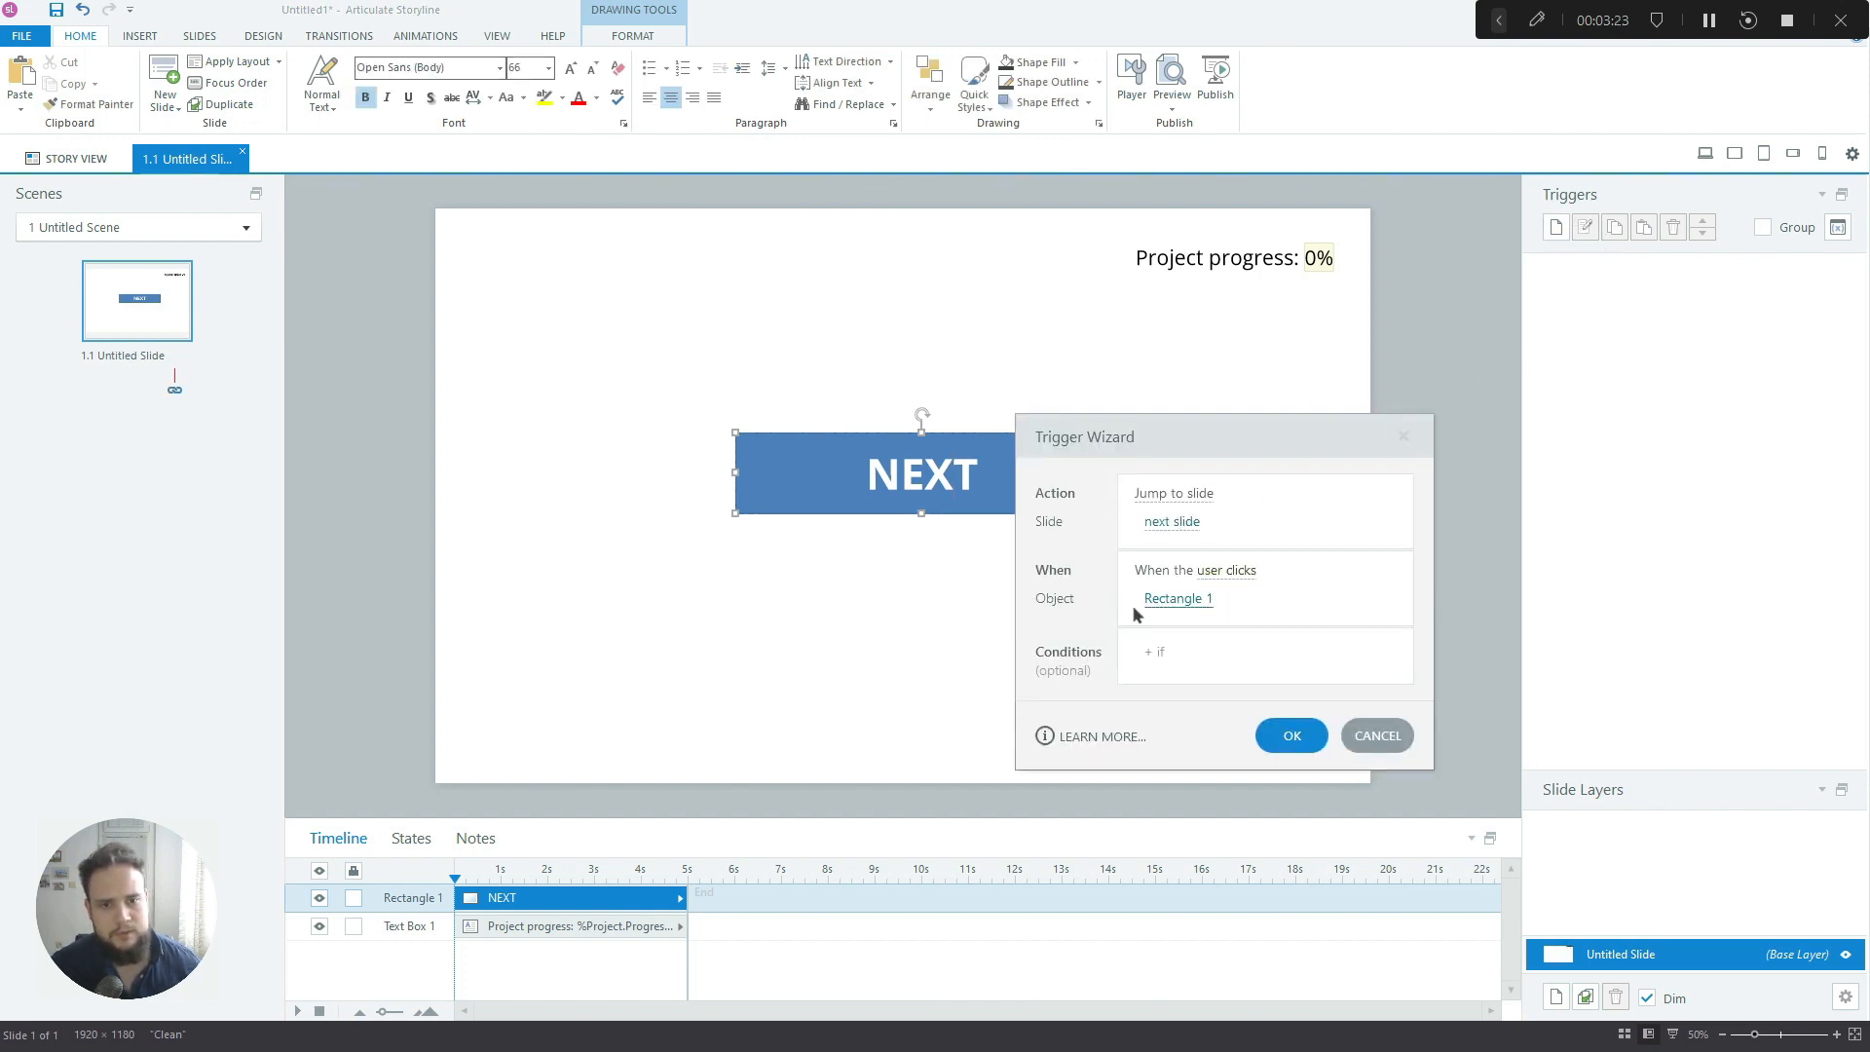
{"action": "left_click", "coordinate": [1291, 736]}
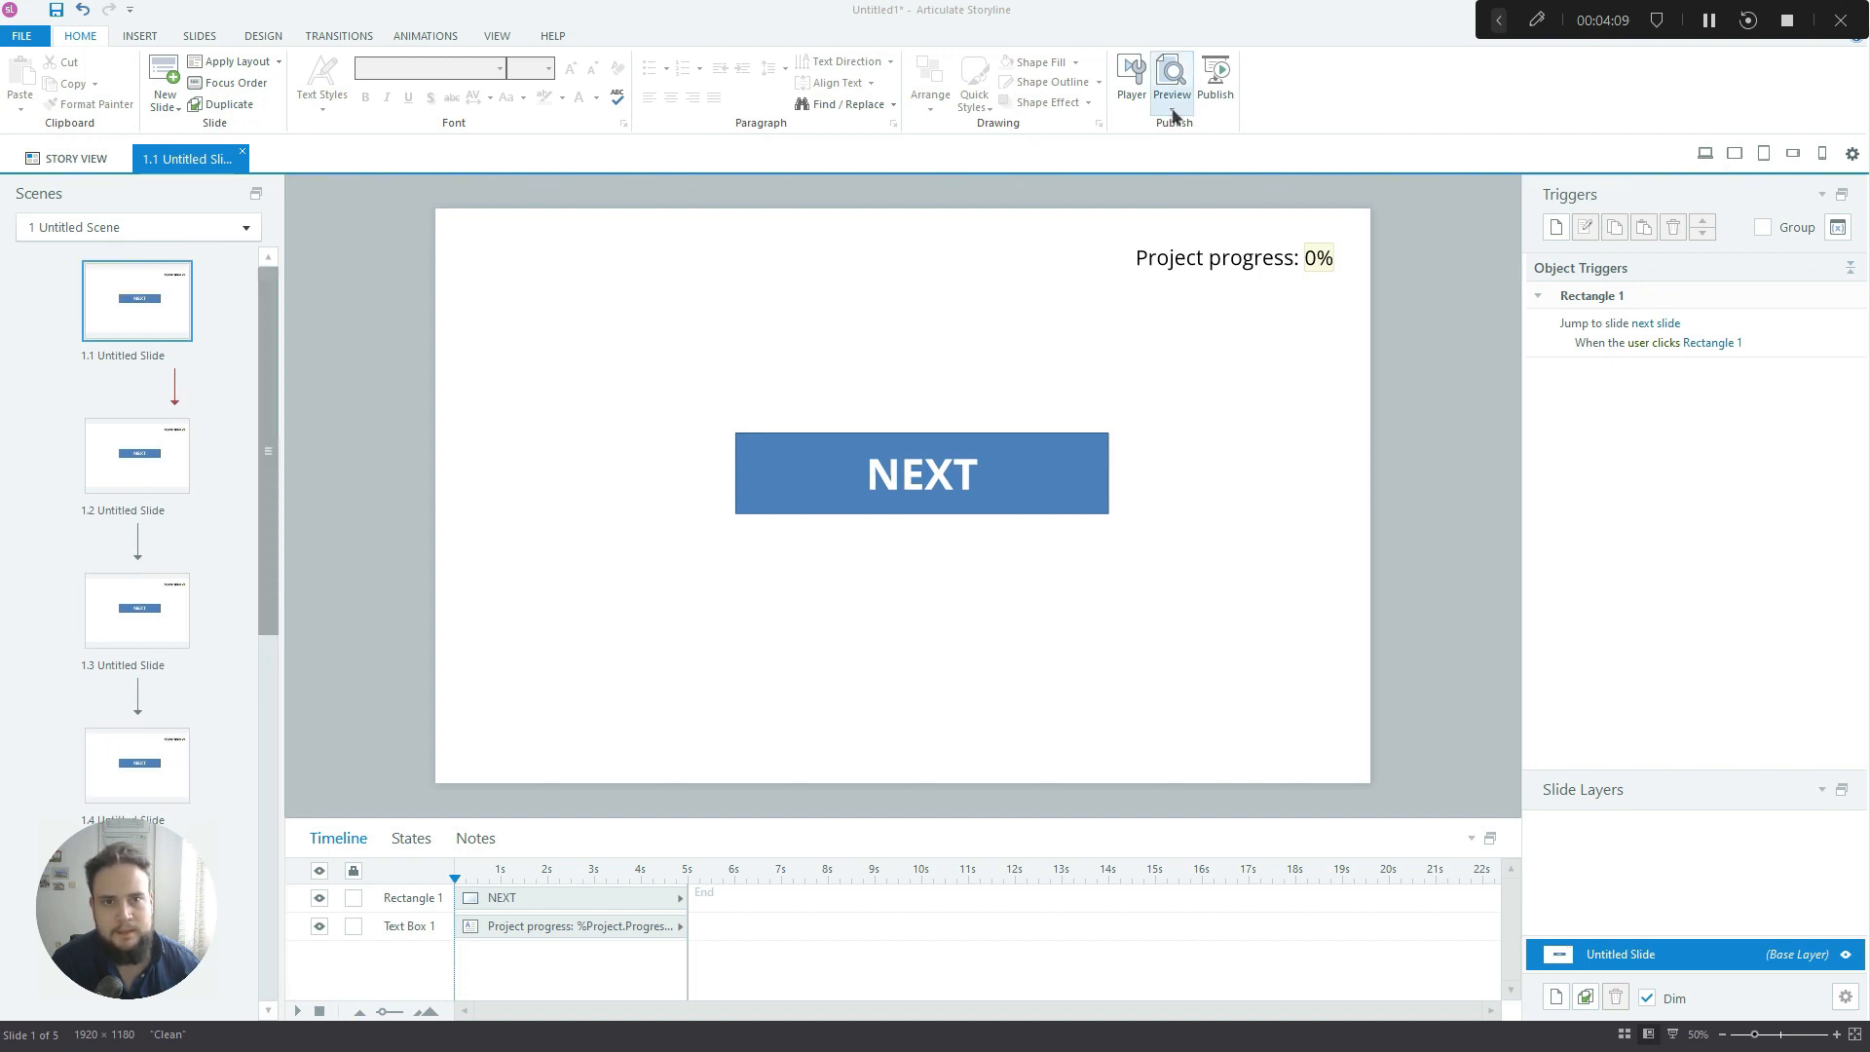
{"action": "left_click", "coordinate": [1172, 76]}
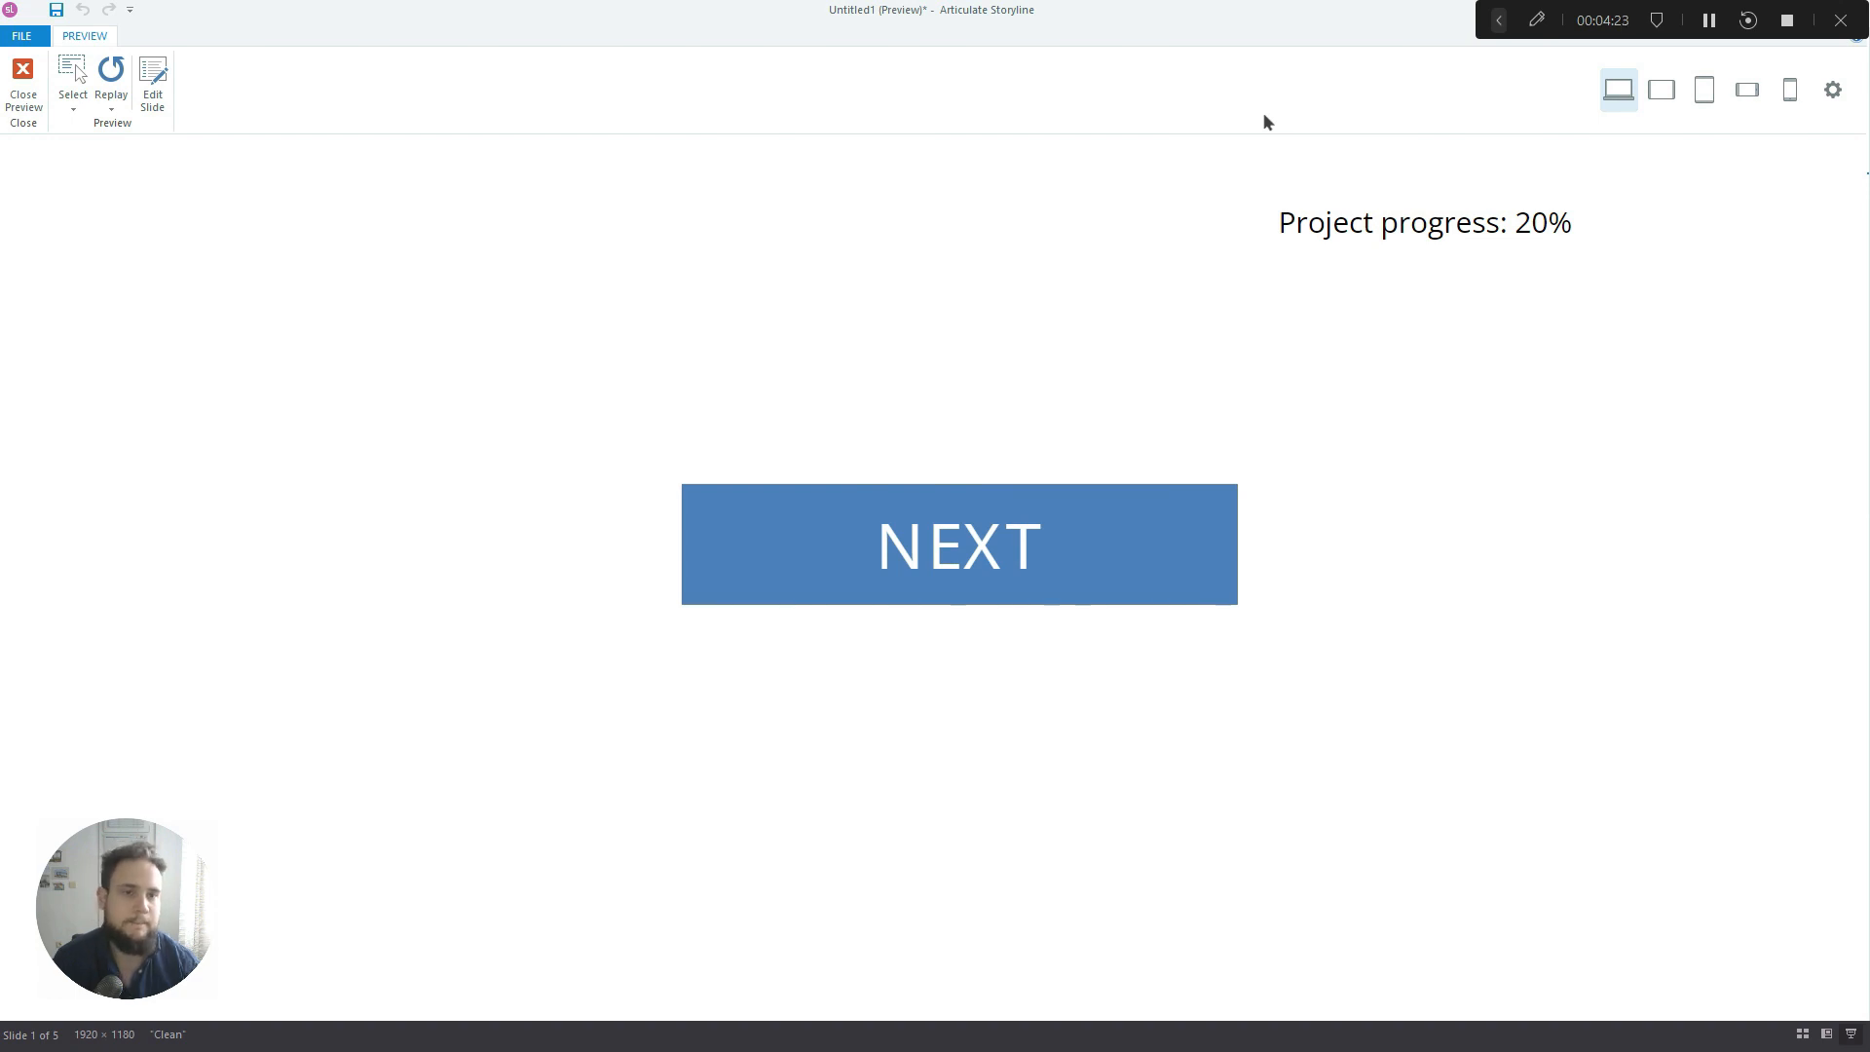
{"action": "mouse_move", "coordinate": [1420, 167]}
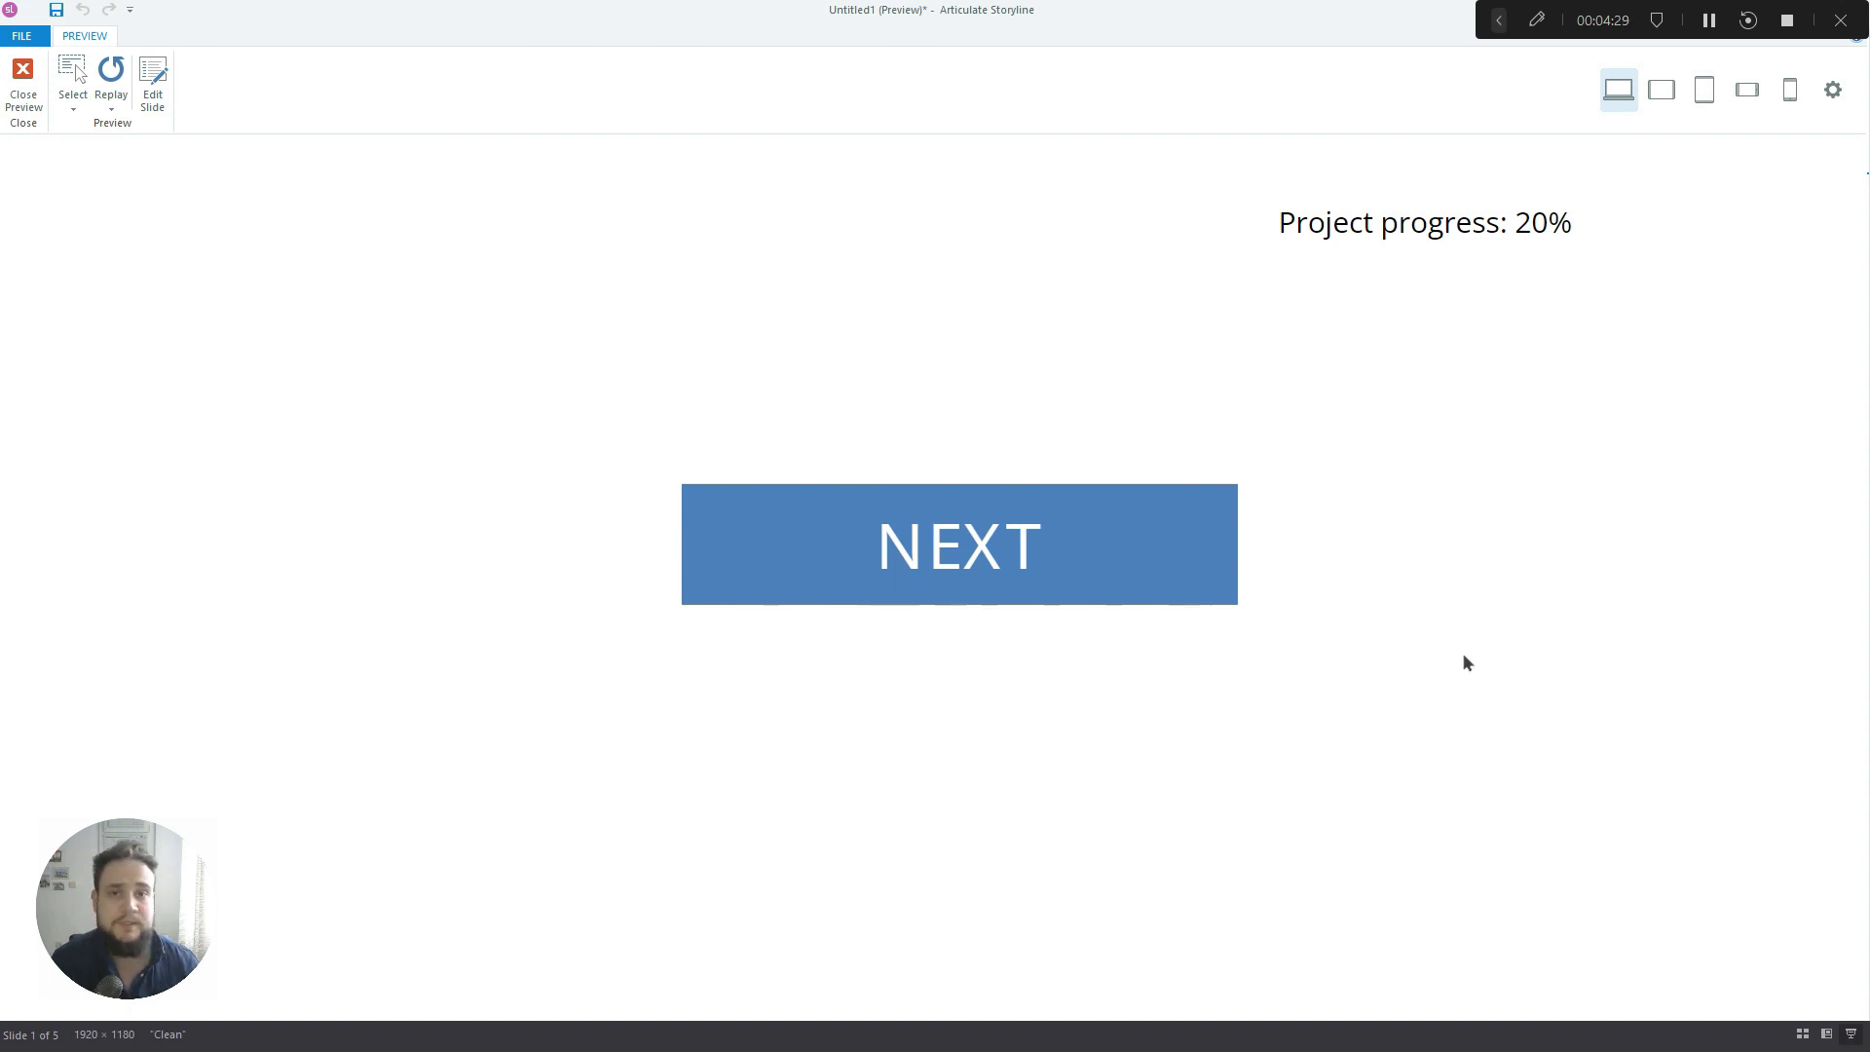
{"action": "mouse_move", "coordinate": [1226, 745]}
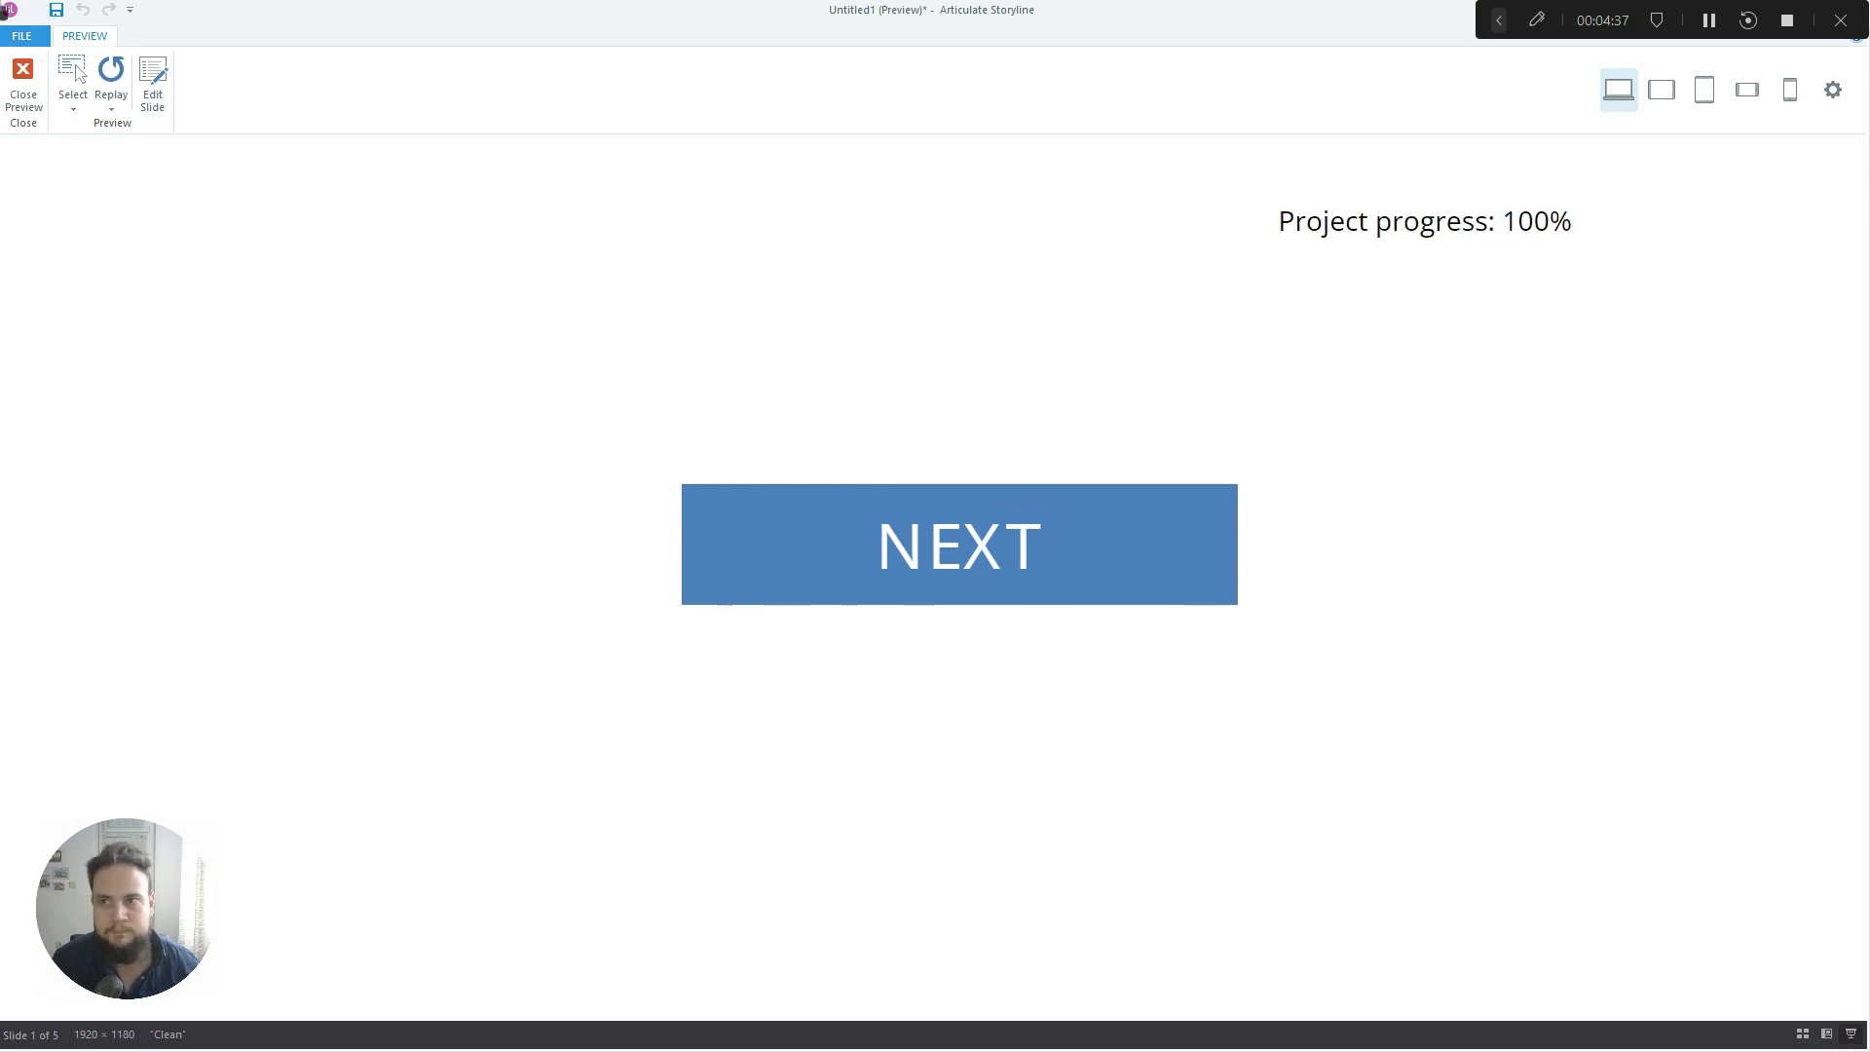
{"action": "left_click", "coordinate": [957, 546]}
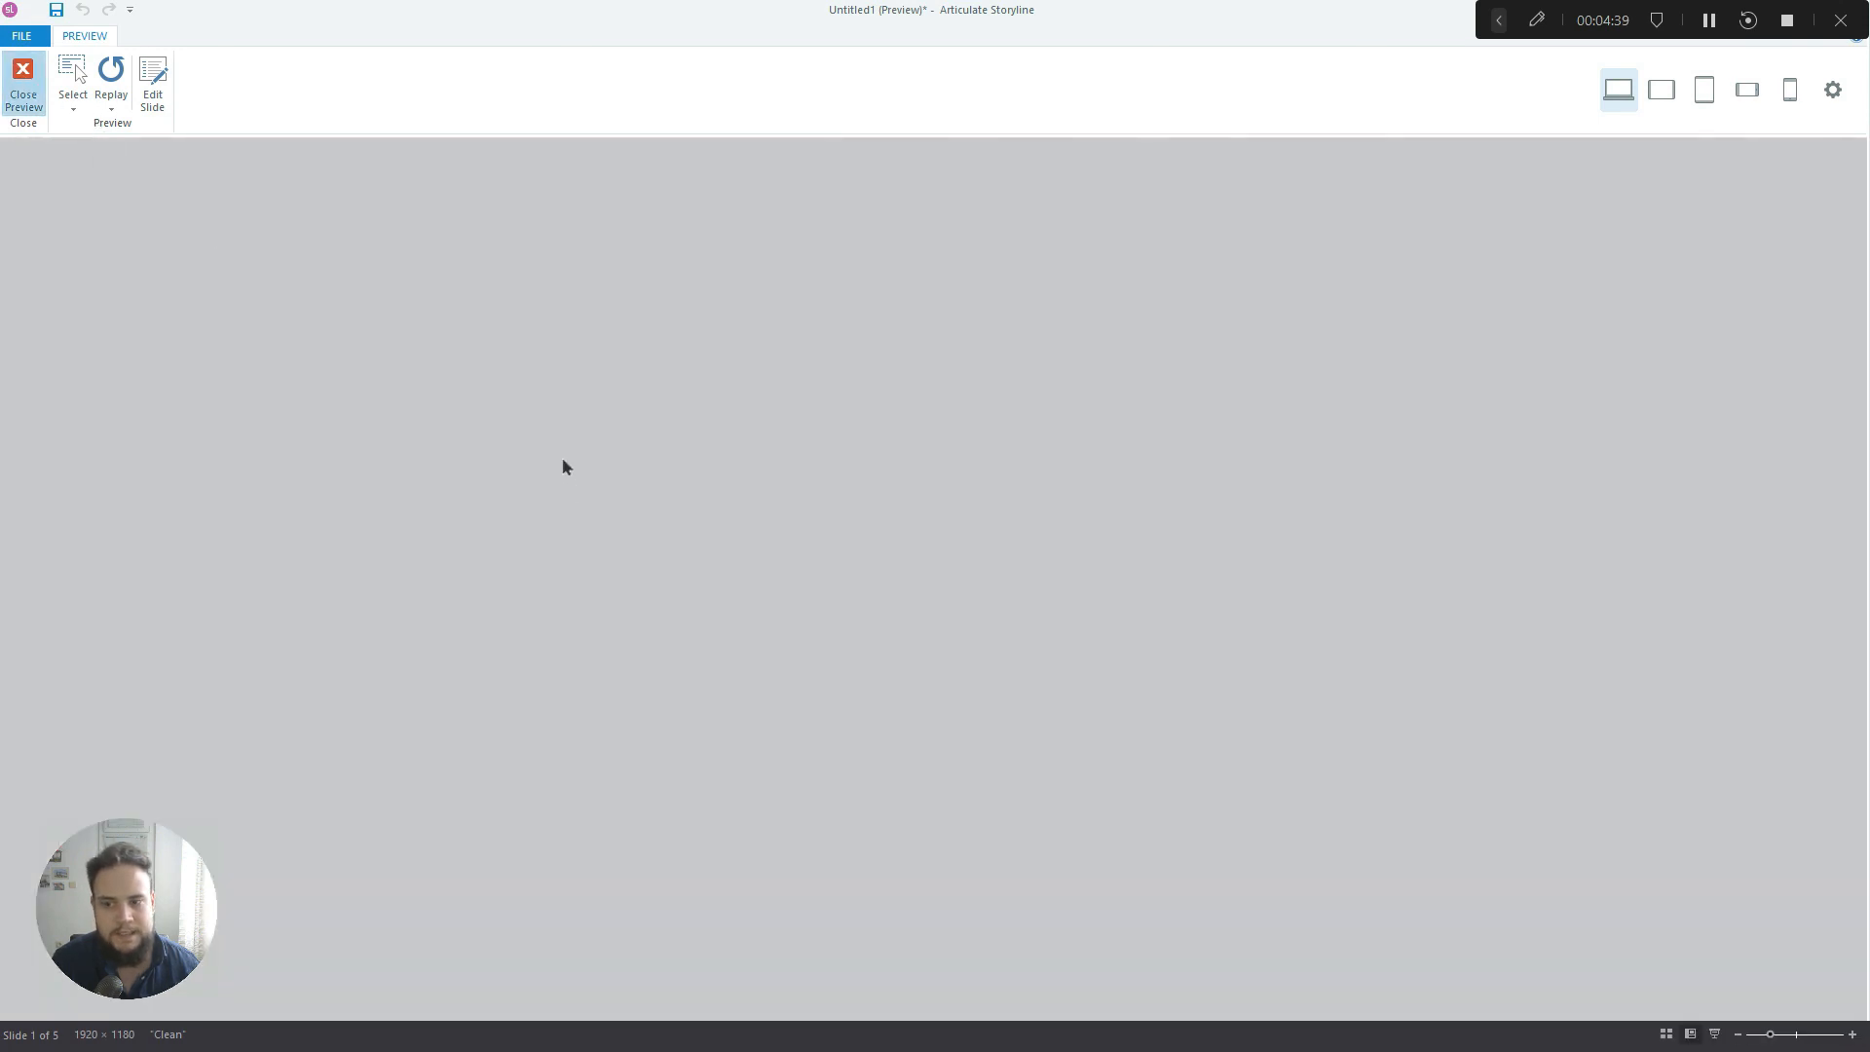
{"action": "left_click", "coordinate": [25, 78]}
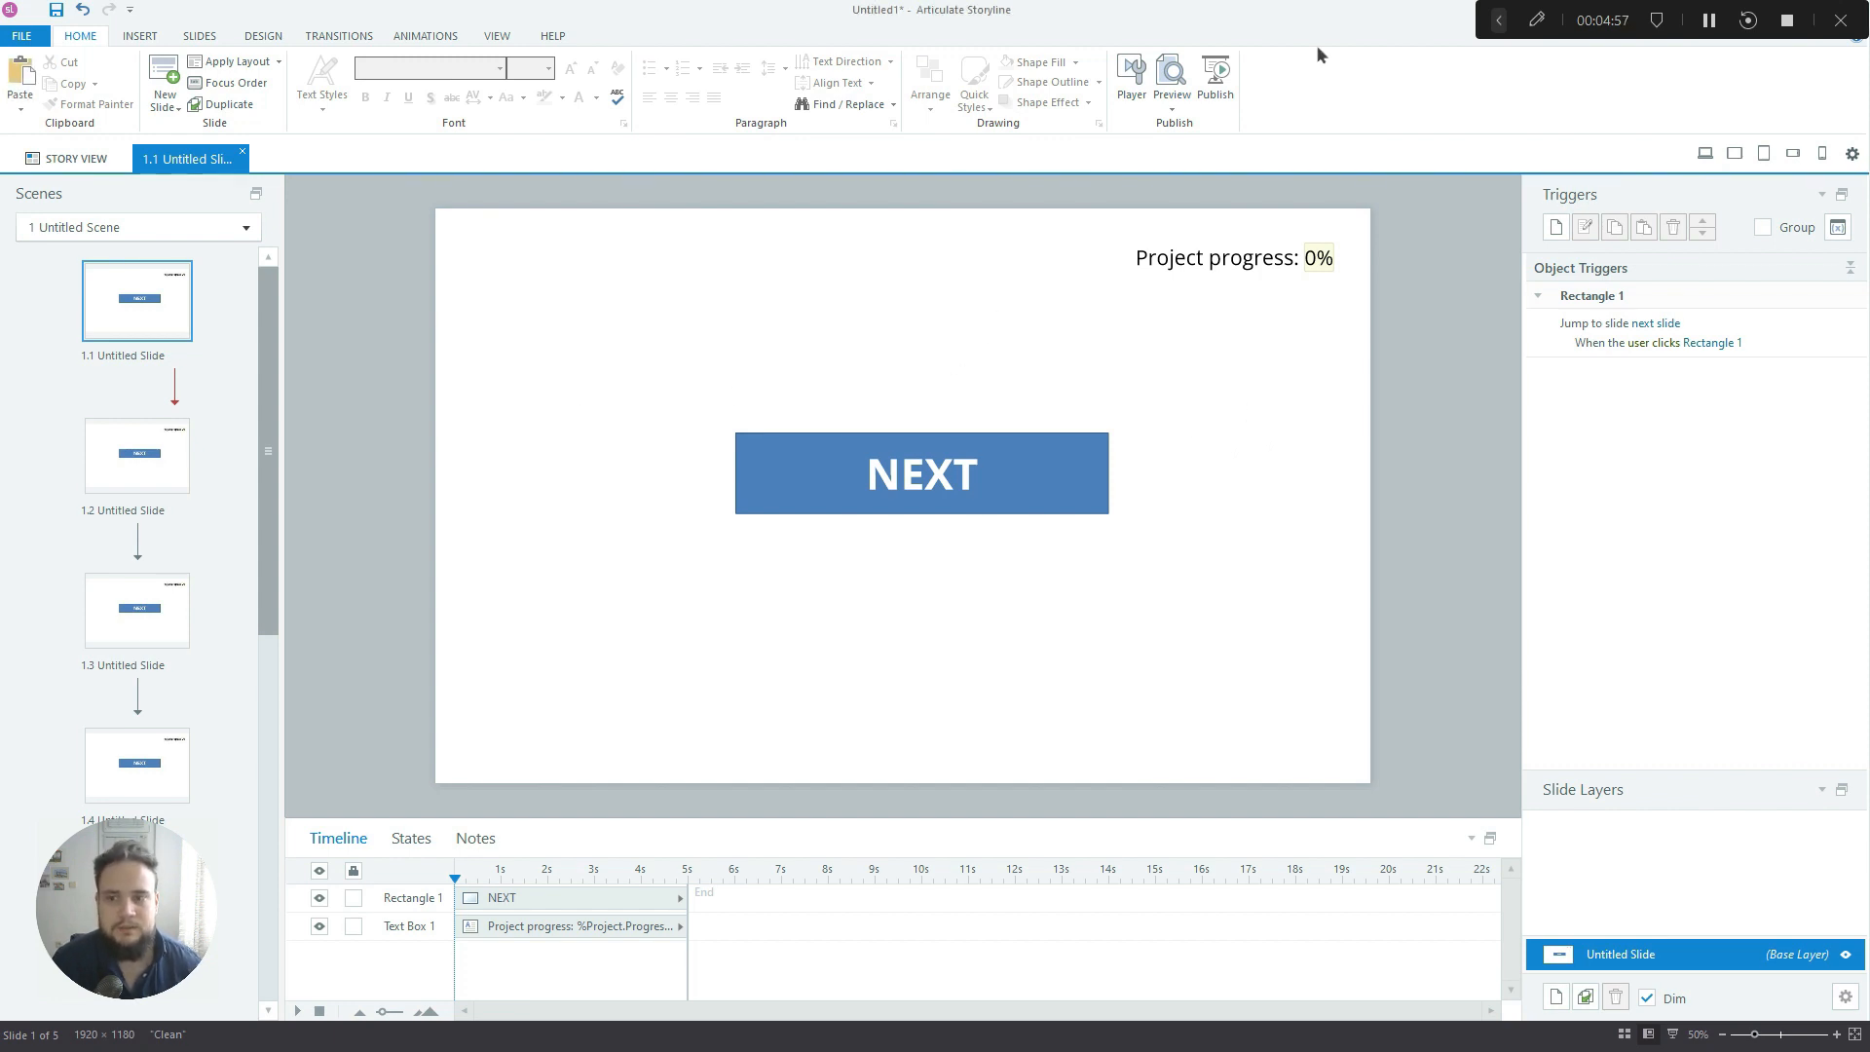
{"action": "mouse_move", "coordinate": [863, 352]}
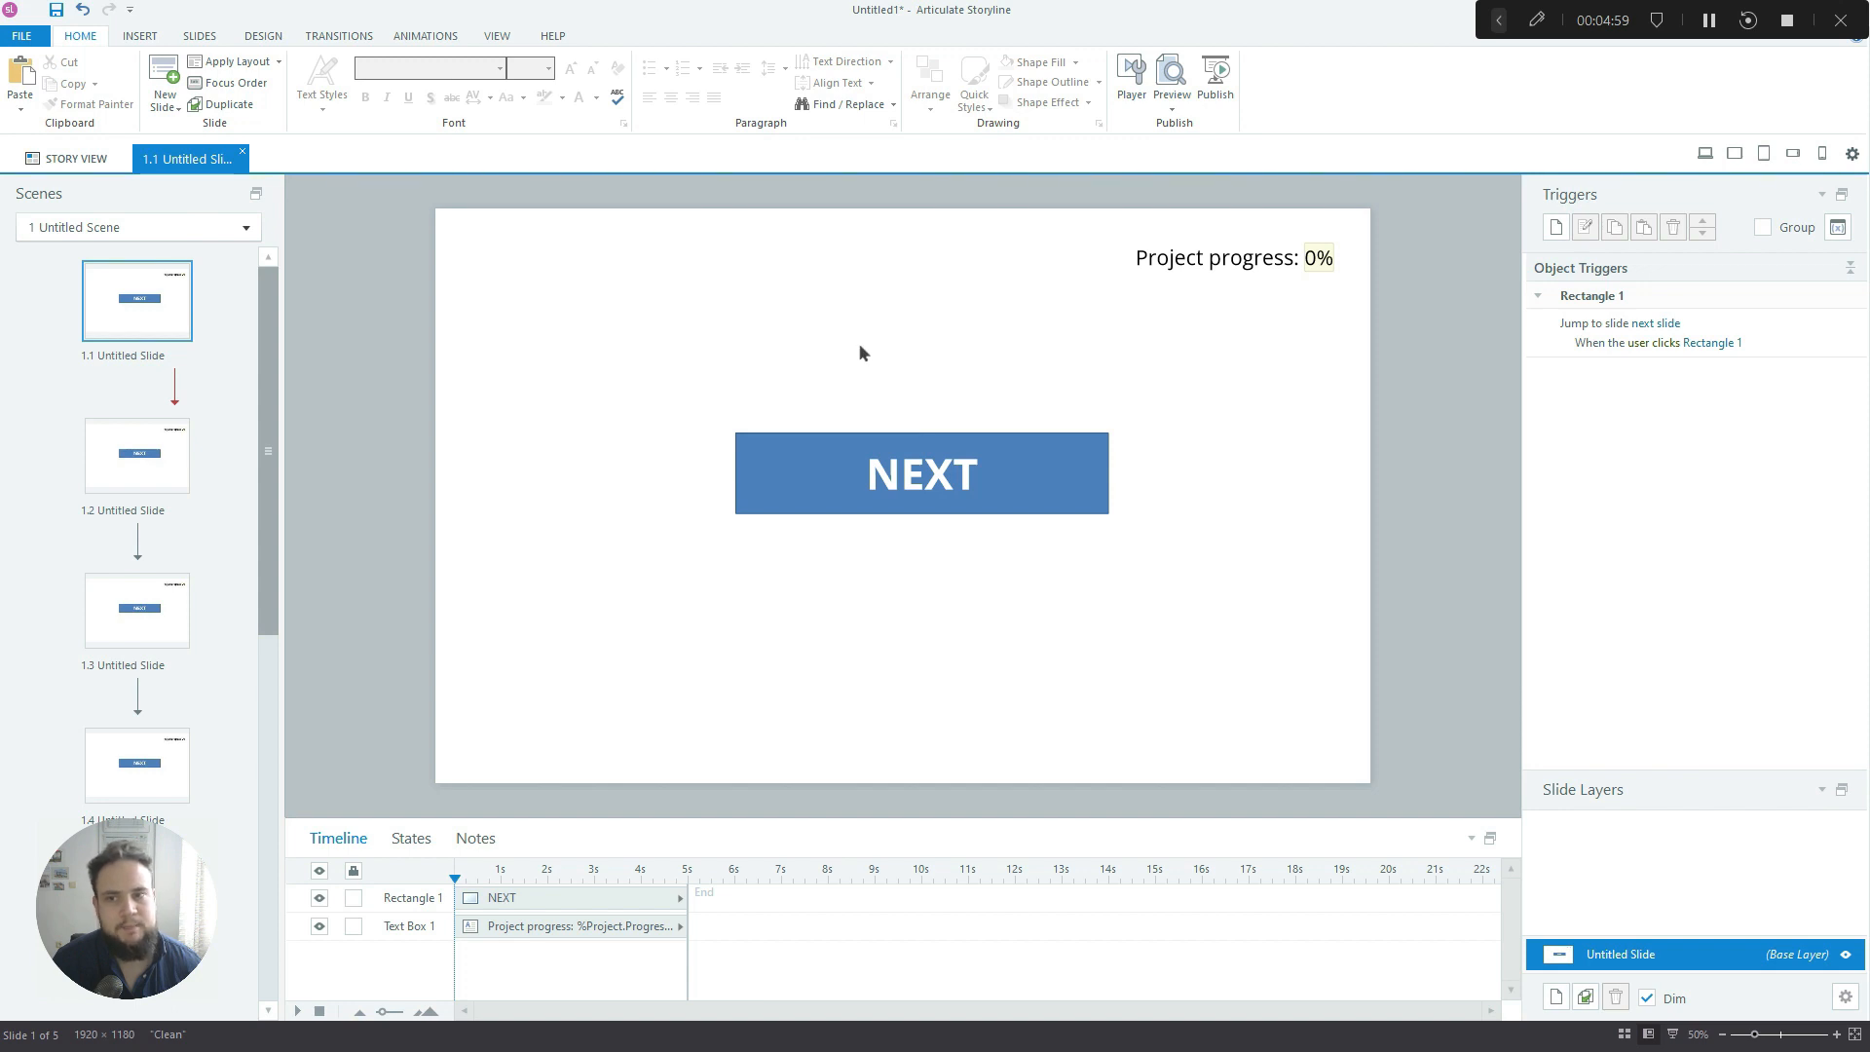
{"action": "mouse_move", "coordinate": [564, 224]}
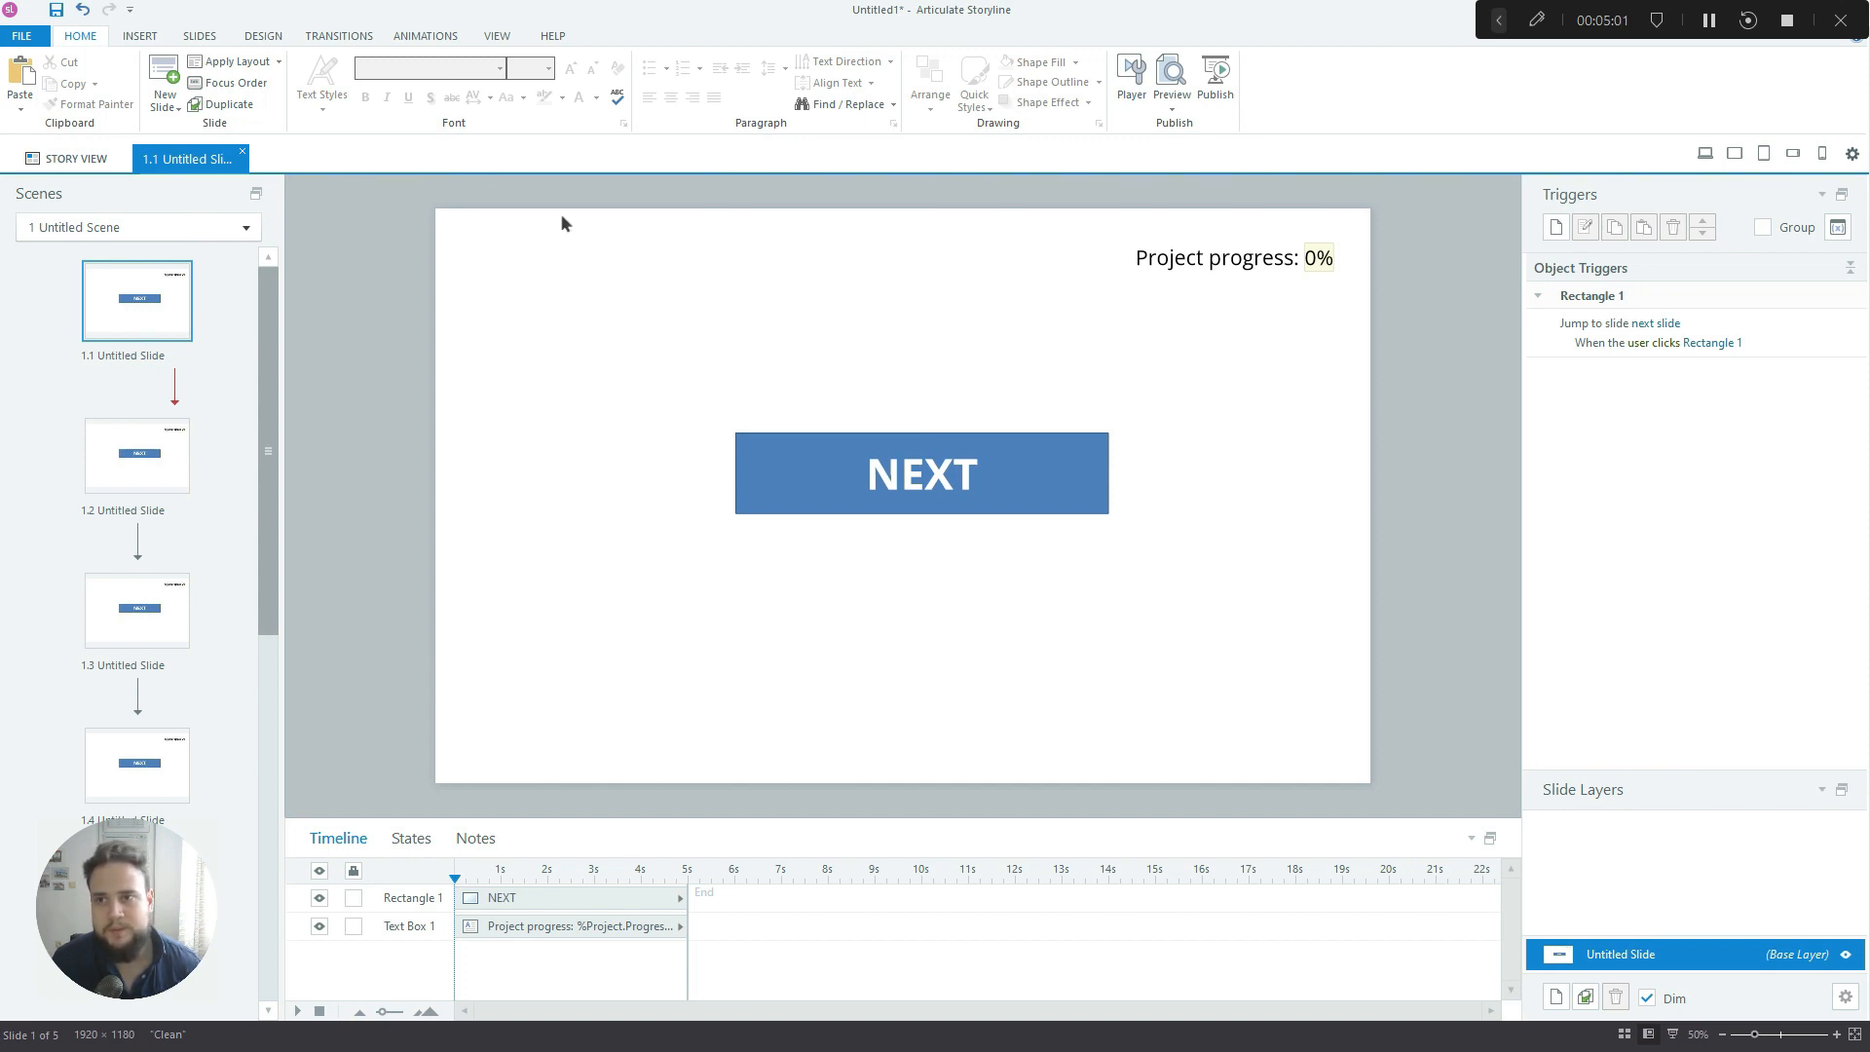
{"action": "mouse_move", "coordinate": [495, 41]}
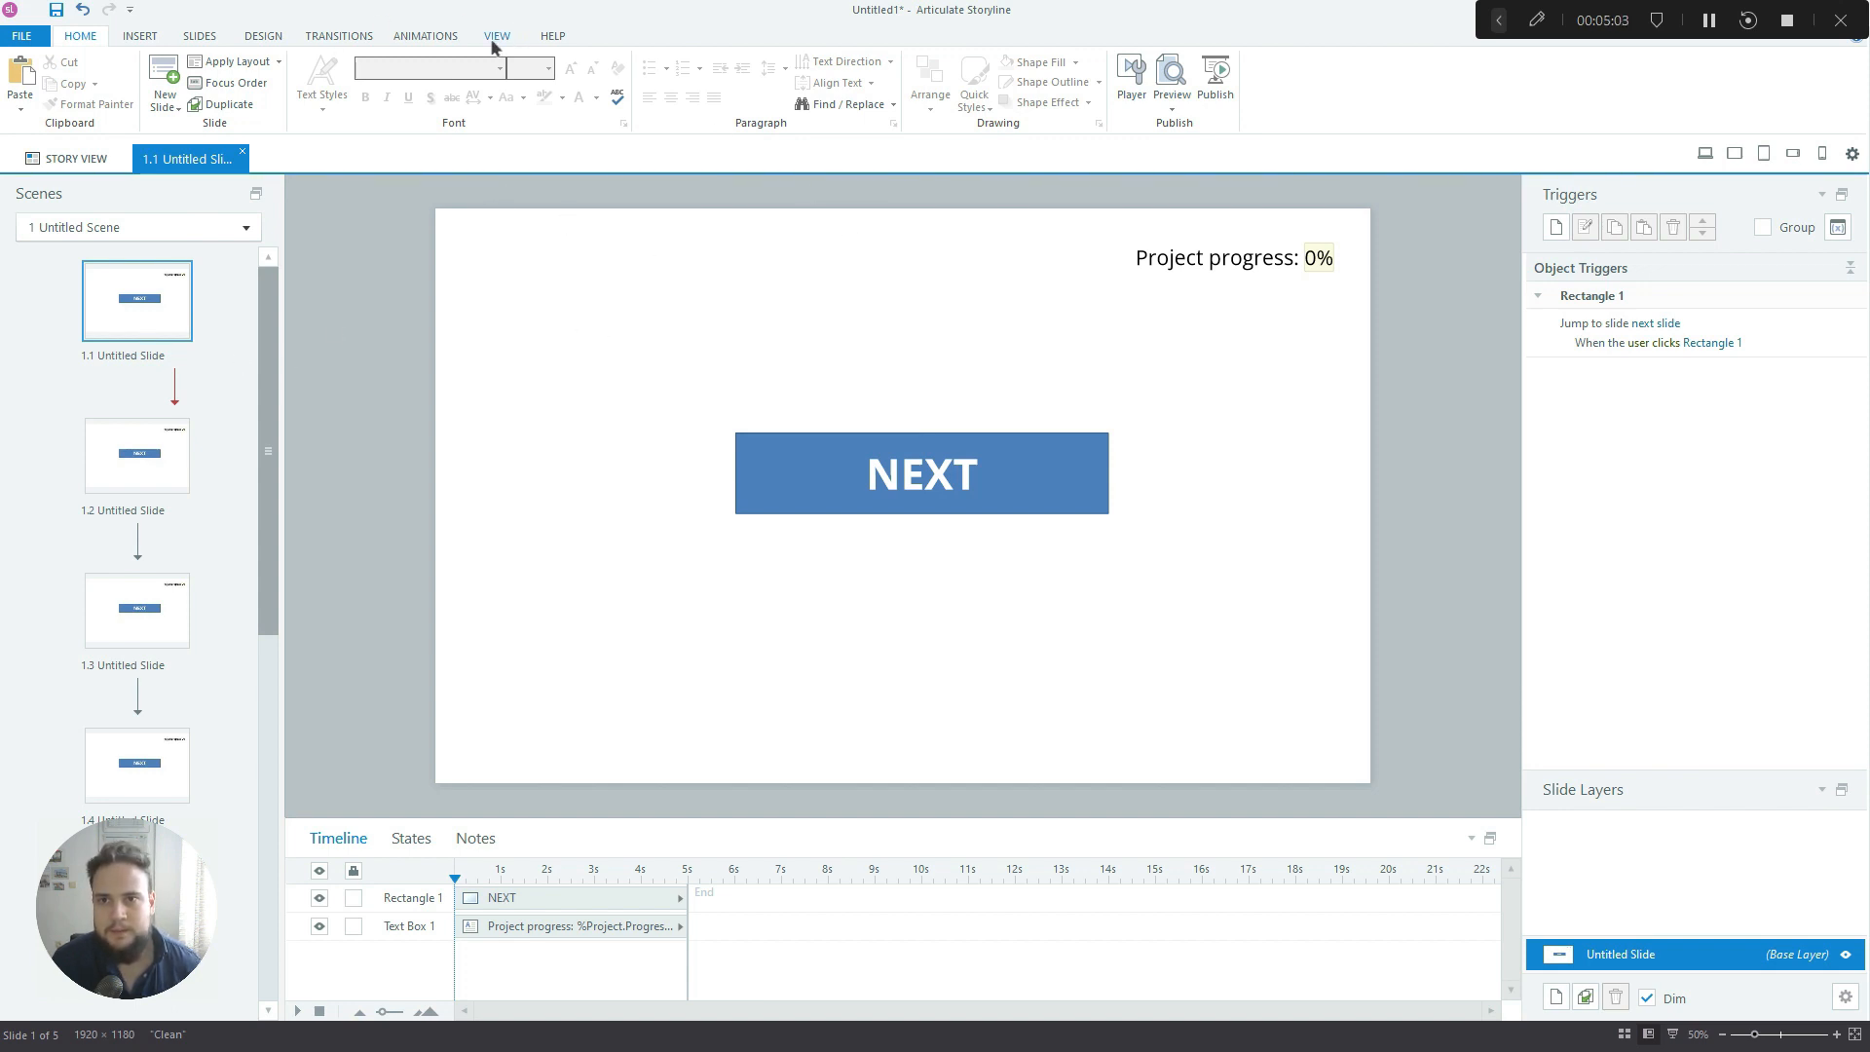
Enter Slide Master view from the View tab
{"action": "left_click", "coordinate": [497, 36]}
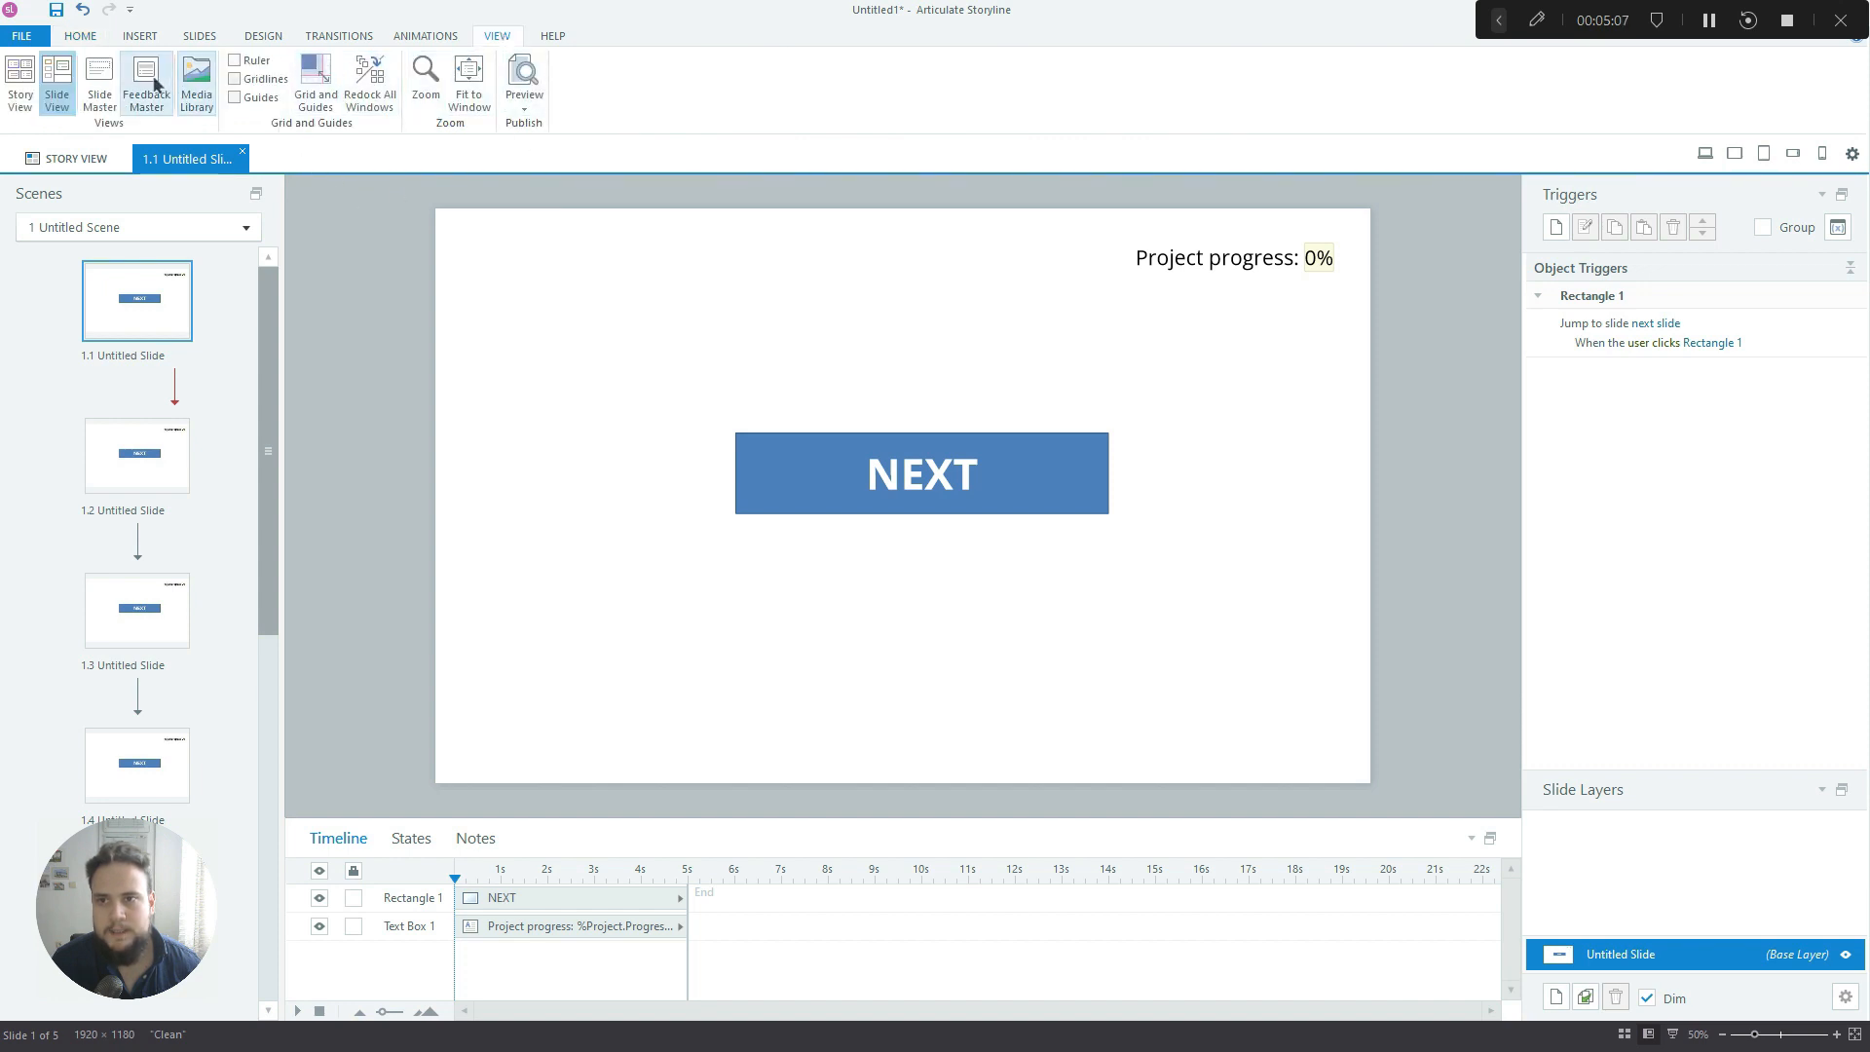
{"action": "left_click", "coordinate": [146, 76]}
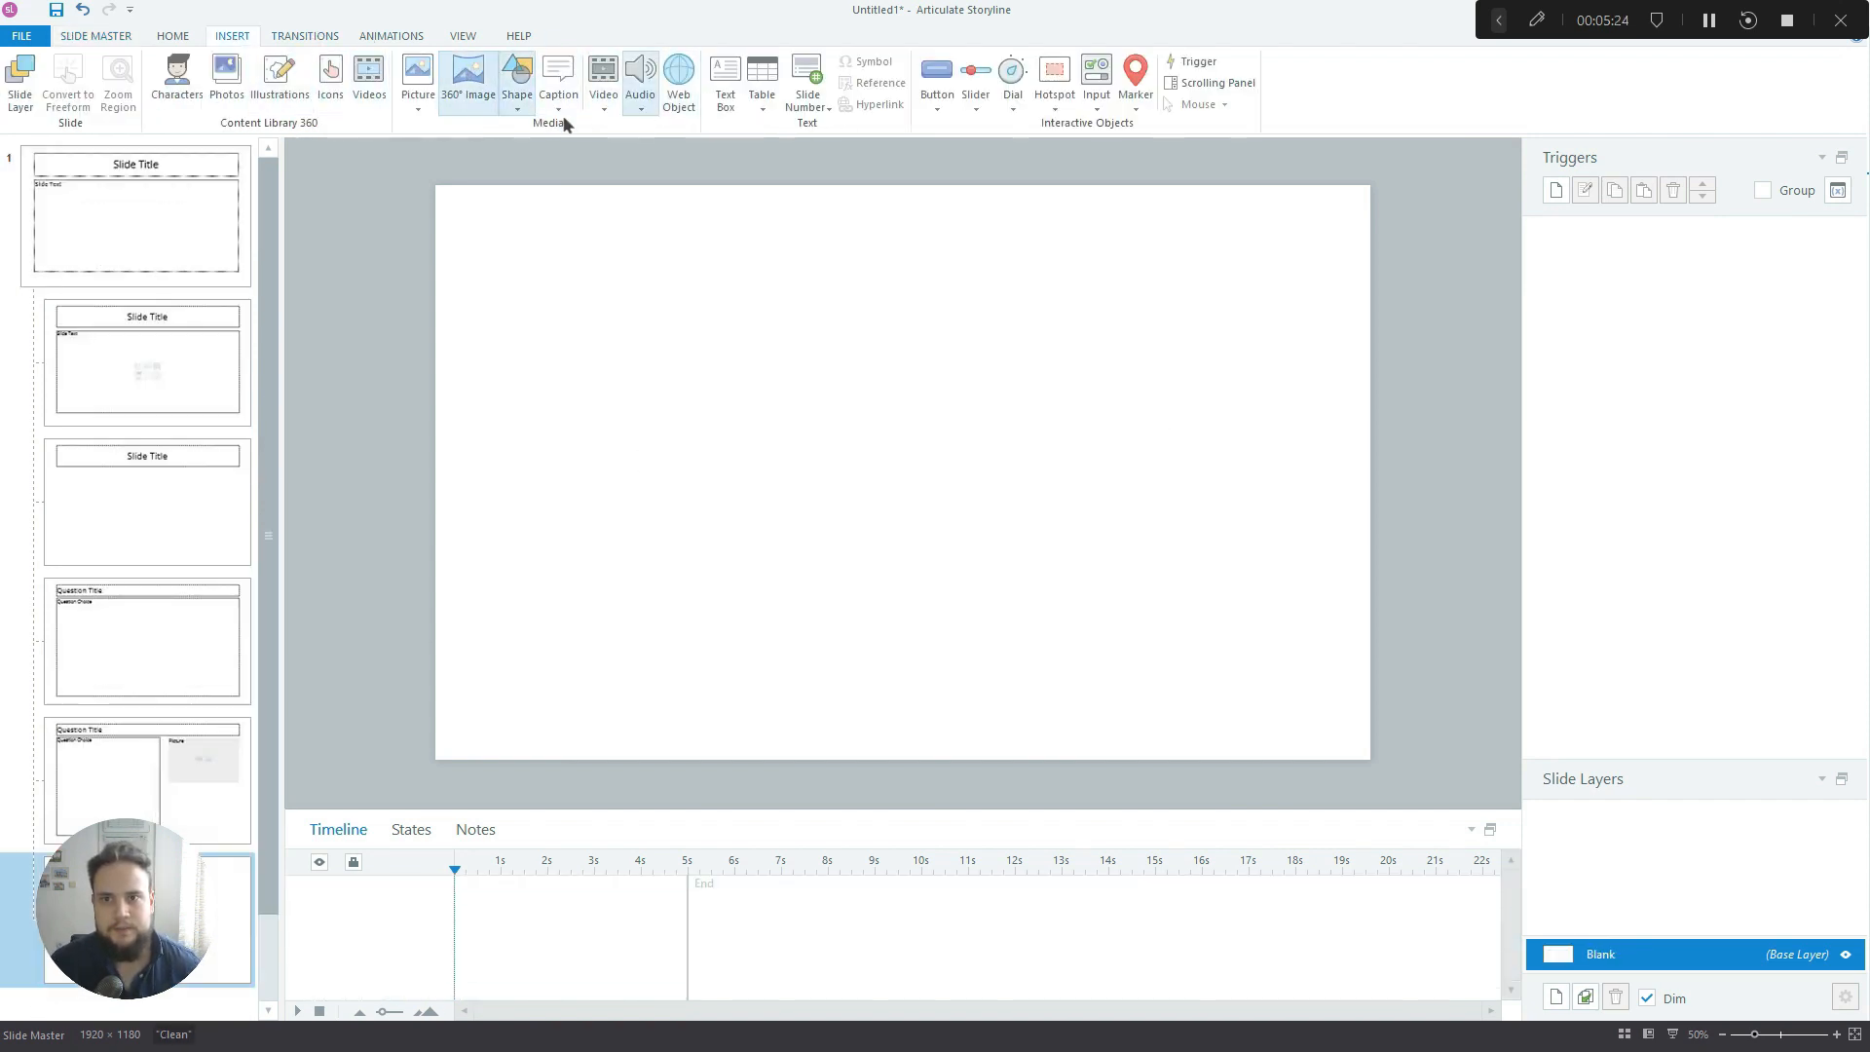
Draw an 1800 px wide rectangle on the Blank layout with No Fill, centred
{"action": "left_click", "coordinate": [515, 76]}
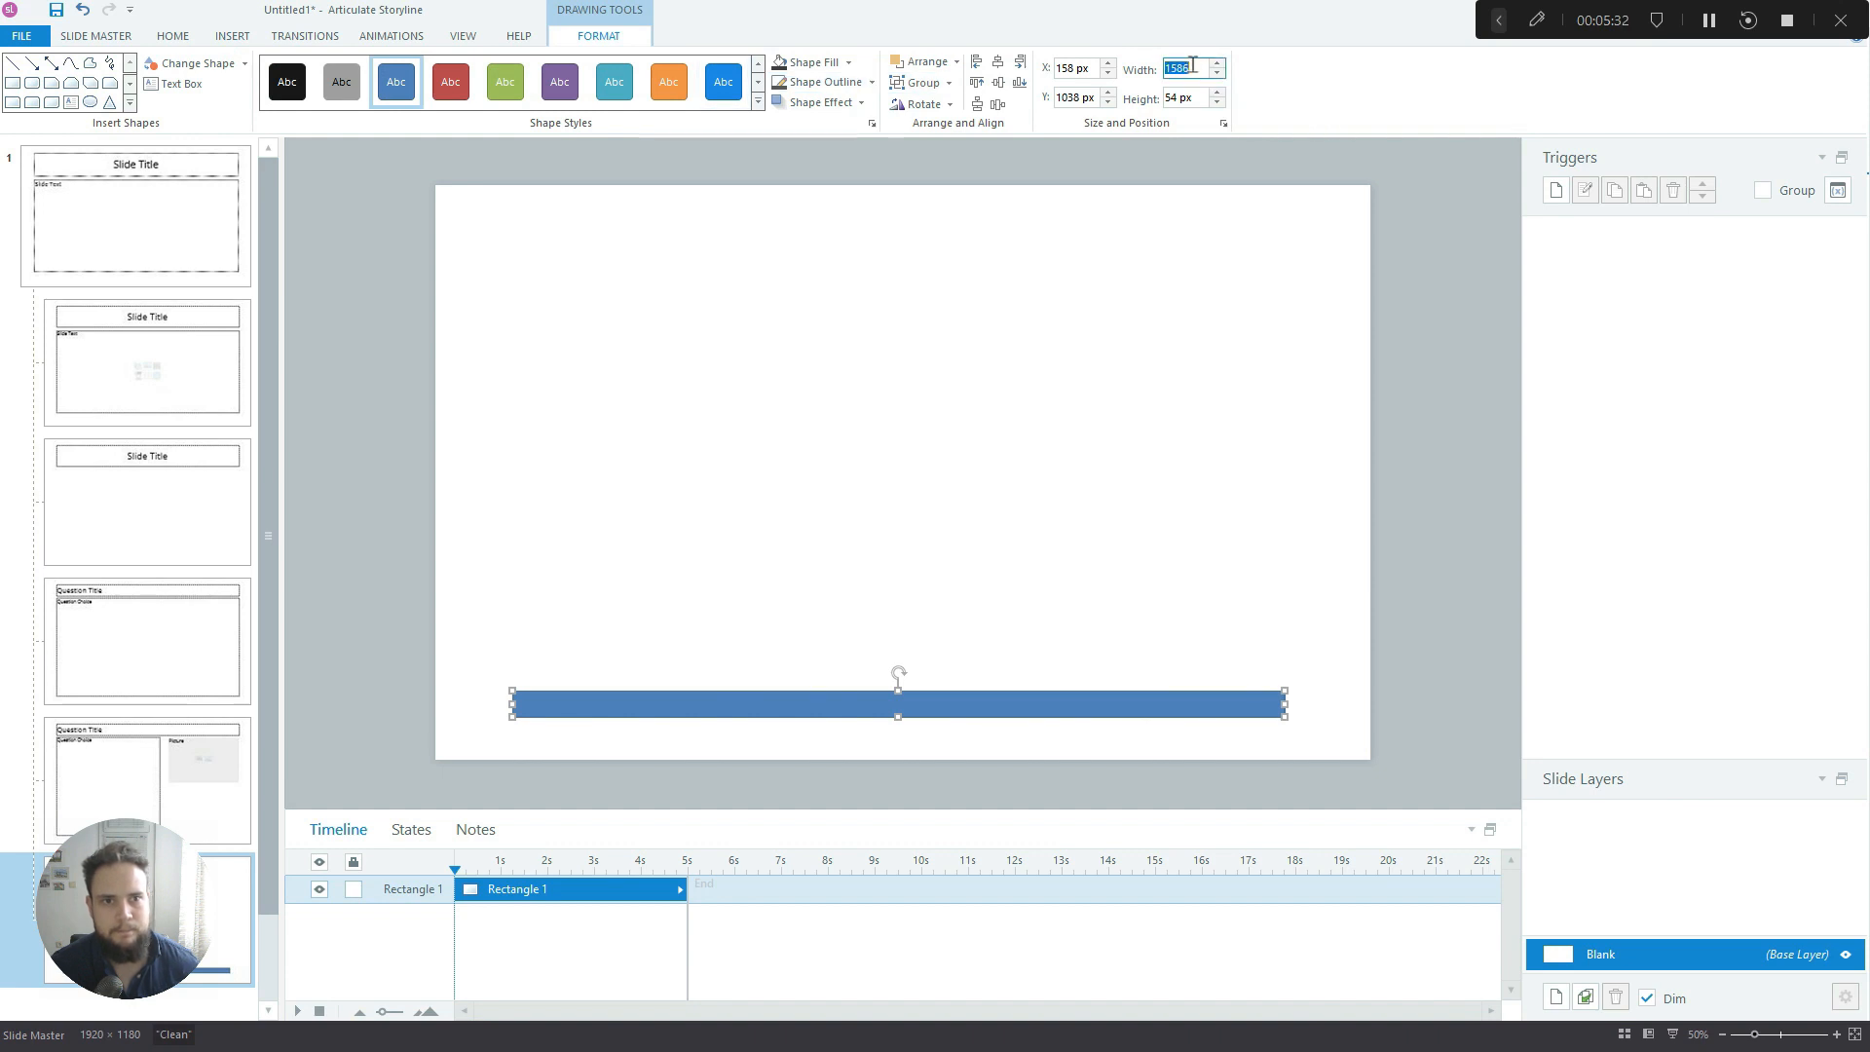
{"action": "type", "text": "1800"}
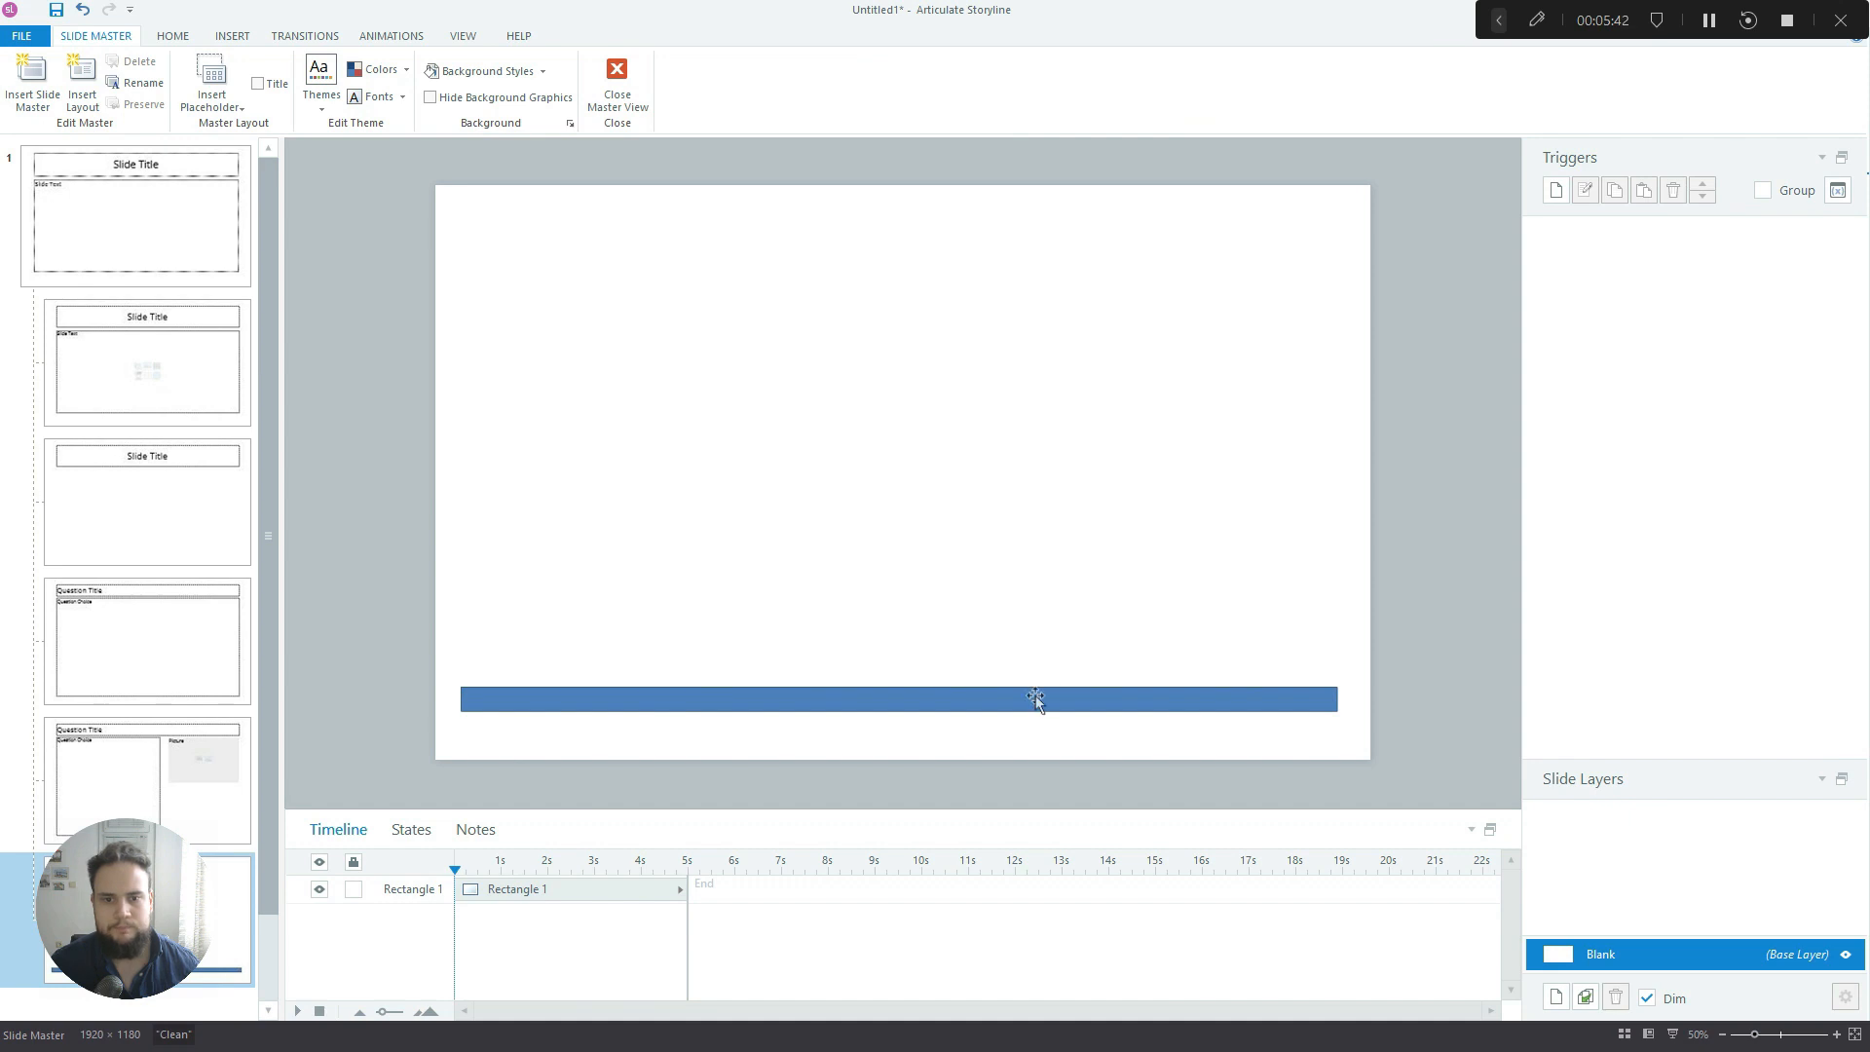
{"action": "left_click", "coordinate": [812, 61]}
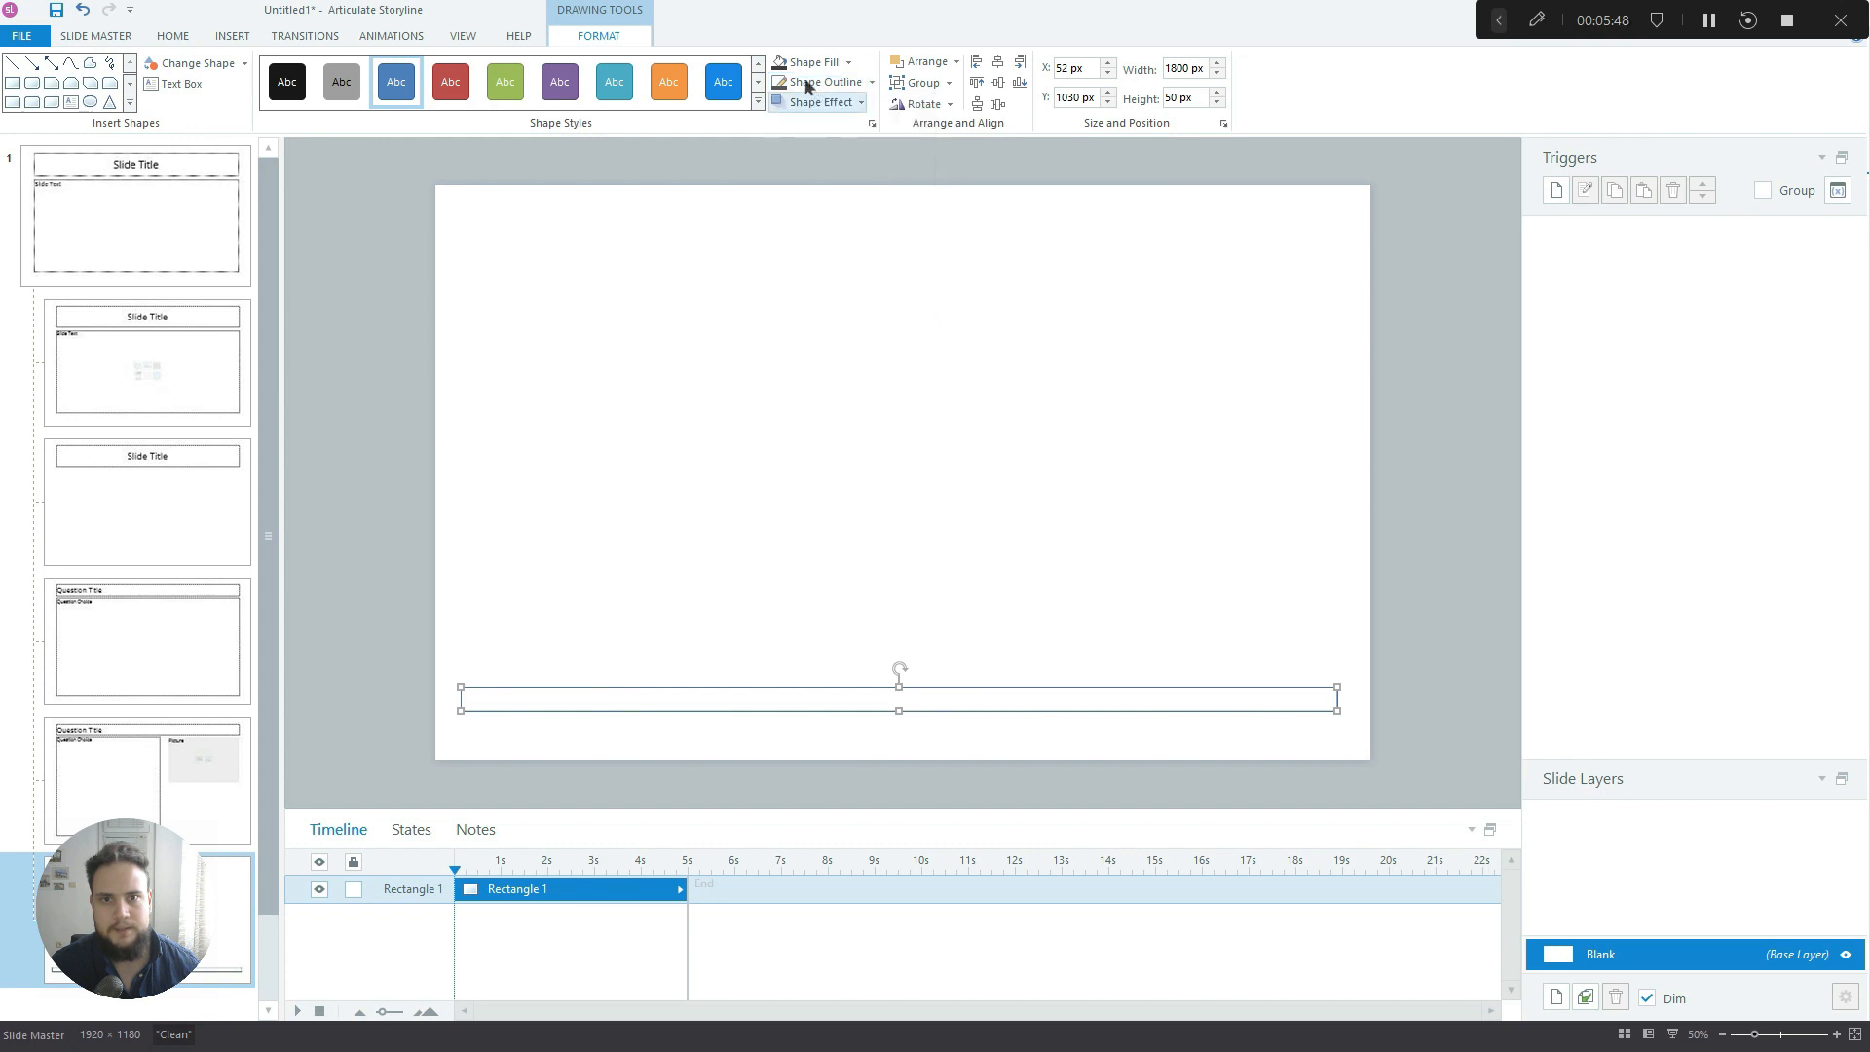
{"action": "left_click", "coordinate": [829, 82]}
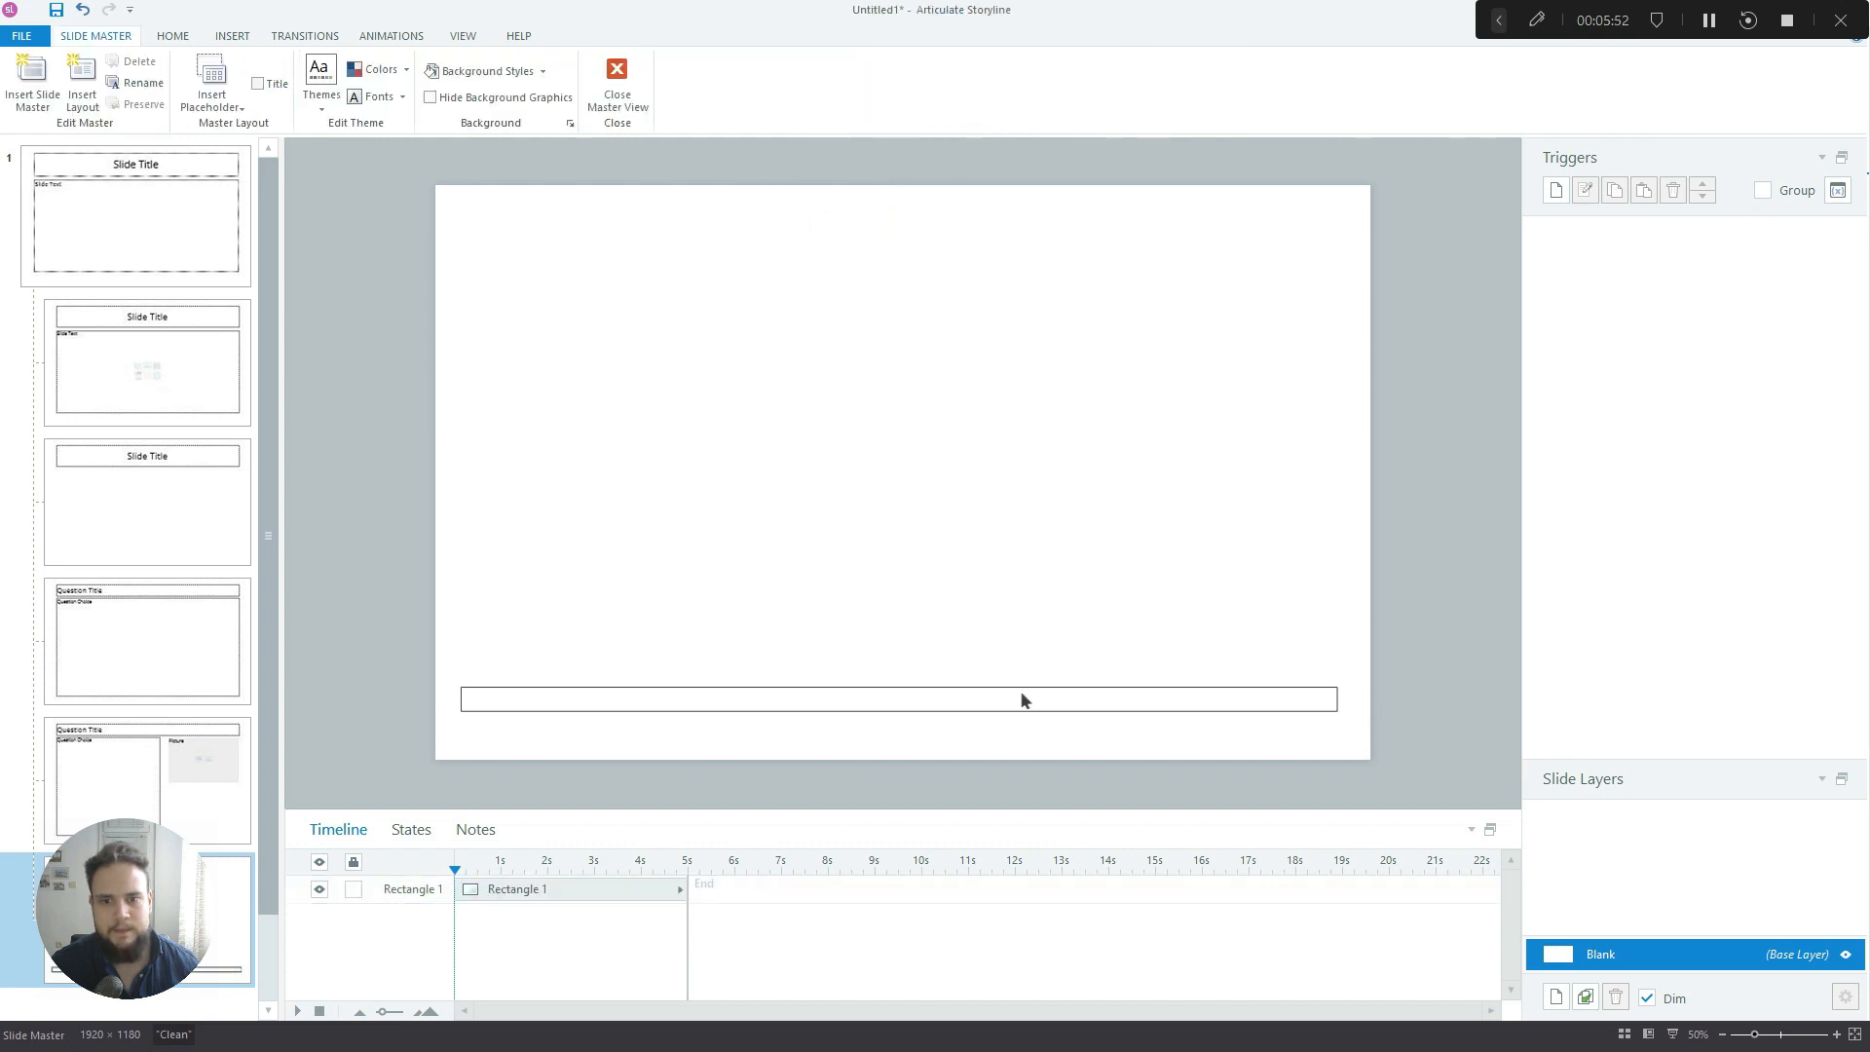
{"action": "left_click", "coordinate": [903, 700]}
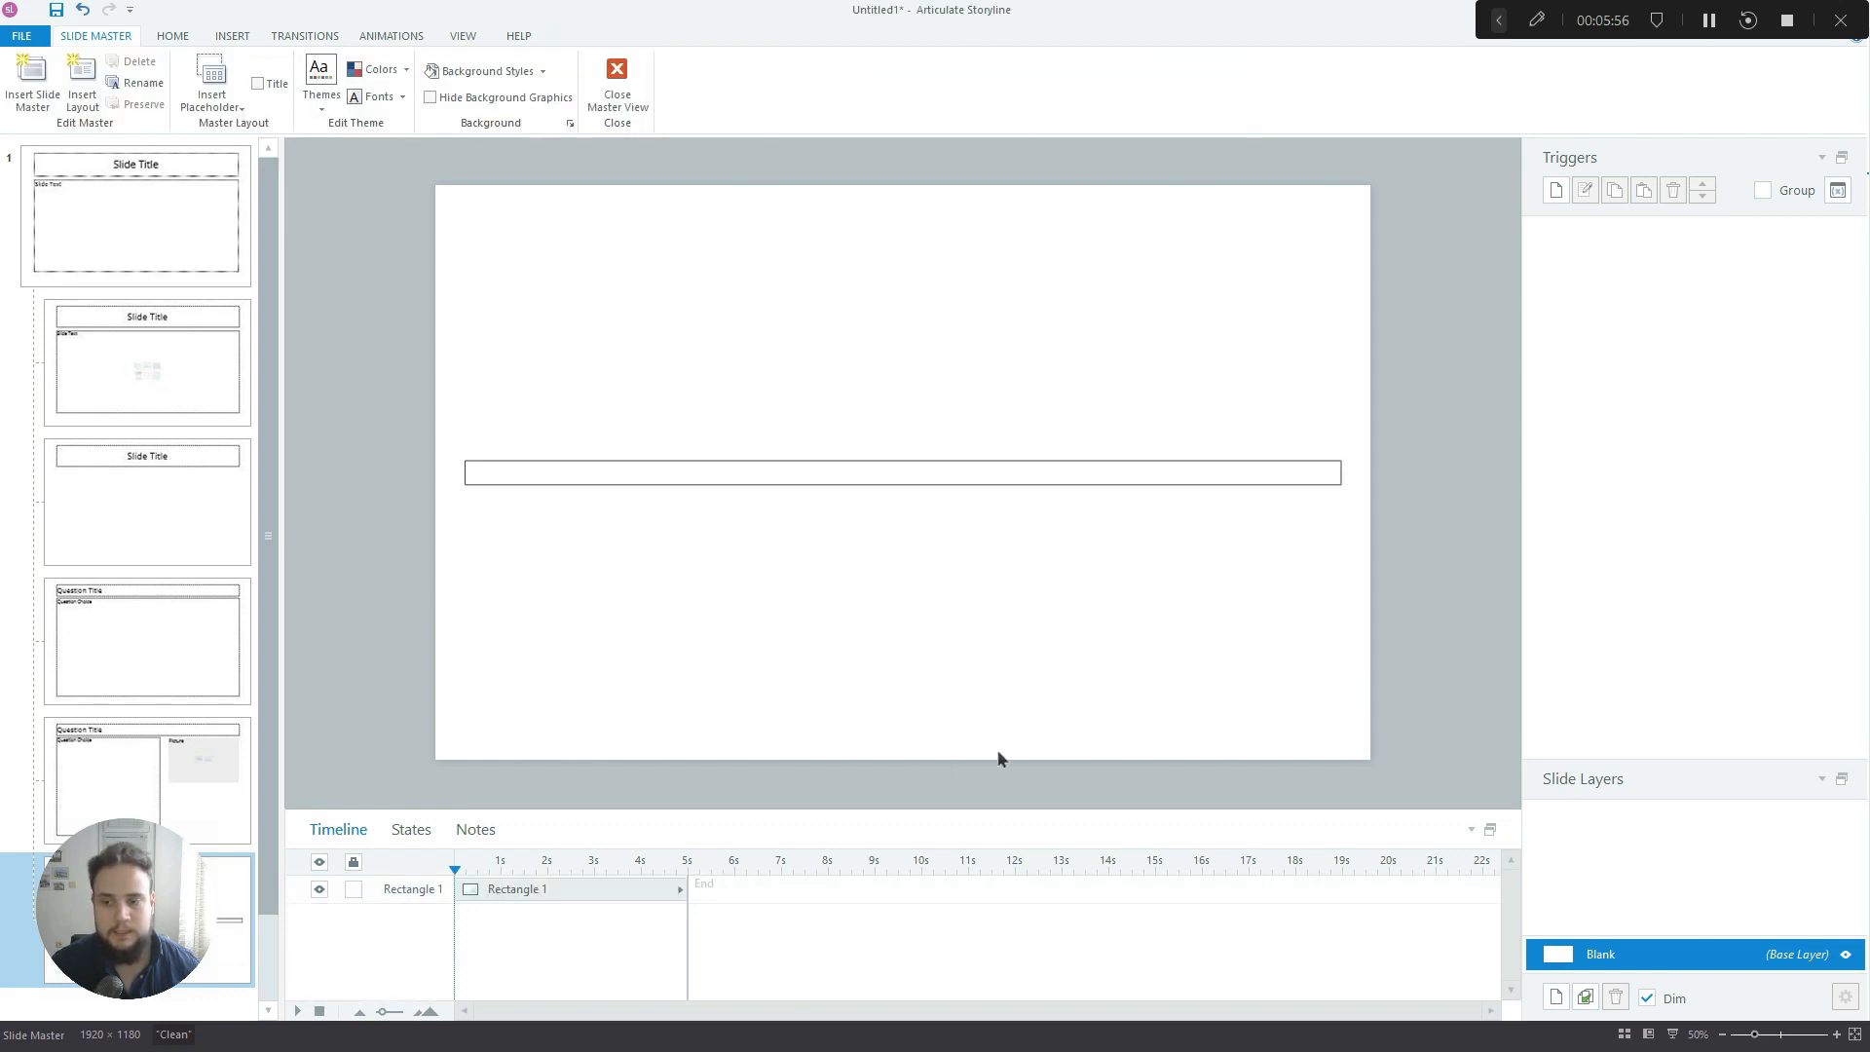
{"action": "mouse_move", "coordinate": [1735, 66]}
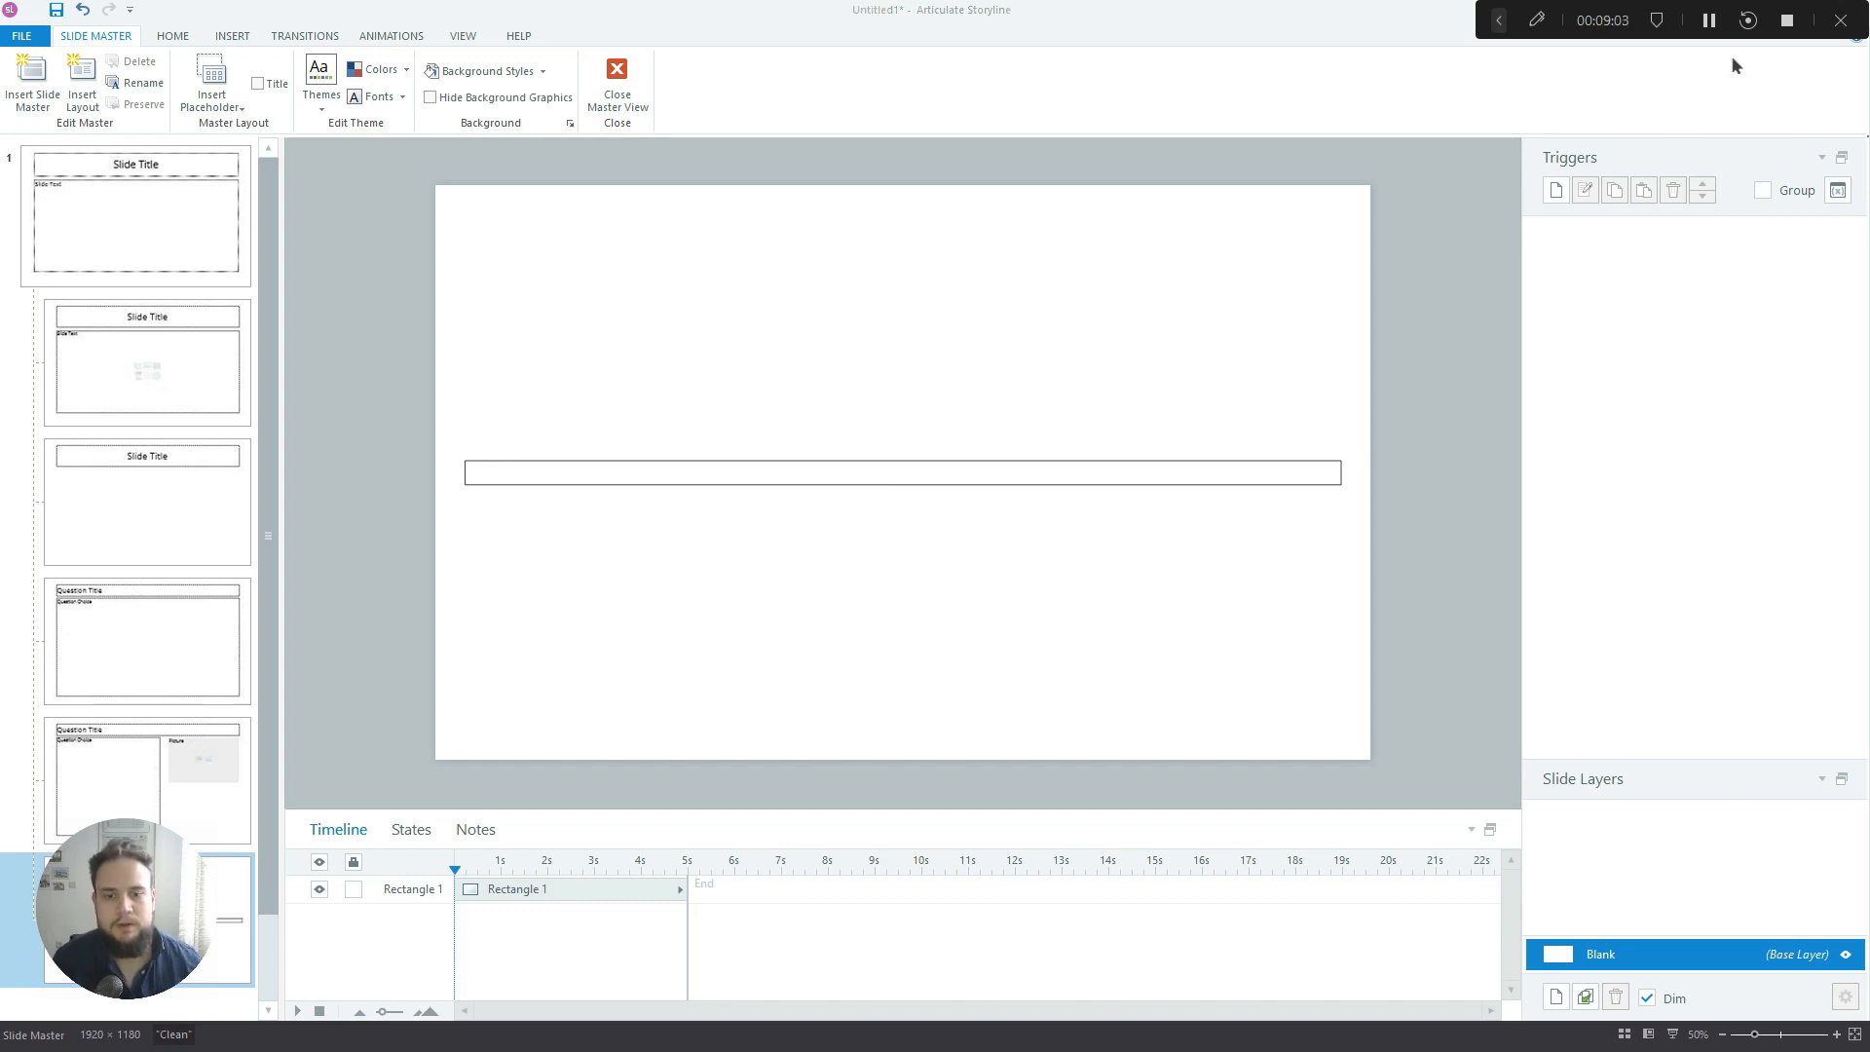
{"action": "mouse_move", "coordinate": [402, 737]}
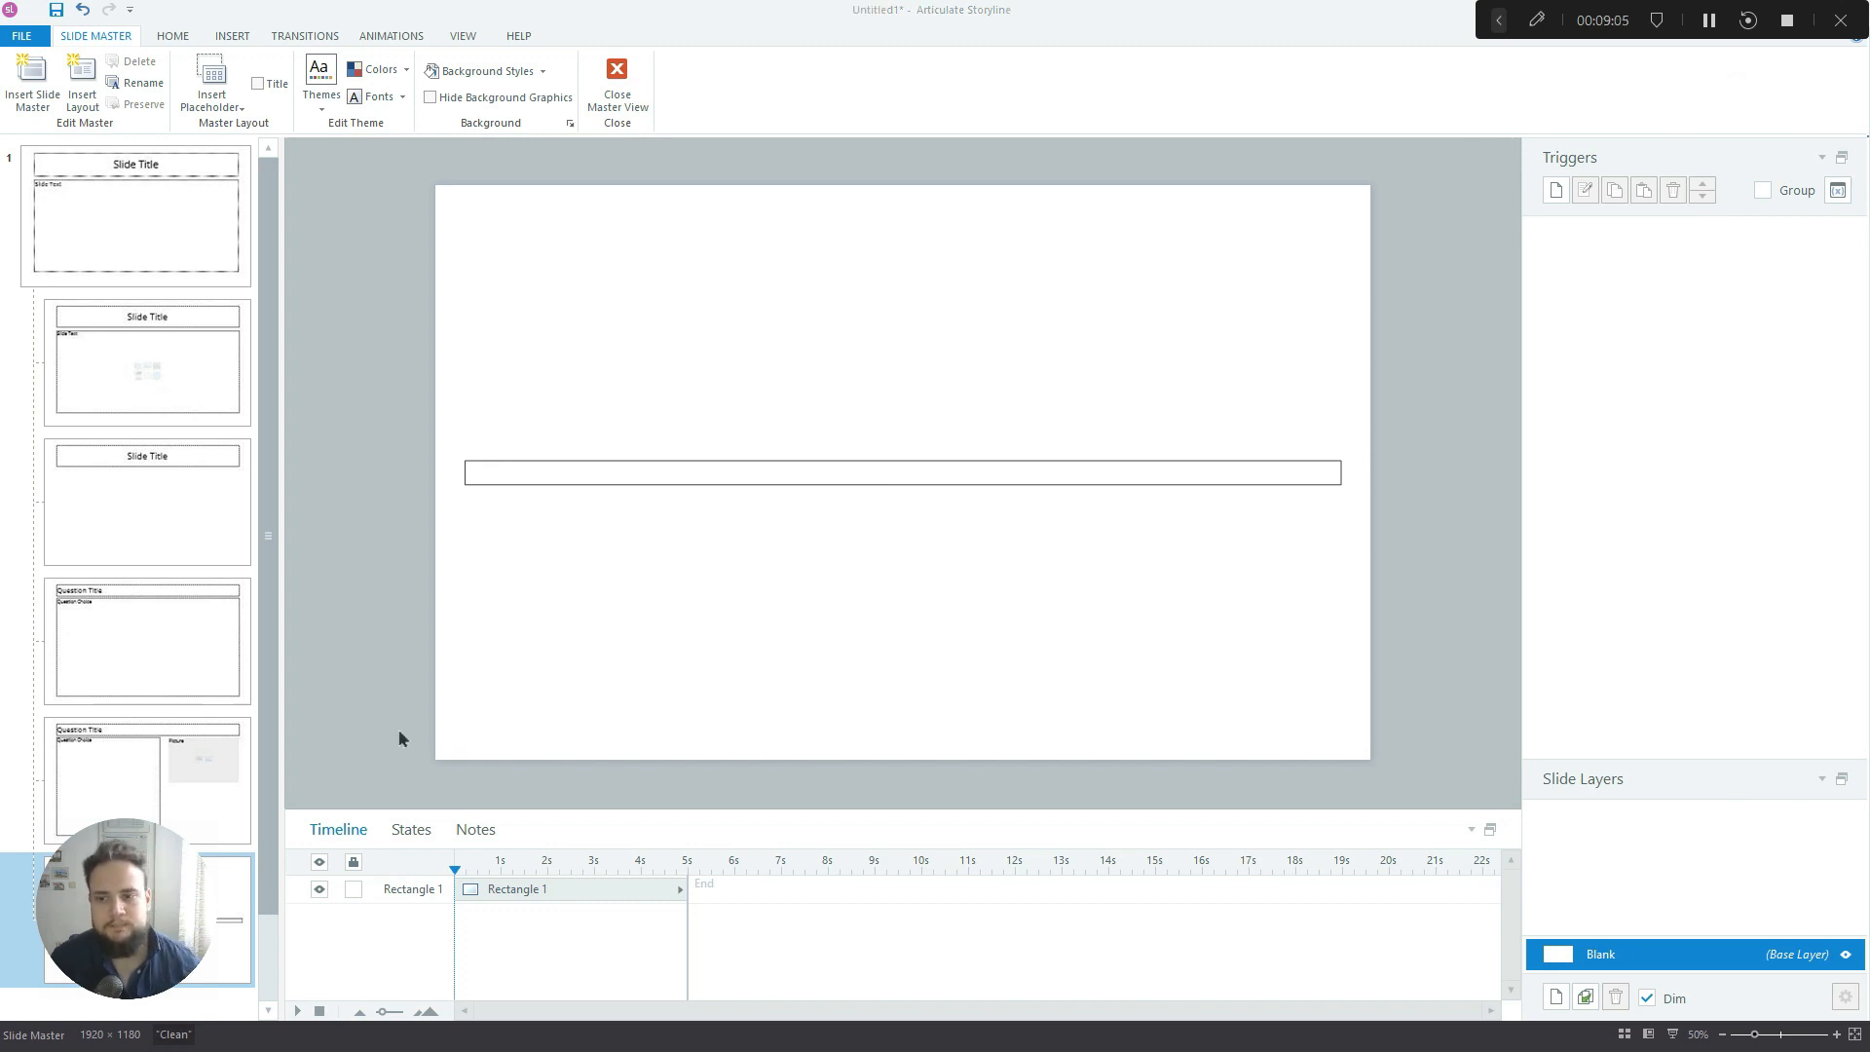
Add a new state named 10% to the outlined bar
{"action": "left_click", "coordinate": [411, 830]}
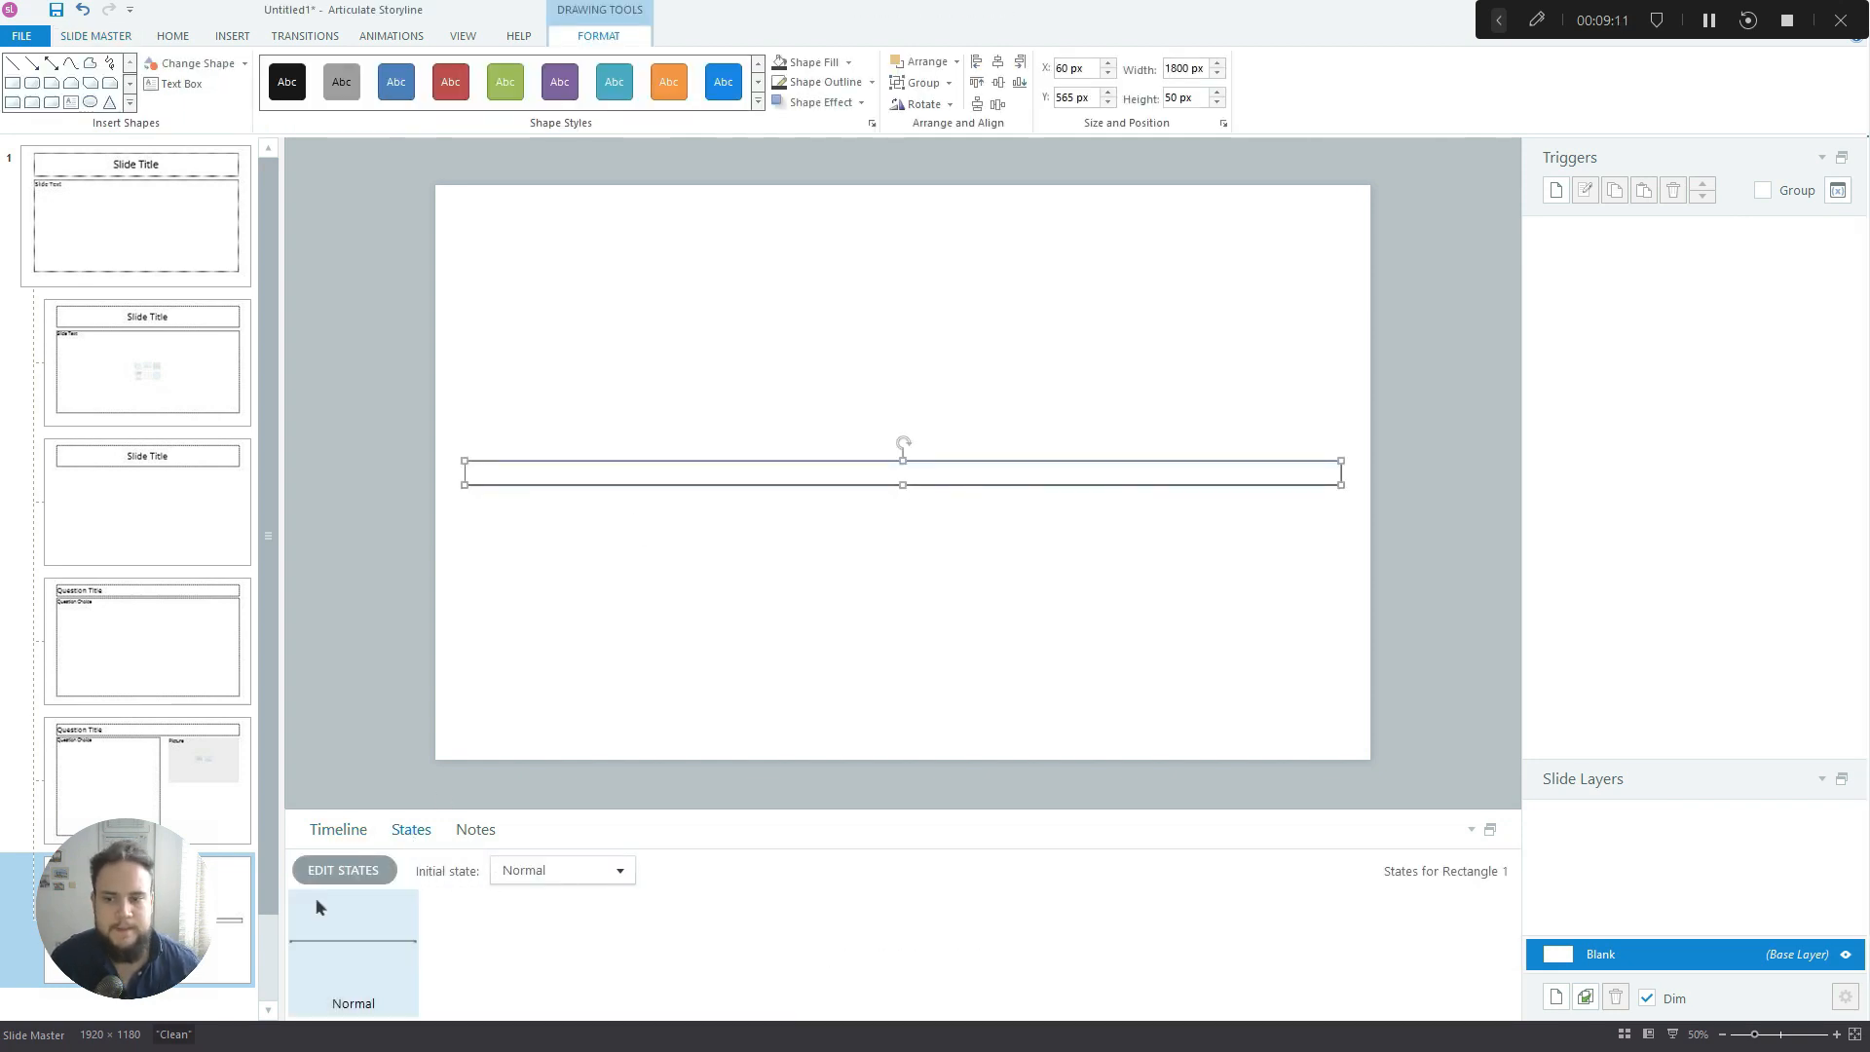
{"action": "left_click", "coordinate": [342, 869]}
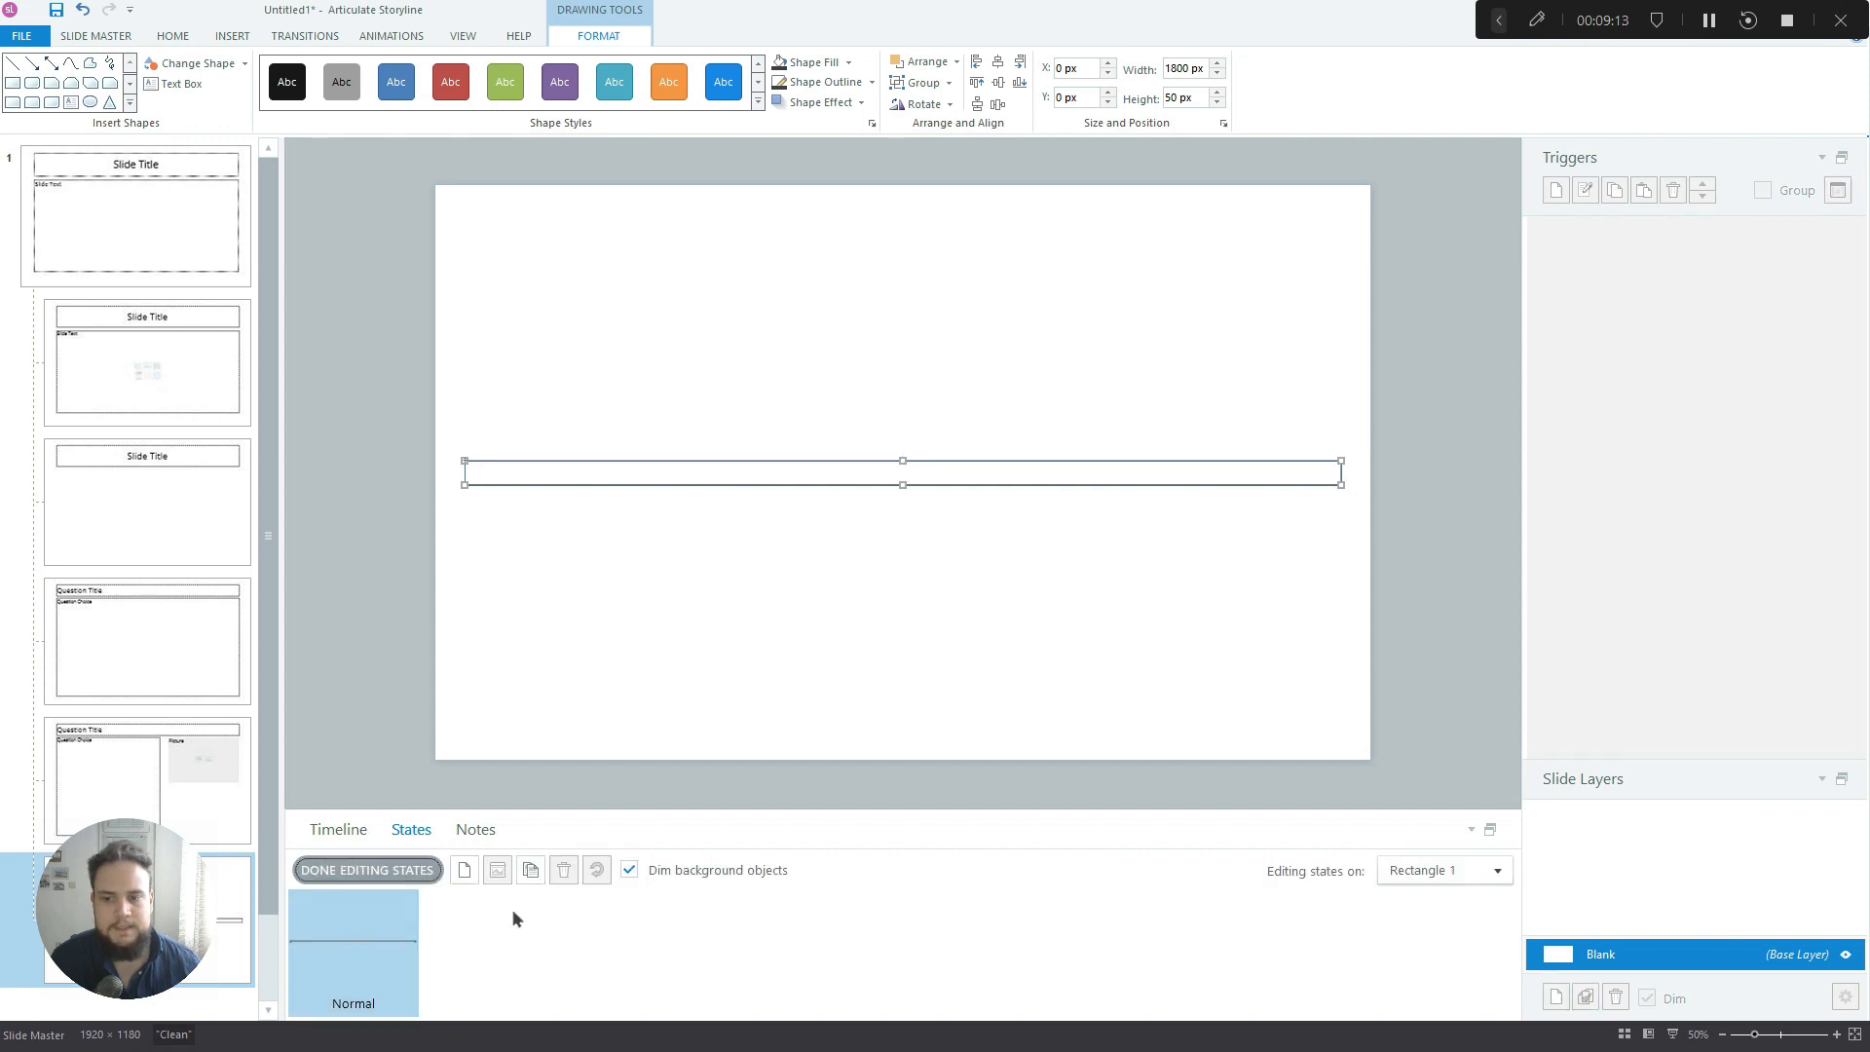
{"action": "left_click", "coordinate": [464, 869]}
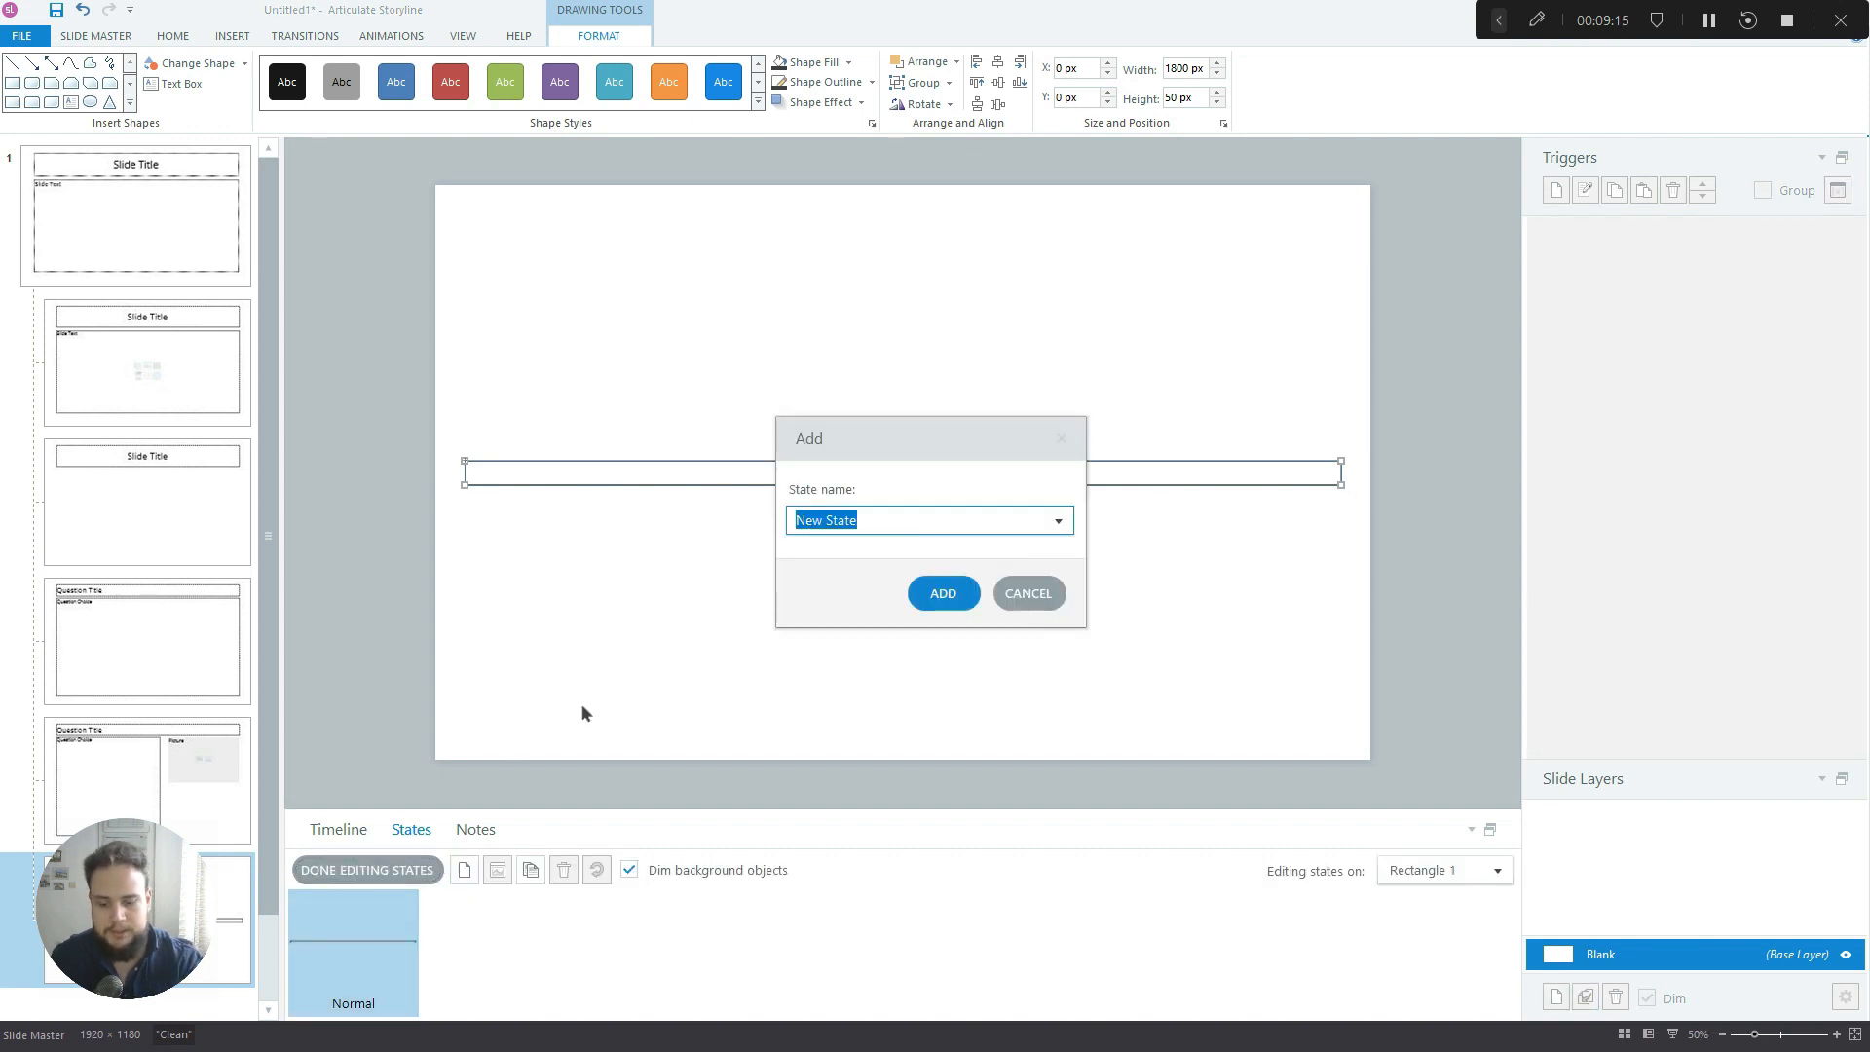
{"action": "left_click", "coordinate": [943, 593]}
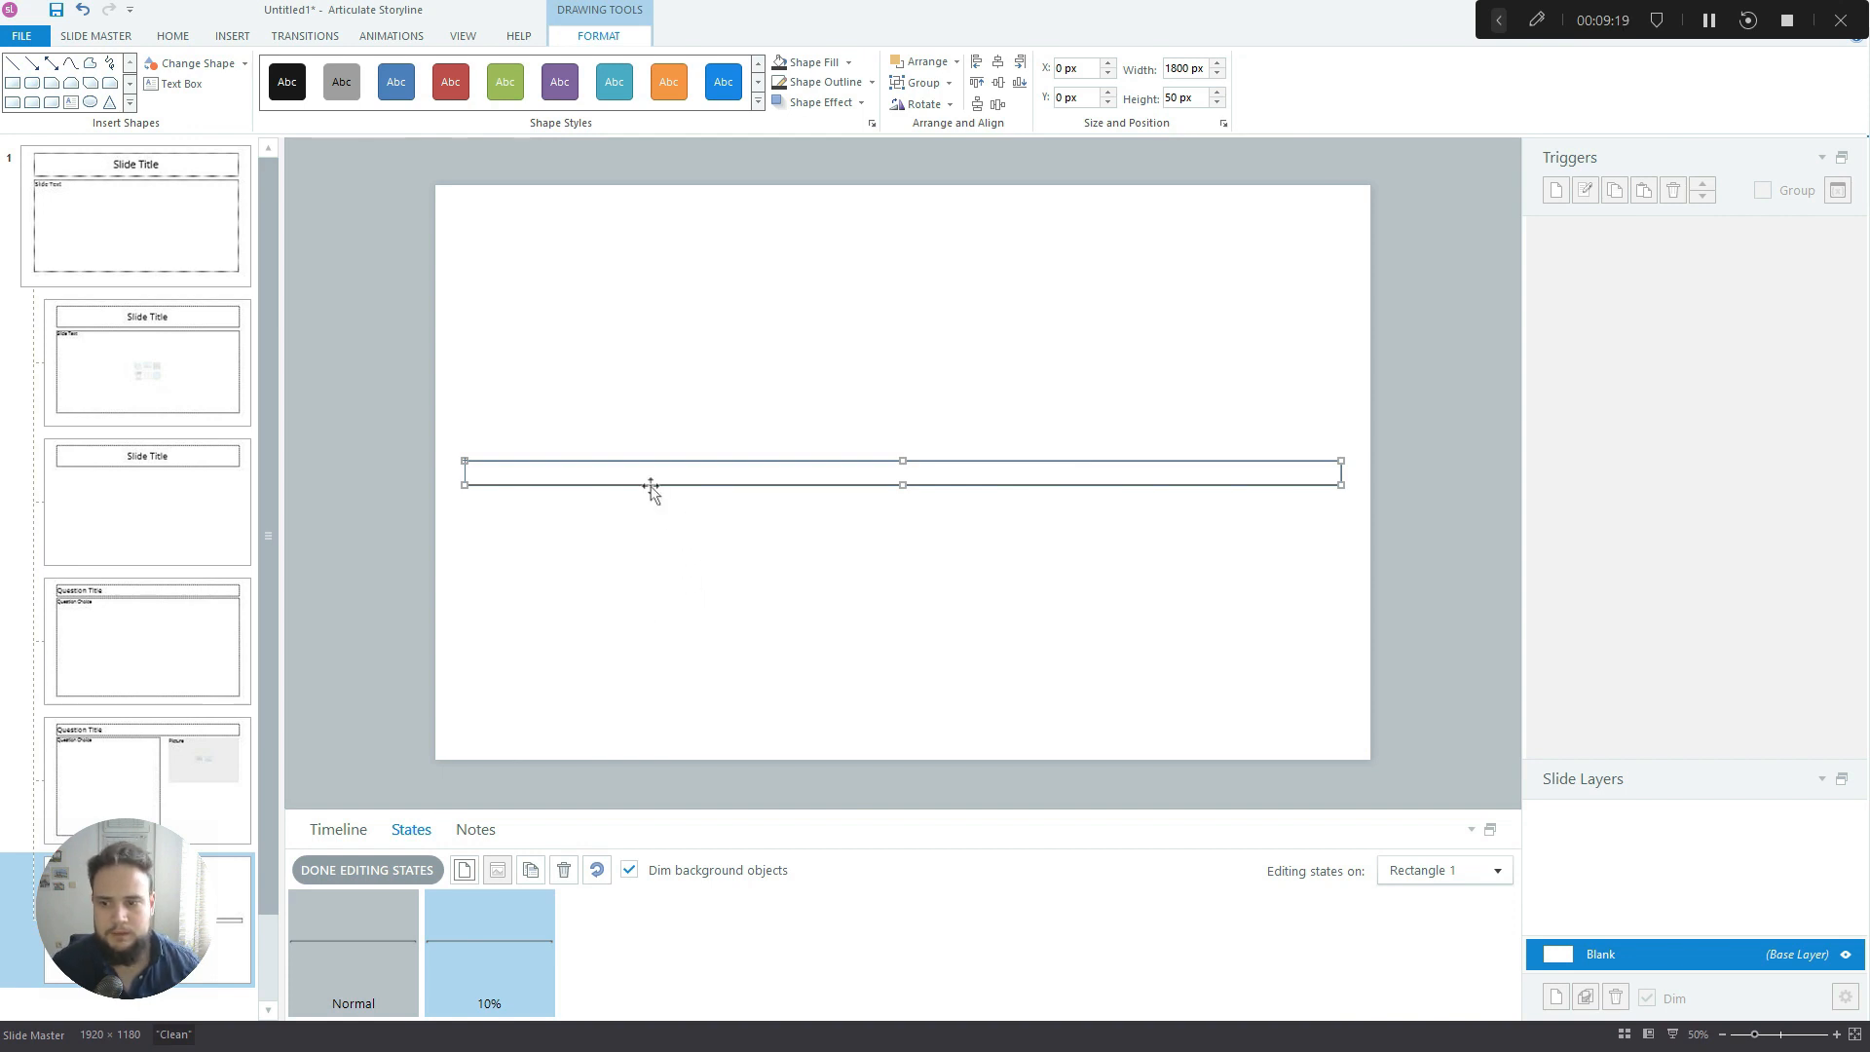
{"action": "mouse_move", "coordinate": [763, 519]}
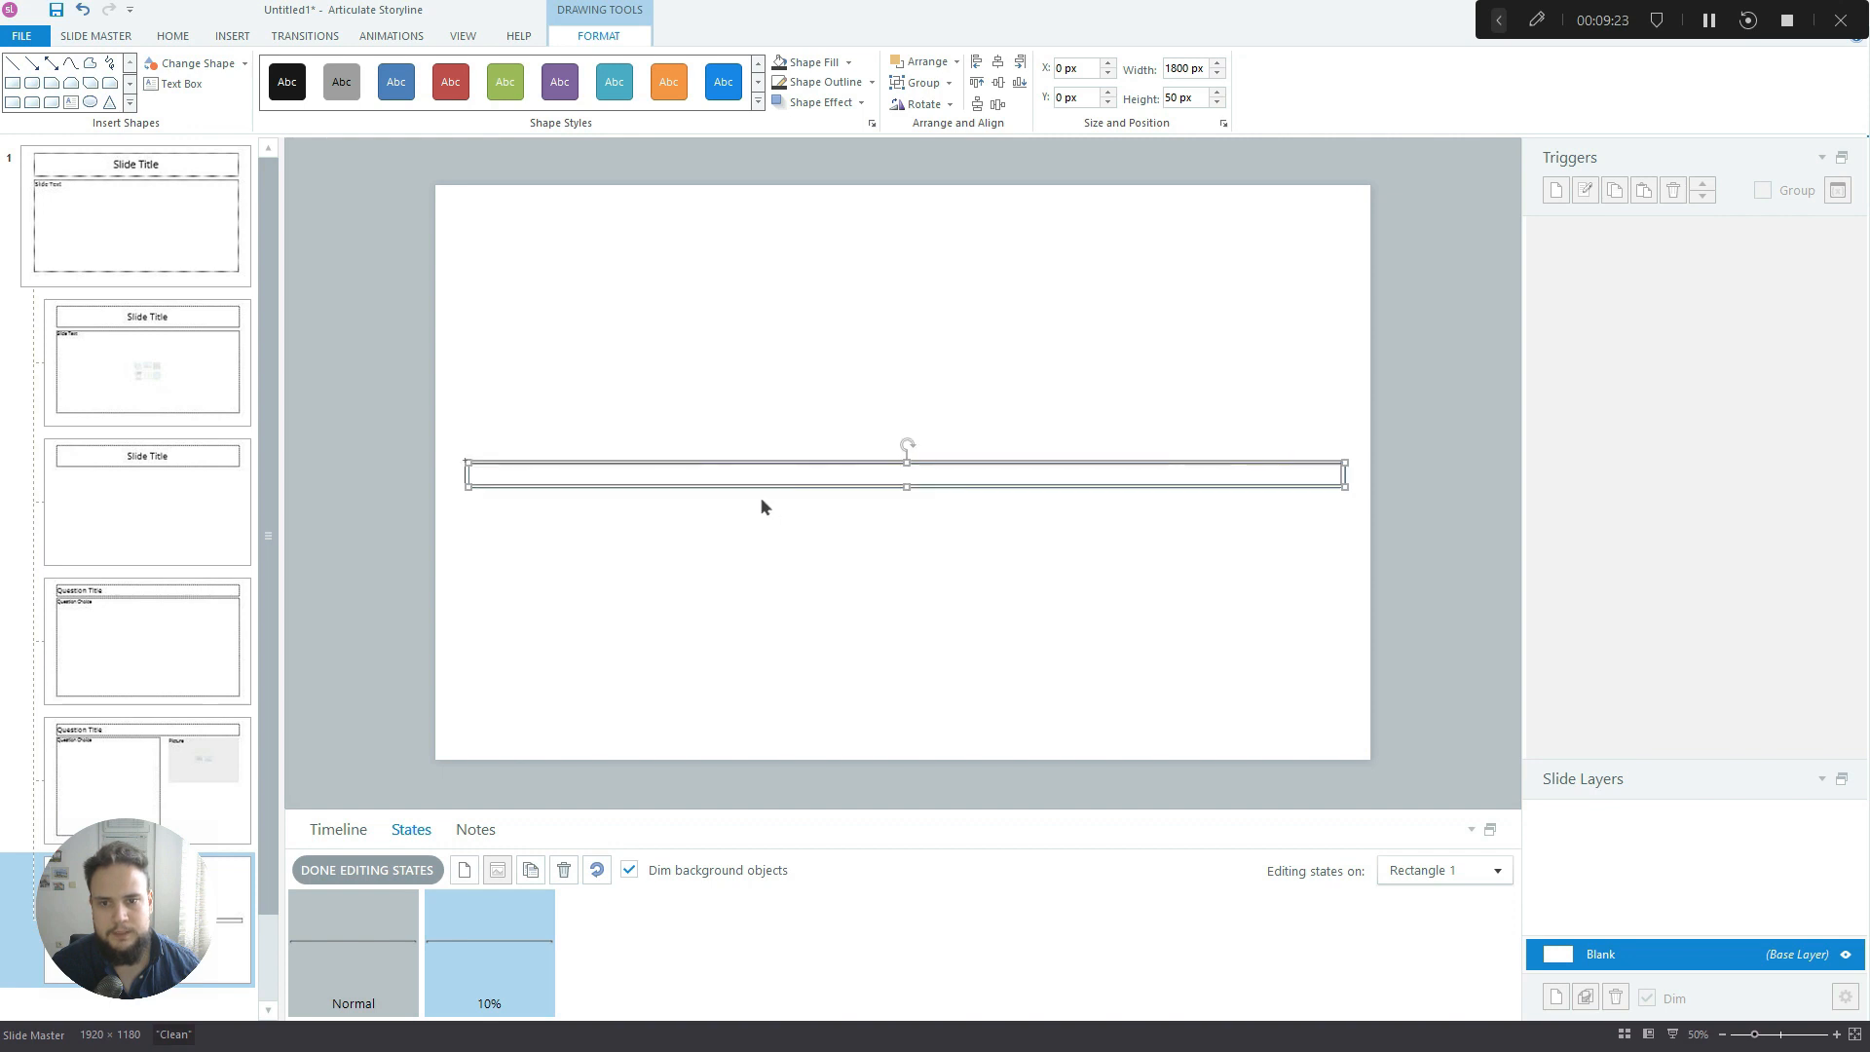
In the 10% state, resize the bar to about a tenth and give it a dark fill
{"action": "left_click_drag", "start_coordinate": [764, 477], "coordinate": [787, 466]}
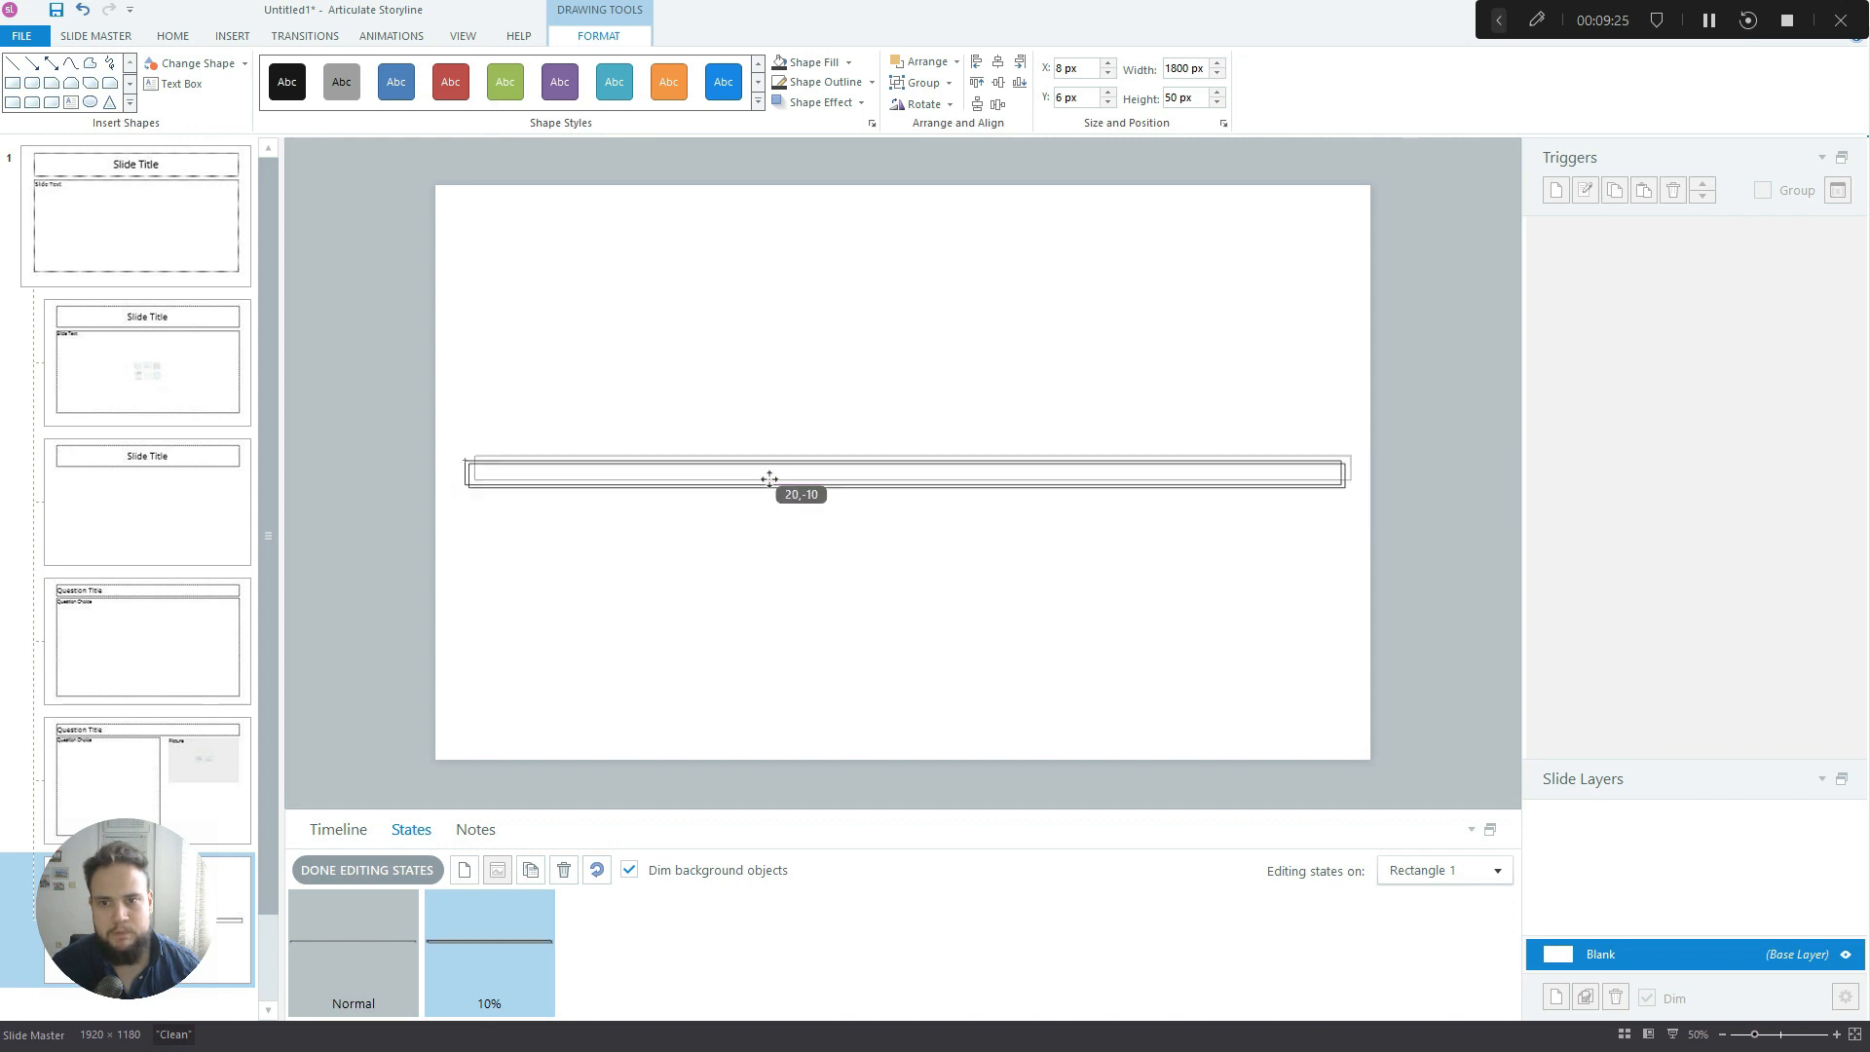
{"action": "left_click_drag", "start_coordinate": [769, 477], "coordinate": [908, 469]}
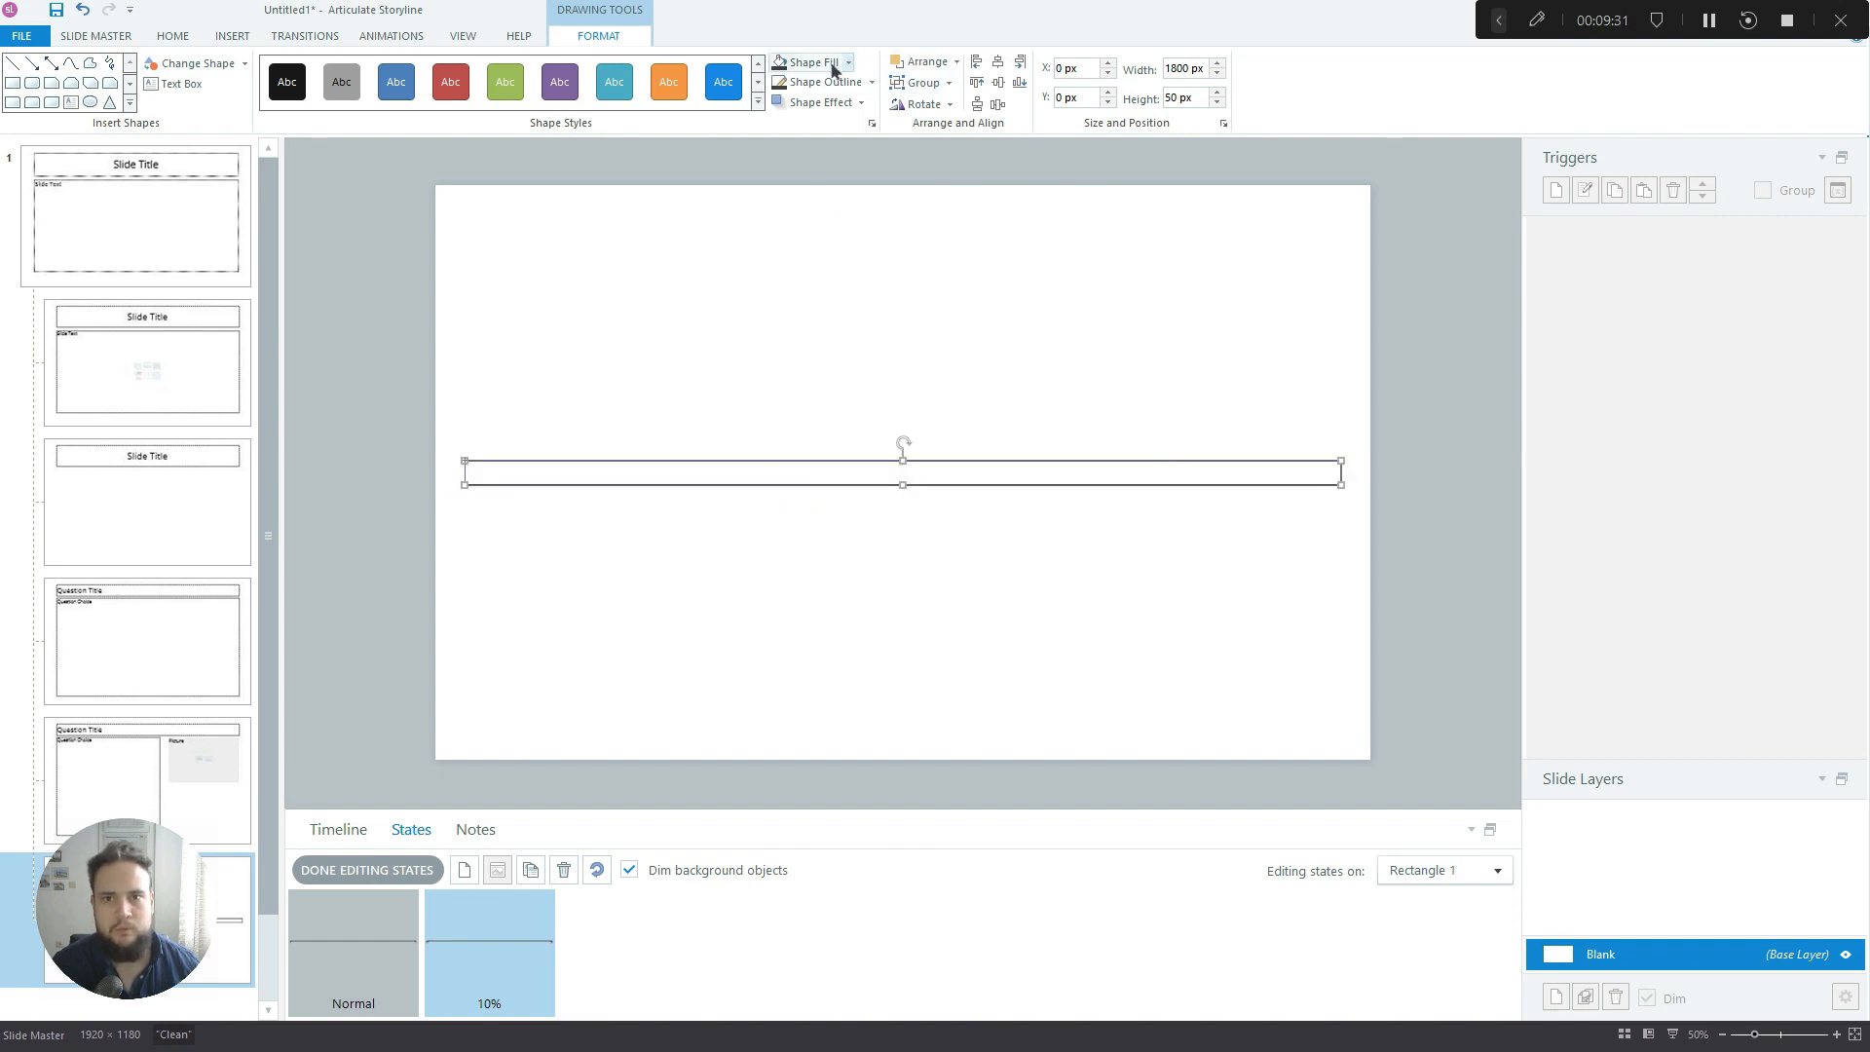
{"action": "left_click", "coordinate": [824, 61]}
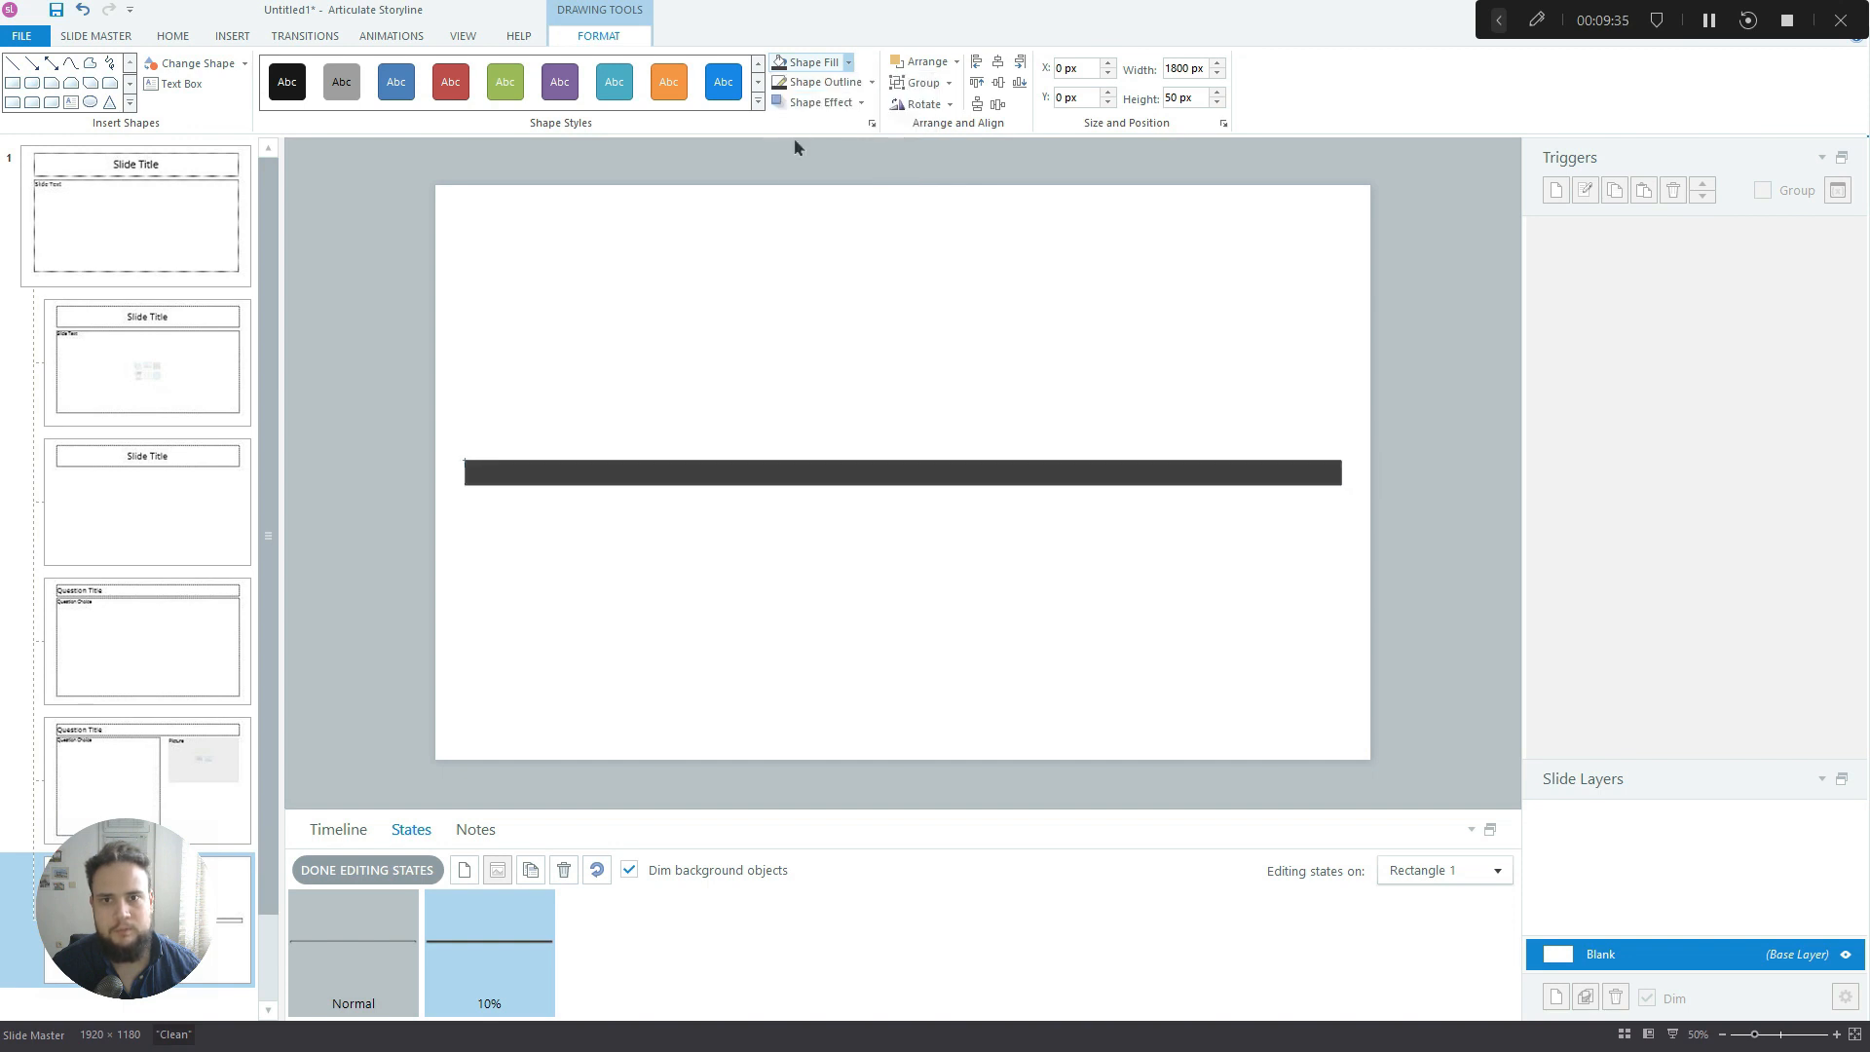
{"action": "left_click", "coordinate": [829, 82]}
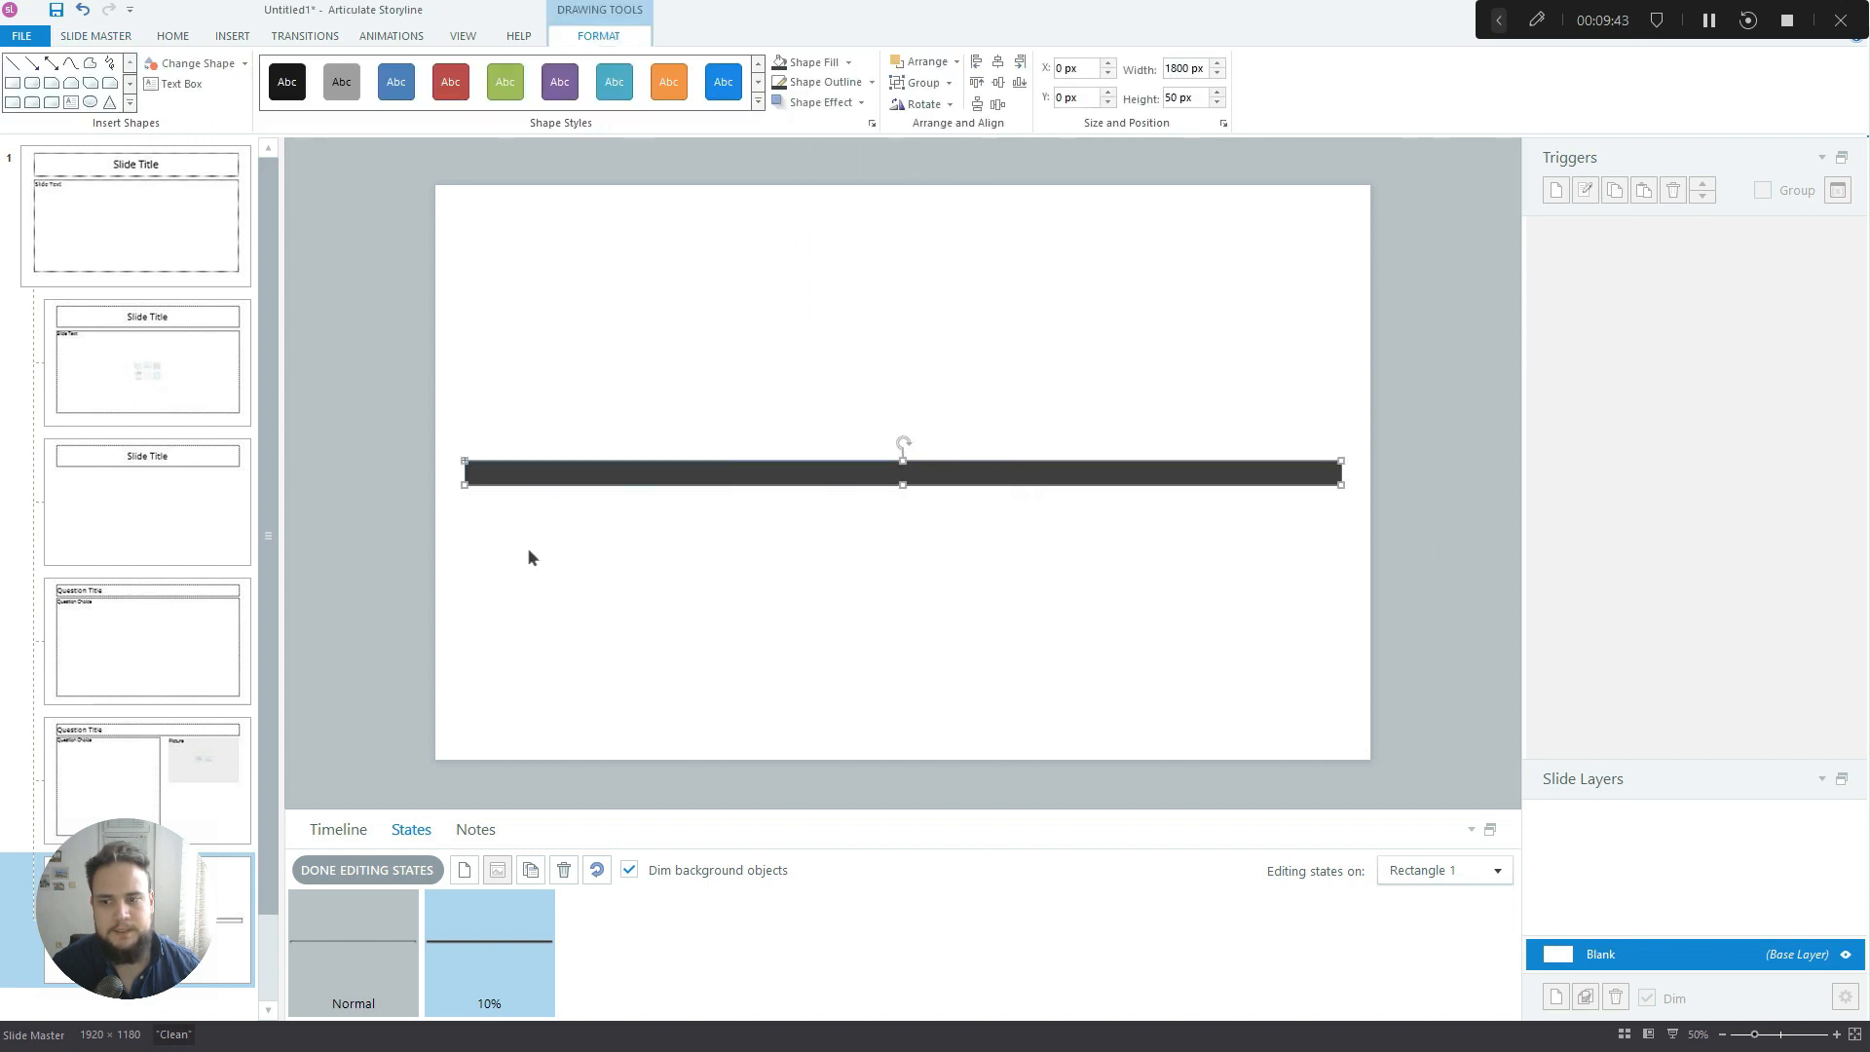
{"action": "mouse_move", "coordinate": [1489, 466]}
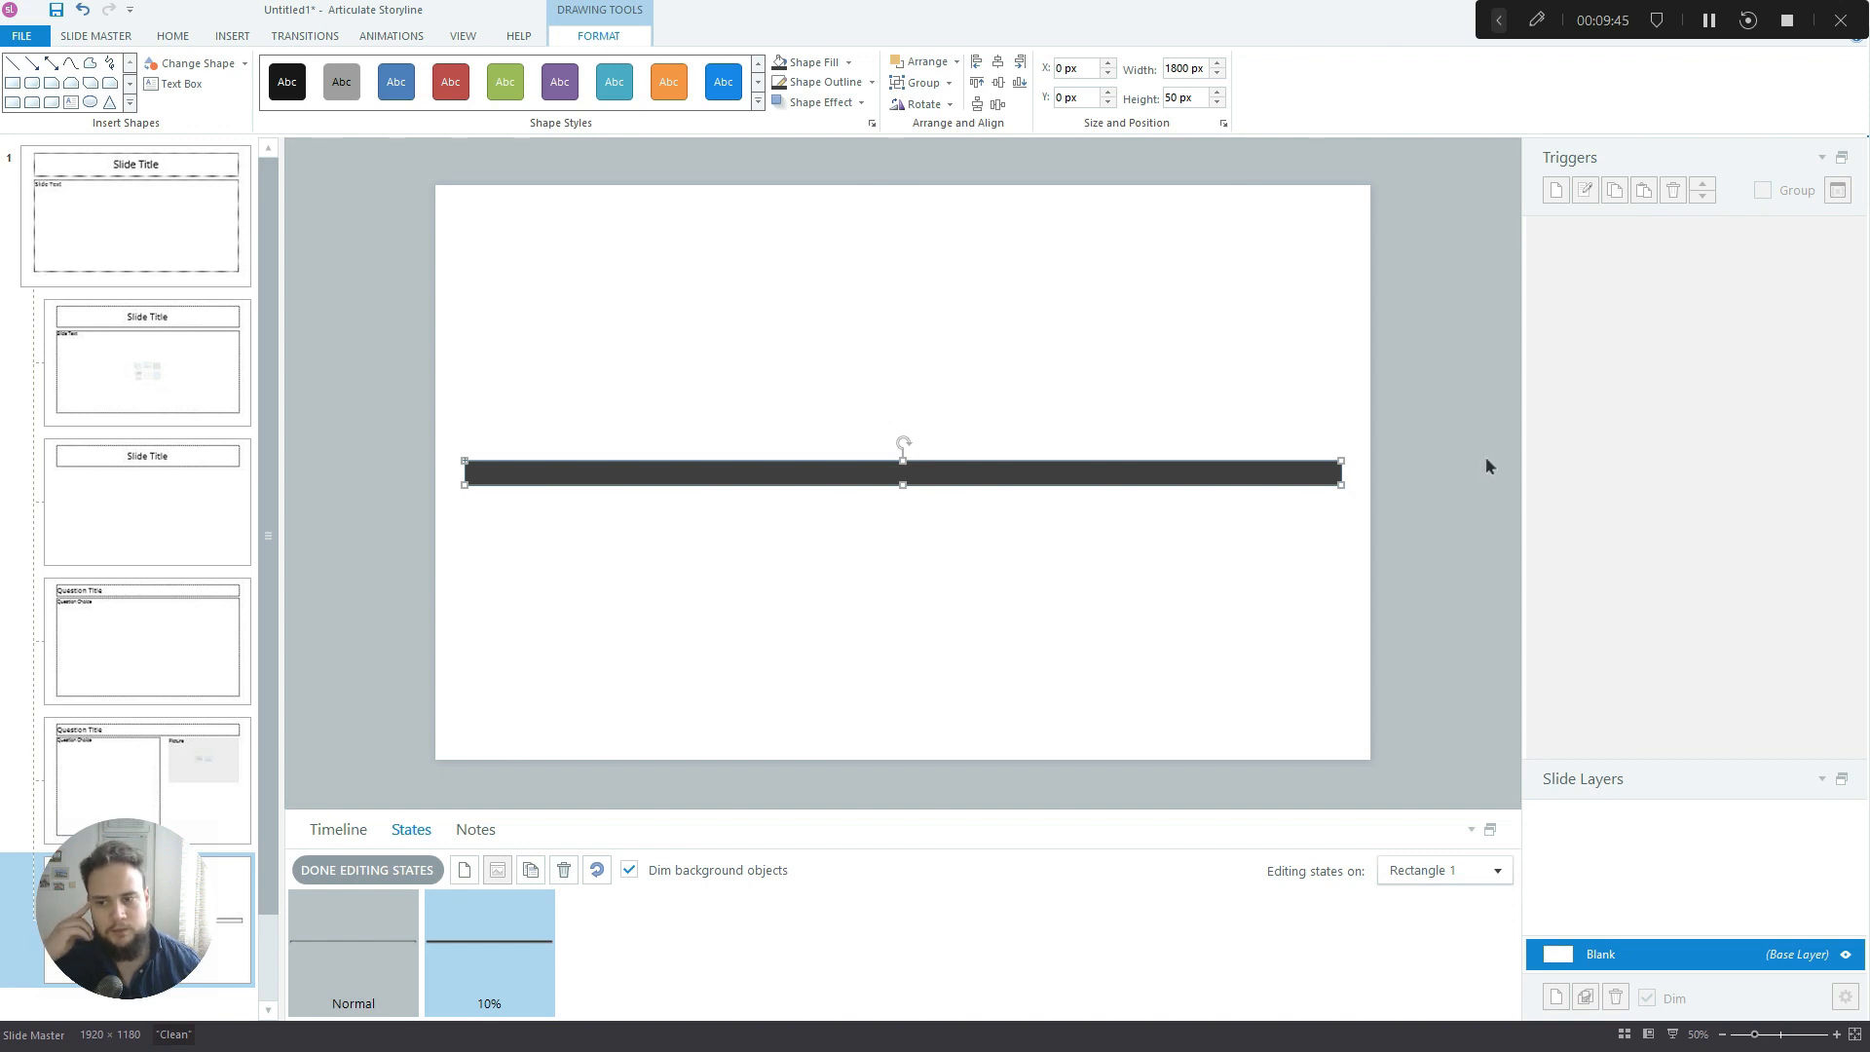
{"action": "mouse_move", "coordinate": [1113, 231]}
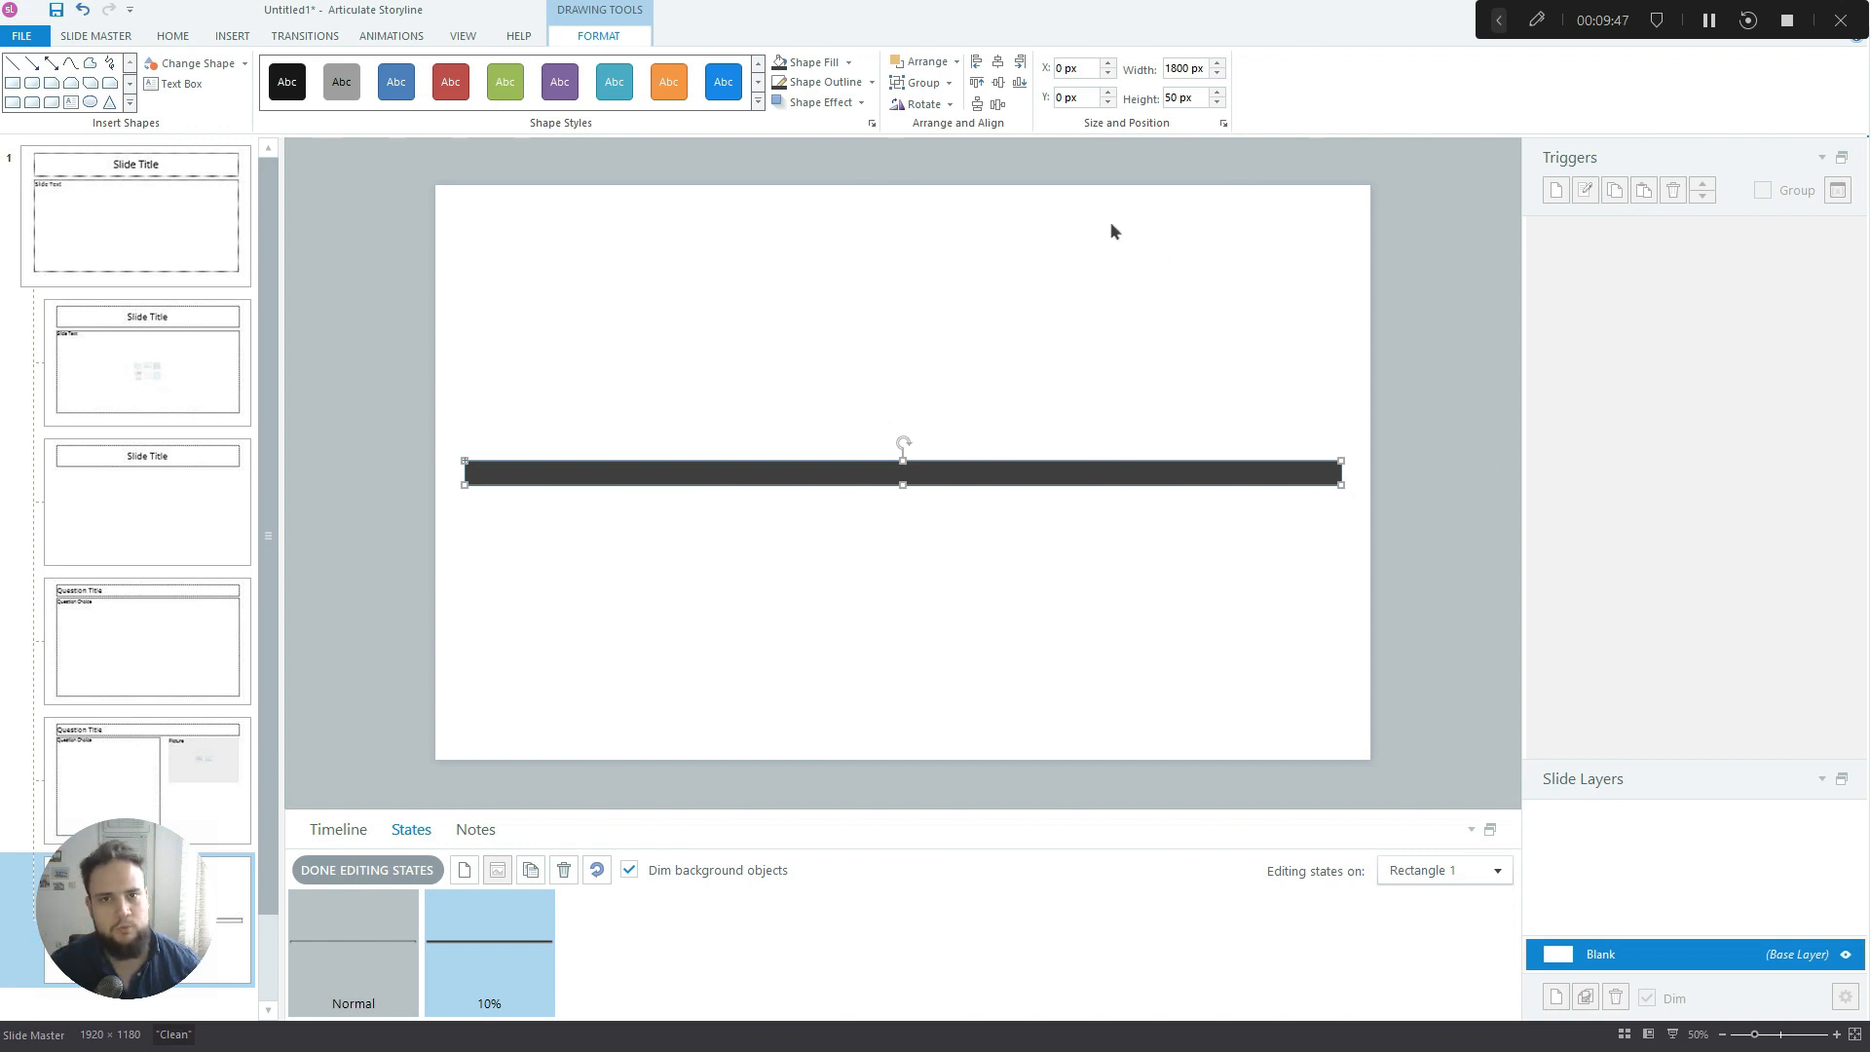
{"action": "mouse_move", "coordinate": [629, 665]}
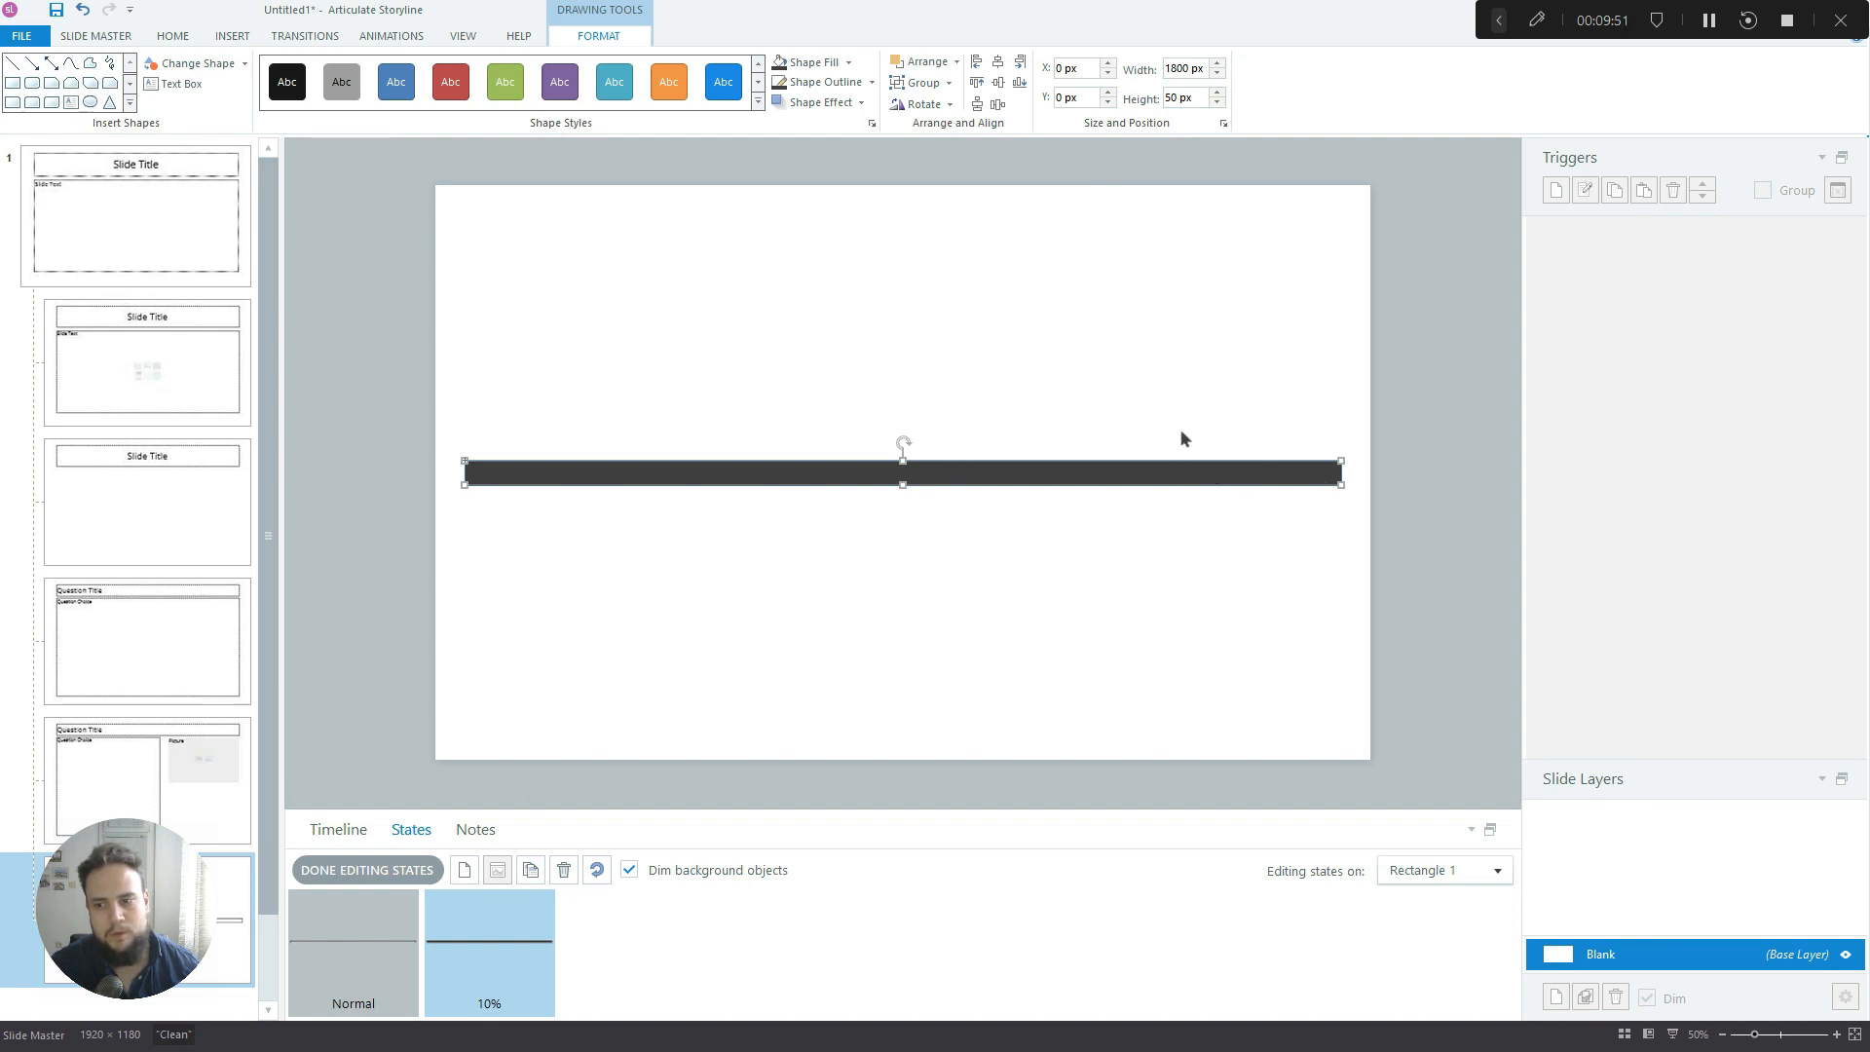
{"action": "mouse_move", "coordinate": [552, 925]}
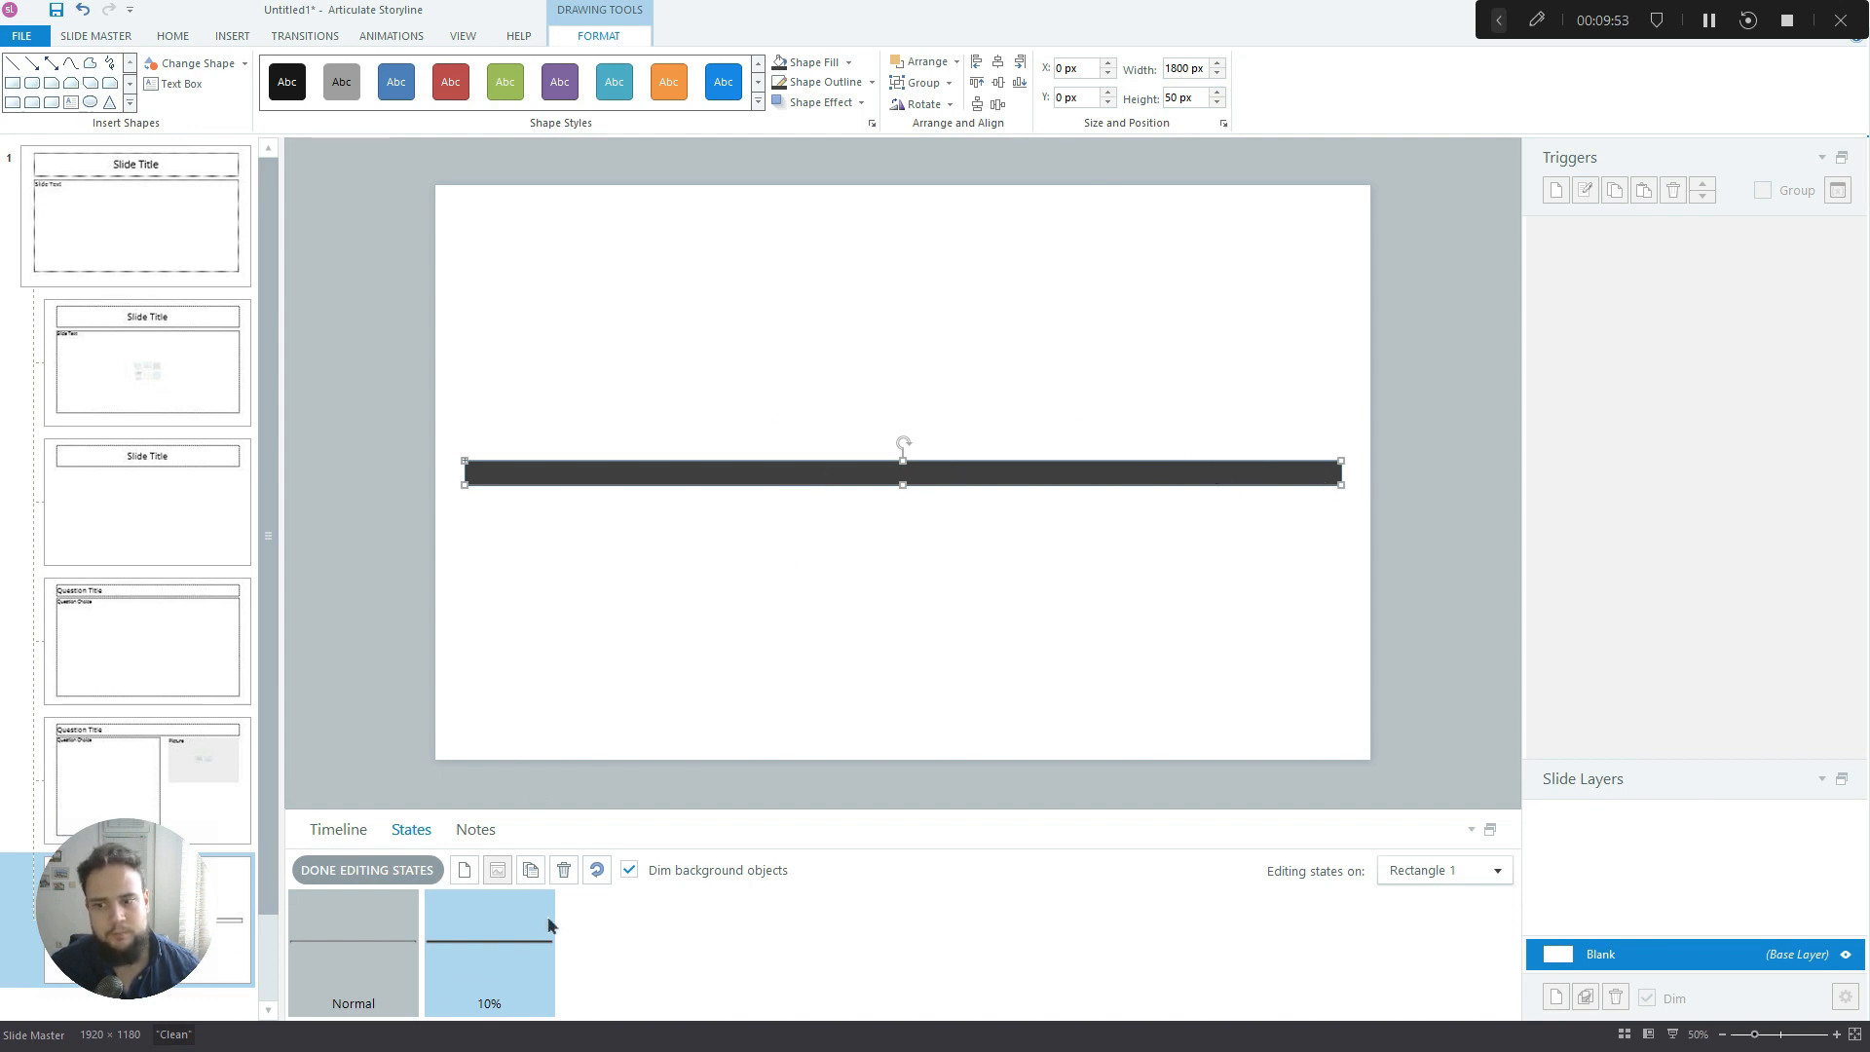
{"action": "mouse_move", "coordinate": [1092, 86]}
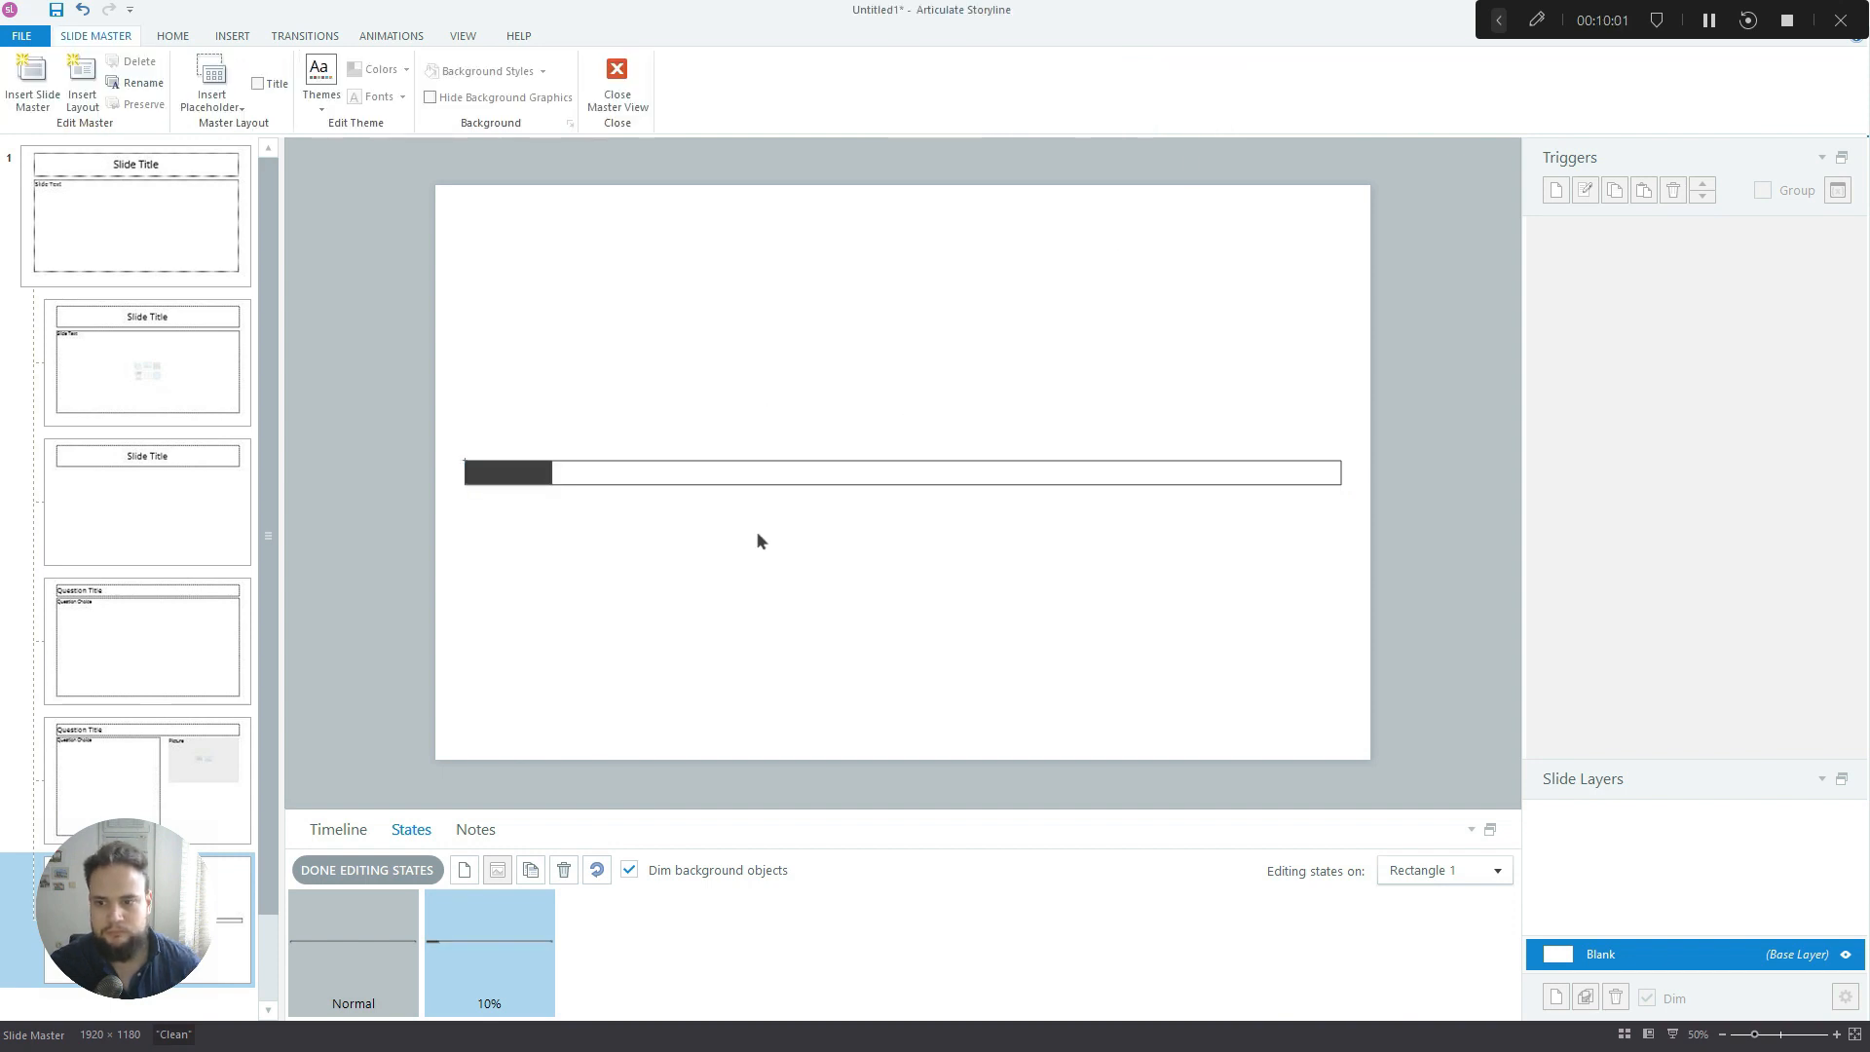
Select the short dark fill and duplicate the 10% state as a new named state
{"action": "left_click", "coordinate": [507, 470]}
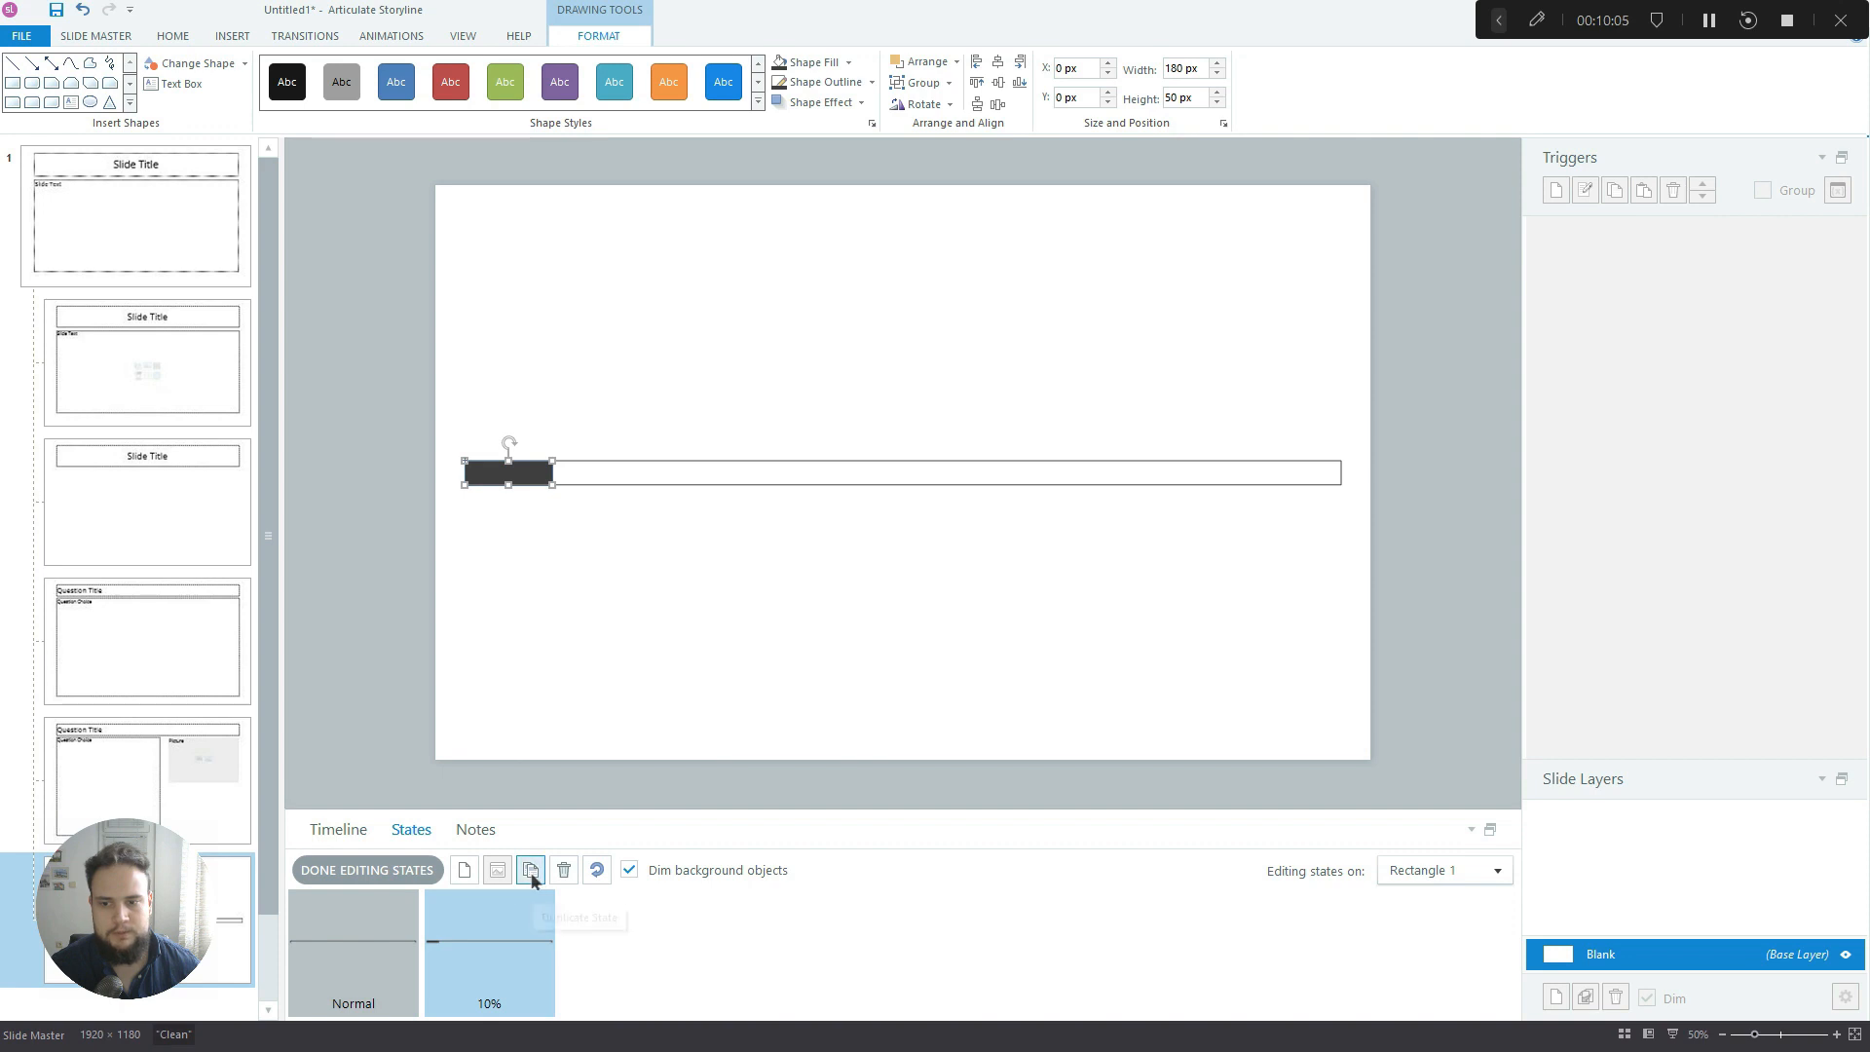
{"action": "left_click", "coordinate": [530, 870]}
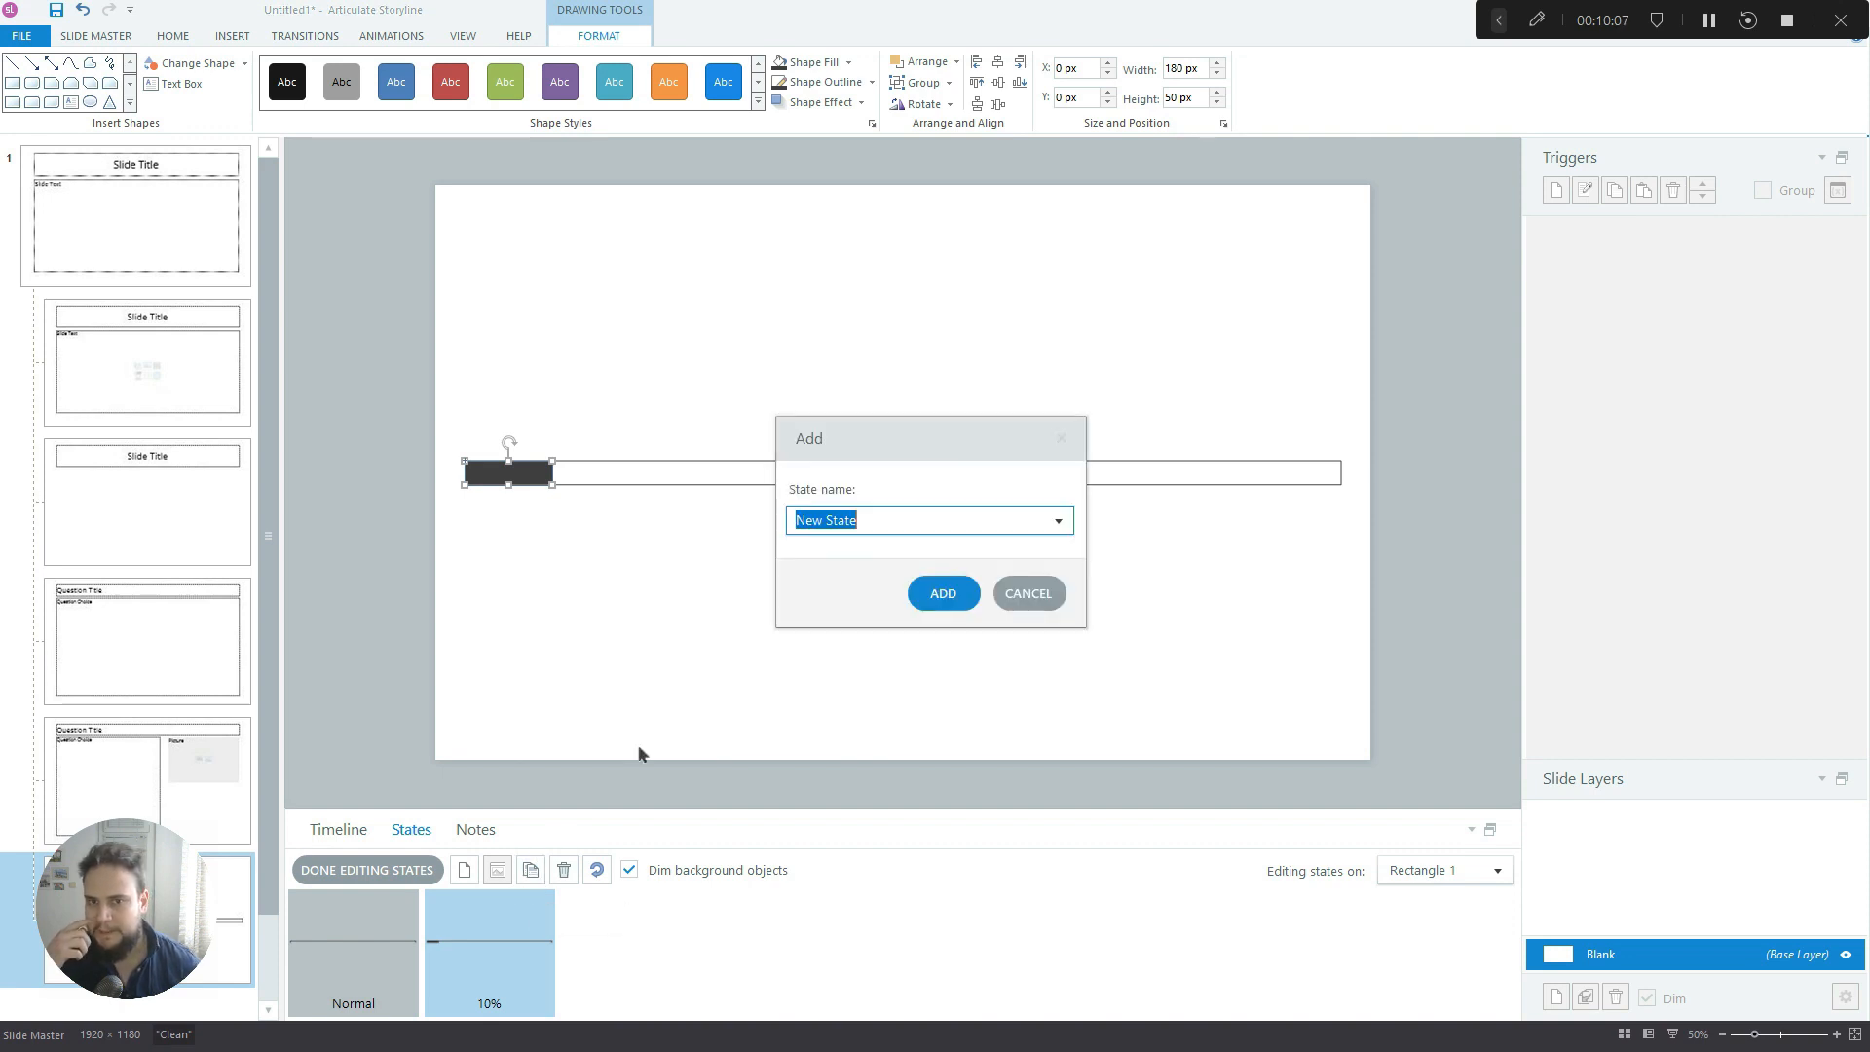
{"action": "left_click", "coordinate": [943, 593]}
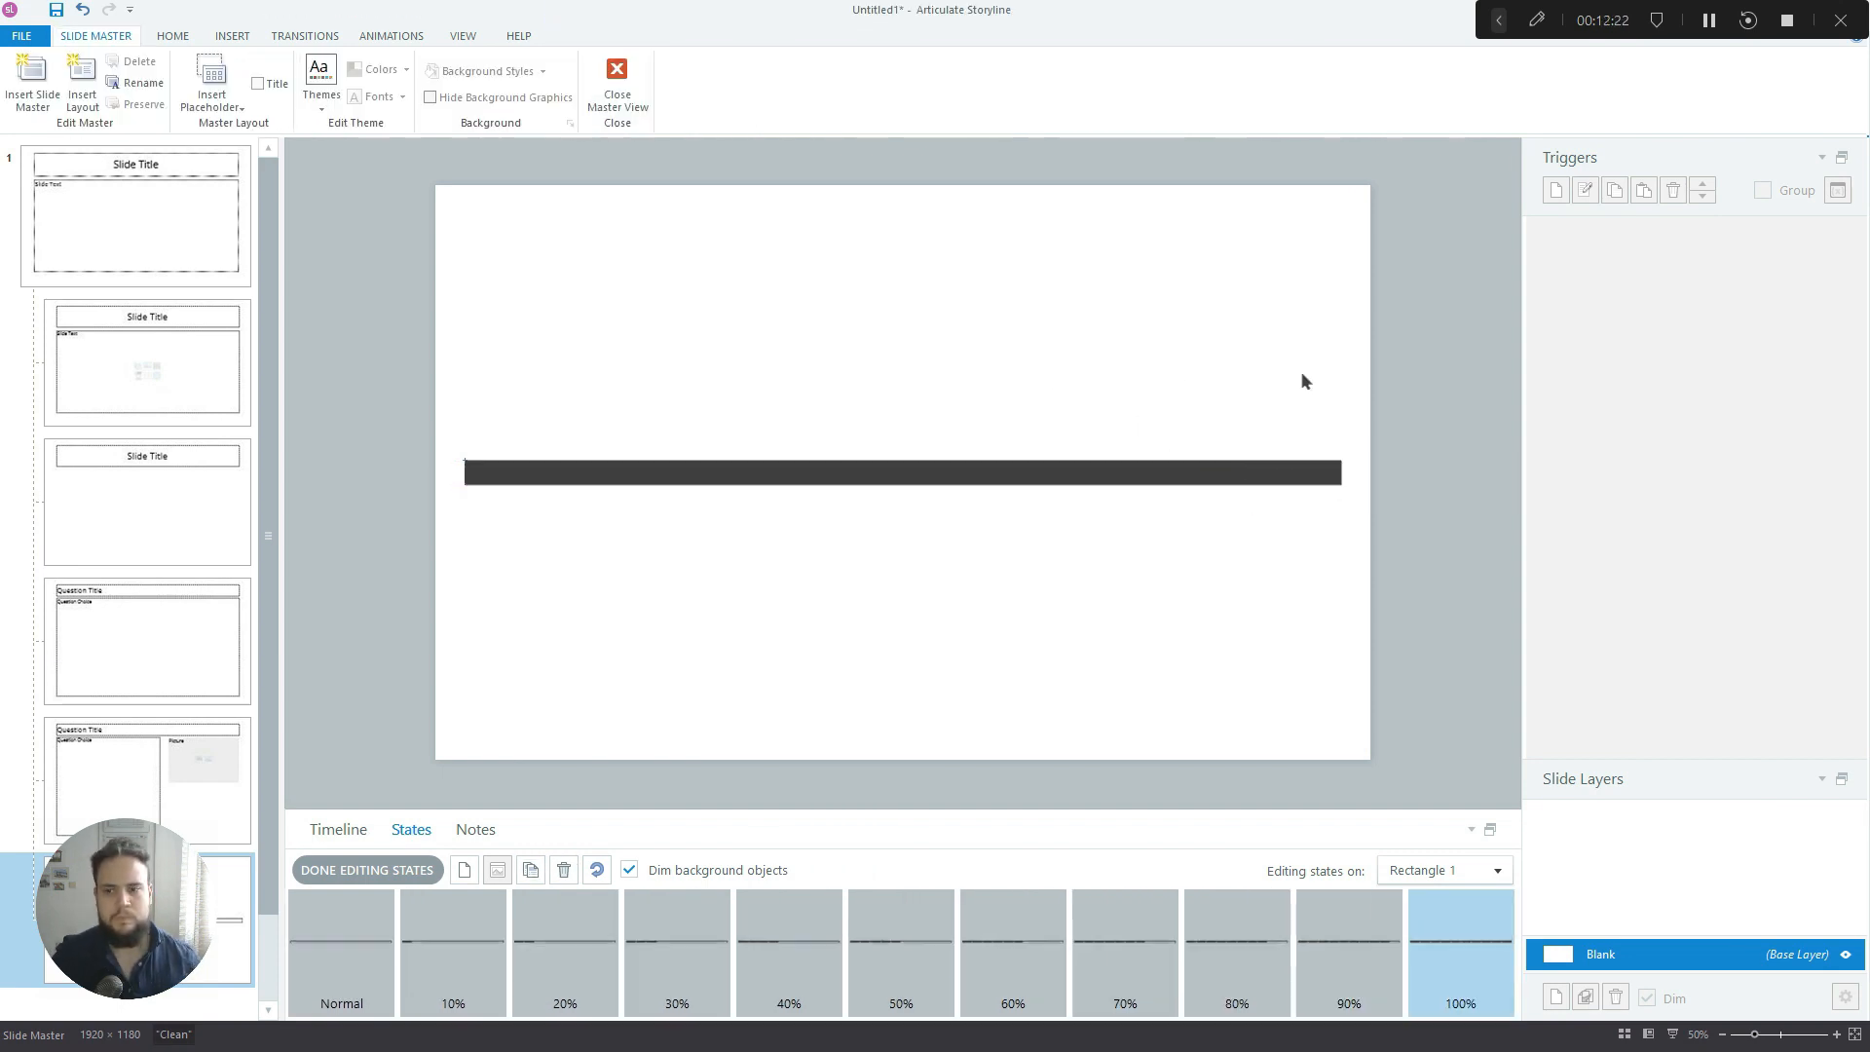
{"action": "mouse_move", "coordinate": [1231, 471]}
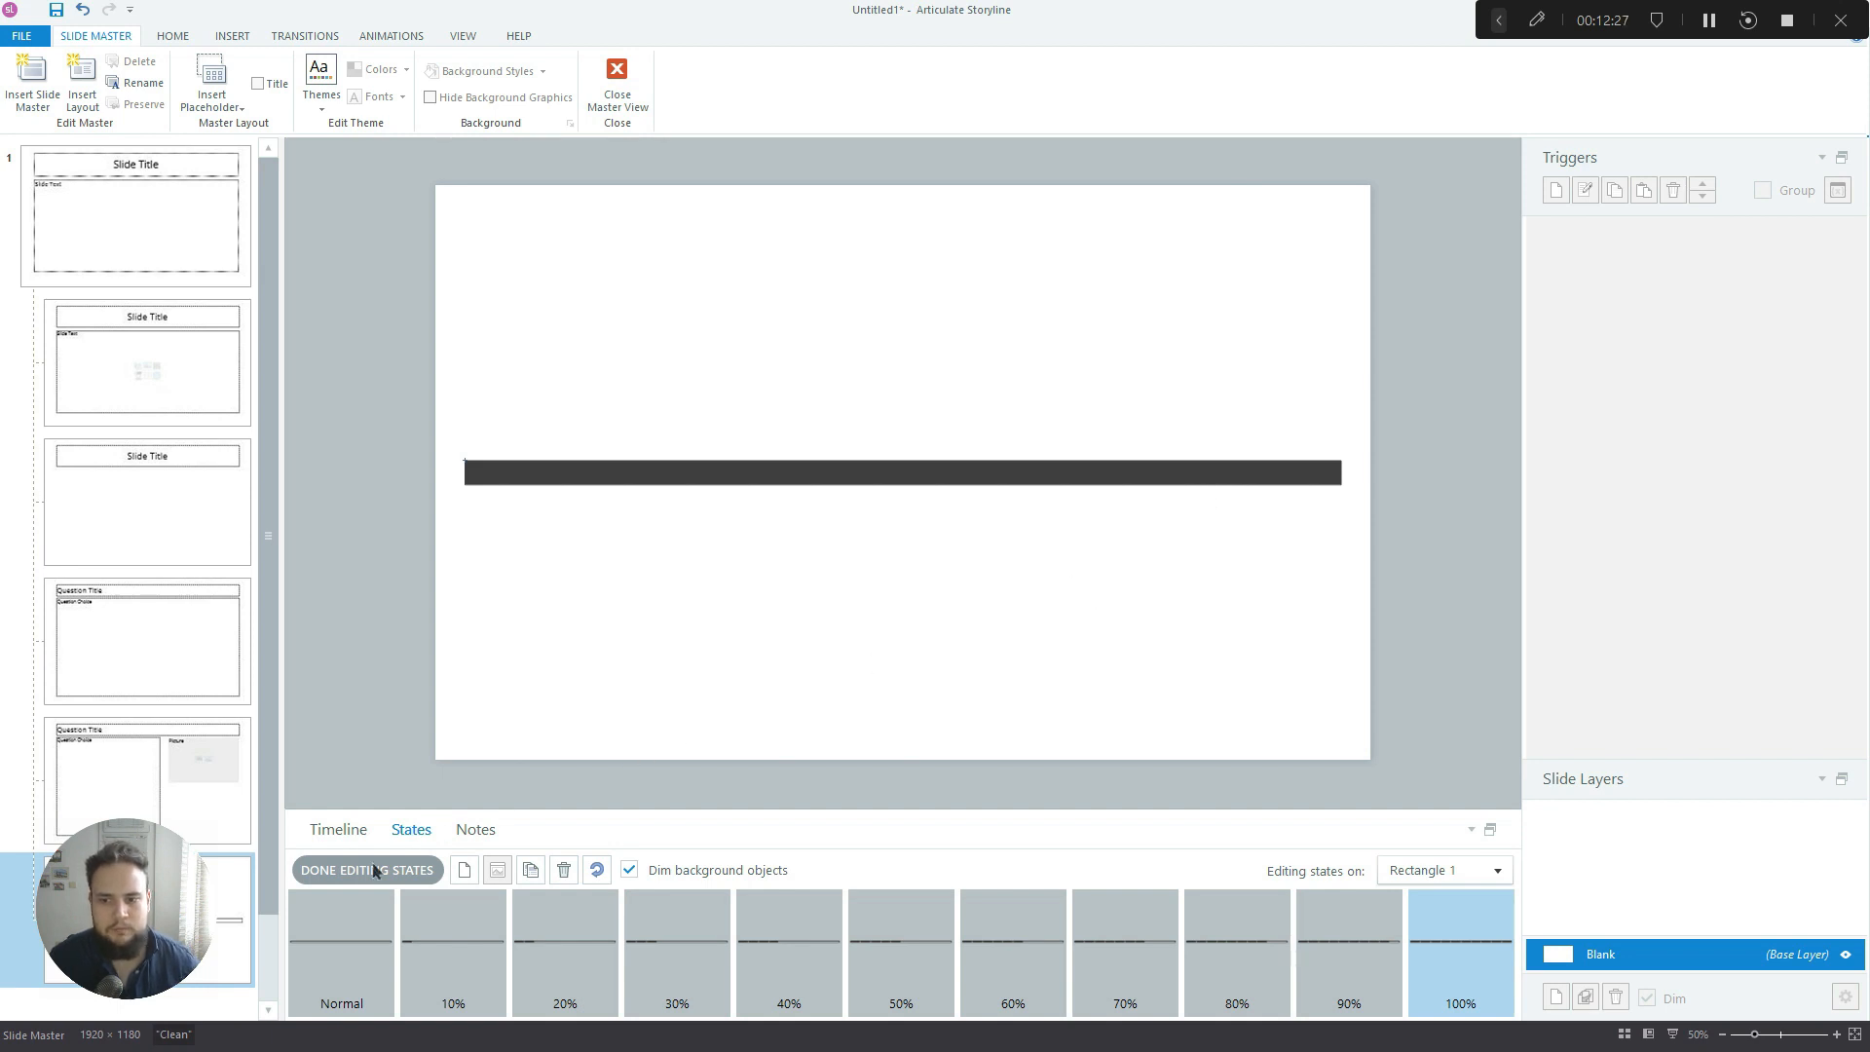
{"action": "mouse_move", "coordinate": [579, 964]}
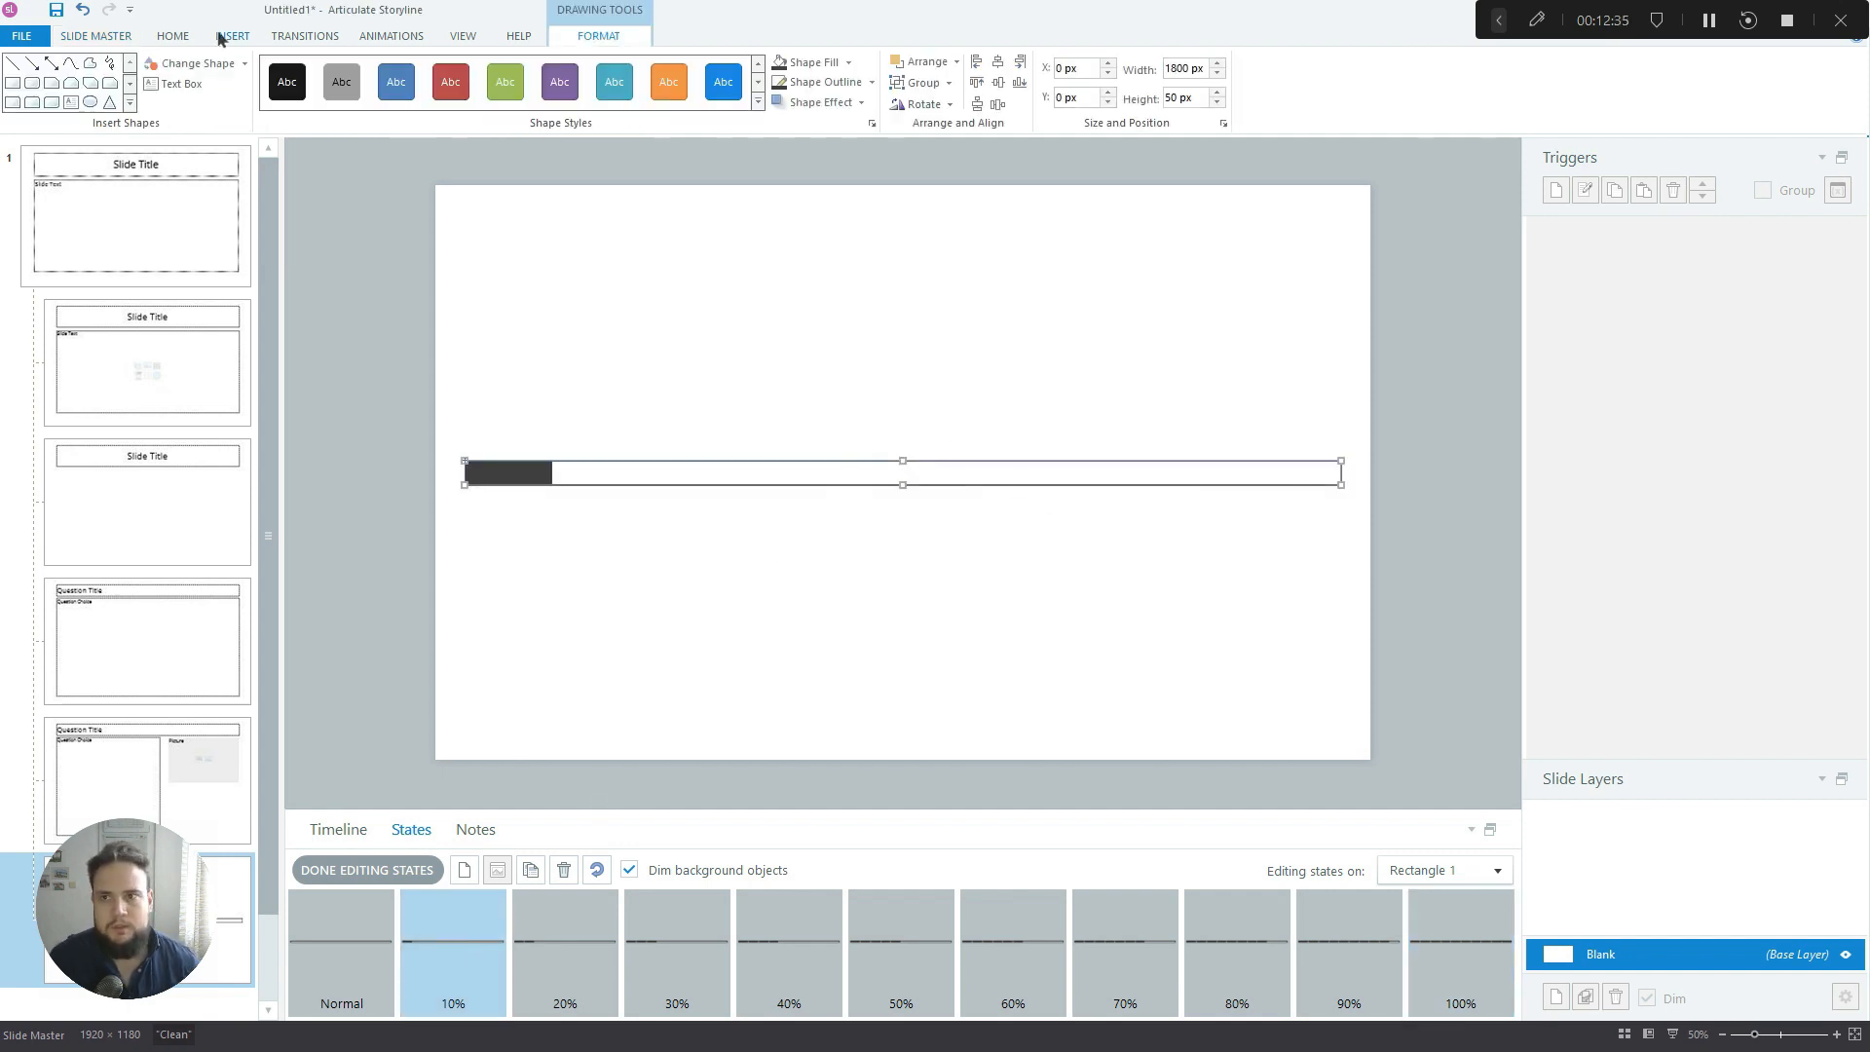
Give the 10% state's dark fill a Wipe entrance animation
{"action": "left_click", "coordinate": [390, 36]}
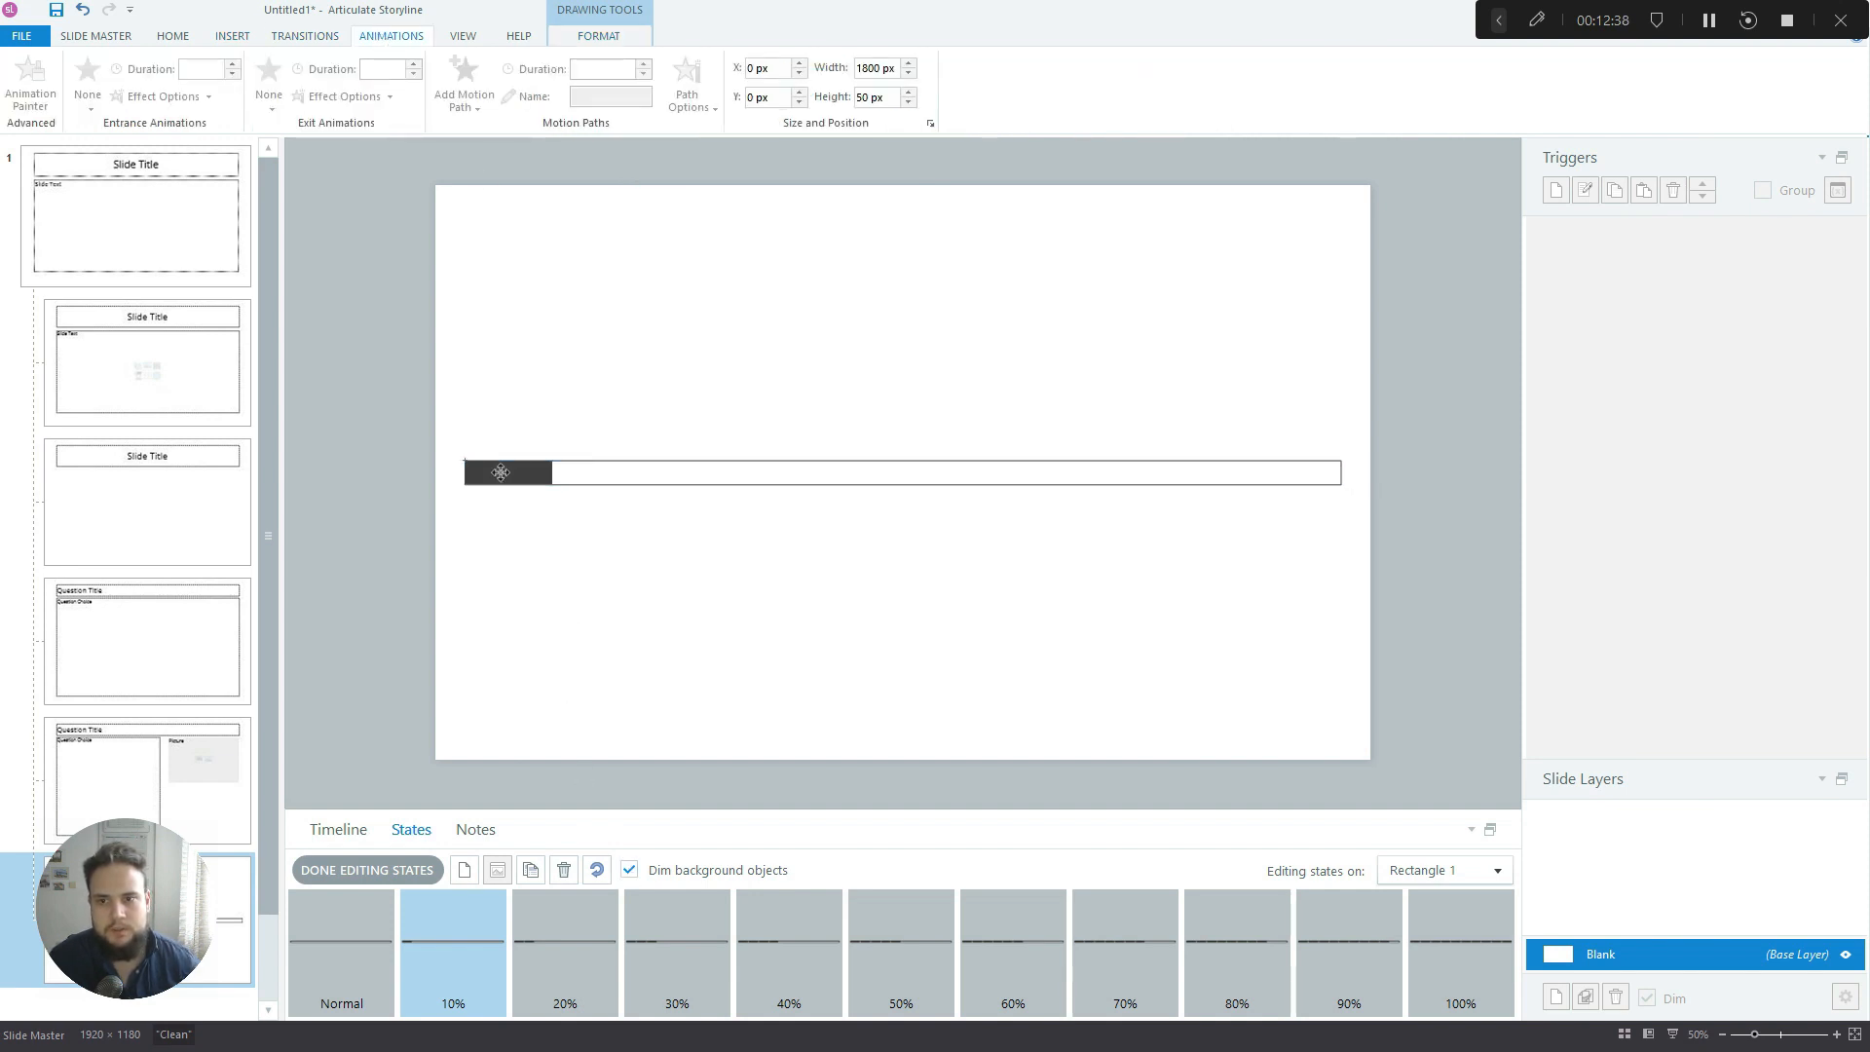
{"action": "left_click", "coordinate": [501, 472]}
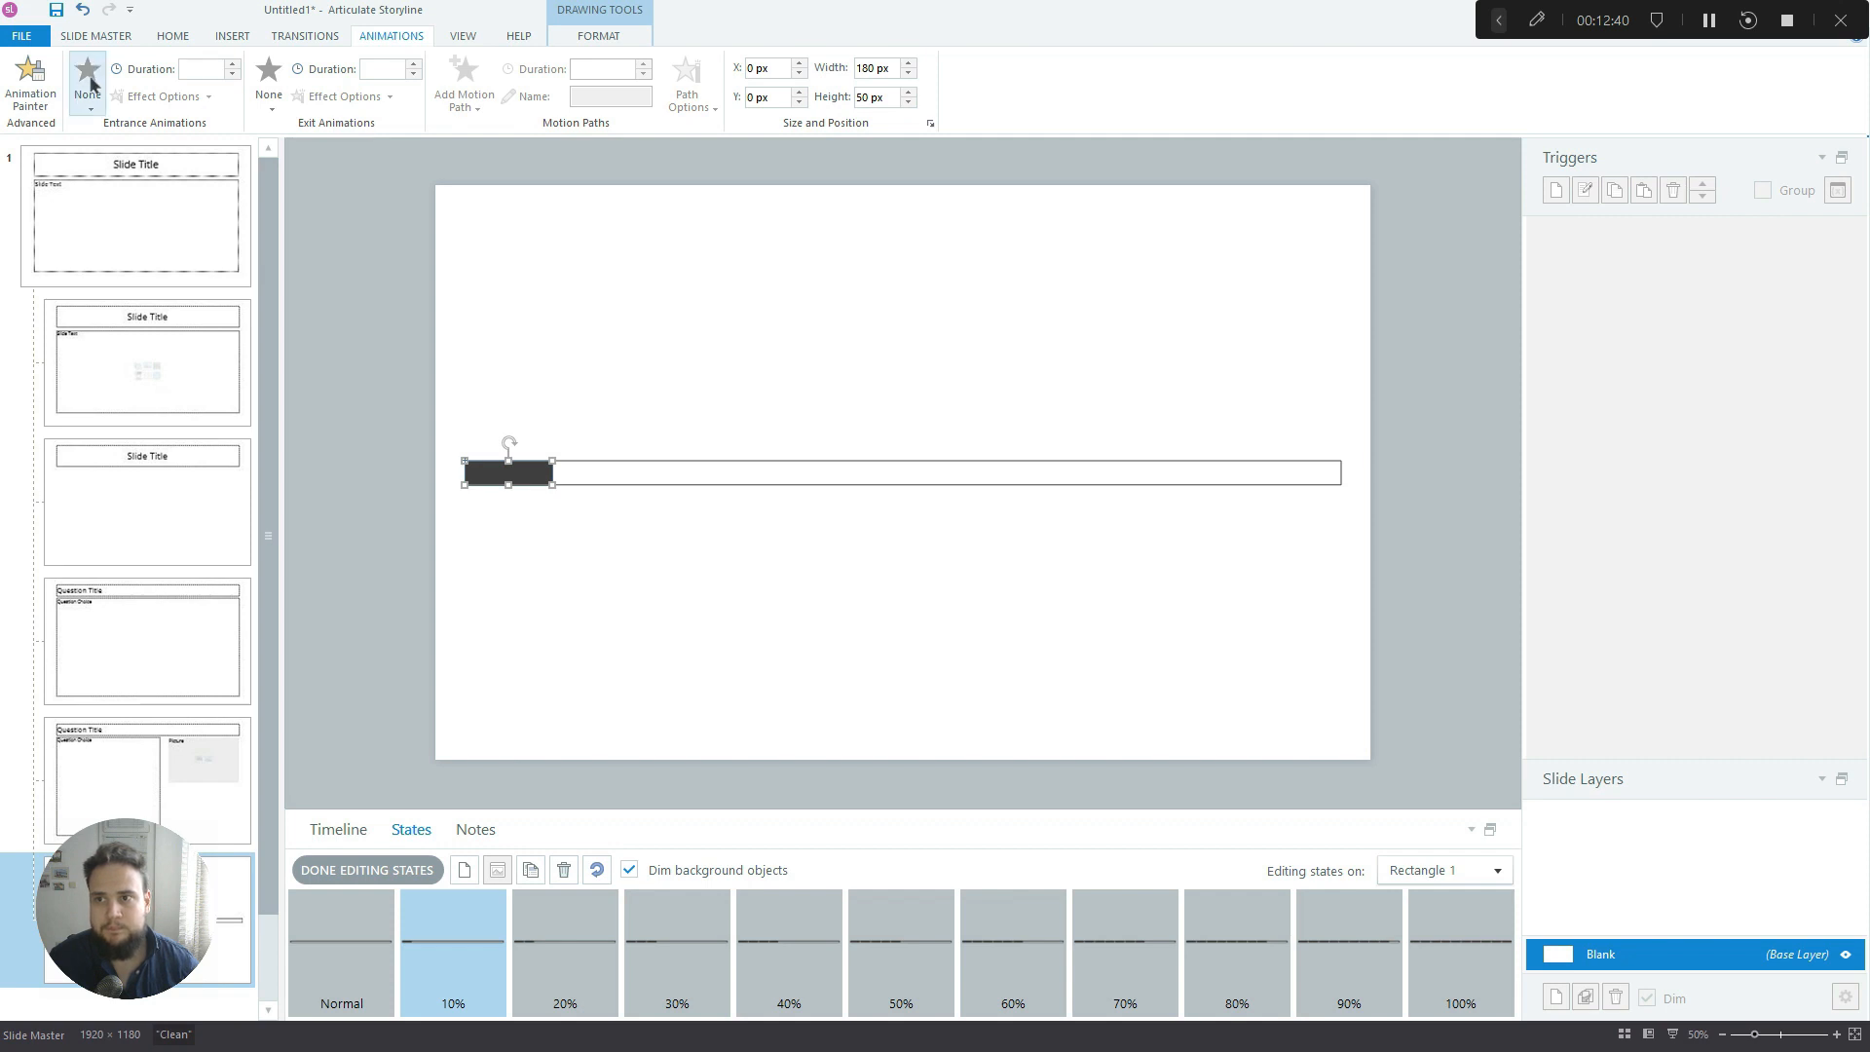
{"action": "left_click", "coordinate": [91, 80]}
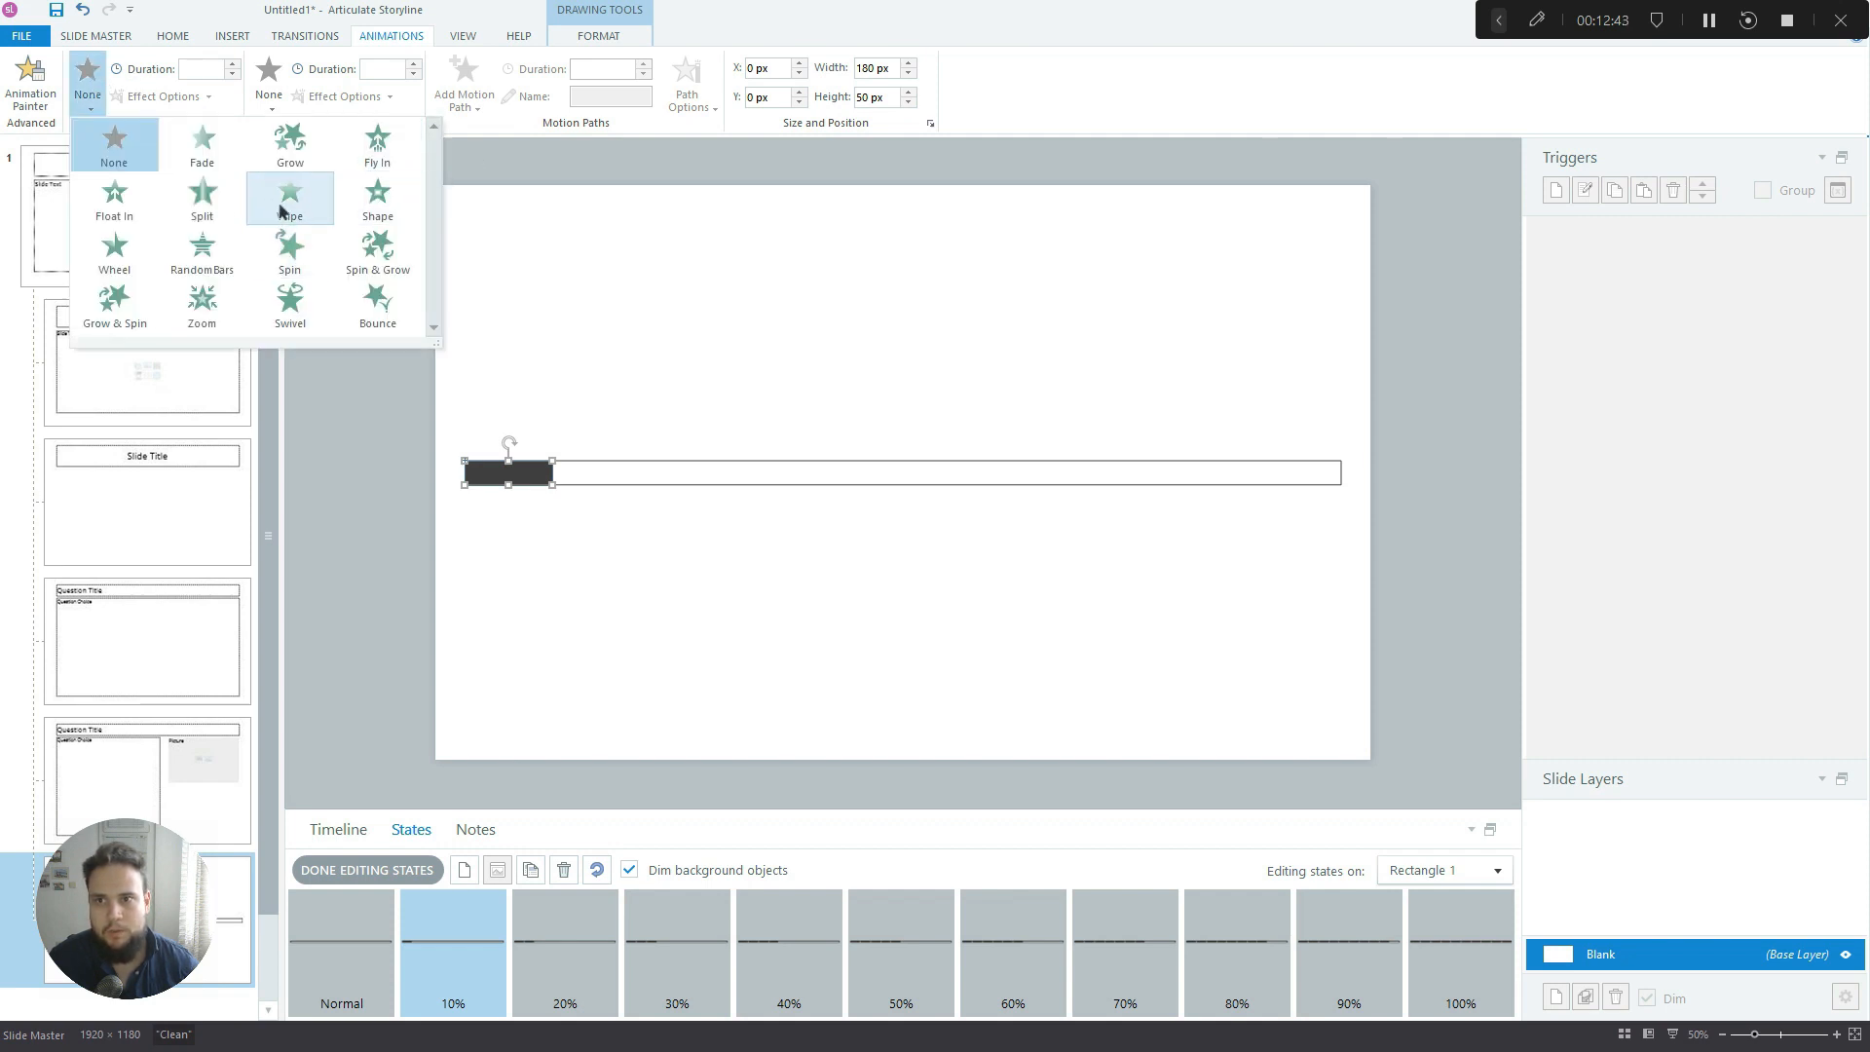
{"action": "left_click", "coordinate": [289, 193]}
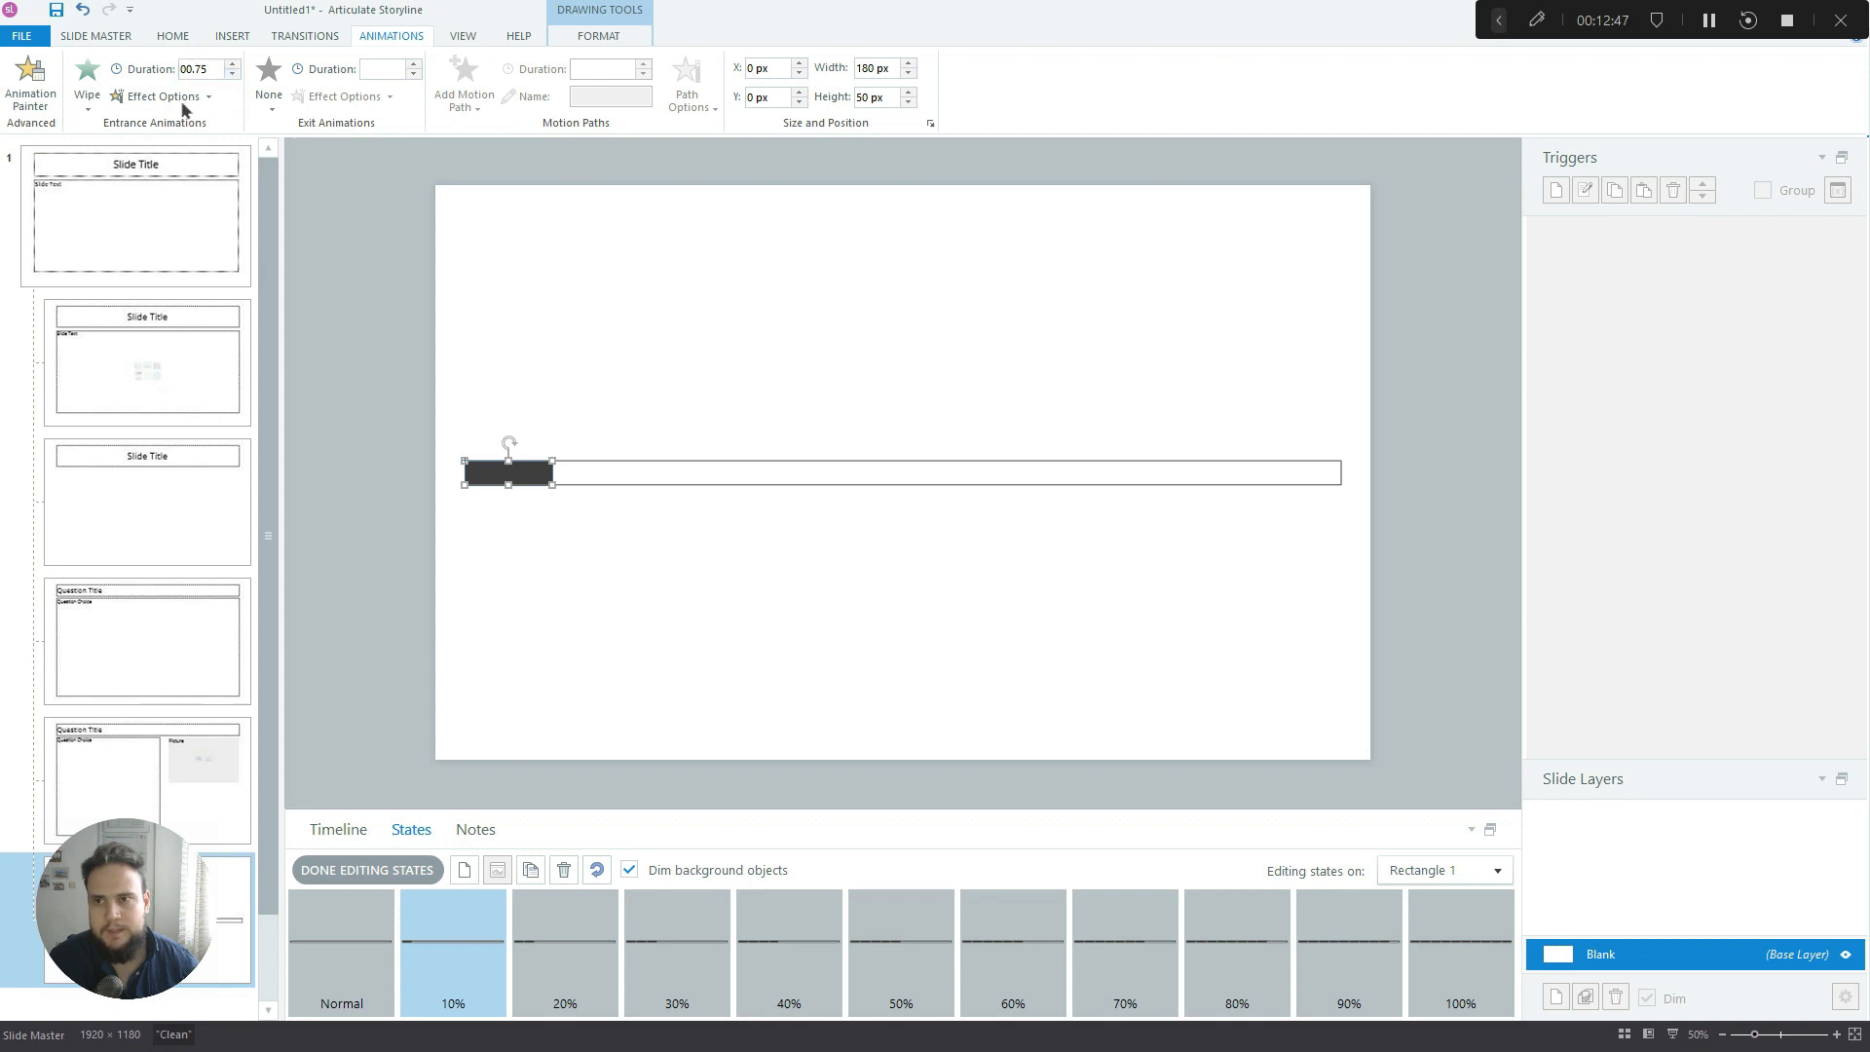
{"action": "mouse_move", "coordinate": [536, 804]}
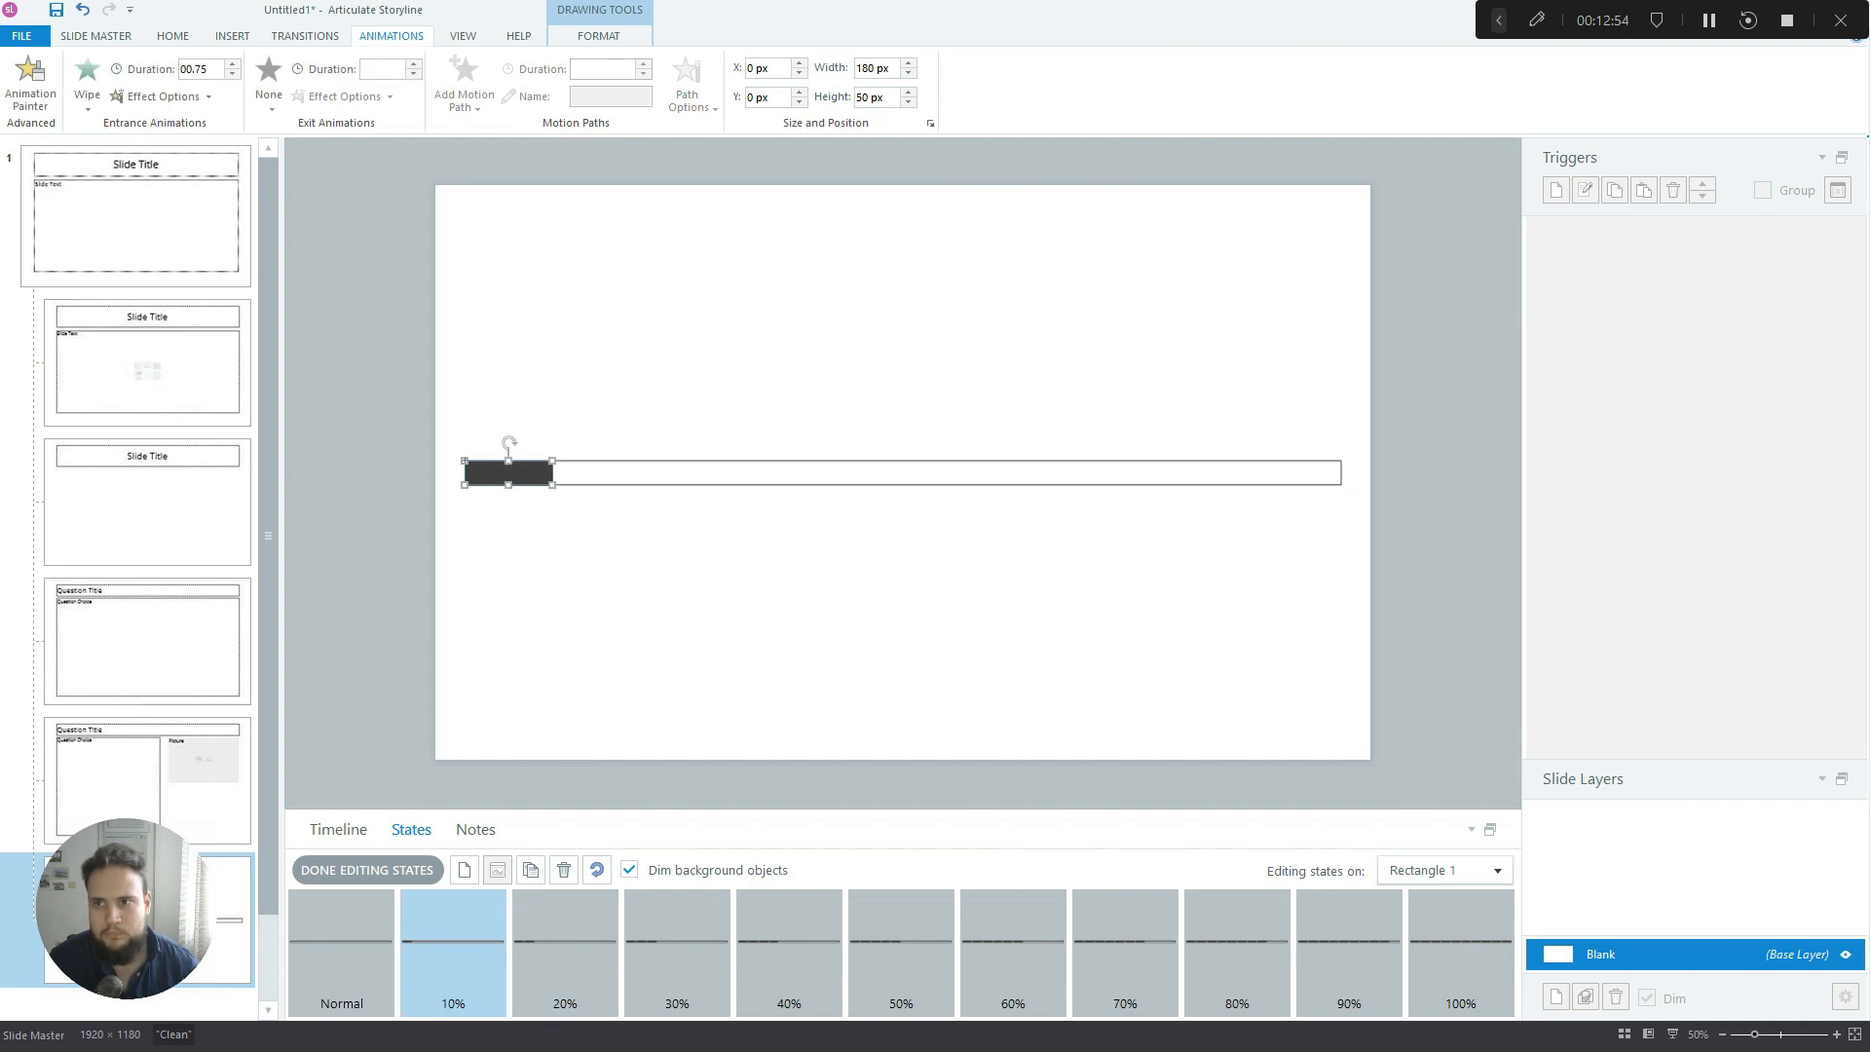
{"action": "mouse_move", "coordinate": [485, 869]}
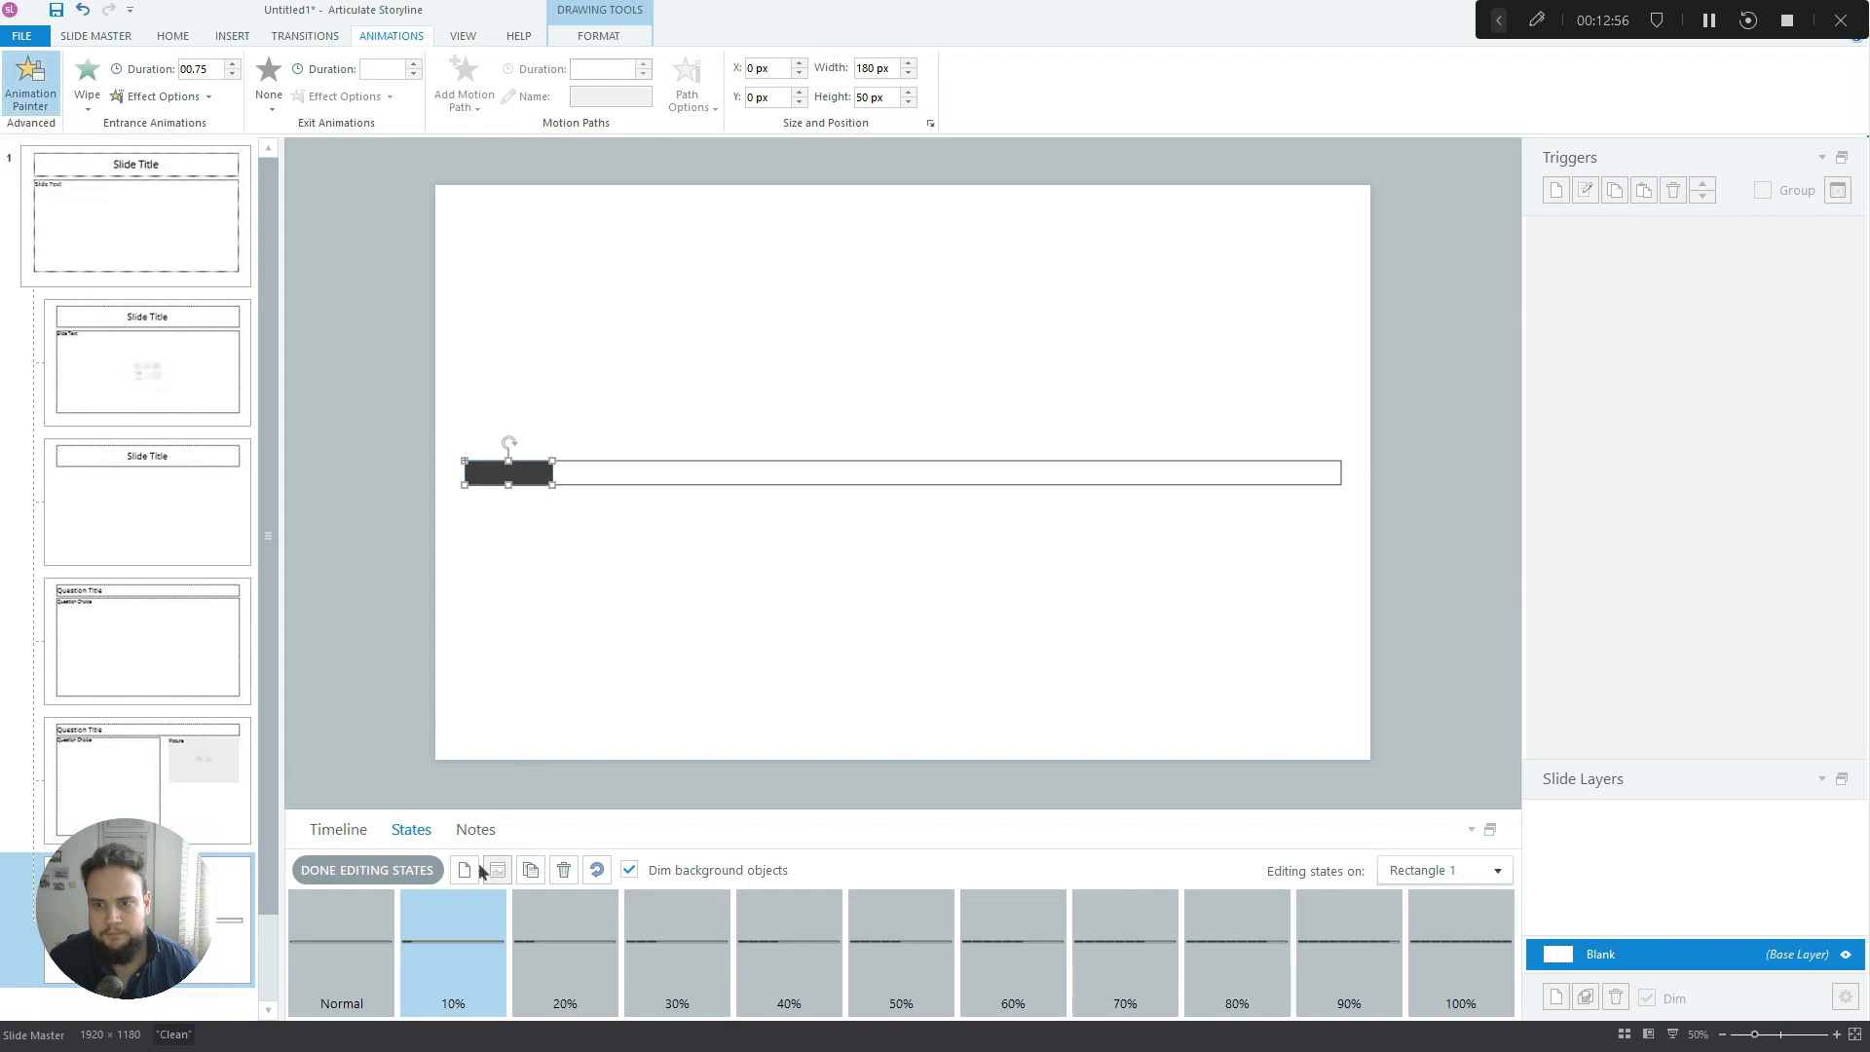
{"action": "left_click", "coordinate": [566, 951]}
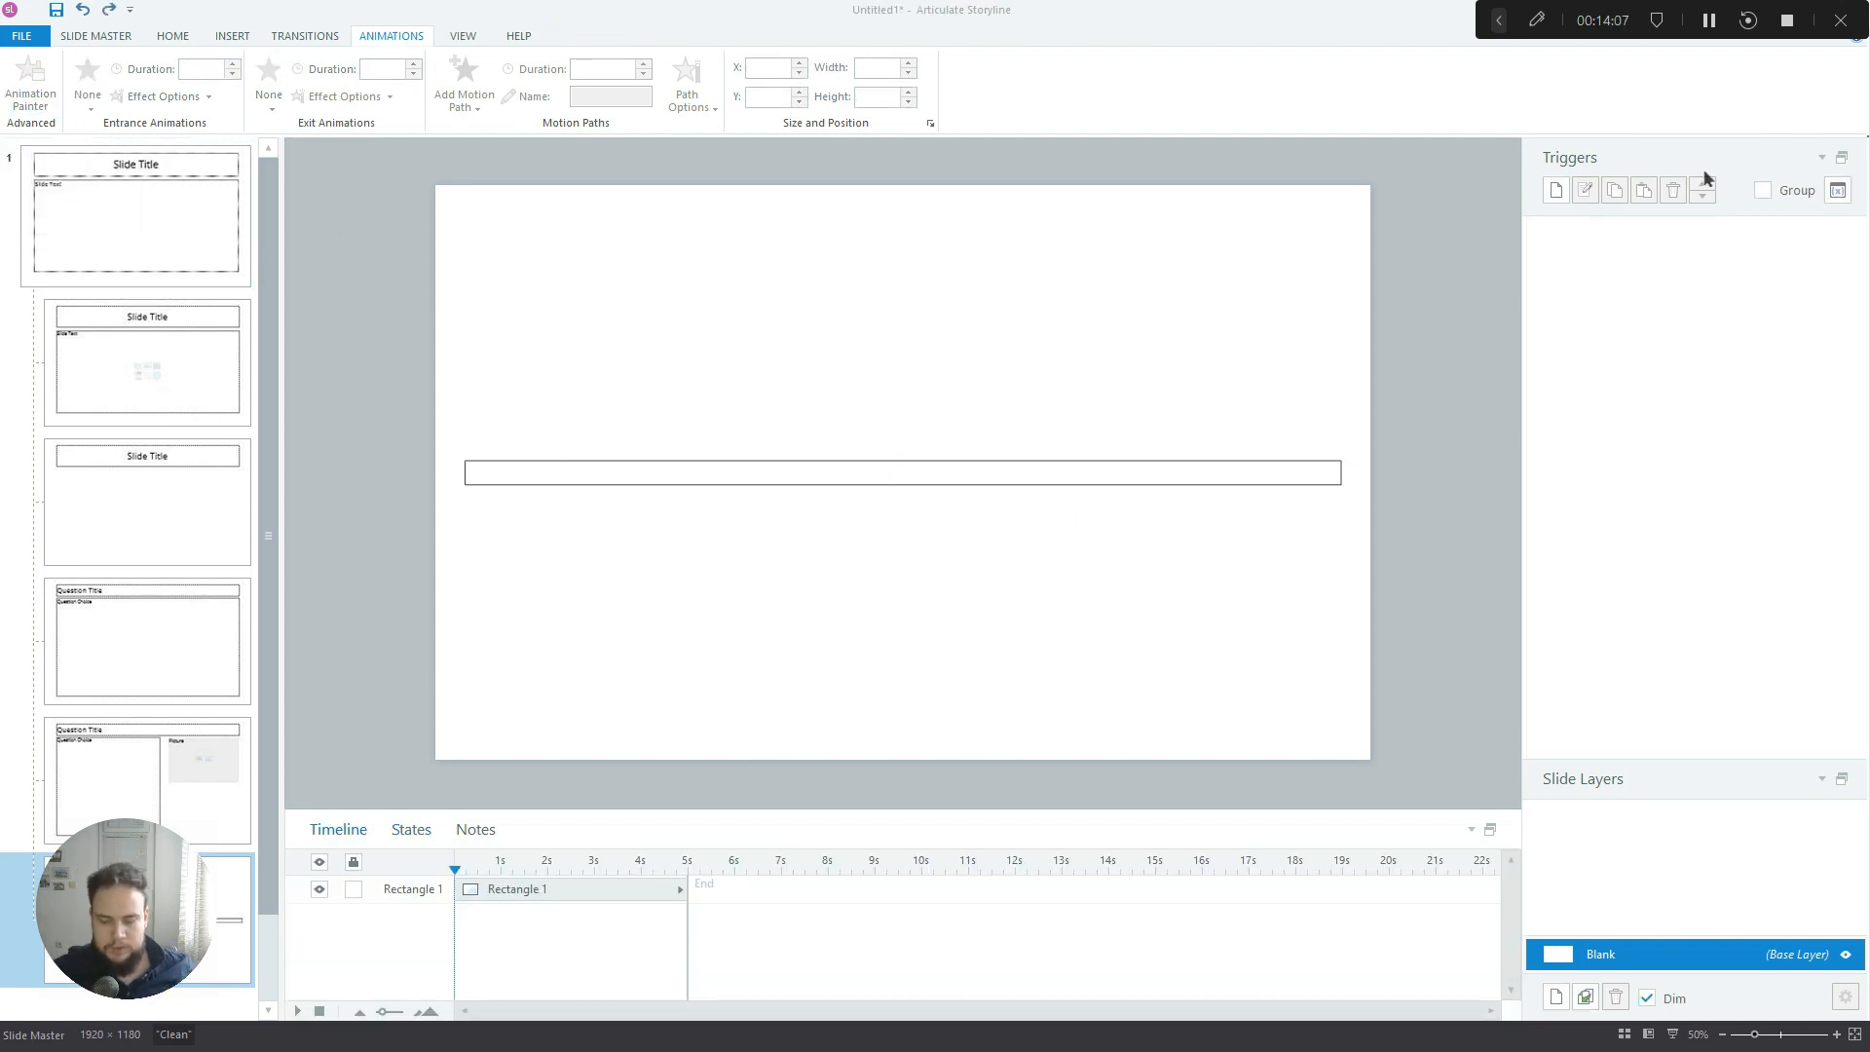
{"action": "mouse_move", "coordinate": [1593, 180]}
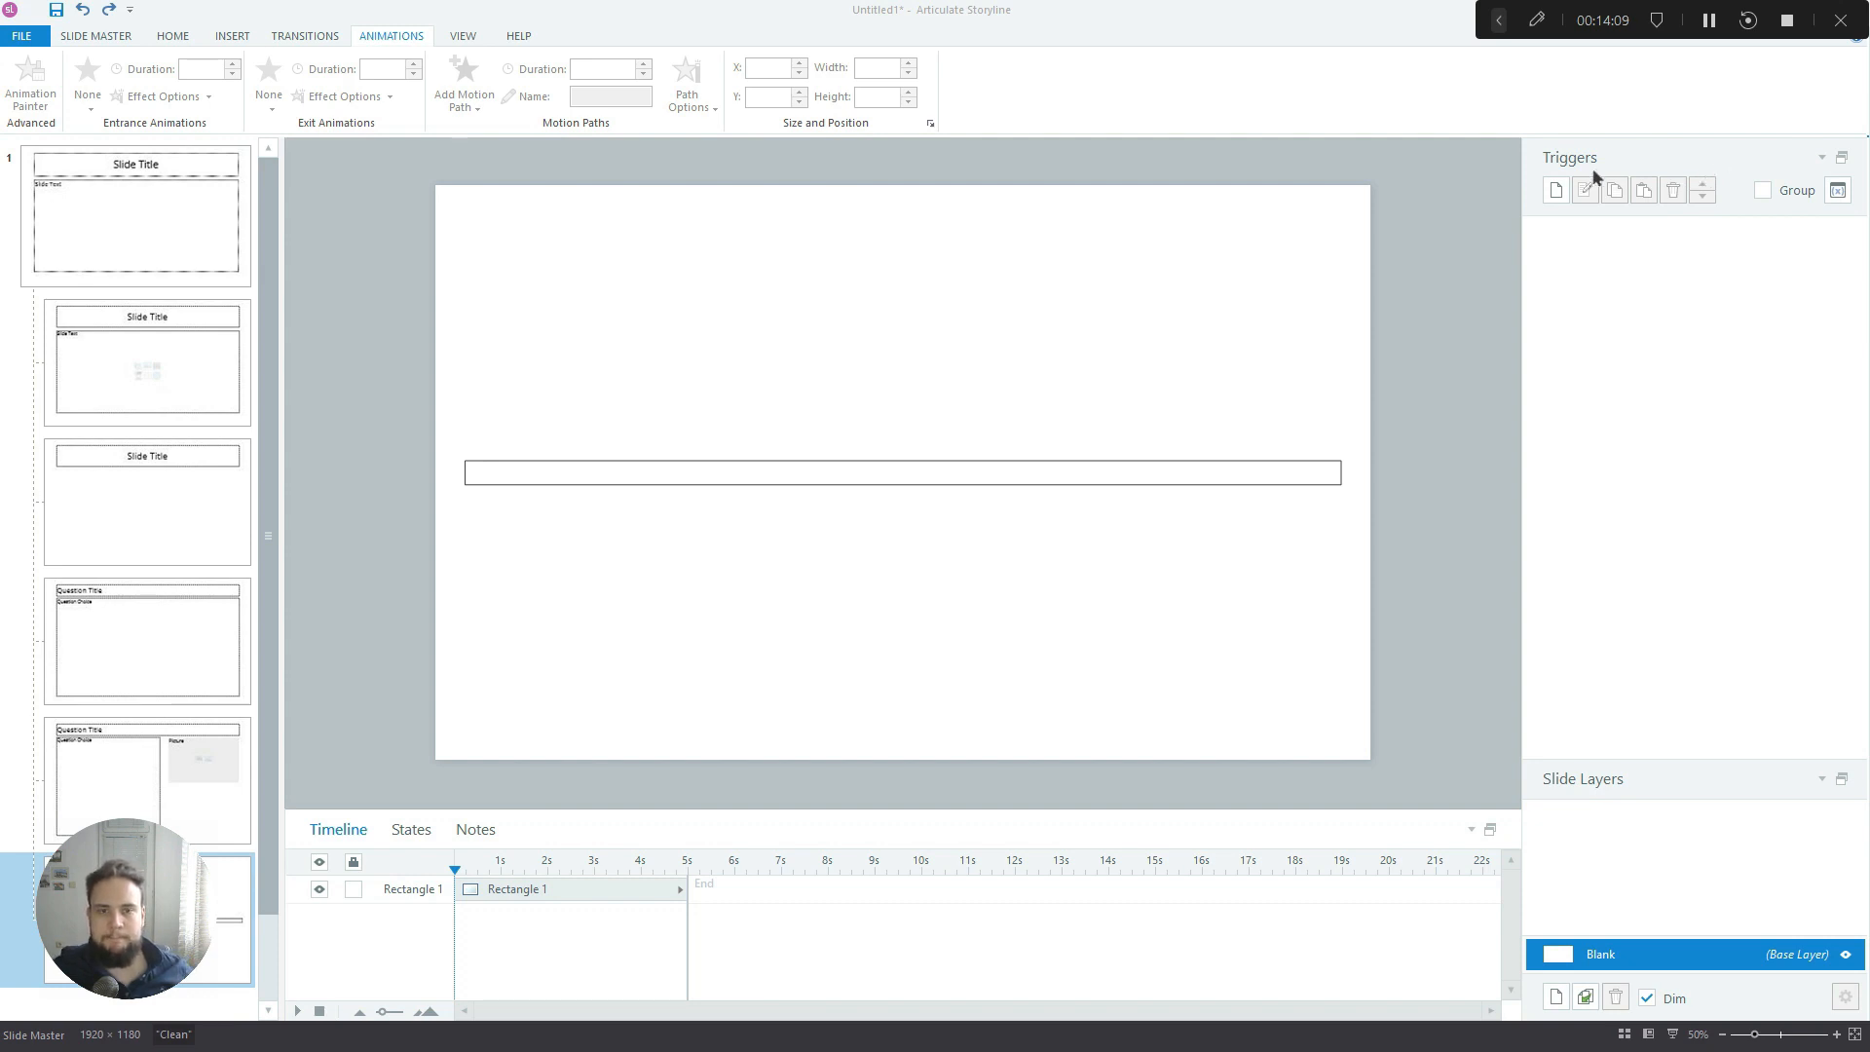
{"action": "mouse_move", "coordinate": [1477, 345]}
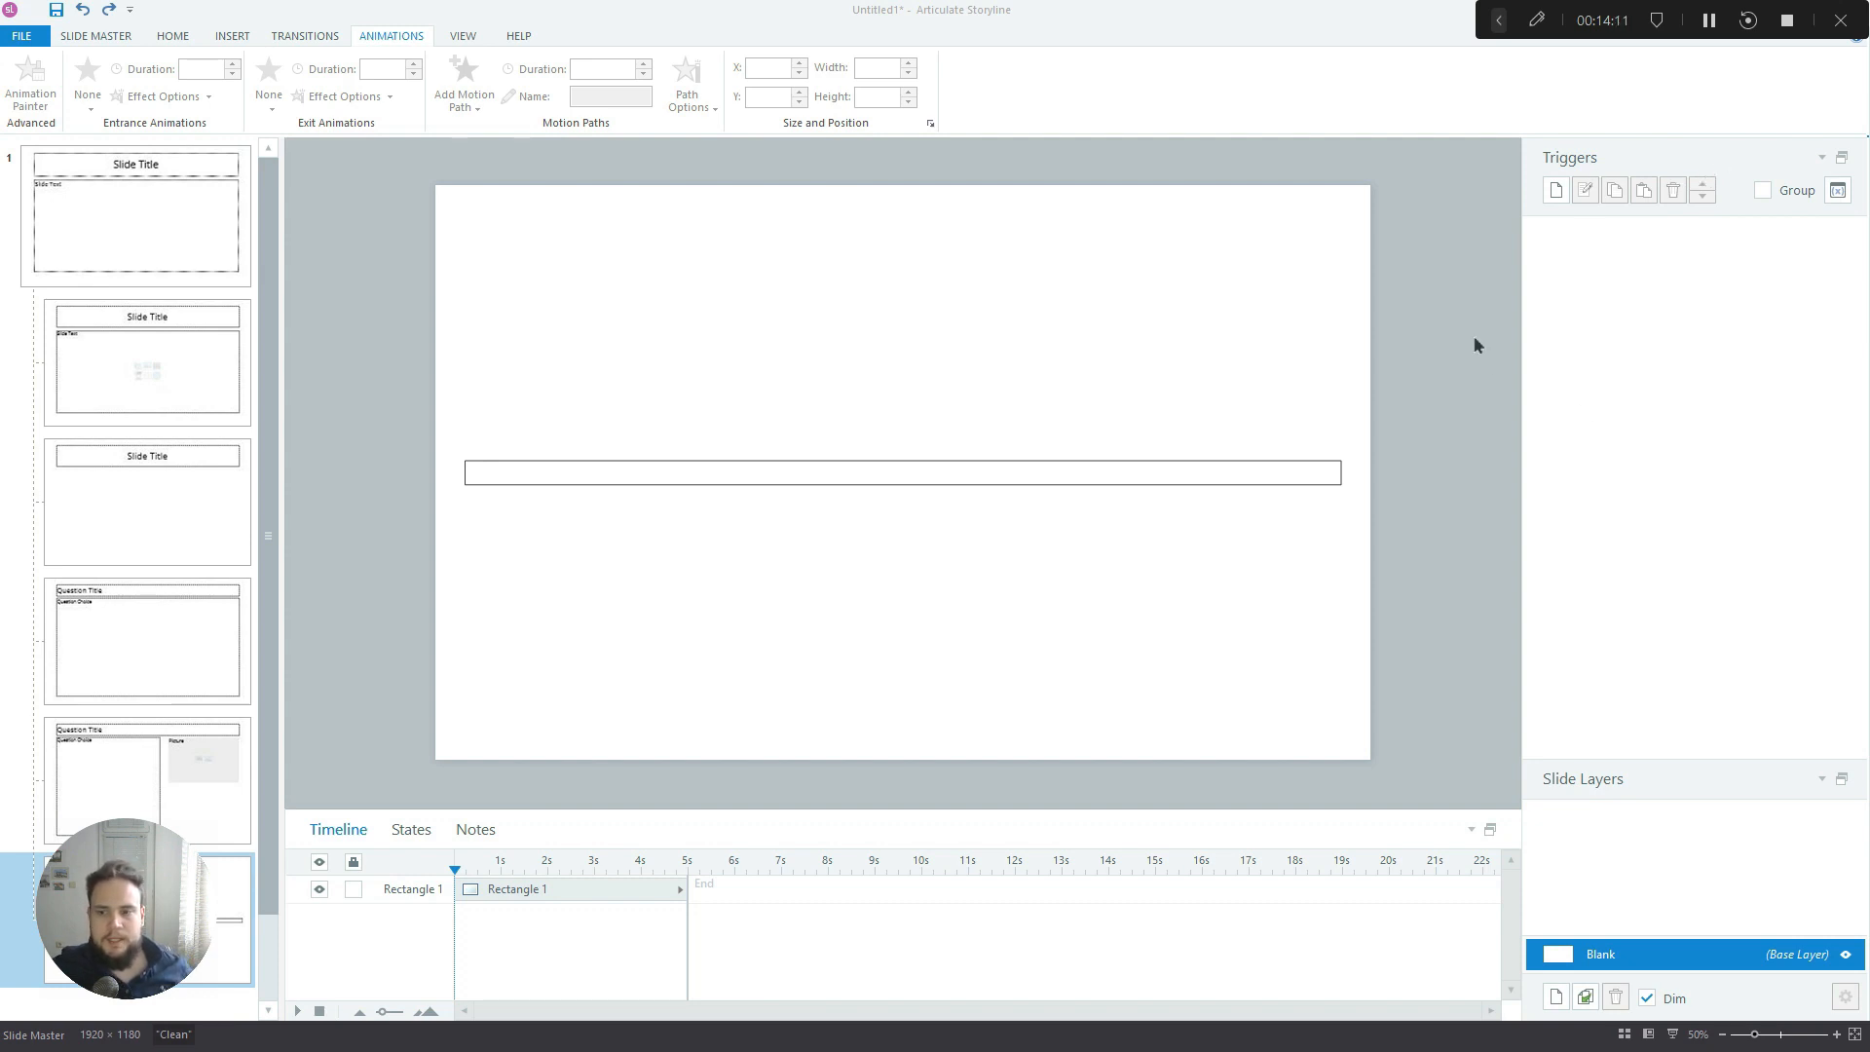
{"action": "mouse_move", "coordinate": [1323, 329]}
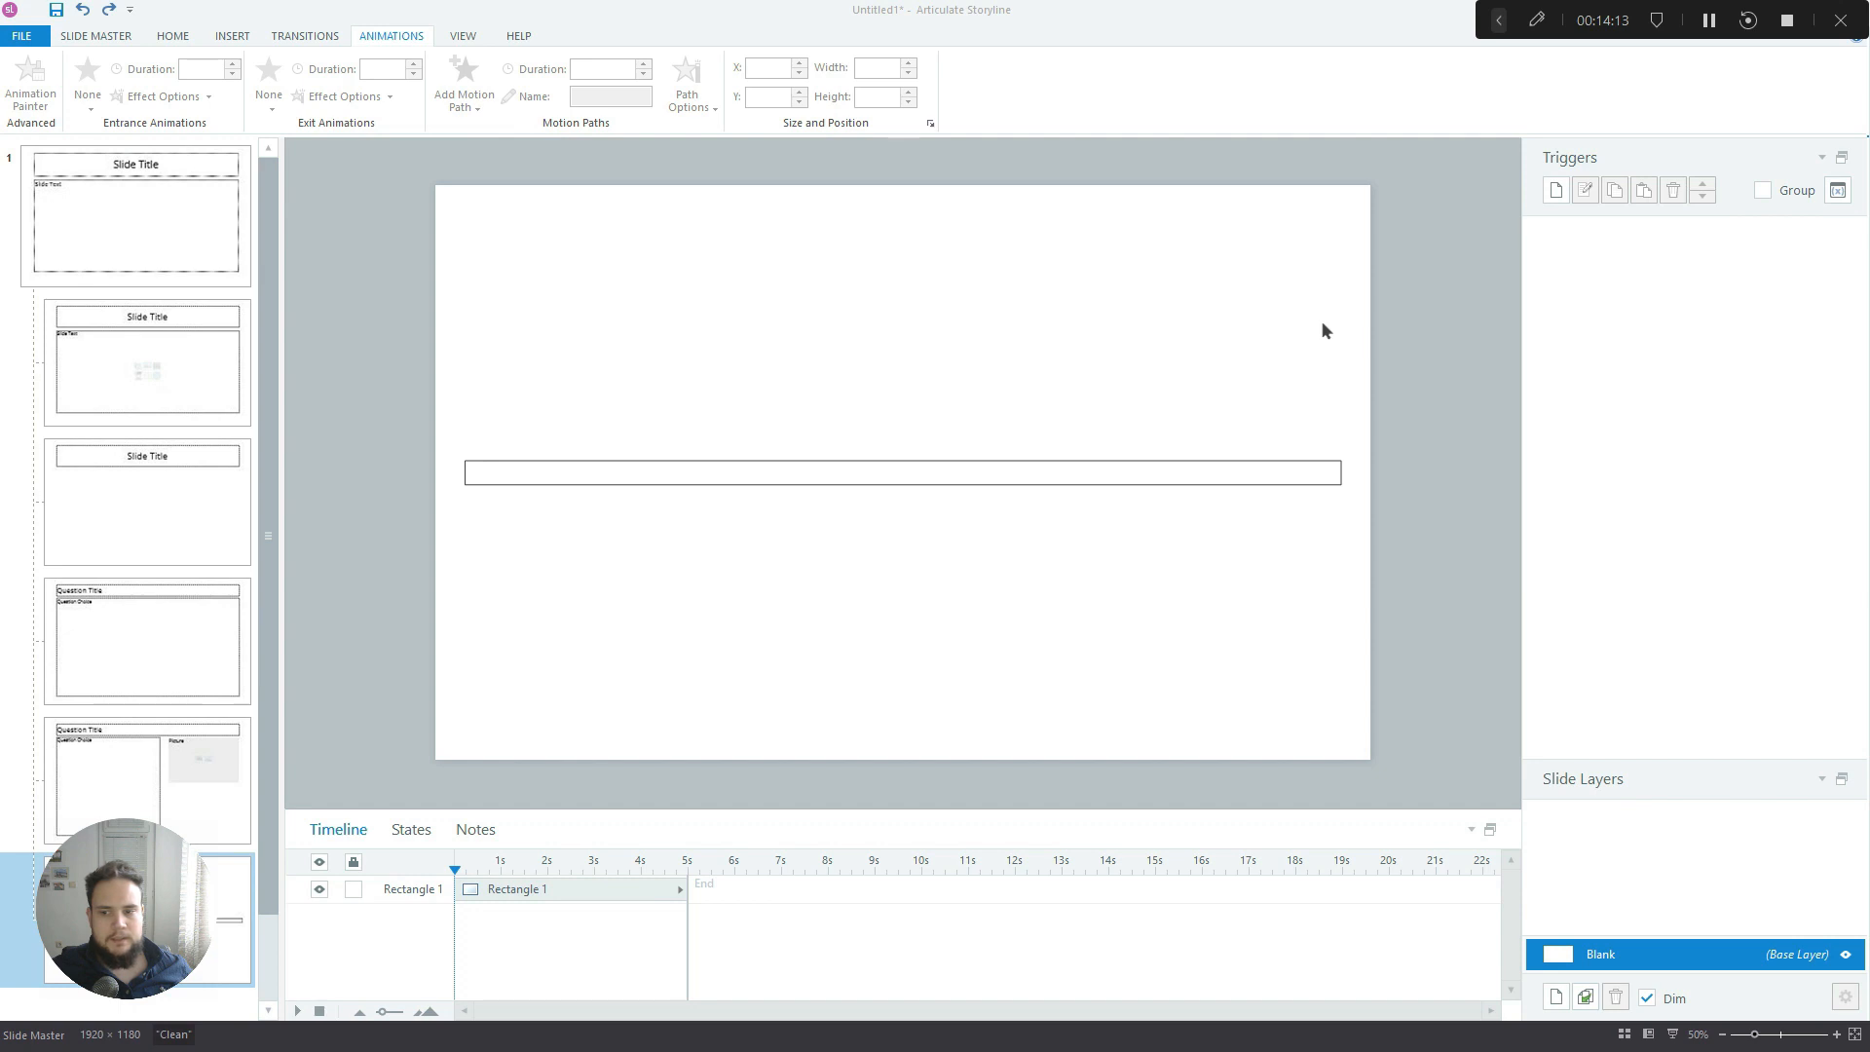
{"action": "mouse_move", "coordinate": [828, 407]}
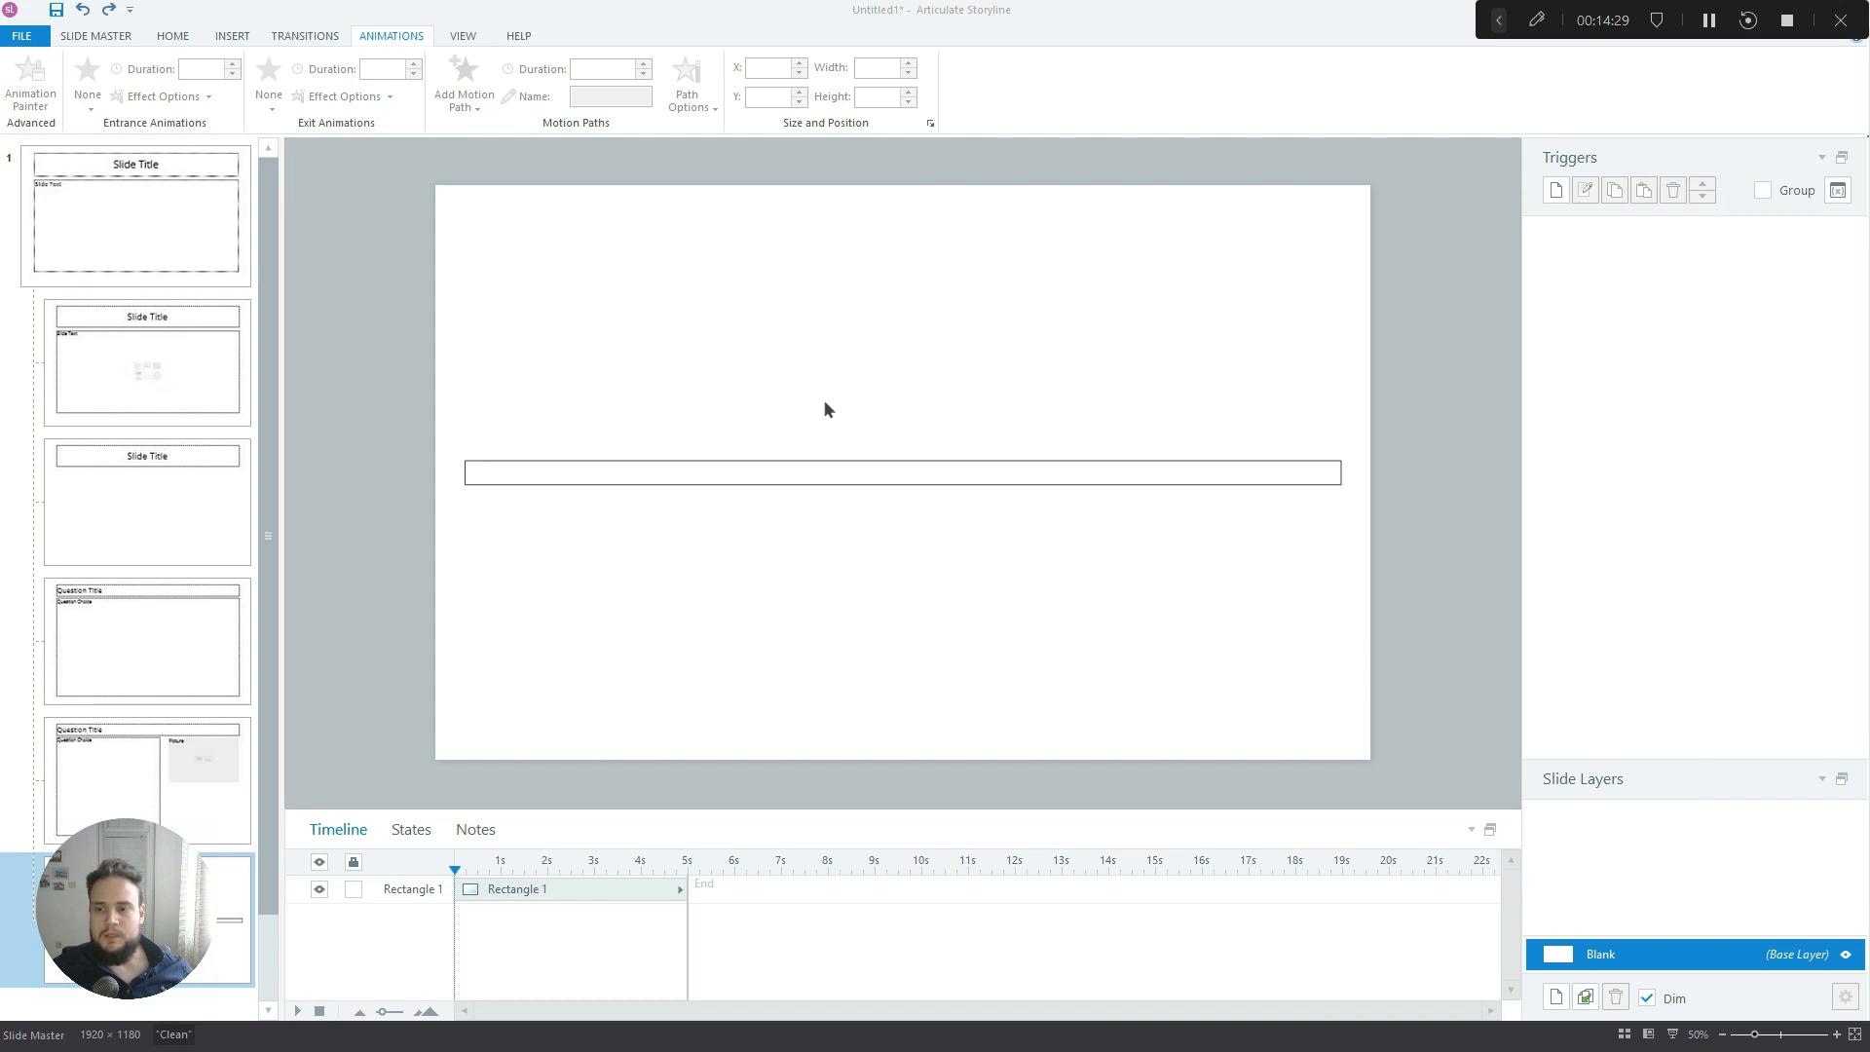
{"action": "mouse_move", "coordinate": [836, 418]}
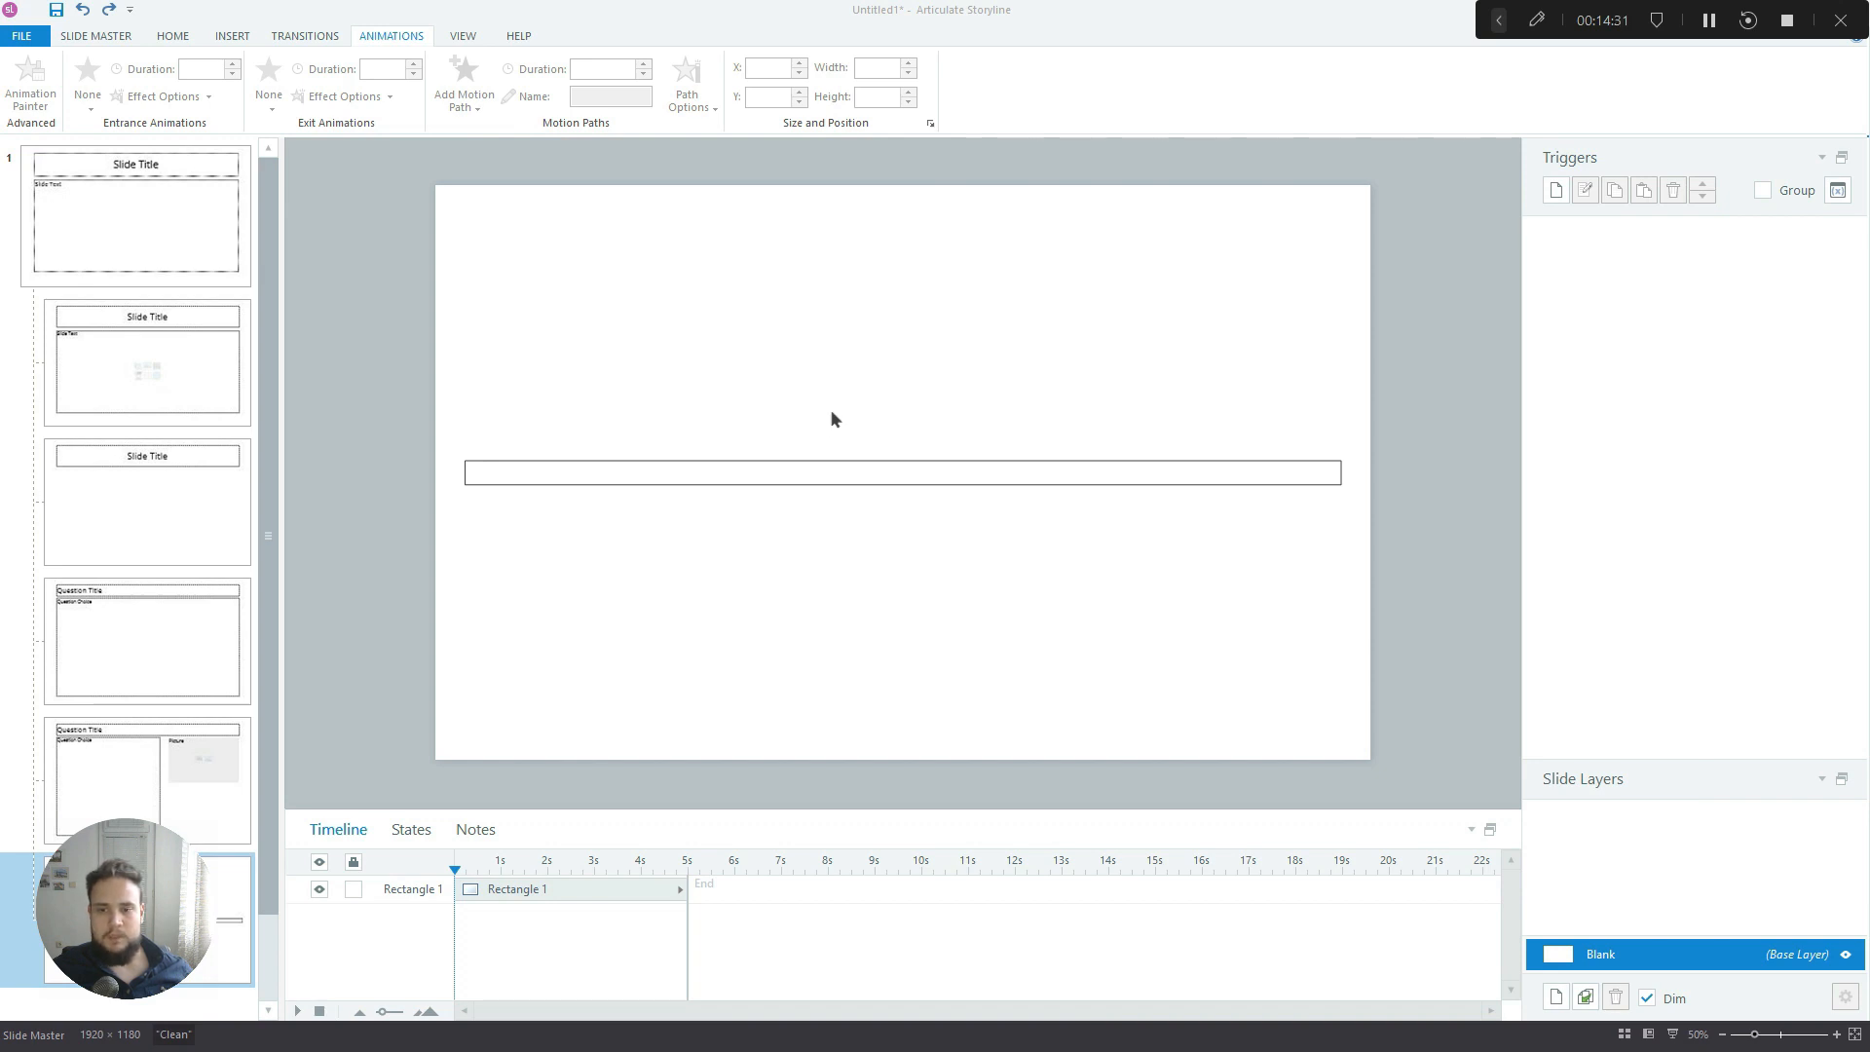
{"action": "mouse_move", "coordinate": [660, 648]}
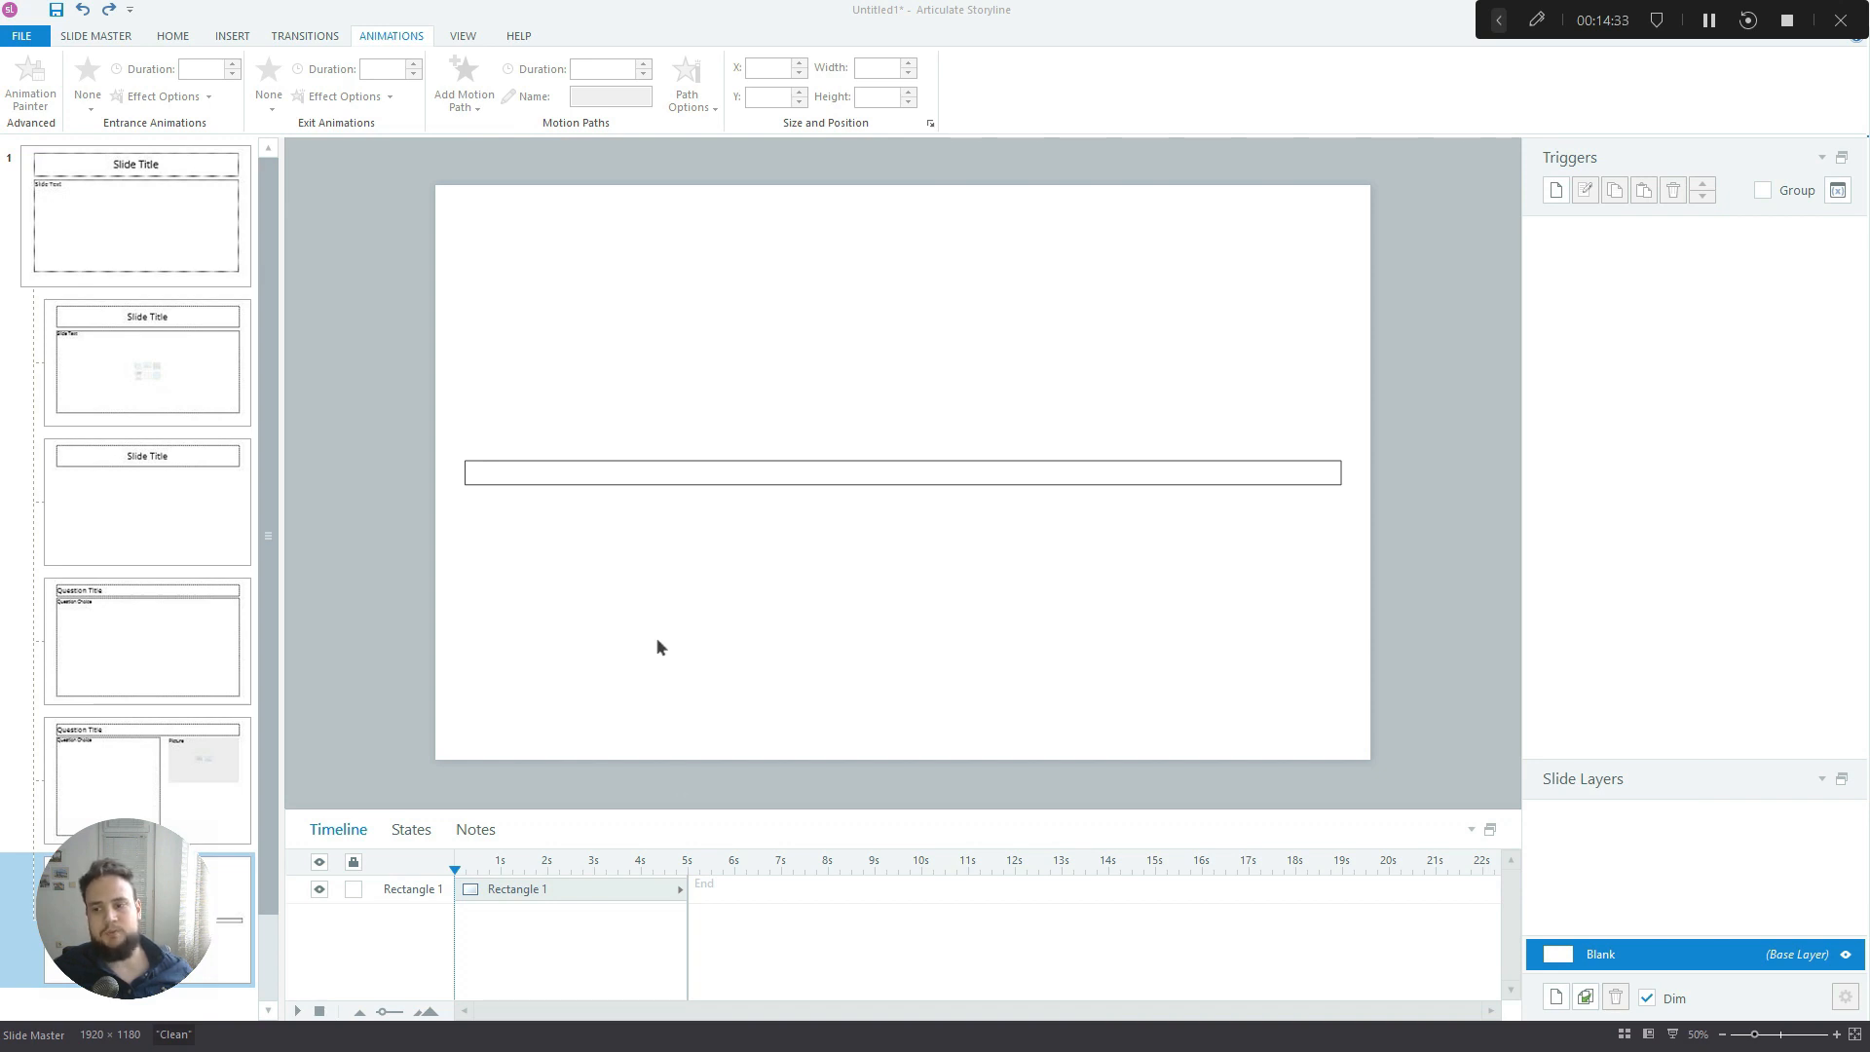
{"action": "mouse_move", "coordinate": [645, 648]}
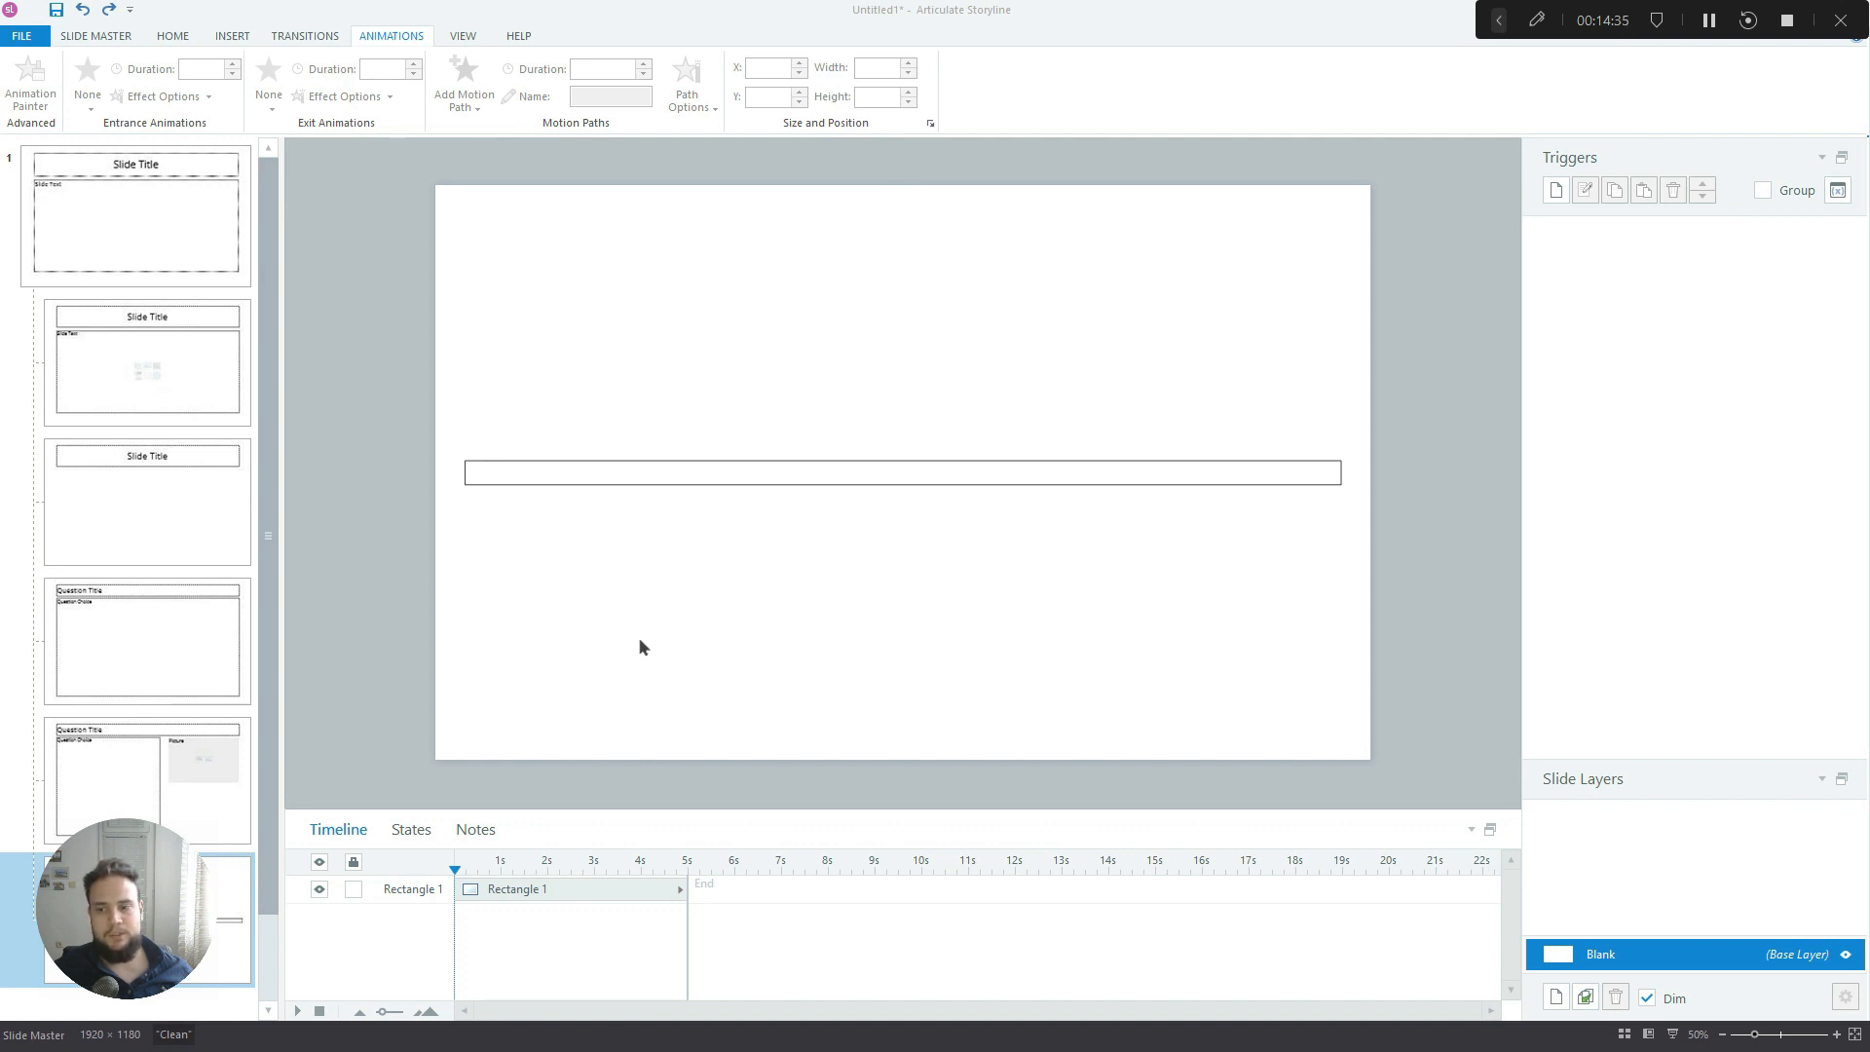
{"action": "mouse_move", "coordinate": [997, 519]}
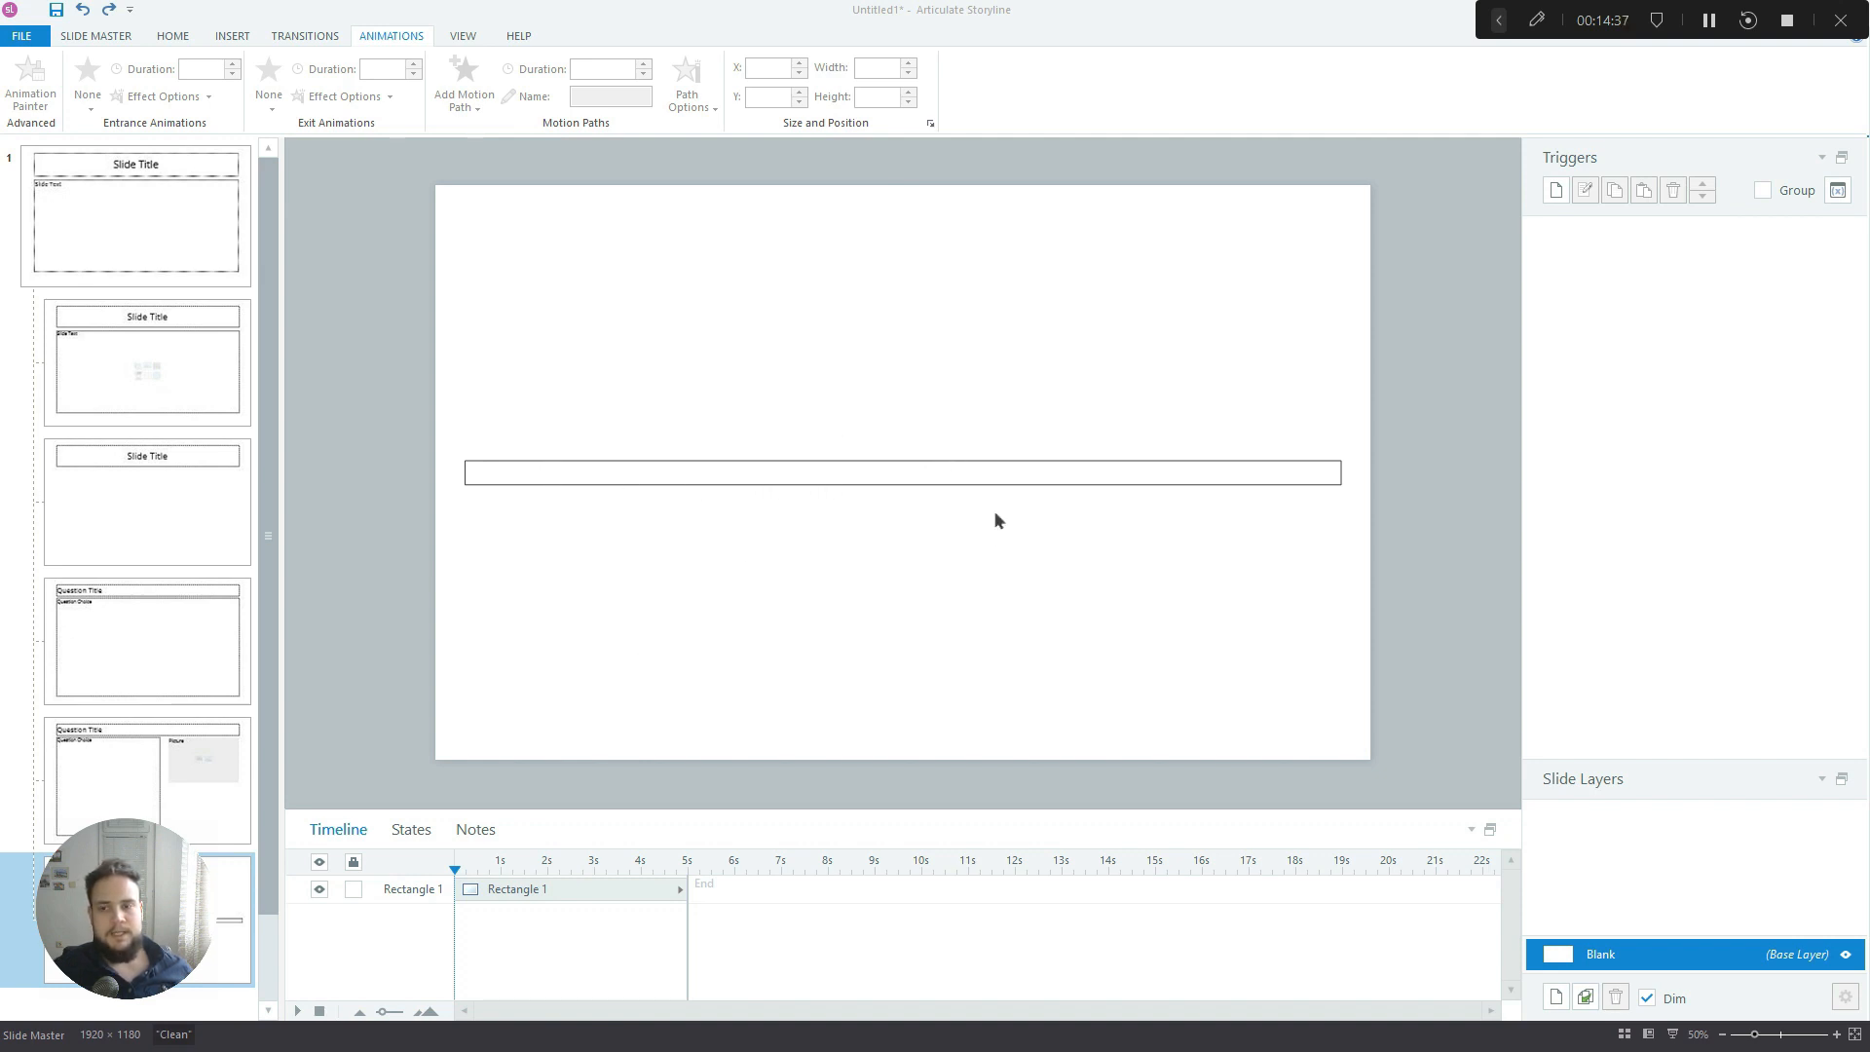
{"action": "mouse_move", "coordinate": [618, 456]}
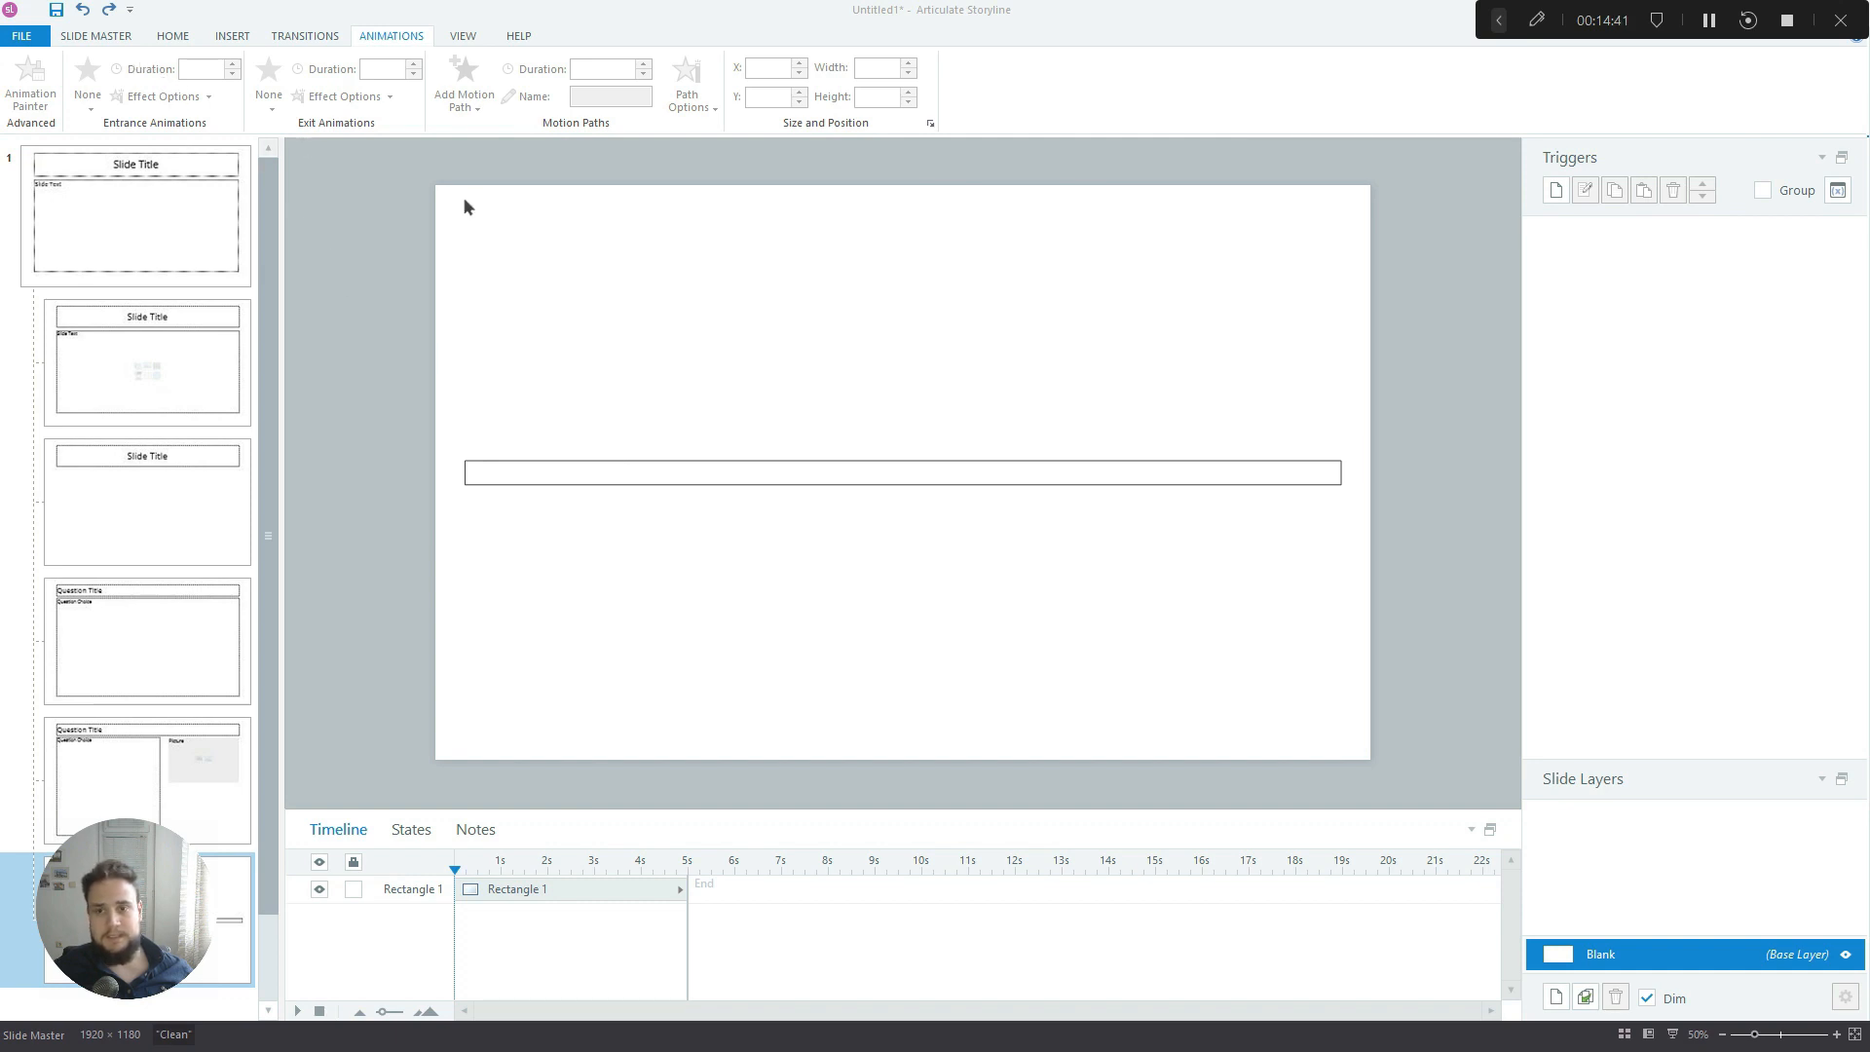
{"action": "mouse_move", "coordinate": [476, 22]}
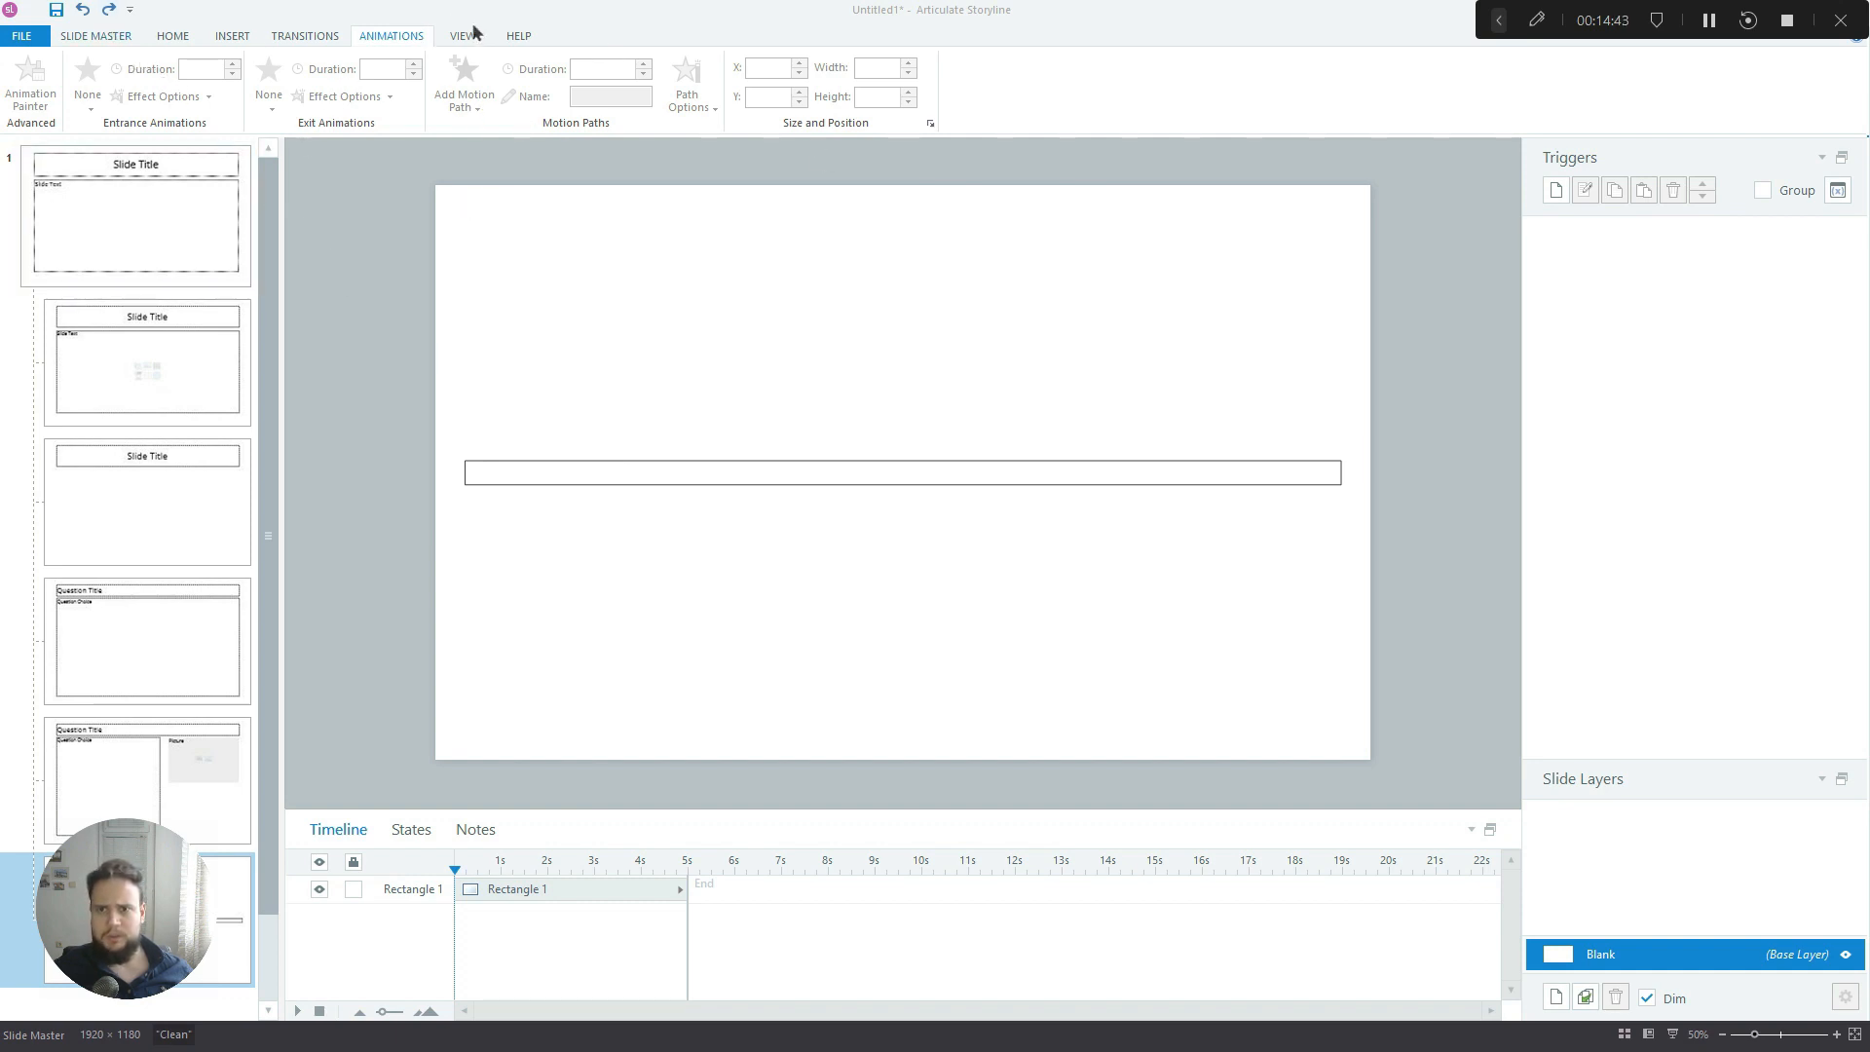
Close Master View to return to slide 1.1
{"action": "left_click", "coordinate": [459, 35]}
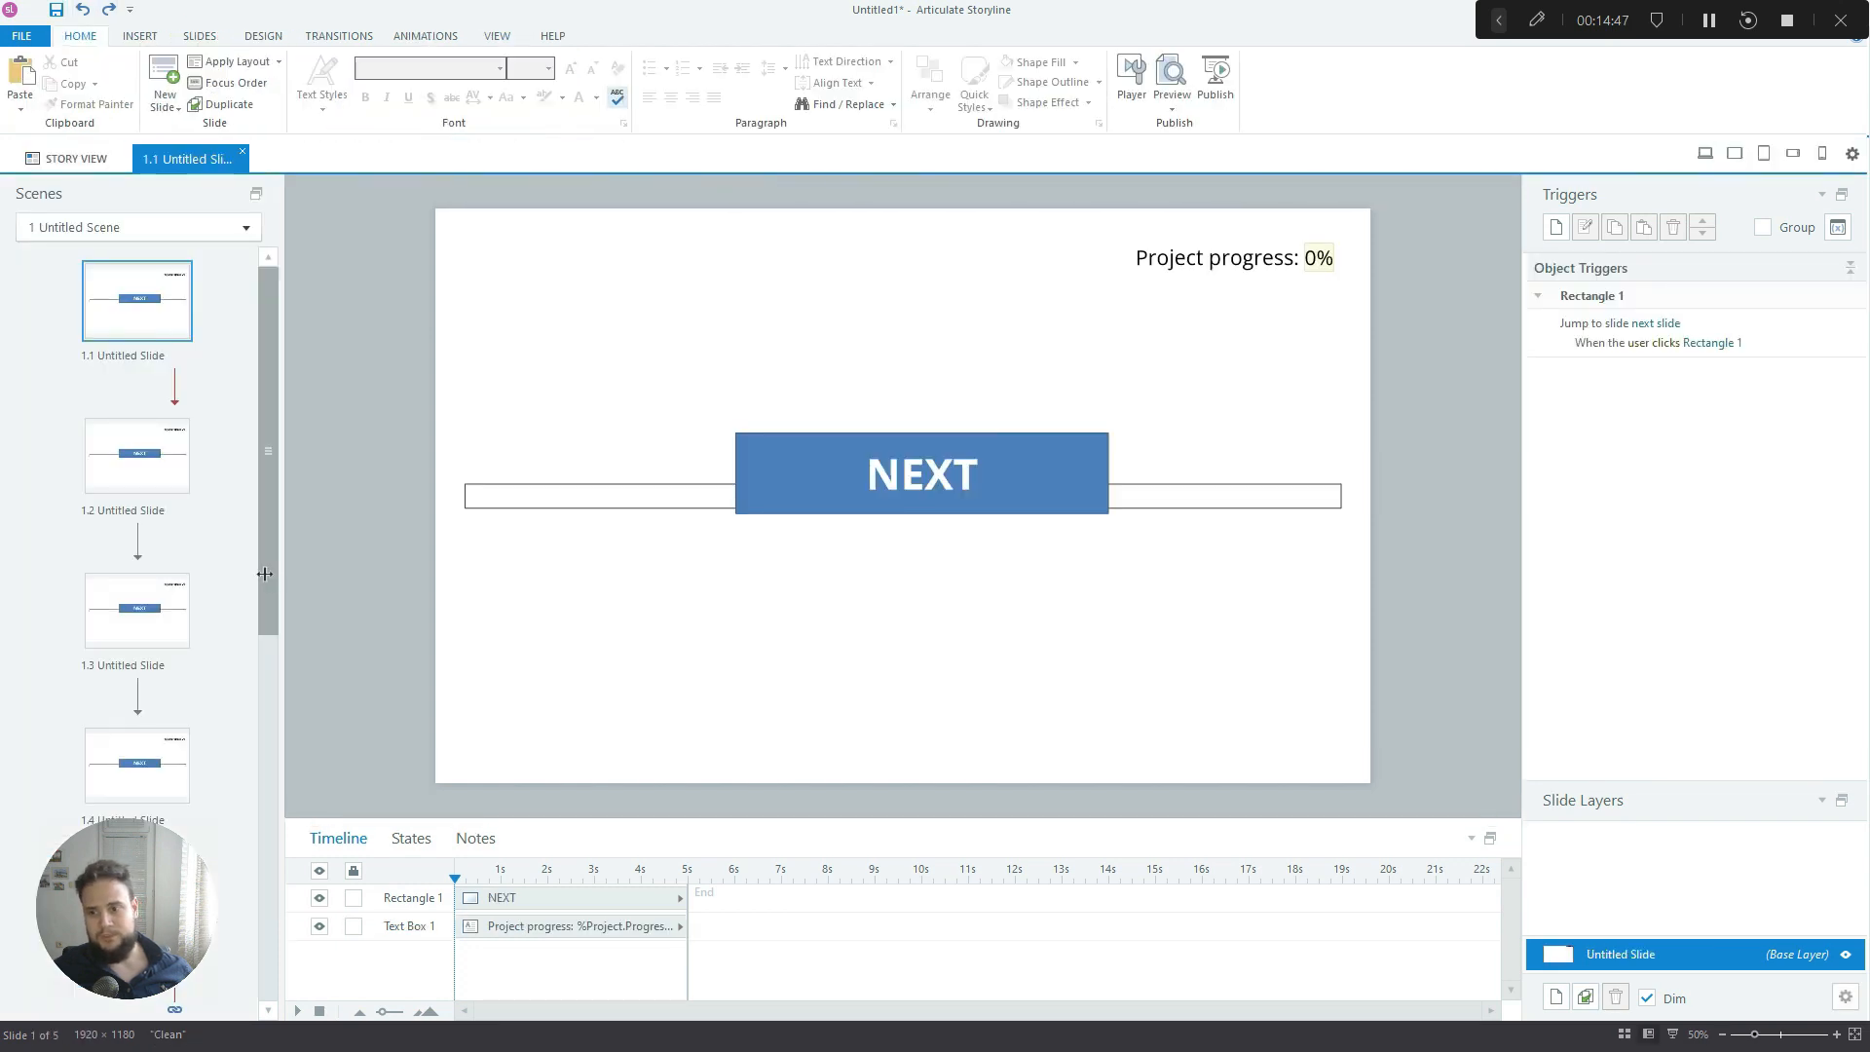
Scroll the Scenes panel down to slide 1.10, then reopen the slide master
{"action": "scroll", "scroll_direction": "down", "scroll_amount": 3}
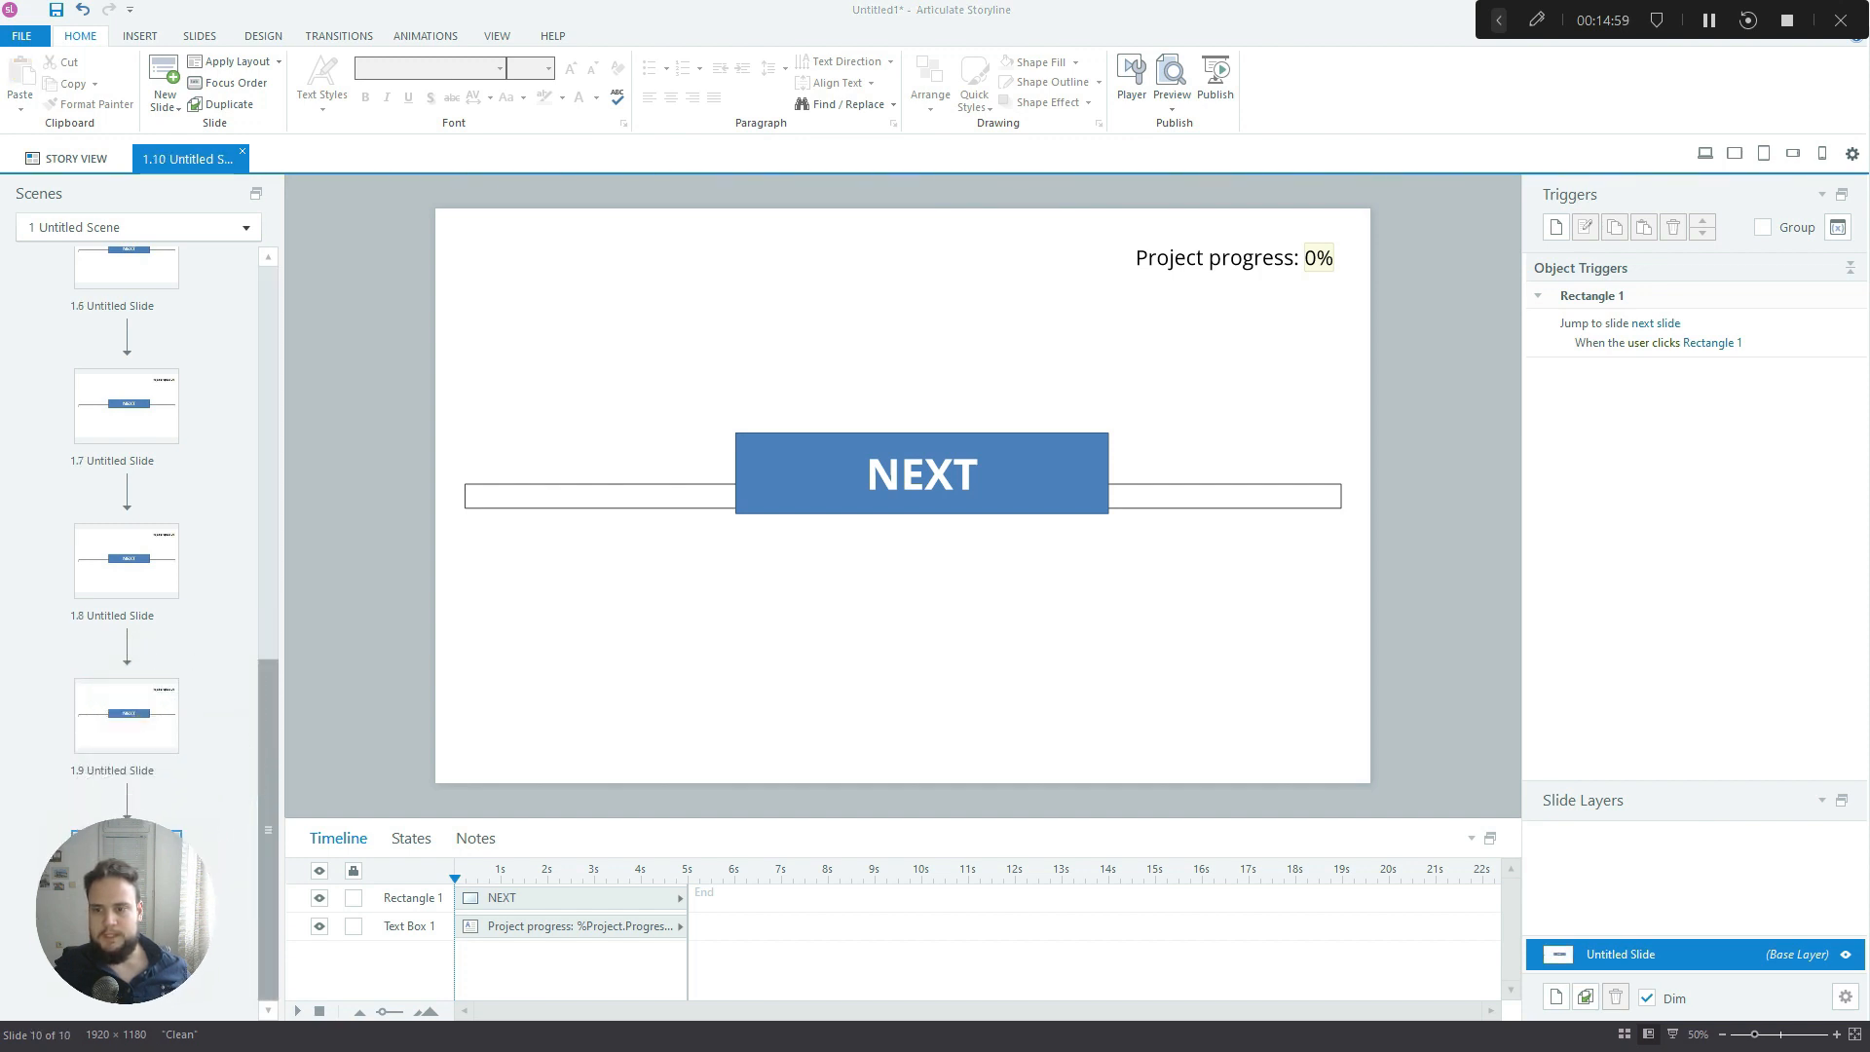
{"action": "mouse_move", "coordinate": [669, 487]}
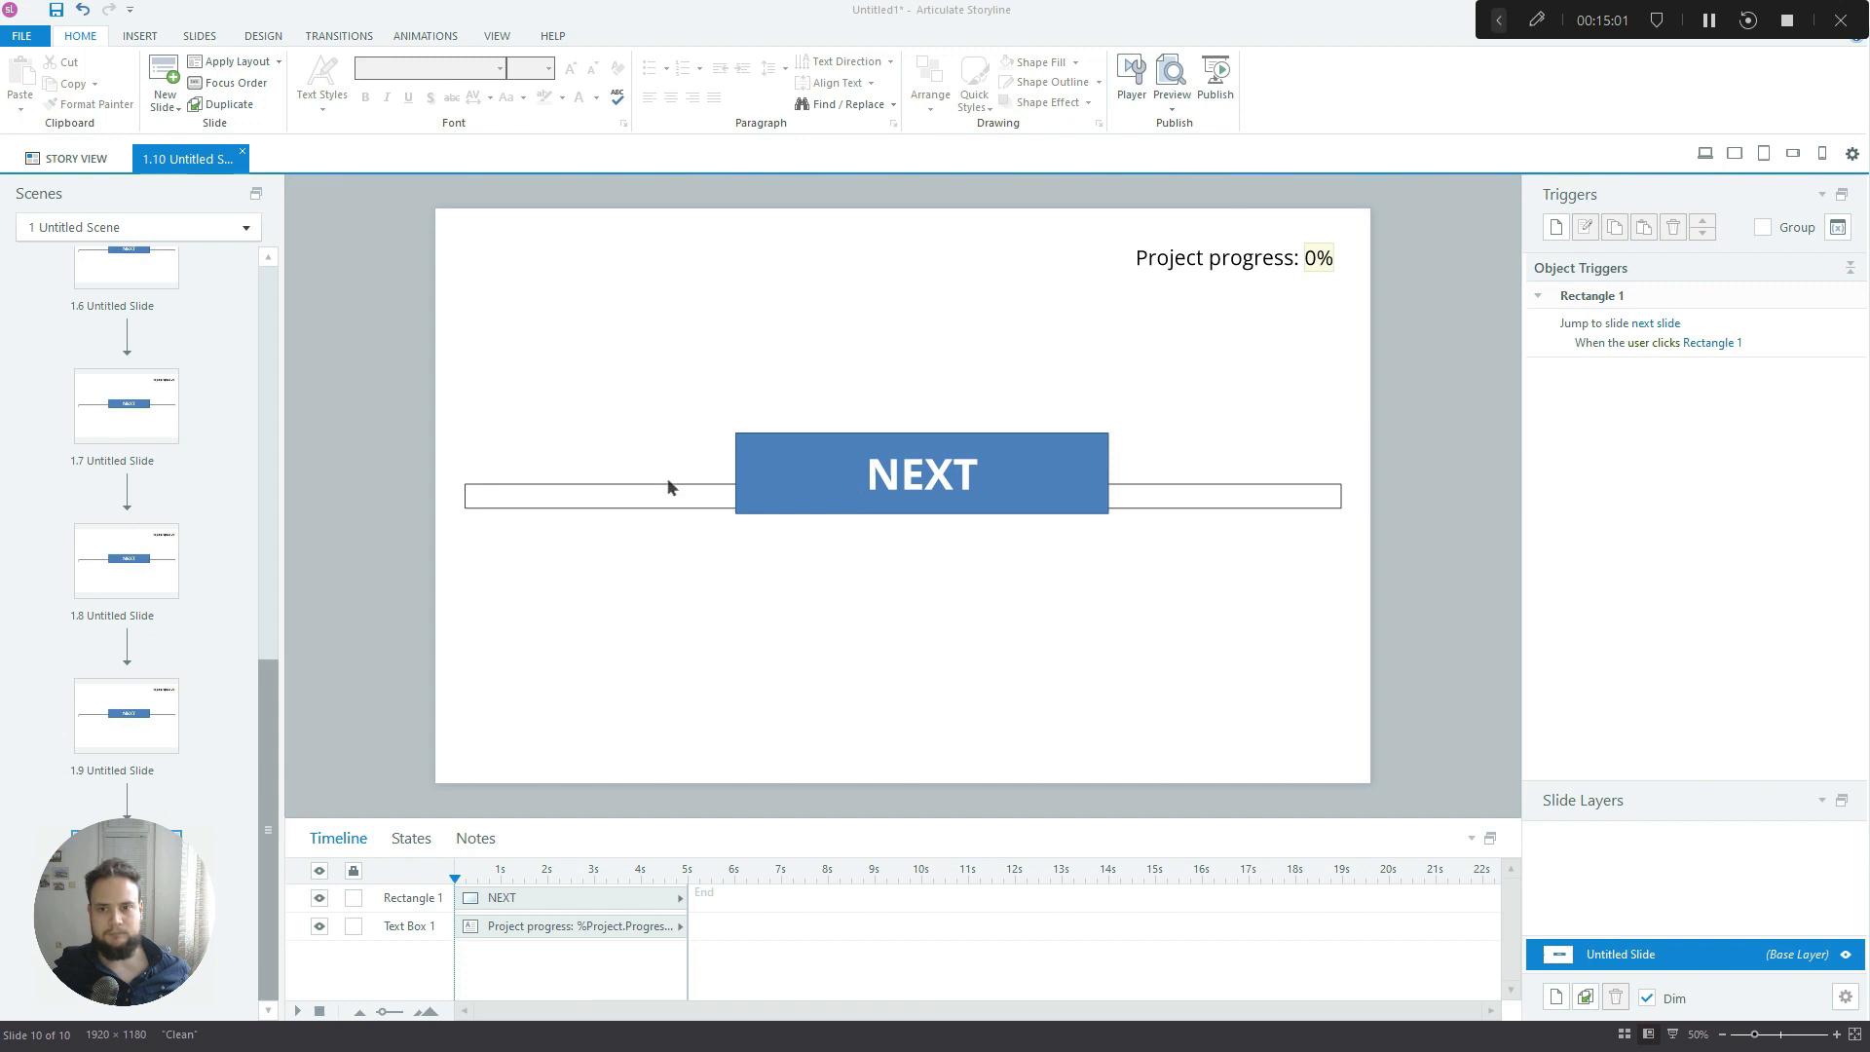
{"action": "left_click", "coordinate": [496, 35]}
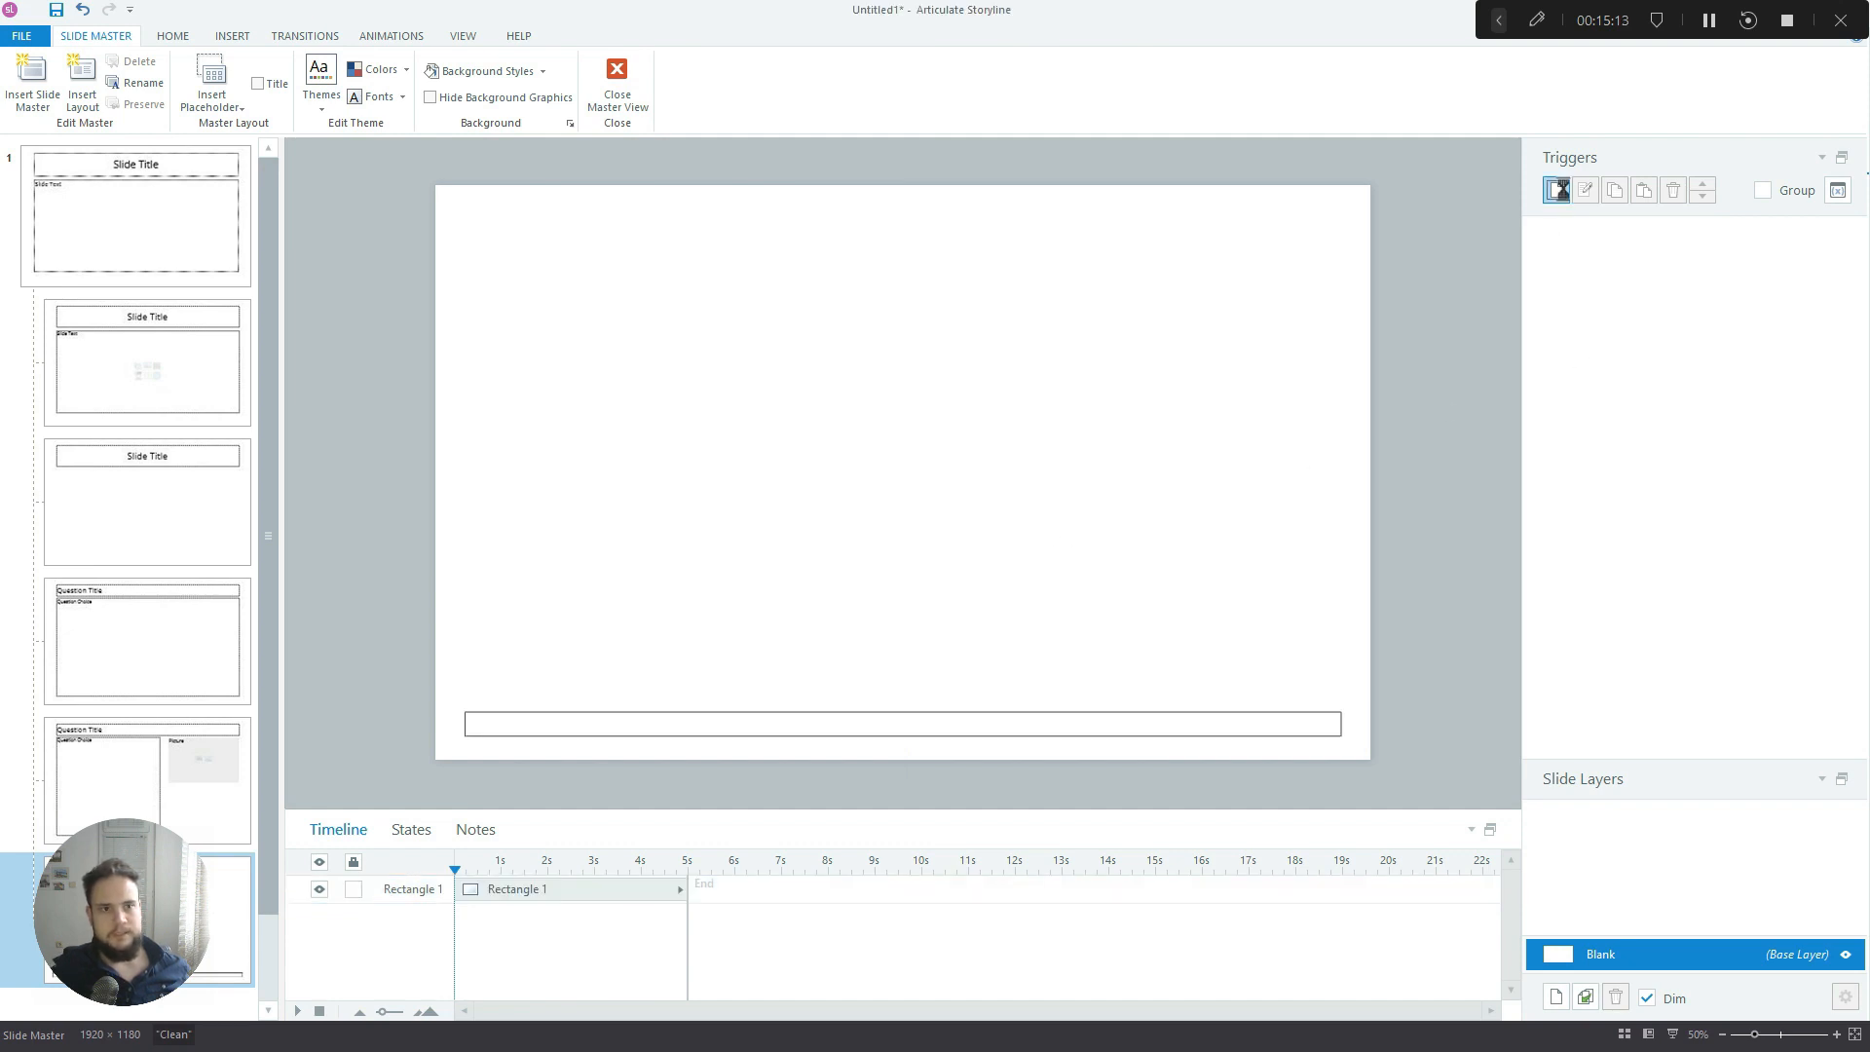
Create a trigger changing the Progress Bar to 10% when this slide's timeline starts
{"action": "left_click", "coordinate": [1555, 189]}
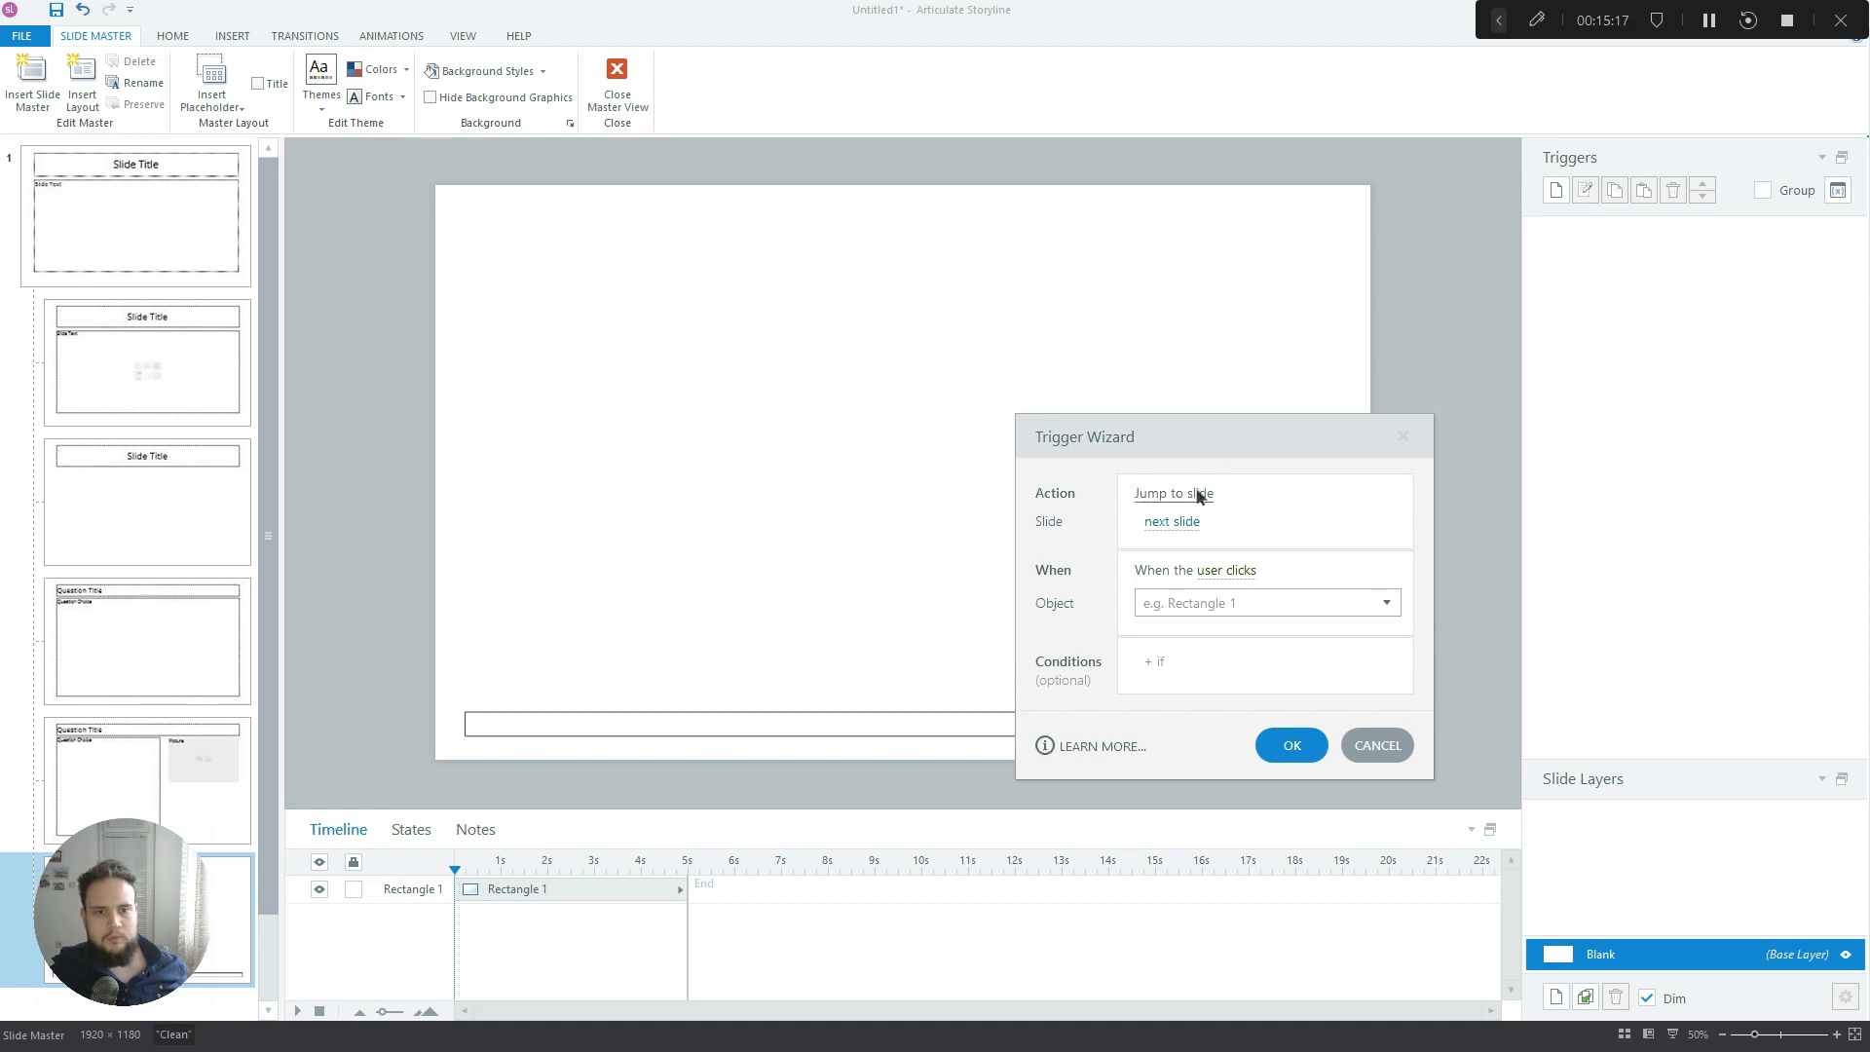
{"action": "left_click", "coordinate": [1172, 493]}
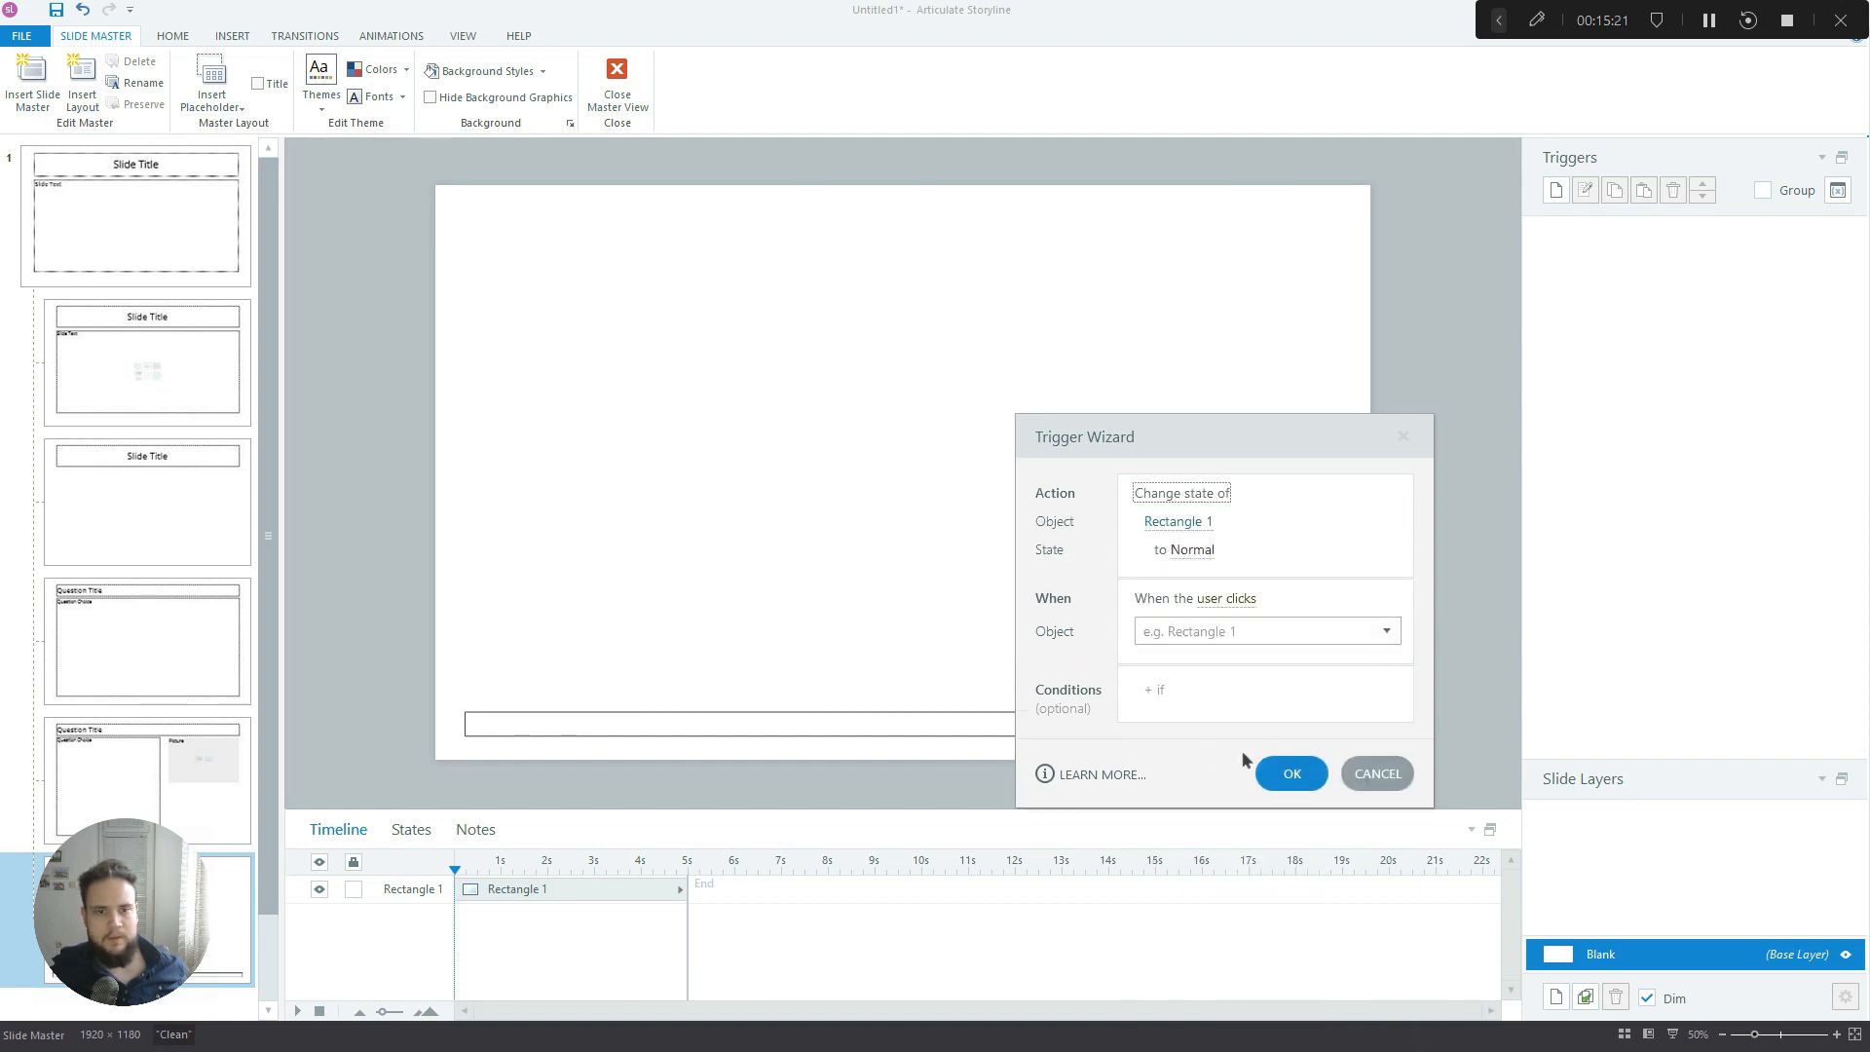
{"action": "left_click", "coordinate": [1377, 773]}
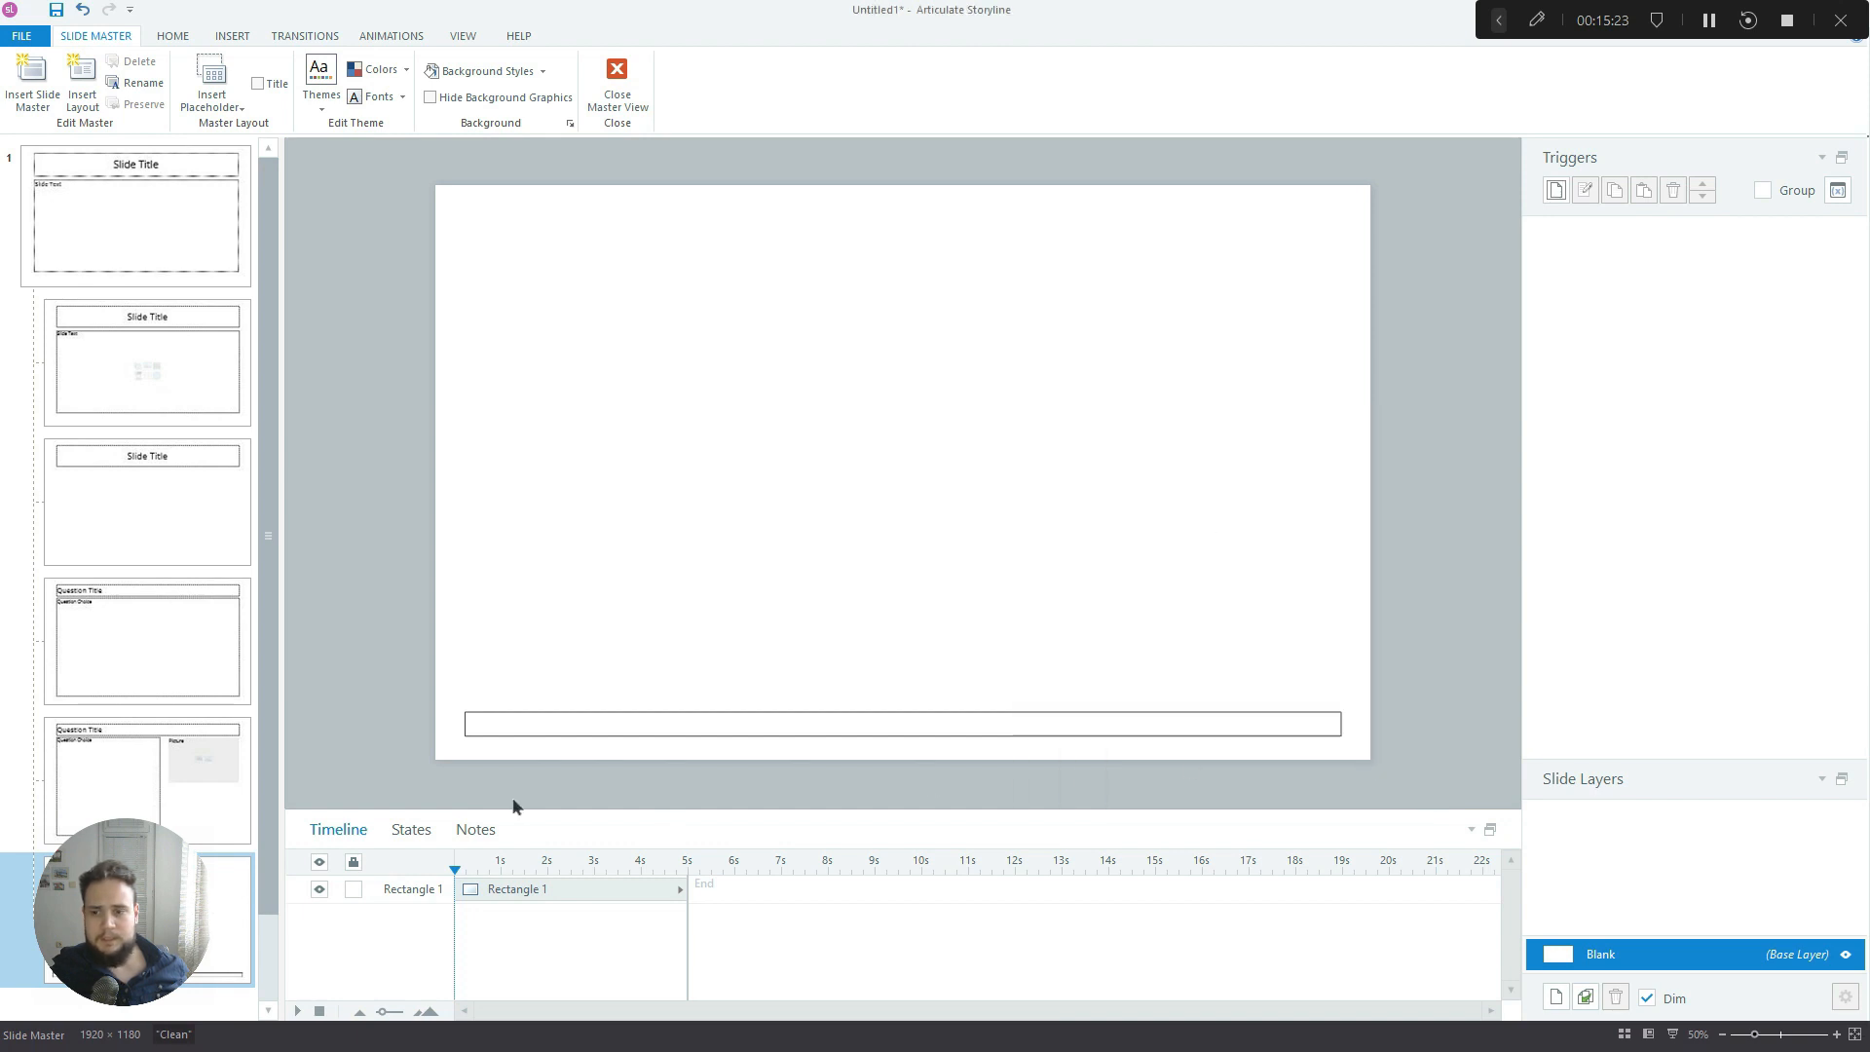
{"action": "left_click", "coordinate": [903, 723]}
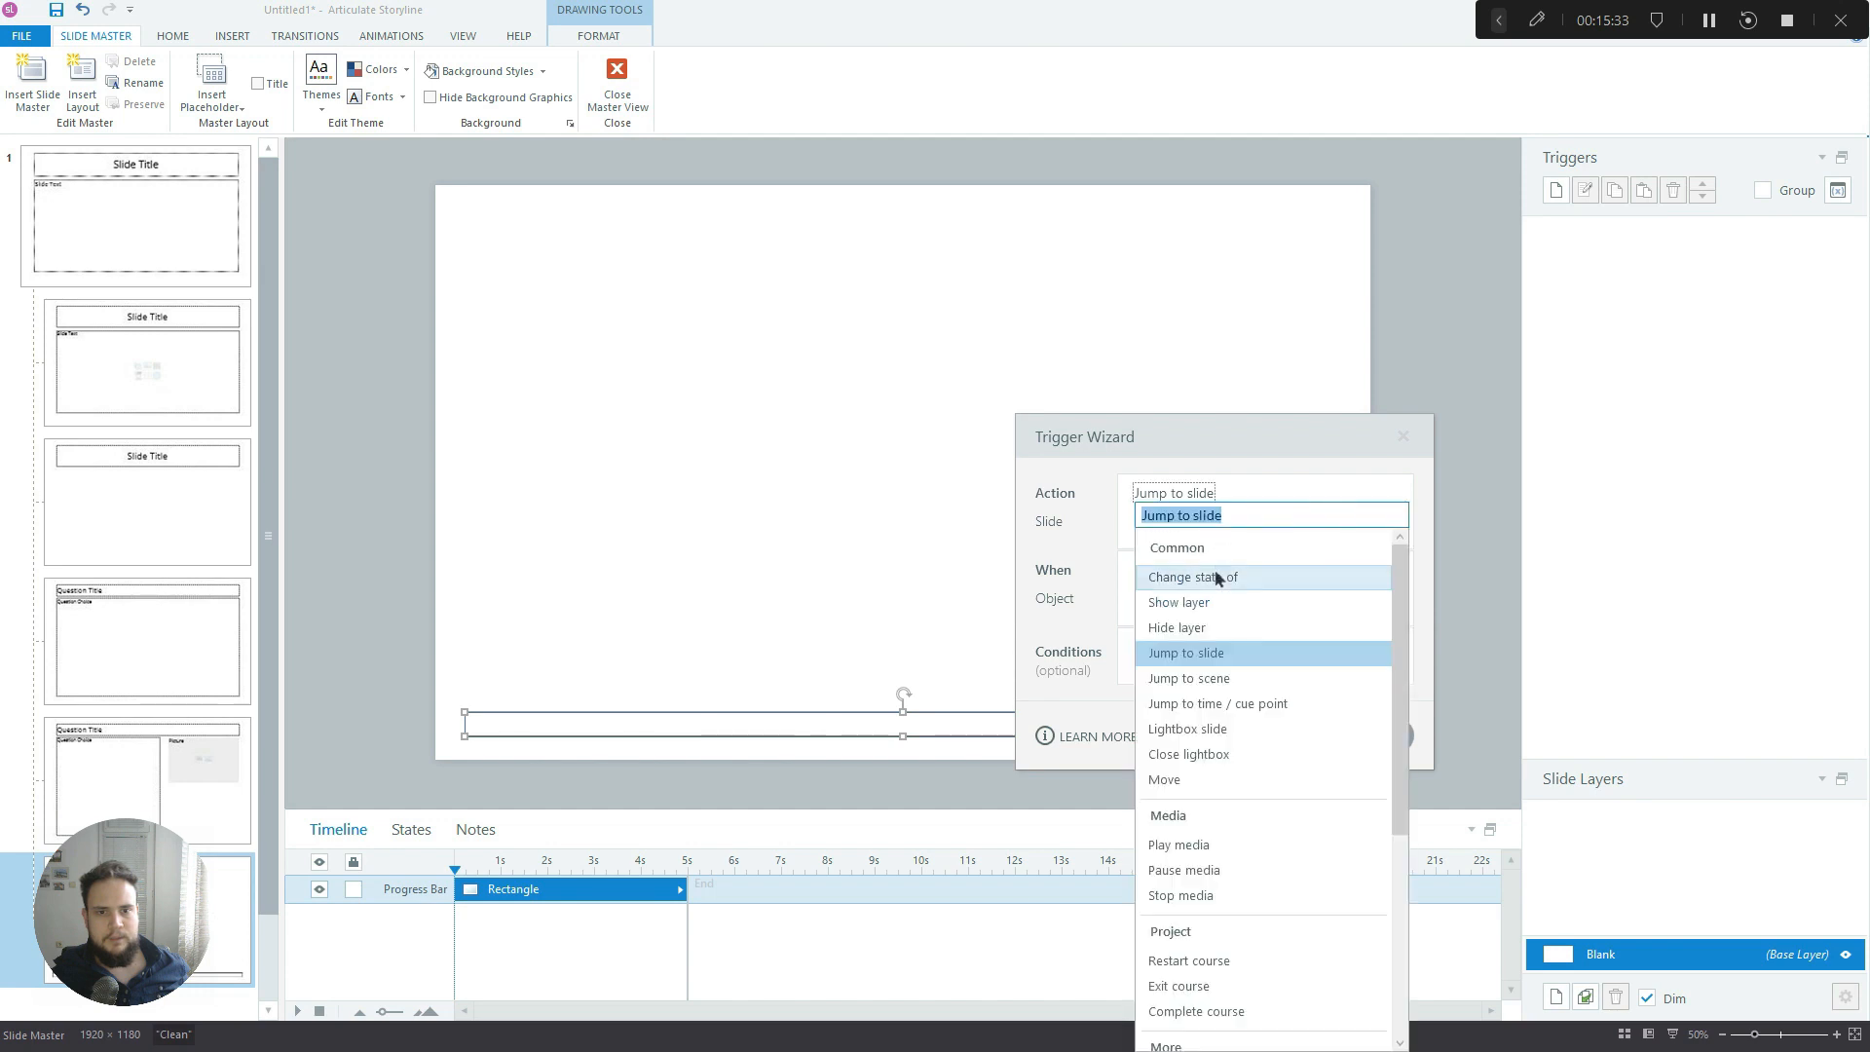
{"action": "left_click", "coordinate": [1193, 576]}
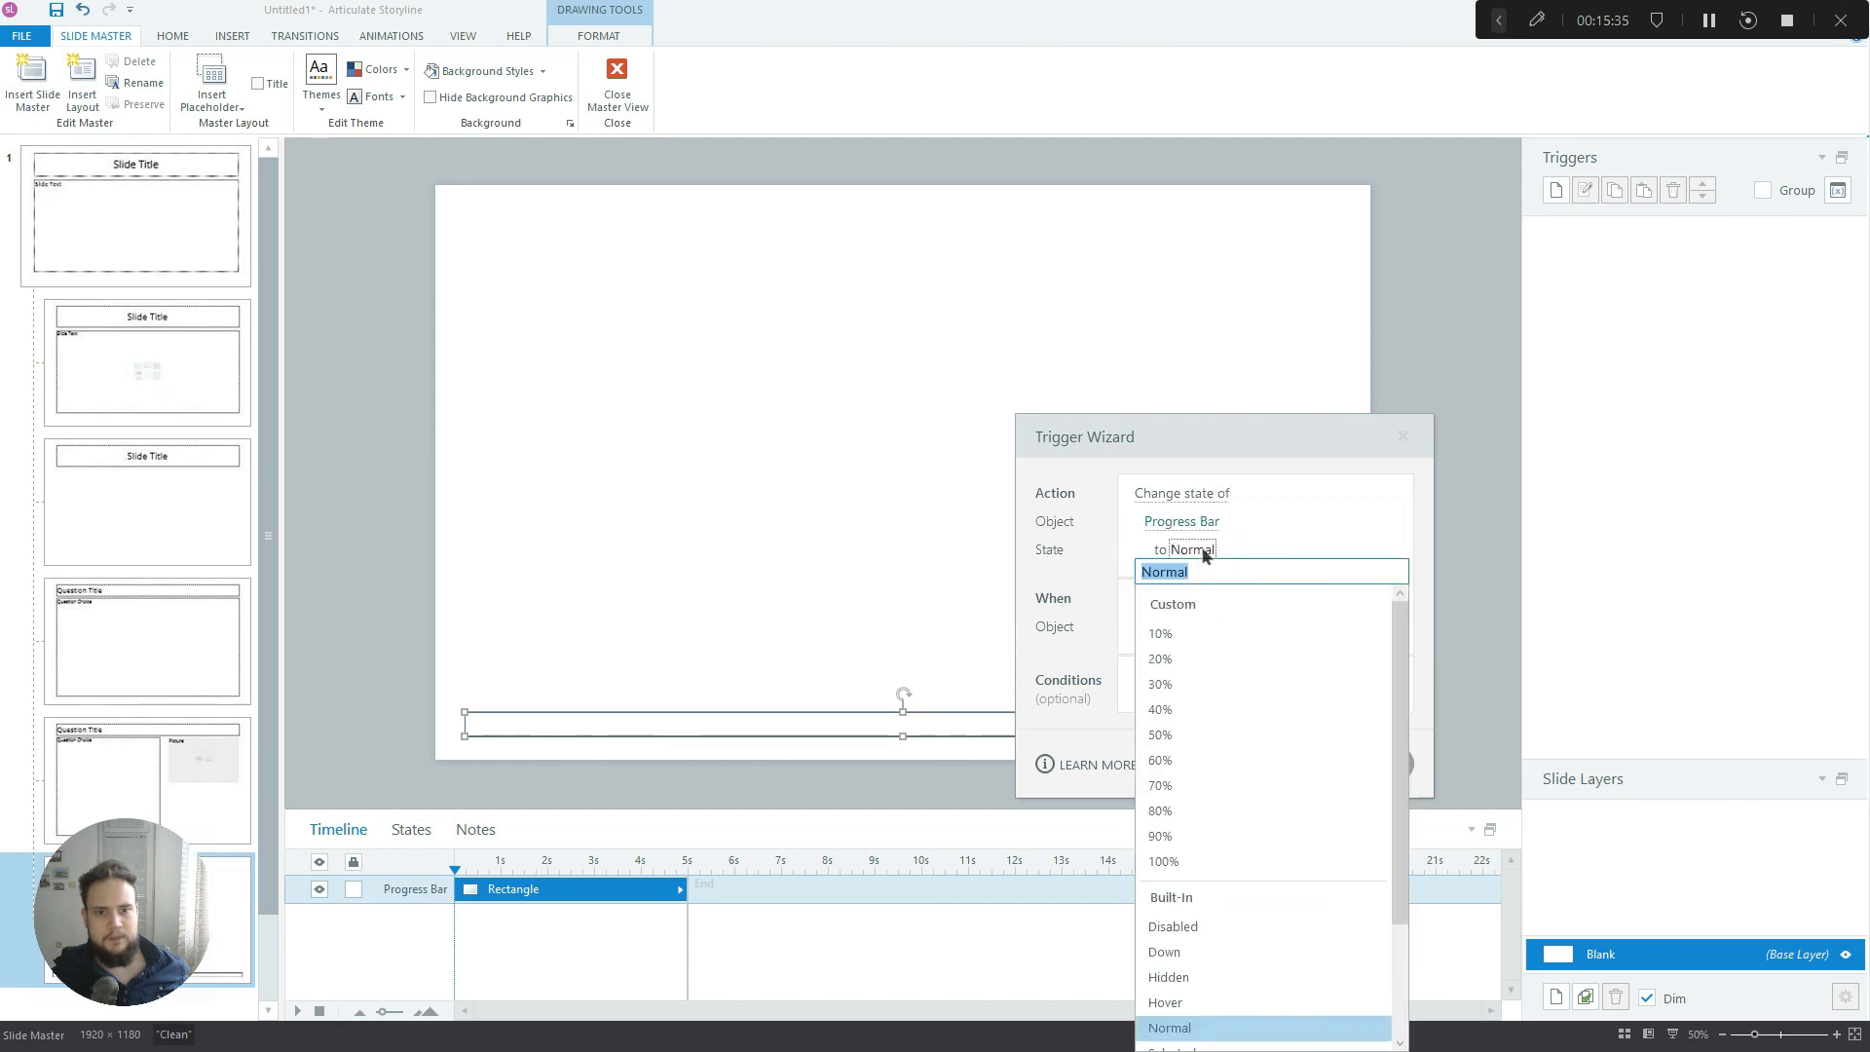
{"action": "left_click", "coordinate": [1159, 633]}
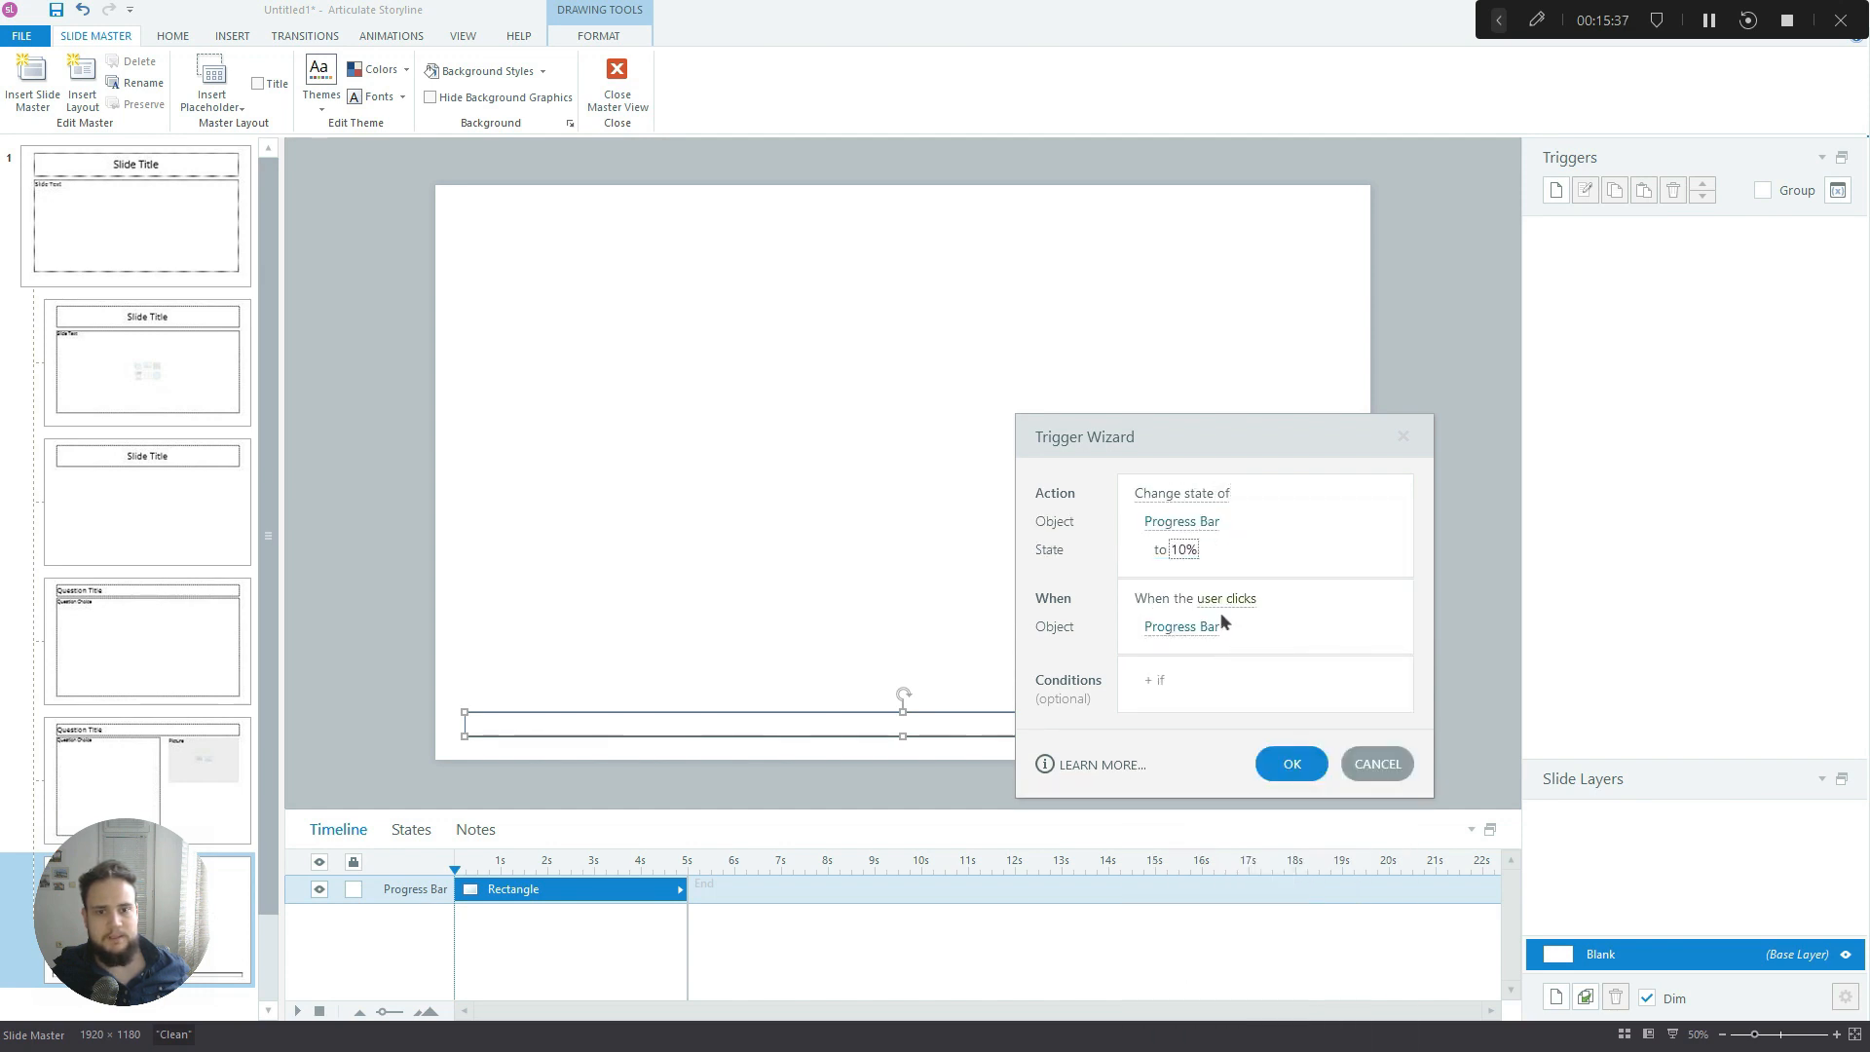
{"action": "left_click", "coordinate": [1226, 598]}
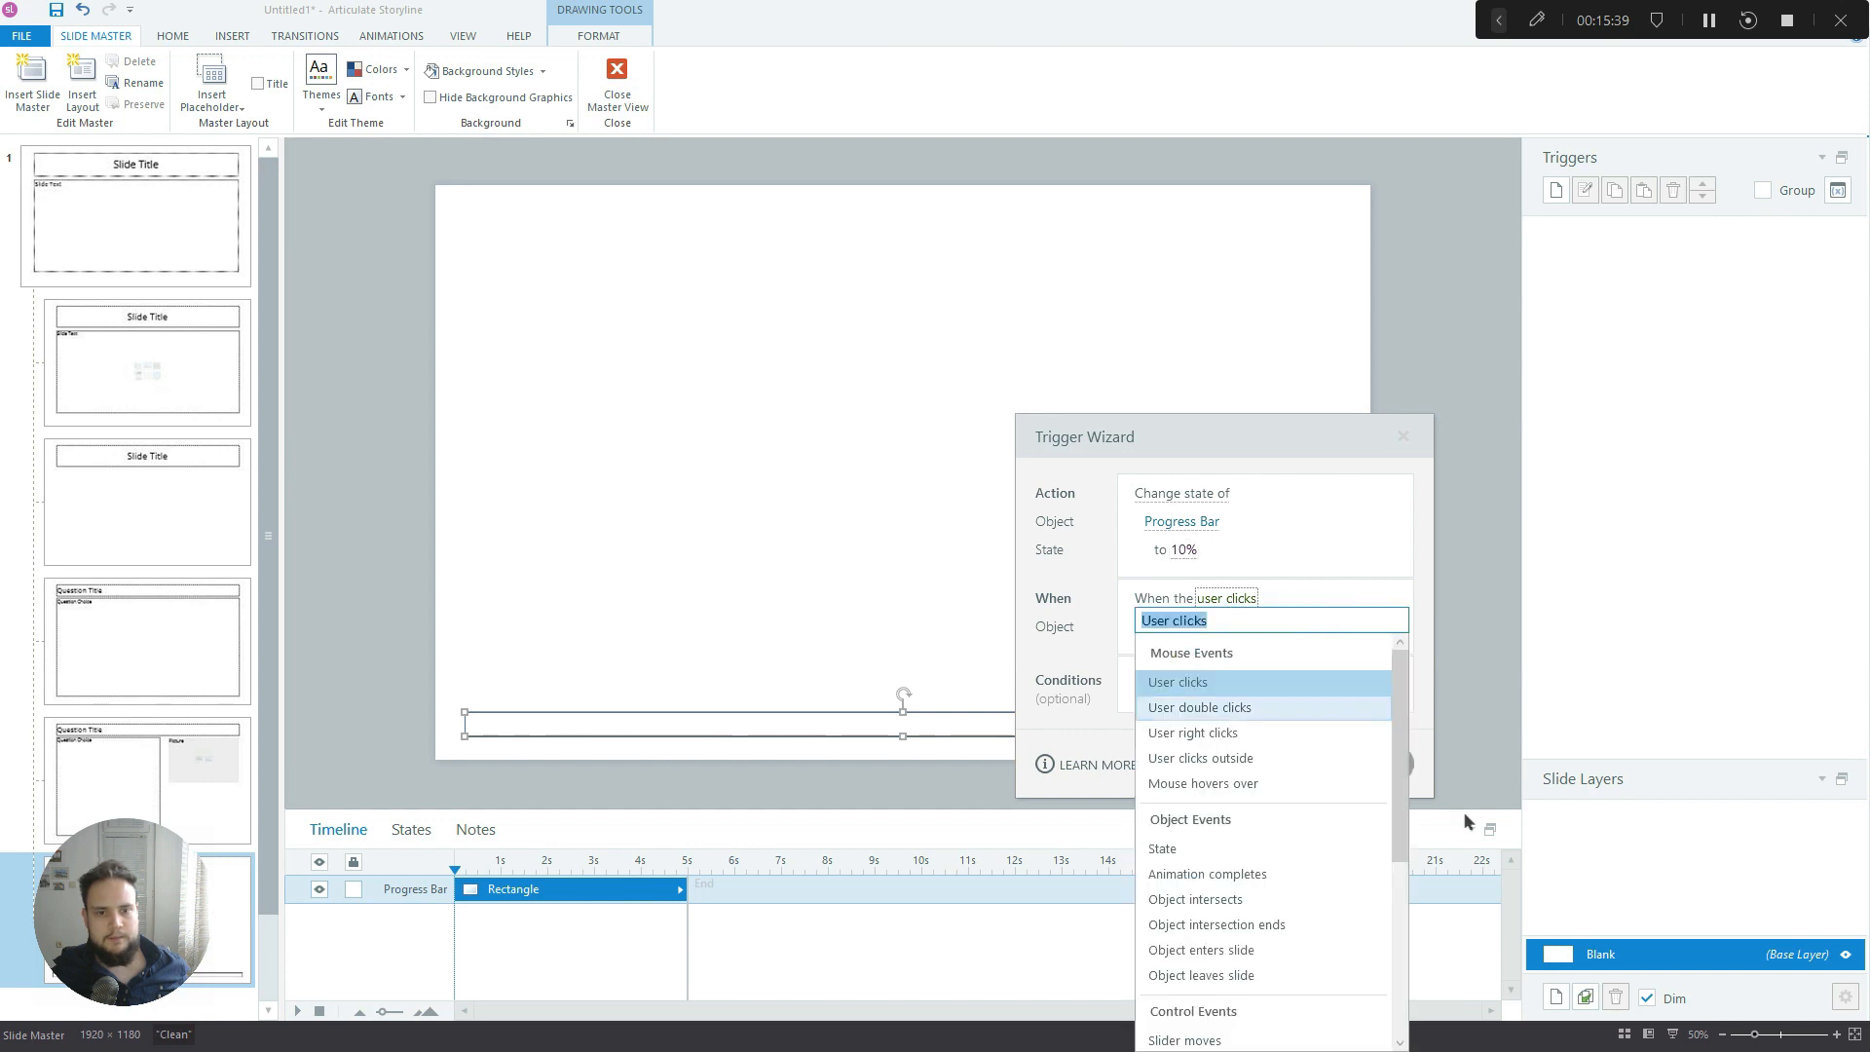
{"action": "scroll", "scroll_direction": "down", "scroll_amount": 3}
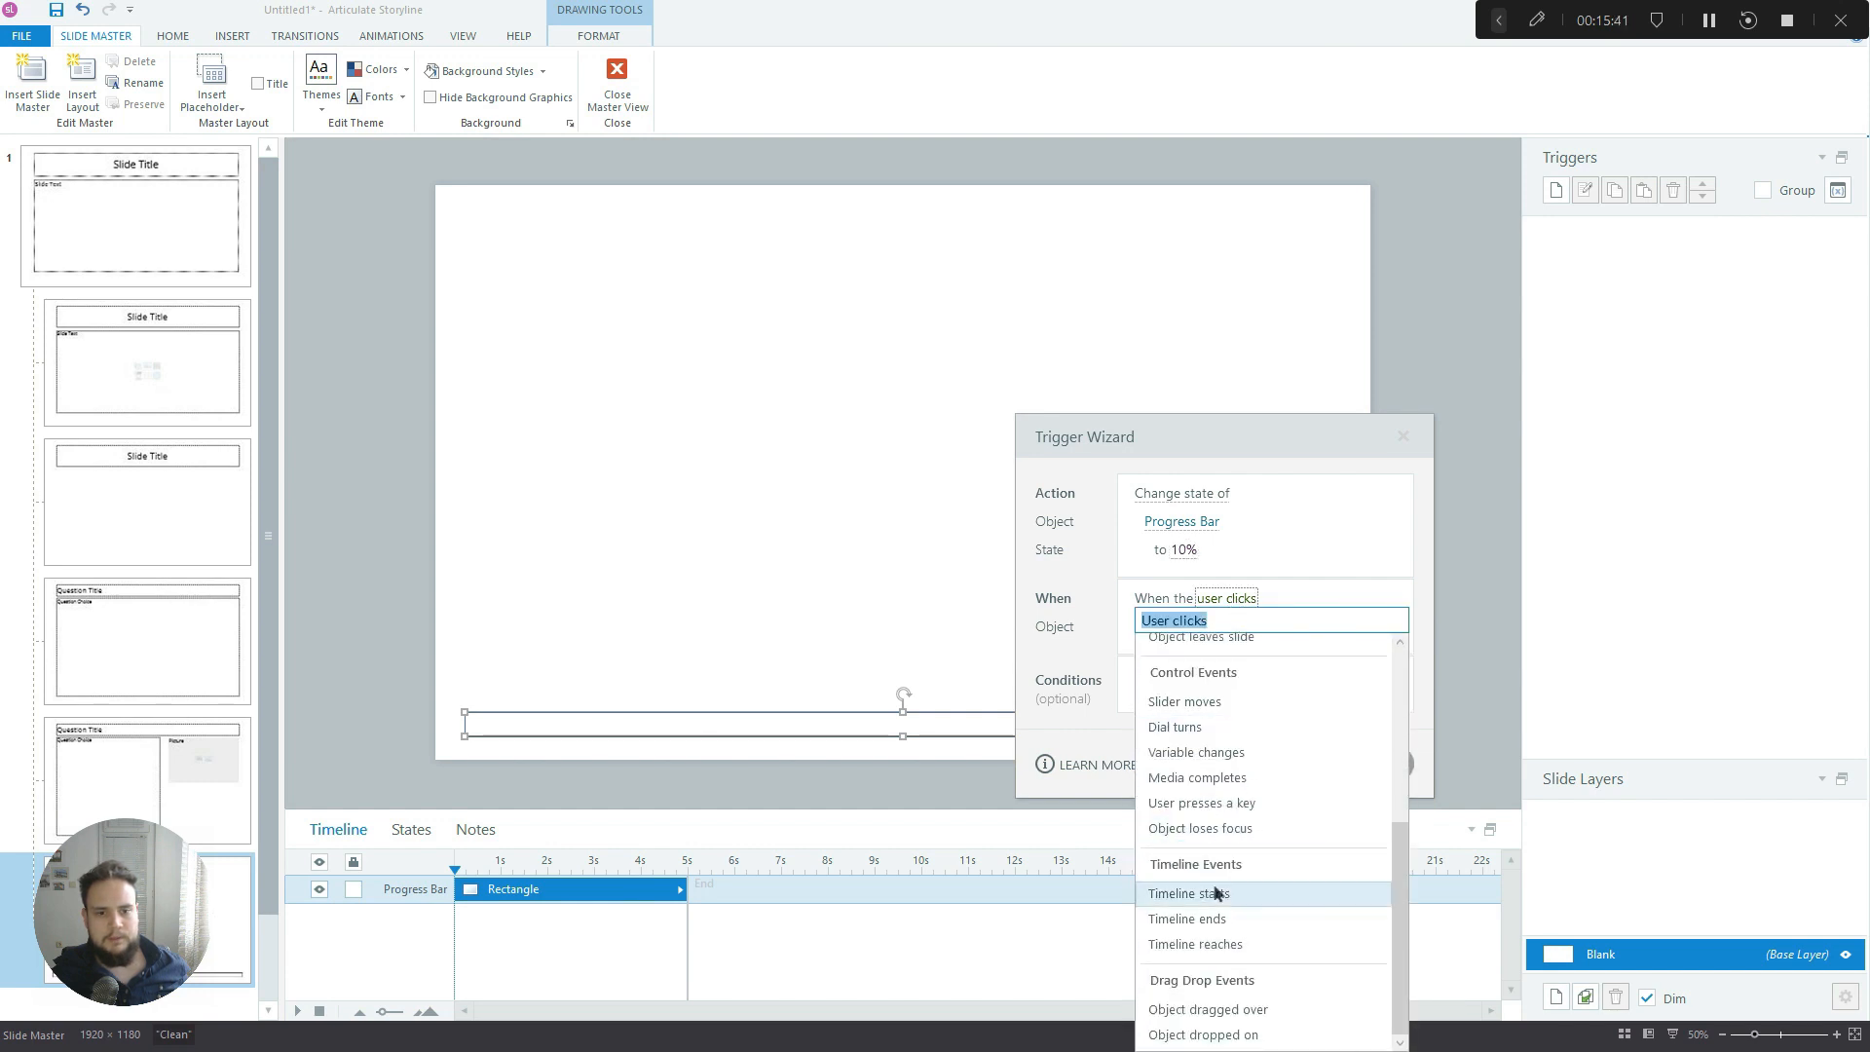
{"action": "left_click", "coordinate": [1197, 893]}
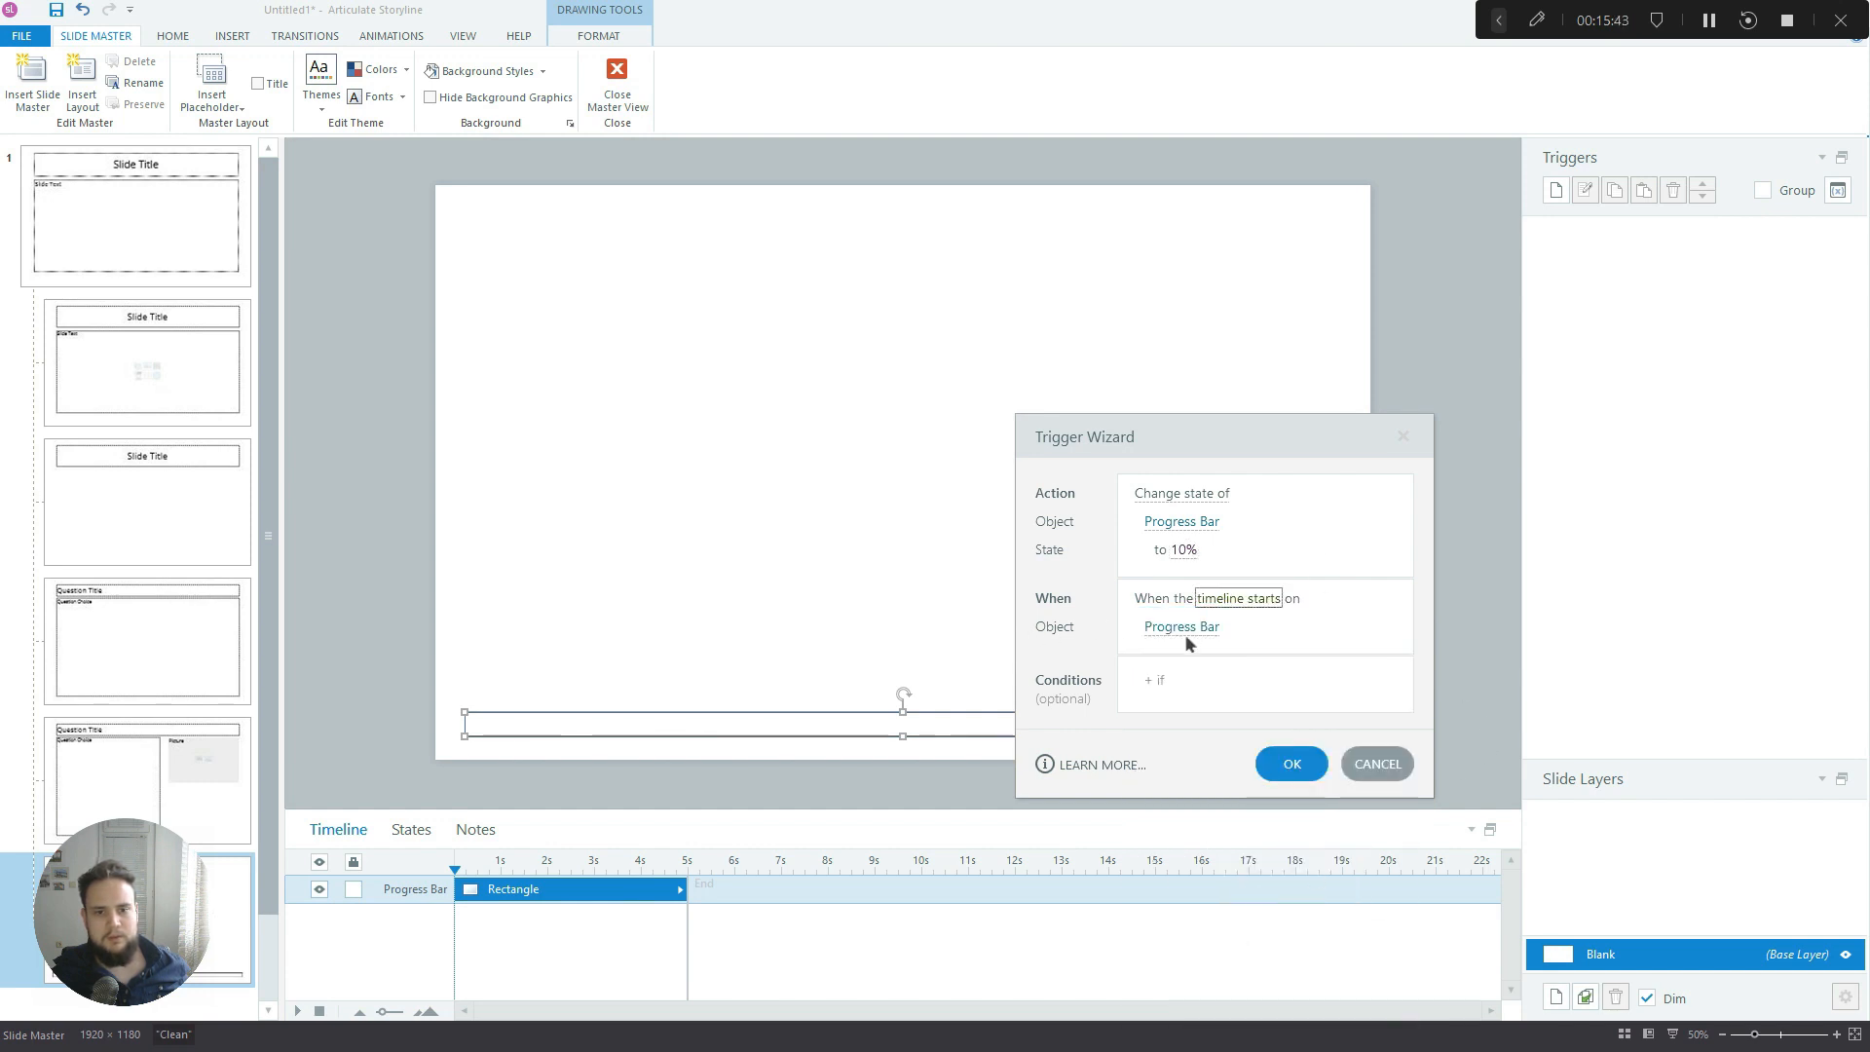
{"action": "left_click", "coordinate": [1181, 626]}
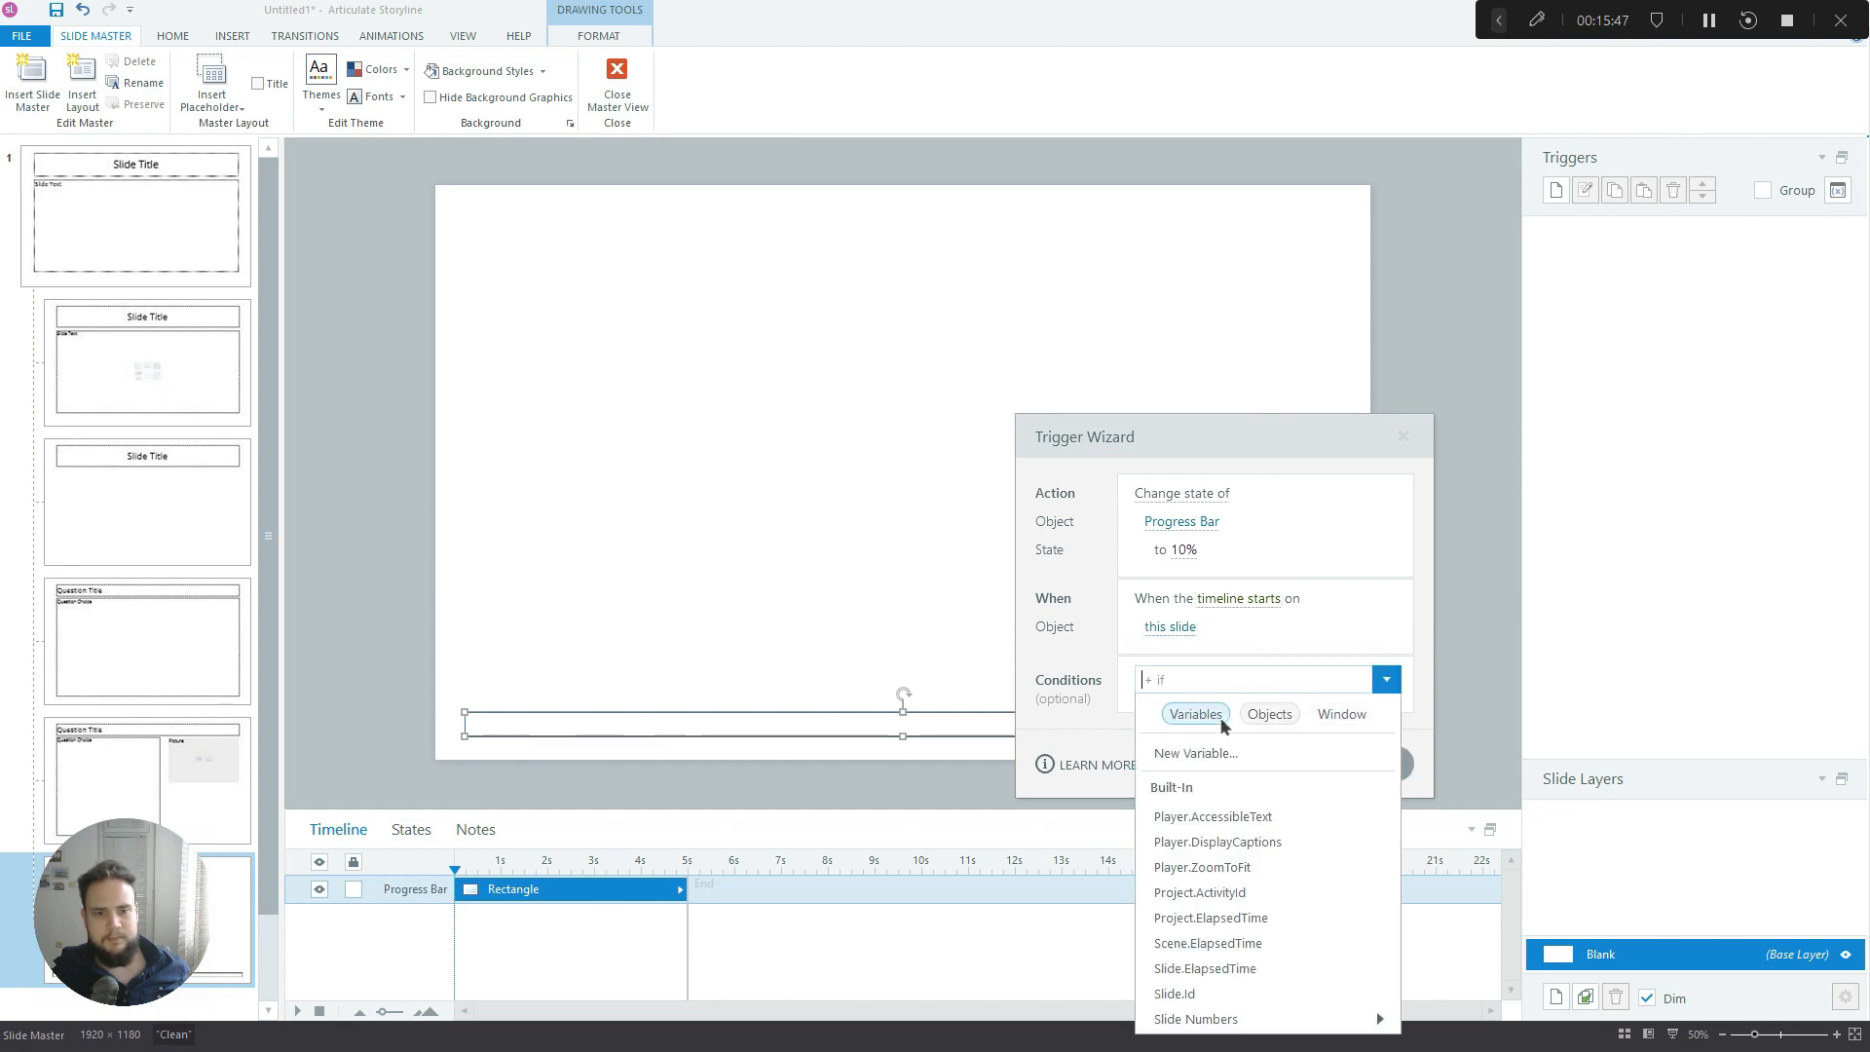
{"action": "mouse_move", "coordinate": [1179, 994]}
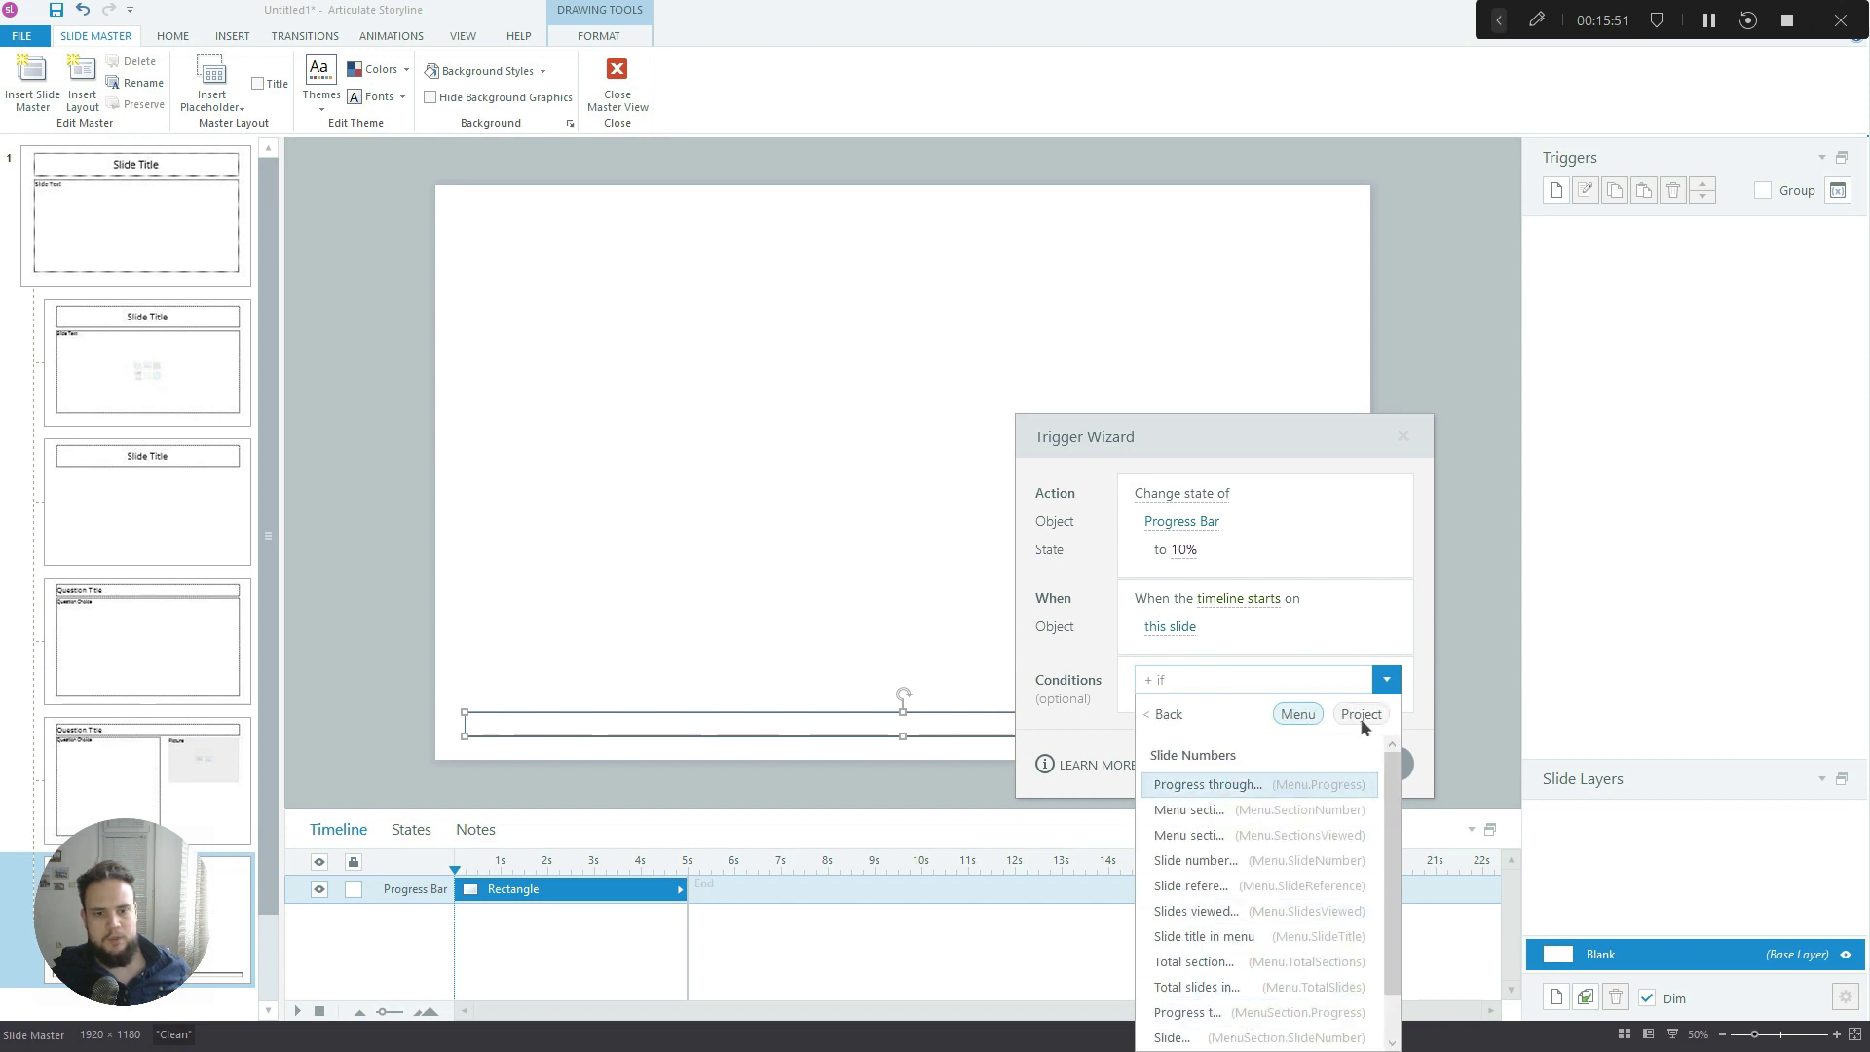
Add the condition Project.Progress between 0 and 10, then save the trigger
{"action": "left_click", "coordinate": [1361, 714]}
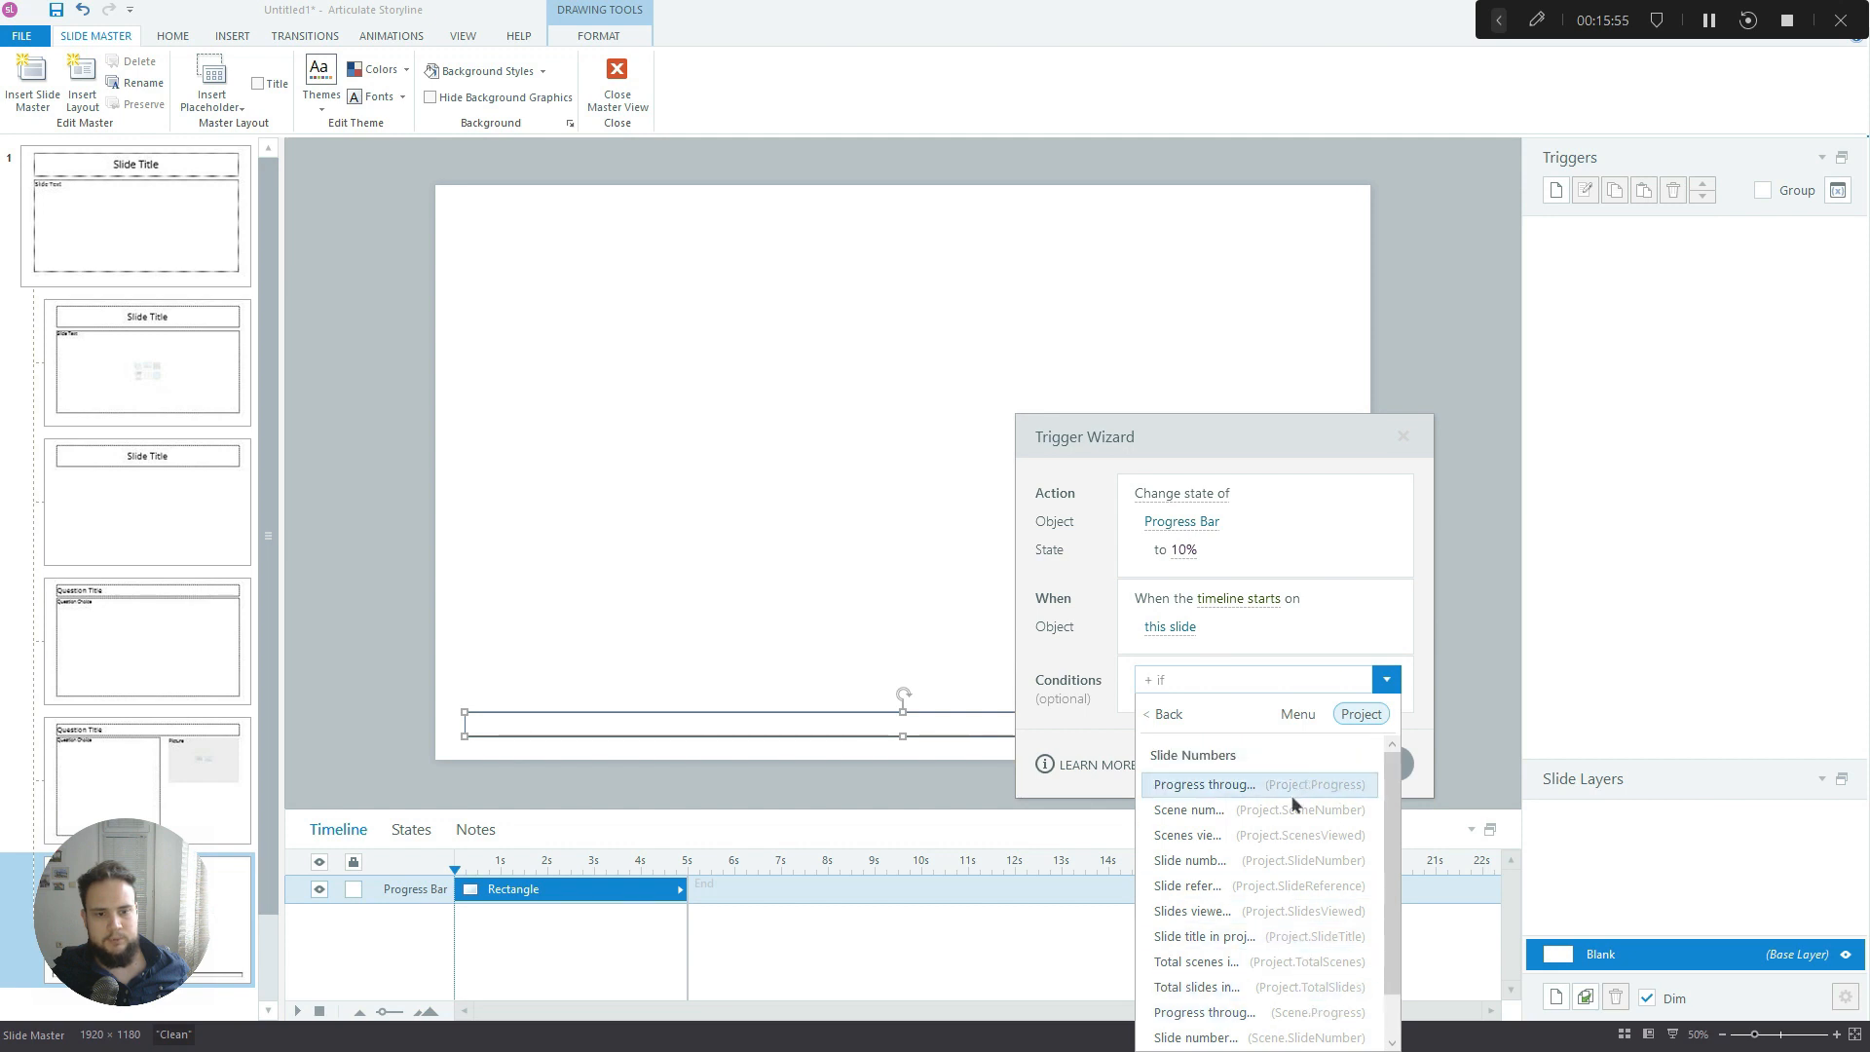
{"action": "left_click", "coordinate": [1203, 784]}
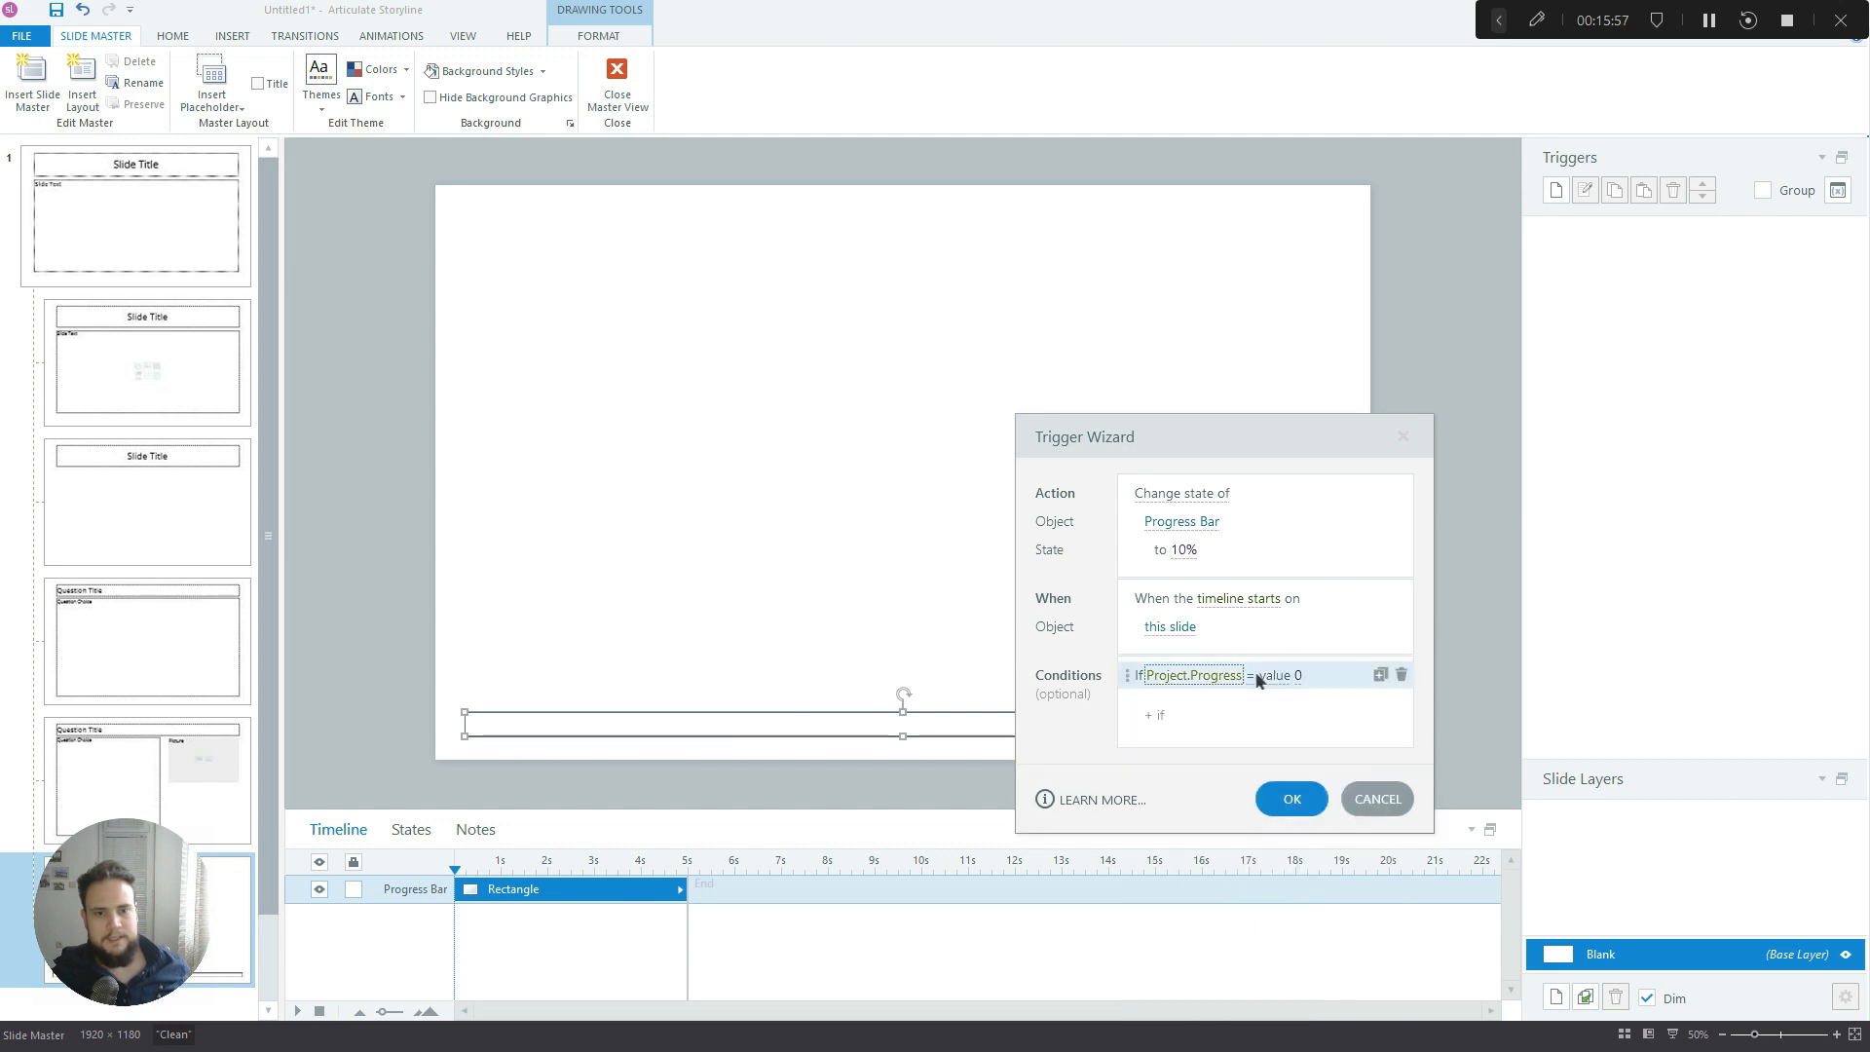
{"action": "left_click", "coordinate": [1249, 675]}
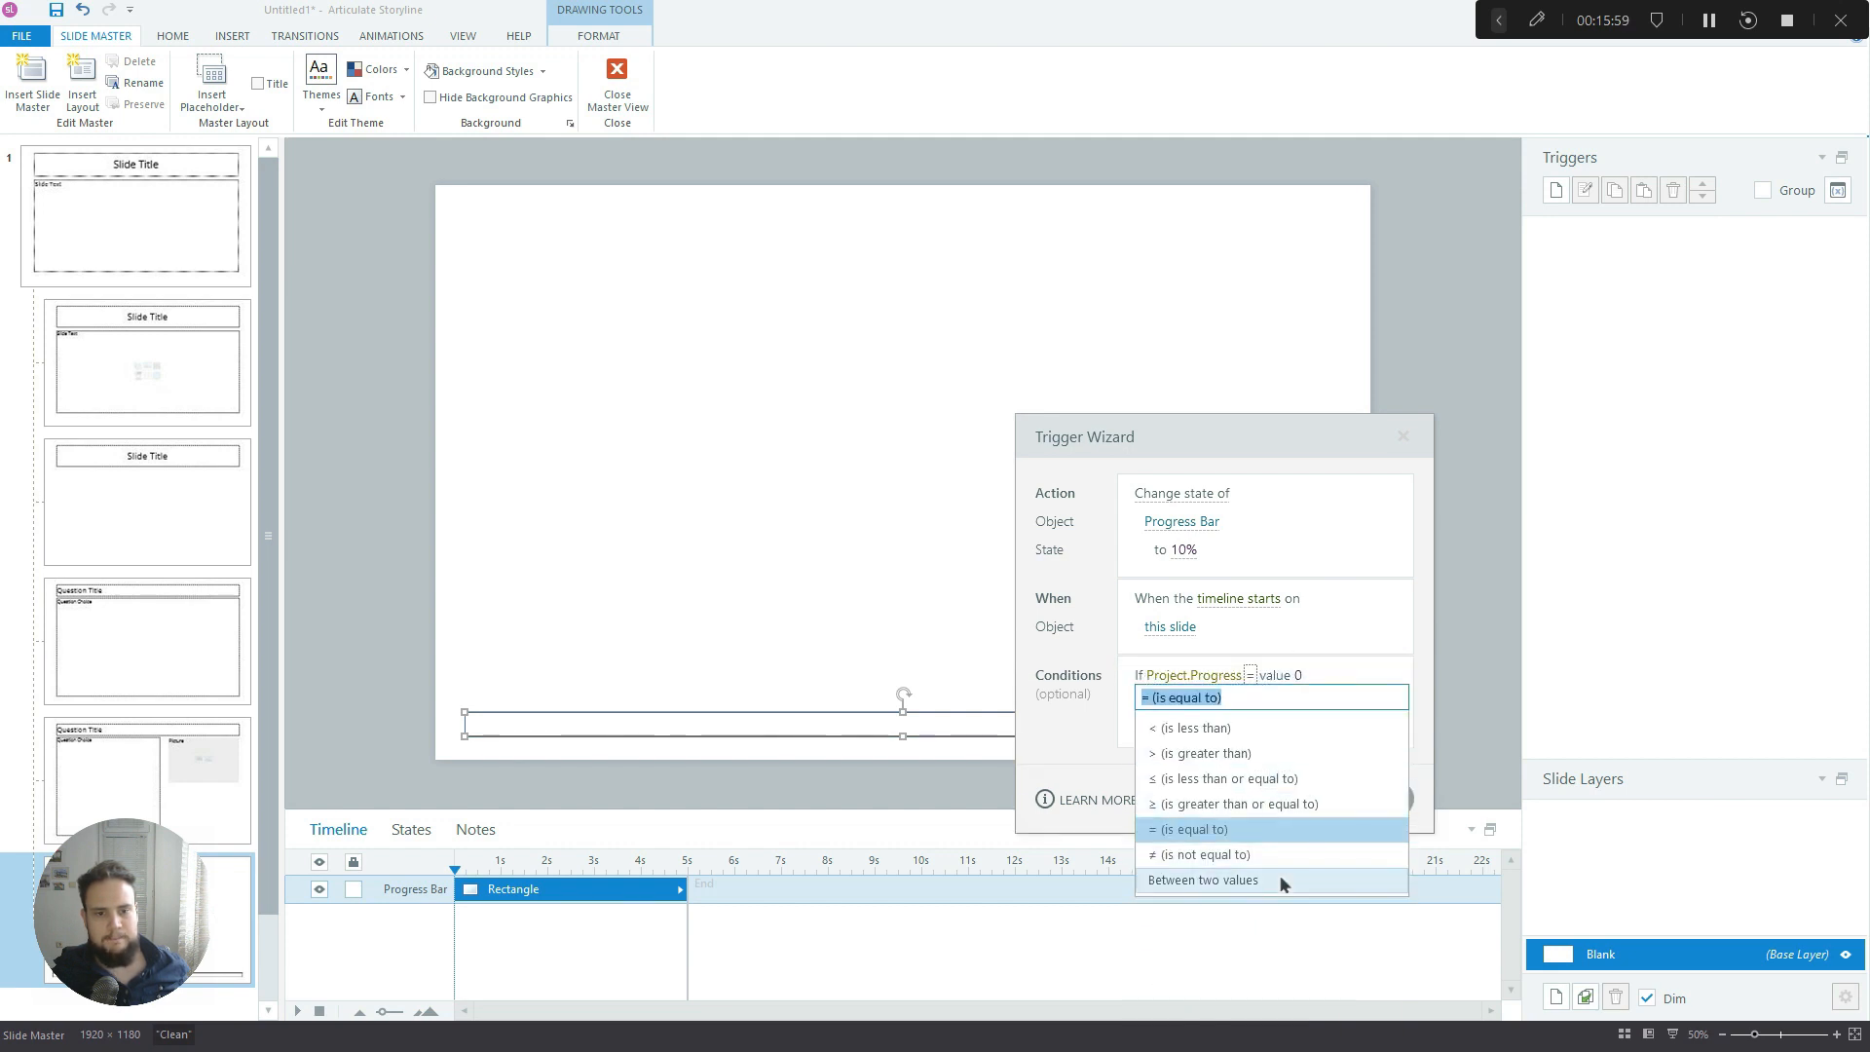
{"action": "left_click", "coordinate": [1202, 880]}
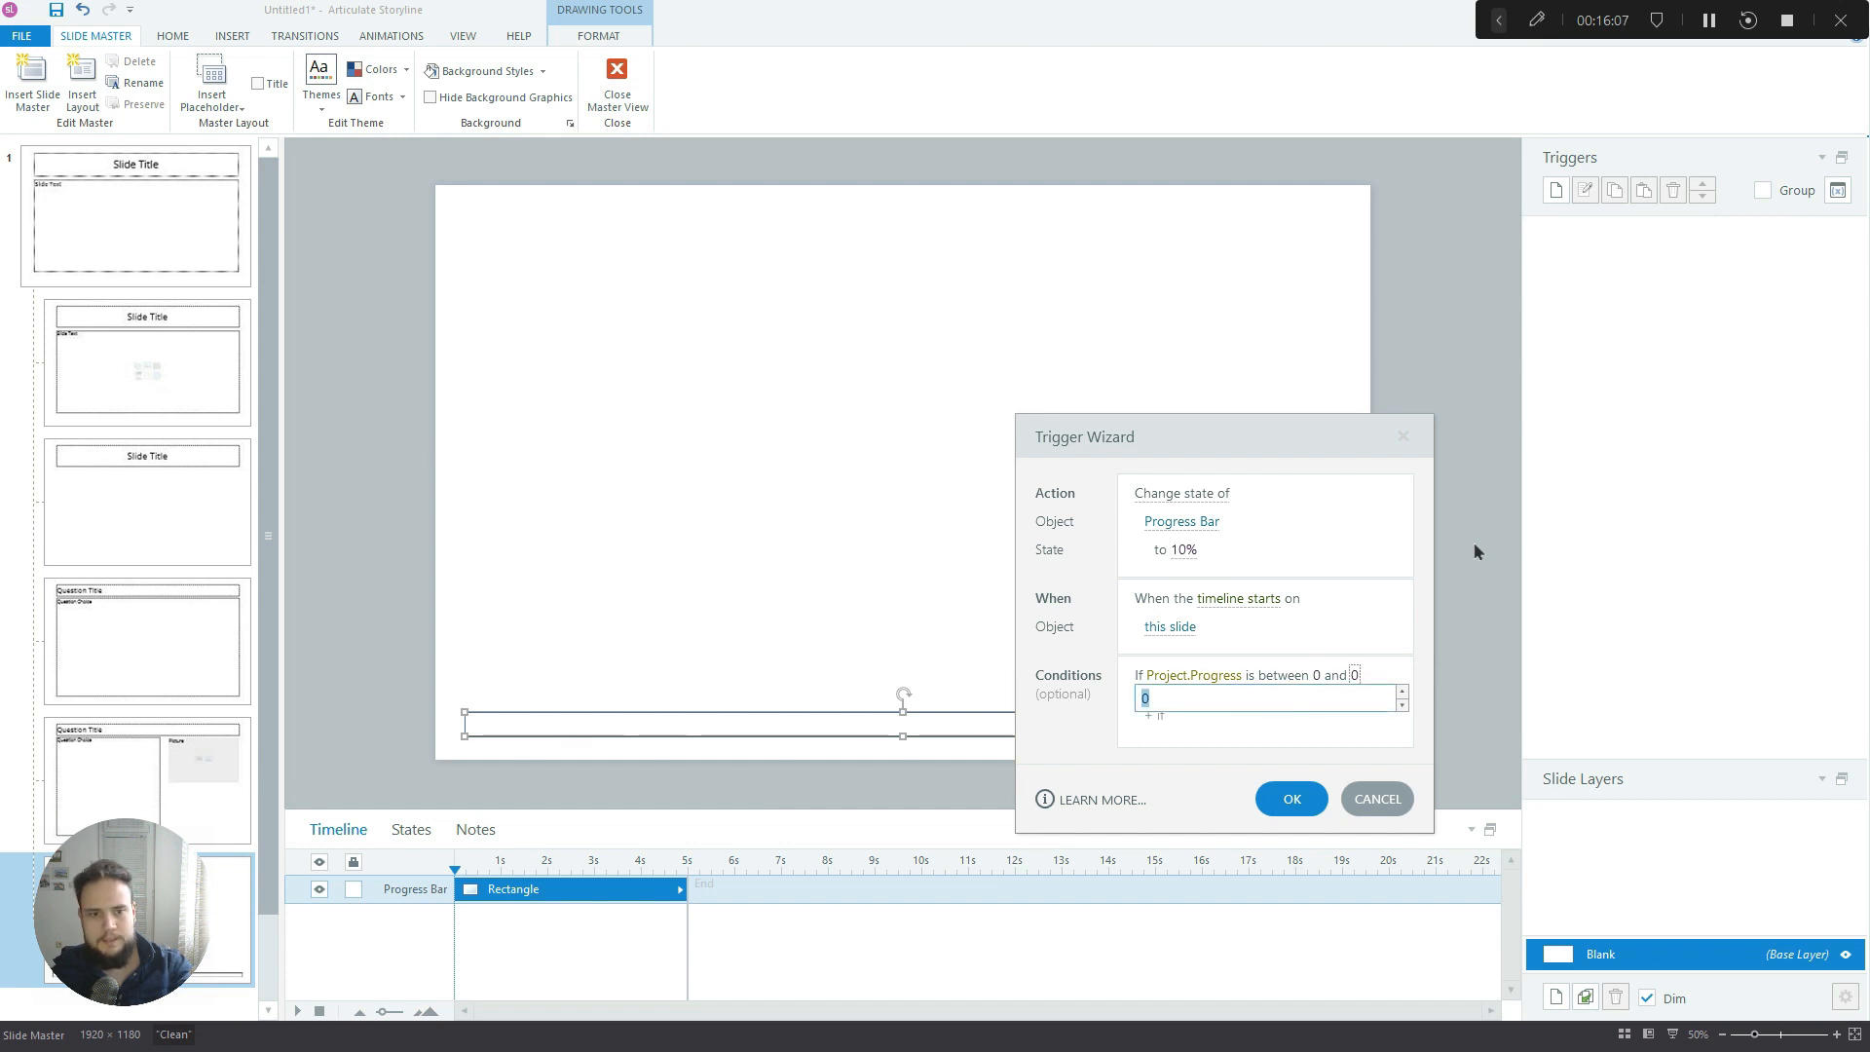
{"action": "type", "text": "10"}
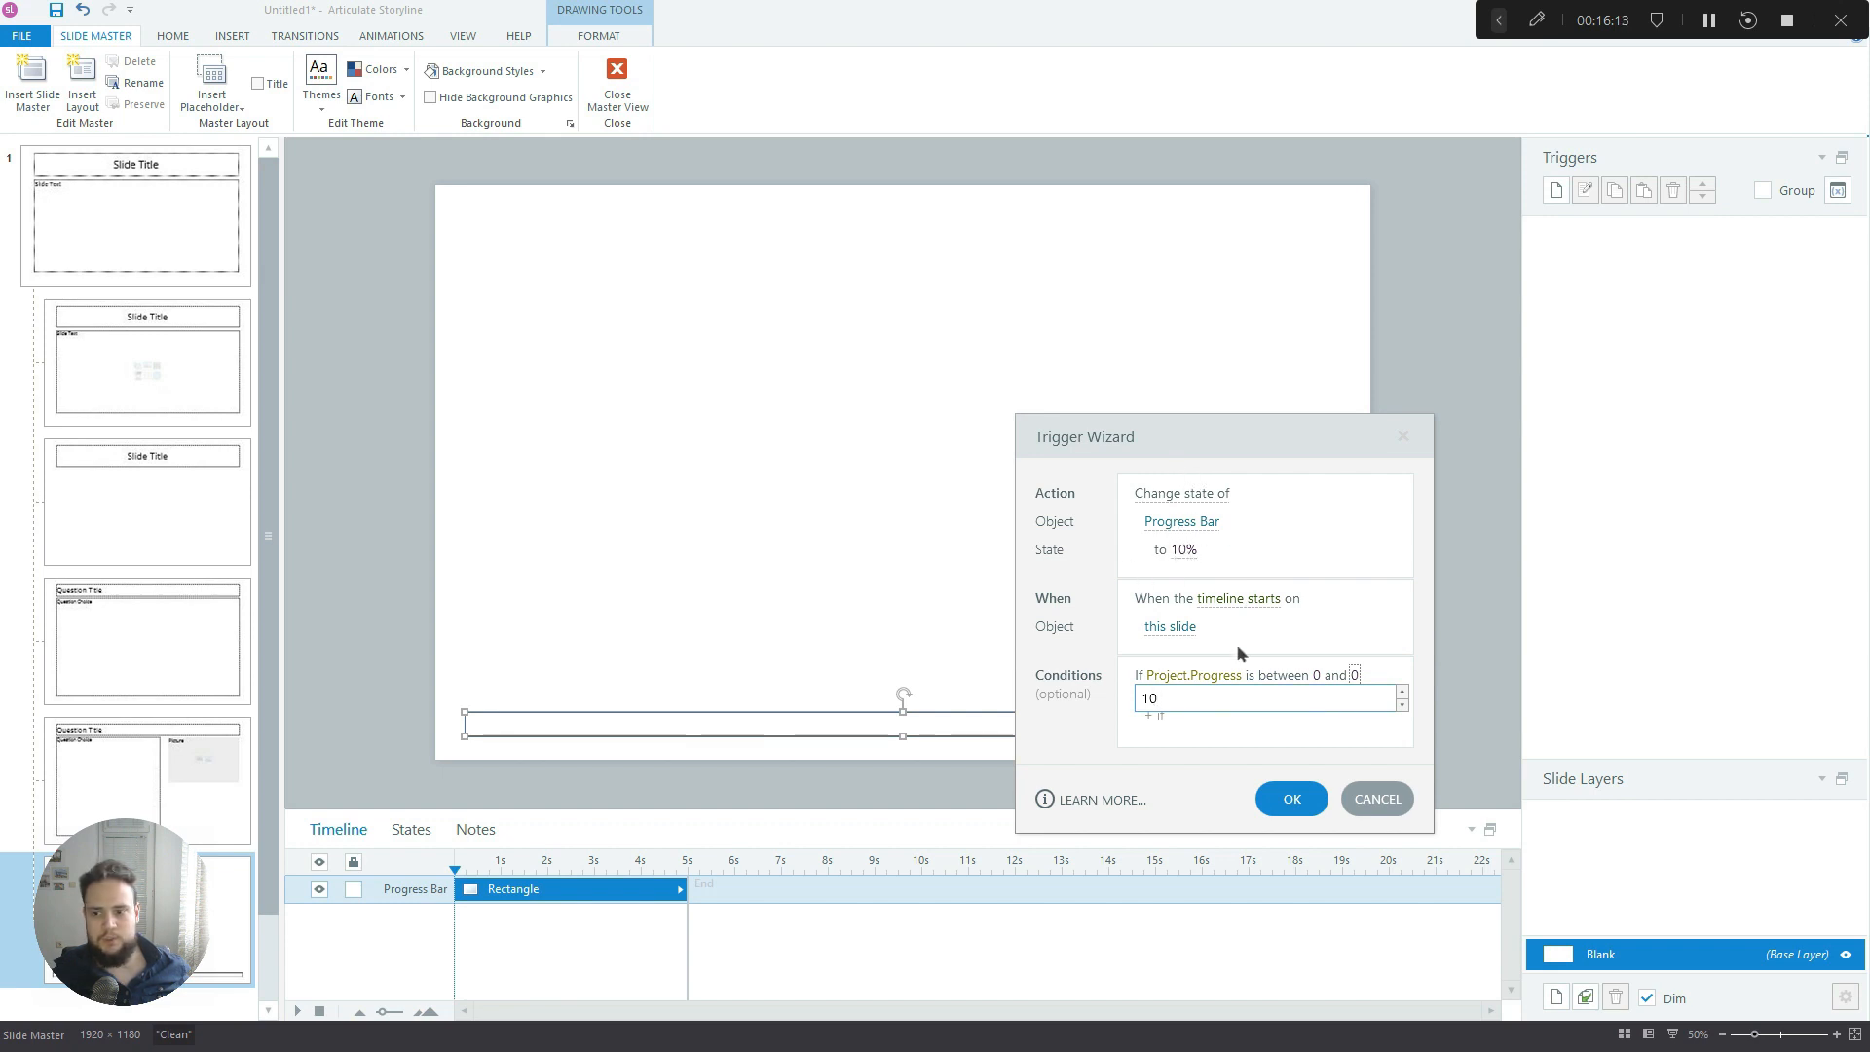
{"action": "left_click", "coordinate": [1291, 798]}
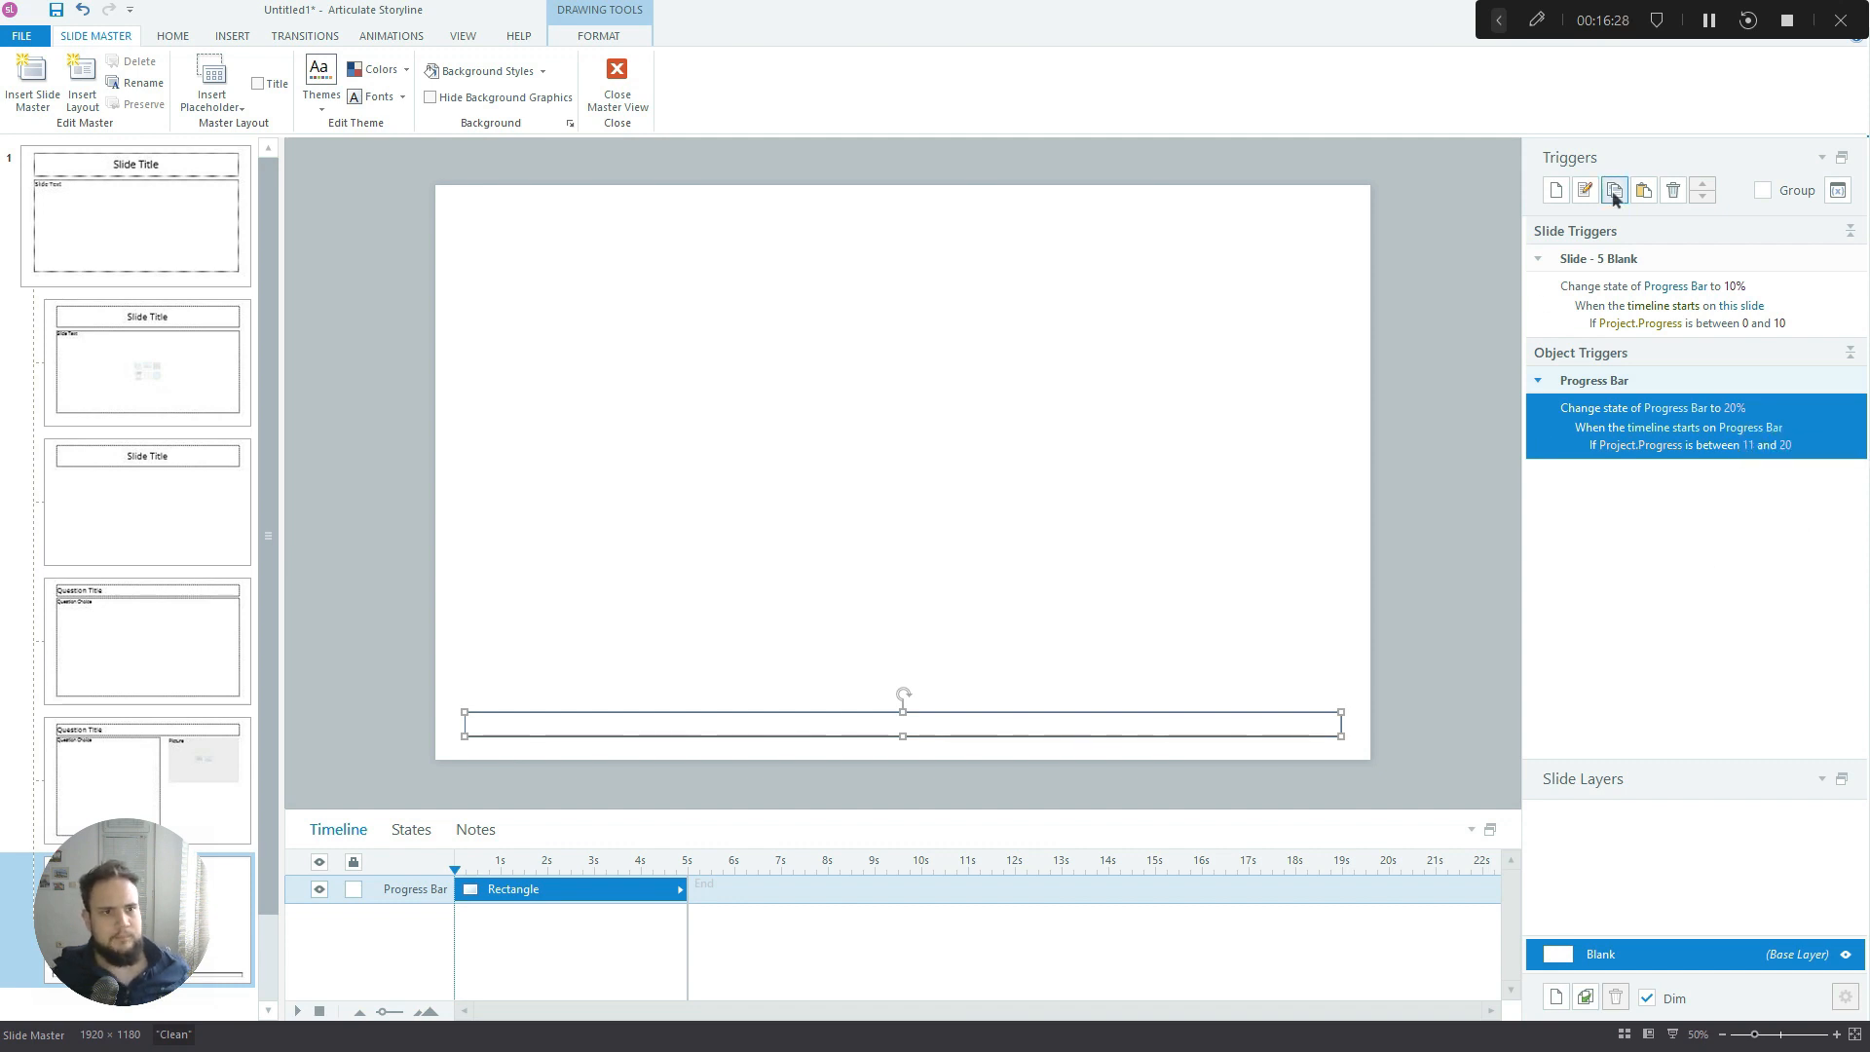
Copy the progress bar trigger and close the slide master view
{"action": "left_click", "coordinate": [1643, 190]}
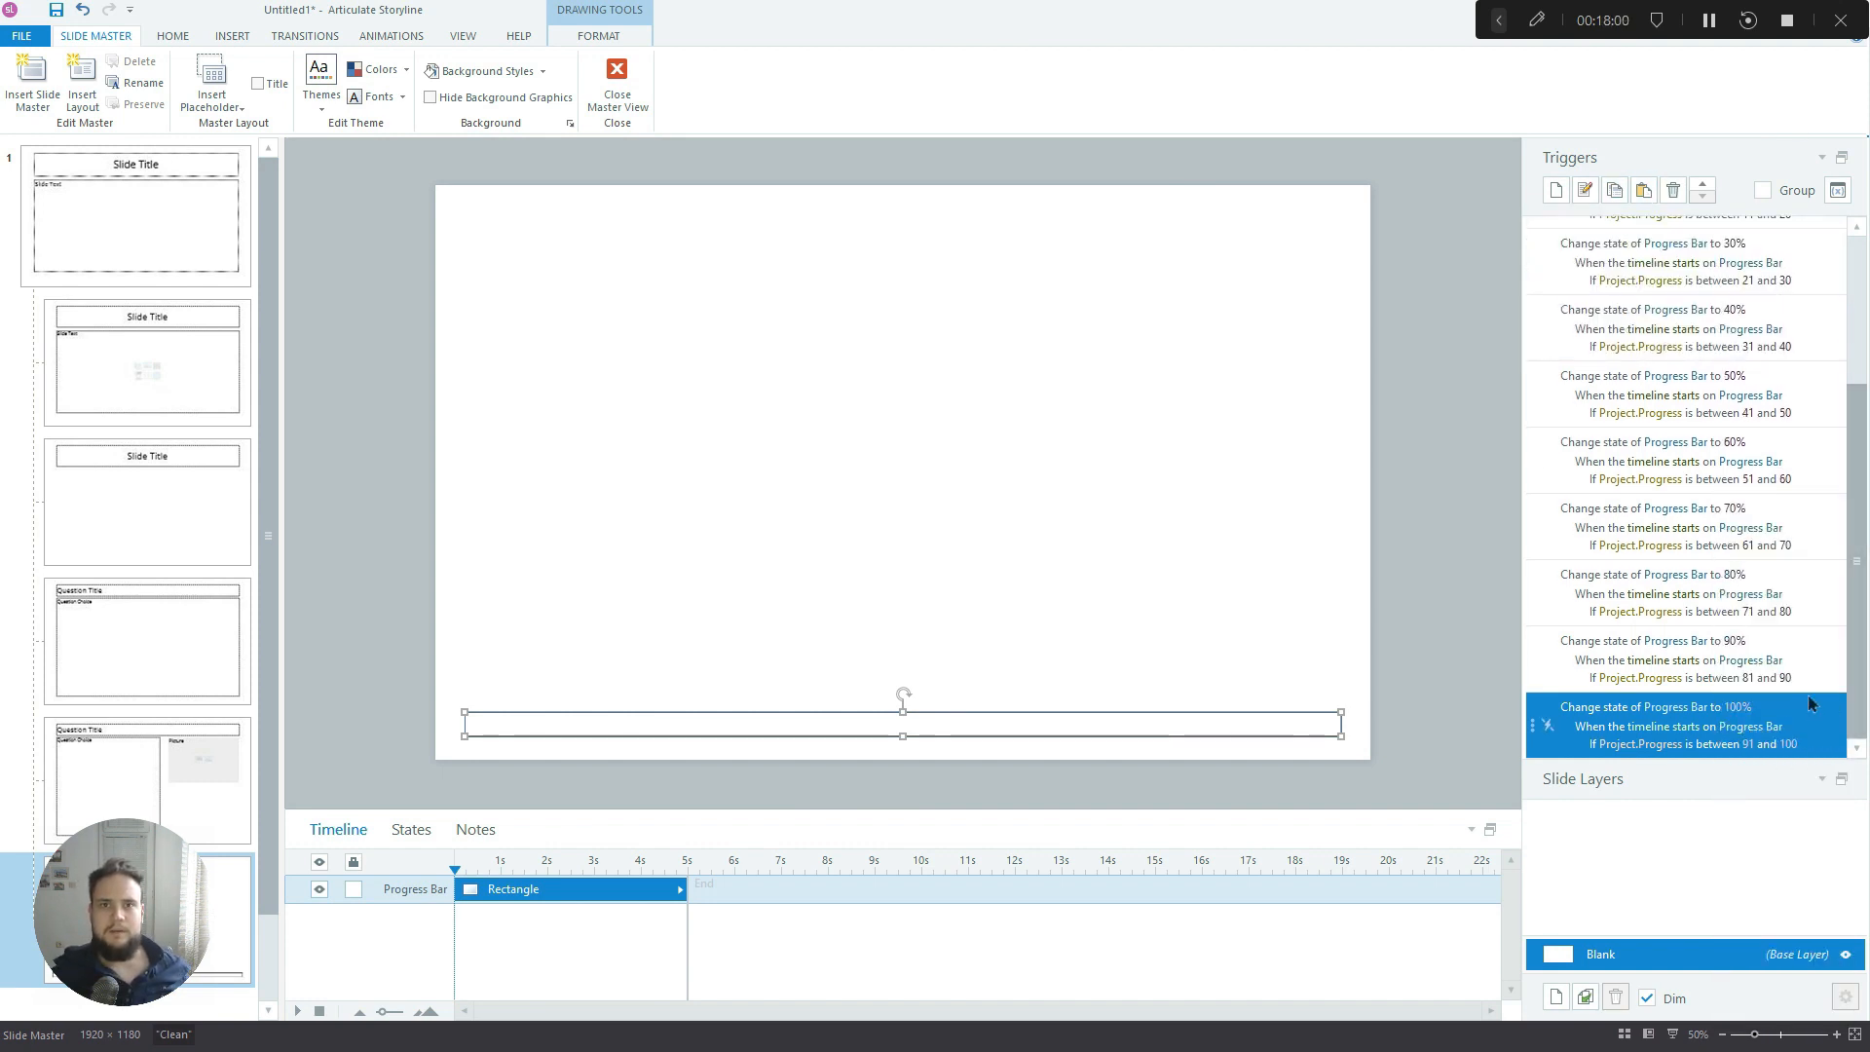
{"action": "left_click", "coordinate": [1448, 455]}
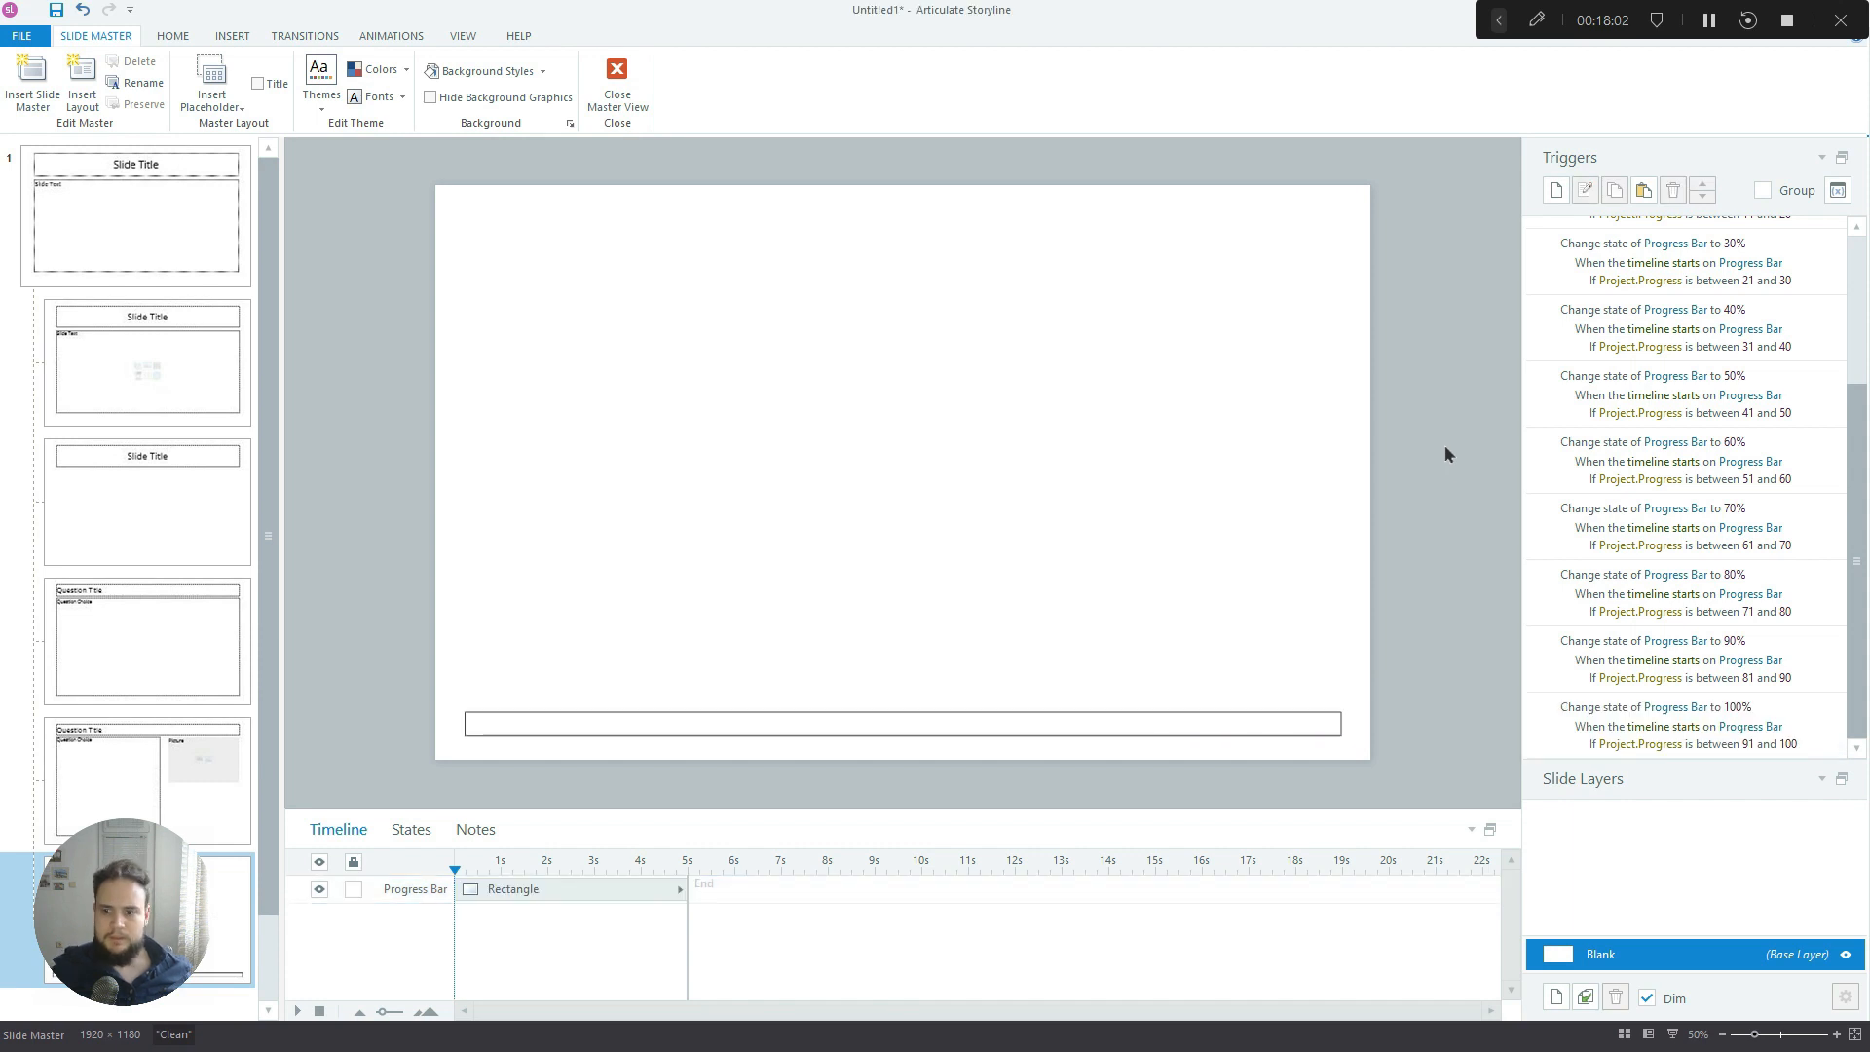
{"action": "mouse_move", "coordinate": [635, 210]}
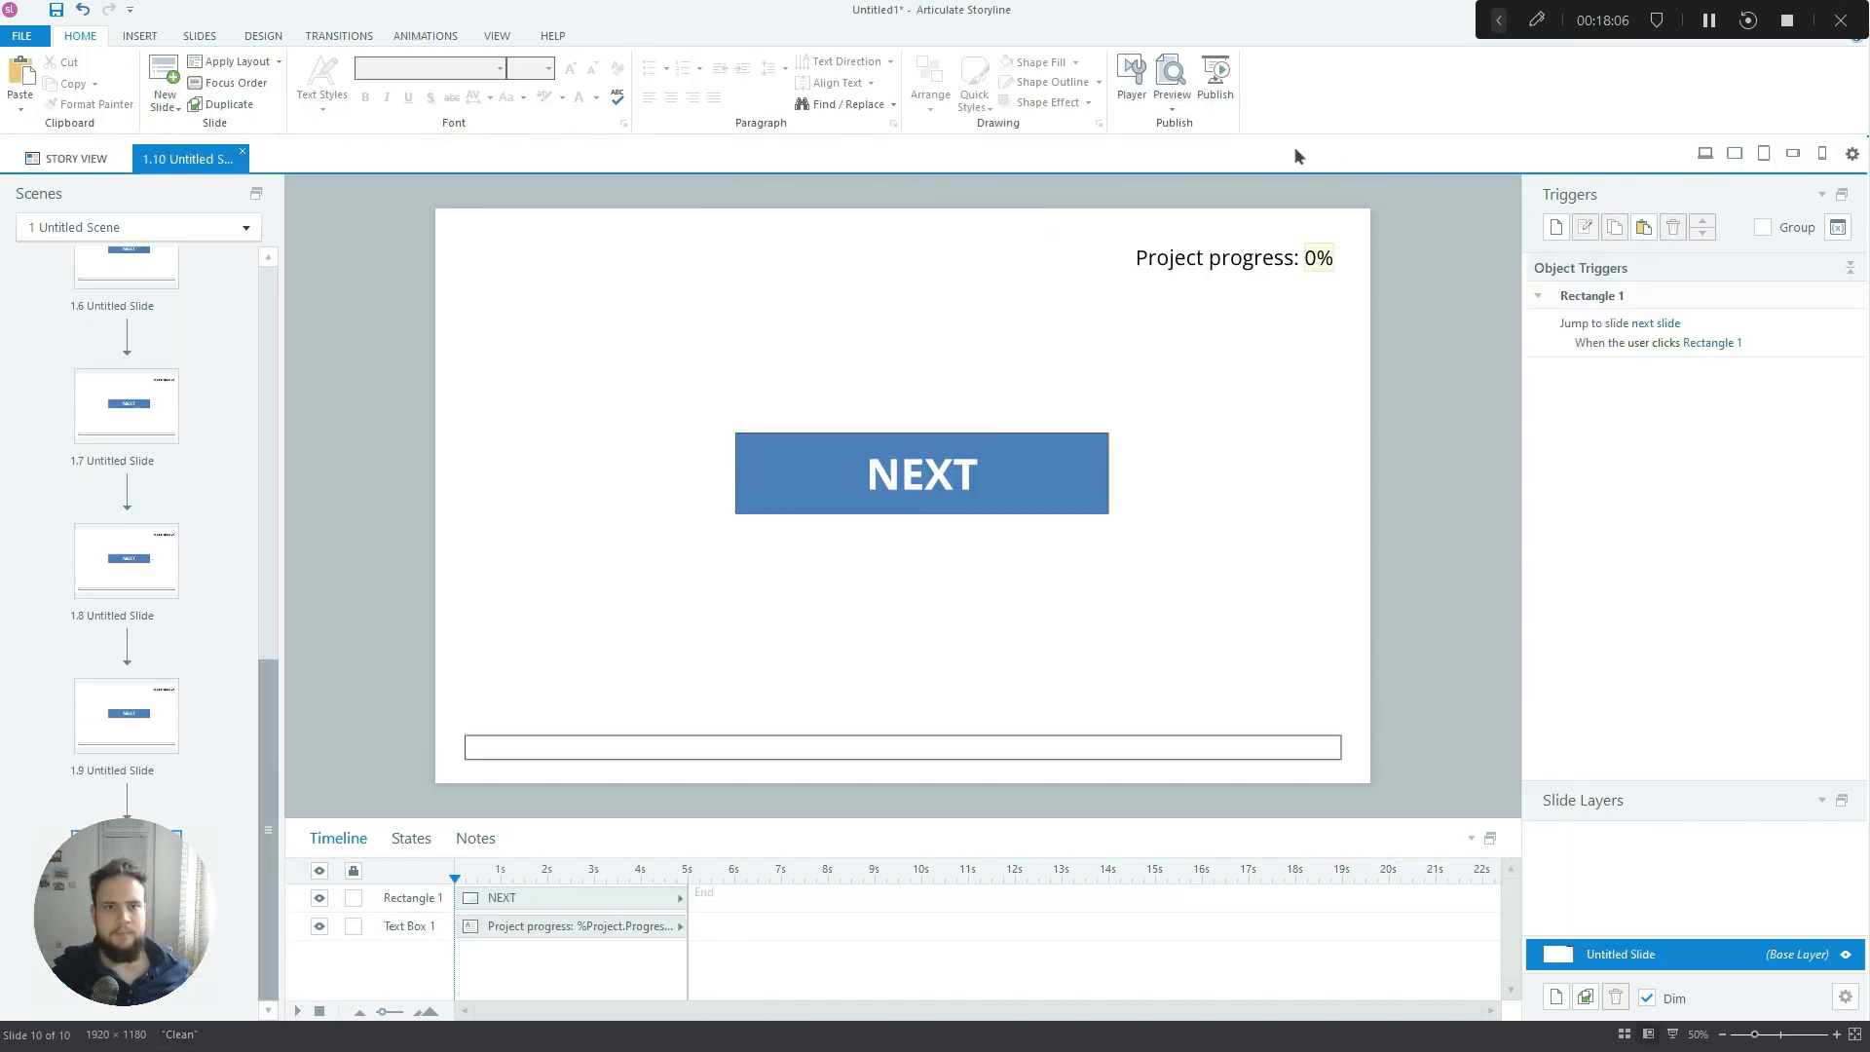
Preview only the current slide to check the progress bar filling
{"action": "left_click", "coordinate": [1171, 76]}
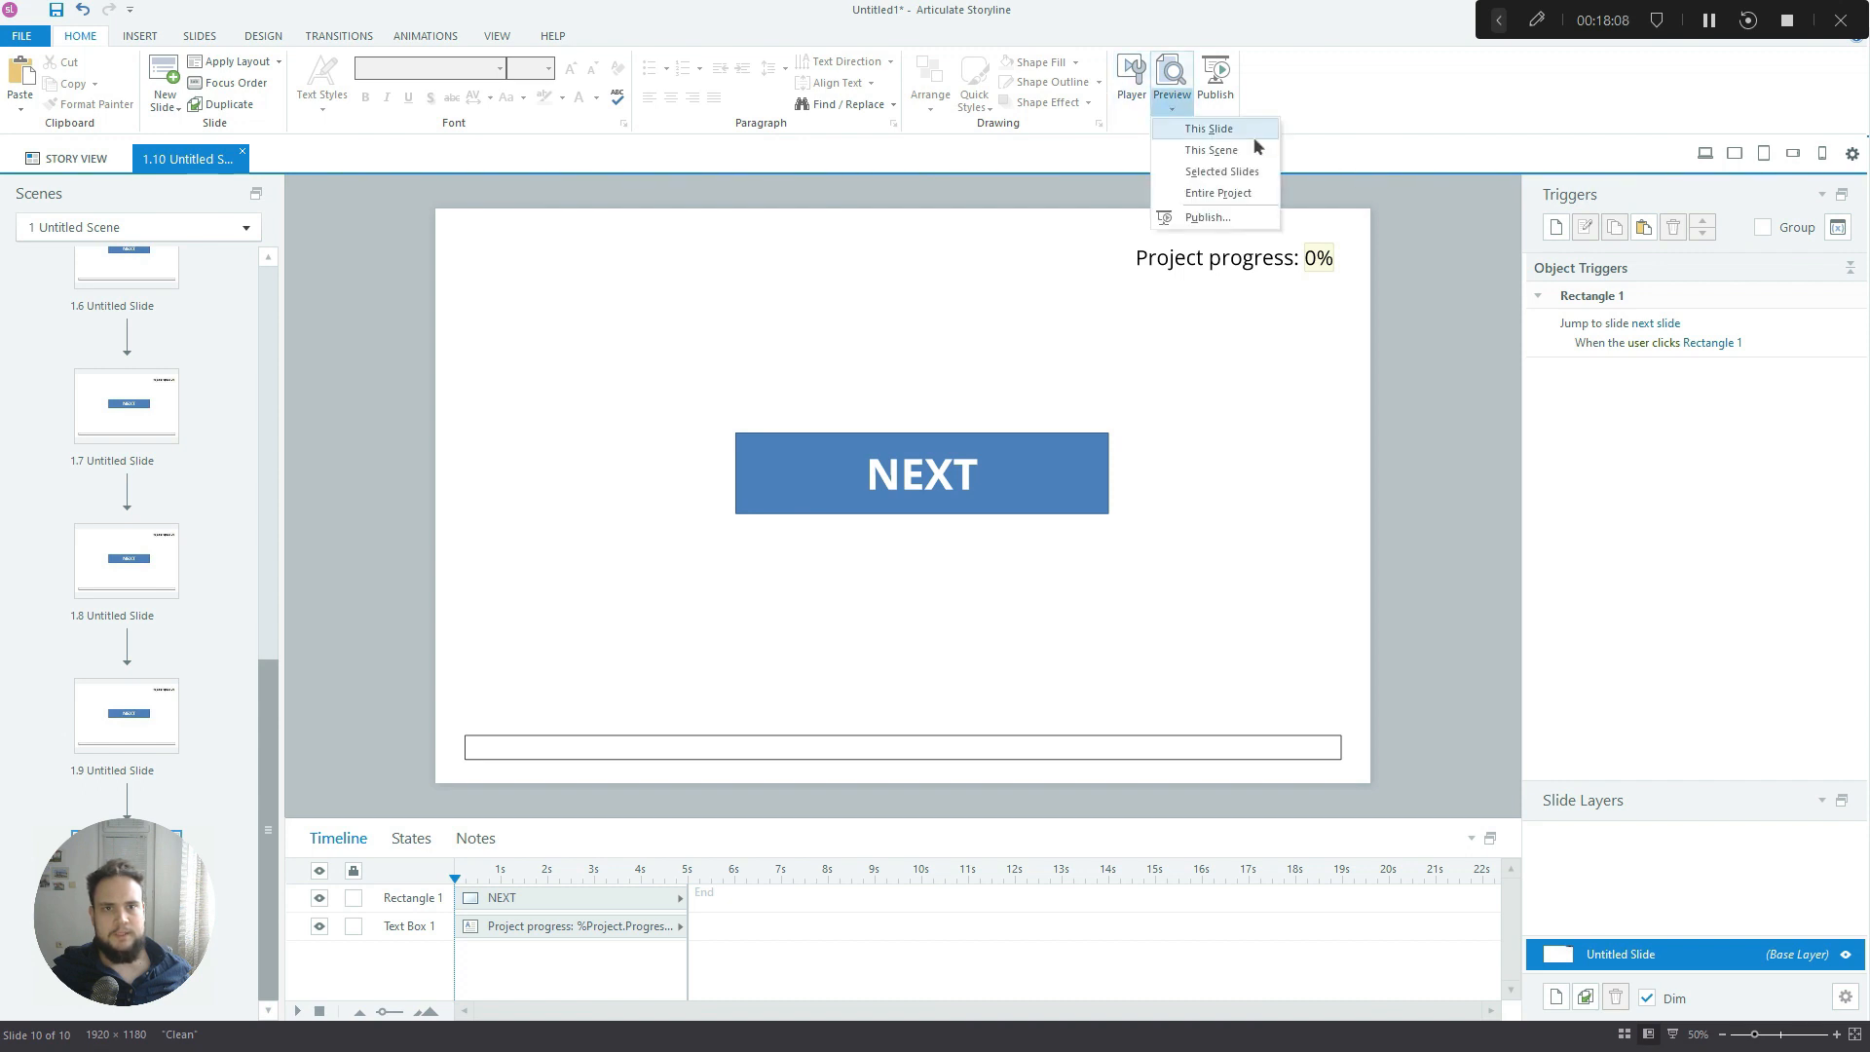
{"action": "left_click", "coordinate": [1206, 127]}
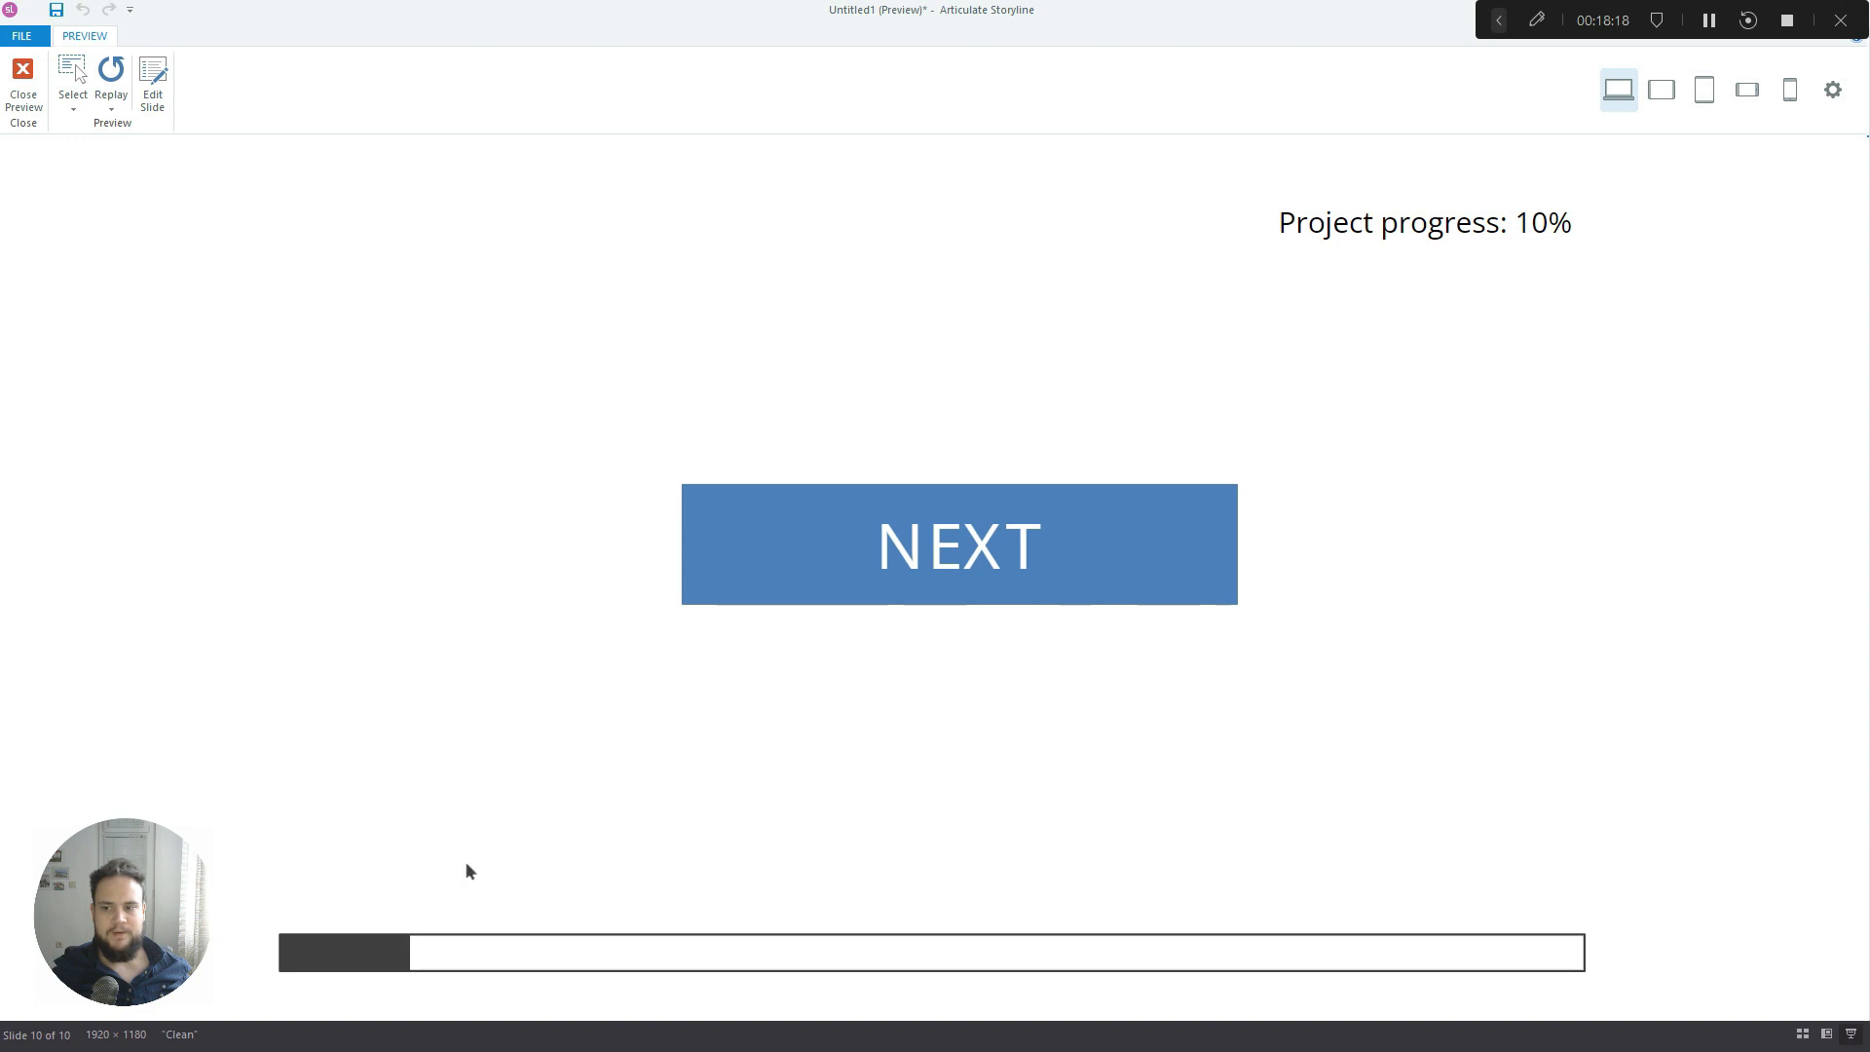
{"action": "mouse_move", "coordinate": [1427, 222]}
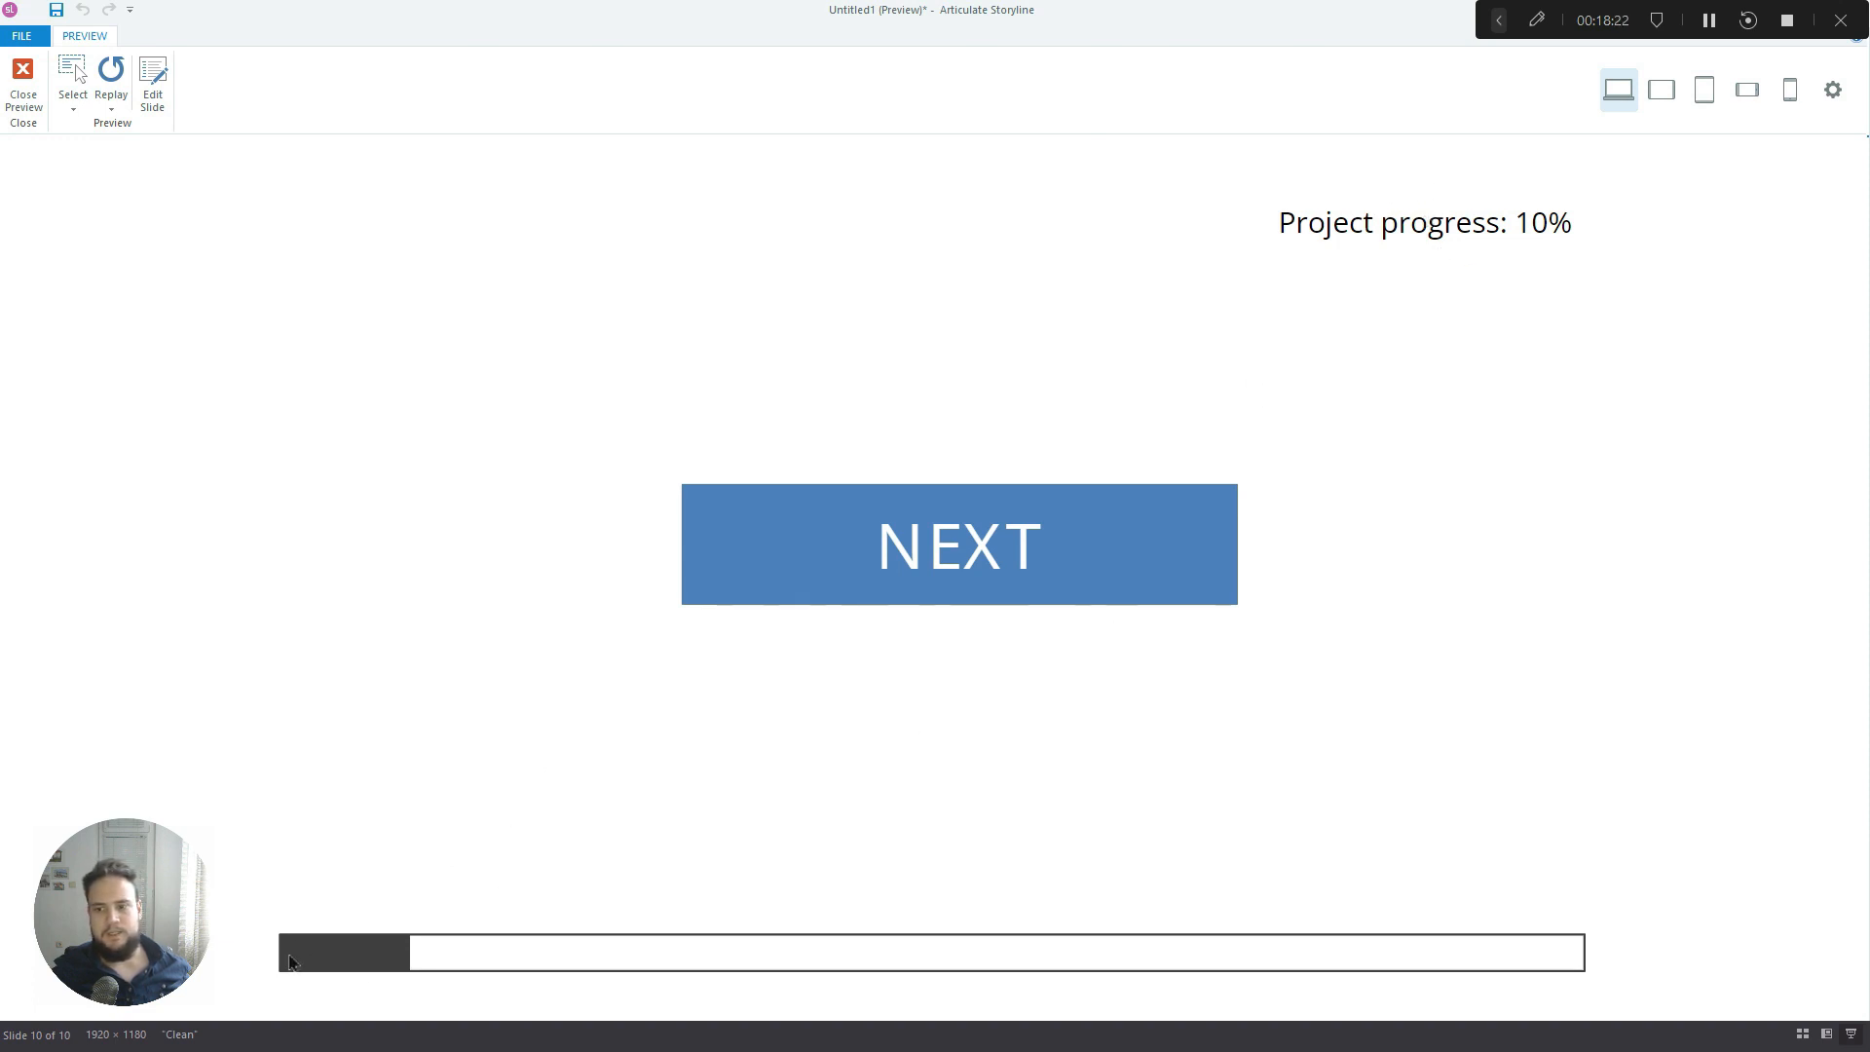
{"action": "mouse_move", "coordinate": [384, 966]}
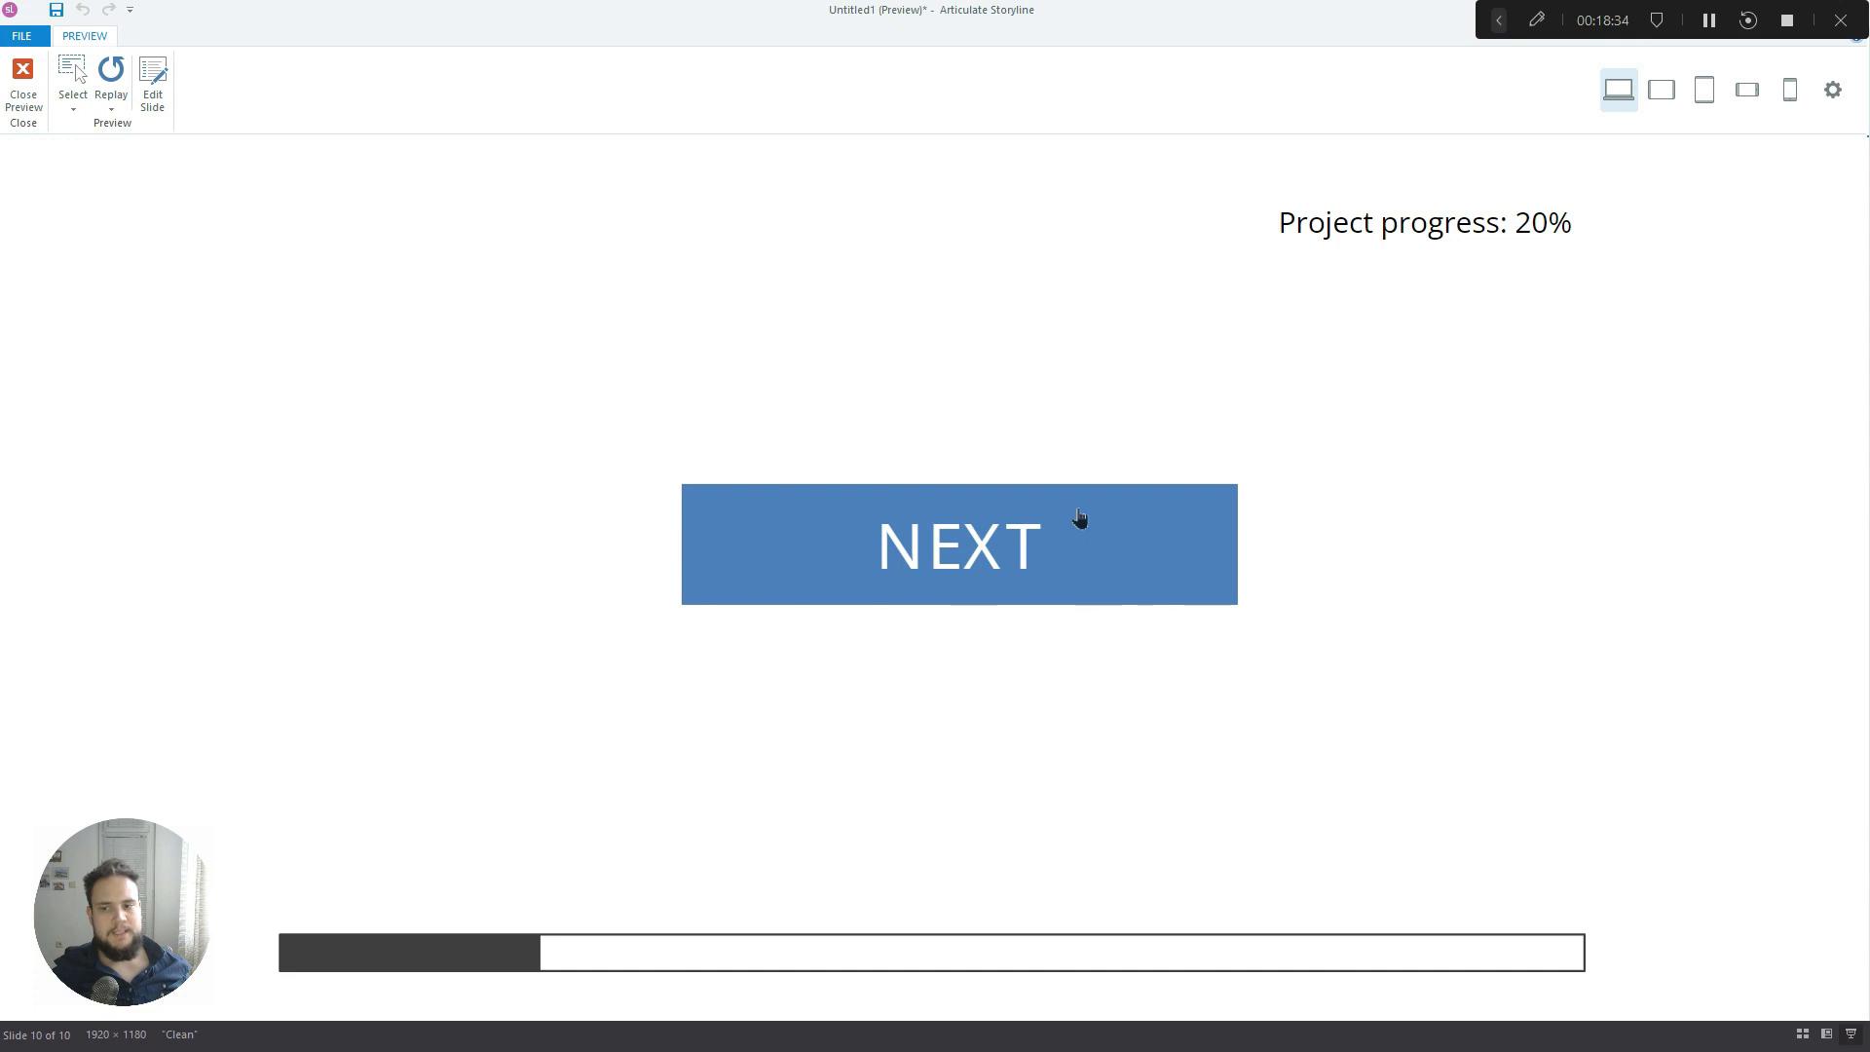
{"action": "mouse_move", "coordinate": [1112, 522]}
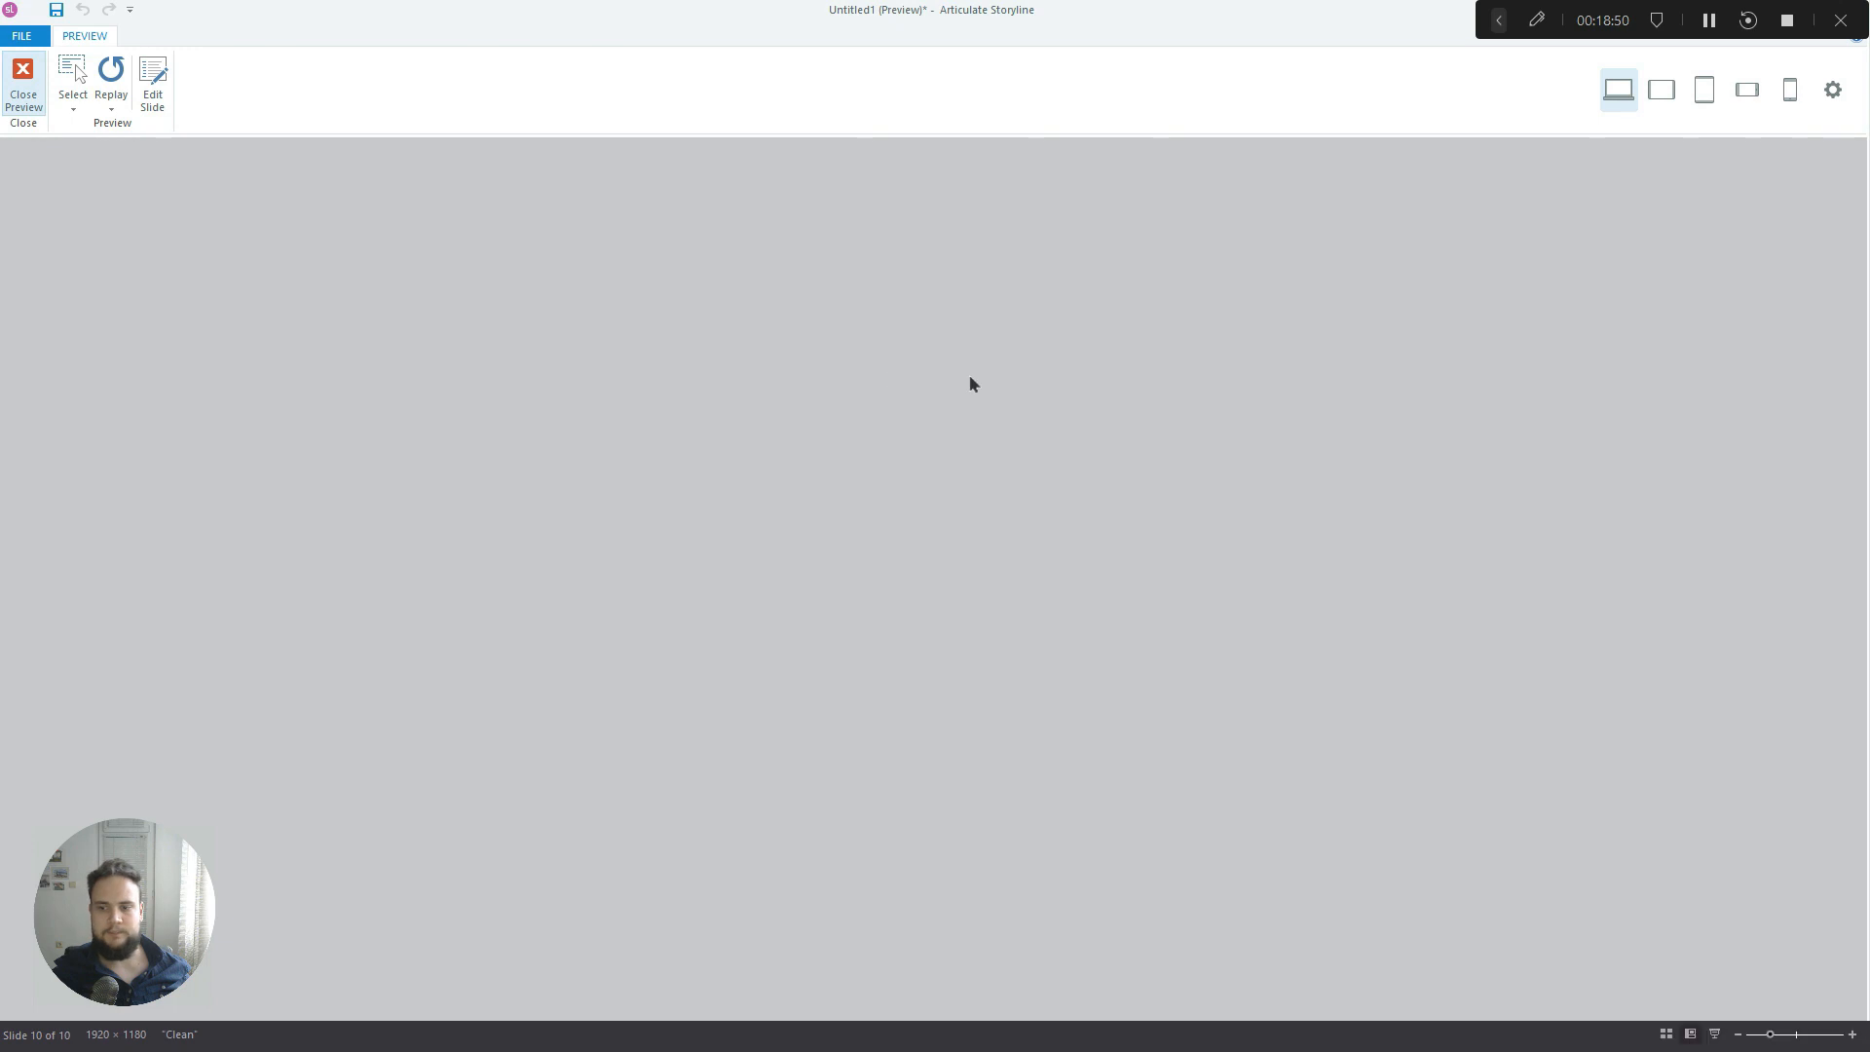
Close the preview and return to Slide Master view
{"action": "left_click", "coordinate": [22, 76]}
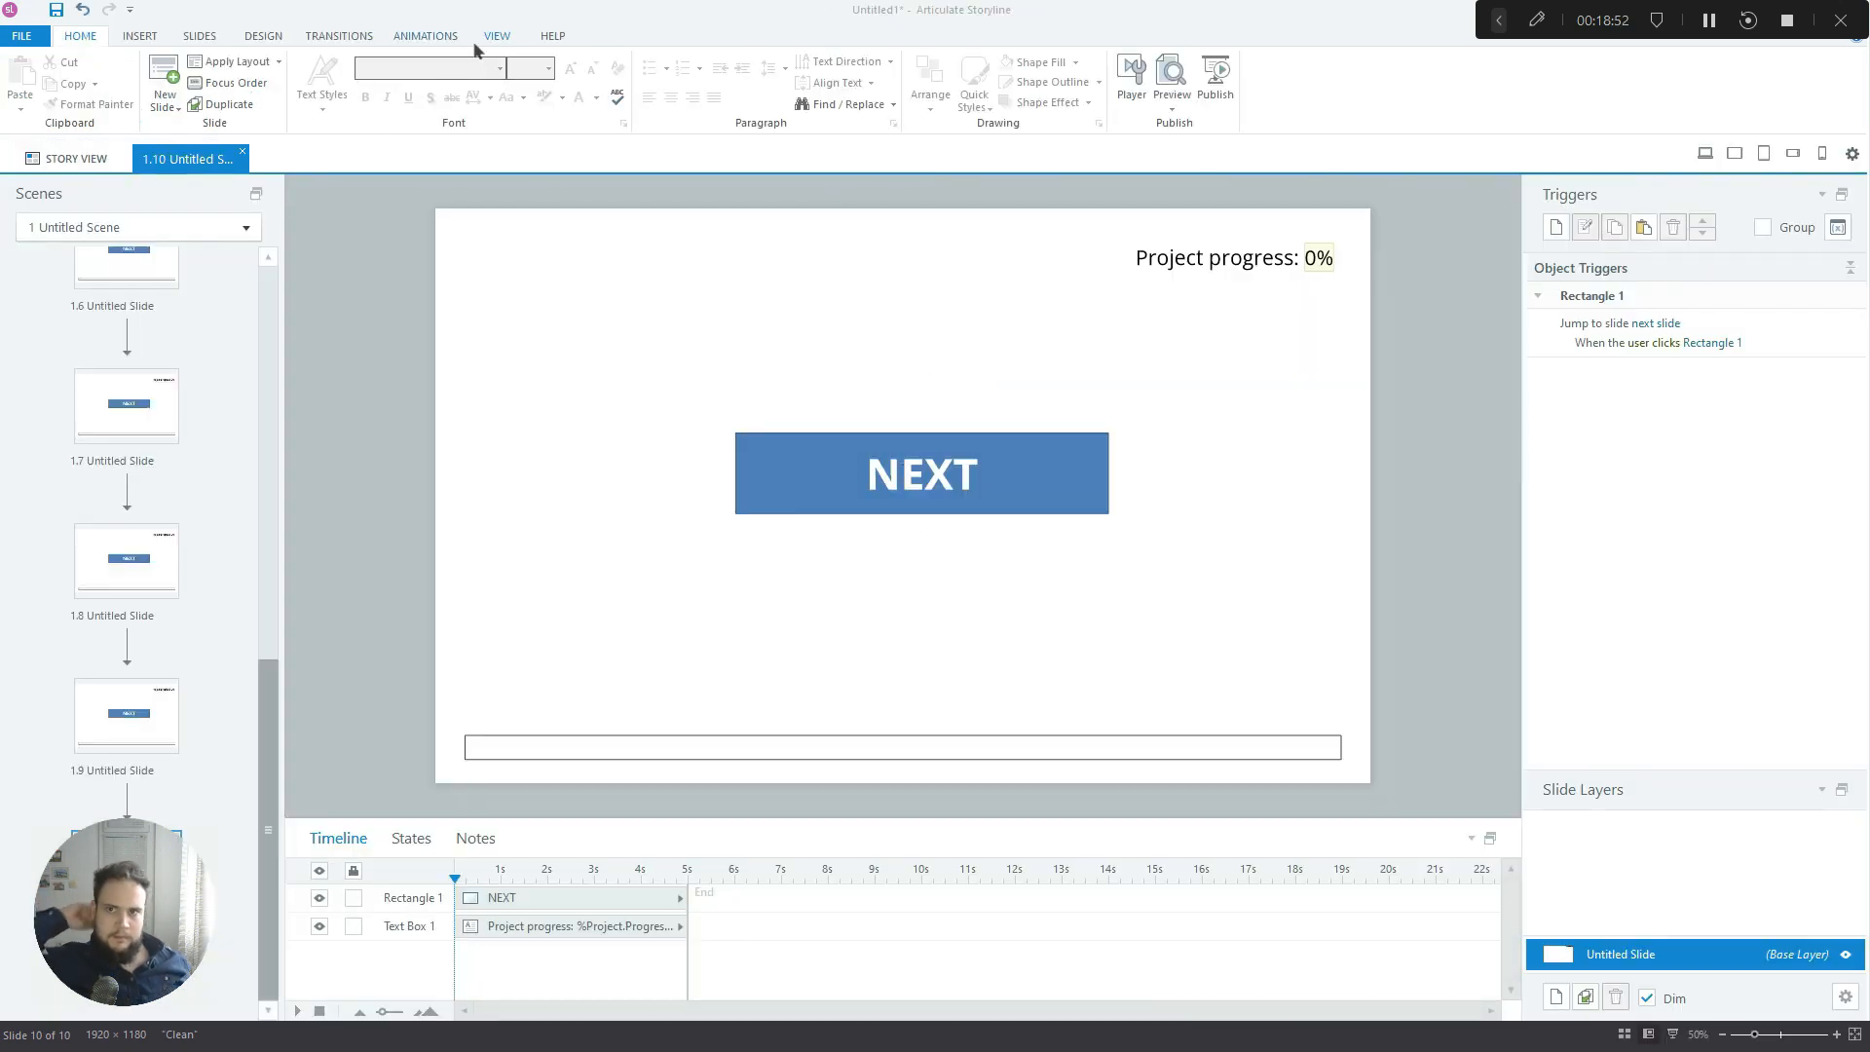
{"action": "left_click", "coordinate": [496, 36]}
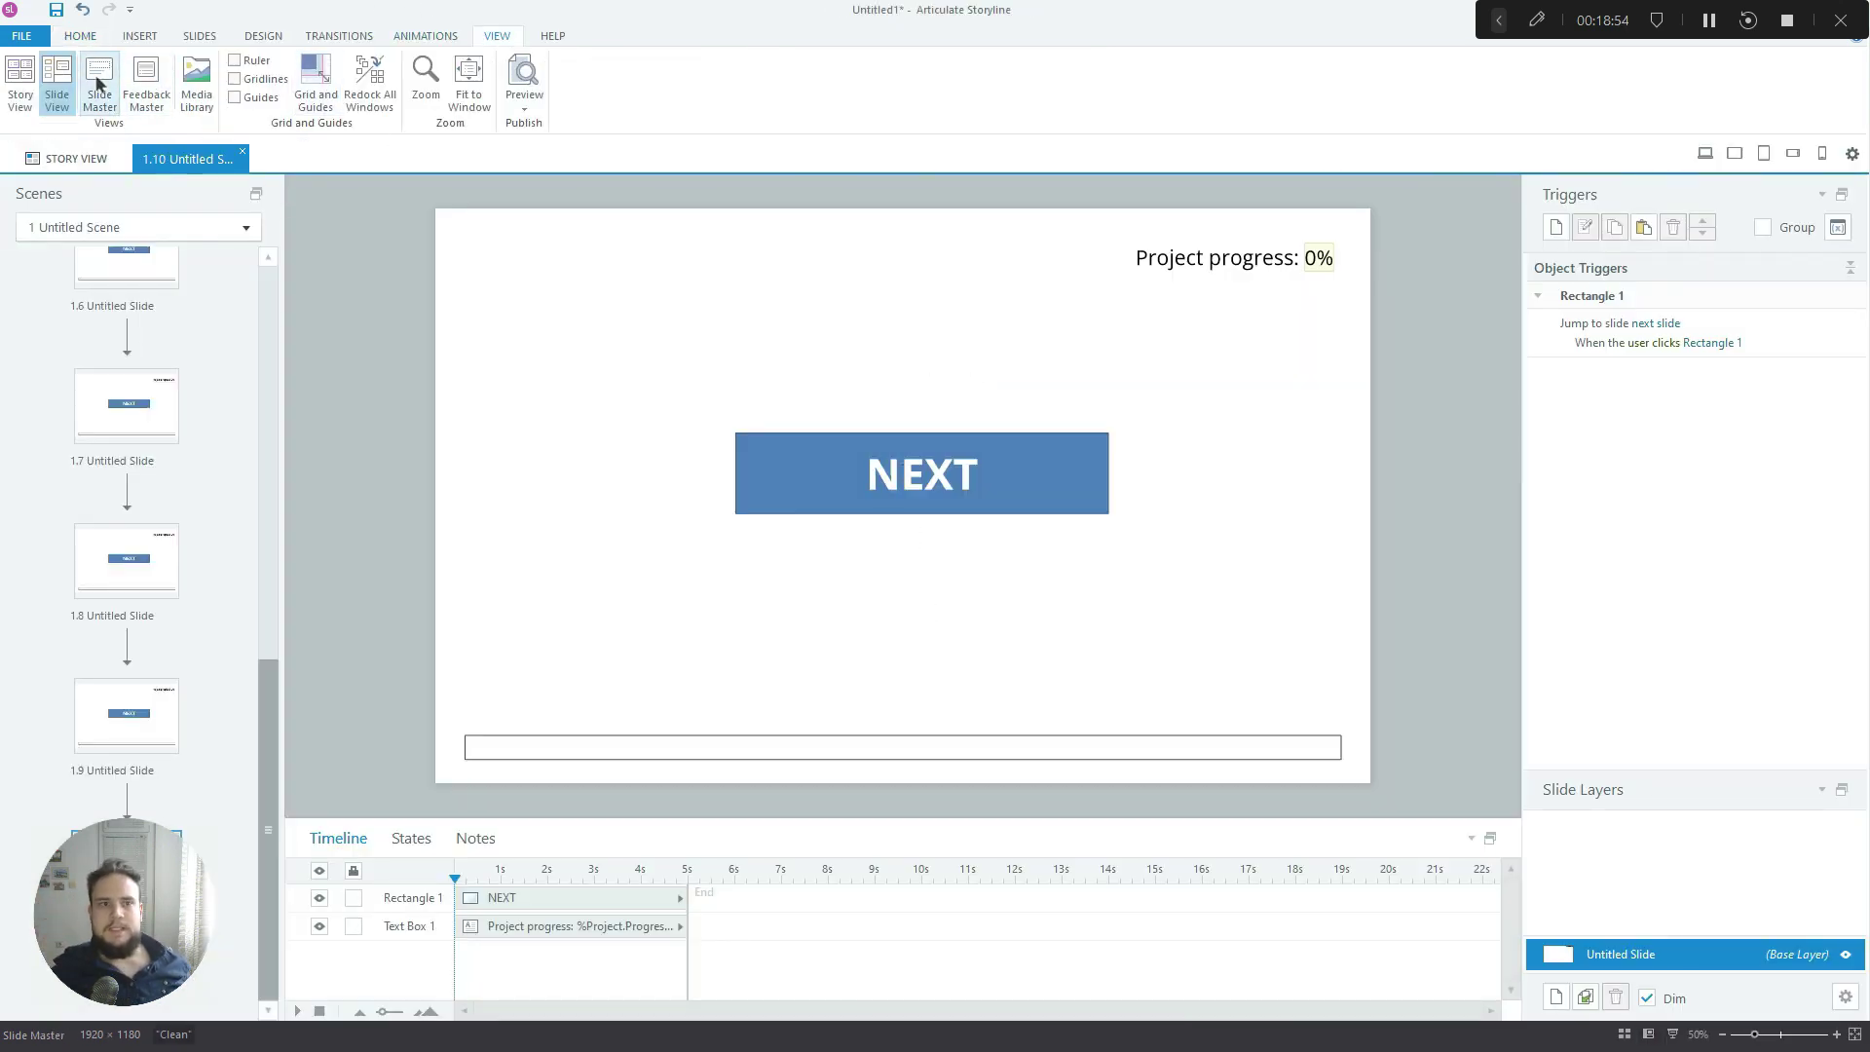
{"action": "left_click", "coordinate": [95, 76]}
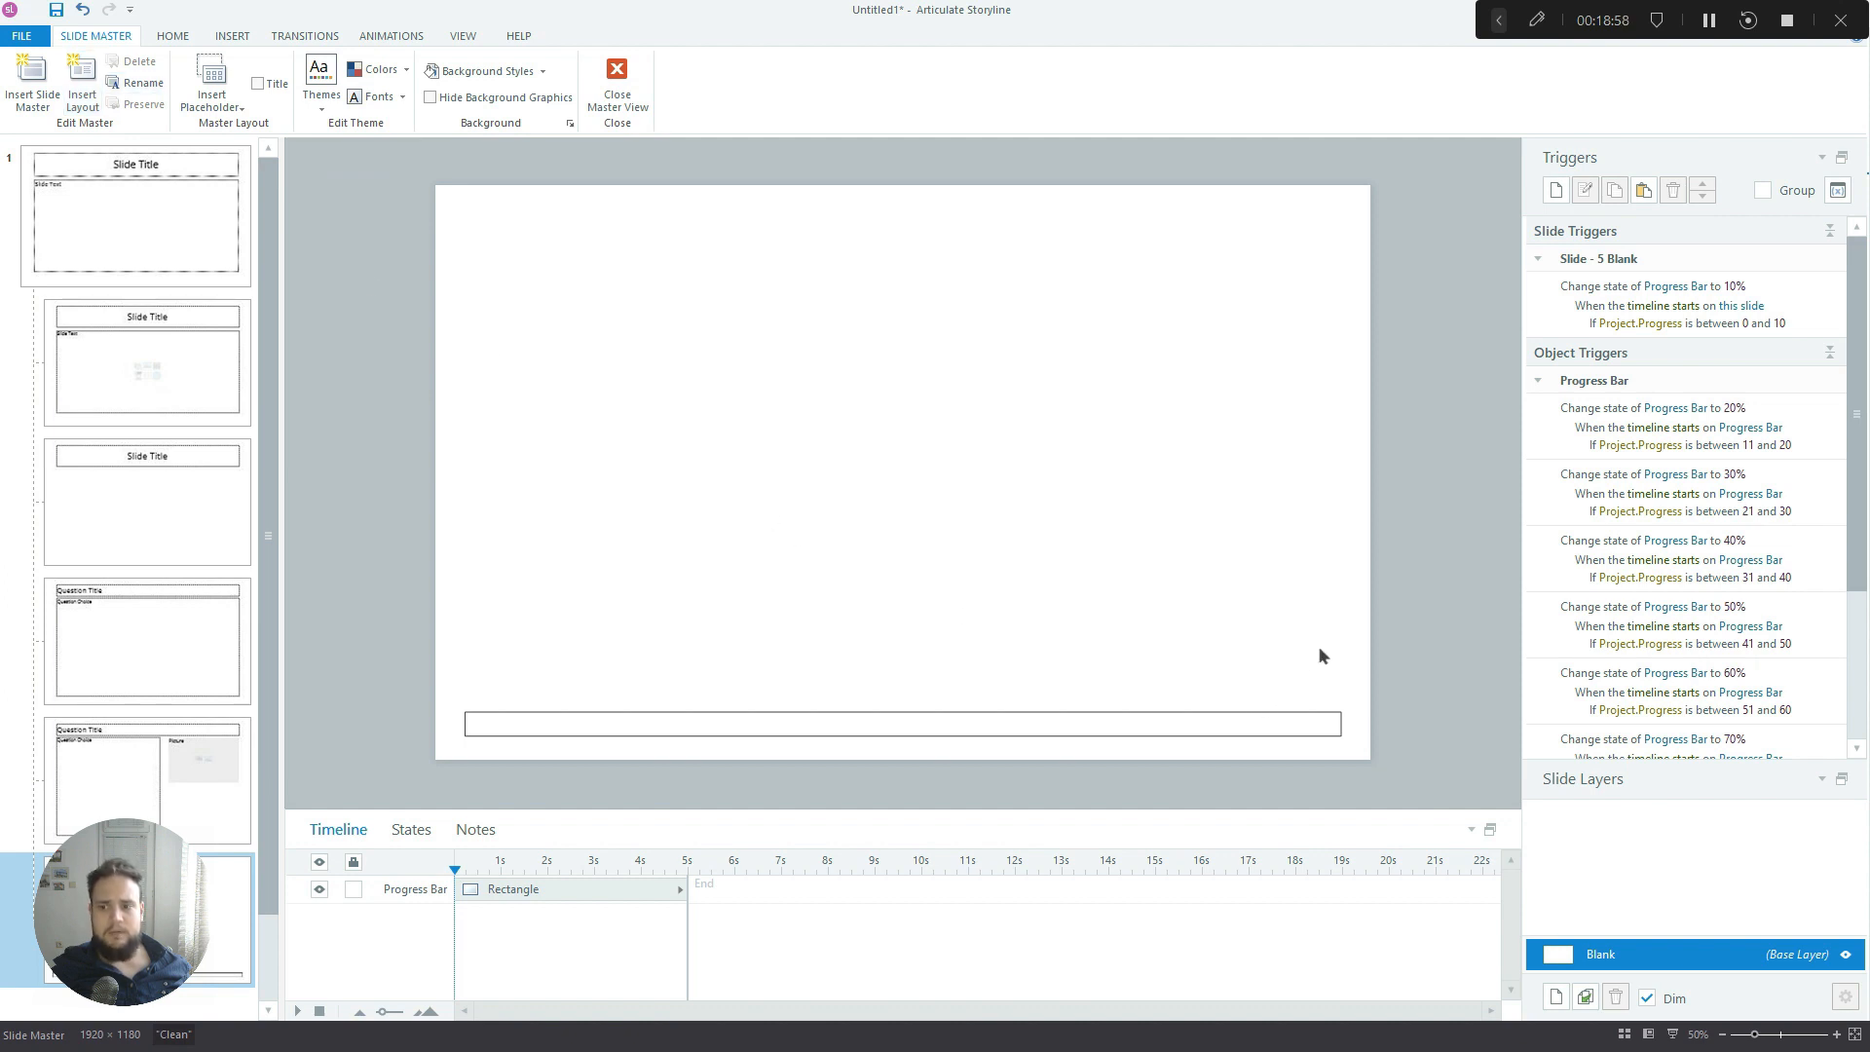
{"action": "mouse_move", "coordinate": [1029, 498]}
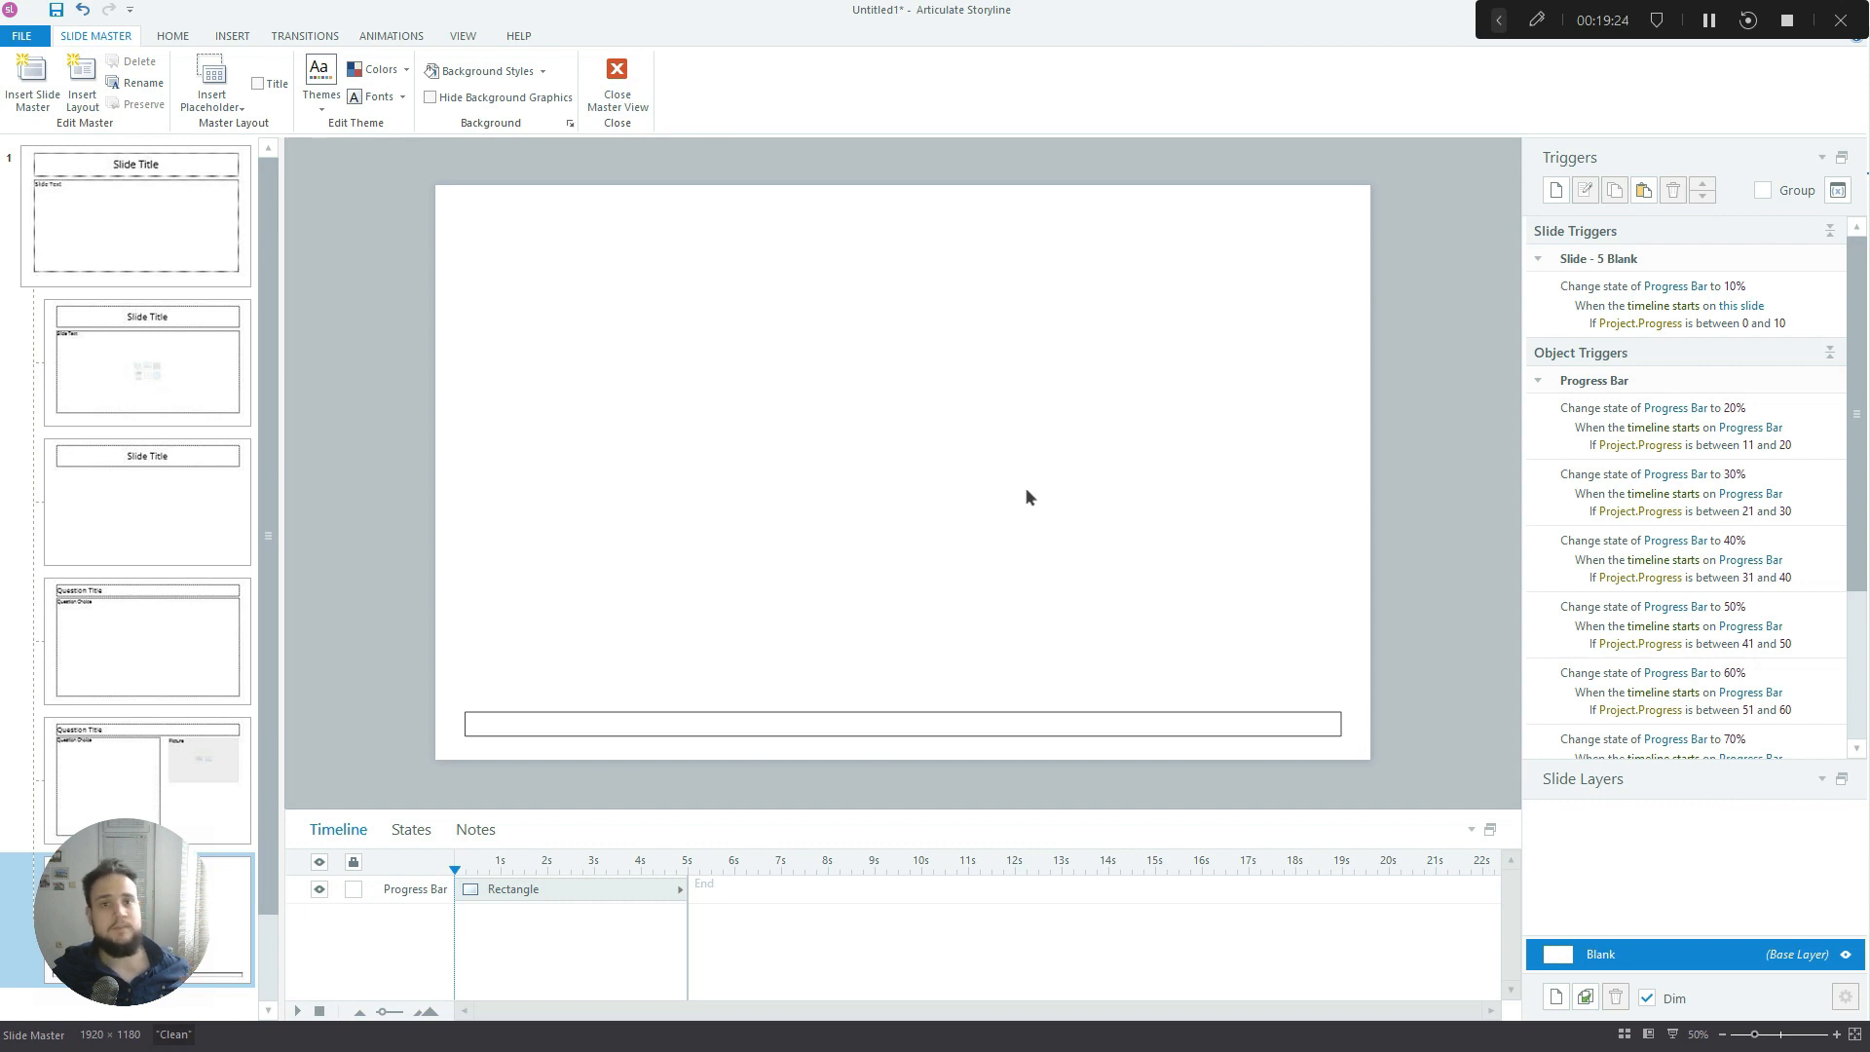
{"action": "mouse_move", "coordinate": [1033, 501]}
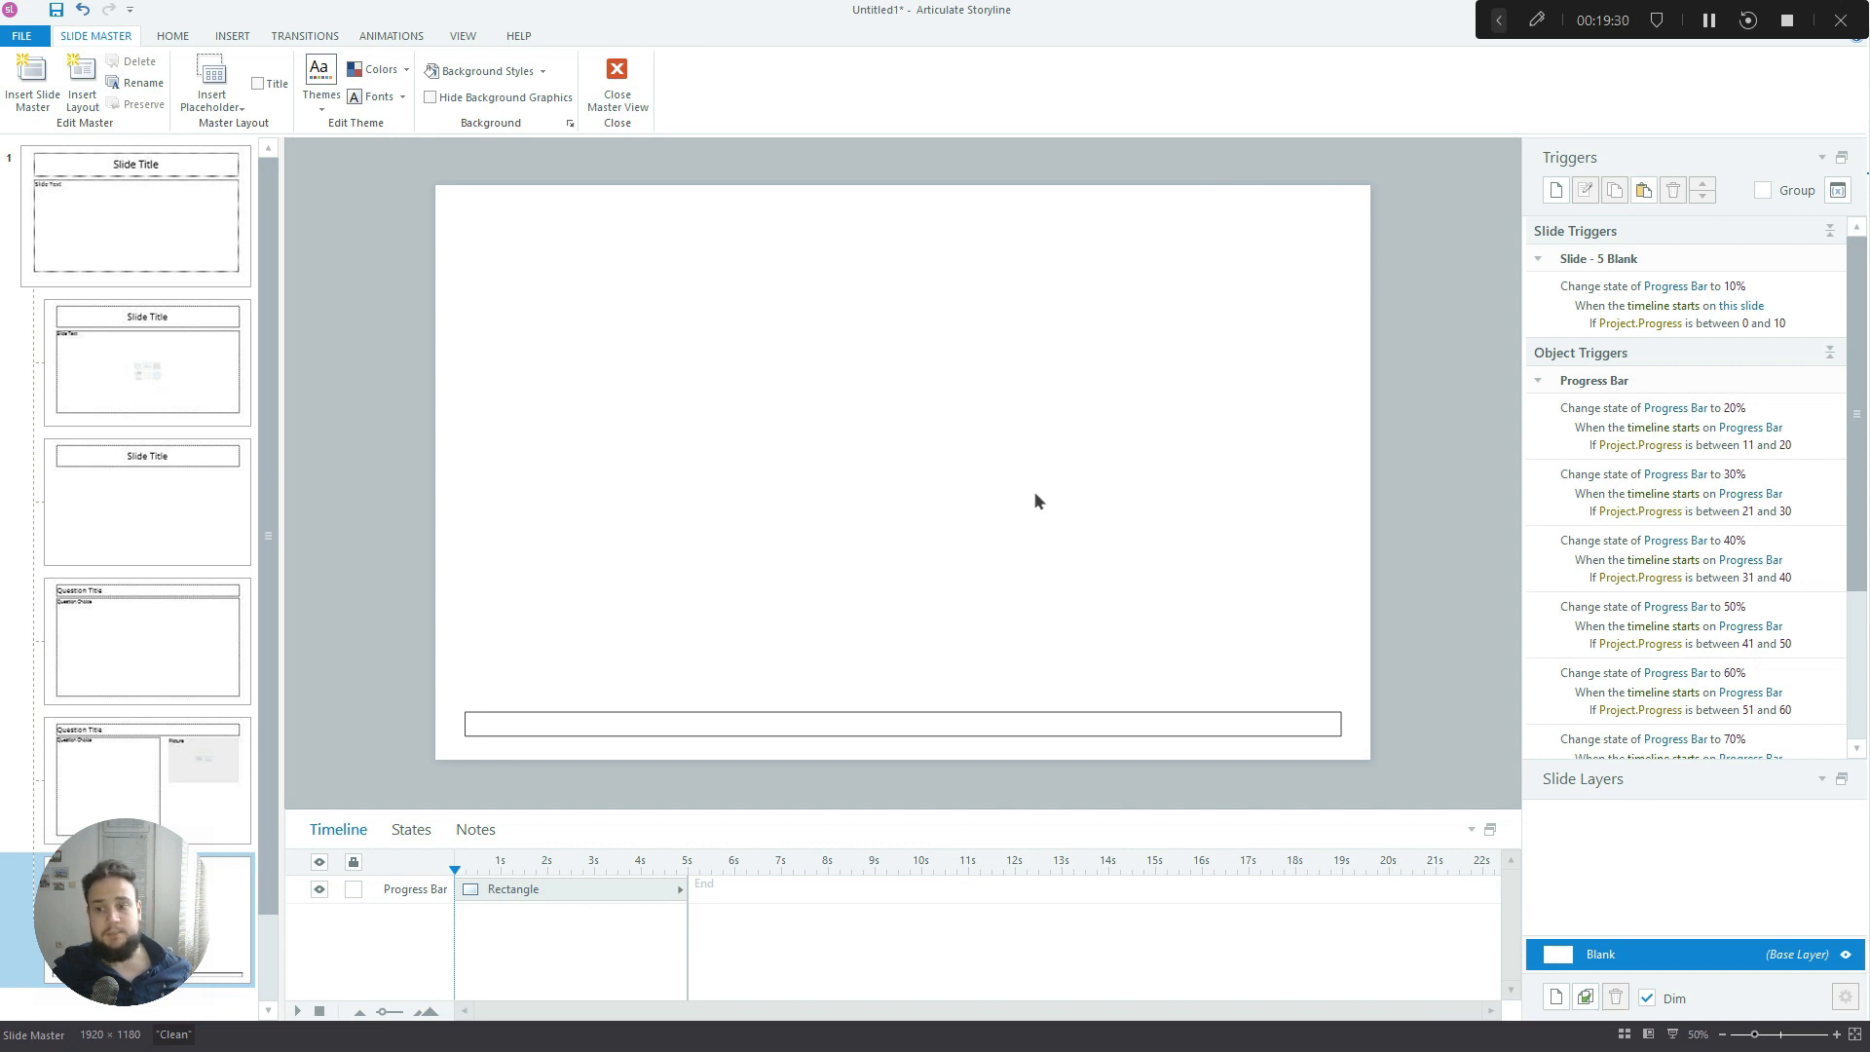
{"action": "mouse_move", "coordinate": [871, 480]}
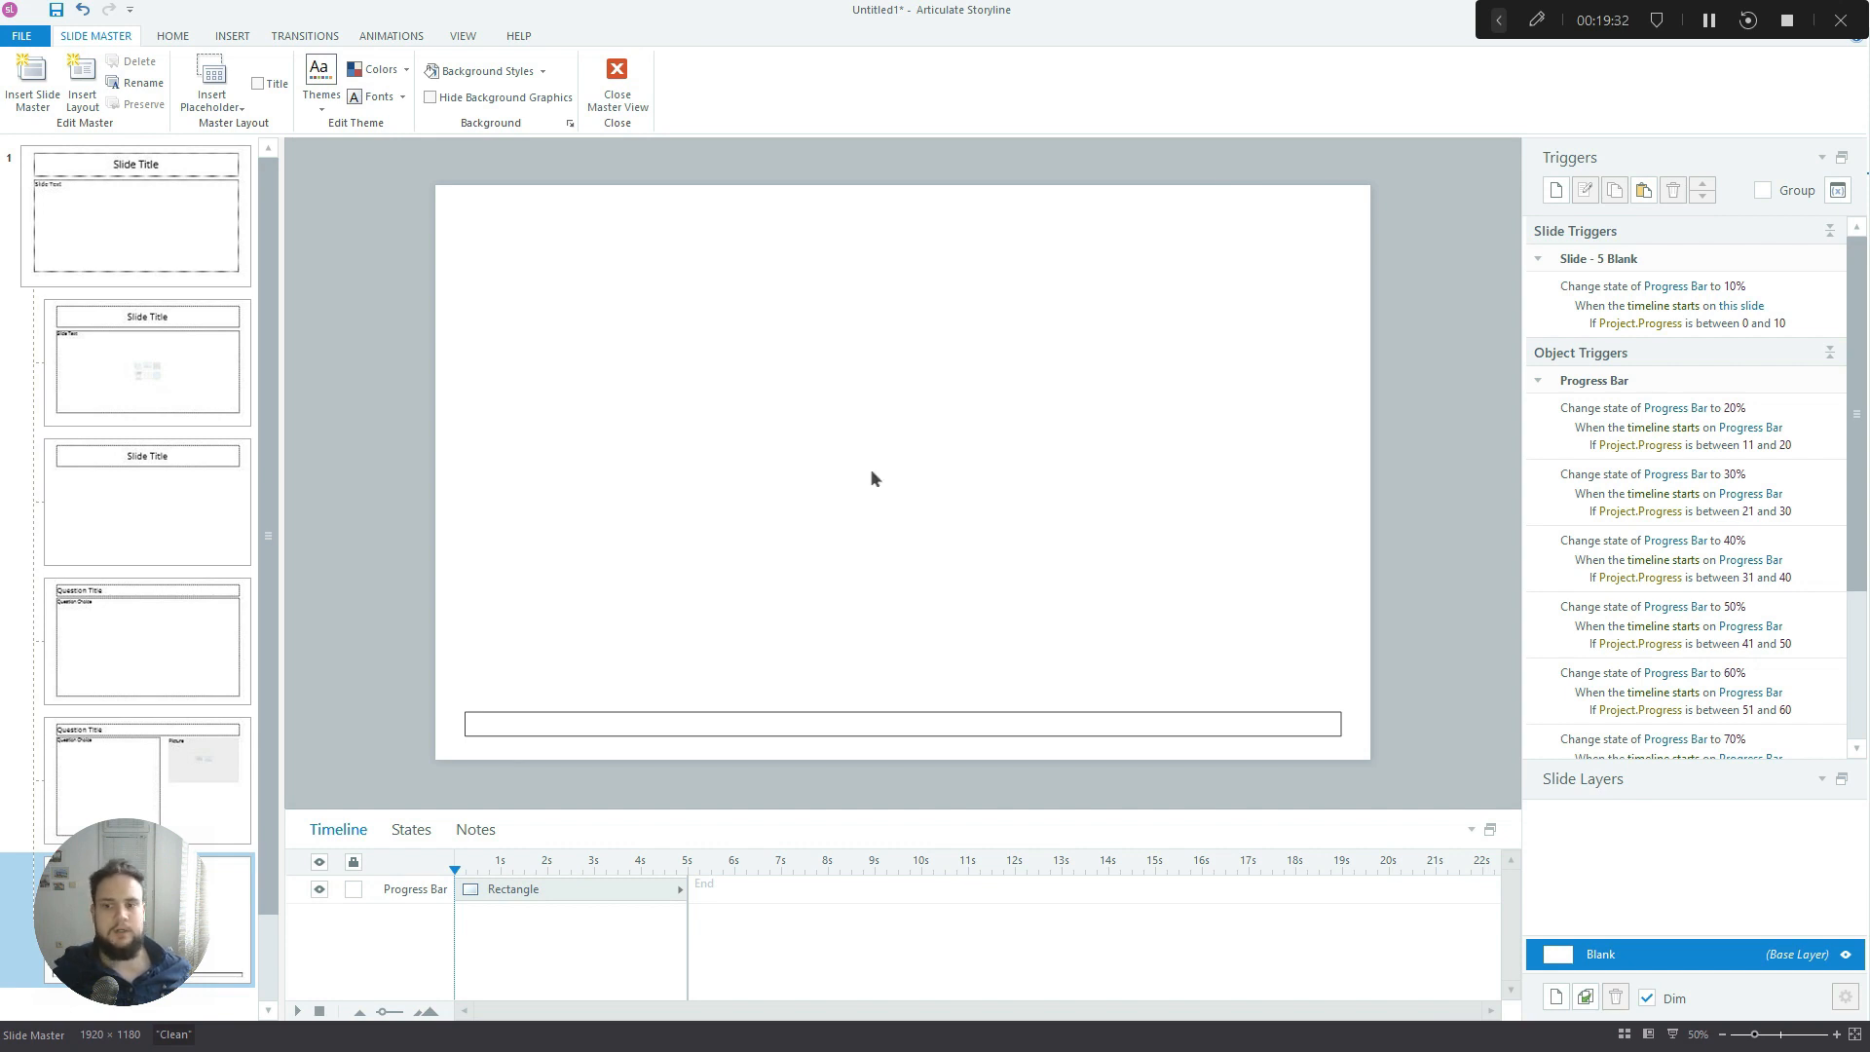
{"action": "mouse_move", "coordinate": [933, 524]}
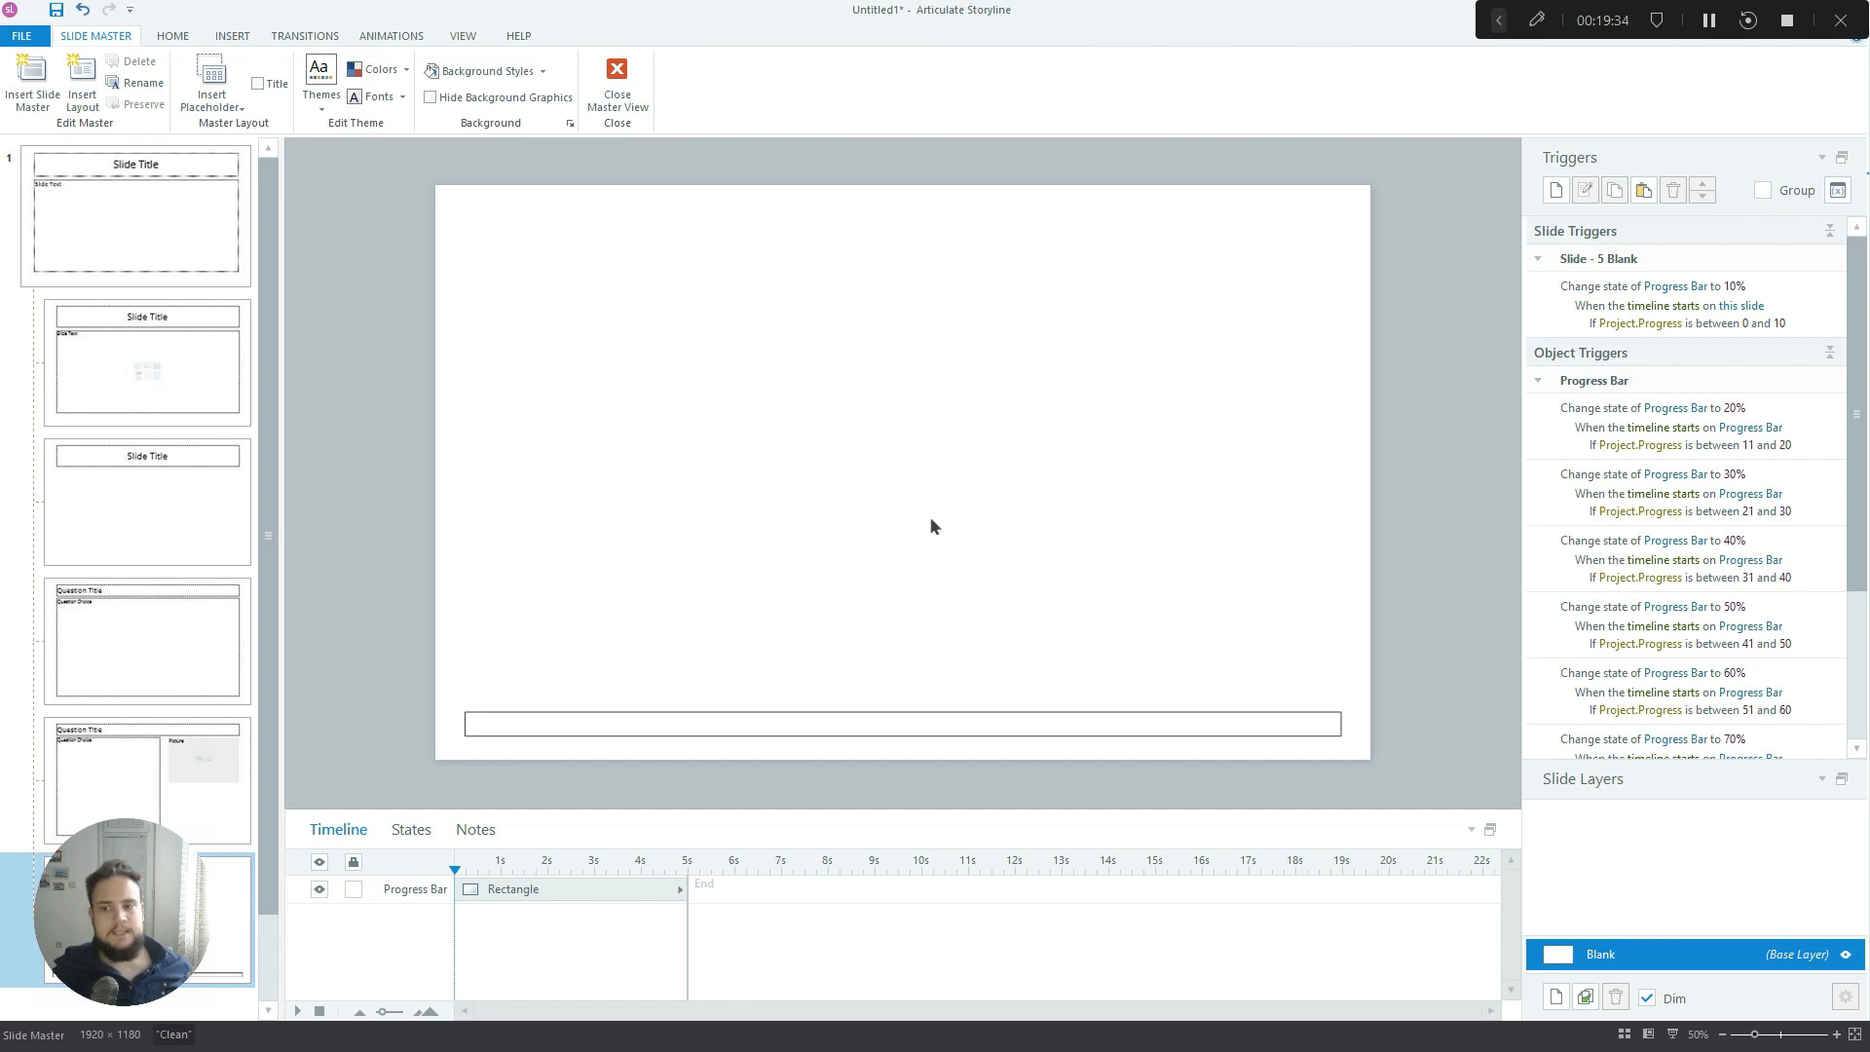
{"action": "mouse_move", "coordinate": [741, 482]}
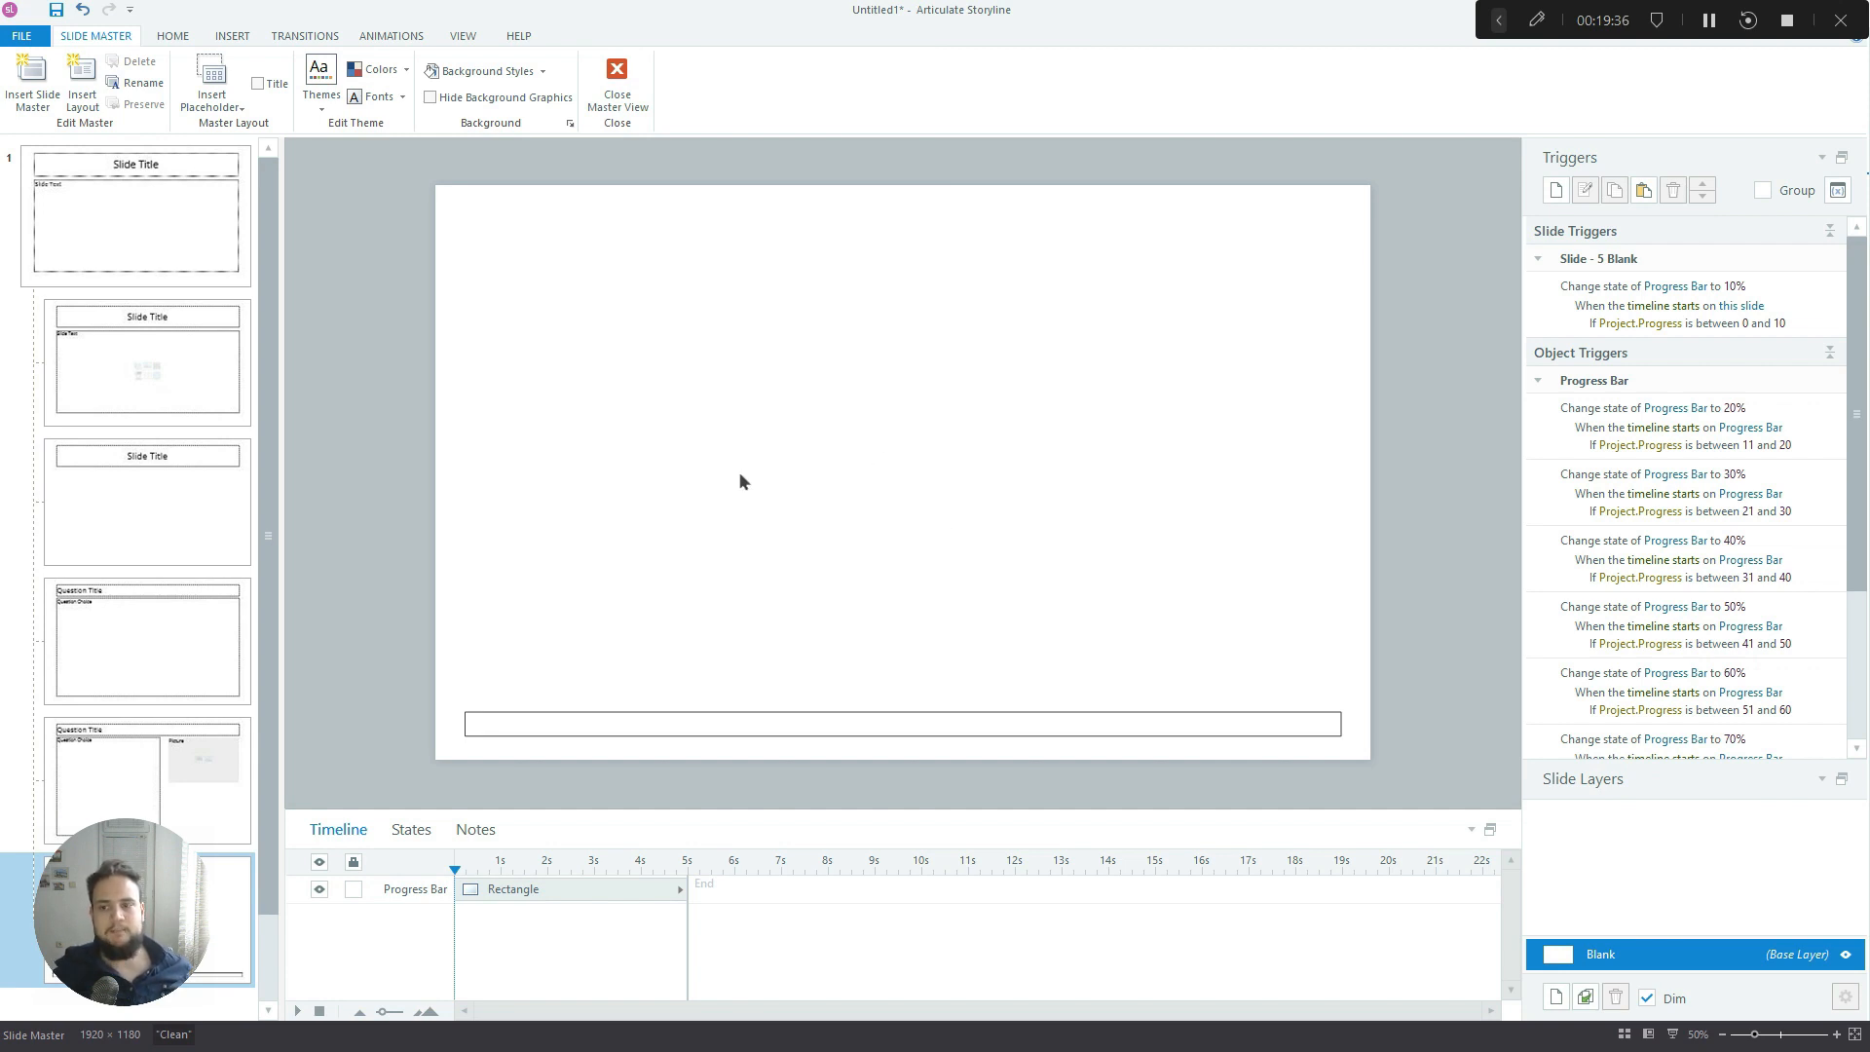
{"action": "mouse_move", "coordinate": [578, 334]}
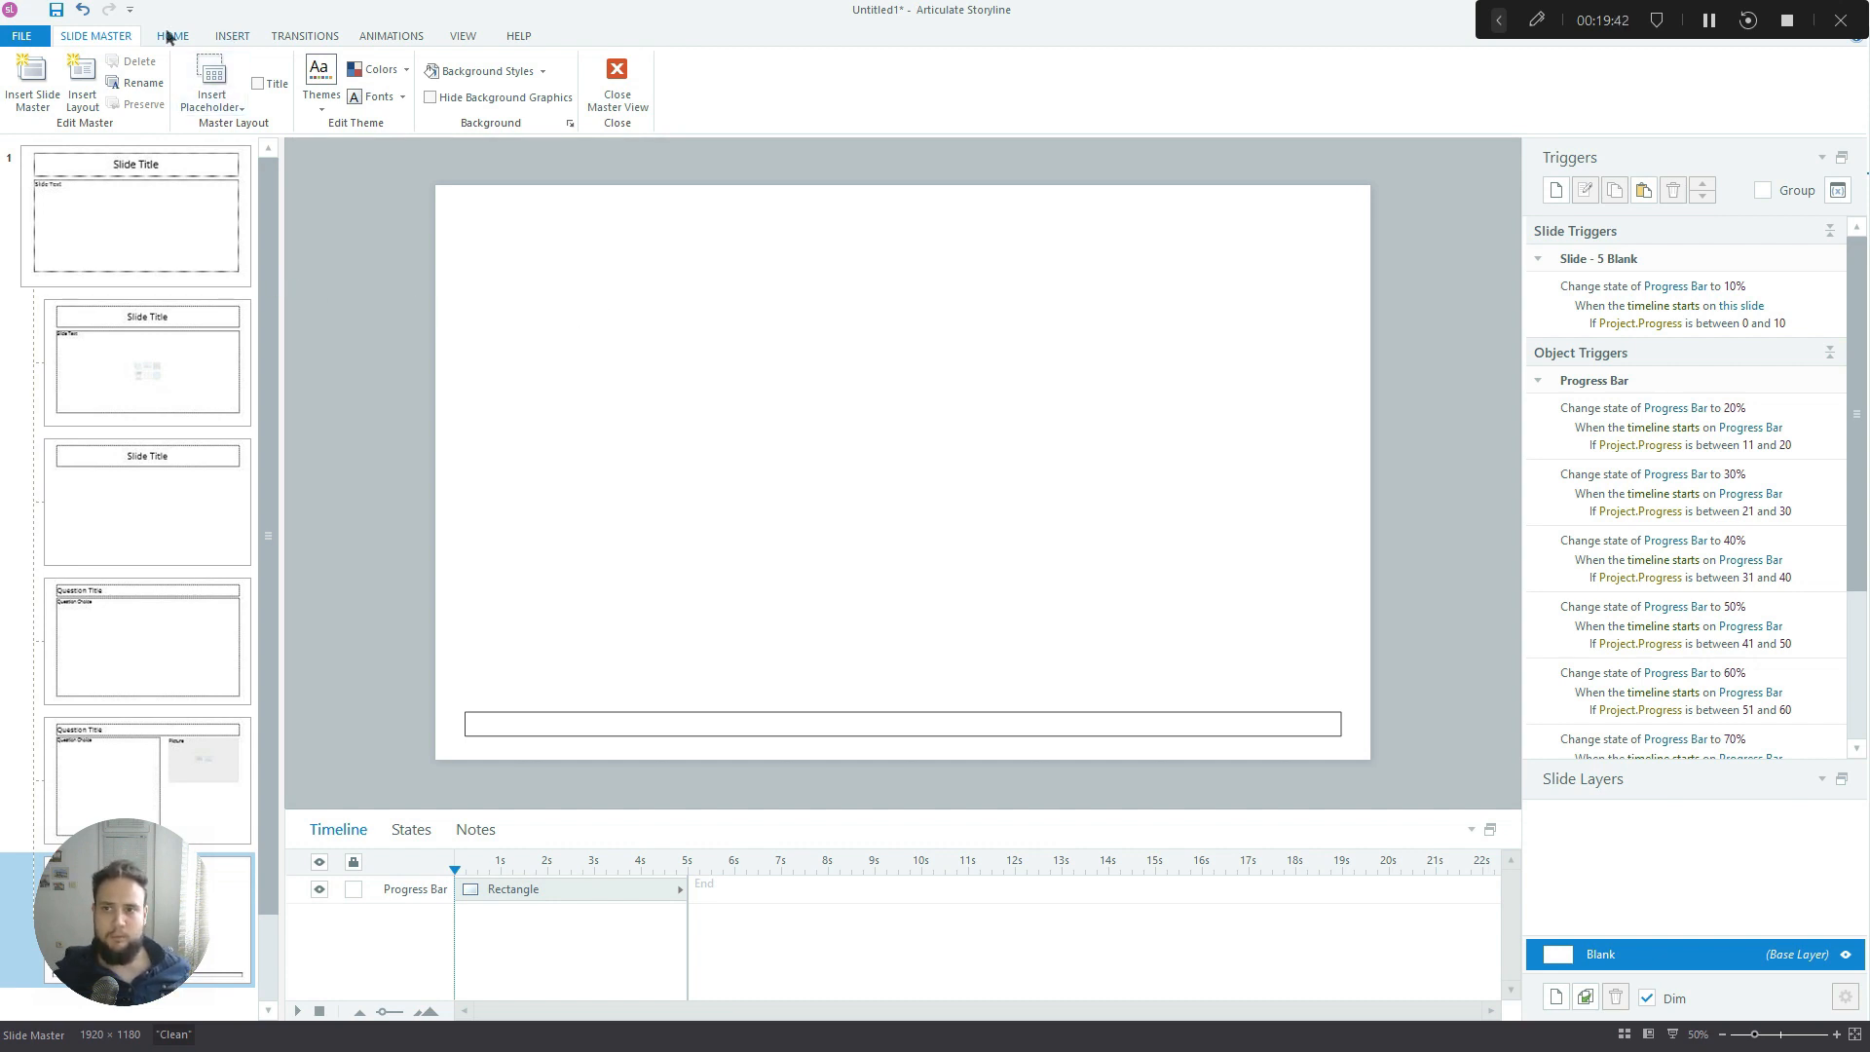
Bring up the Insert commands on the ribbon
{"action": "left_click", "coordinate": [231, 36]}
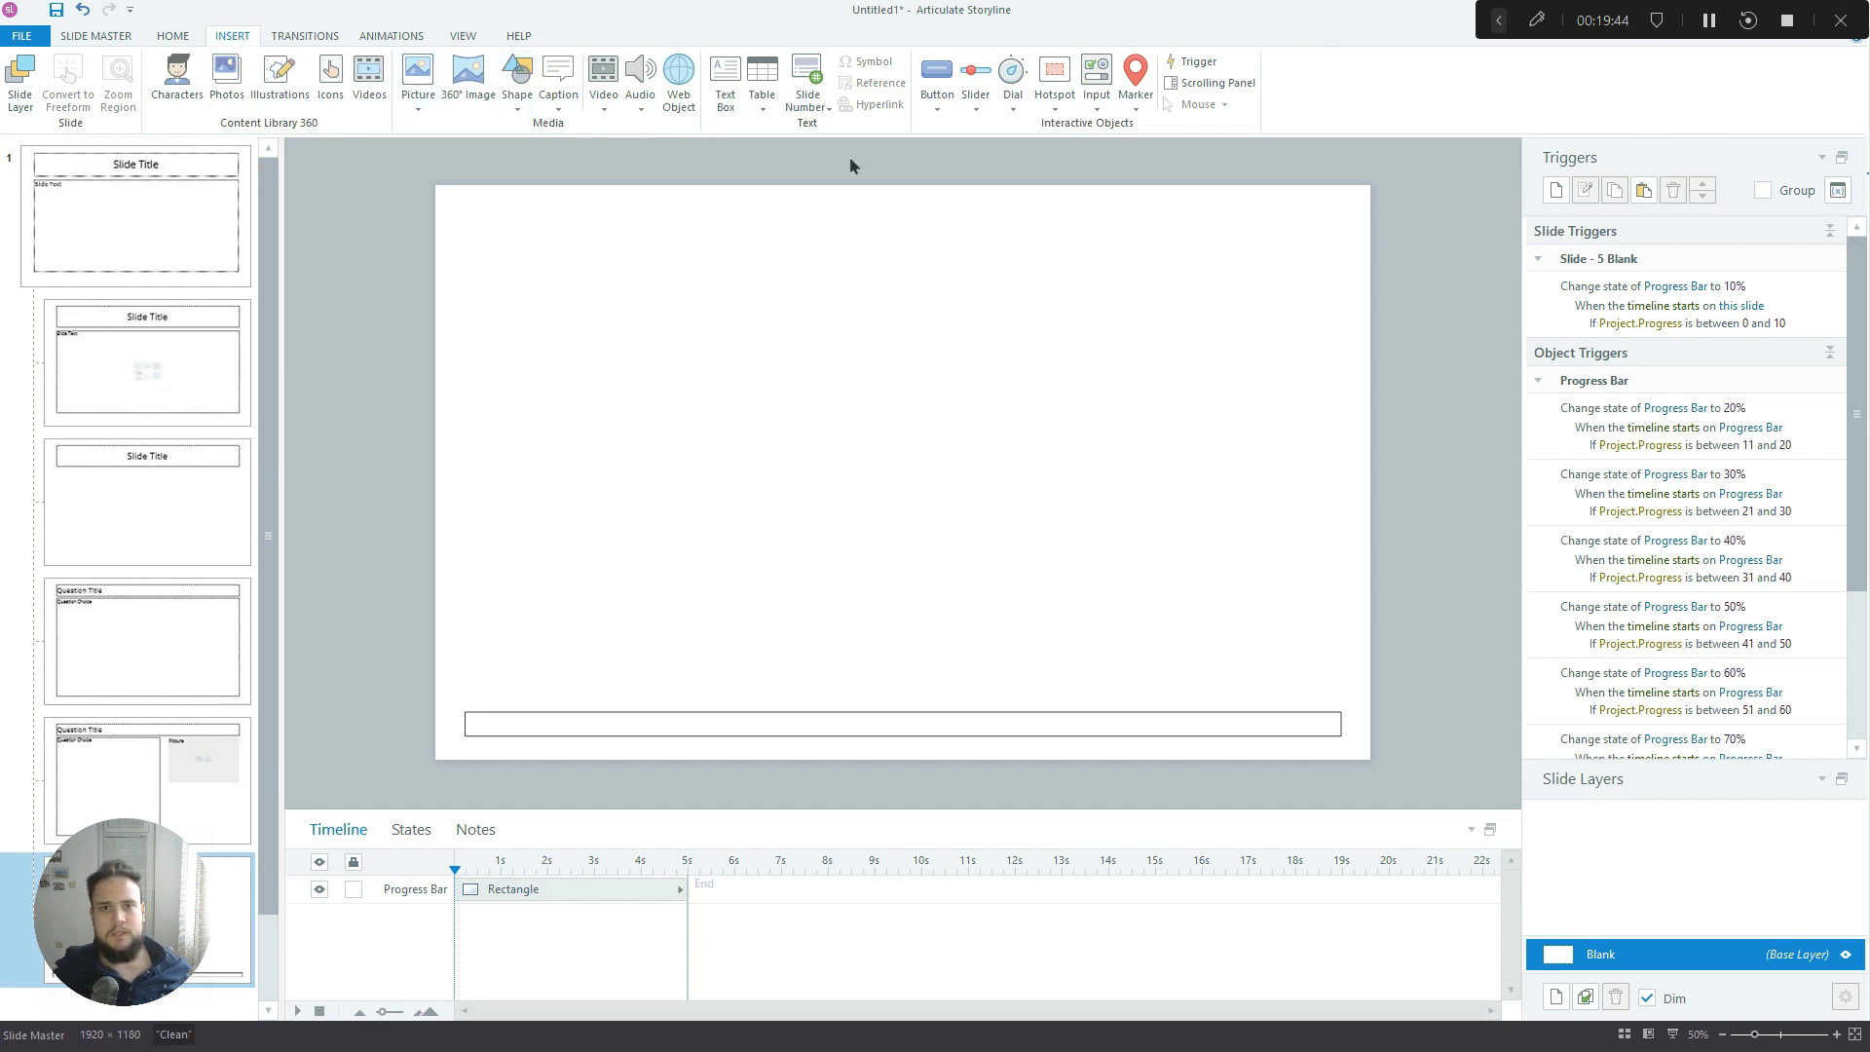
{"action": "mouse_move", "coordinate": [974, 74]}
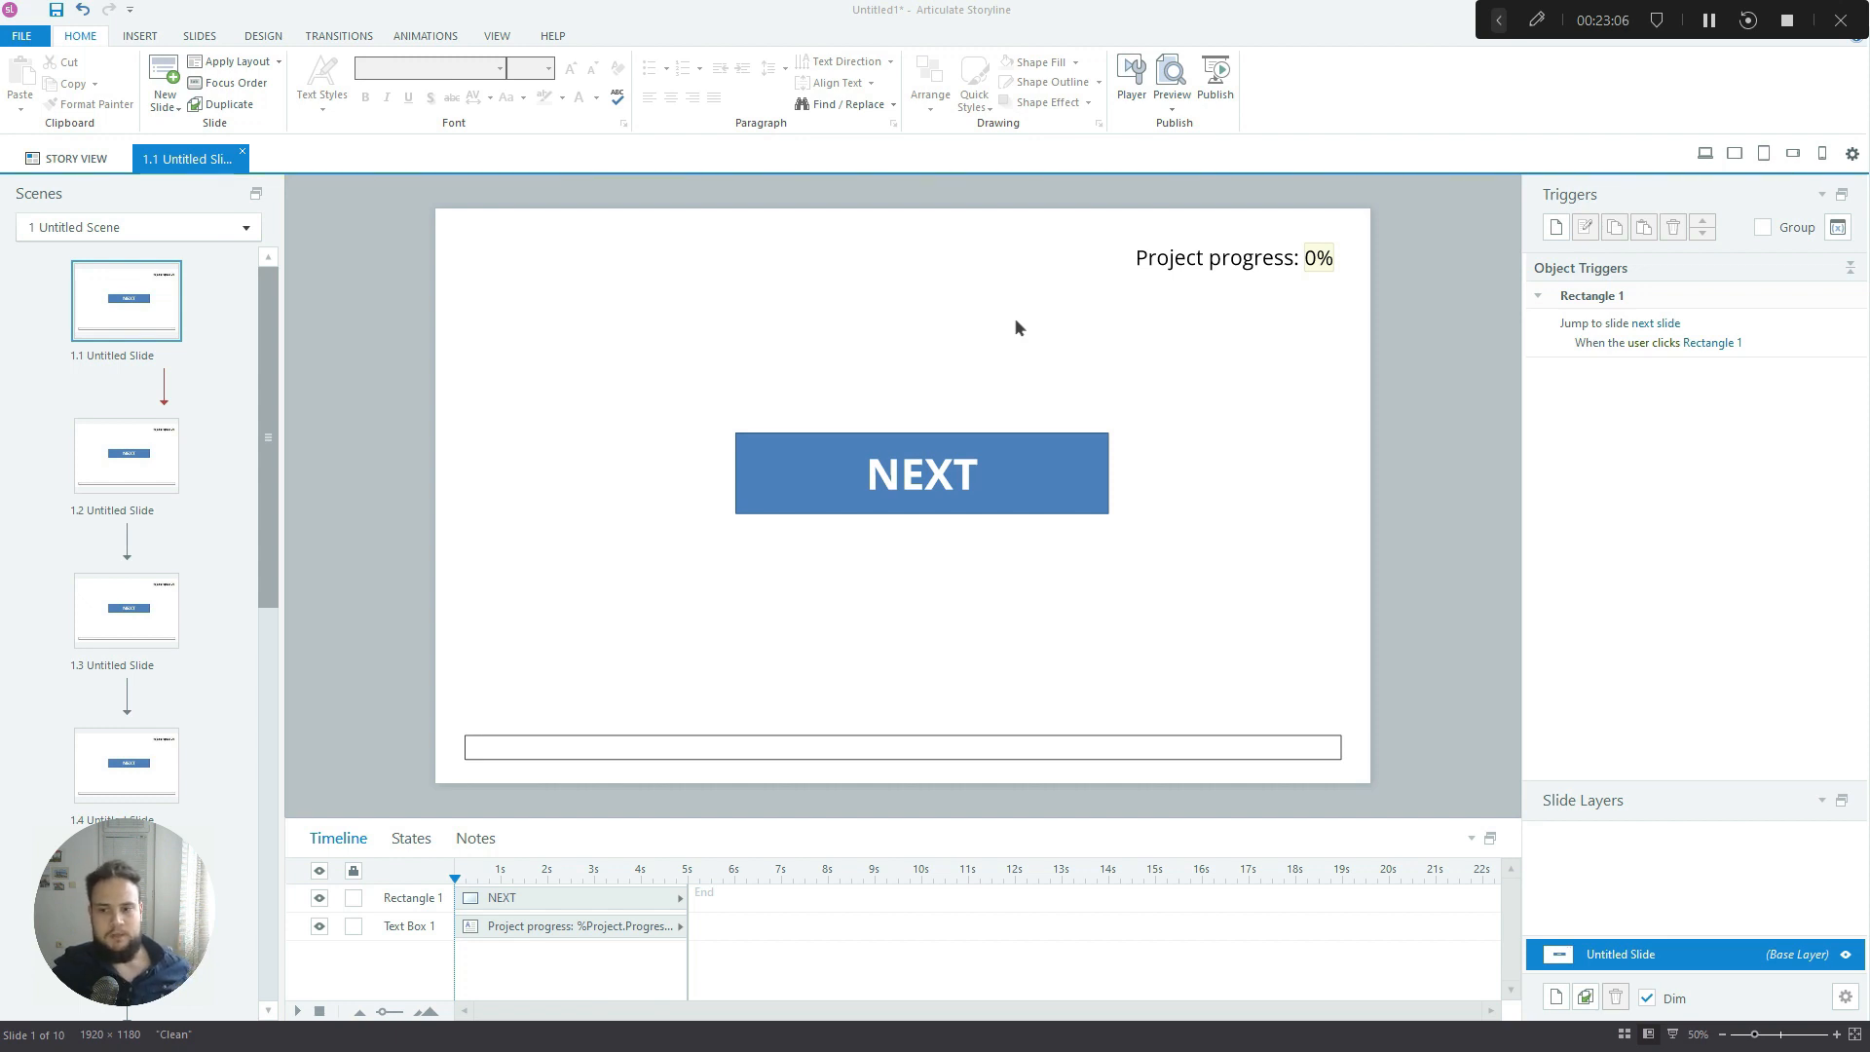
{"action": "mouse_move", "coordinate": [743, 588]}
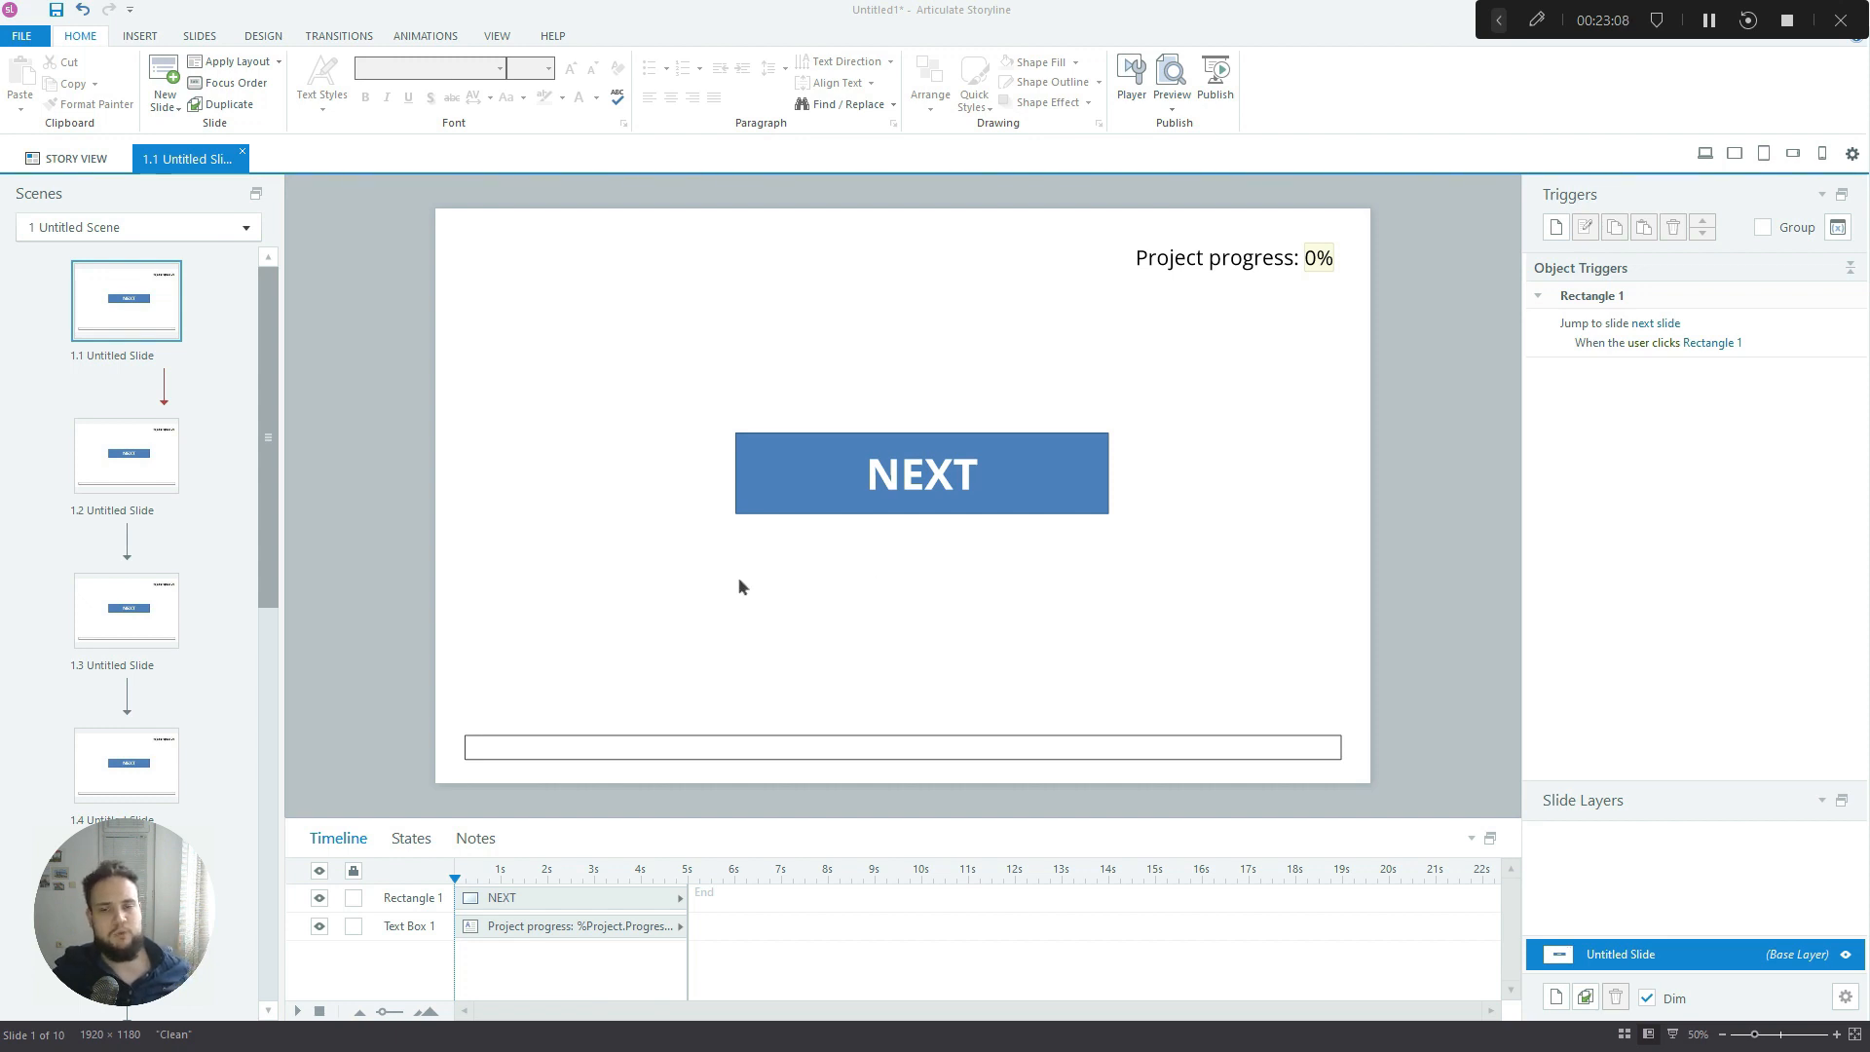
{"action": "mouse_move", "coordinate": [694, 574]}
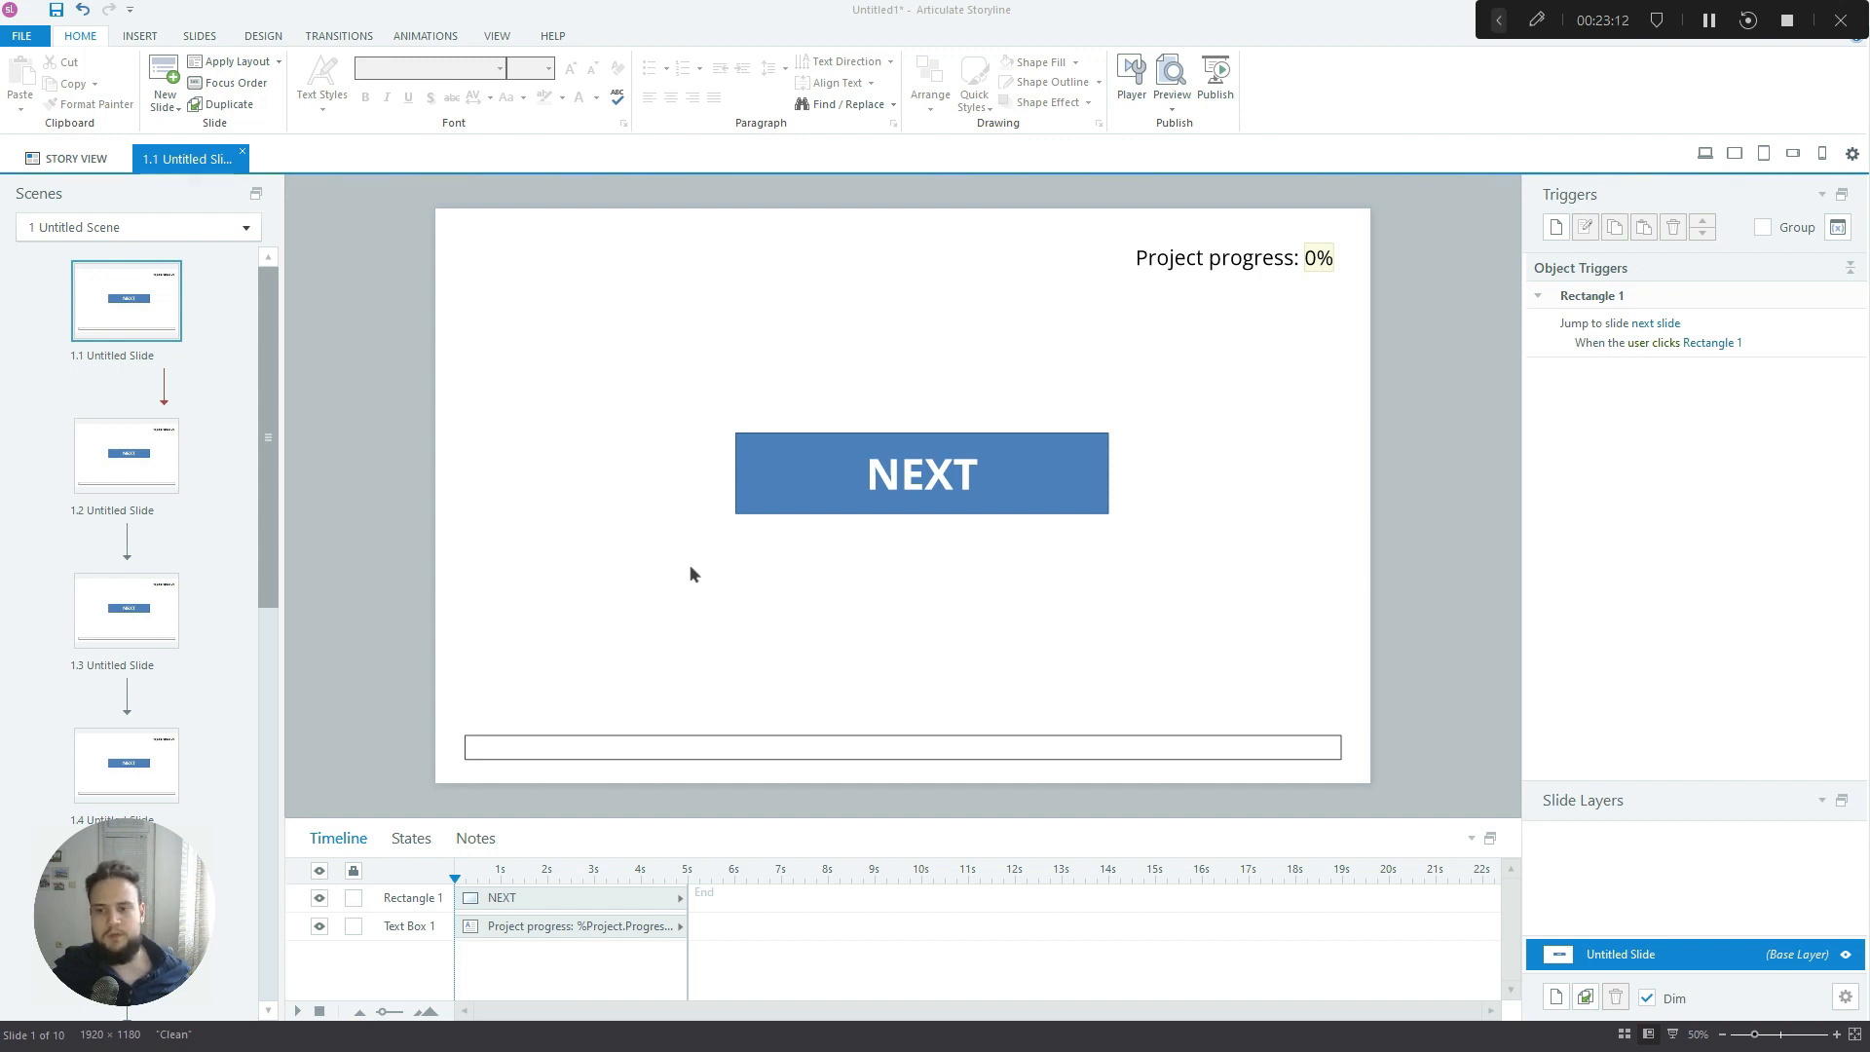
{"action": "mouse_move", "coordinate": [691, 601]}
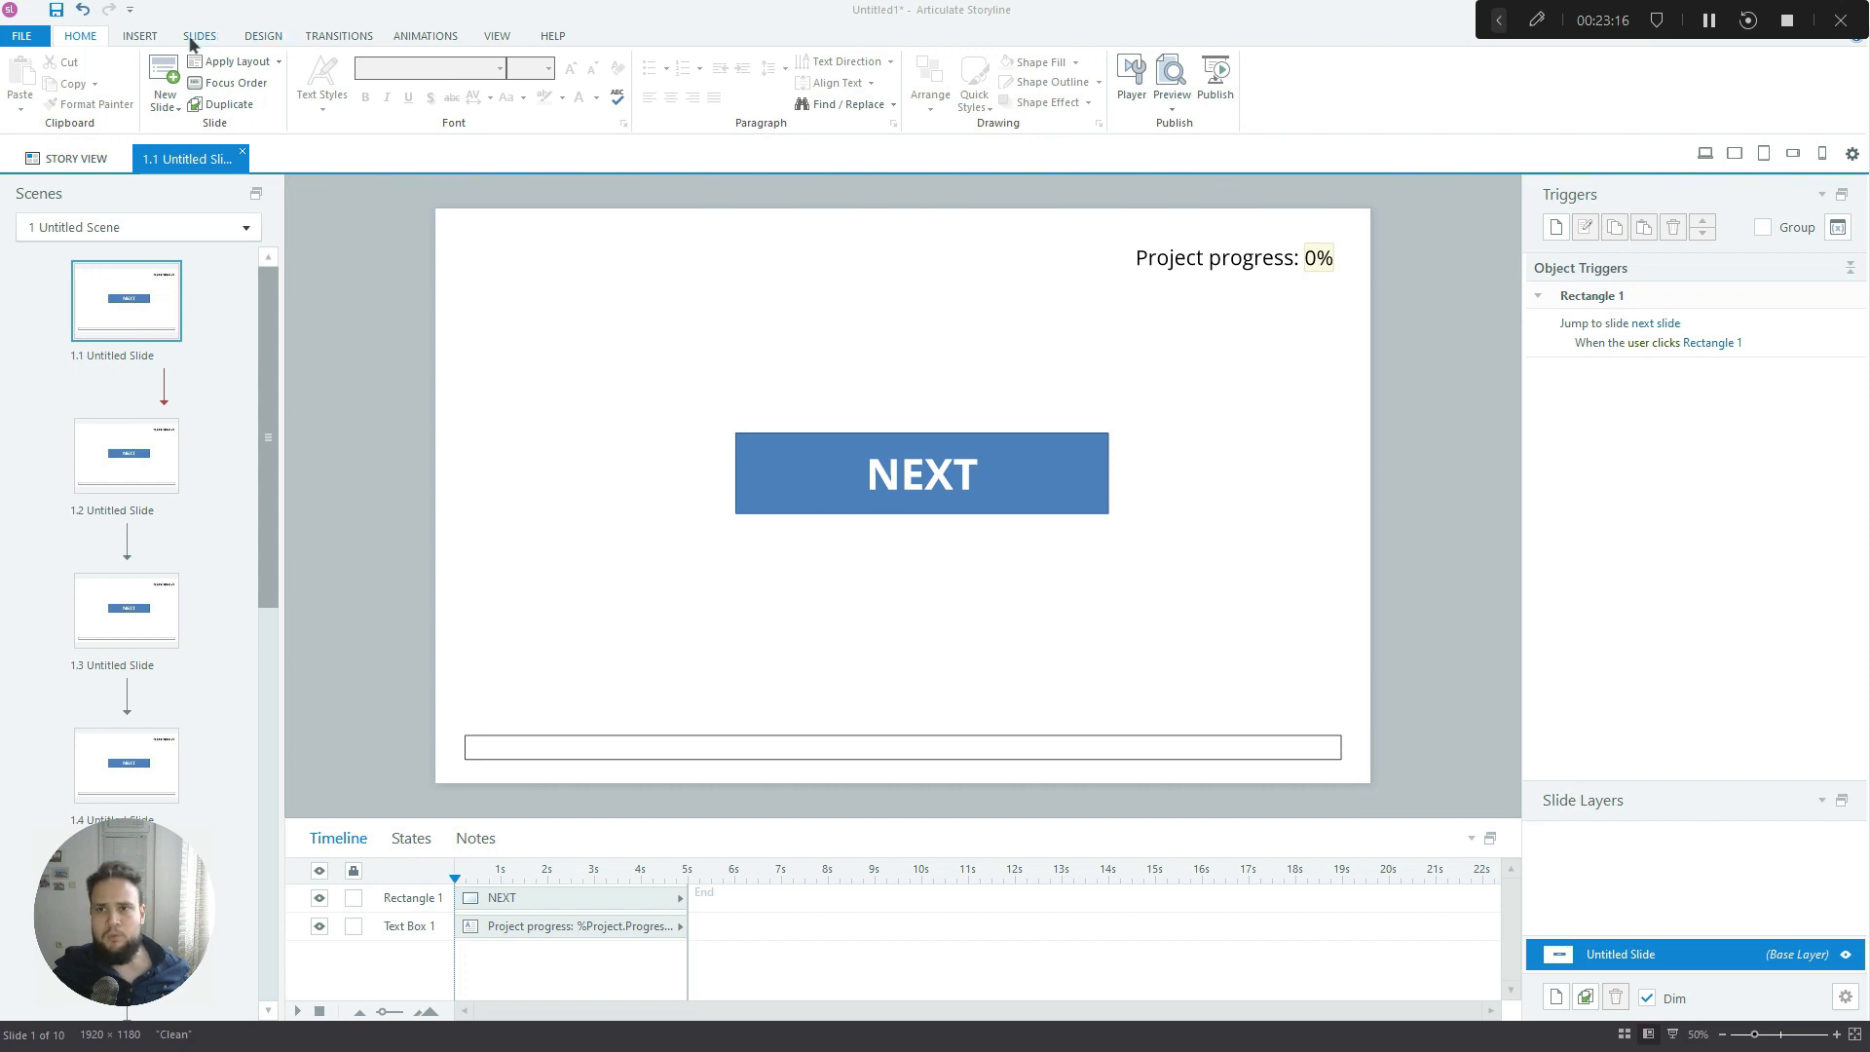
Insert a slider with a dark pointed thumb, no track fill and a coloured track border
{"action": "left_click", "coordinate": [132, 36]}
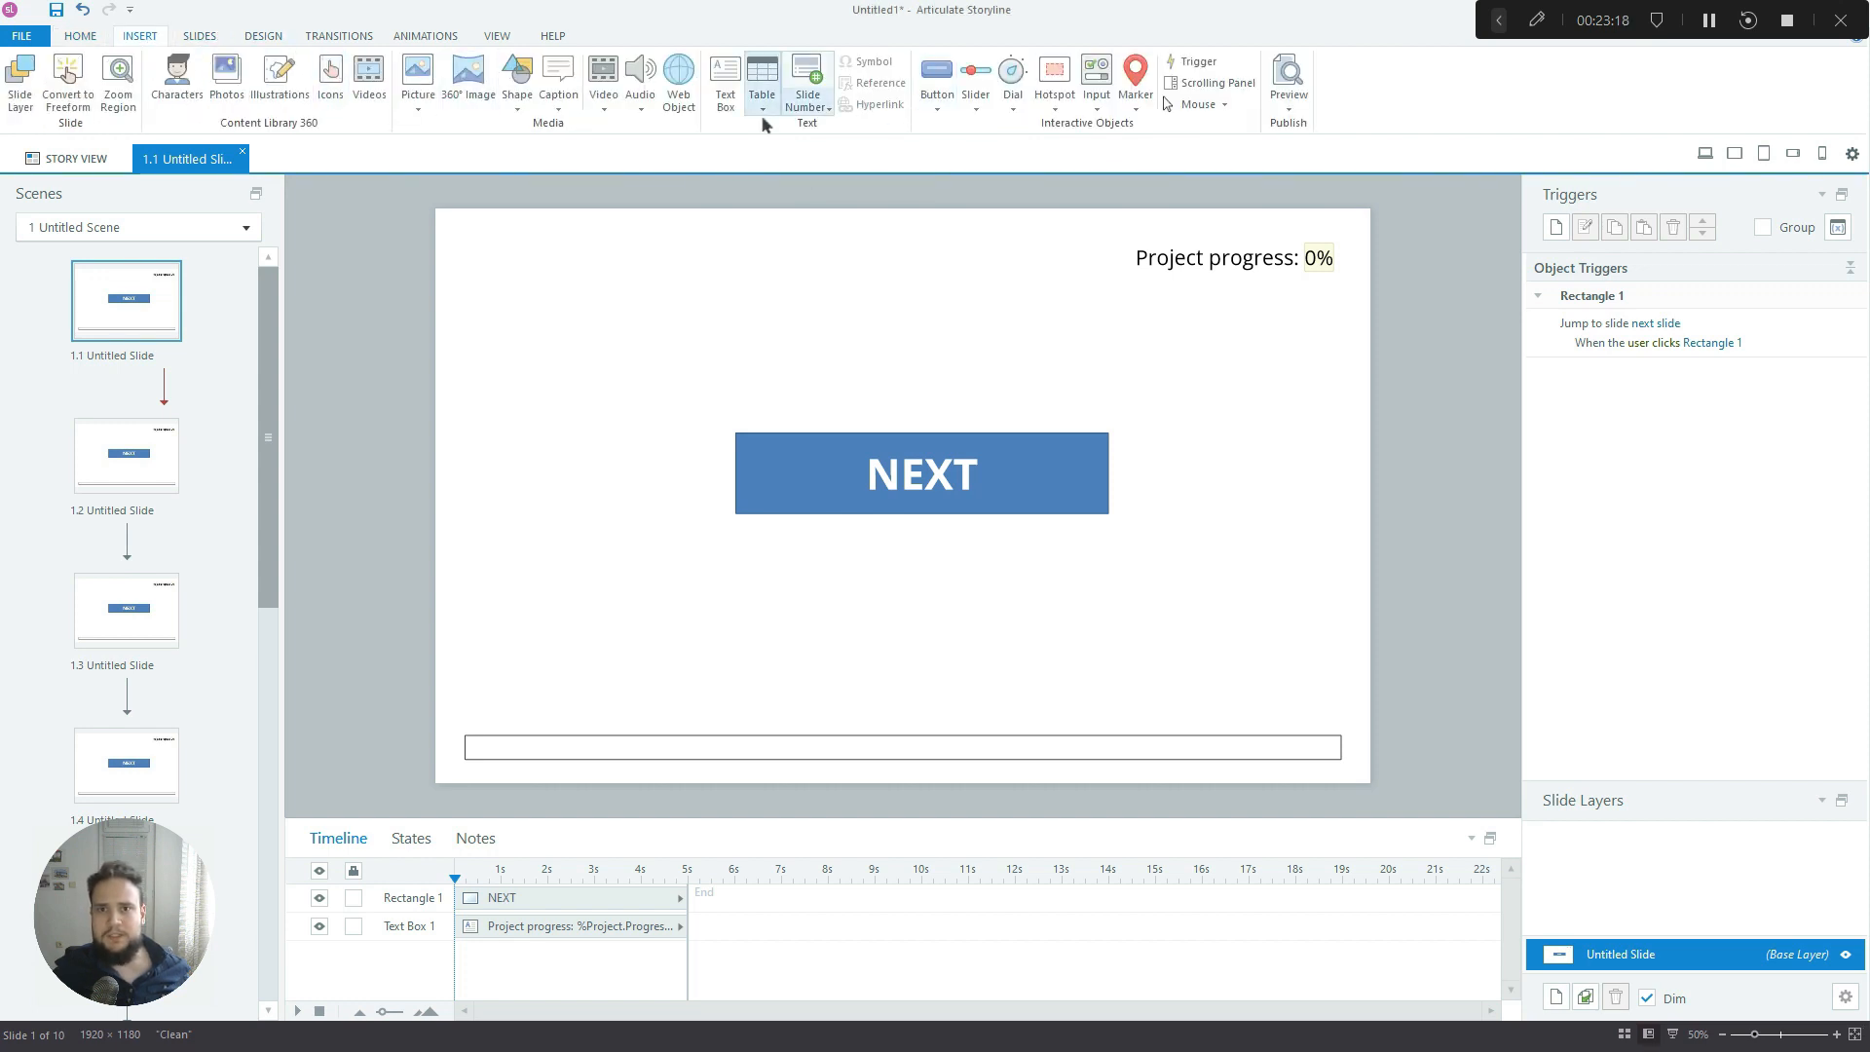
{"action": "left_click", "coordinate": [974, 73]}
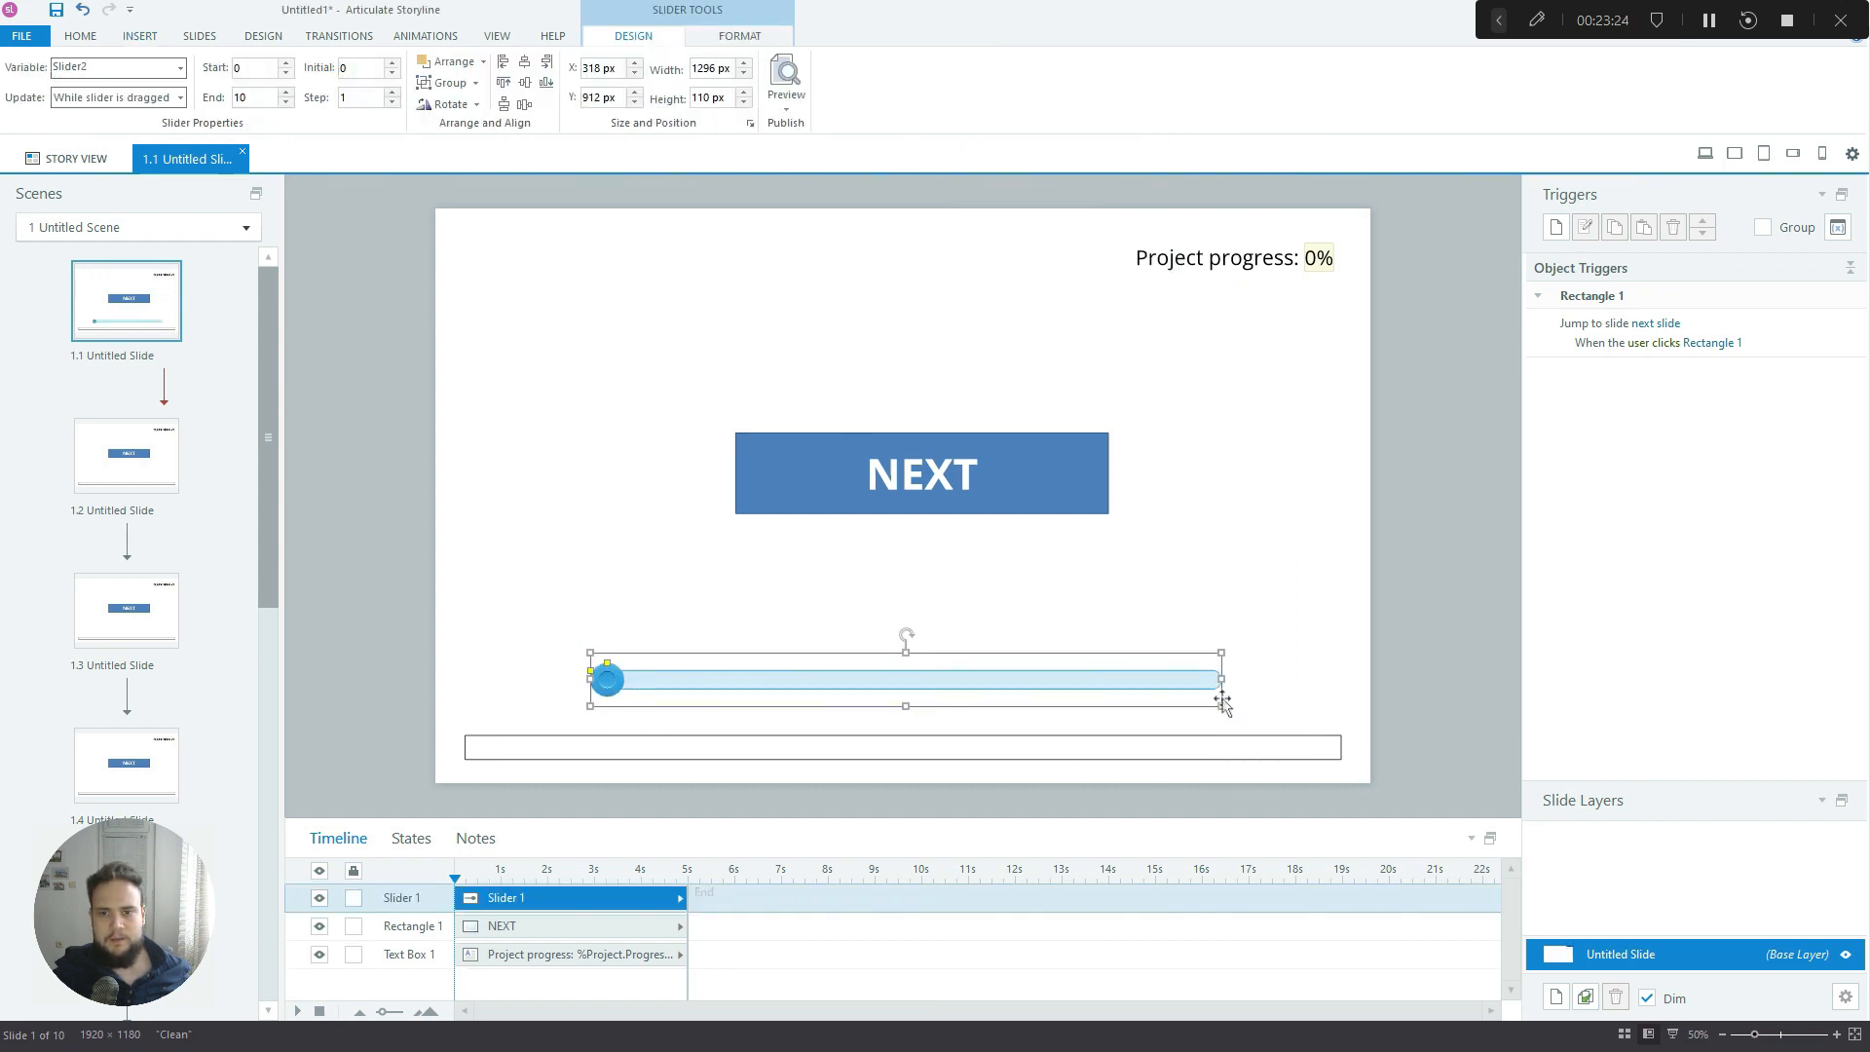
{"action": "left_click", "coordinate": [740, 36]}
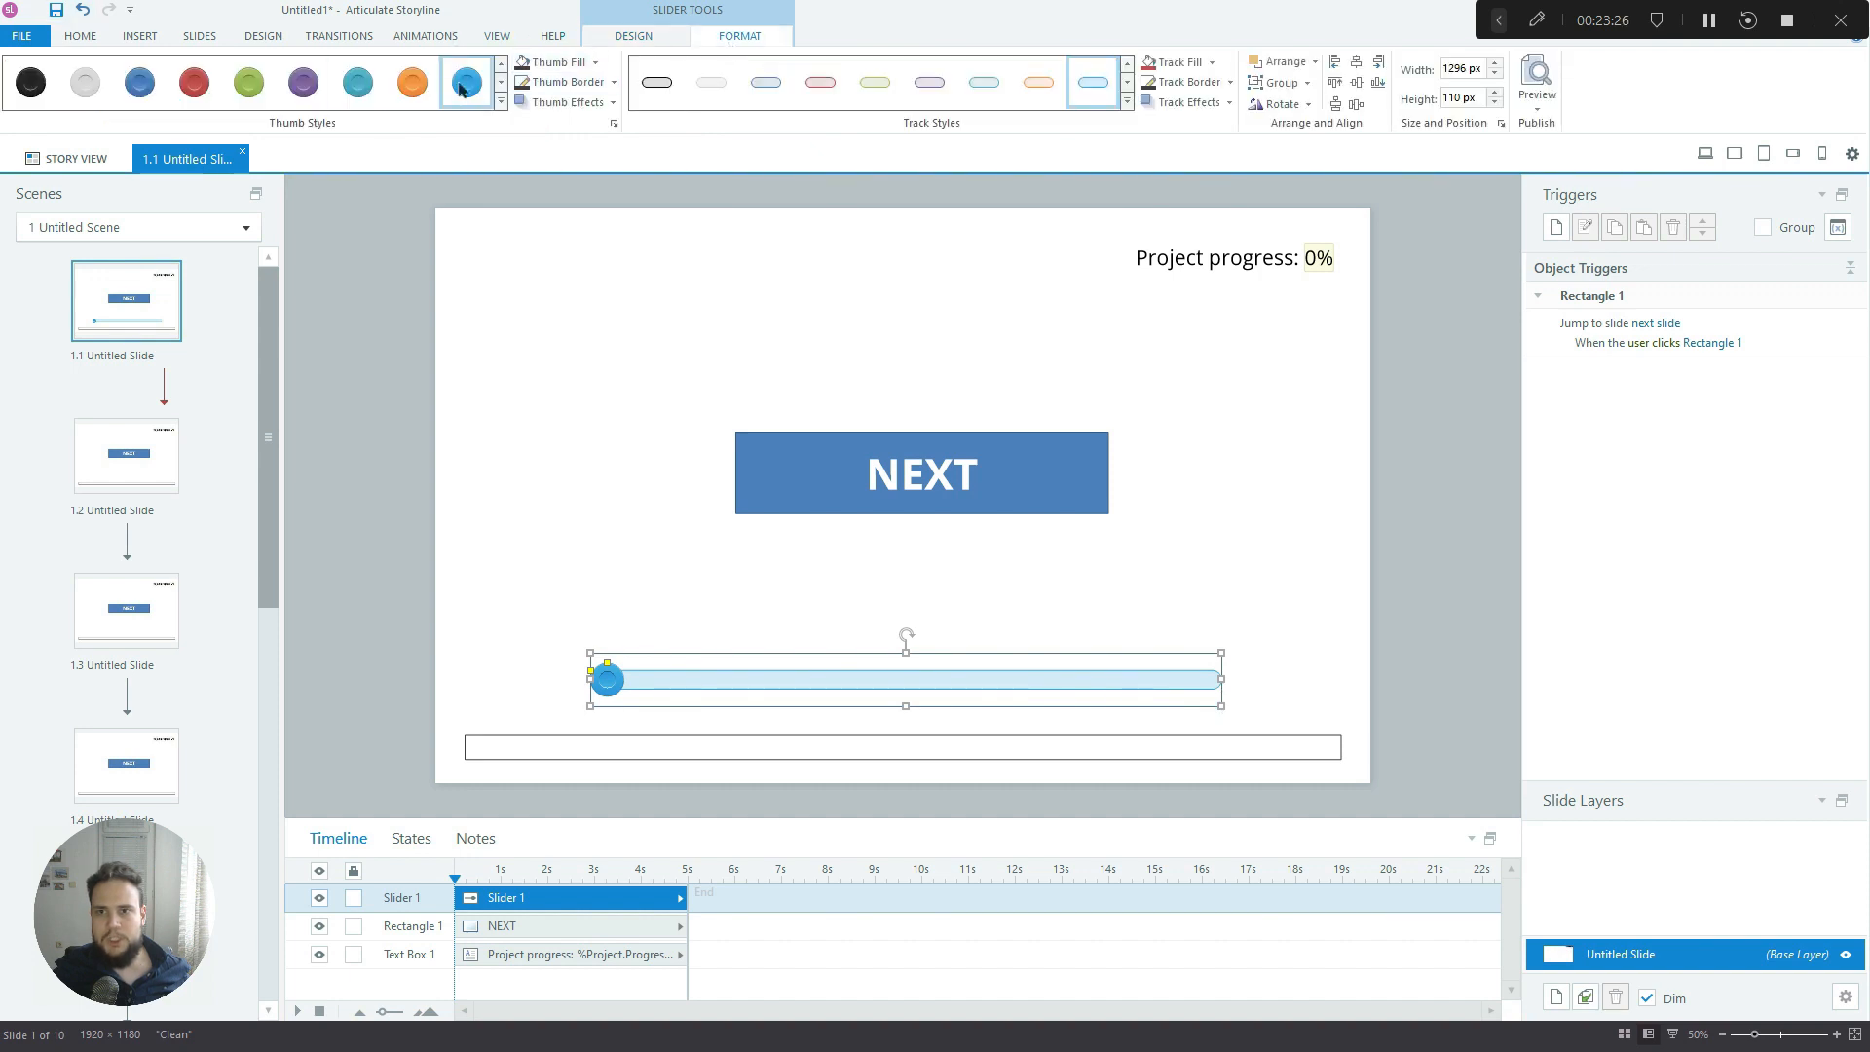
{"action": "left_click", "coordinate": [35, 78]}
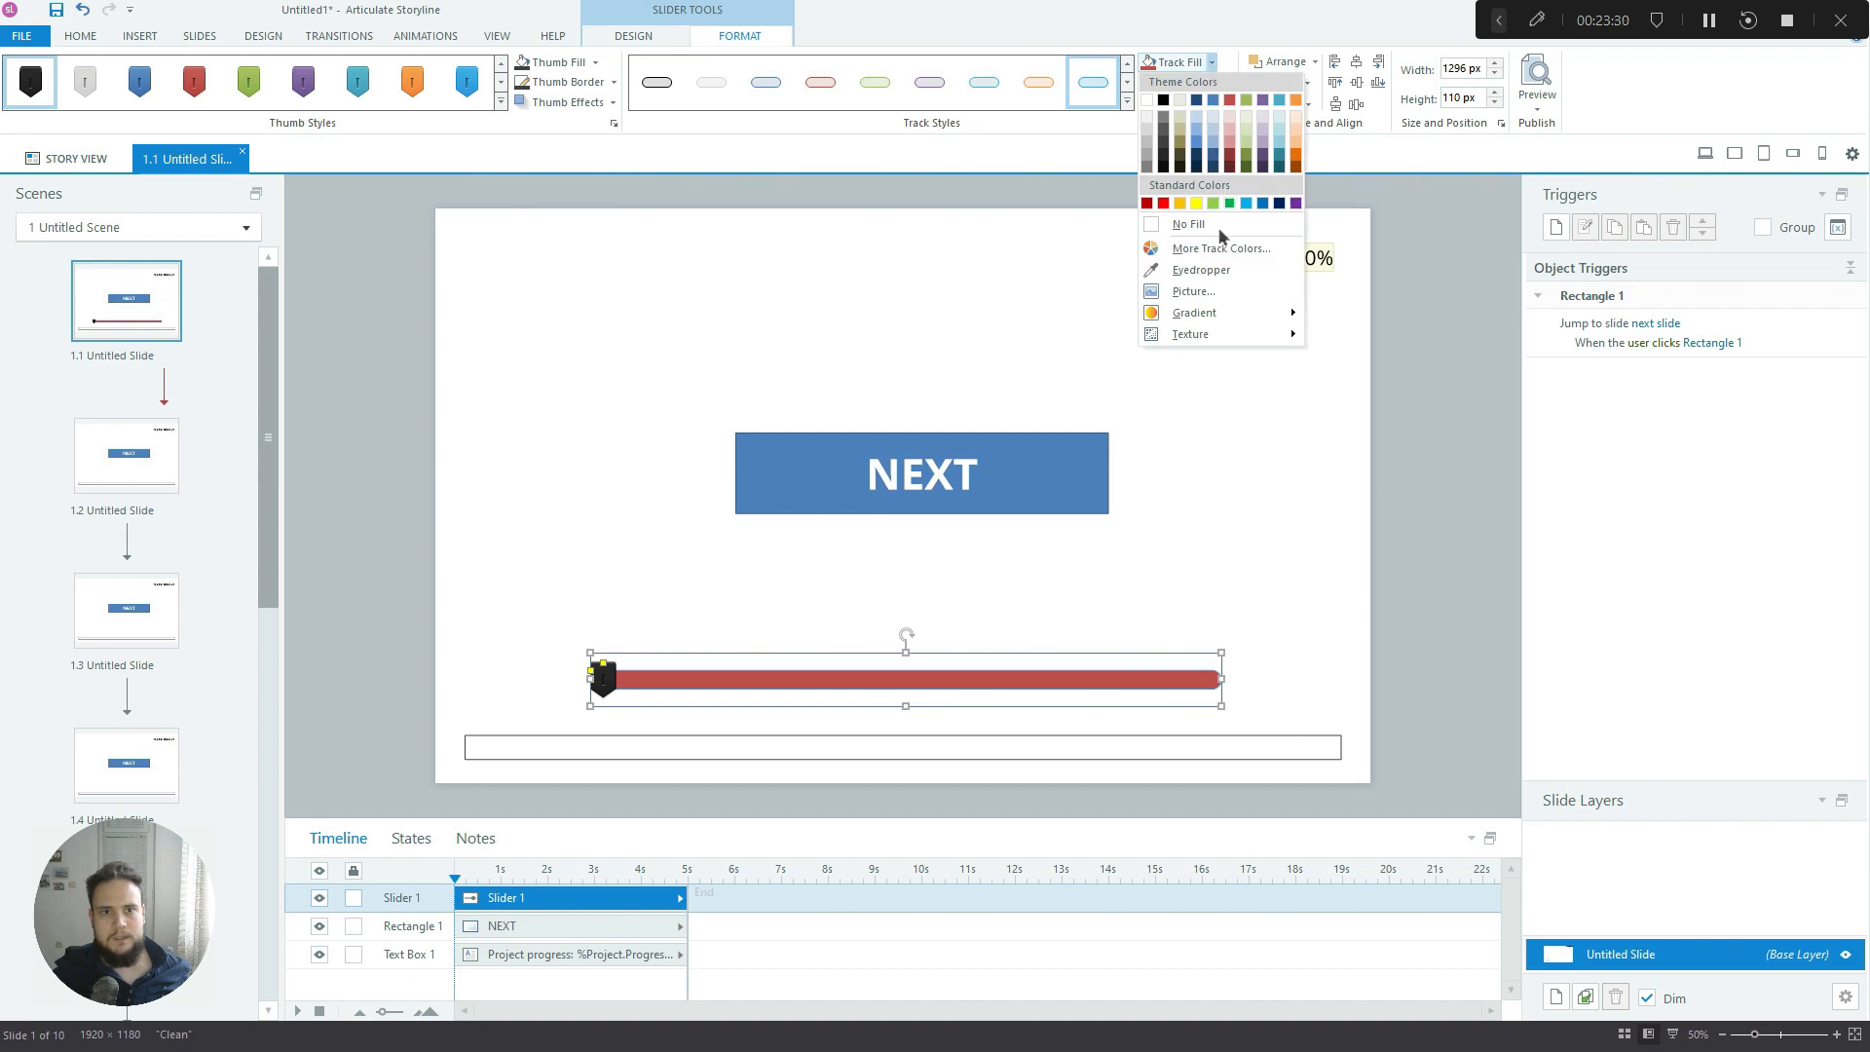
{"action": "left_click", "coordinate": [1186, 82]}
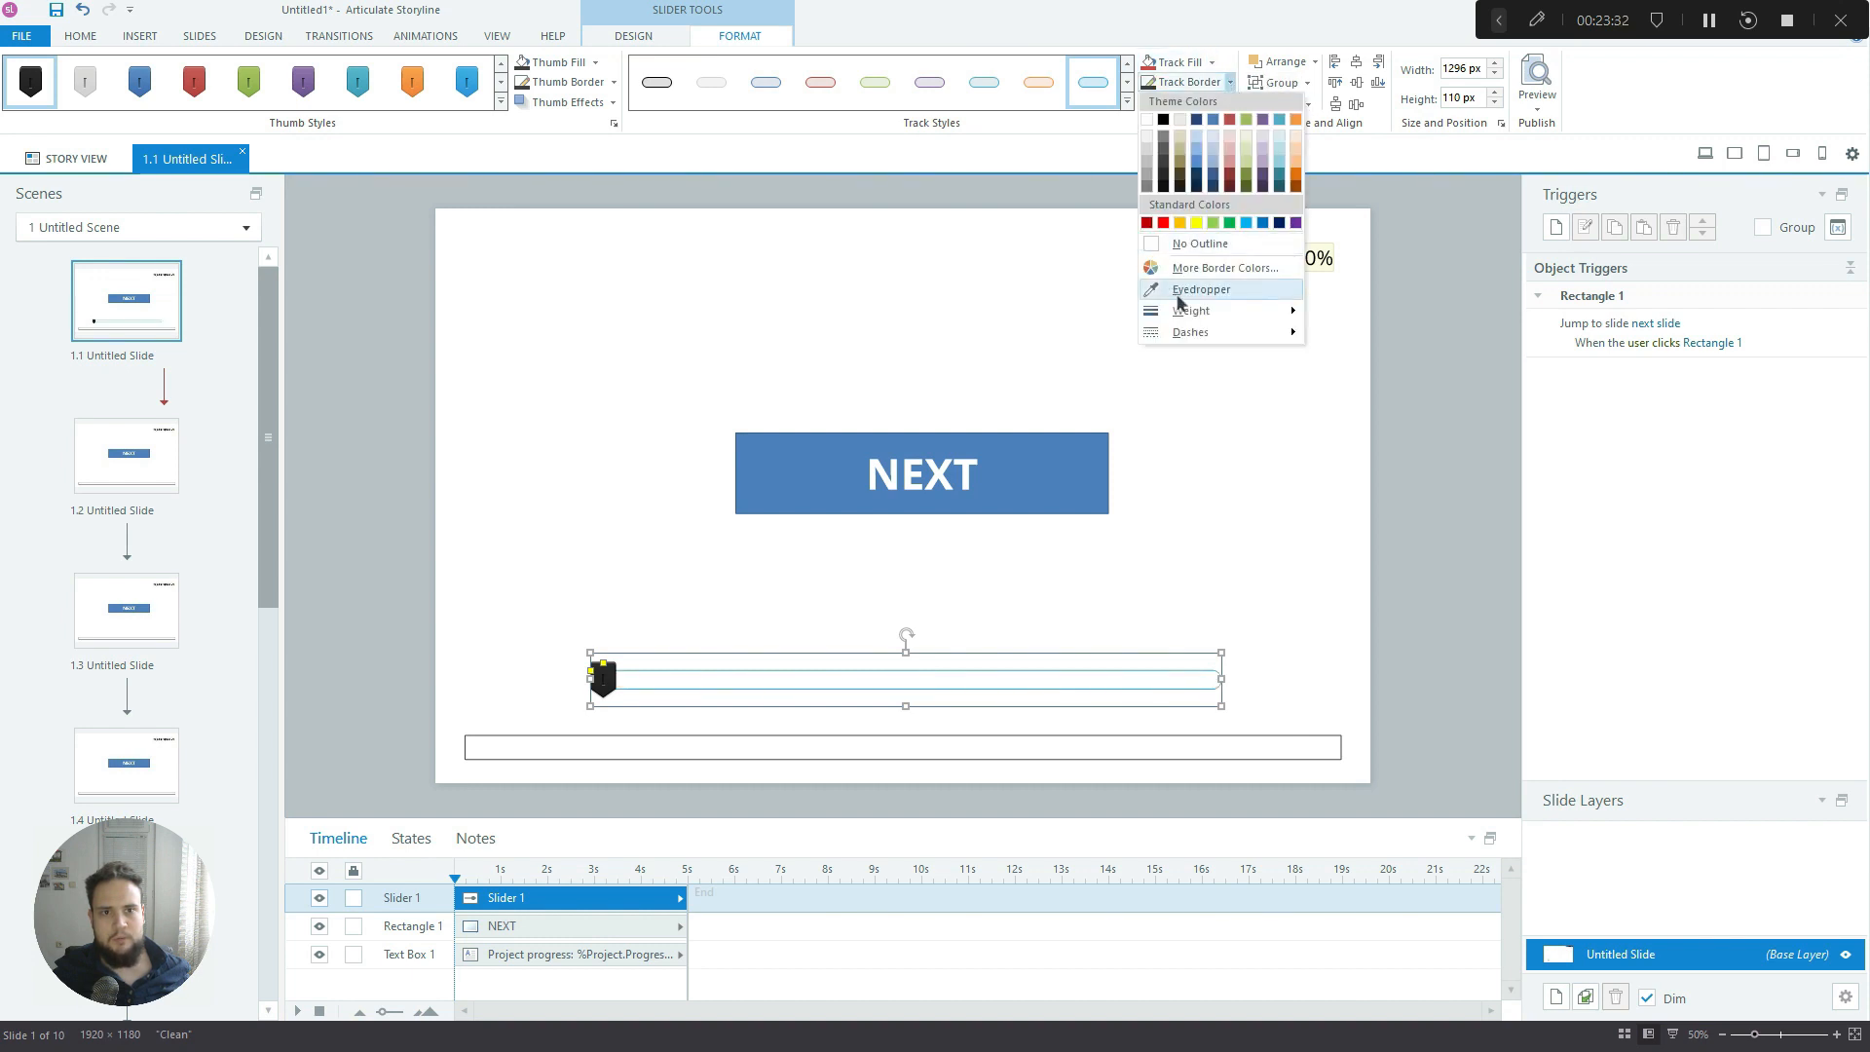
{"action": "left_click", "coordinate": [1191, 310]}
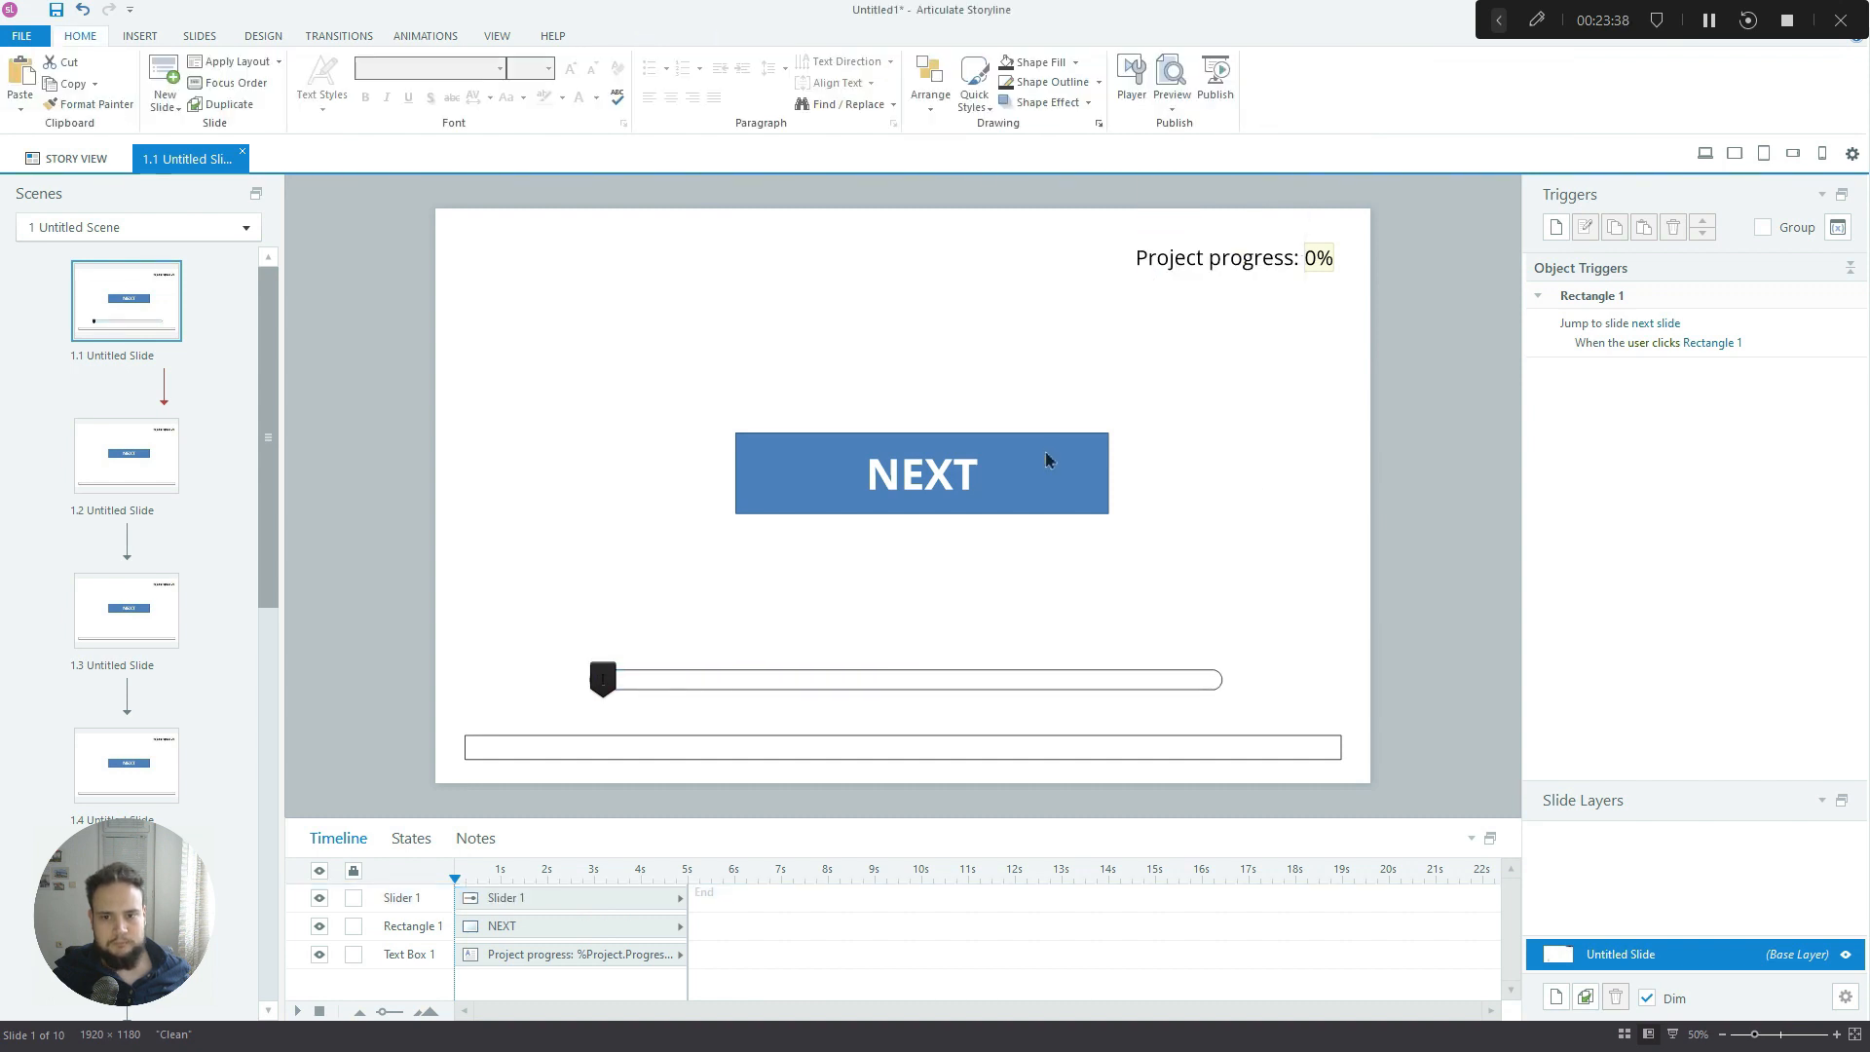
Add a Number project variable named 'successMeter' with default value 0
{"action": "left_click", "coordinate": [602, 681]}
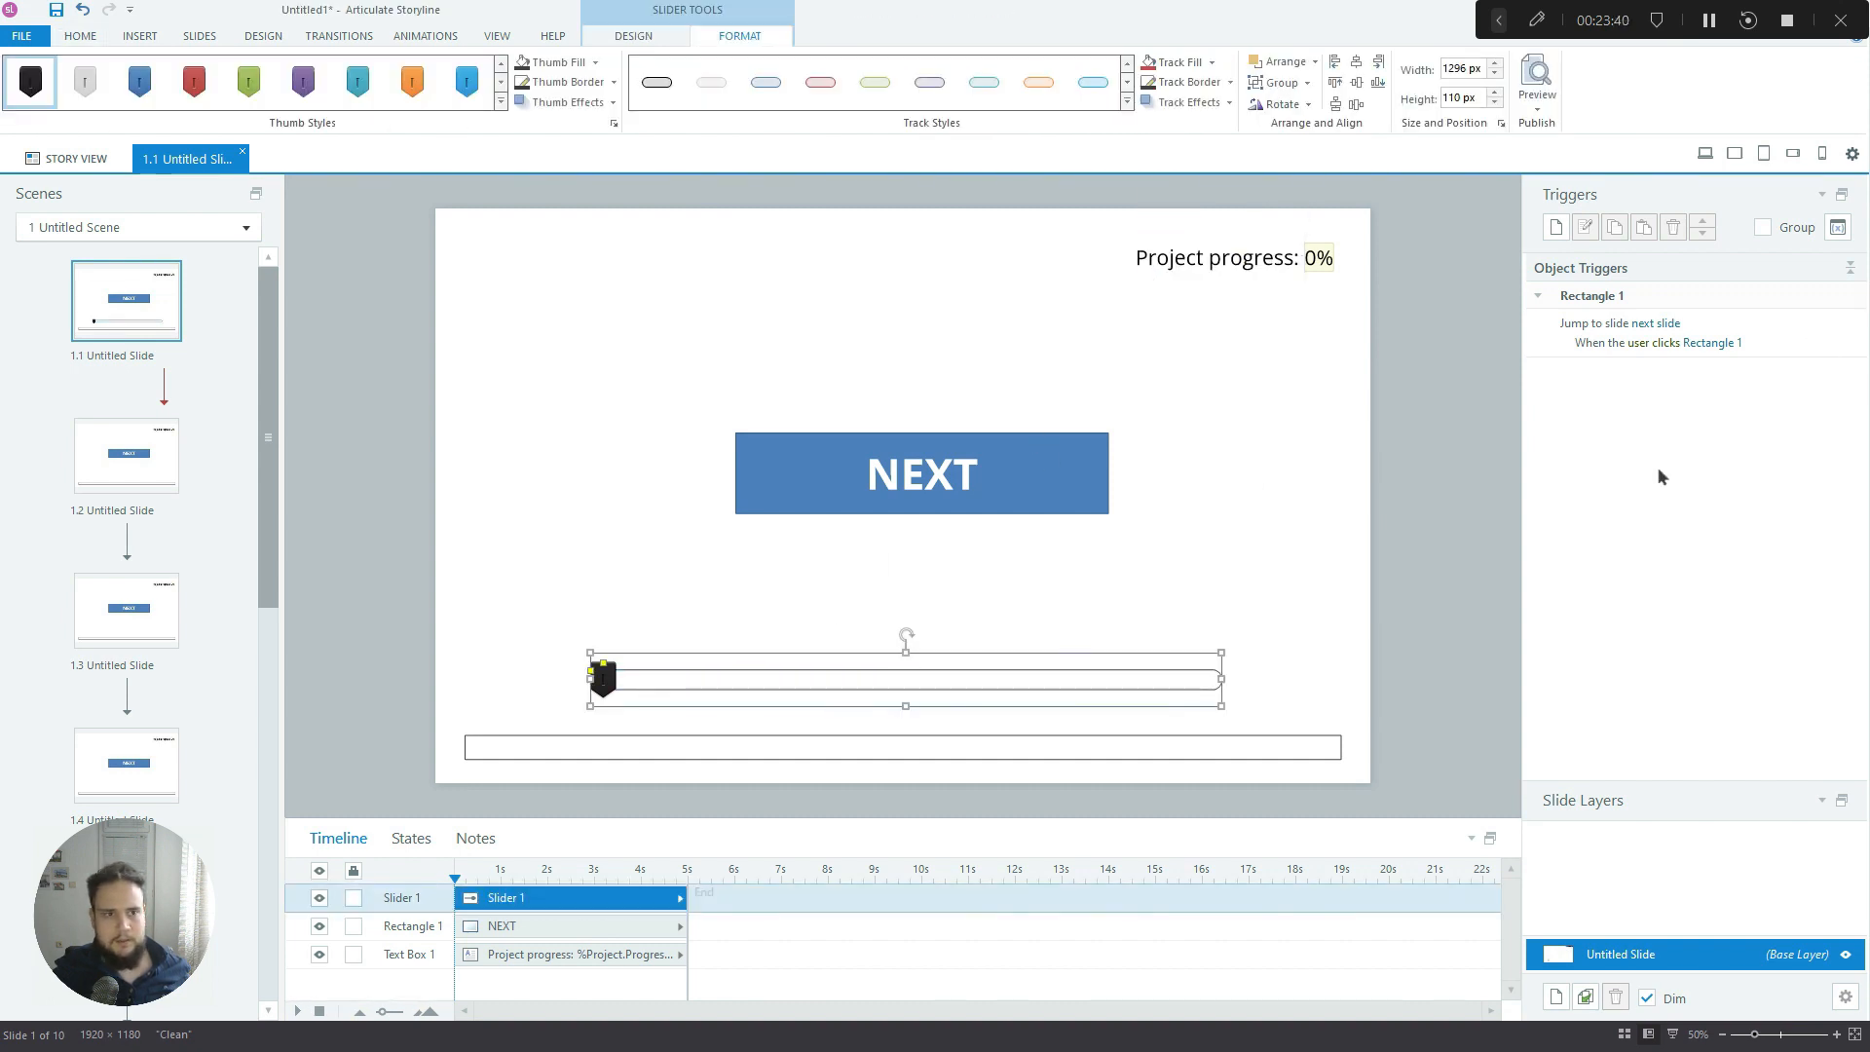
{"action": "left_click", "coordinate": [1838, 227]}
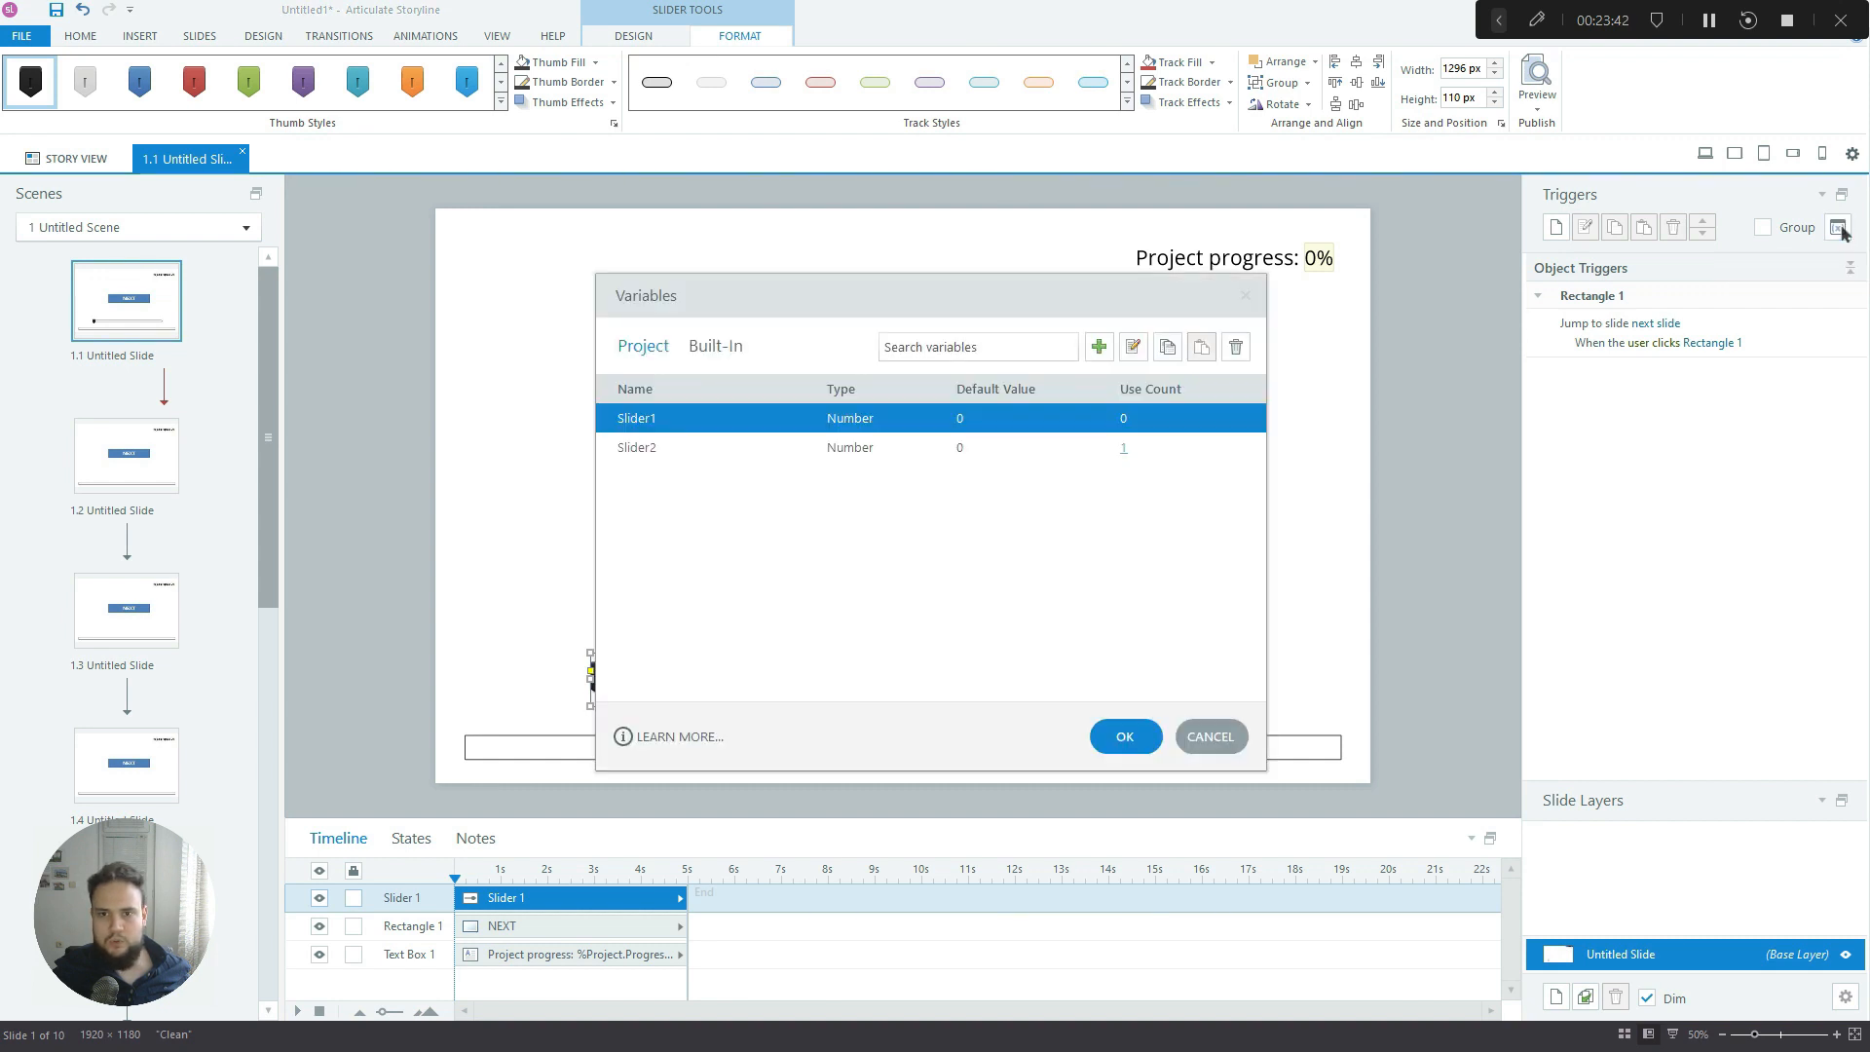
{"action": "mouse_move", "coordinate": [868, 462]}
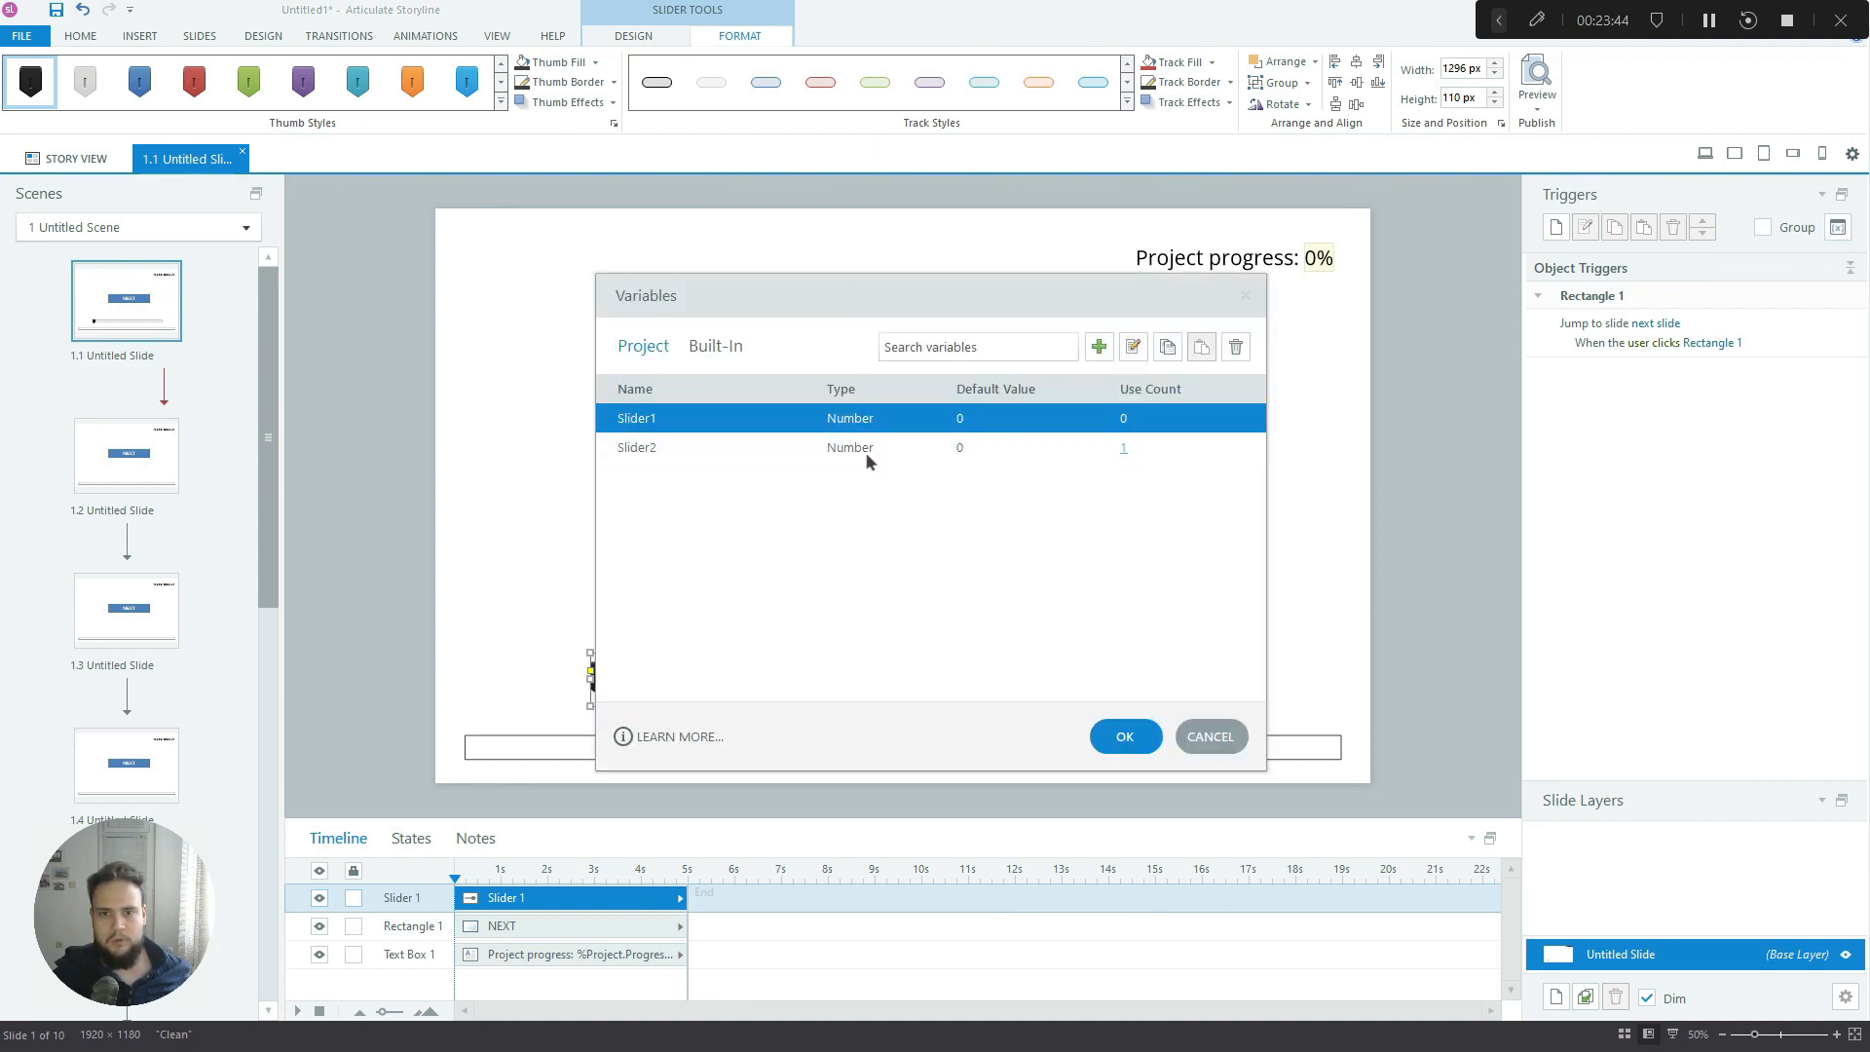
{"action": "left_click", "coordinate": [637, 447]}
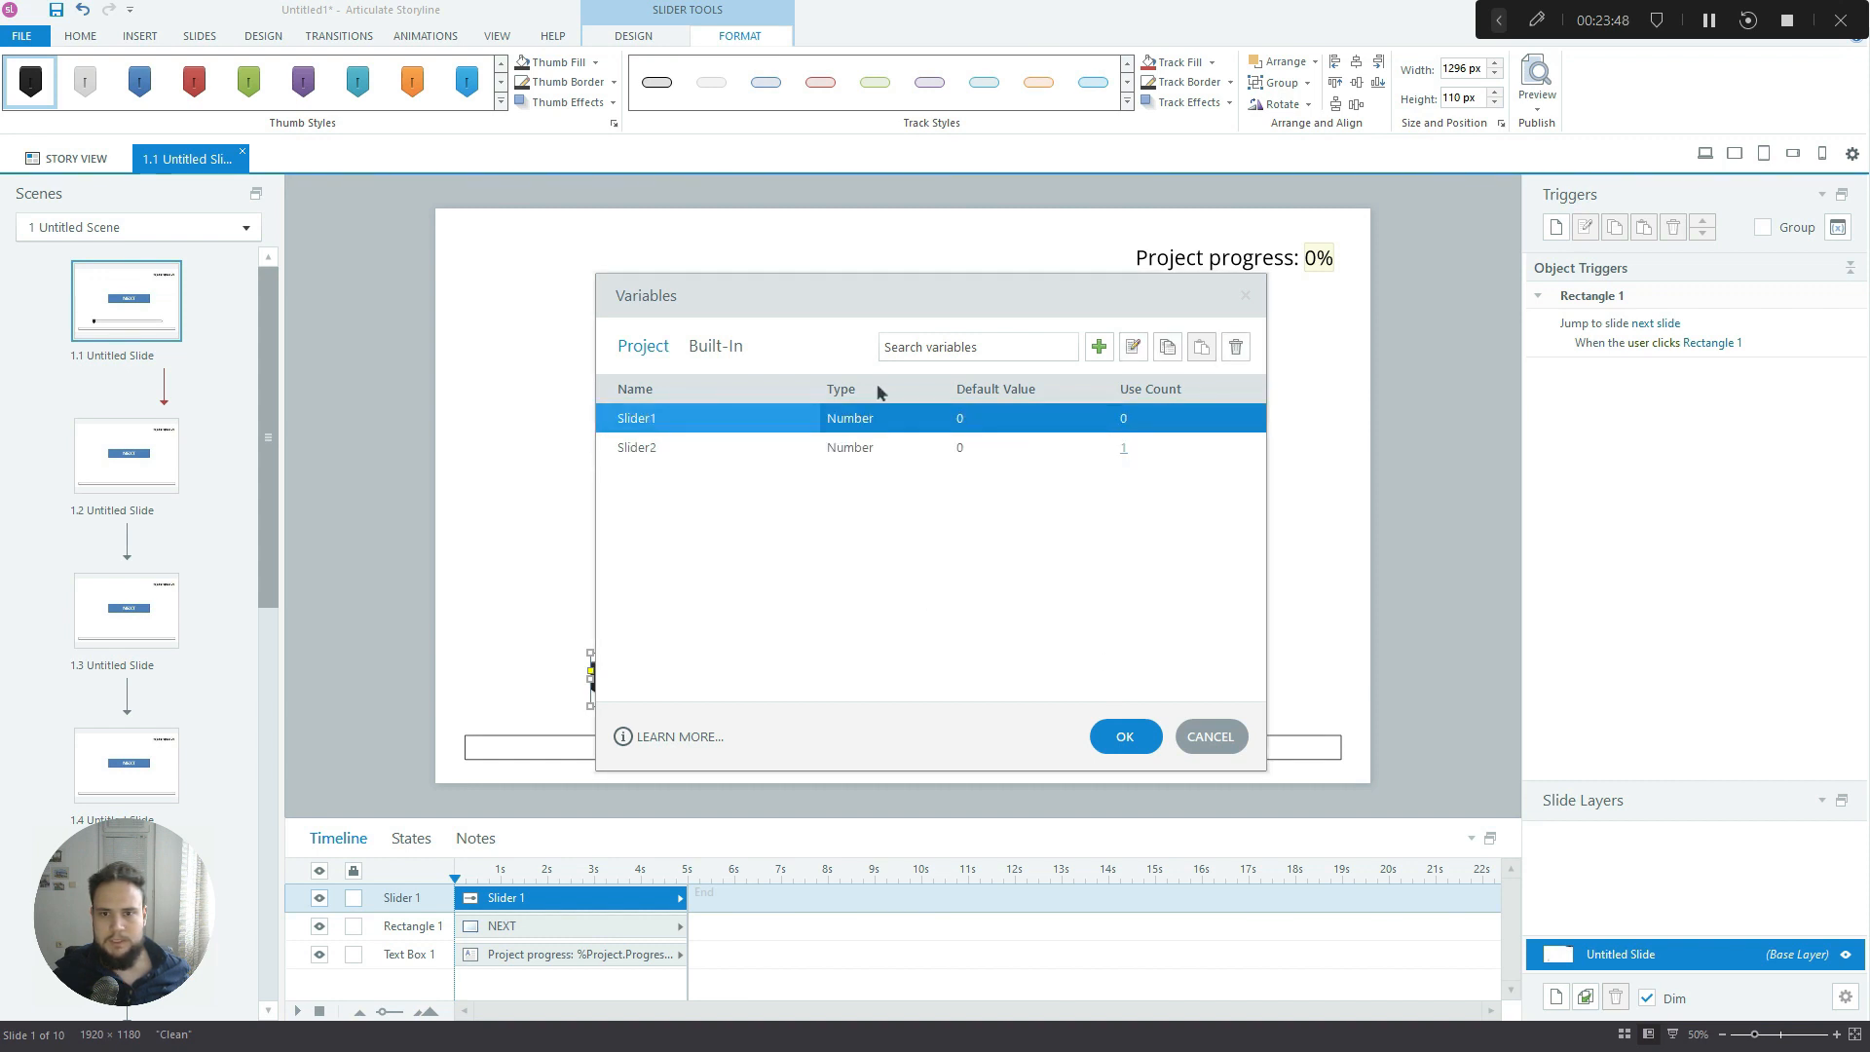
{"action": "mouse_move", "coordinate": [1087, 331]}
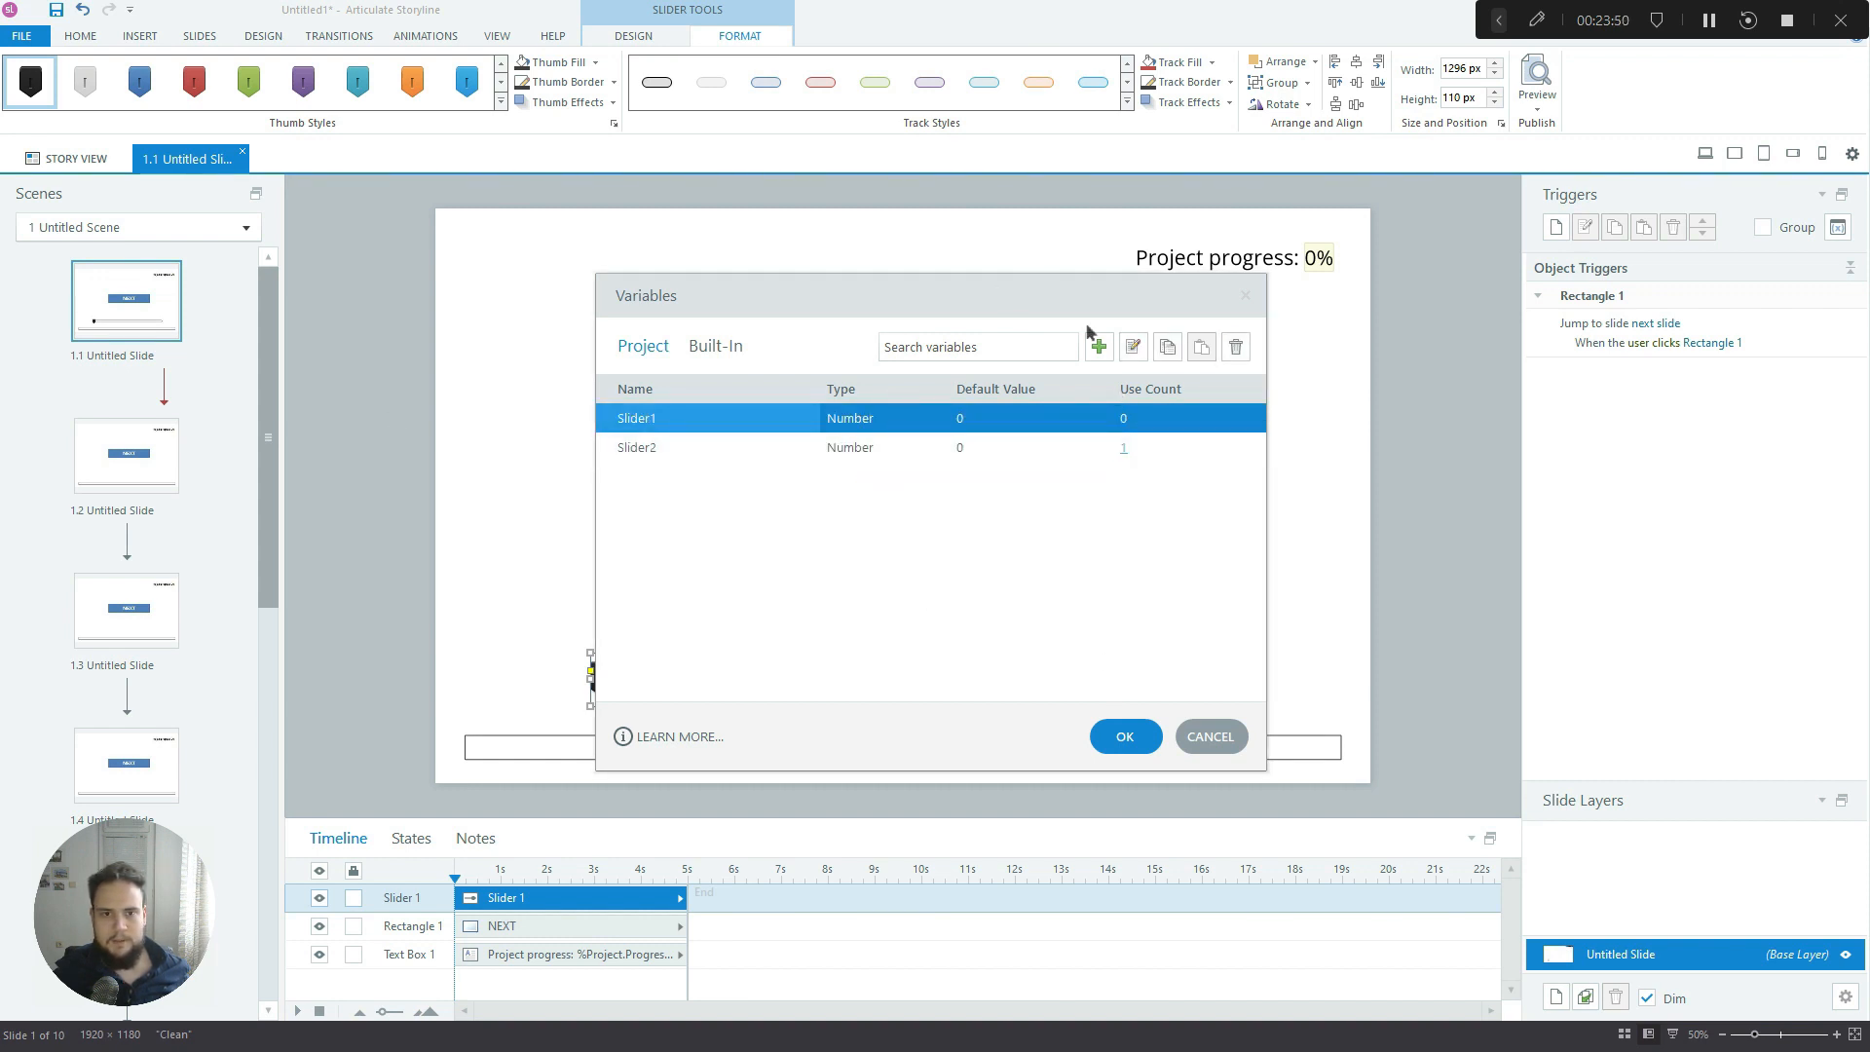
{"action": "left_click", "coordinate": [1098, 346]}
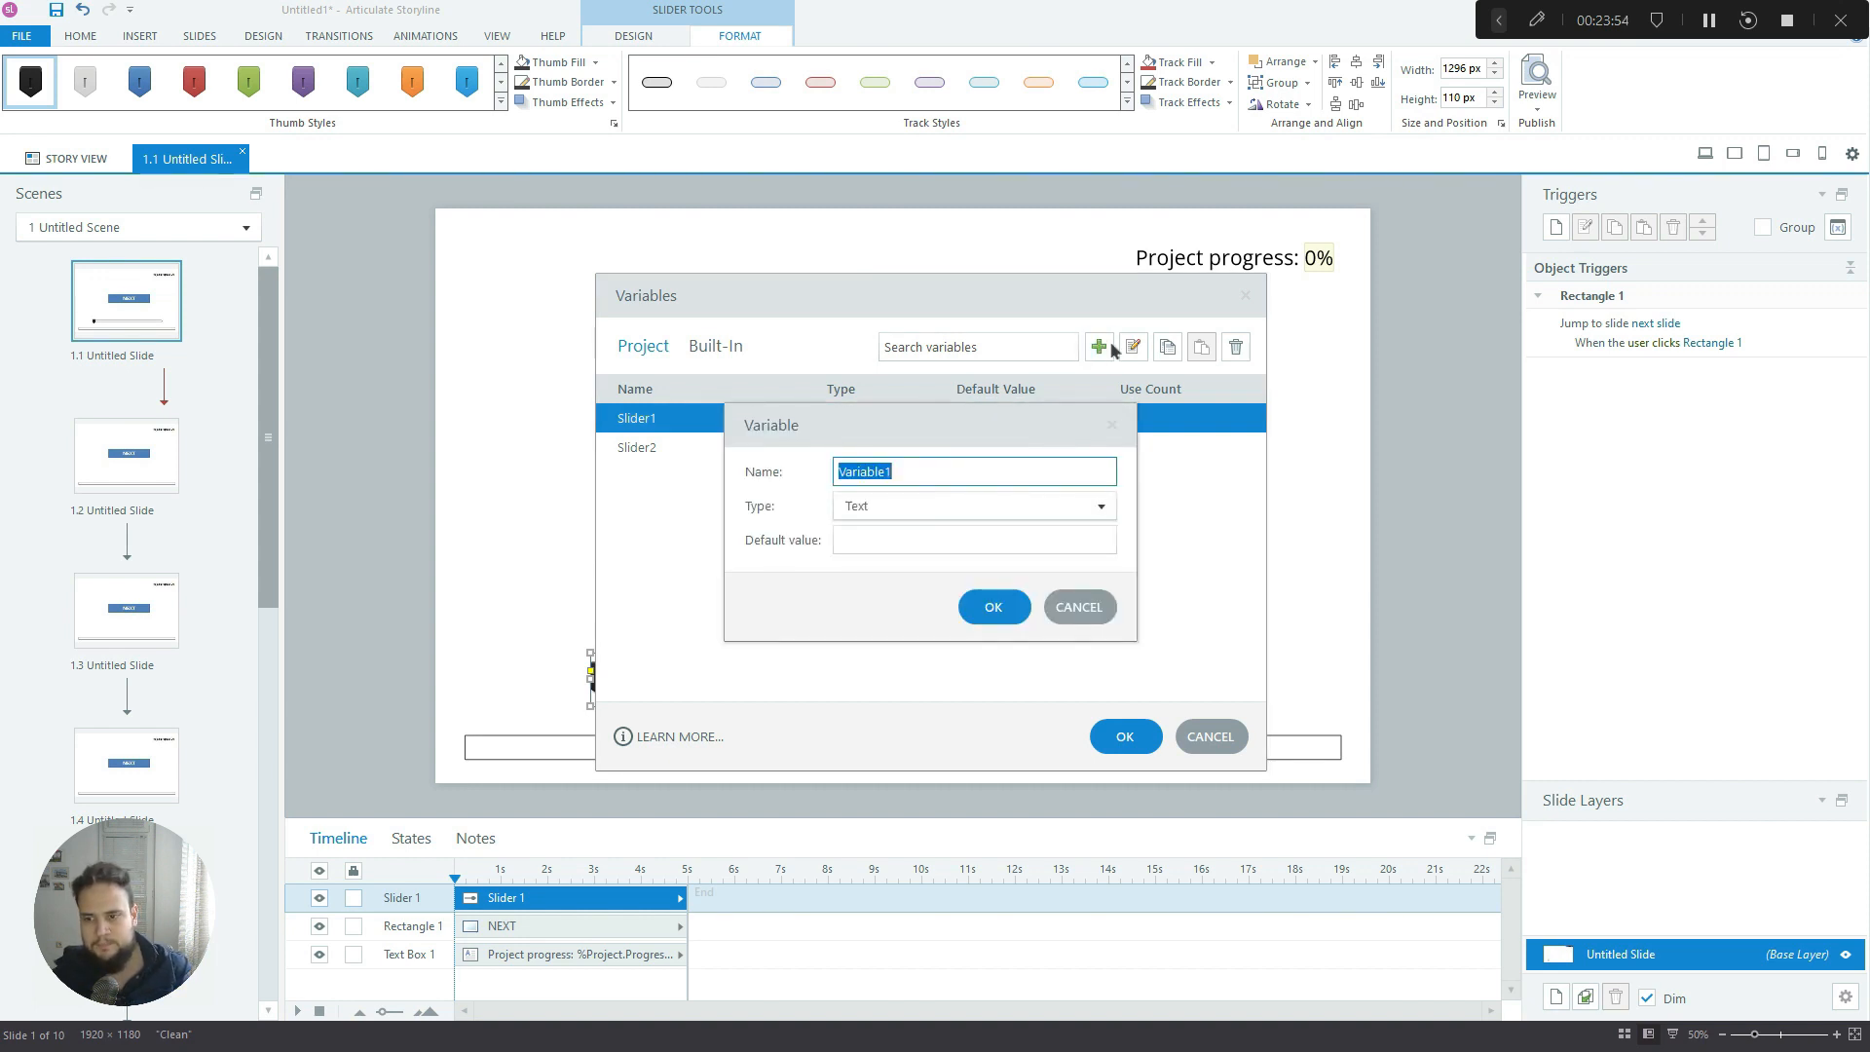
{"action": "type", "text": "s"}
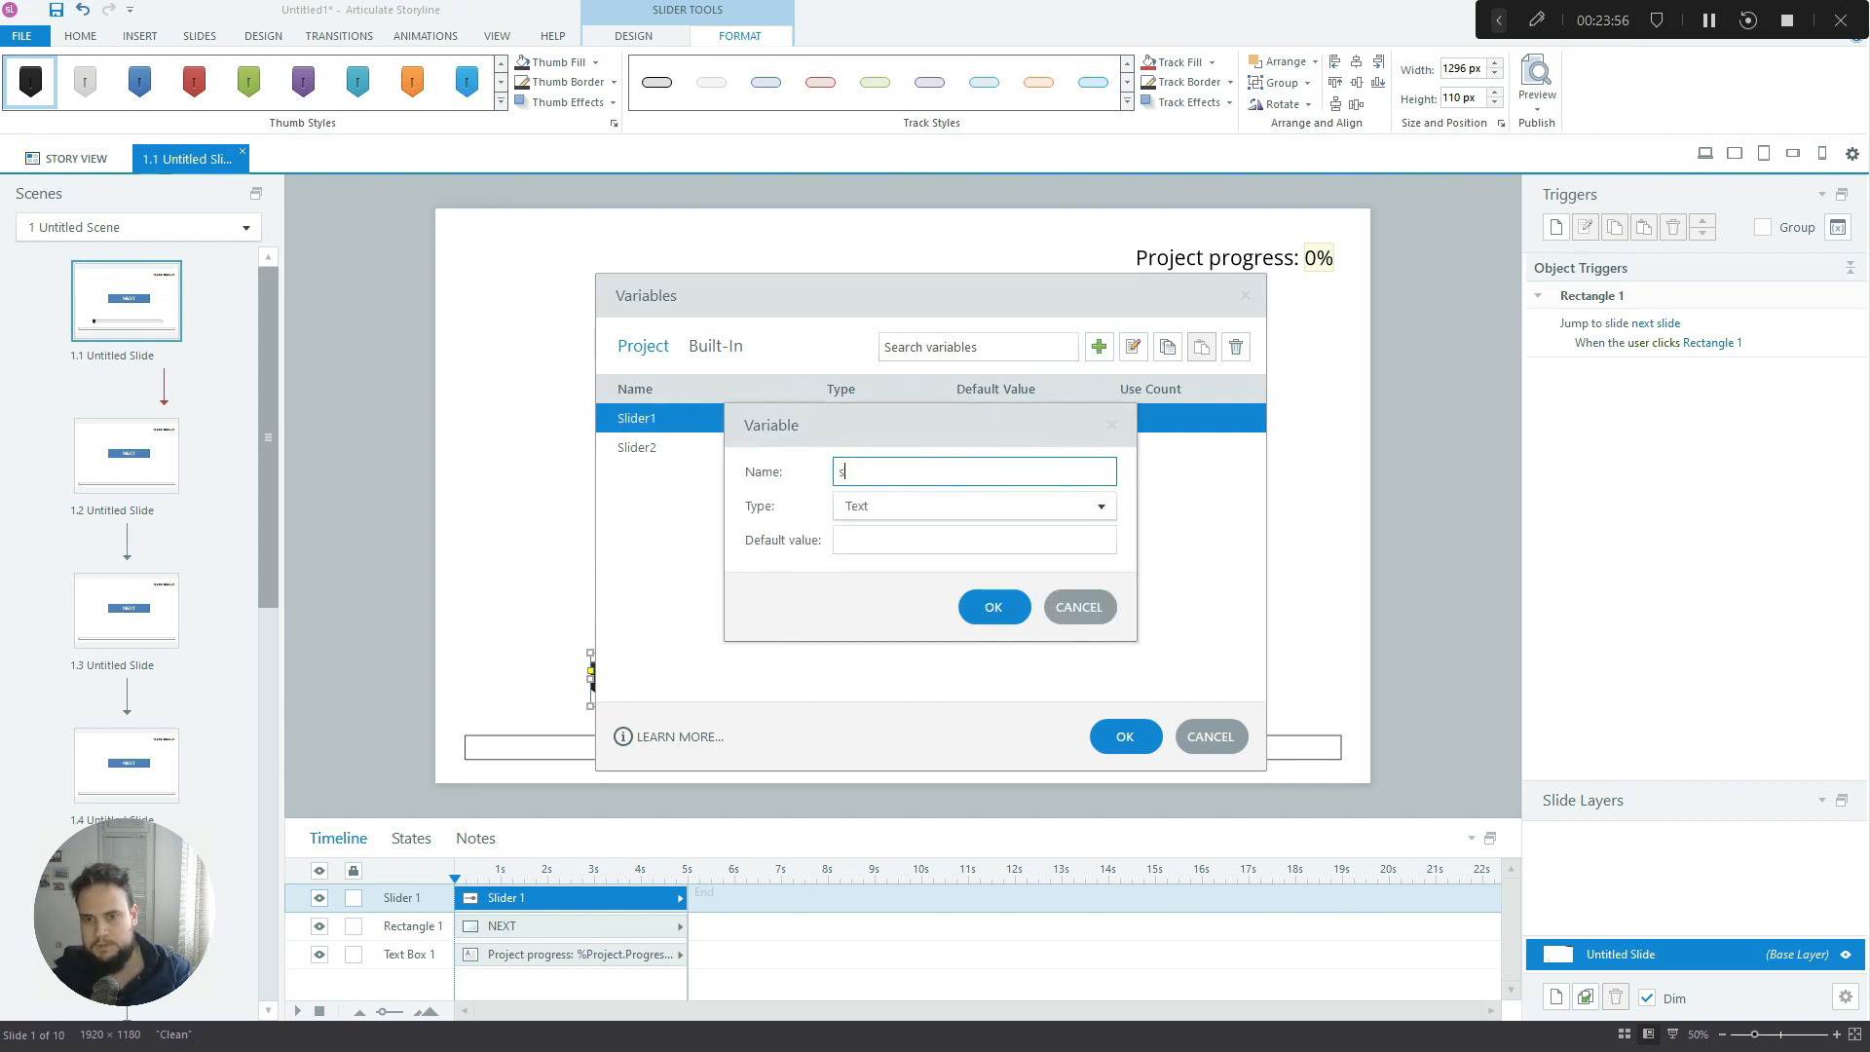
{"action": "type", "text": "uccessMeter"}
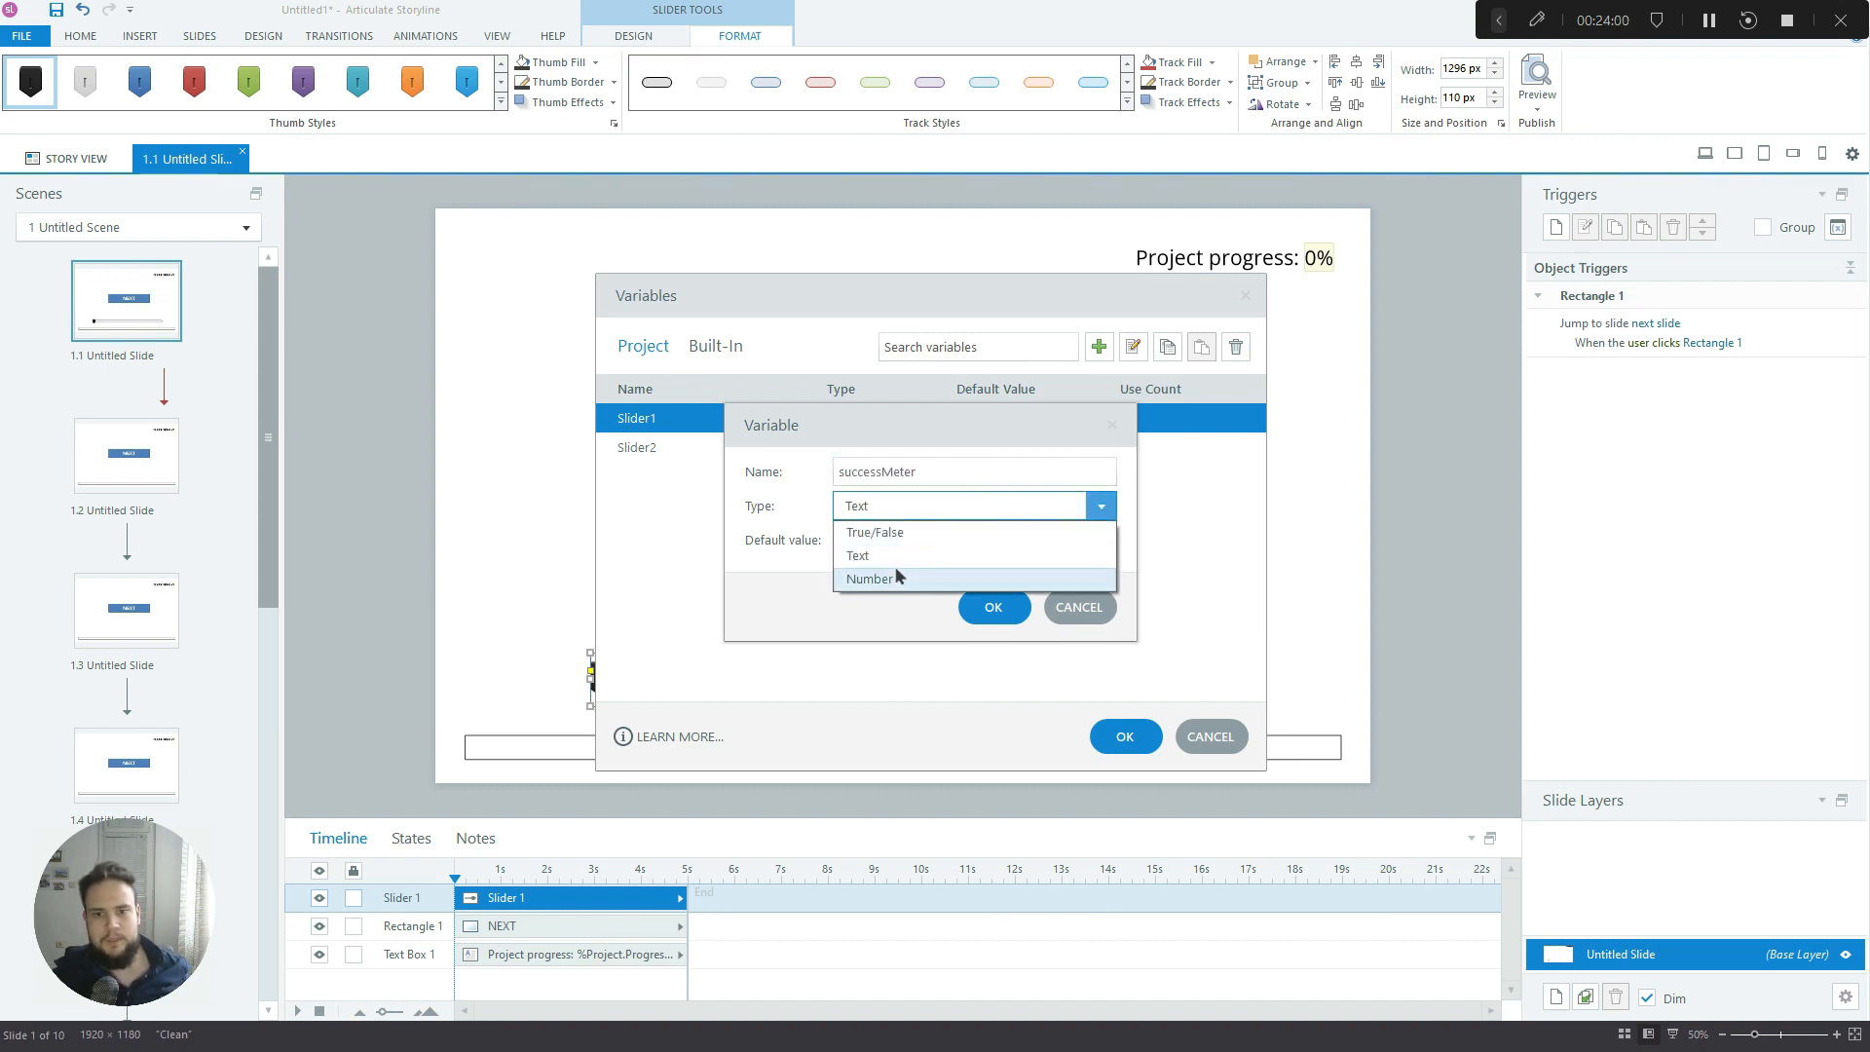
{"action": "left_click", "coordinate": [869, 578]}
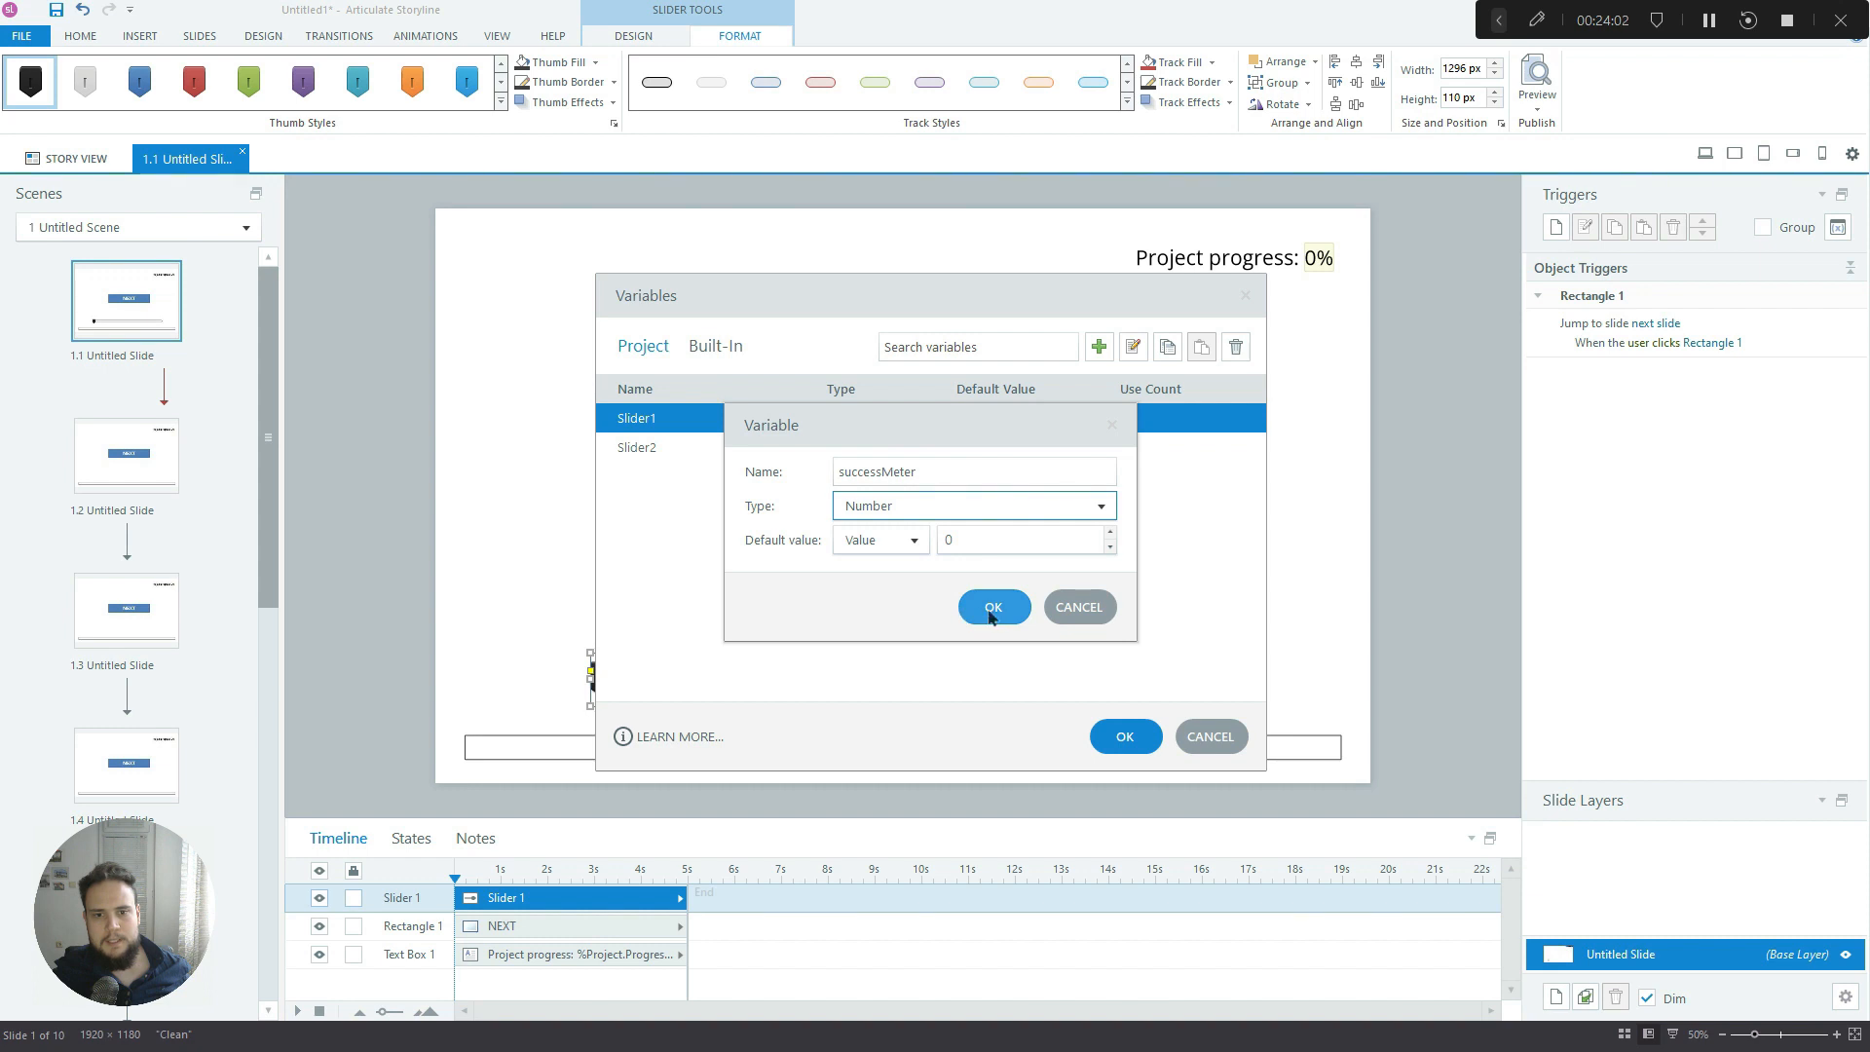
{"action": "left_click", "coordinate": [993, 606]}
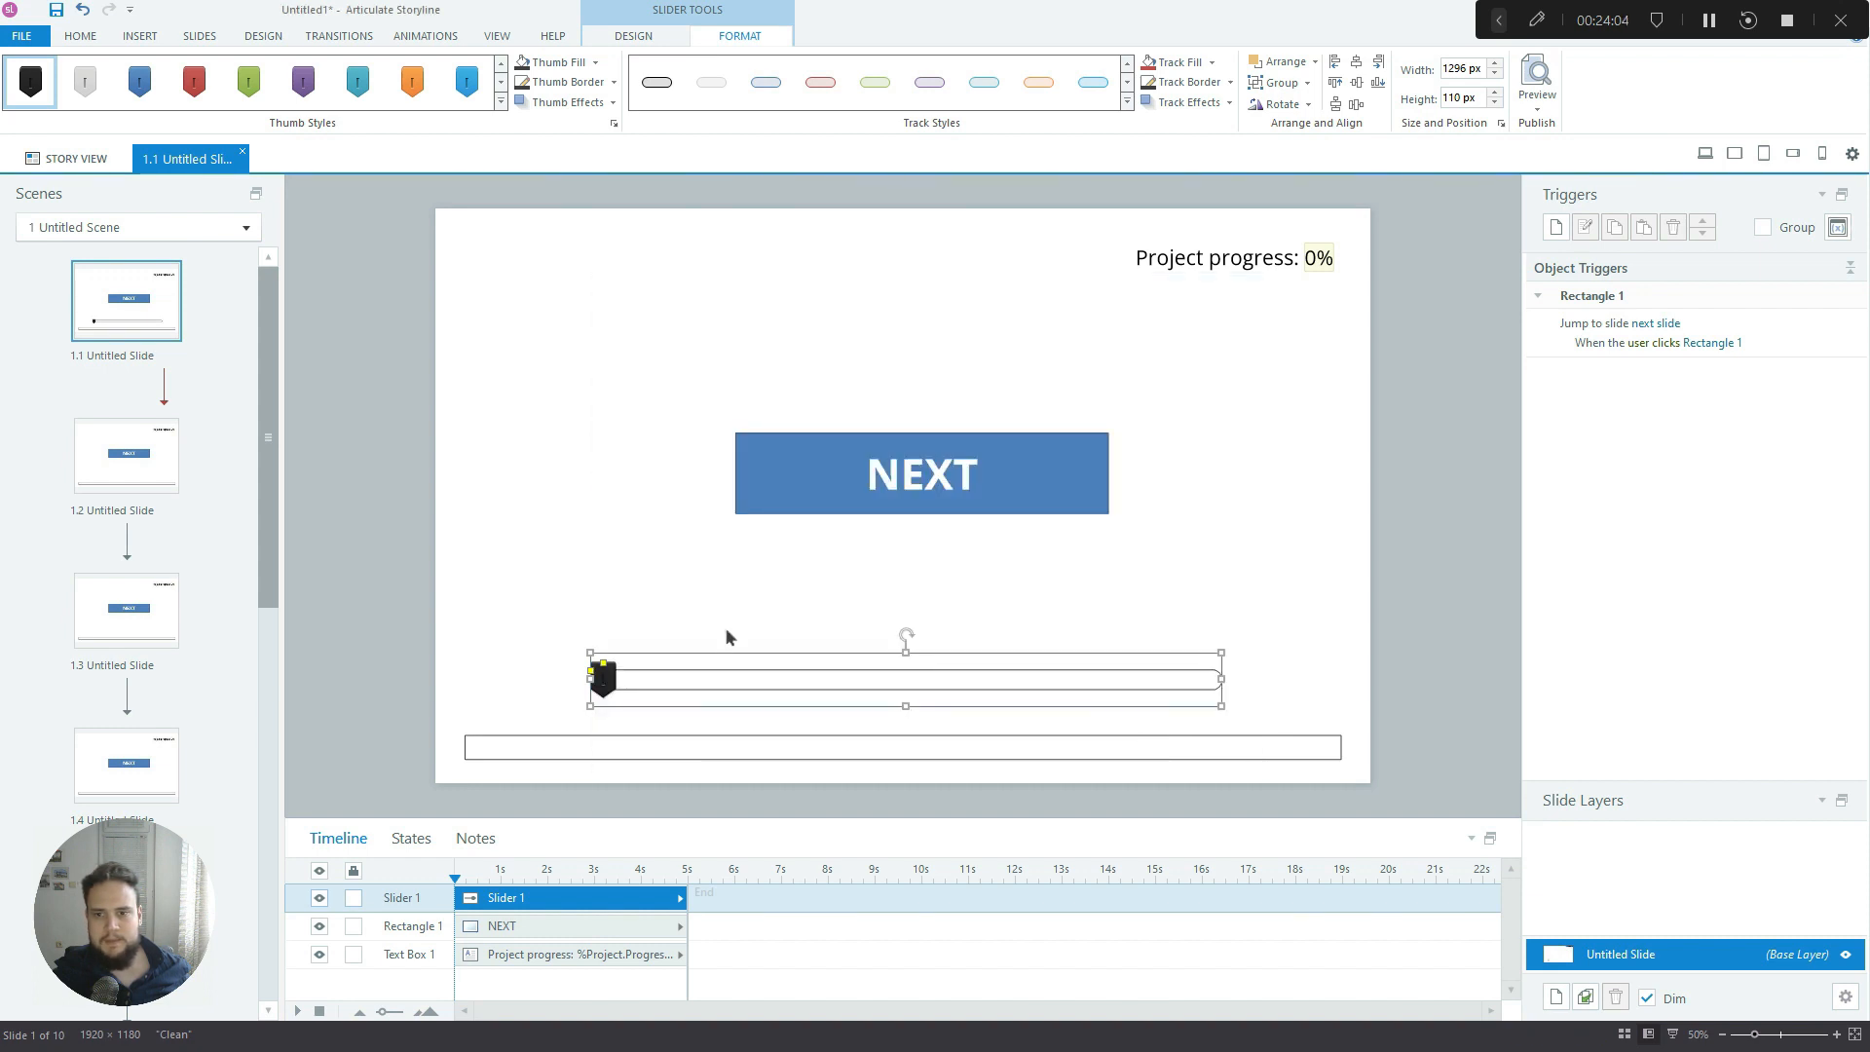
{"action": "left_click", "coordinate": [635, 36]}
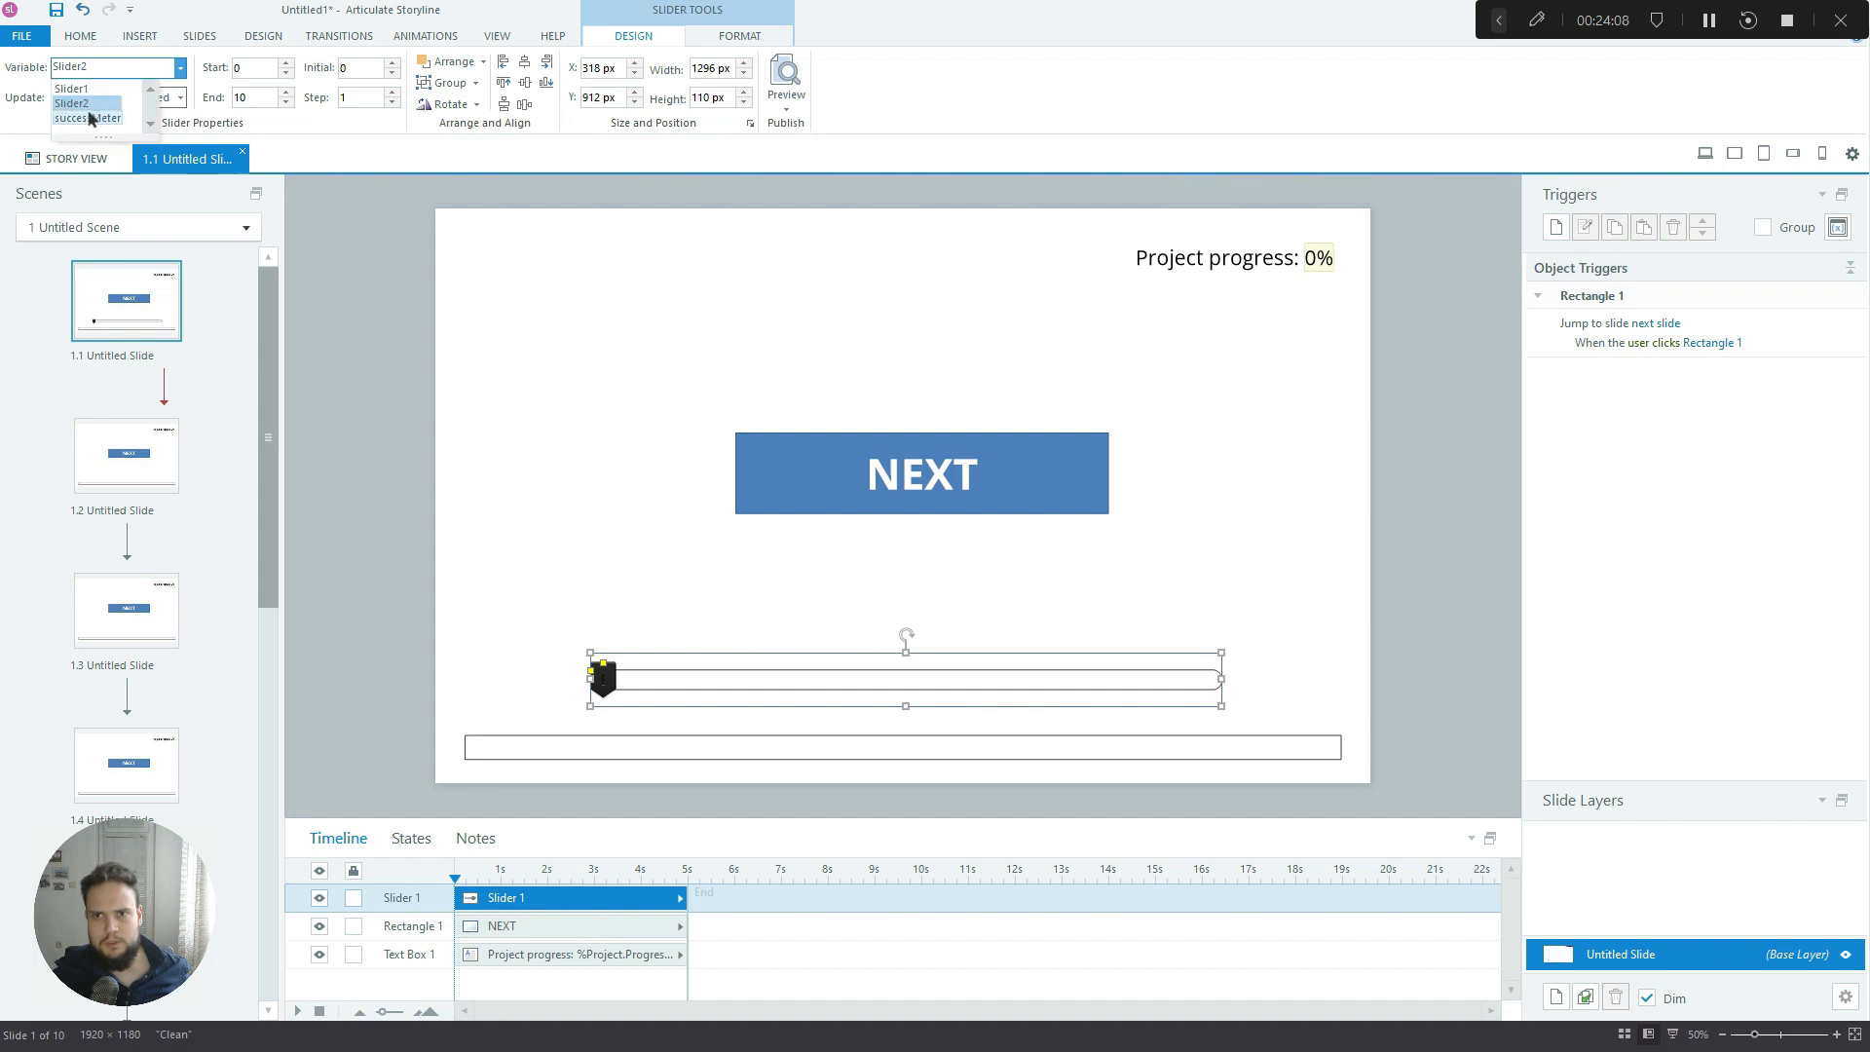
Link the slider on slide 1.1 to the successMeter variable
{"action": "left_click", "coordinate": [83, 116]}
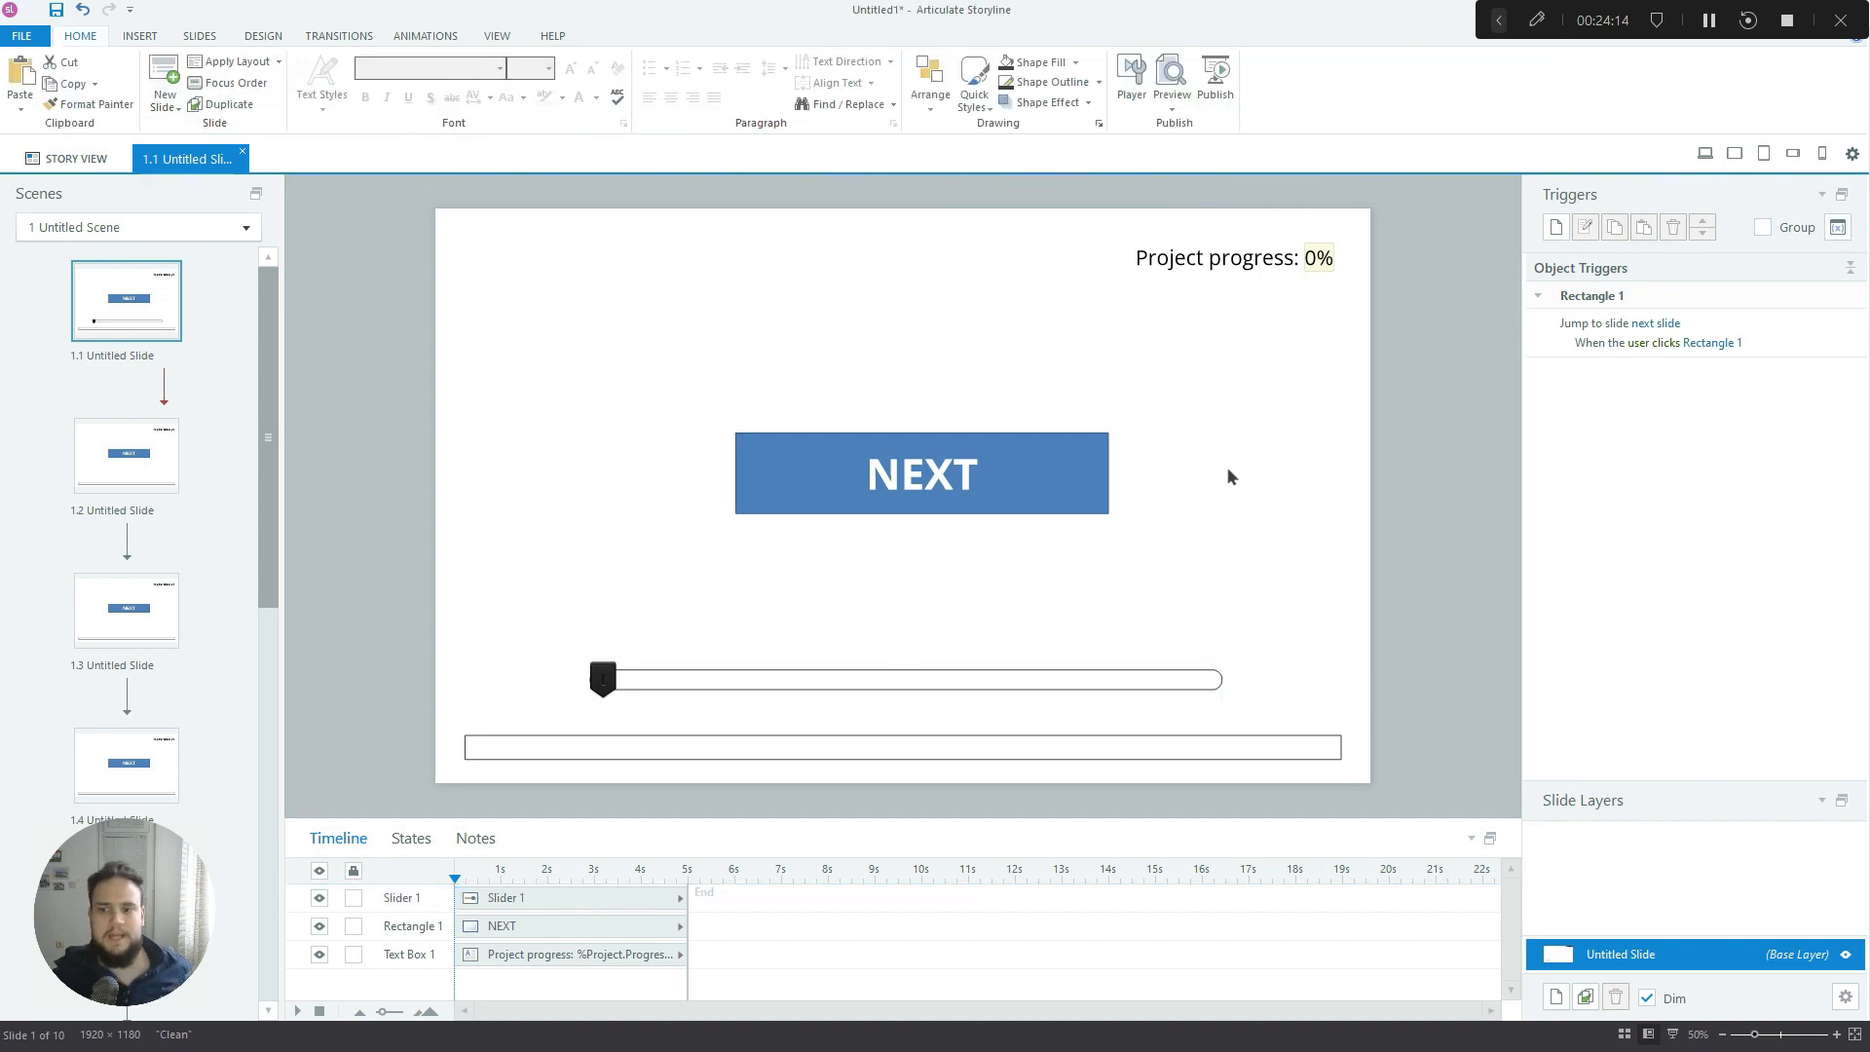
{"action": "mouse_move", "coordinate": [761, 270]}
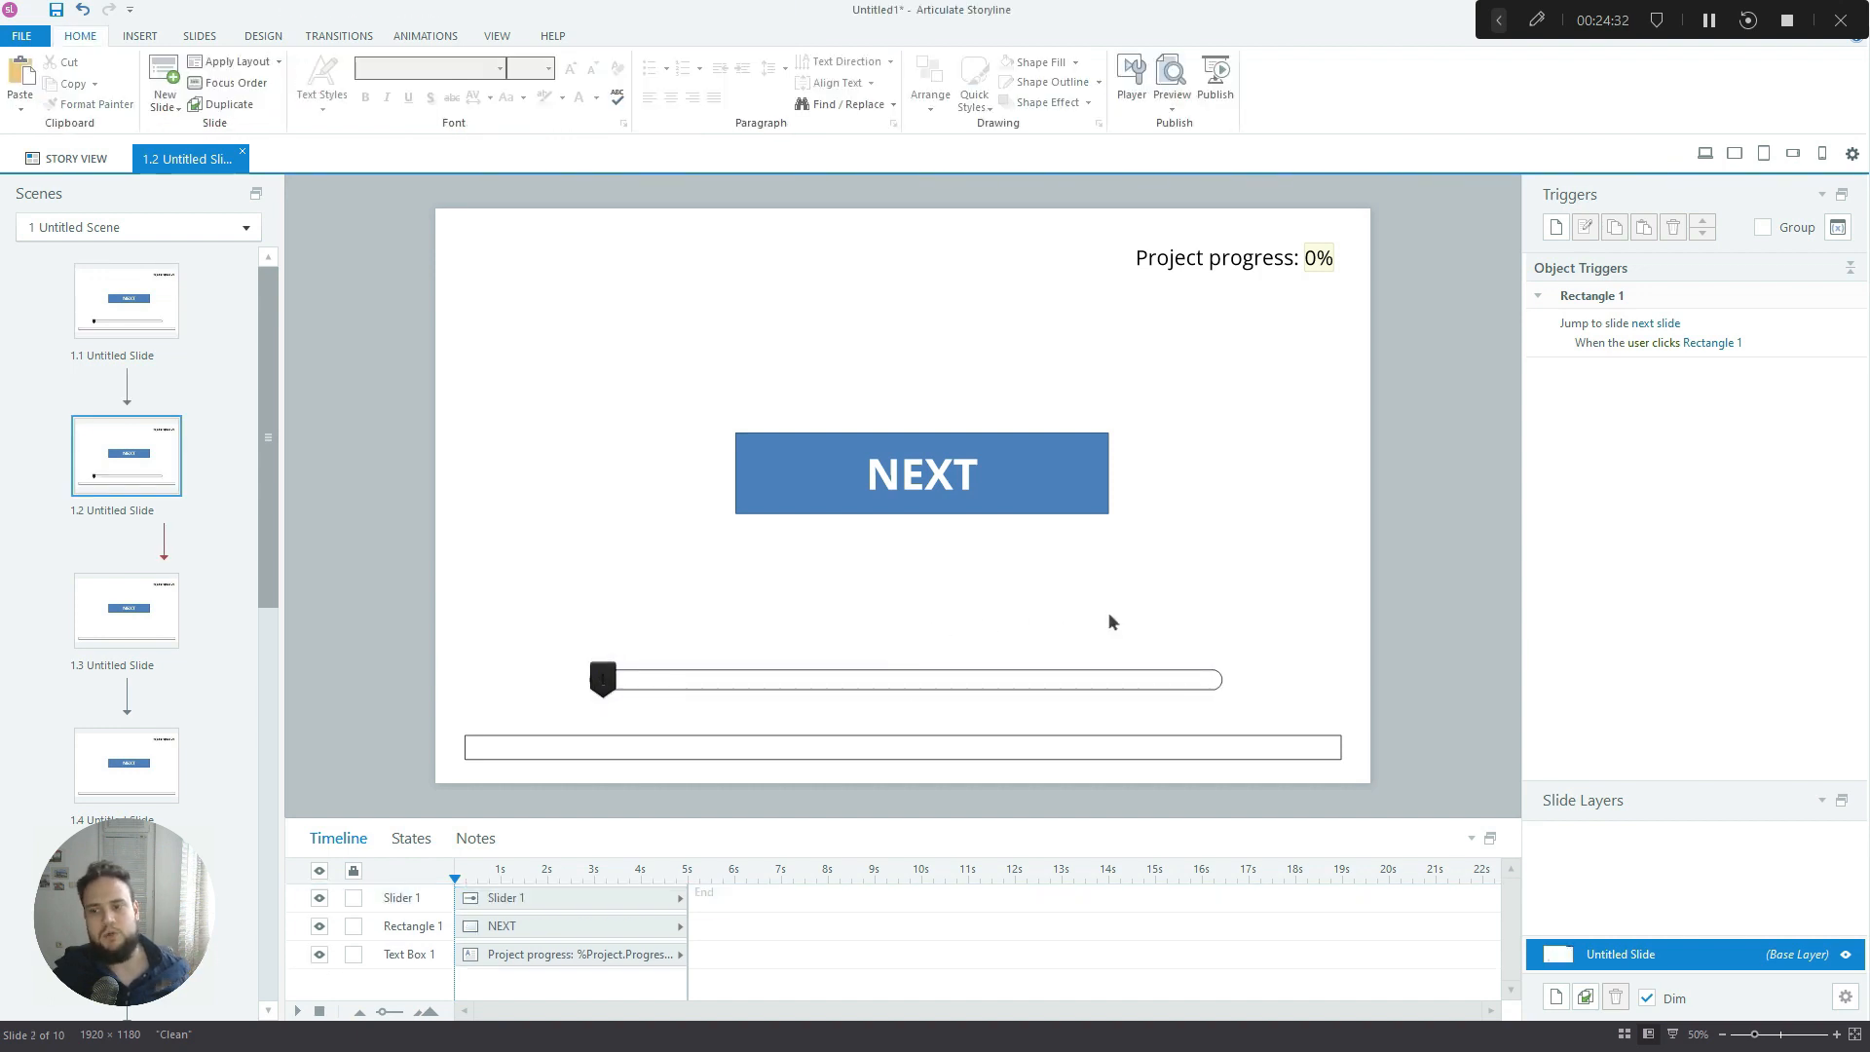
{"action": "mouse_move", "coordinate": [991, 611]}
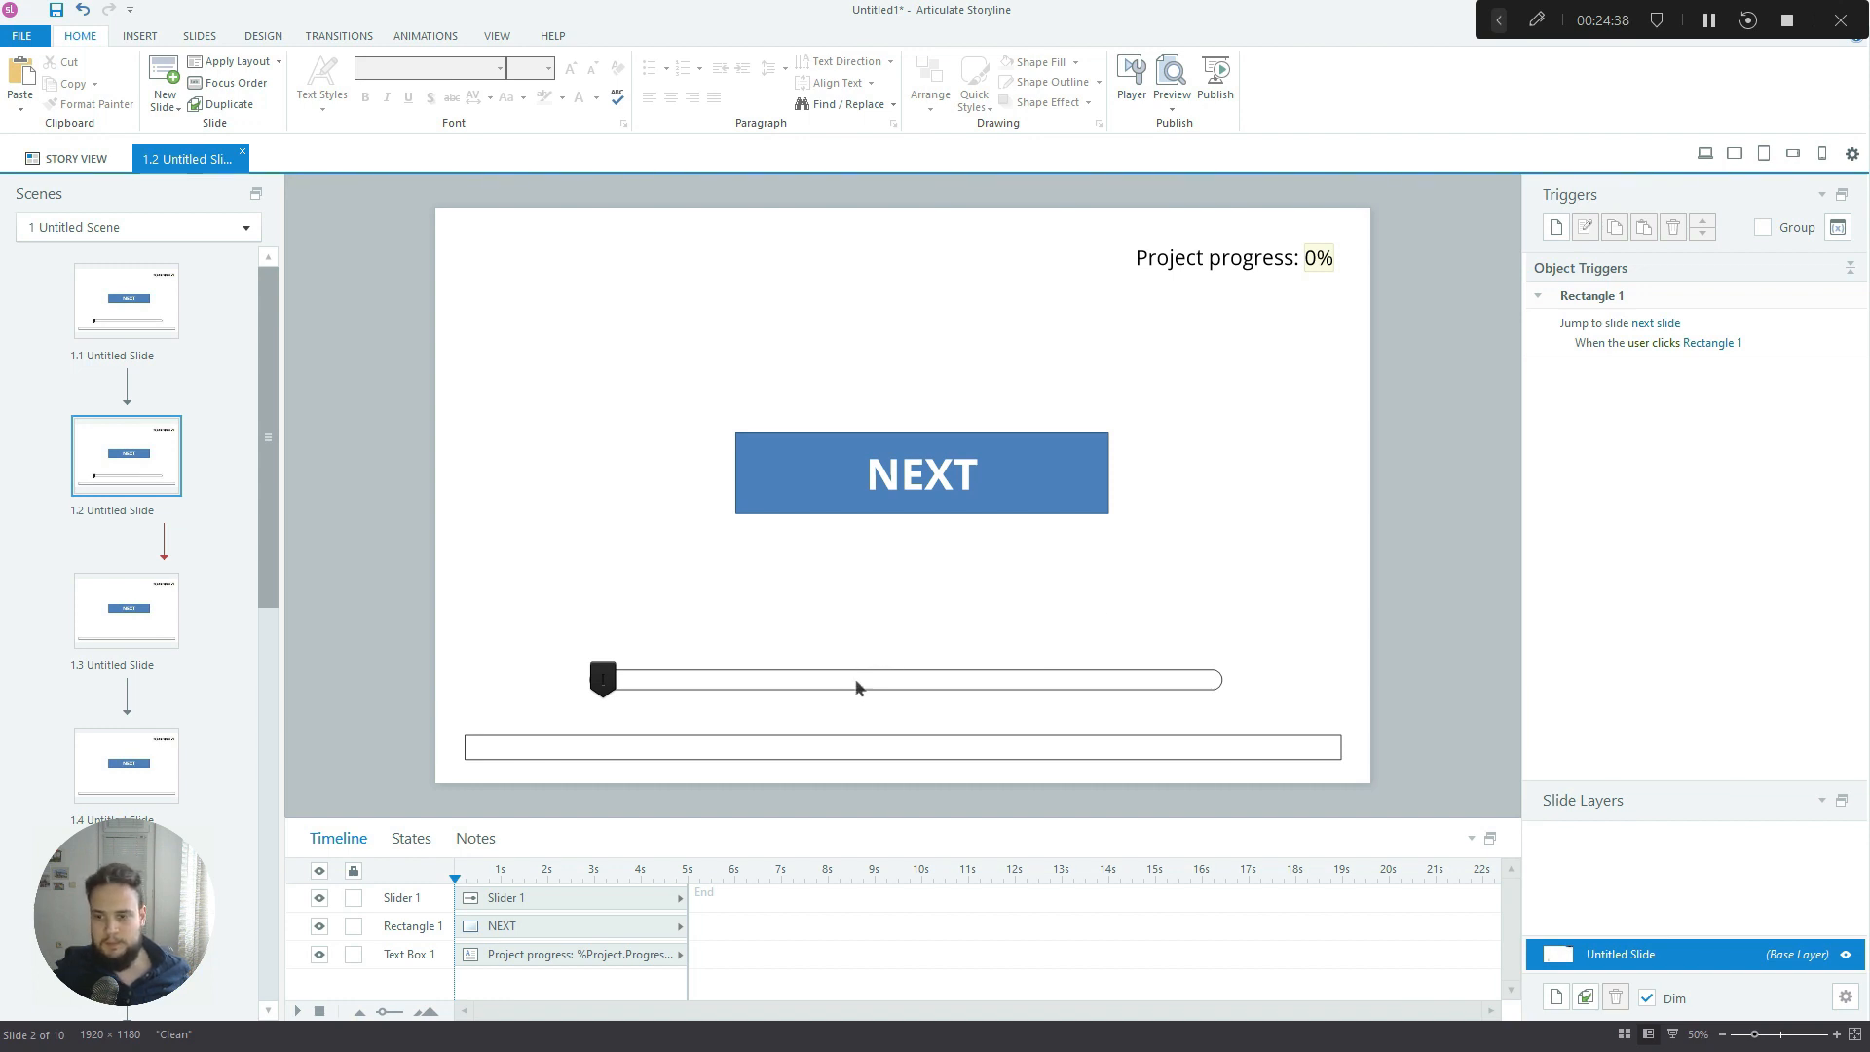
Select the slider on slide 1.2 and link it to successMeter
{"action": "left_click", "coordinate": [859, 686]}
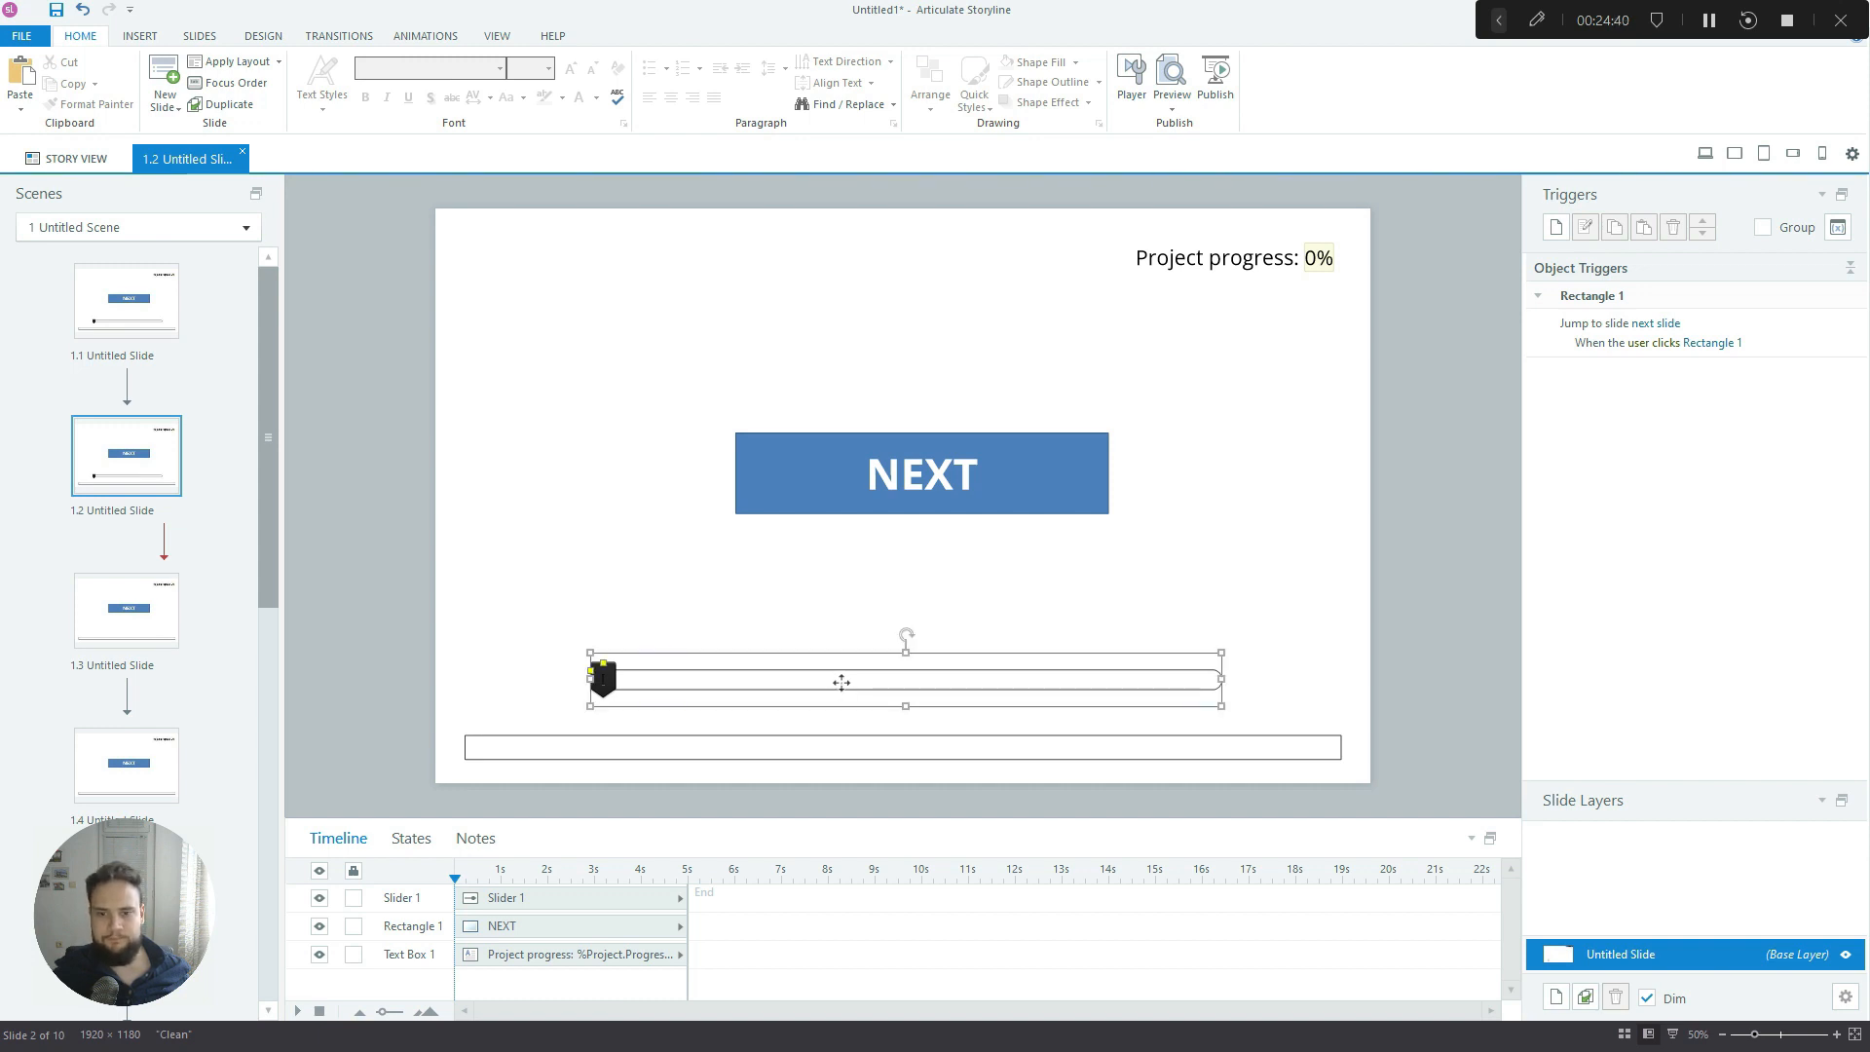
{"action": "left_click", "coordinate": [180, 69]}
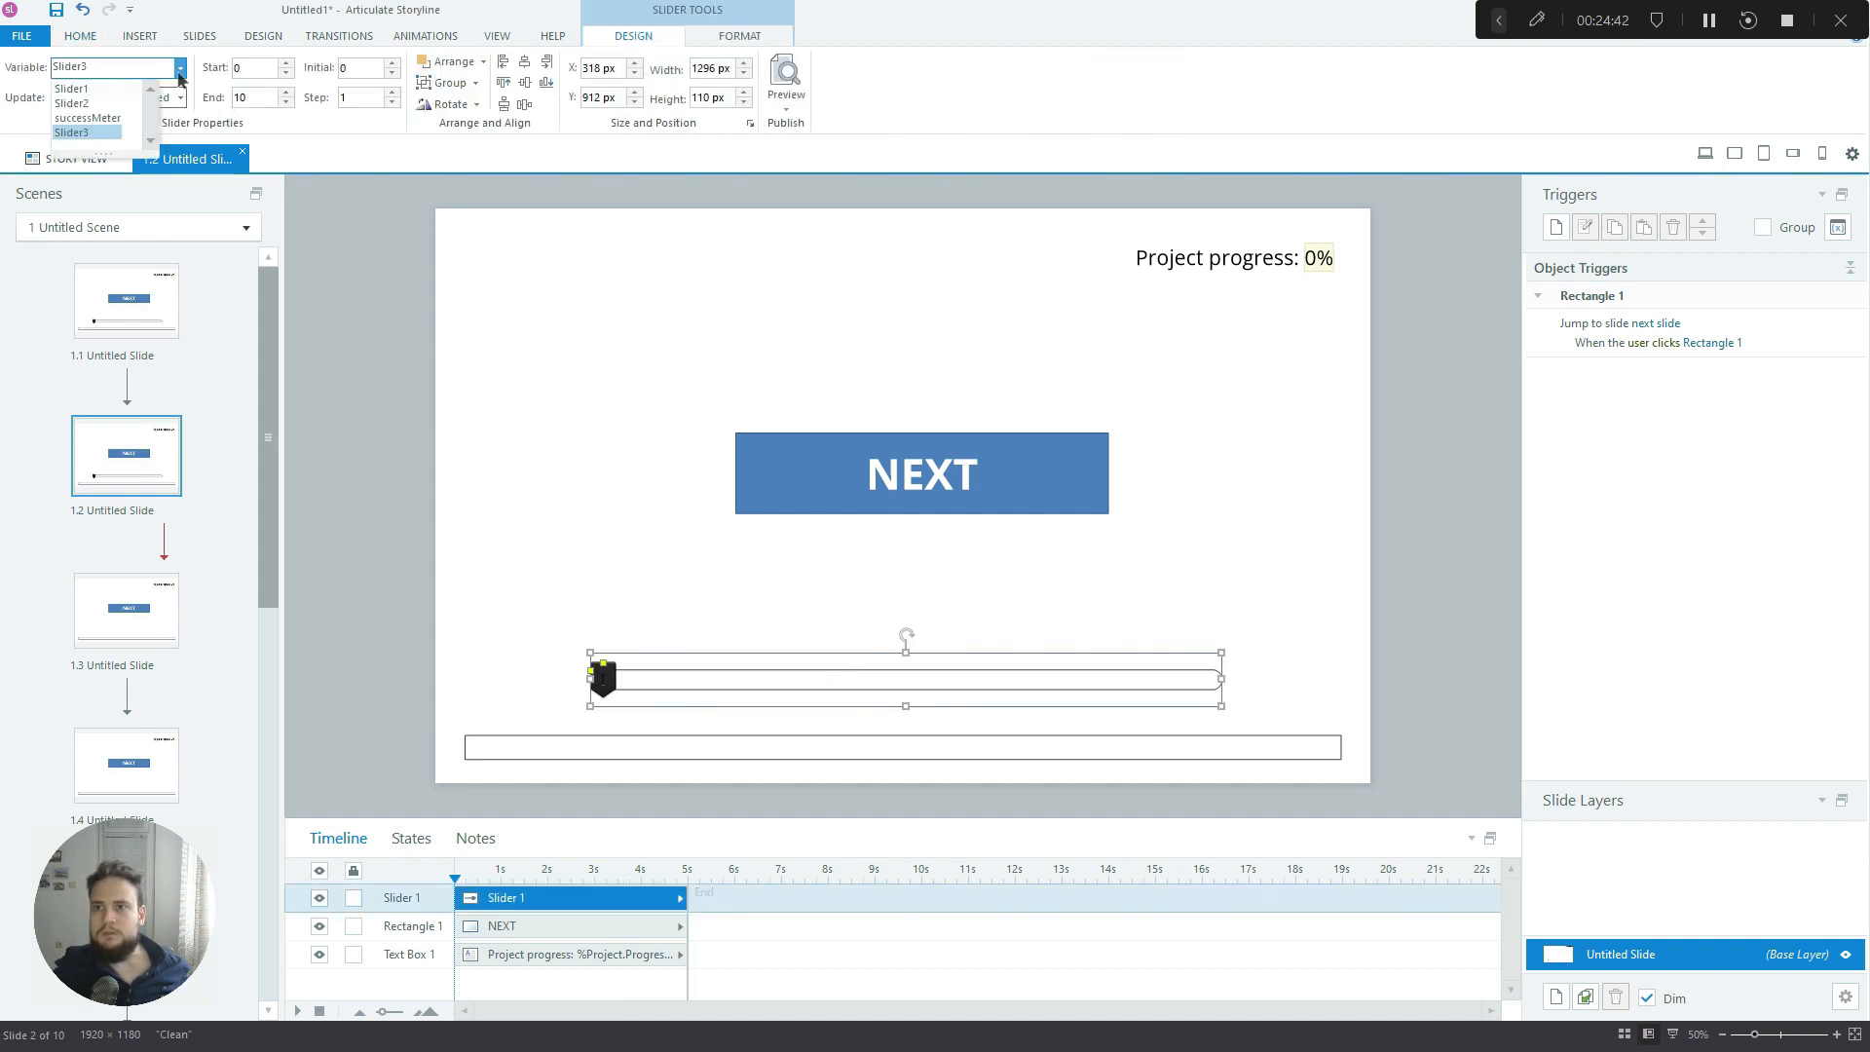
{"action": "left_click", "coordinate": [88, 117]}
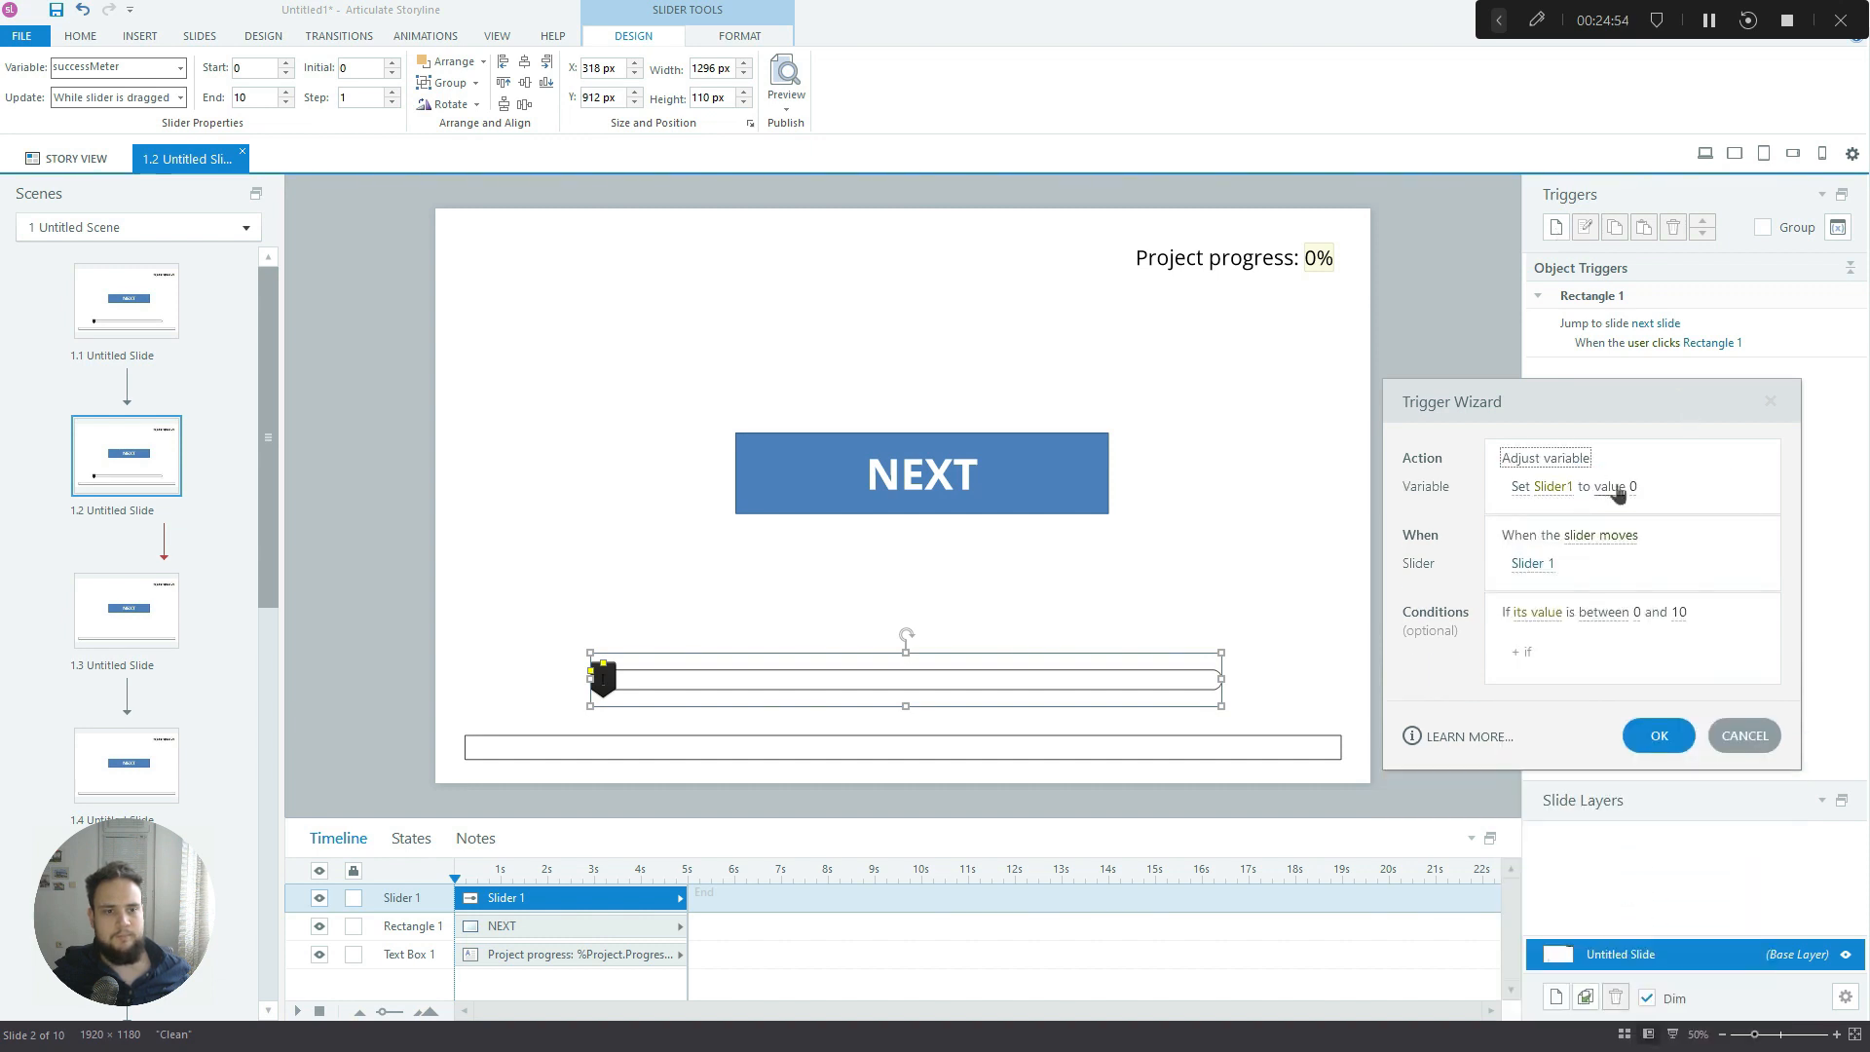
Start an adjust-successMeter trigger, discard it, and view the slider formatting options
{"action": "left_click", "coordinate": [1552, 485]}
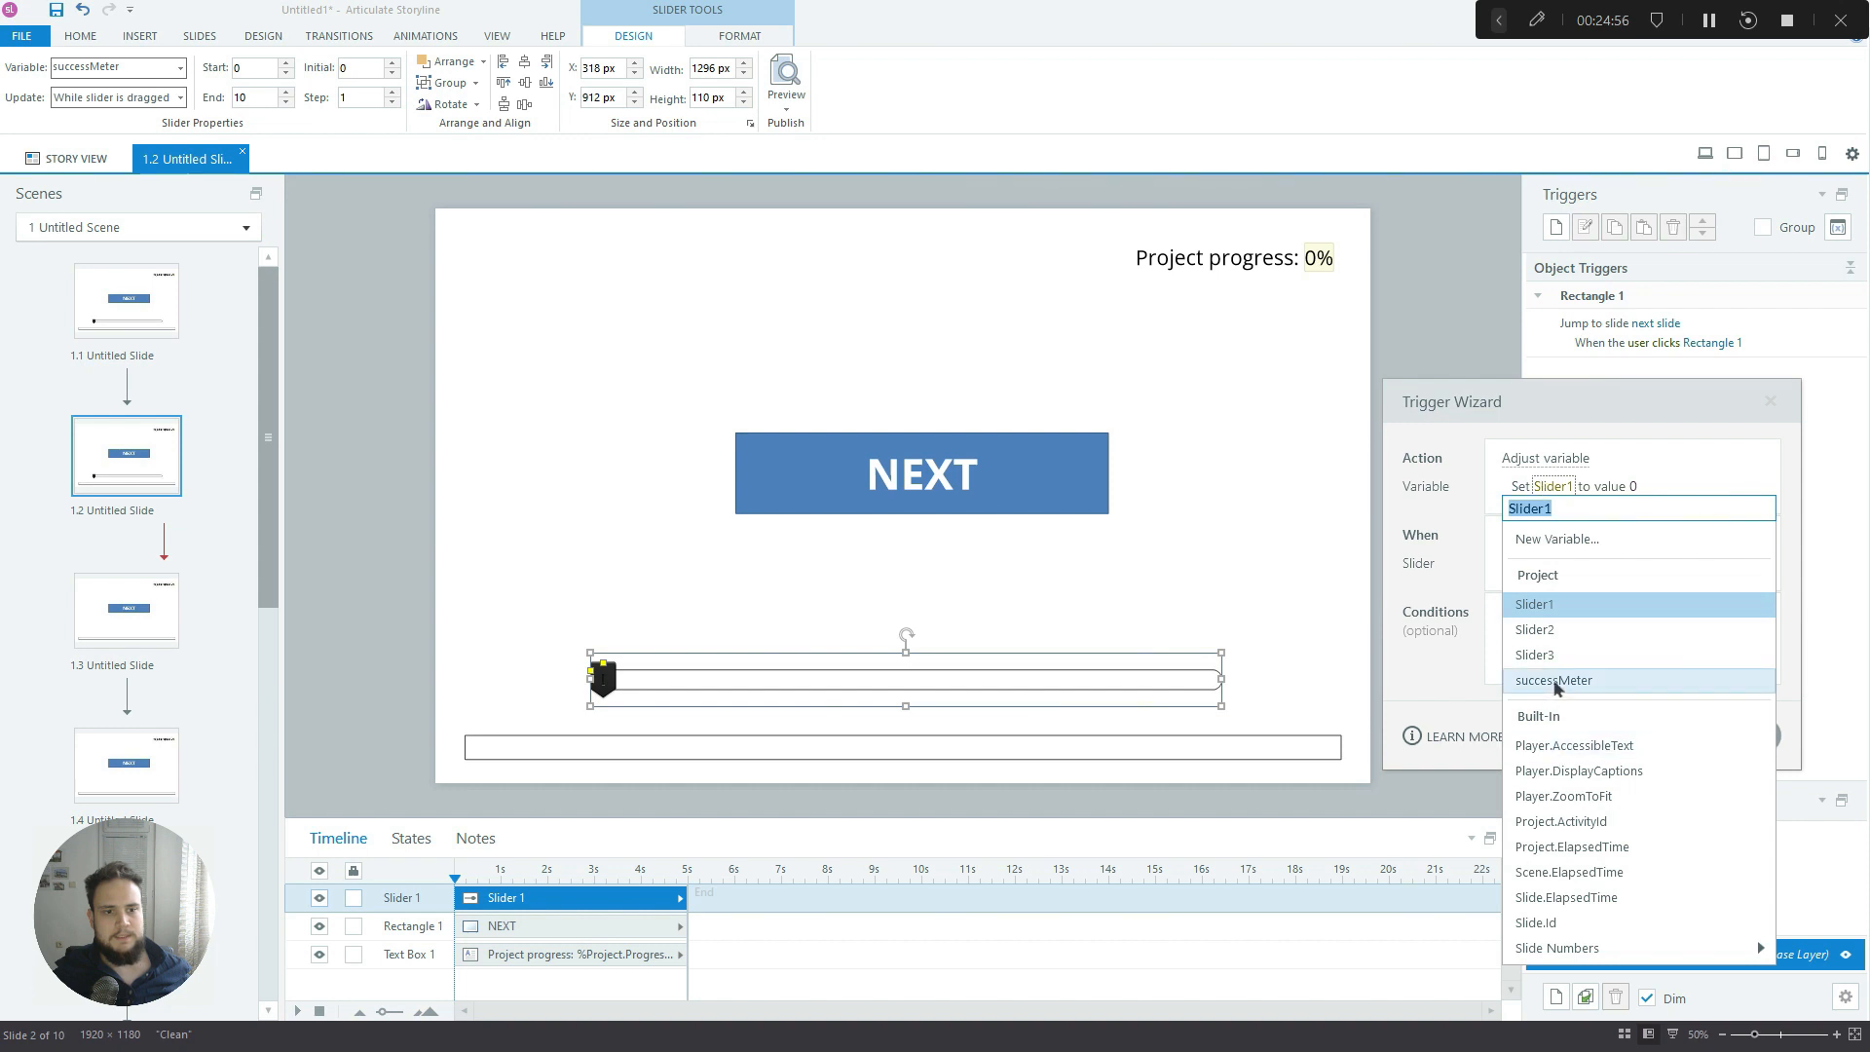
{"action": "left_click", "coordinate": [1553, 680]}
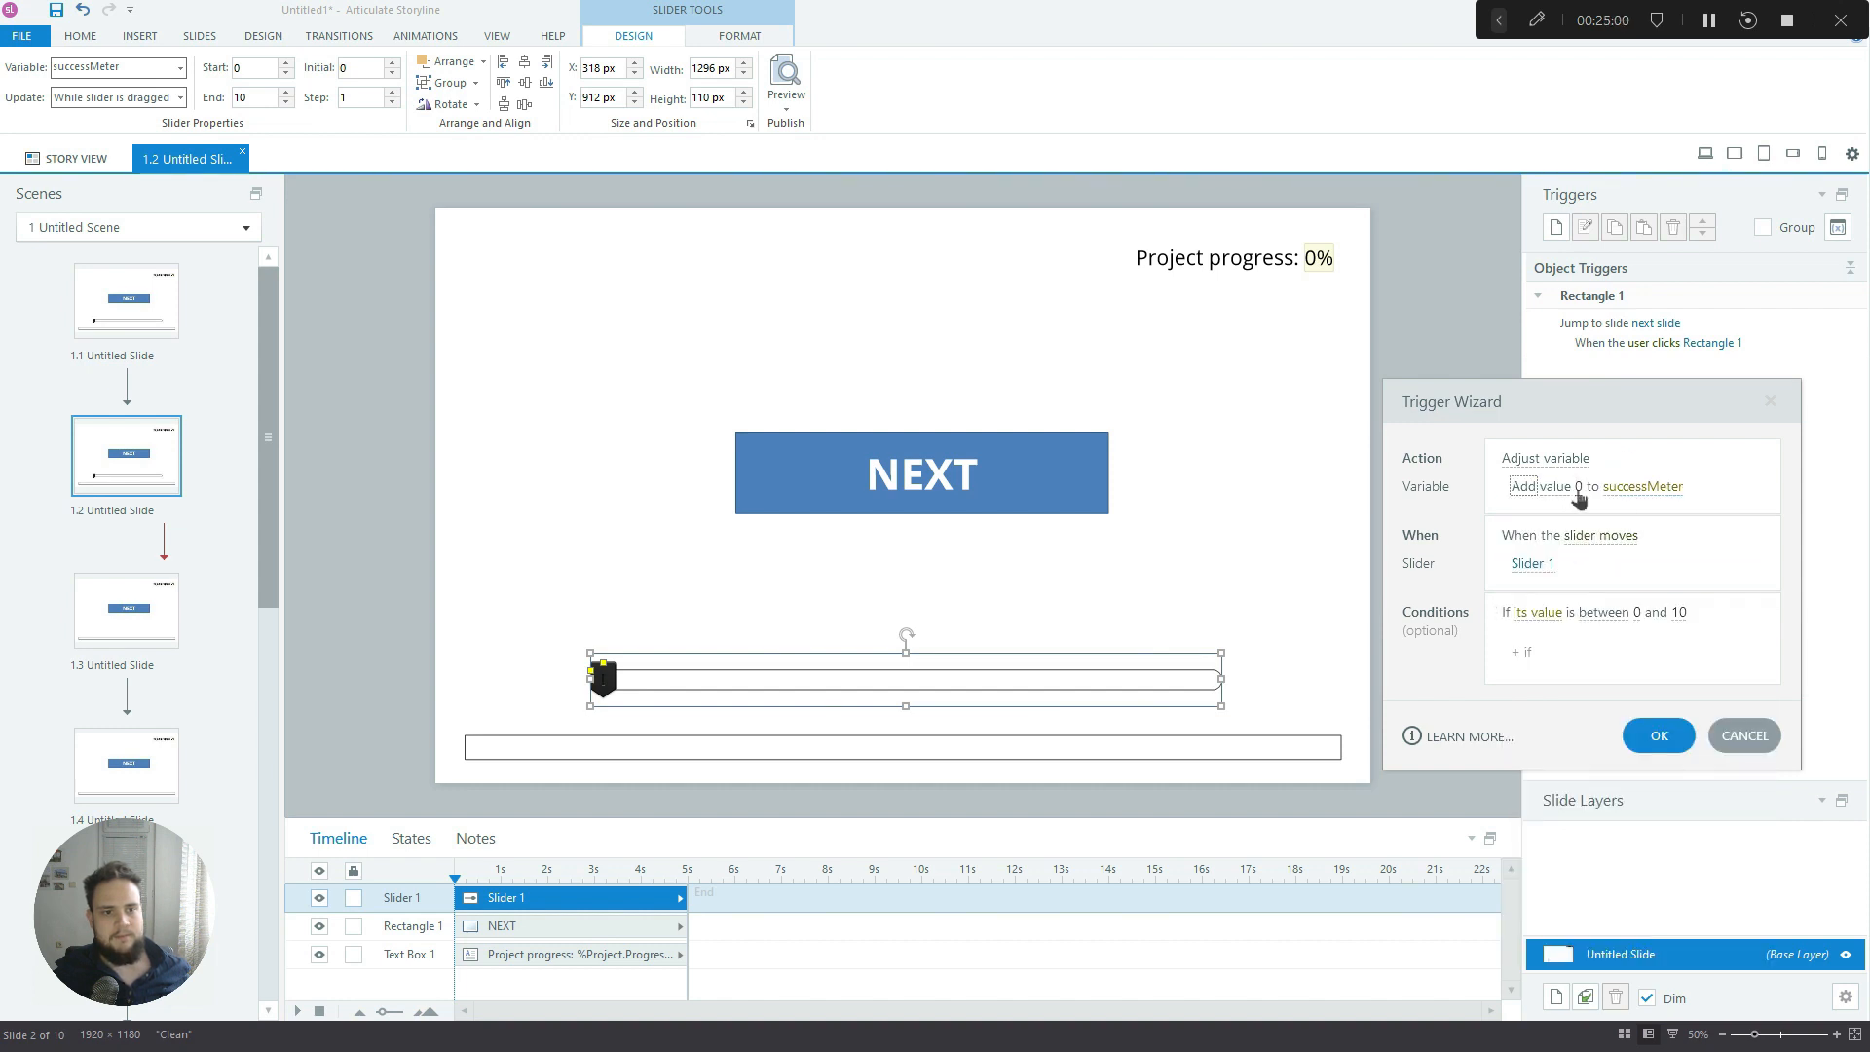
{"action": "left_click", "coordinate": [1576, 486]}
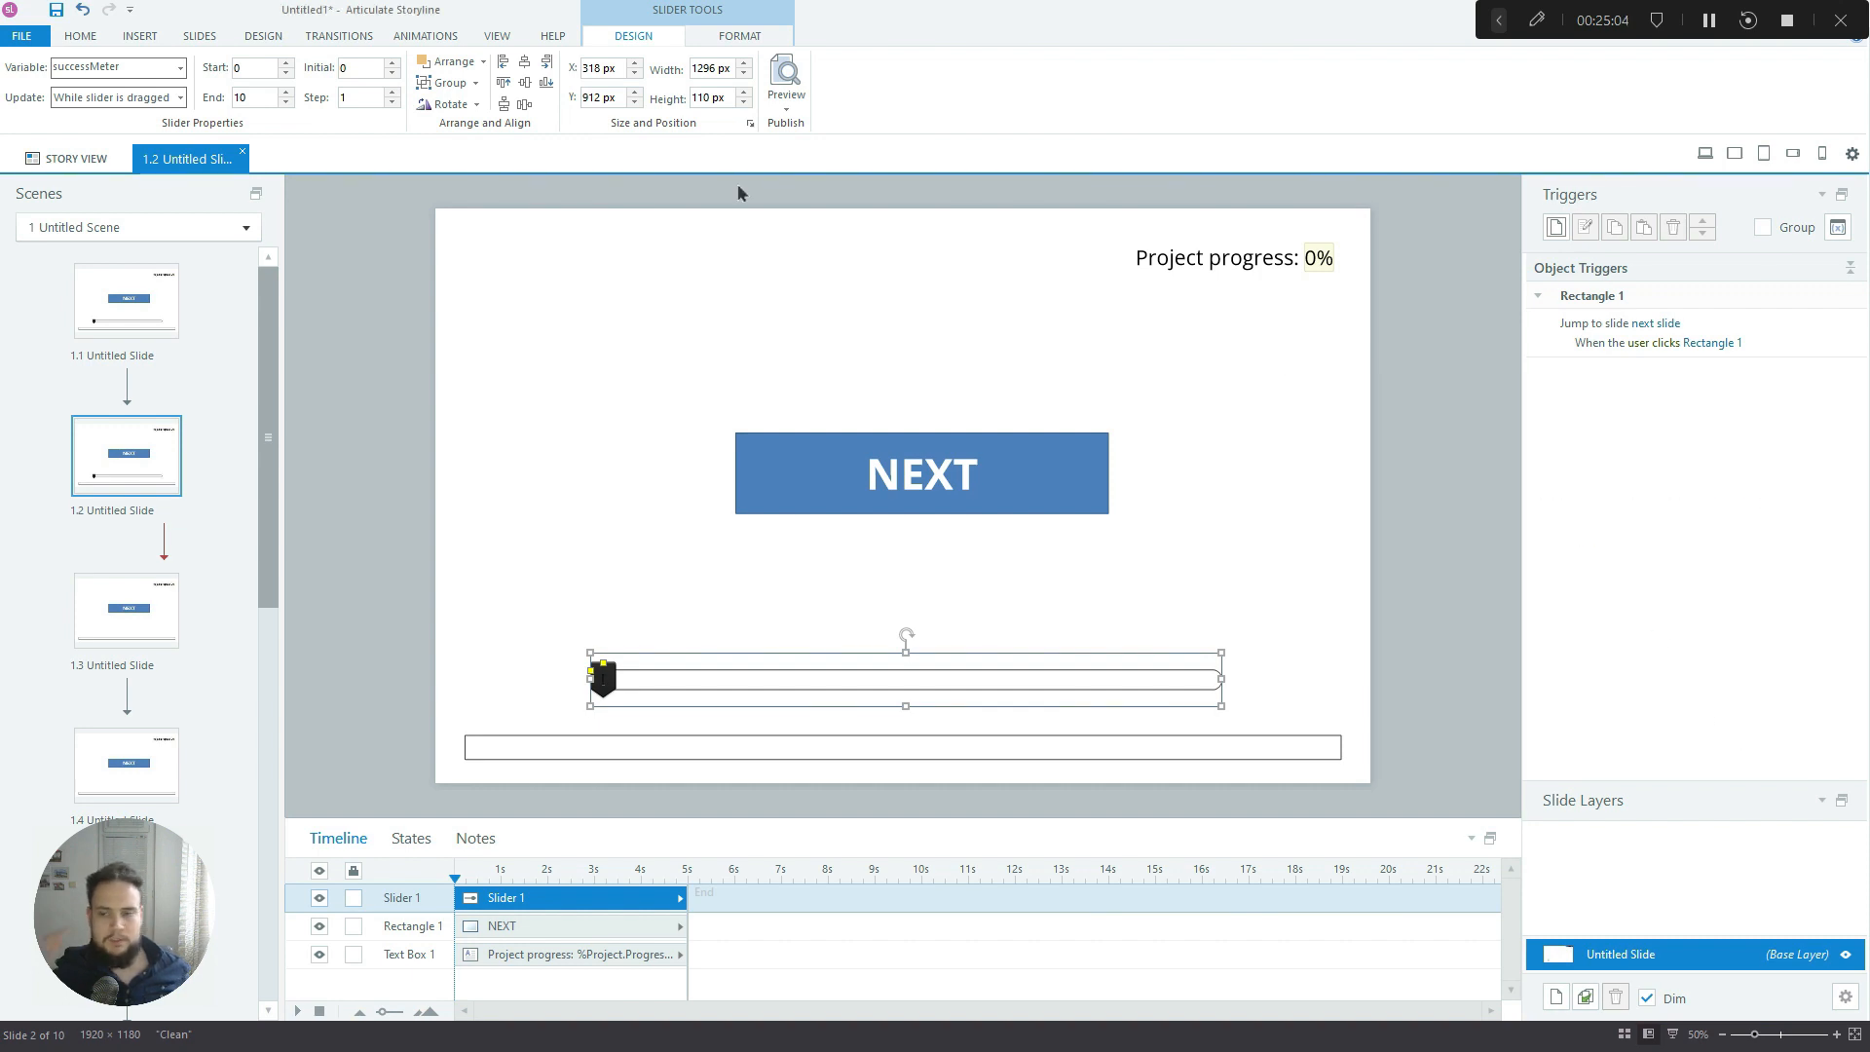
{"action": "left_click", "coordinate": [739, 35]}
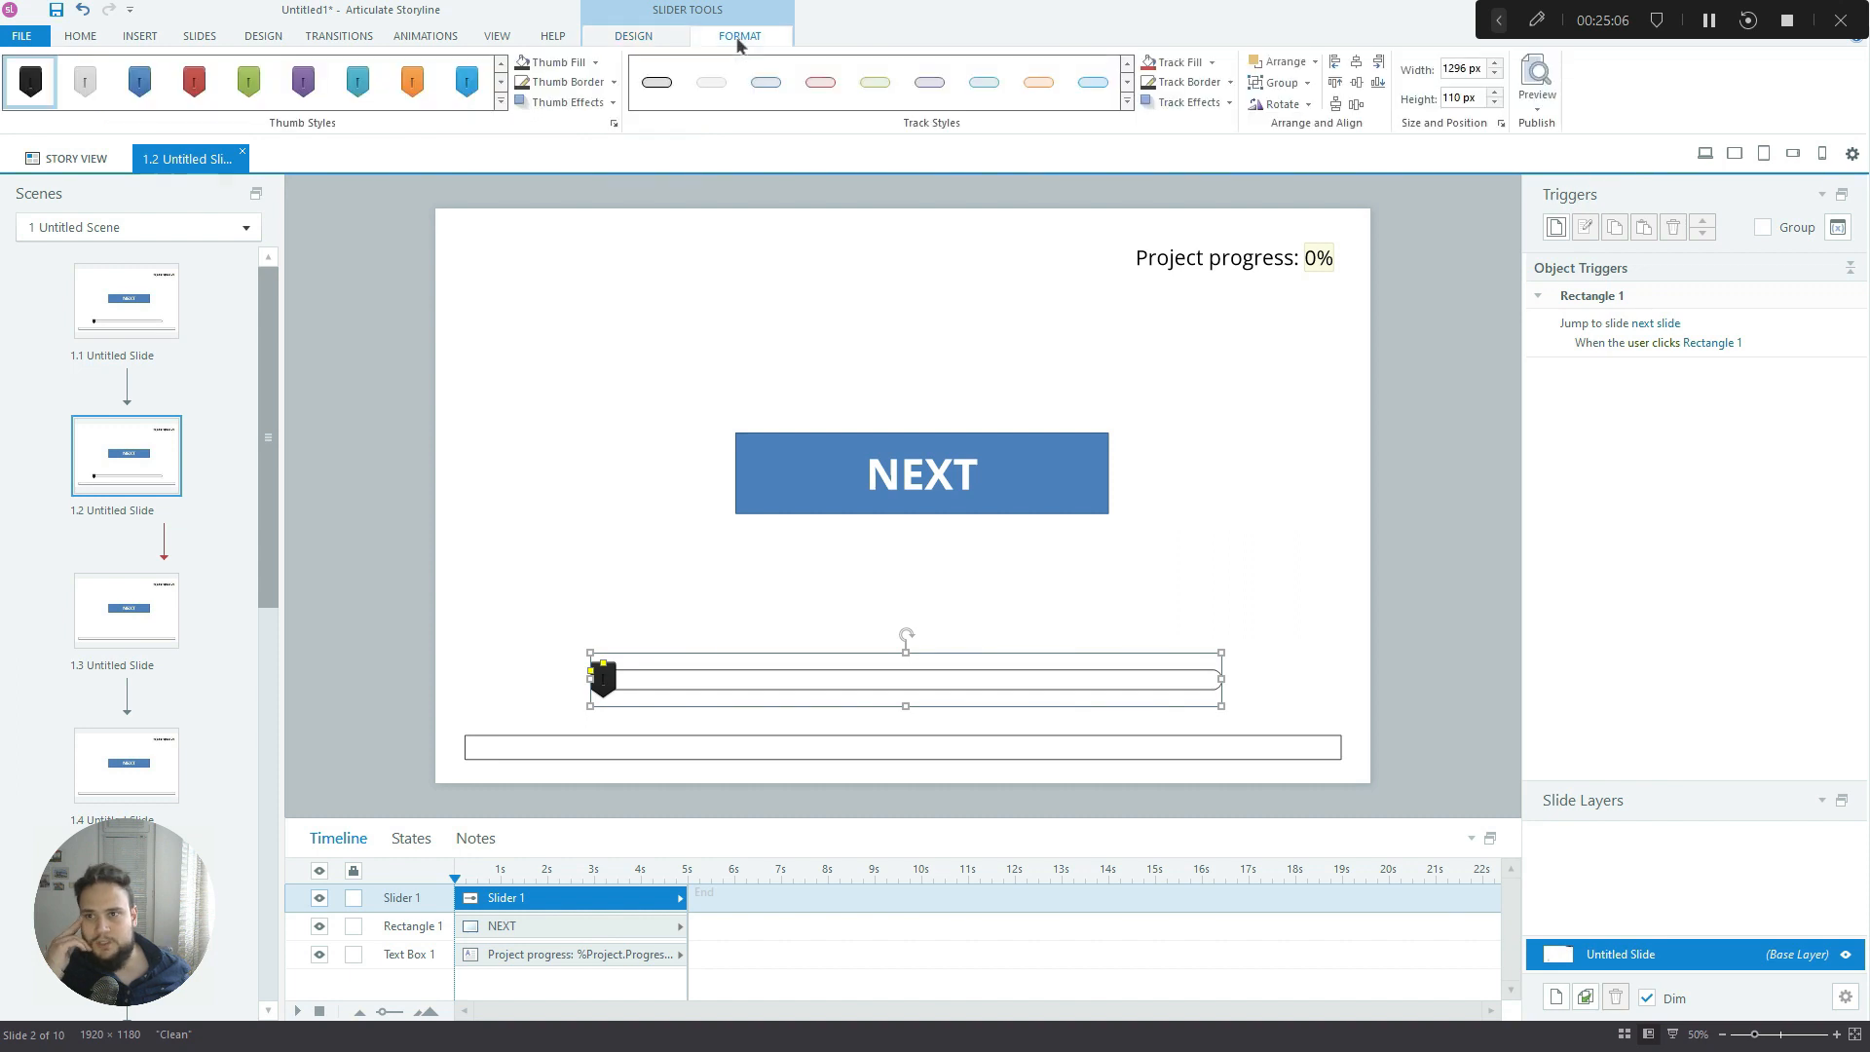
Give the slider an initial value of 5 and step 0.1, keeping its 0–10 range
{"action": "left_click", "coordinate": [636, 36]}
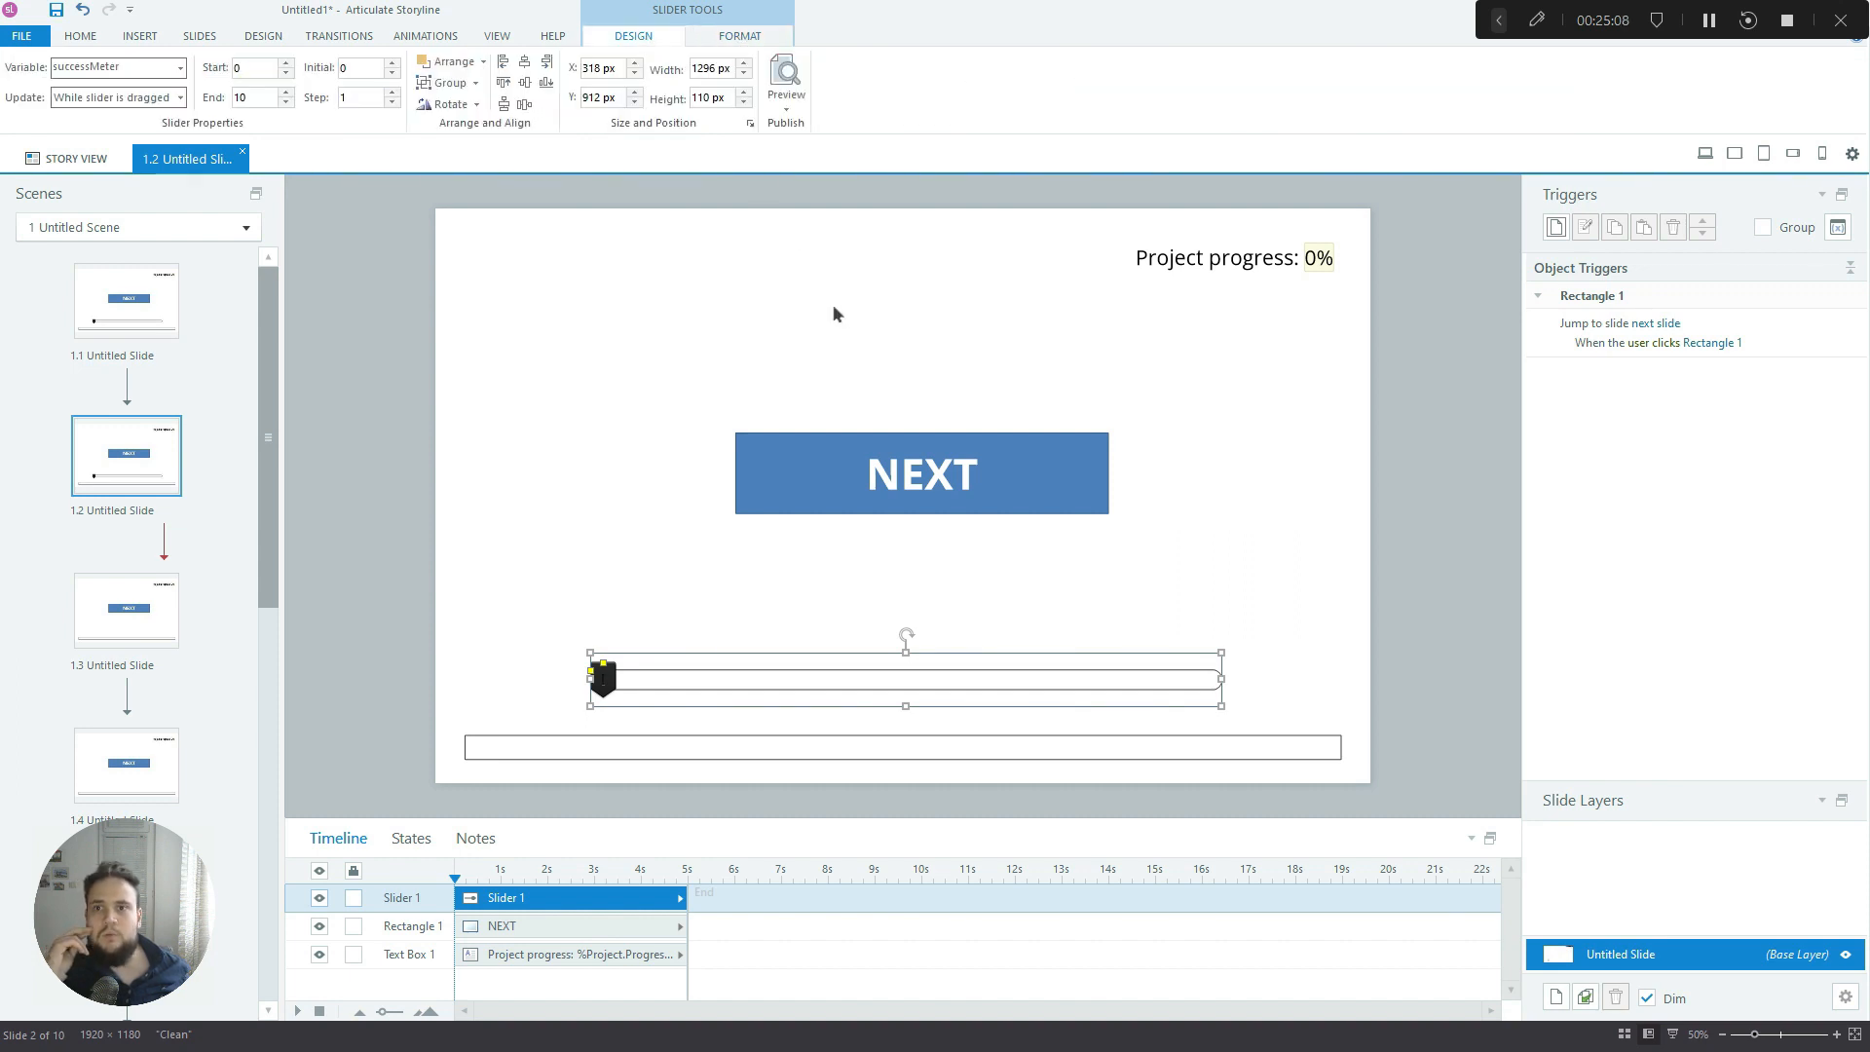
{"action": "mouse_move", "coordinate": [796, 655]}
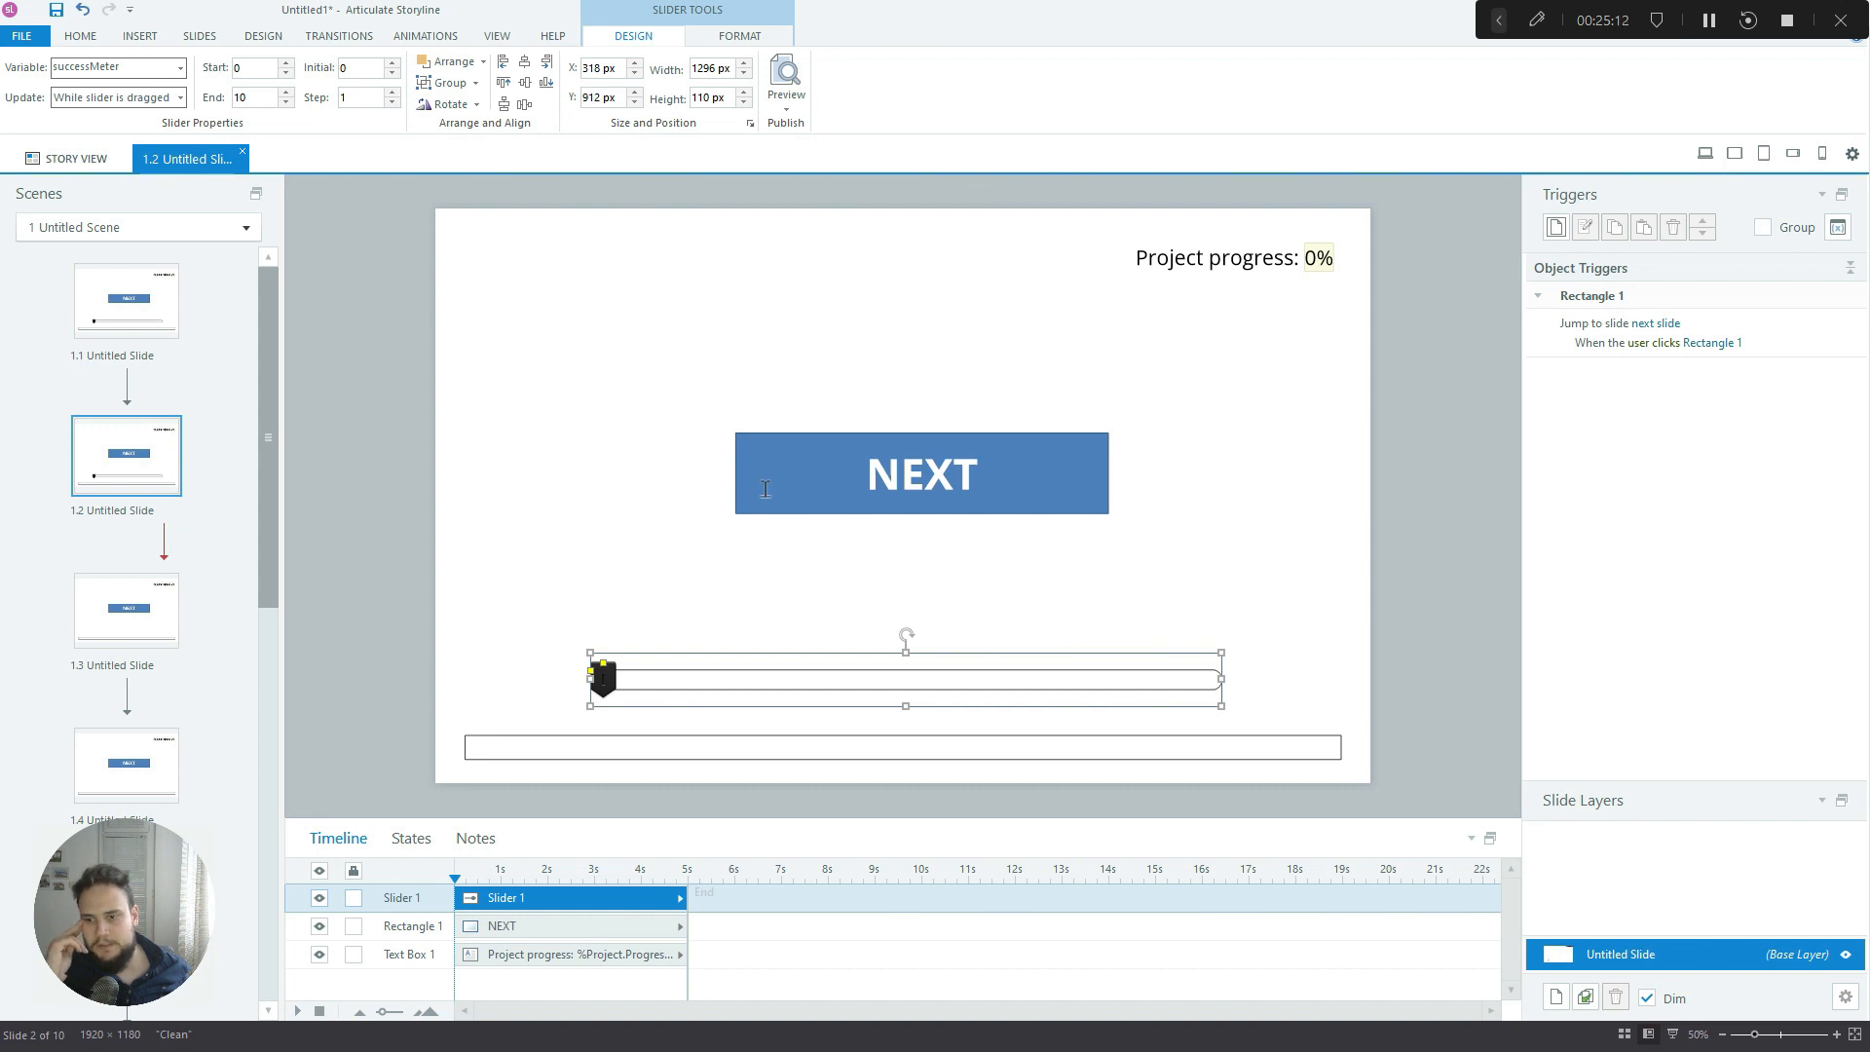
{"action": "mouse_move", "coordinate": [617, 485]}
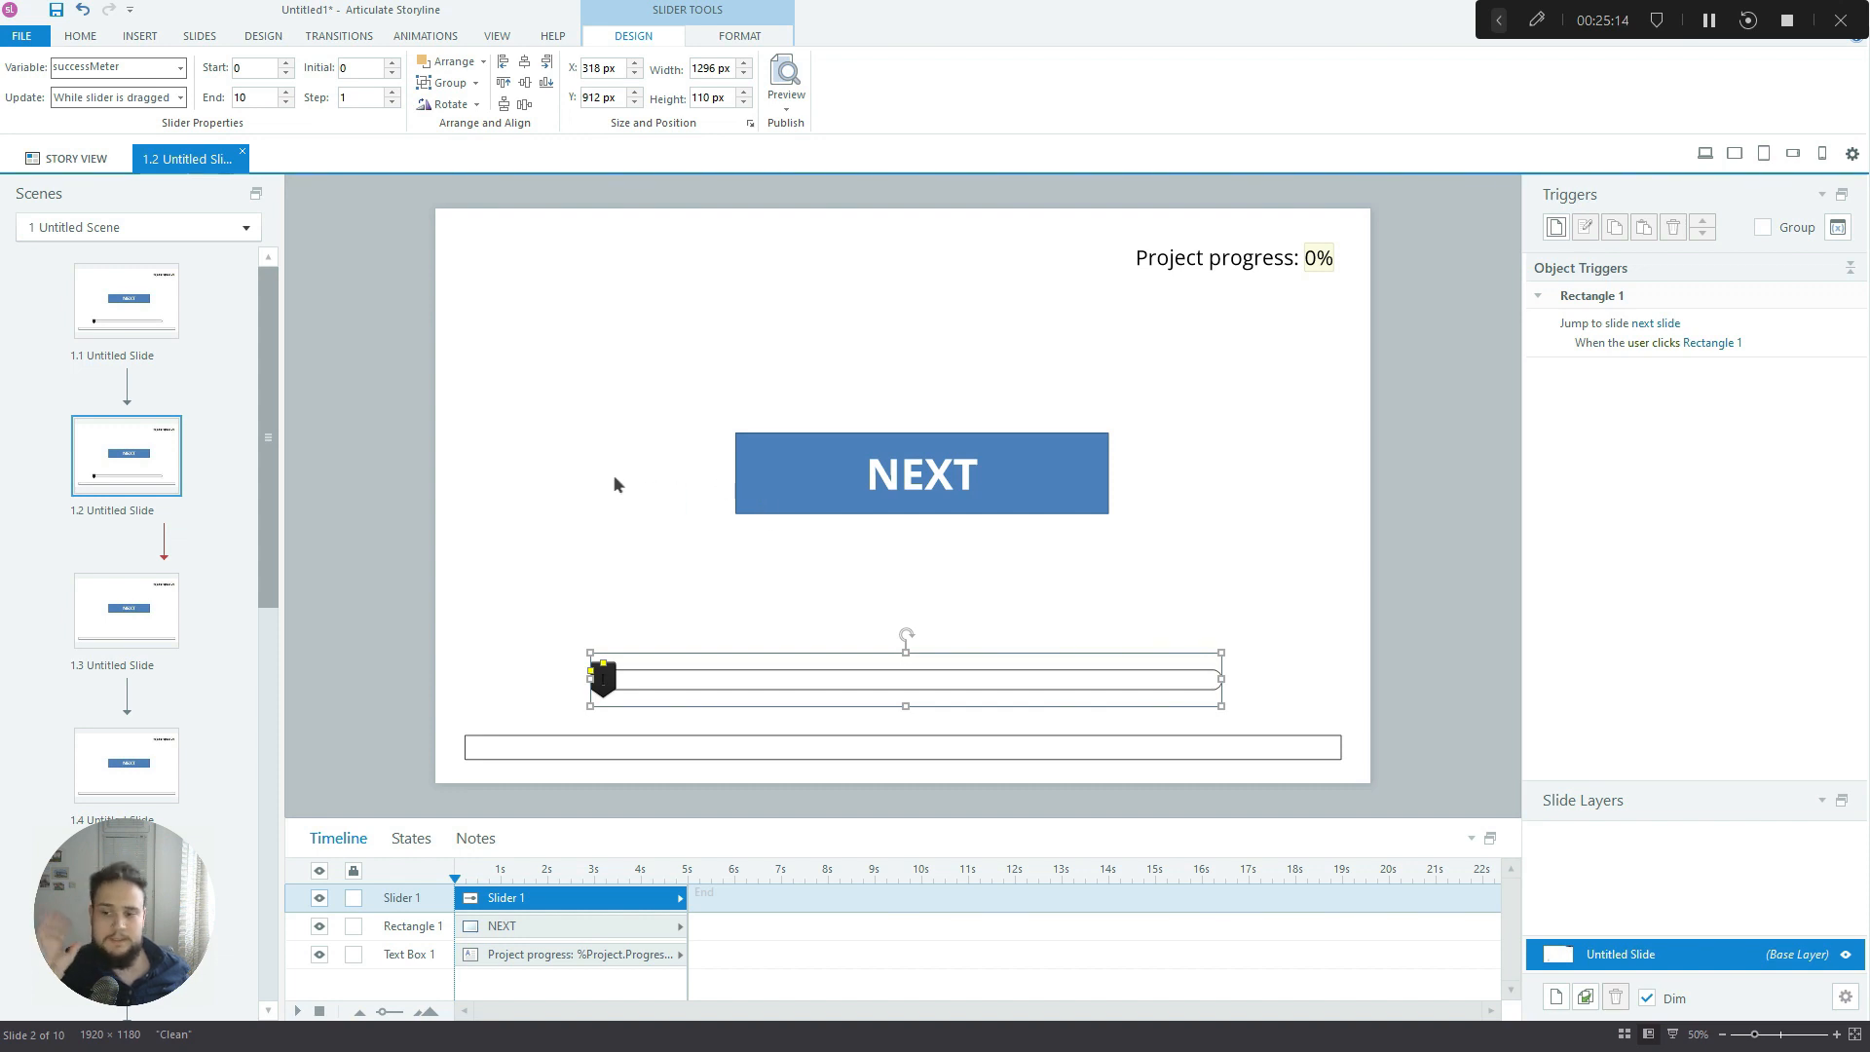
{"action": "mouse_move", "coordinate": [608, 479]}
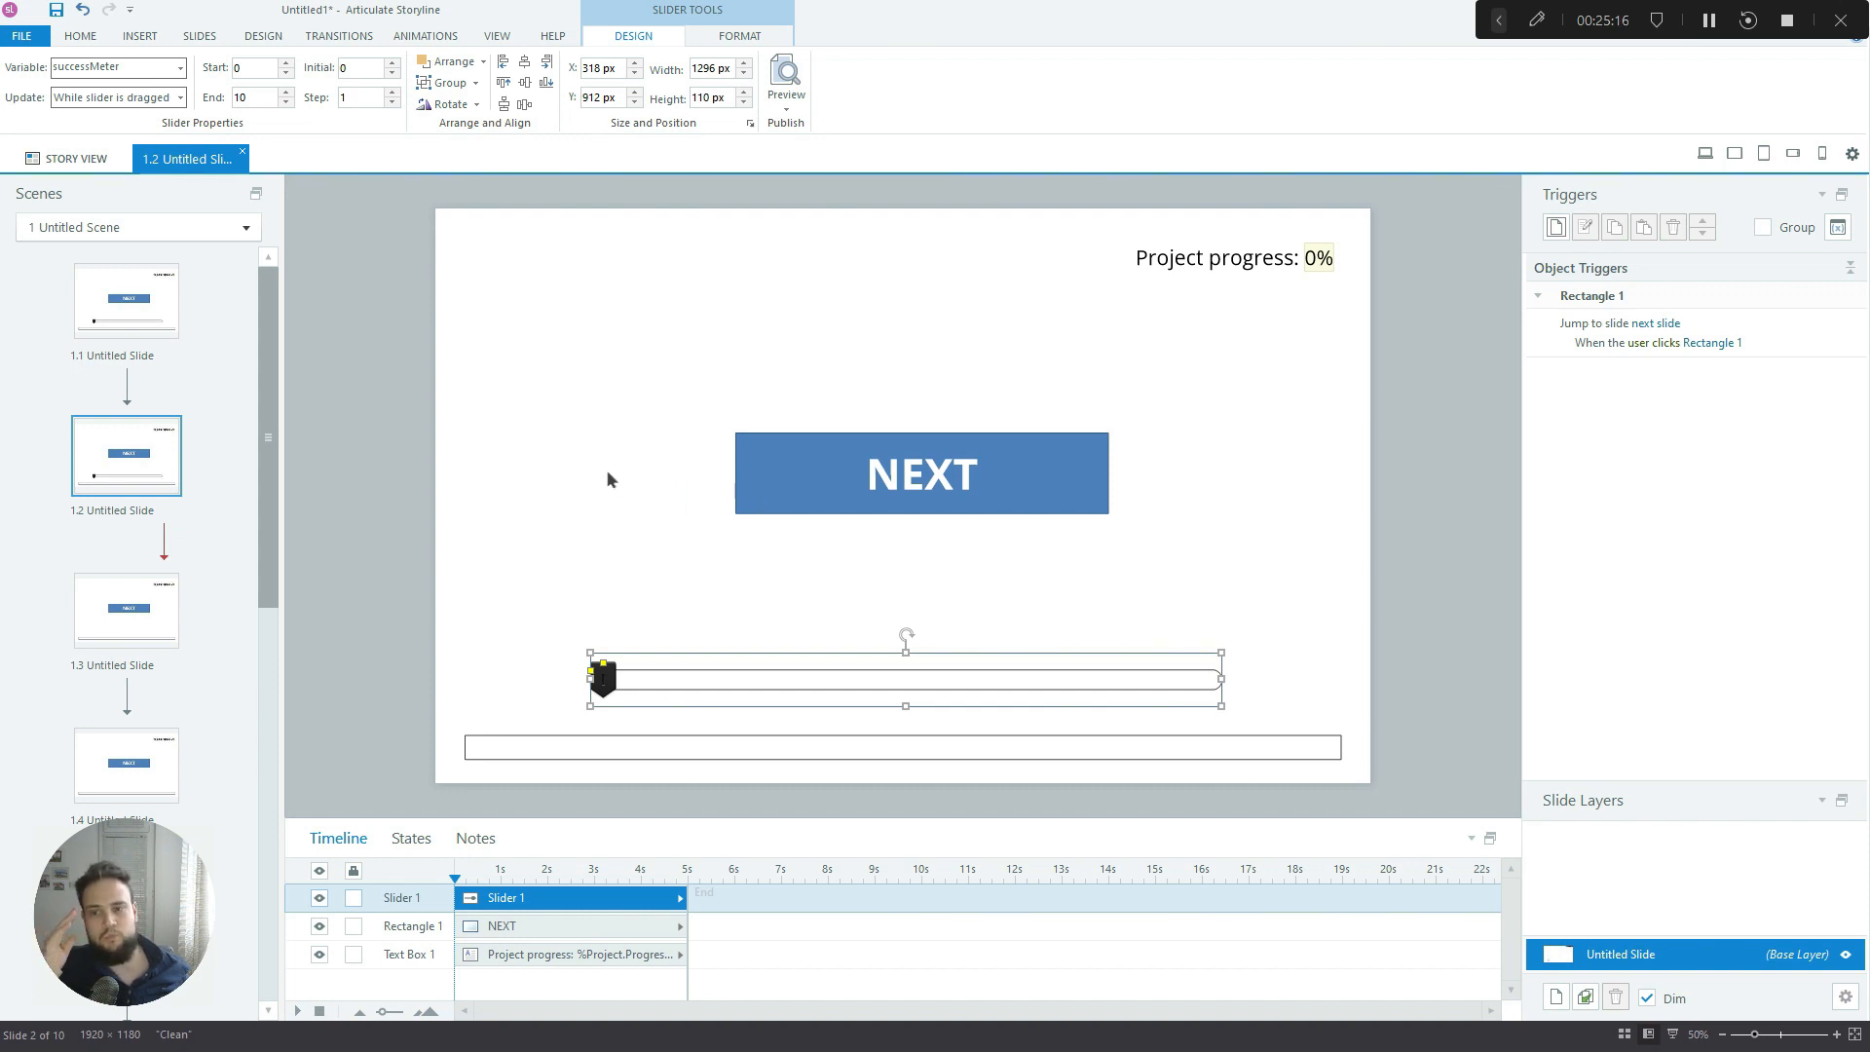
{"action": "mouse_move", "coordinate": [604, 498]}
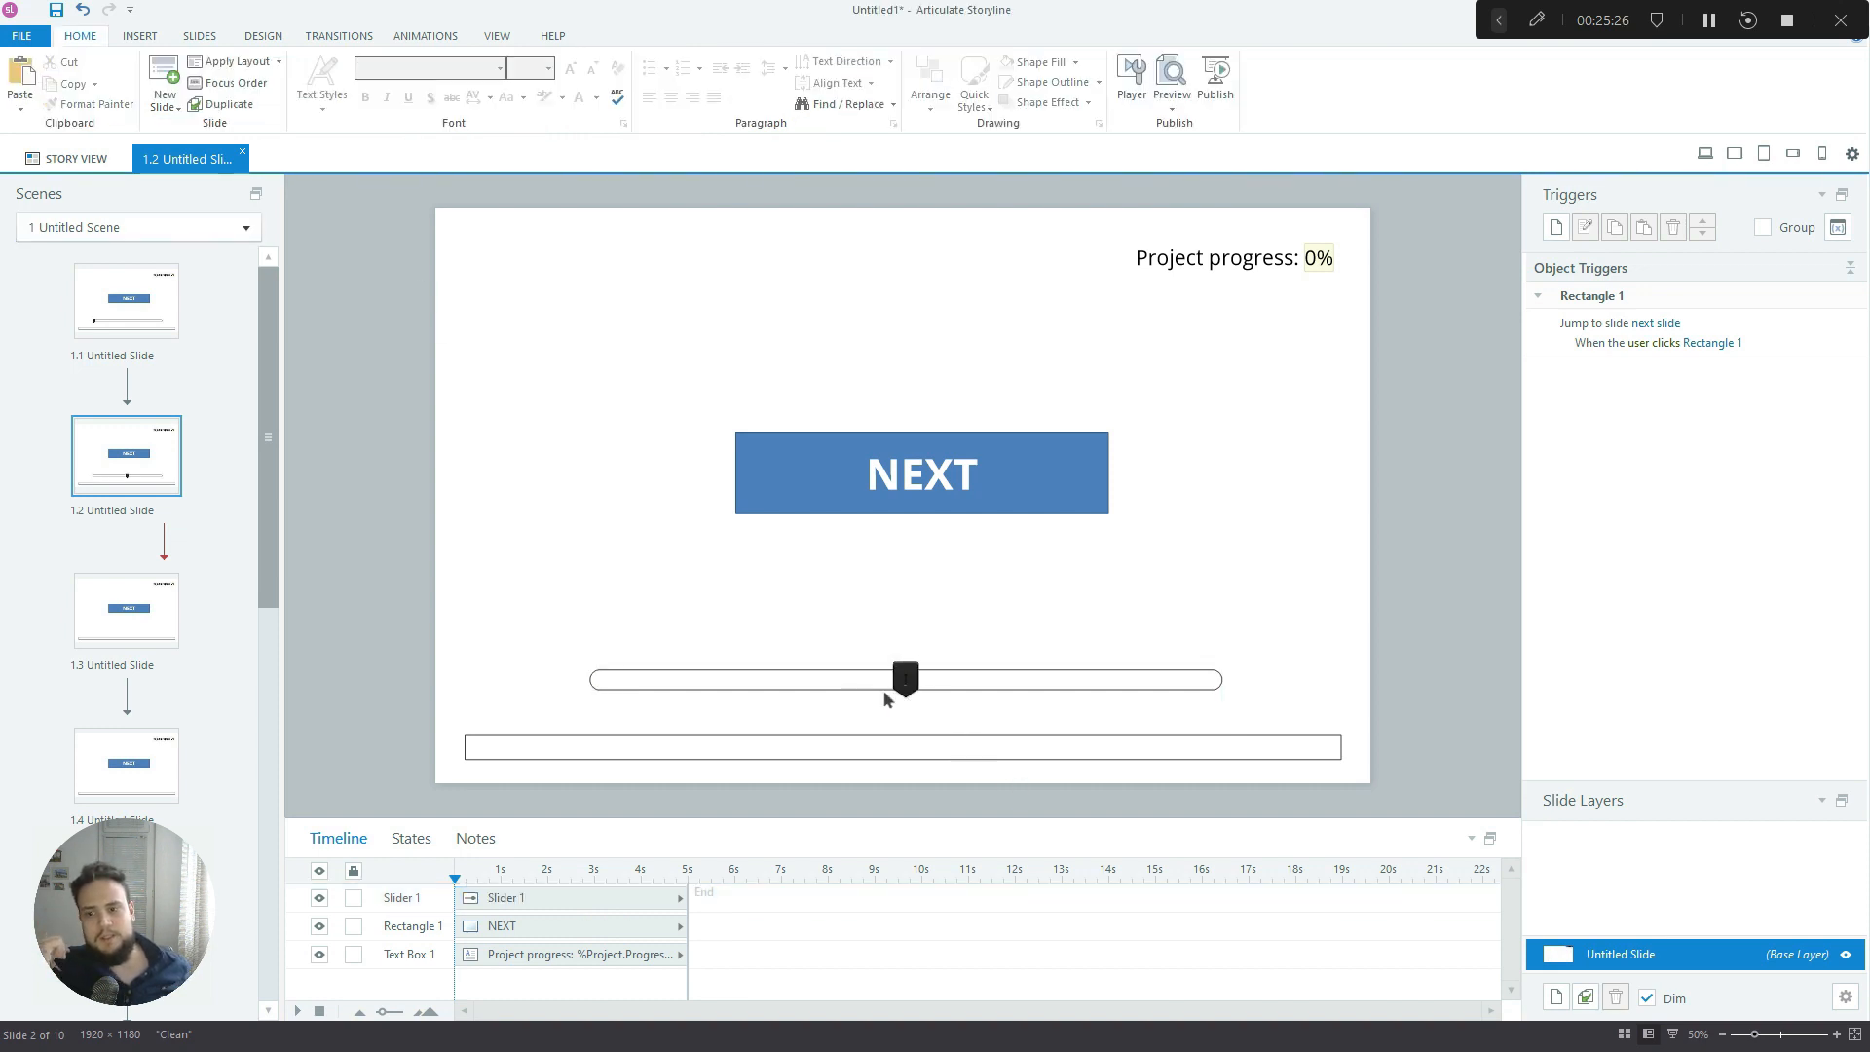
{"action": "mouse_move", "coordinate": [537, 671]}
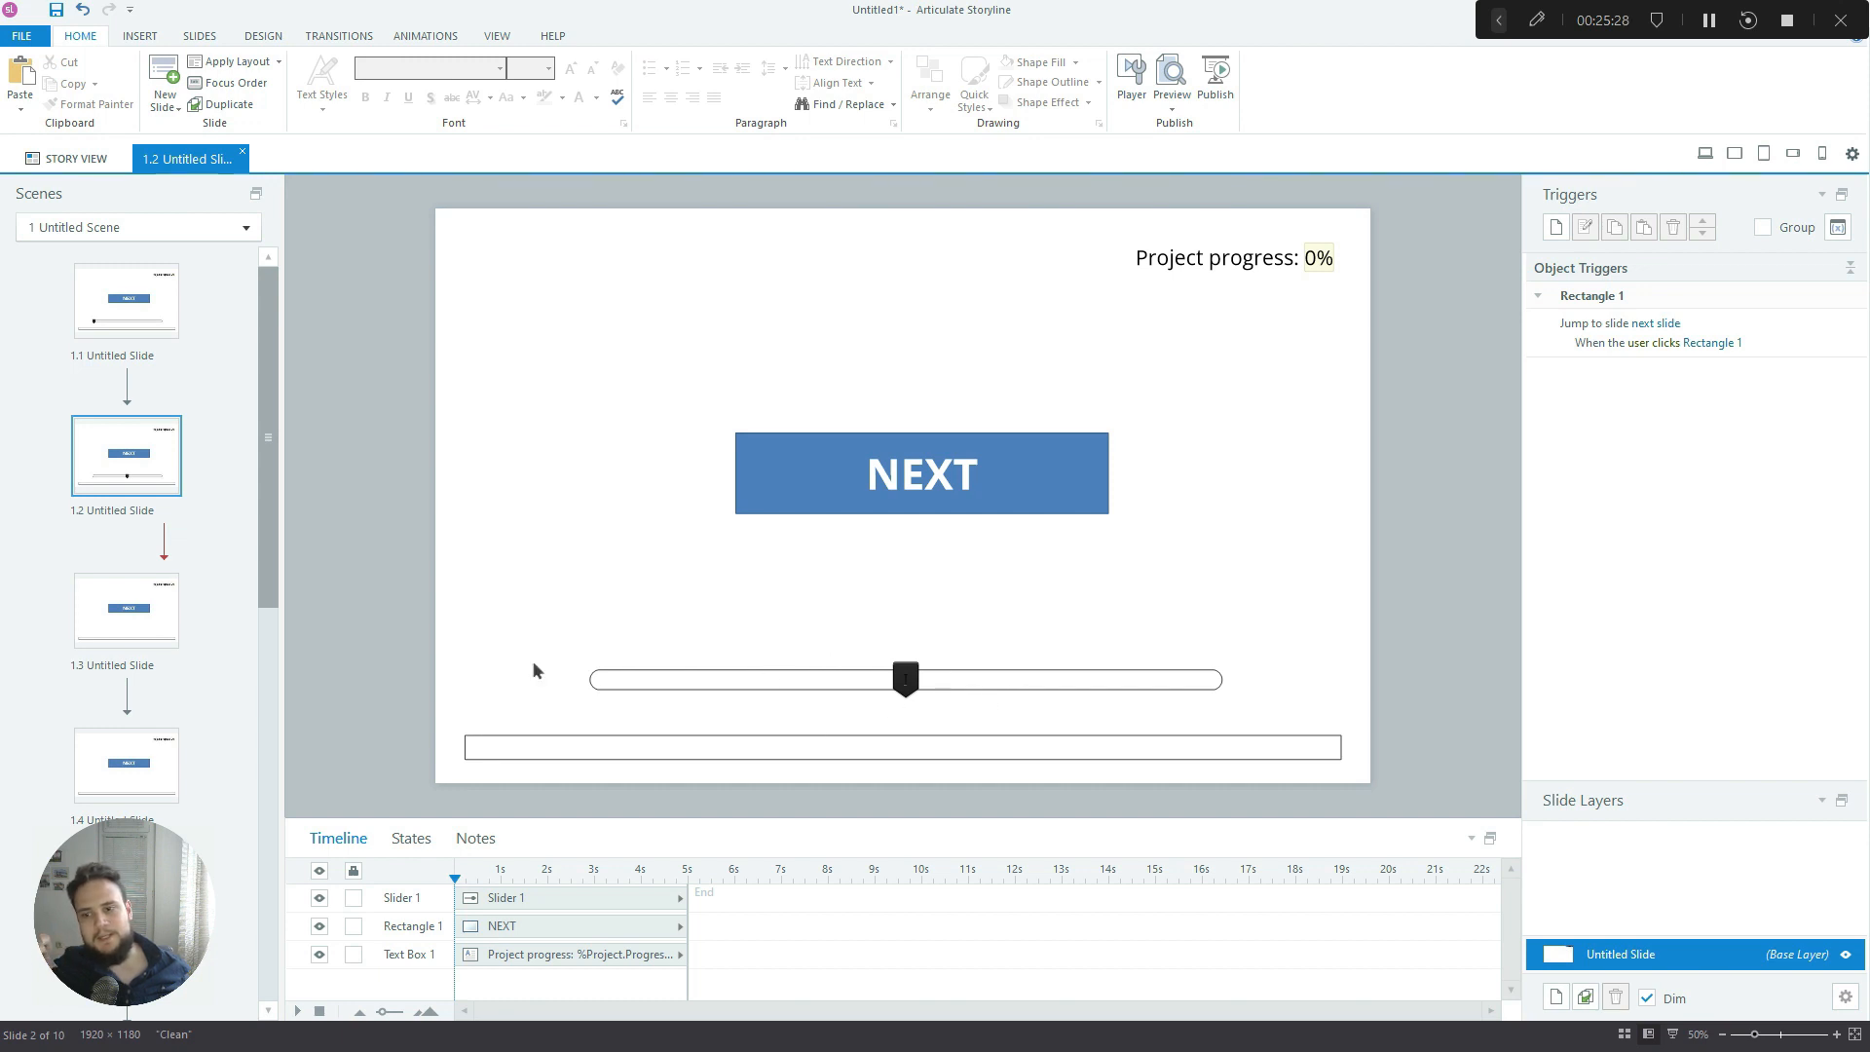
{"action": "mouse_move", "coordinate": [731, 699]}
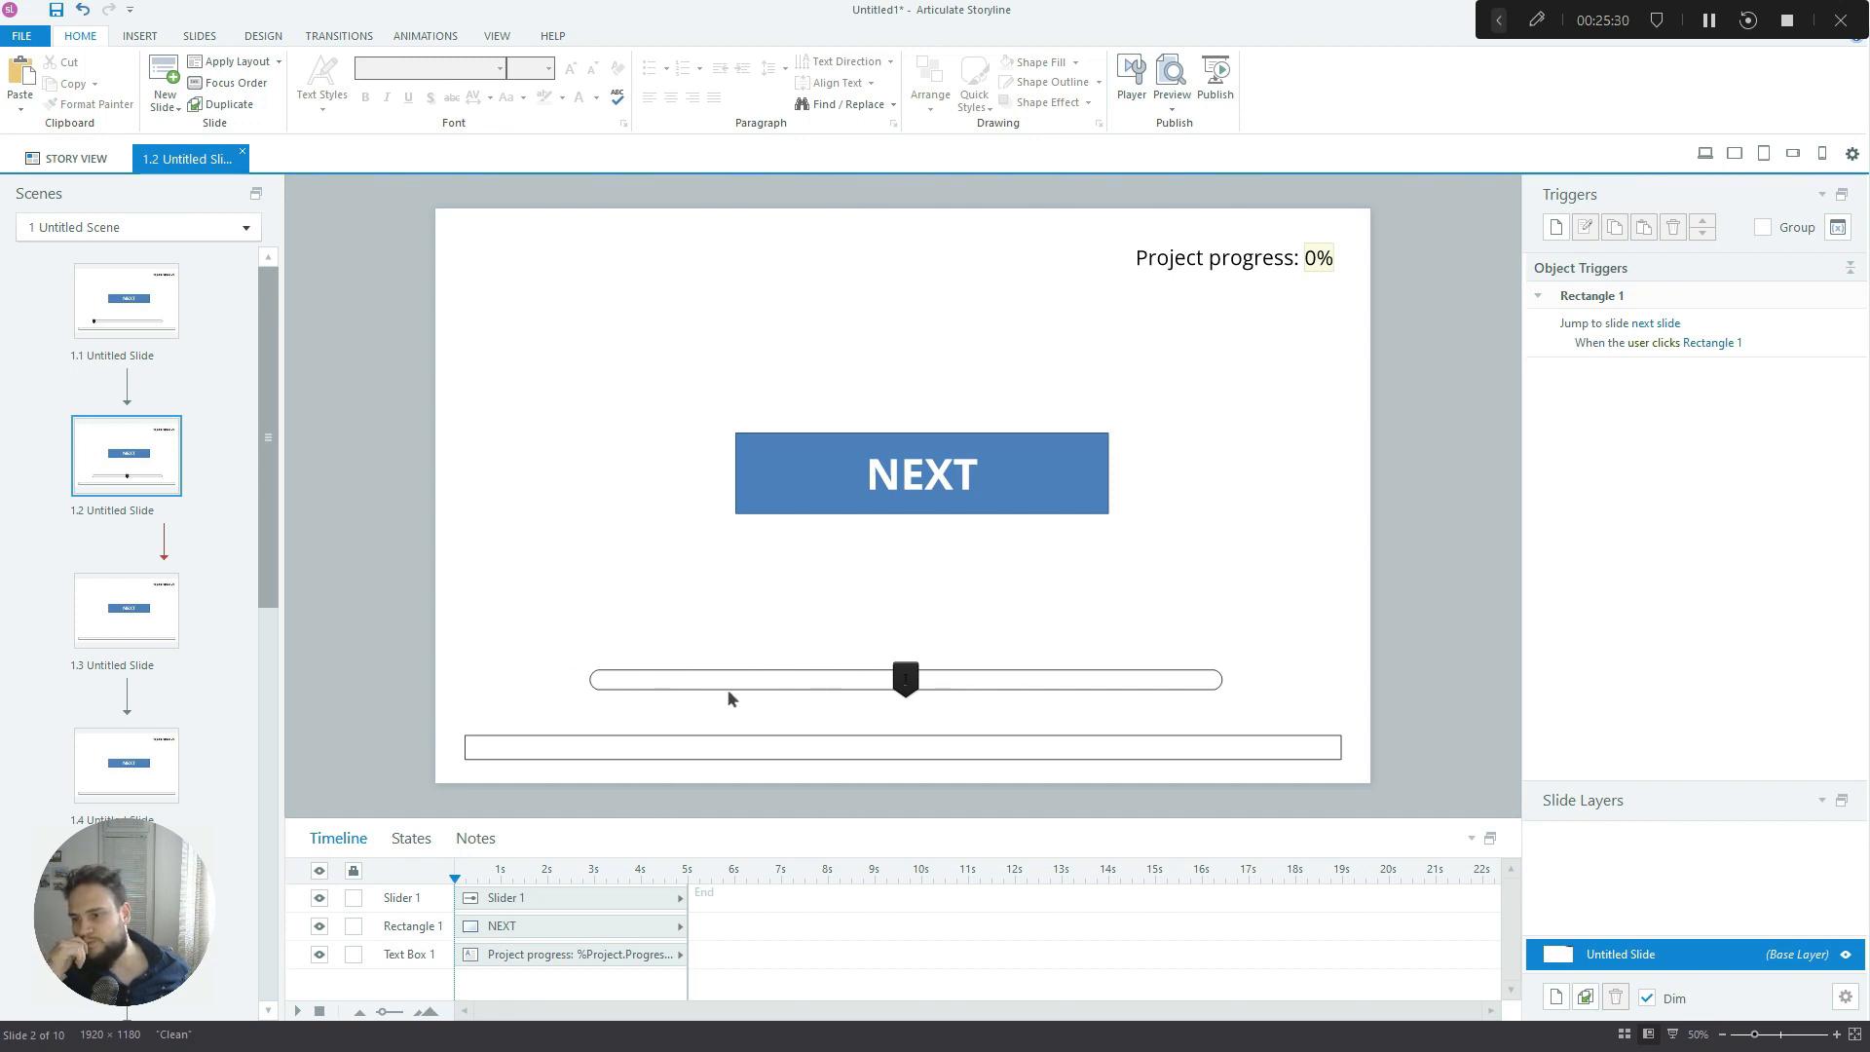
{"action": "mouse_move", "coordinate": [716, 606]}
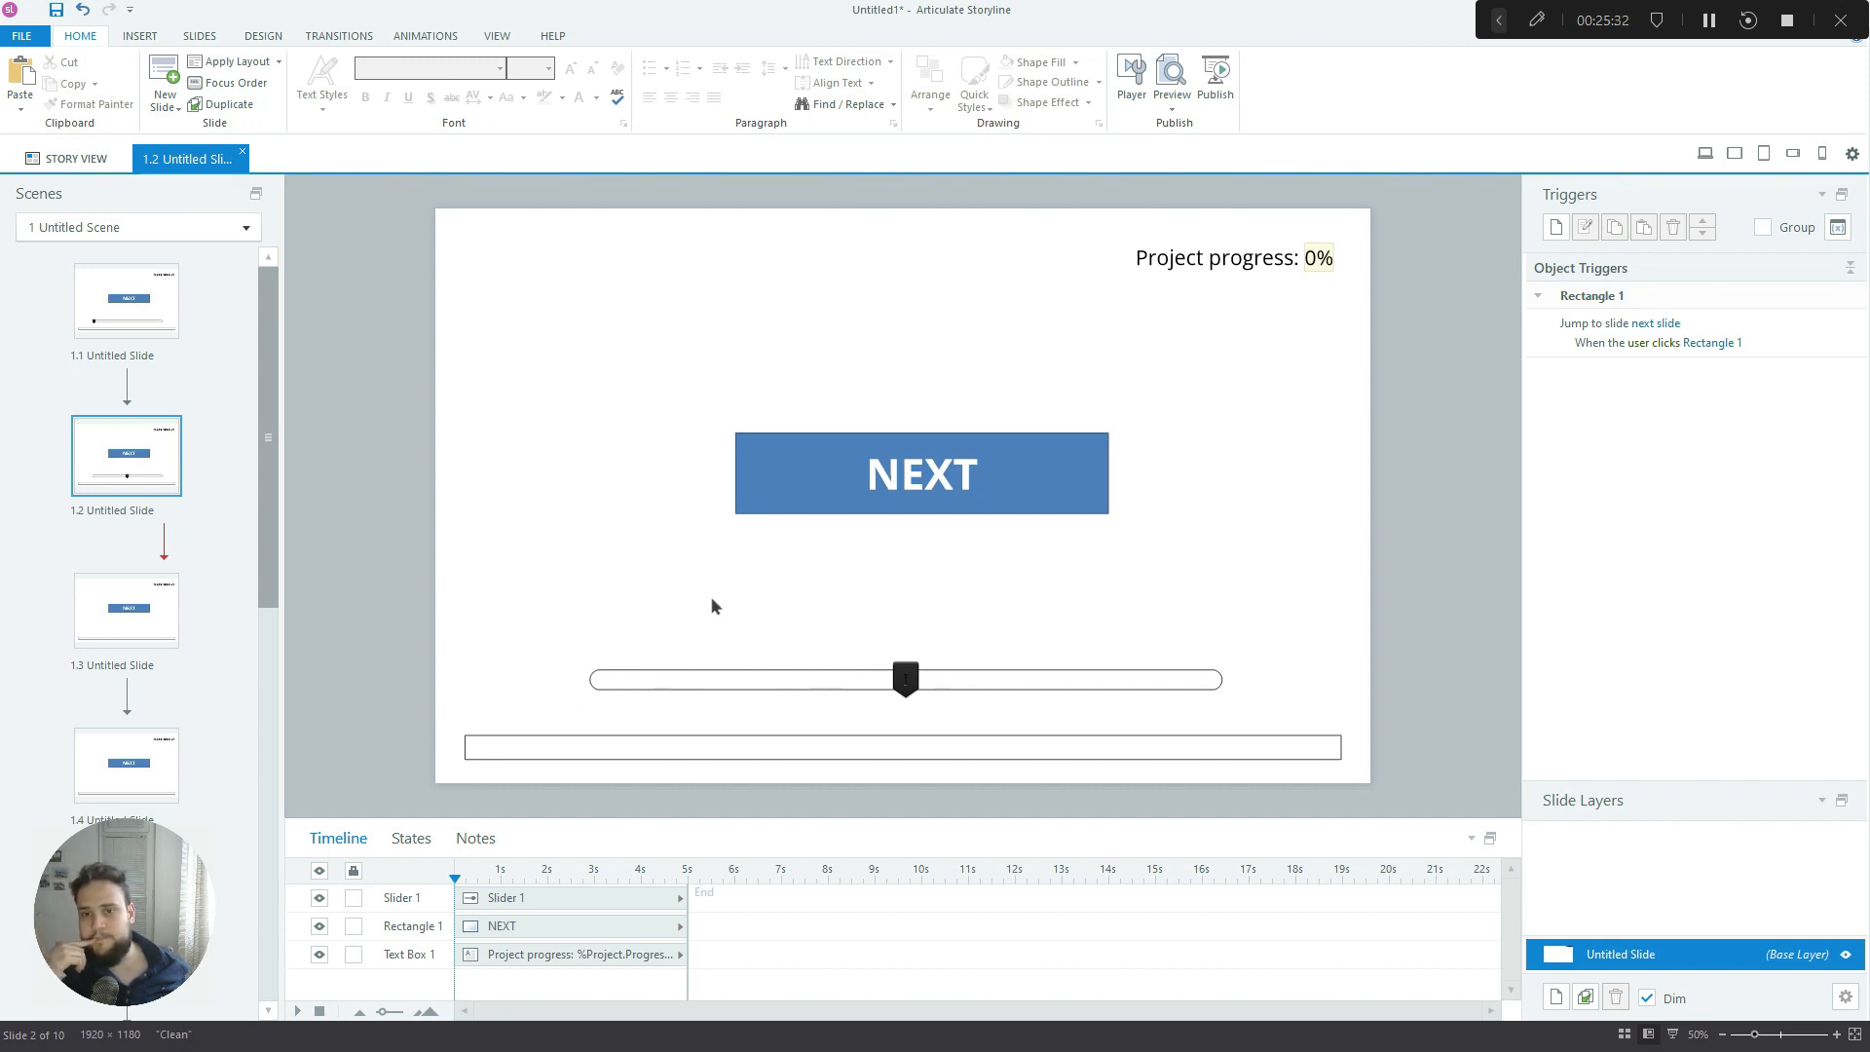
{"action": "left_click", "coordinate": [904, 679]}
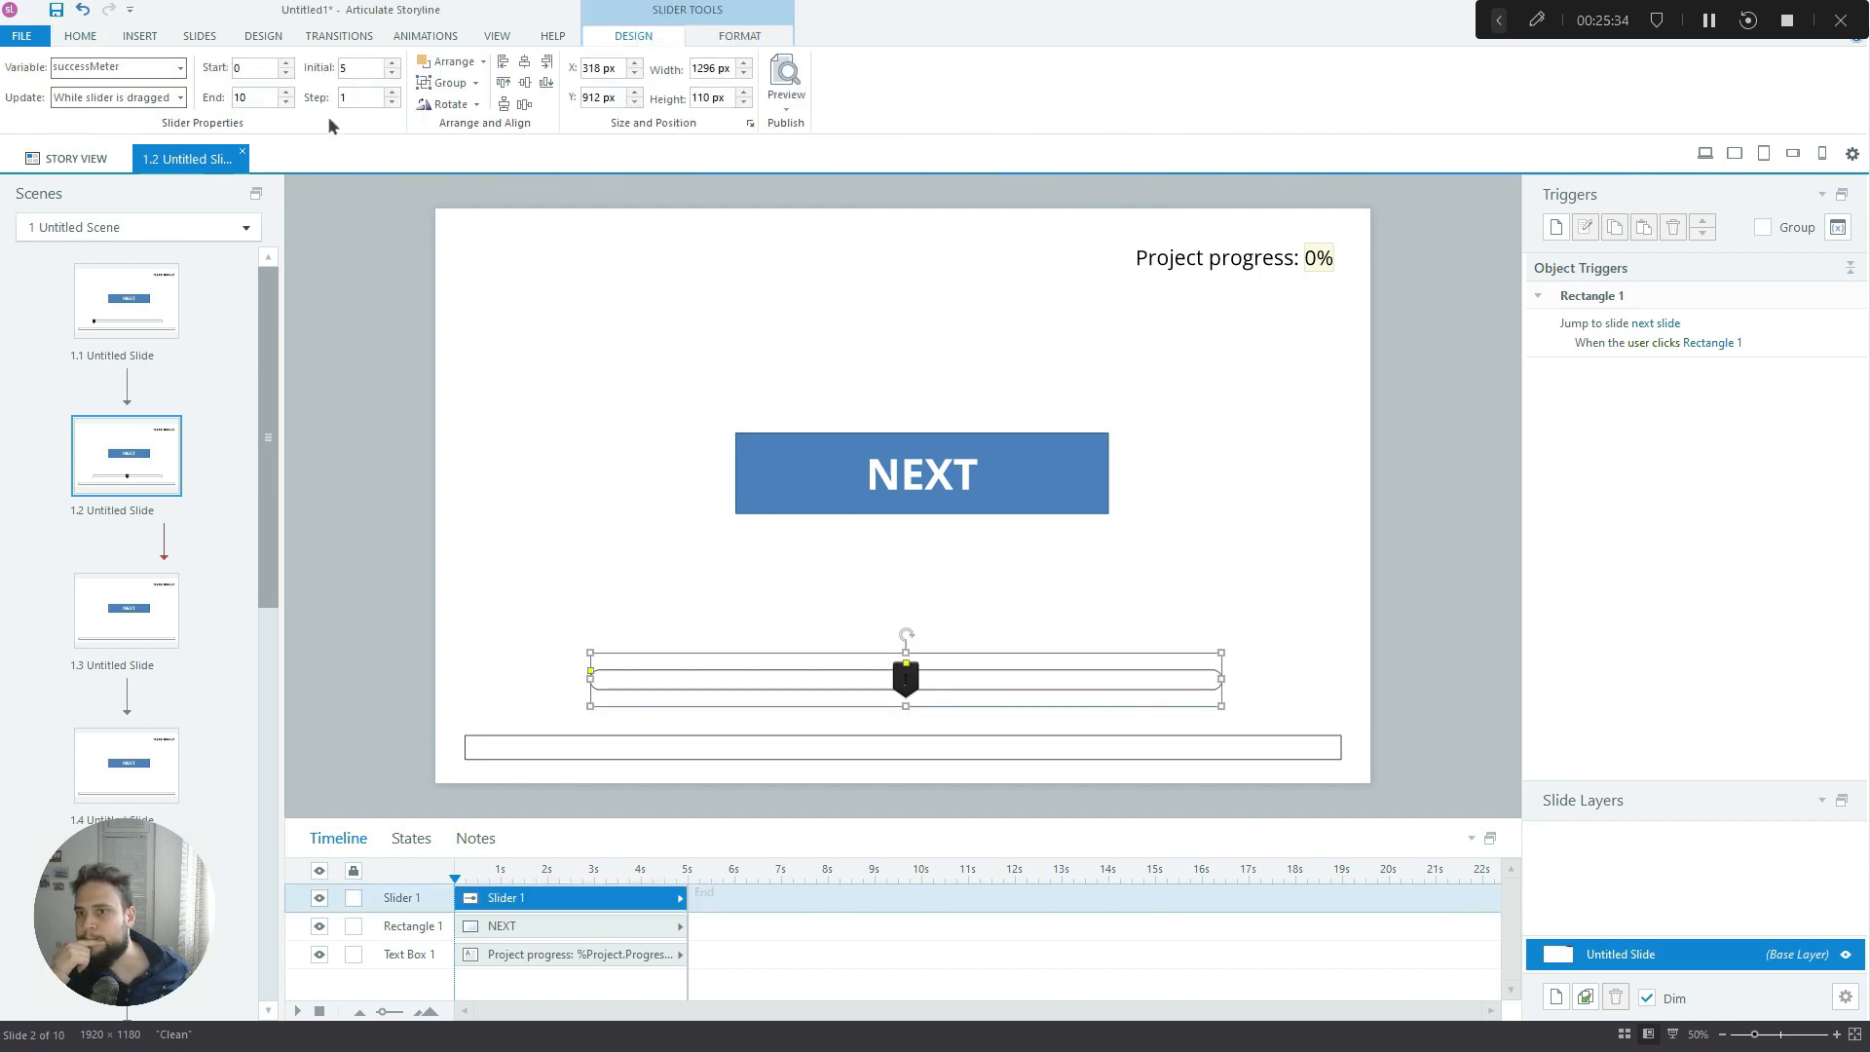
{"action": "left_click", "coordinate": [363, 97]}
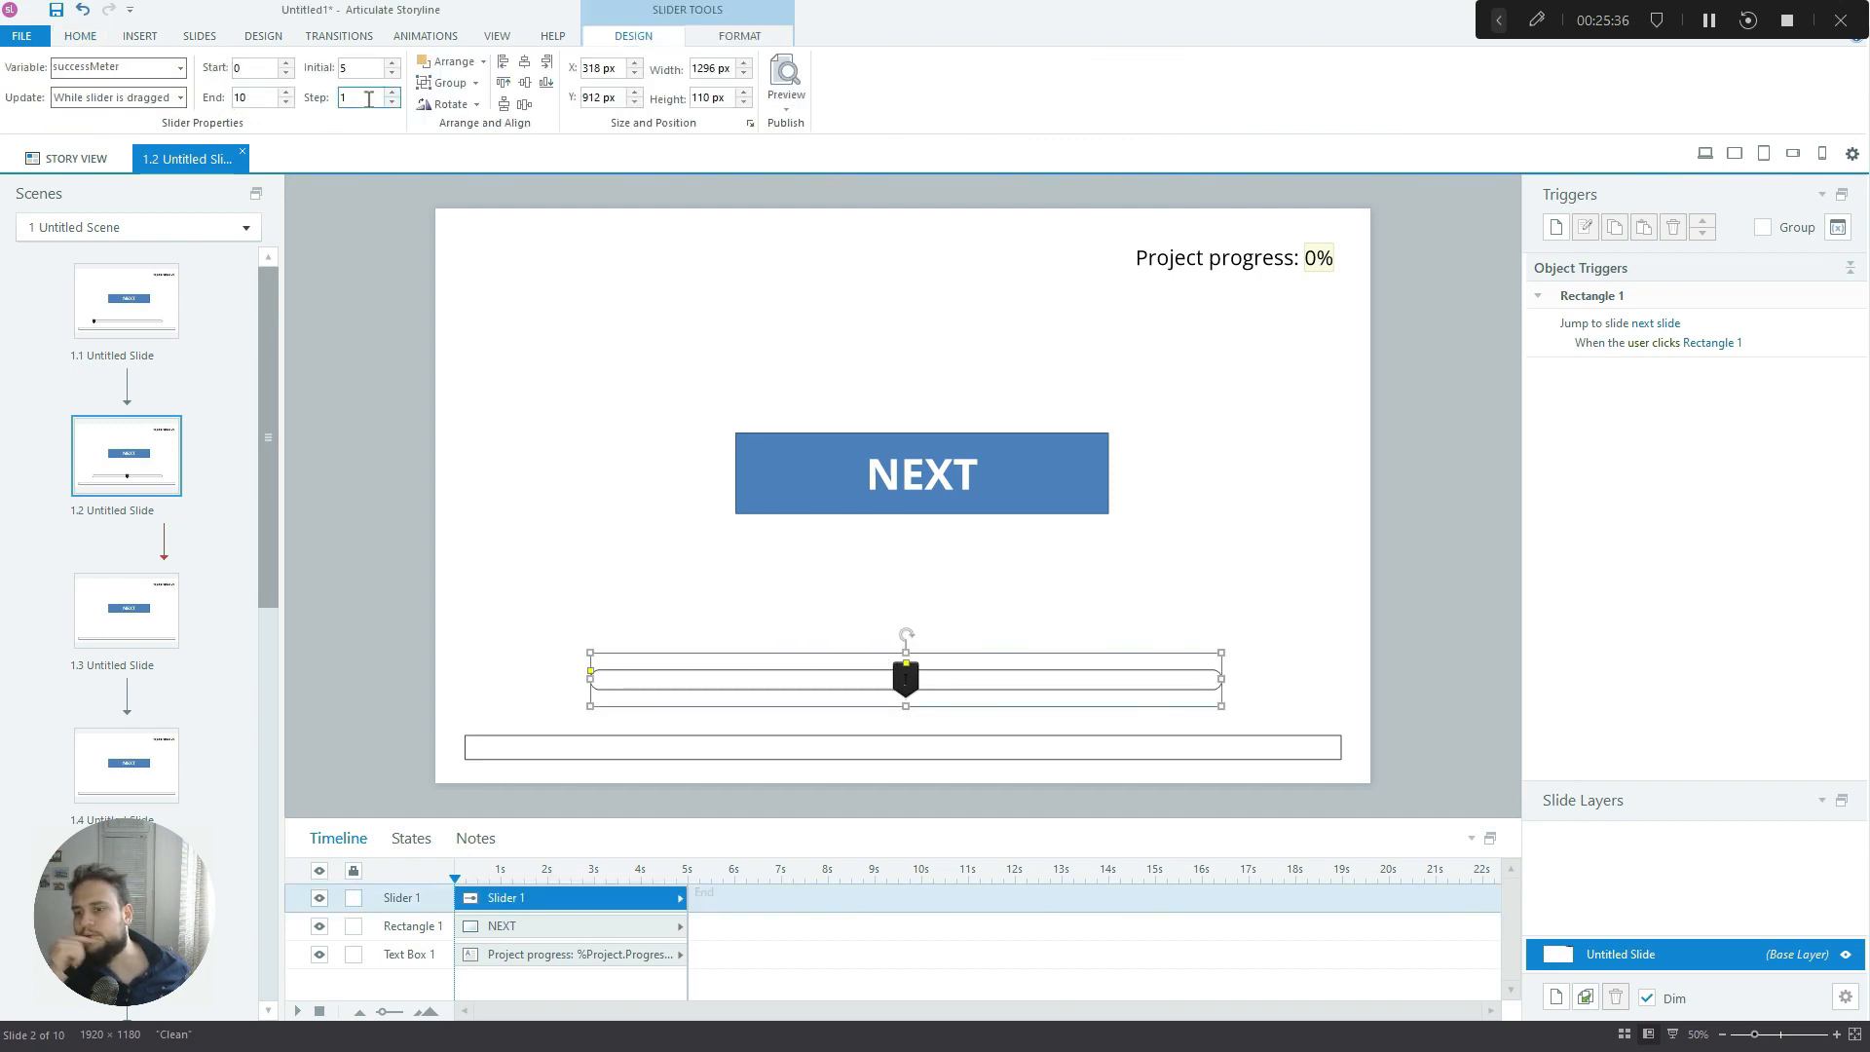
{"action": "type", "text": "10"}
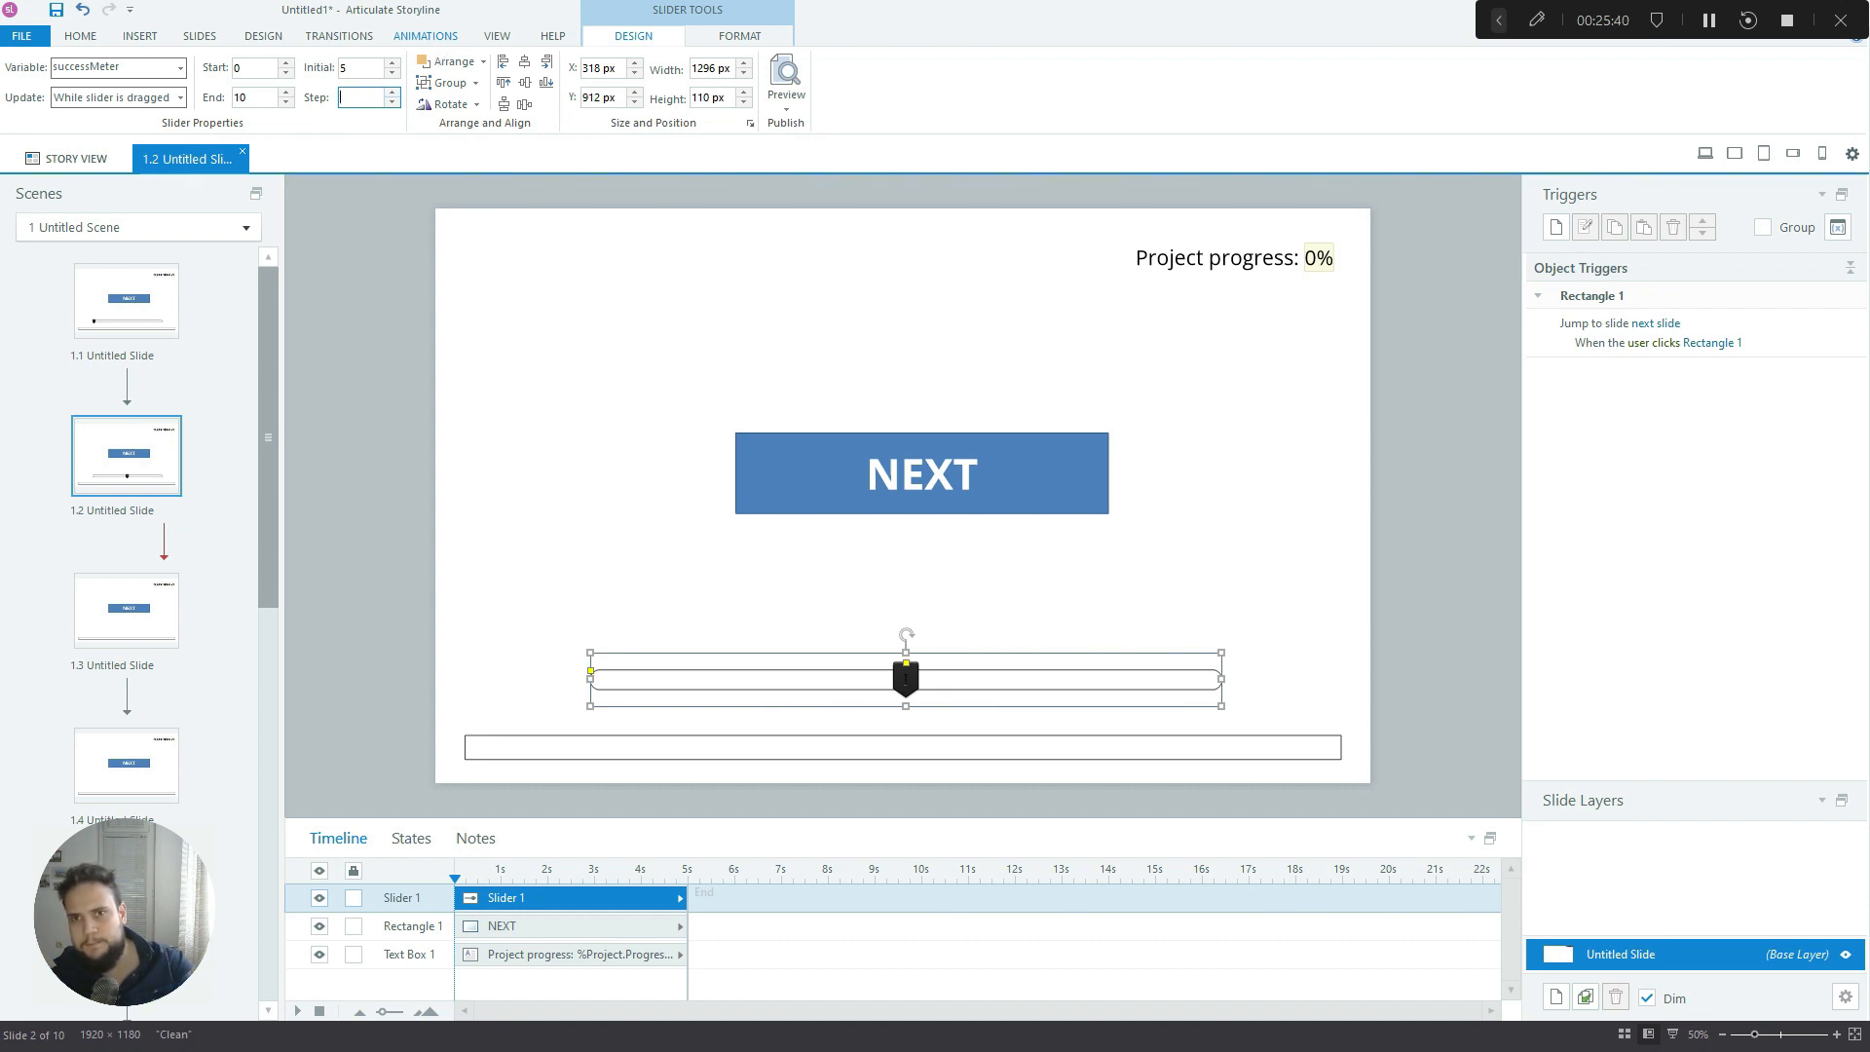
{"action": "type", "text": "0.1"}
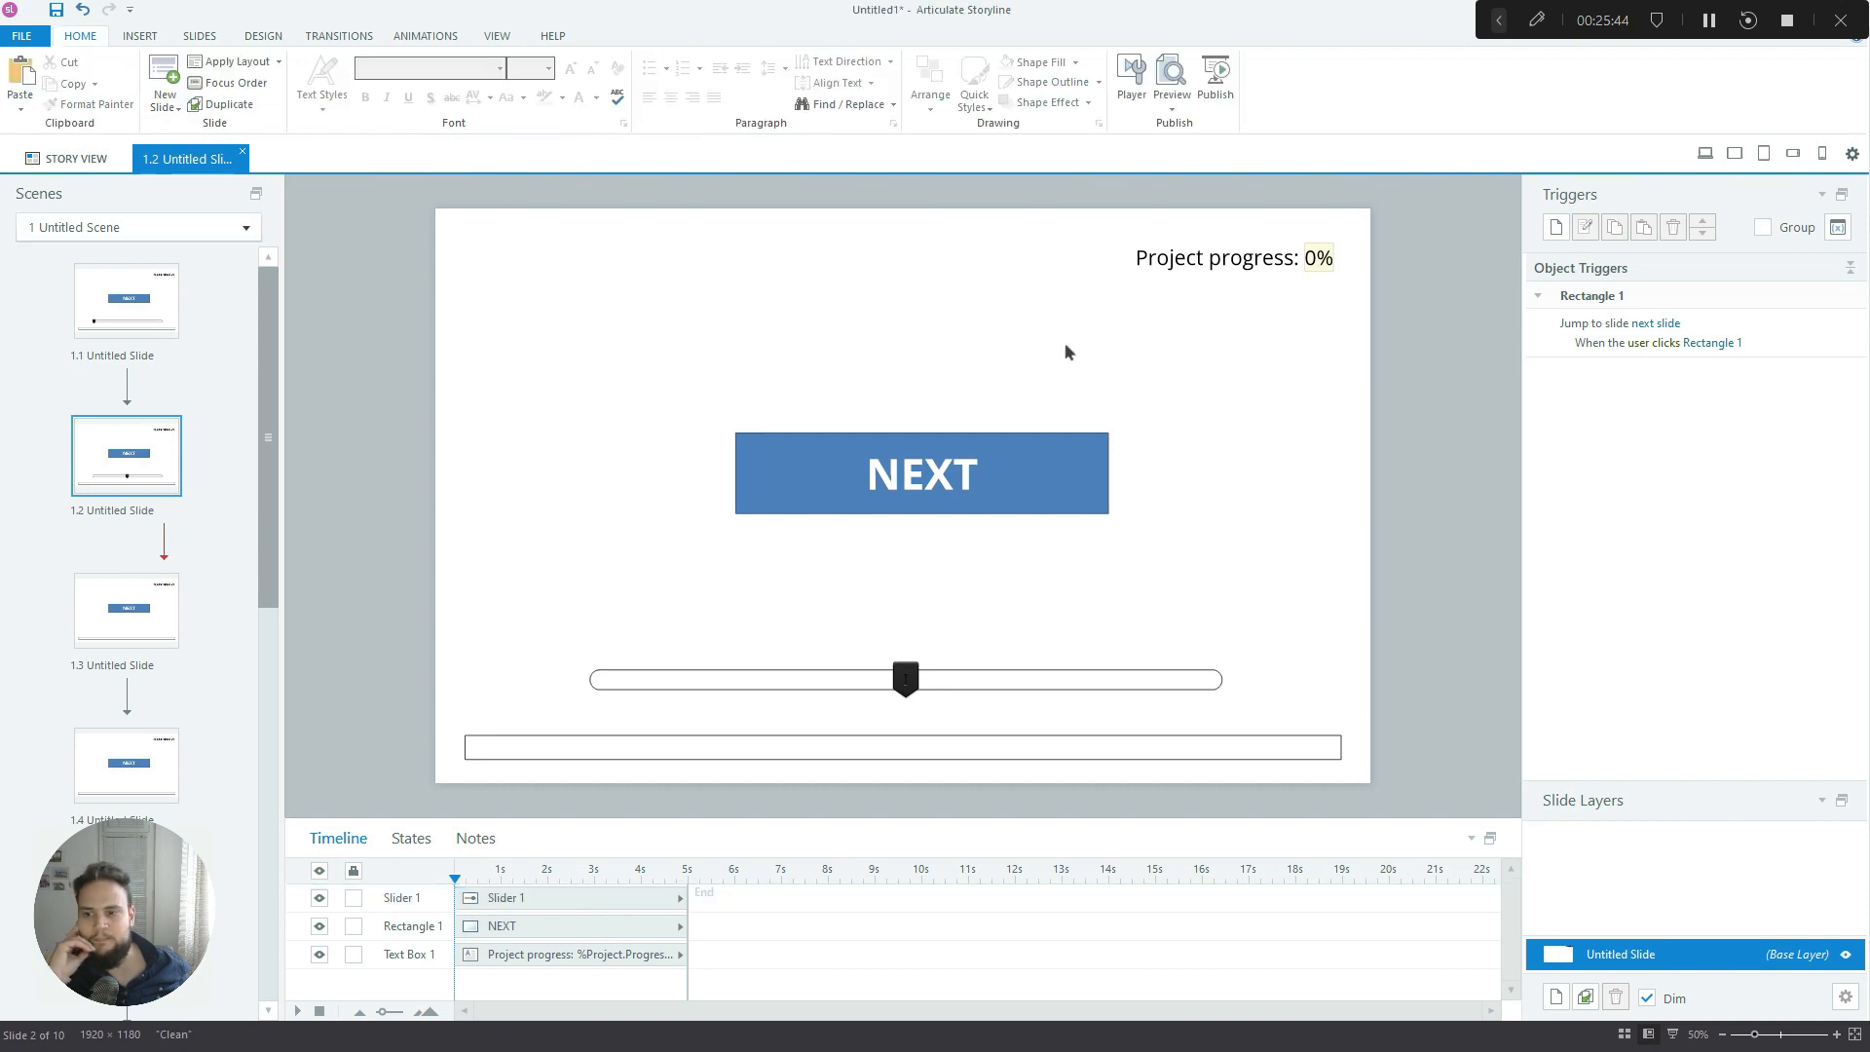
{"action": "mouse_move", "coordinate": [1300, 562]}
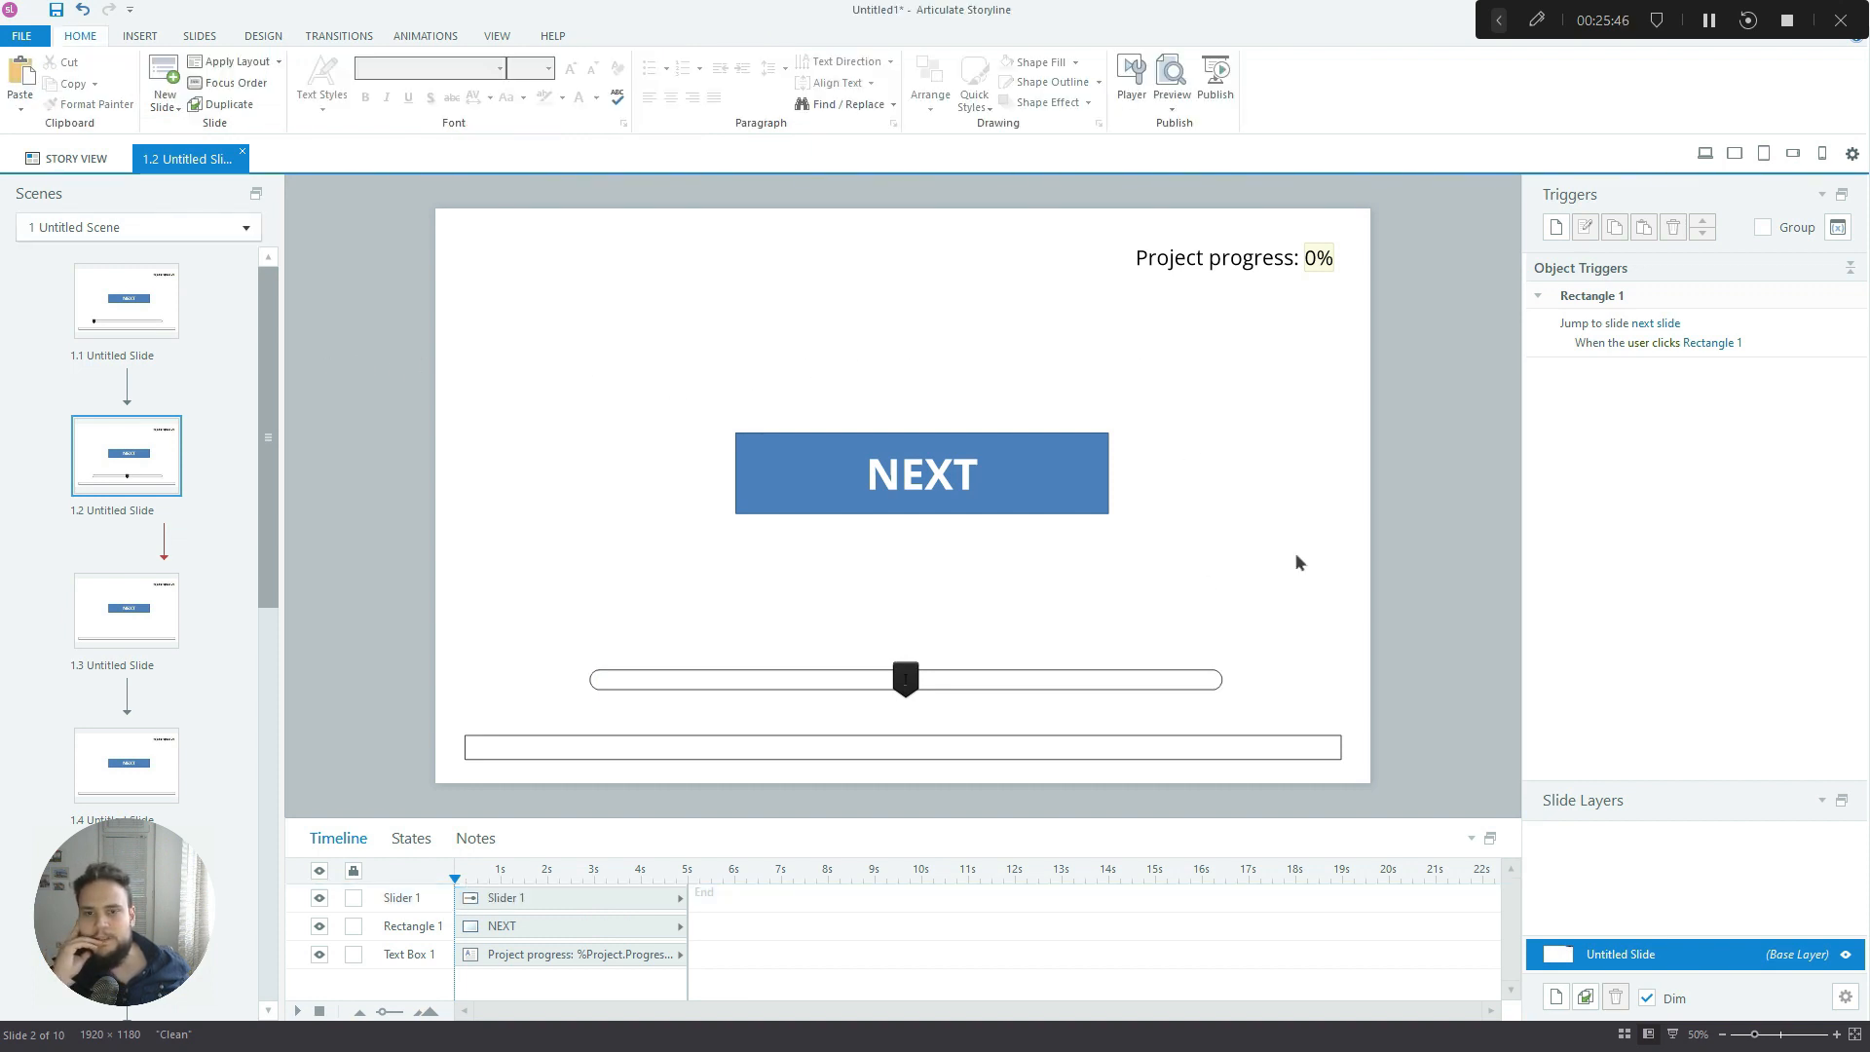
{"action": "mouse_move", "coordinate": [966, 686]}
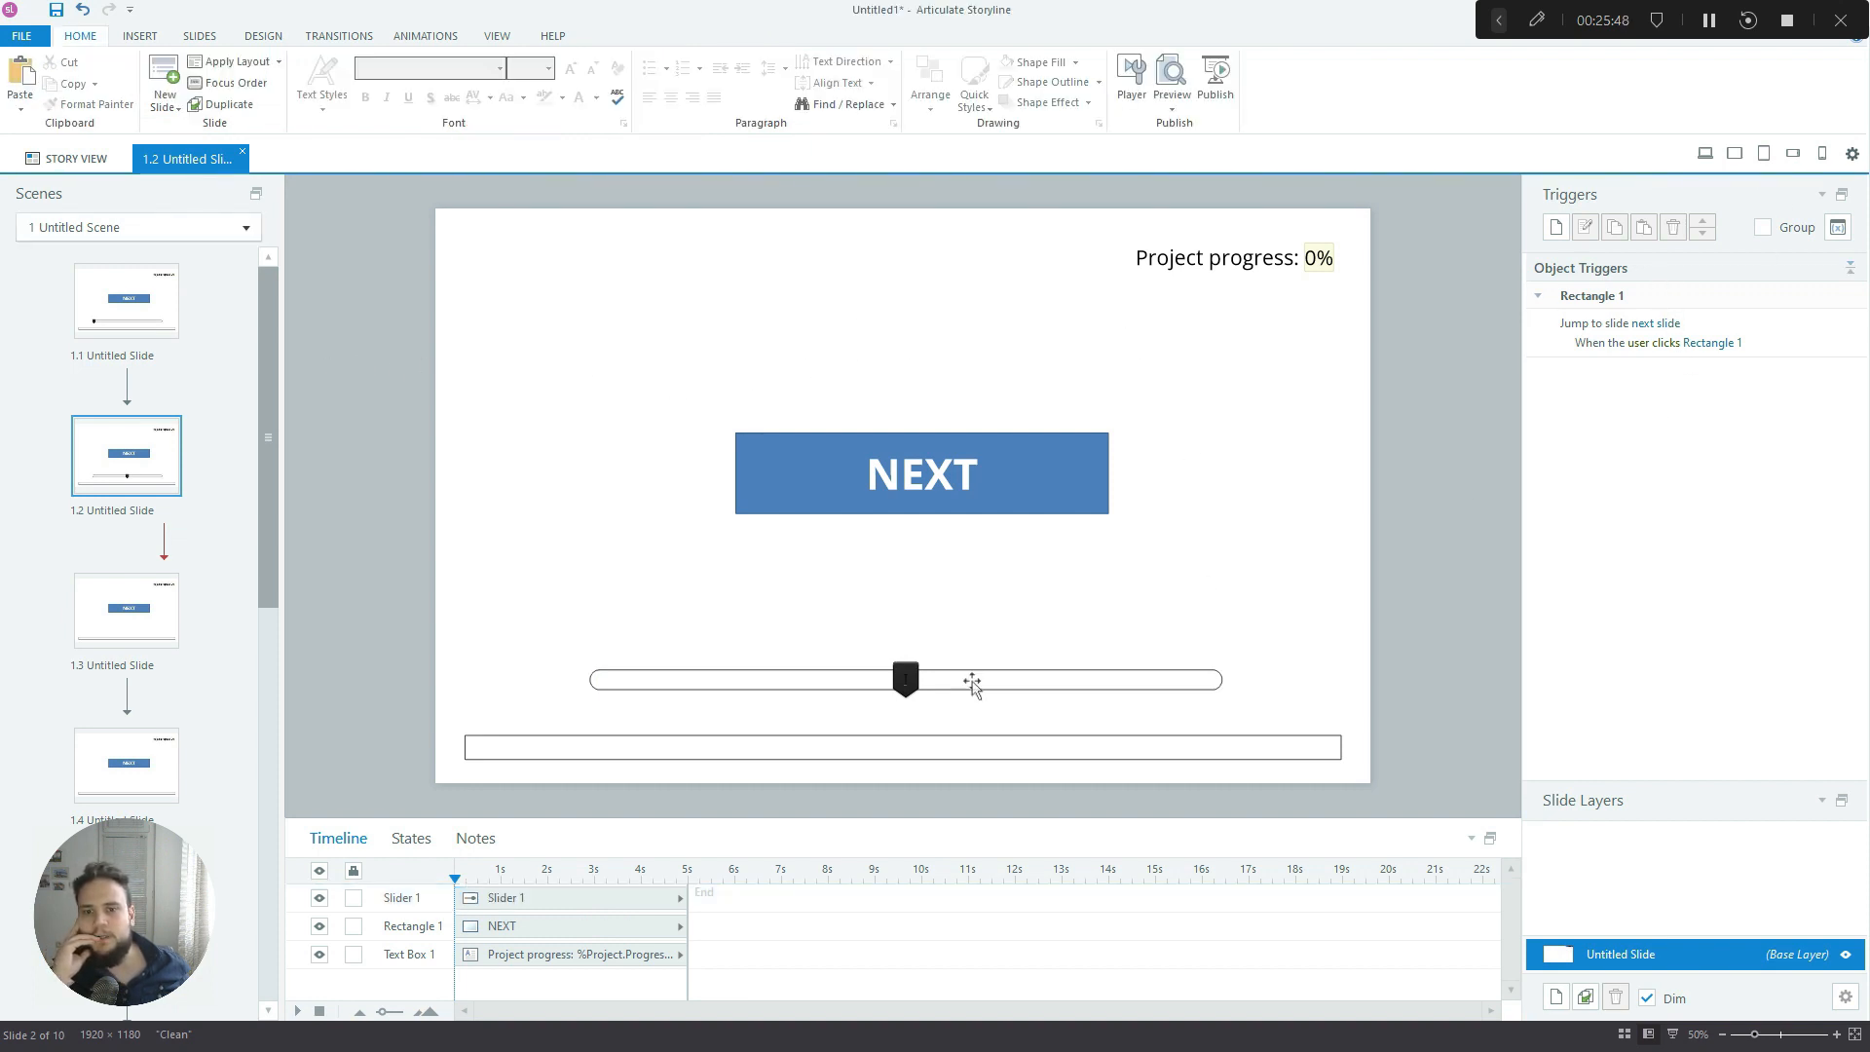
{"action": "left_click", "coordinate": [904, 680]}
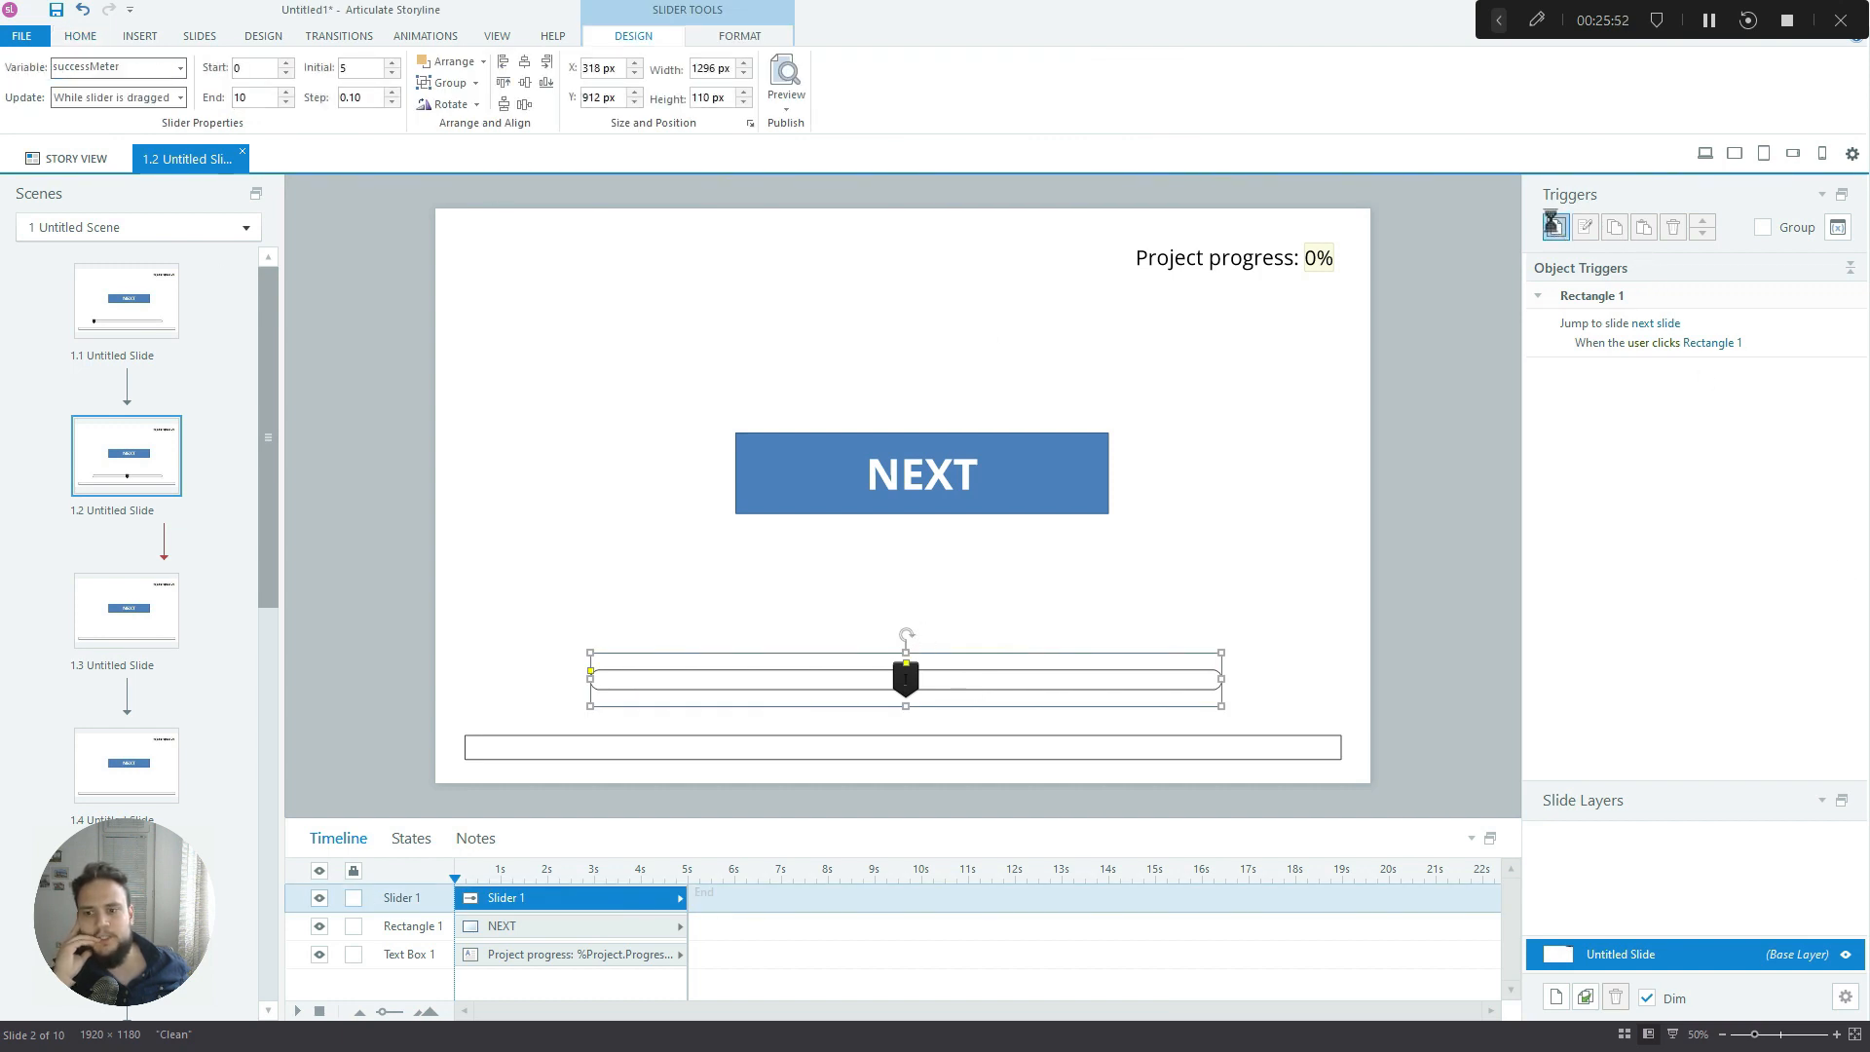
Add a slide trigger that adds 1 to successMeter when the timeline starts
{"action": "left_click", "coordinate": [1555, 226]}
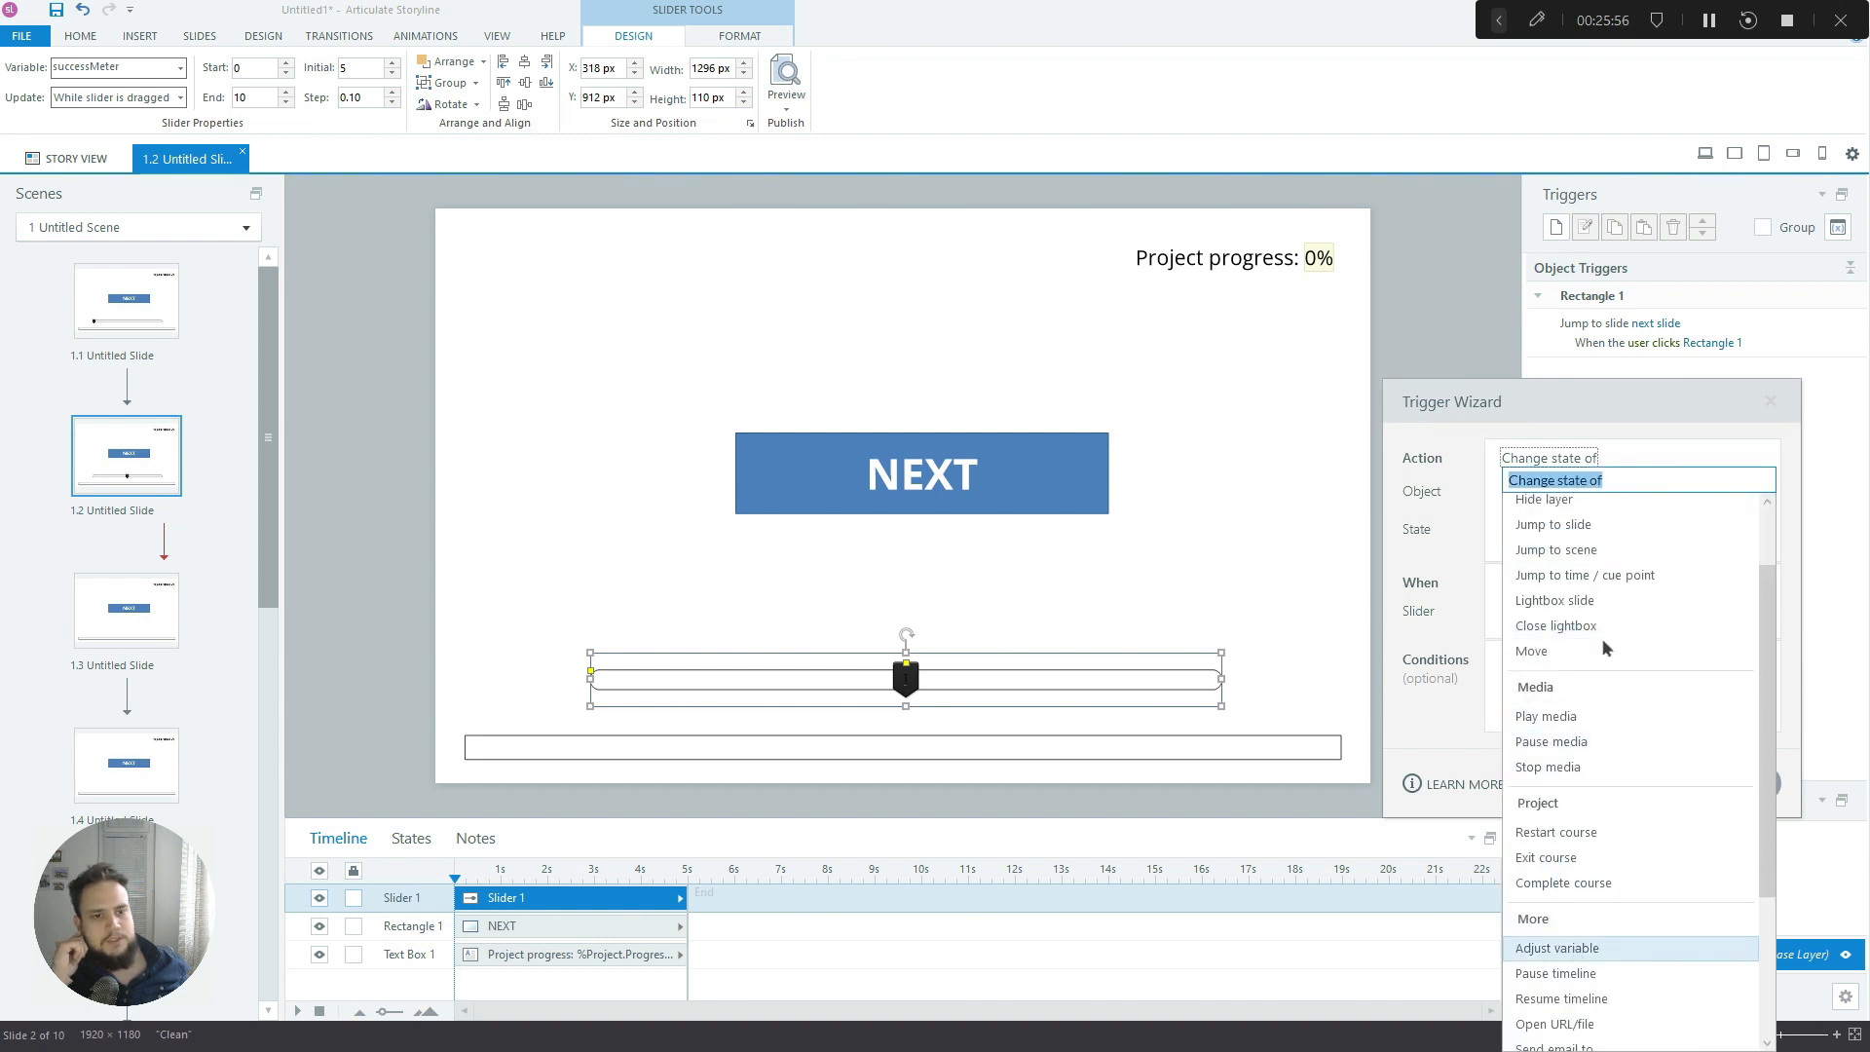
{"action": "left_click", "coordinate": [1556, 947]}
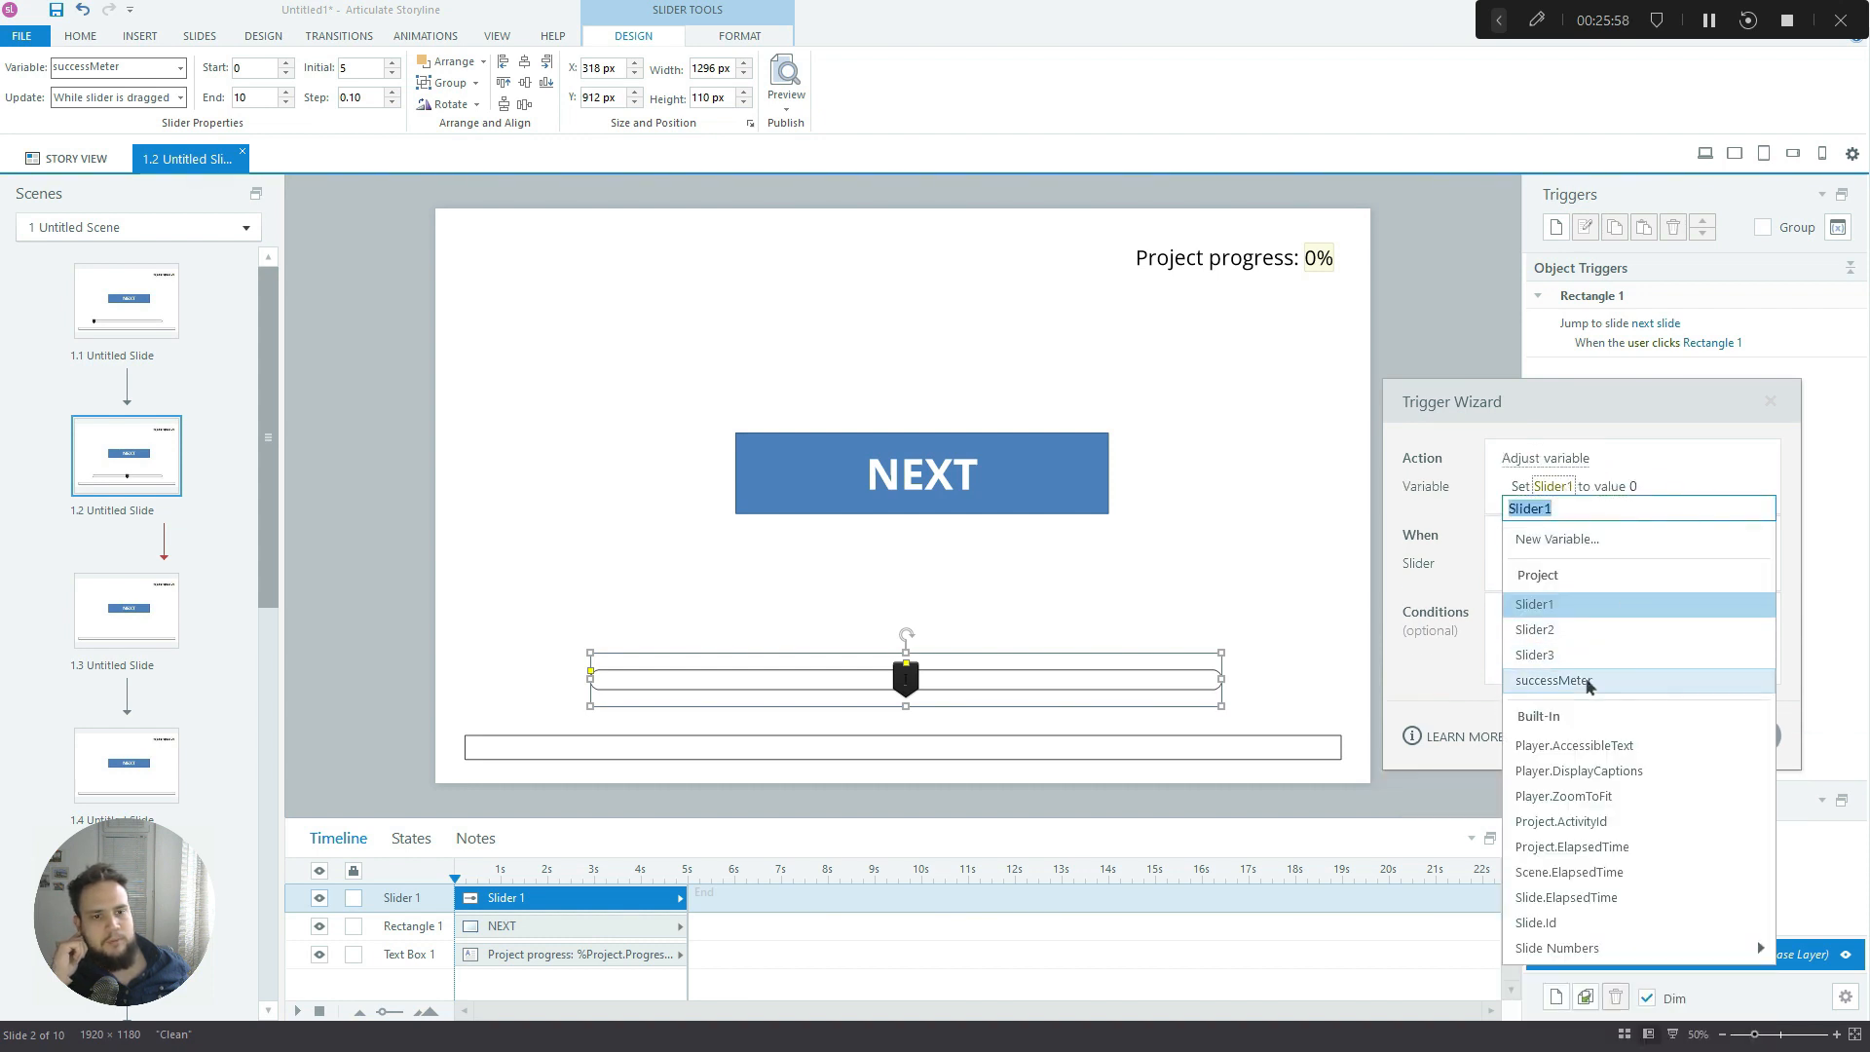
{"action": "left_click", "coordinate": [1554, 680]}
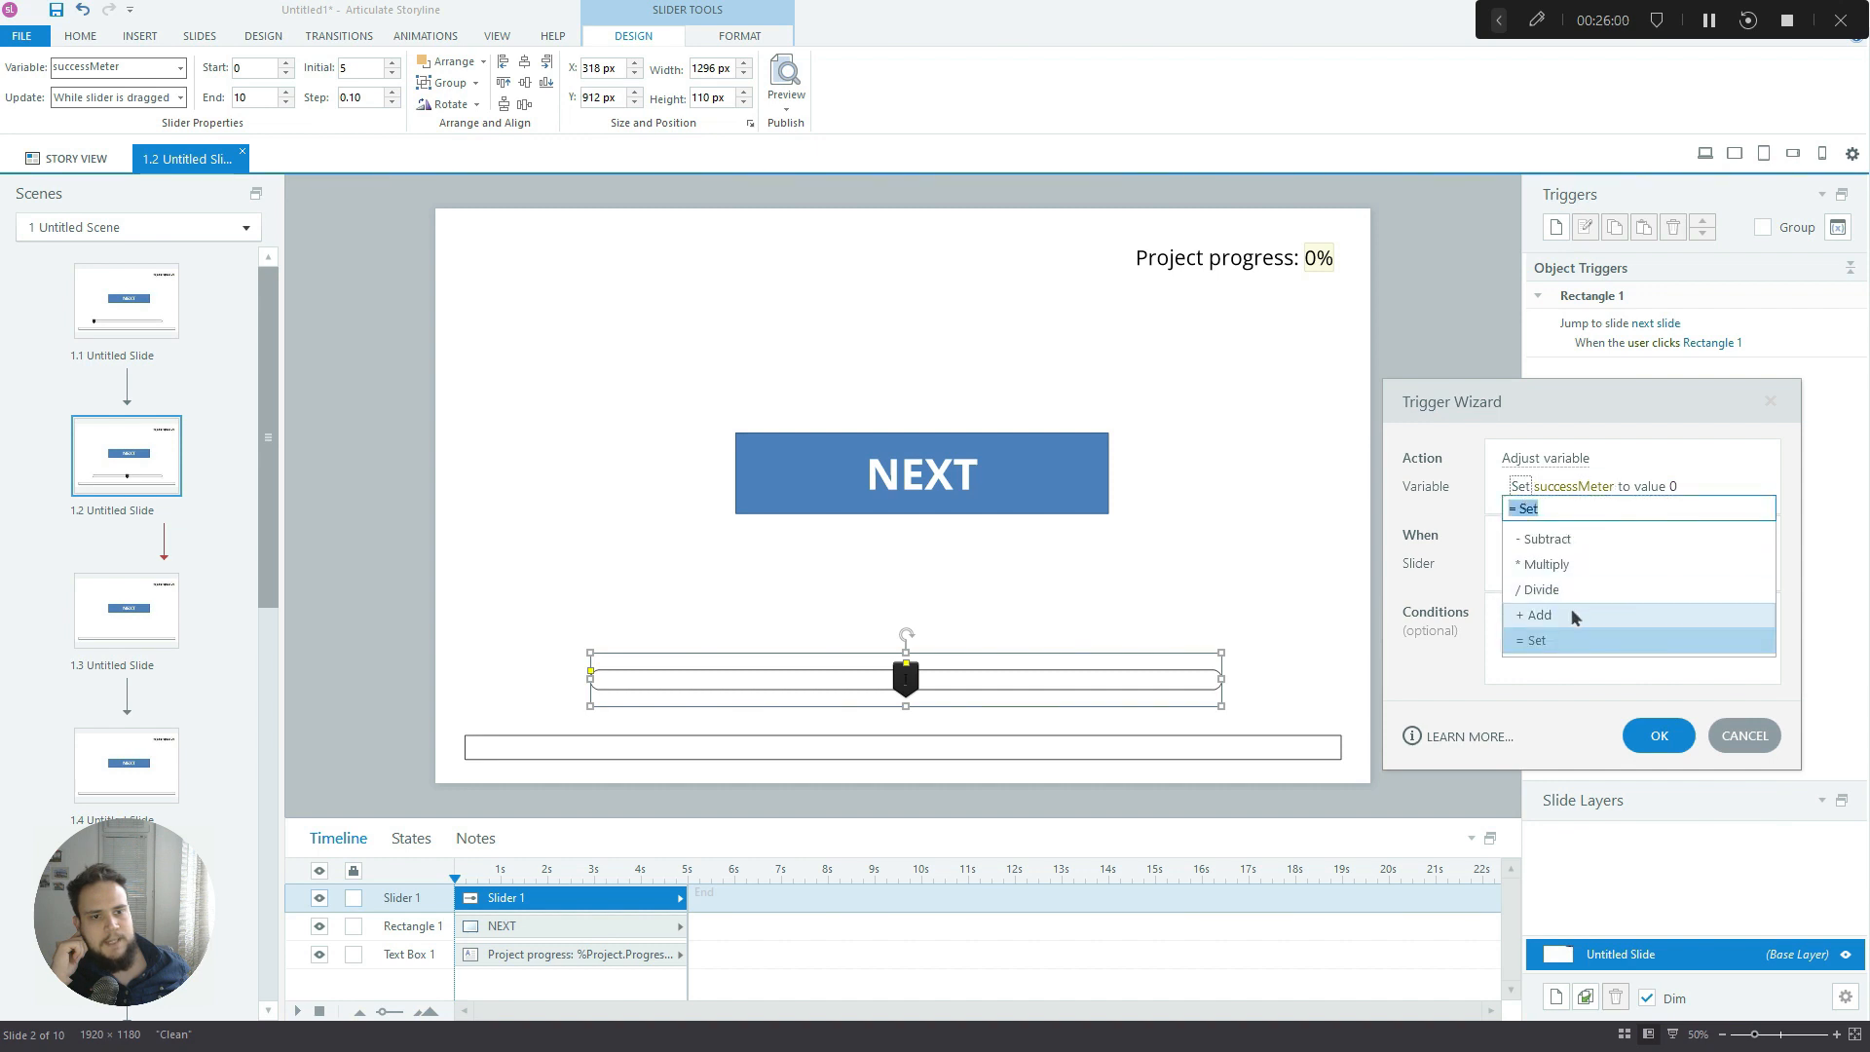
{"action": "left_click", "coordinate": [1538, 614]}
{"action": "type", "text": "1"}
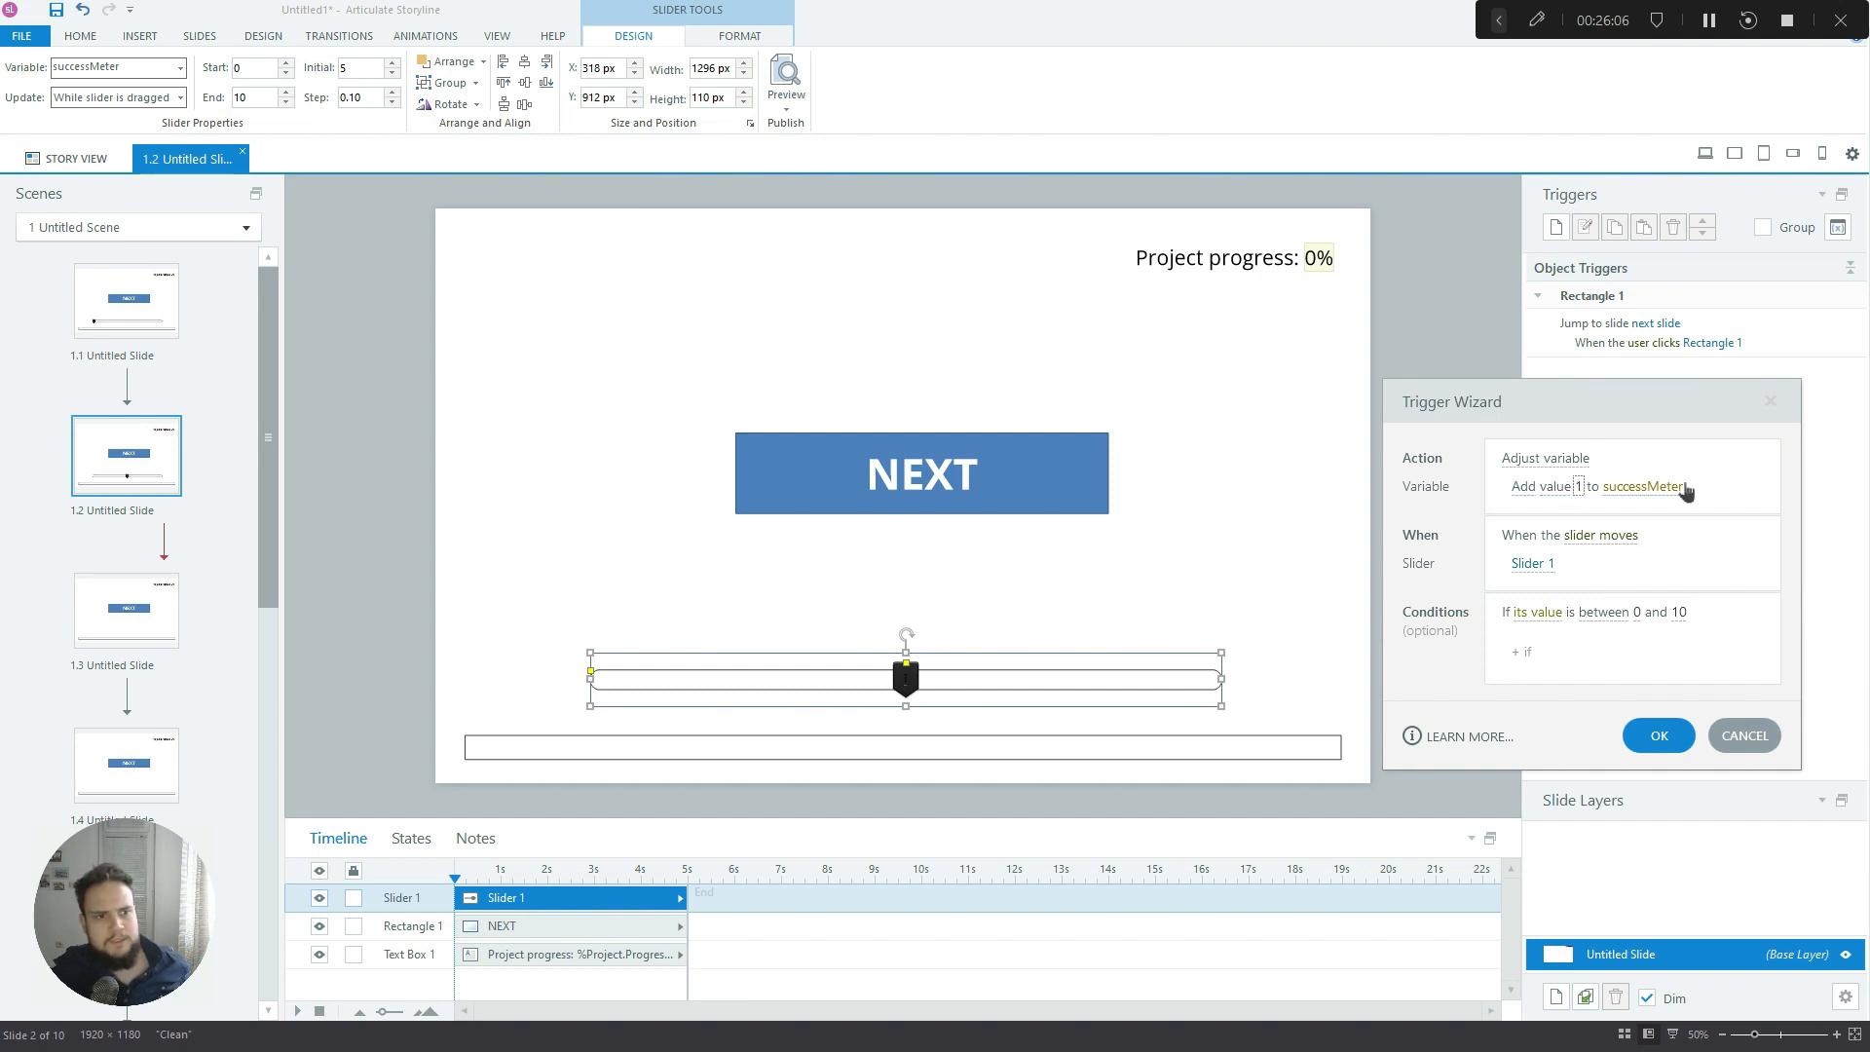
{"action": "left_click", "coordinate": [1600, 535]}
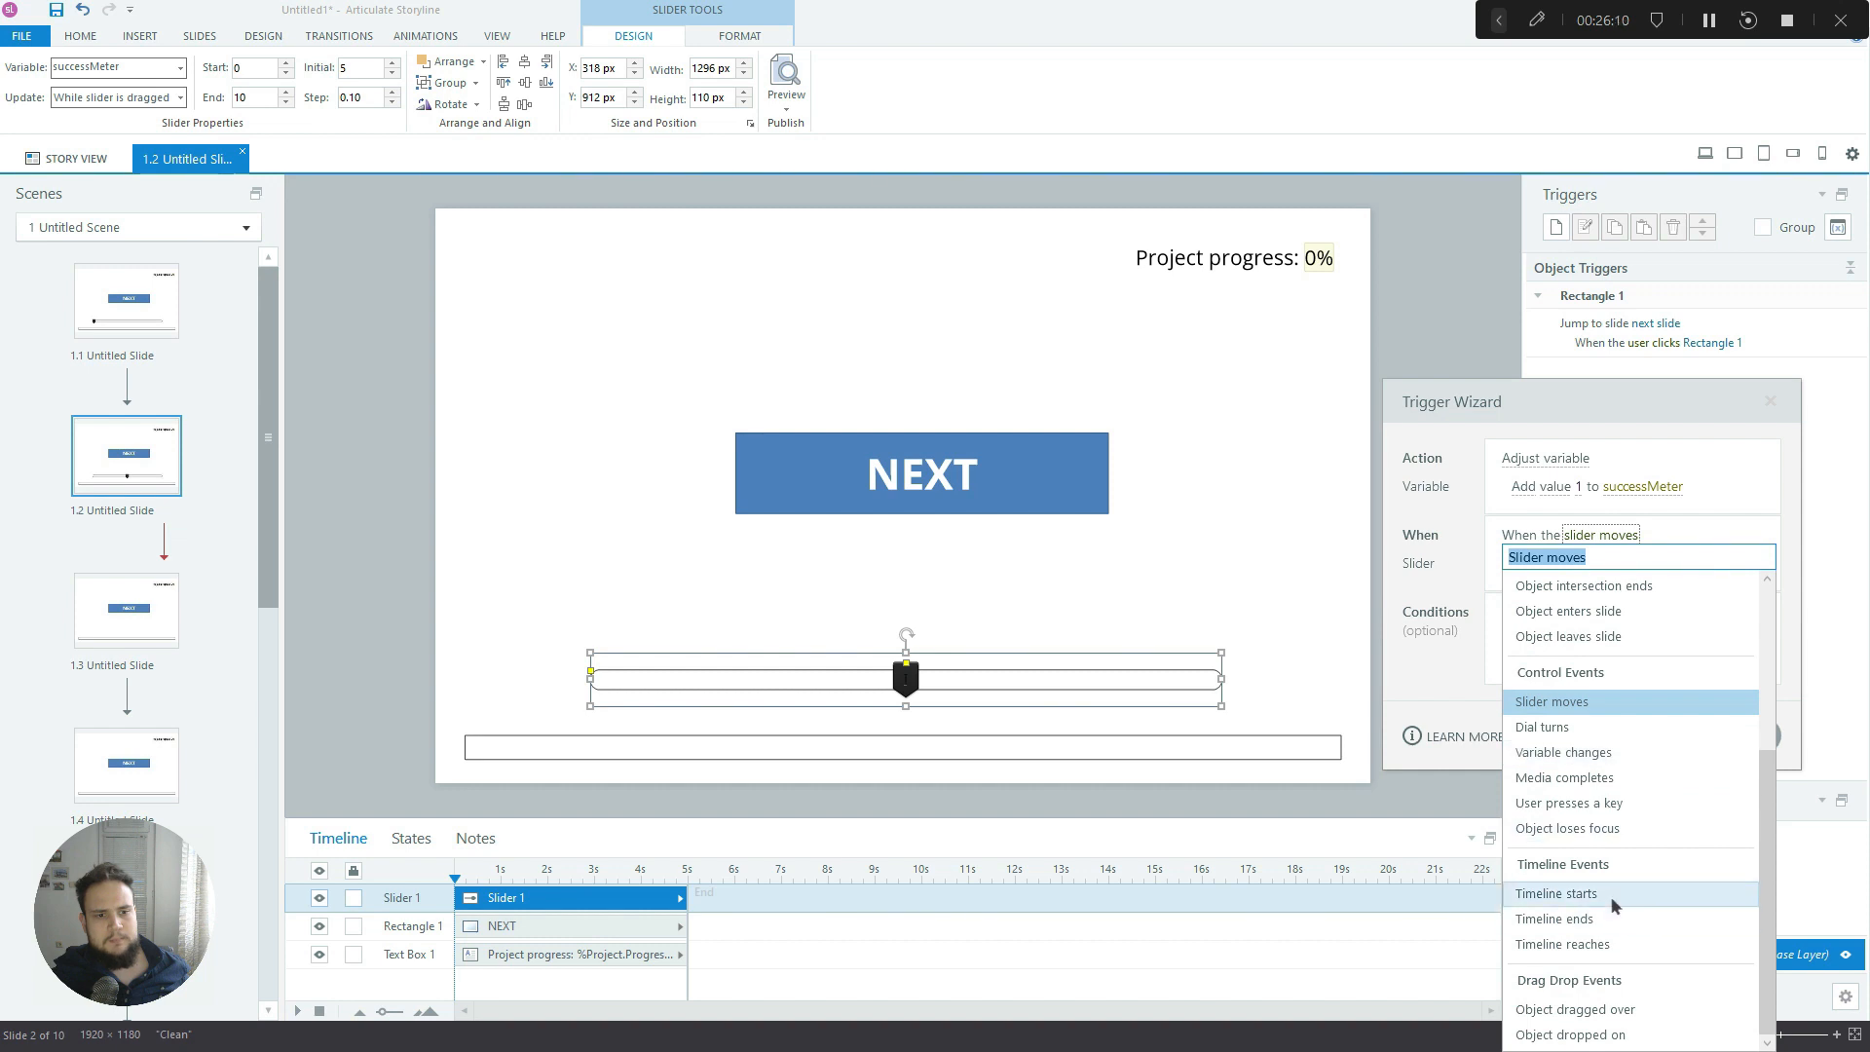
{"action": "left_click", "coordinate": [1556, 893]}
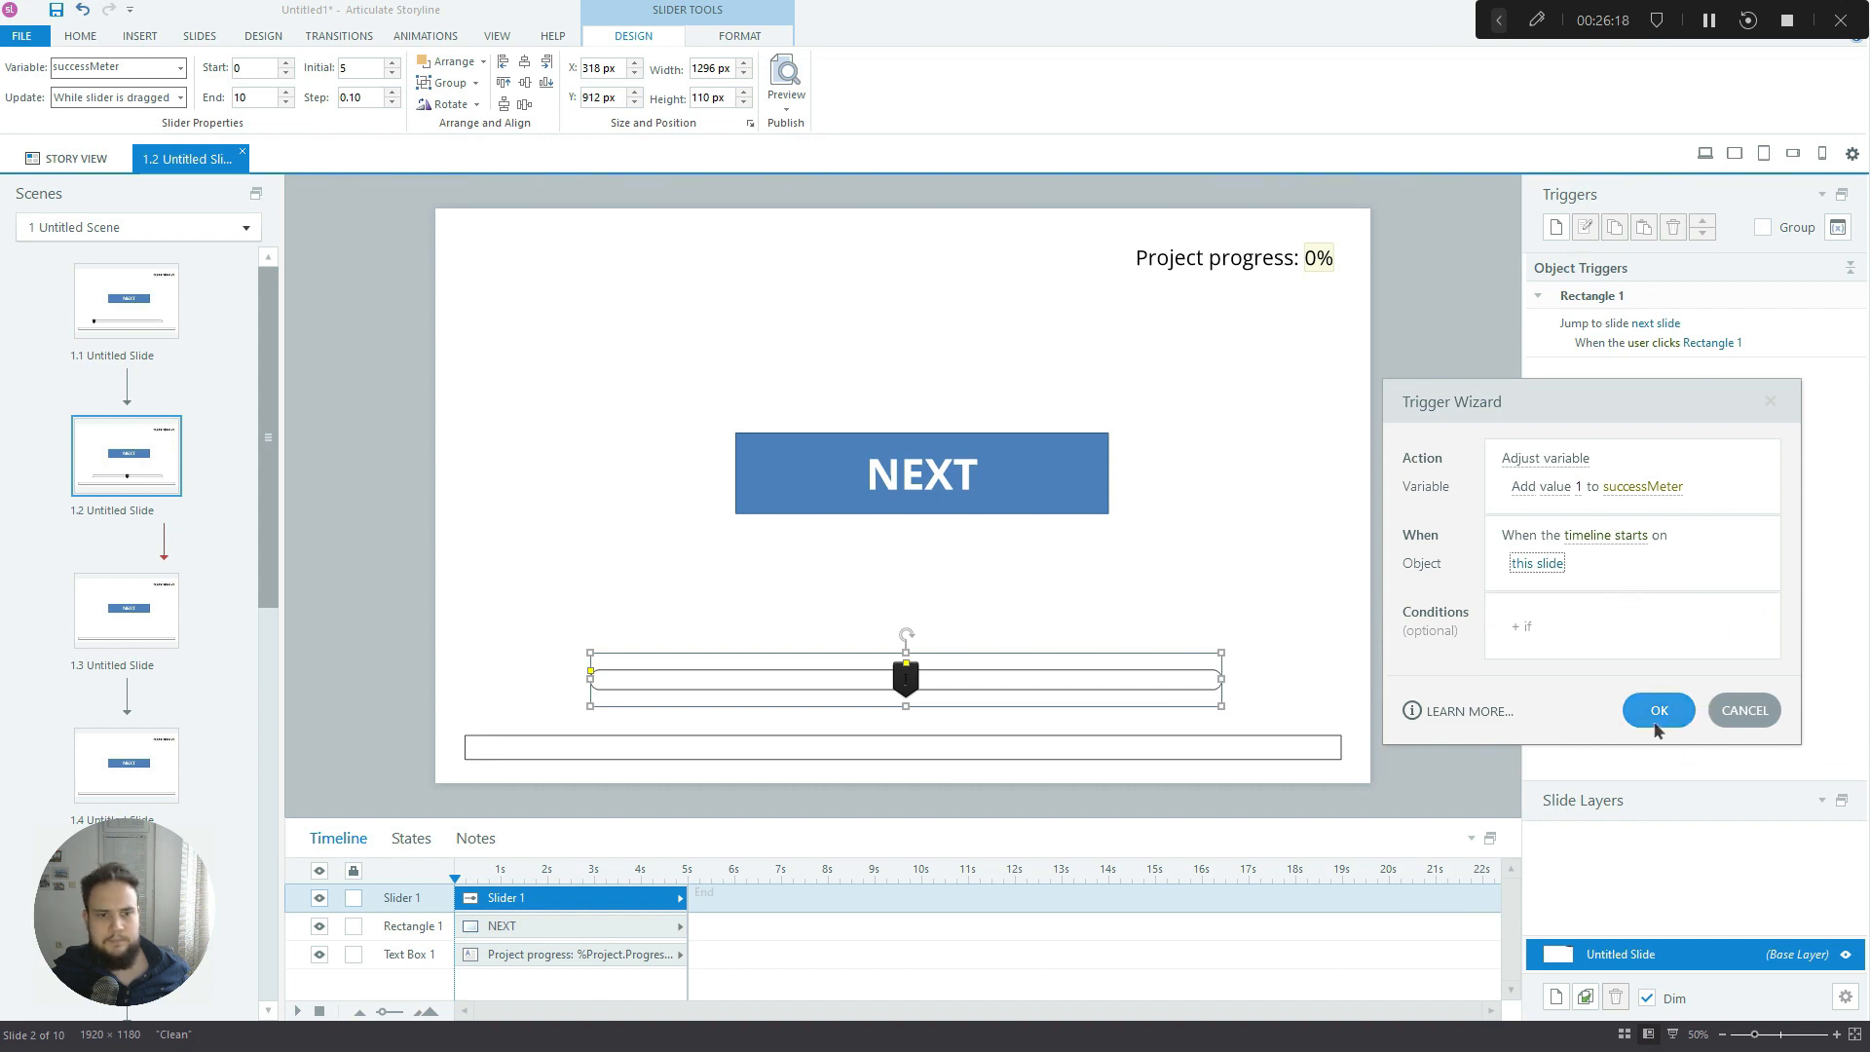
{"action": "left_click", "coordinate": [1658, 710]}
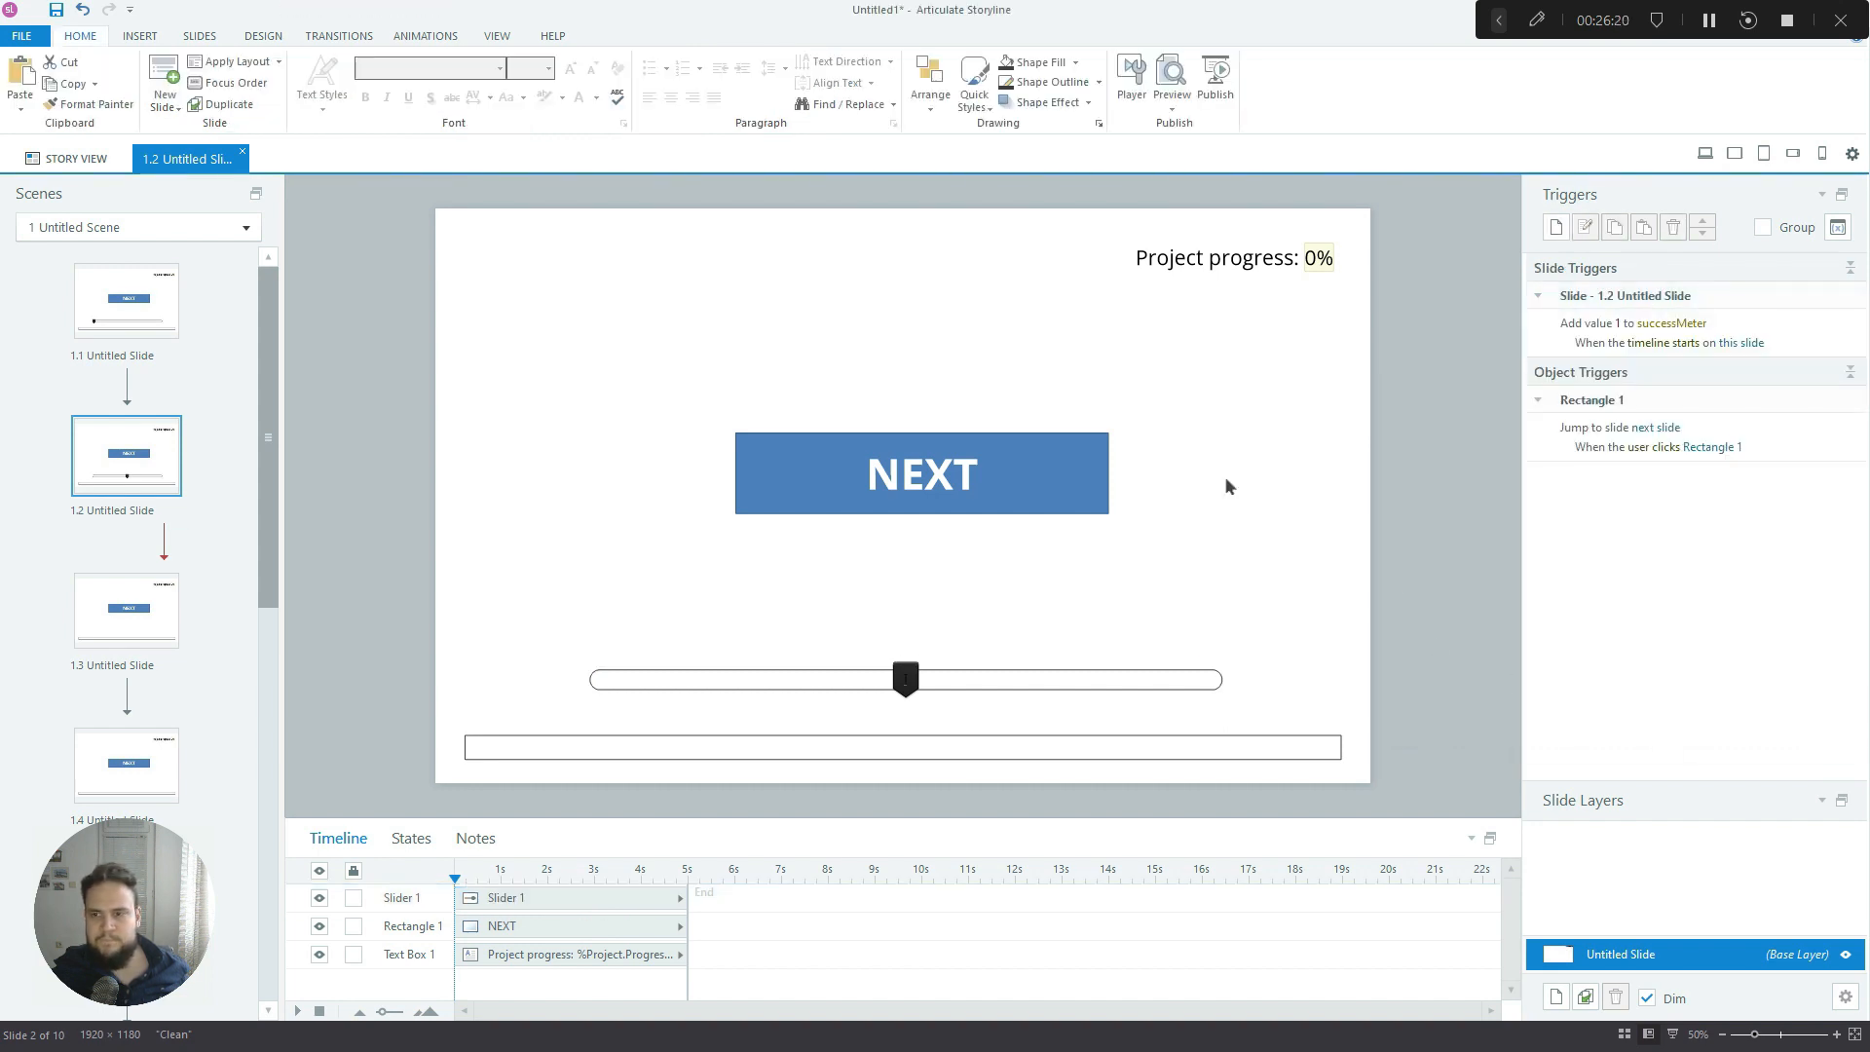
{"action": "left_click", "coordinate": [126, 300]}
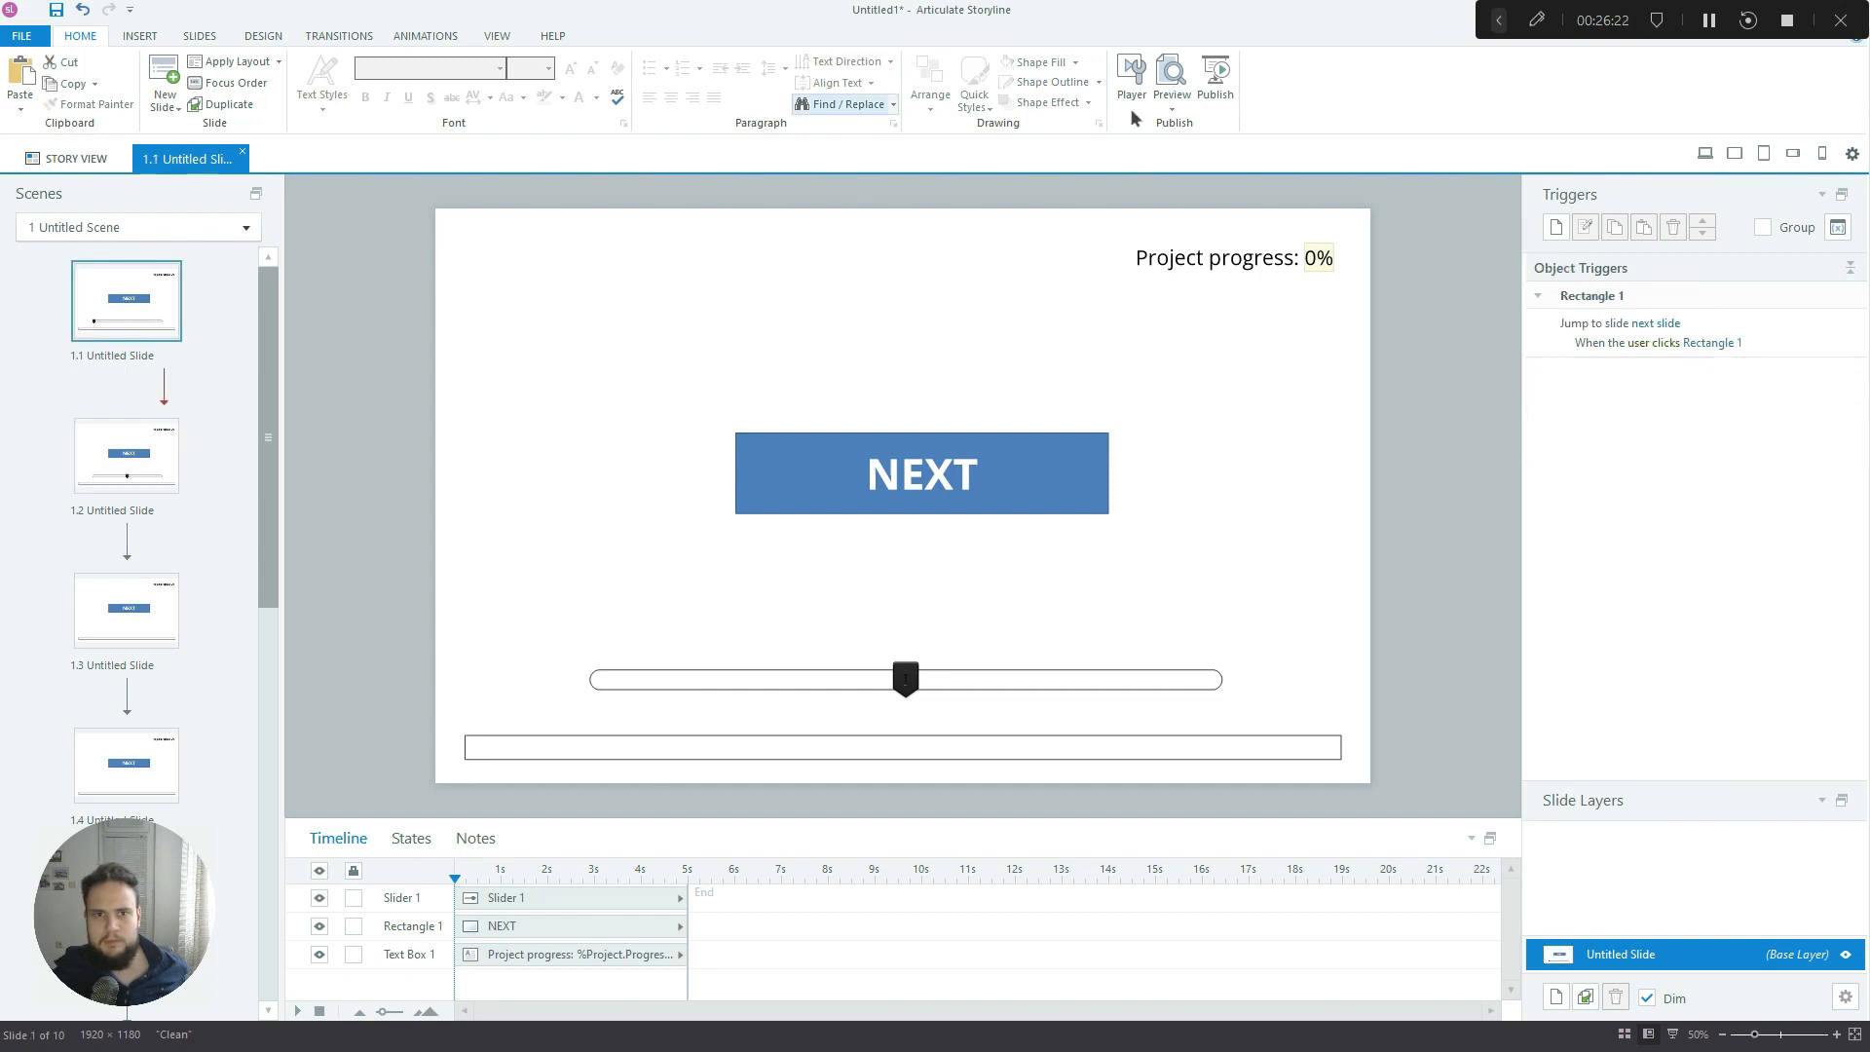
{"action": "left_click", "coordinate": [1171, 76]}
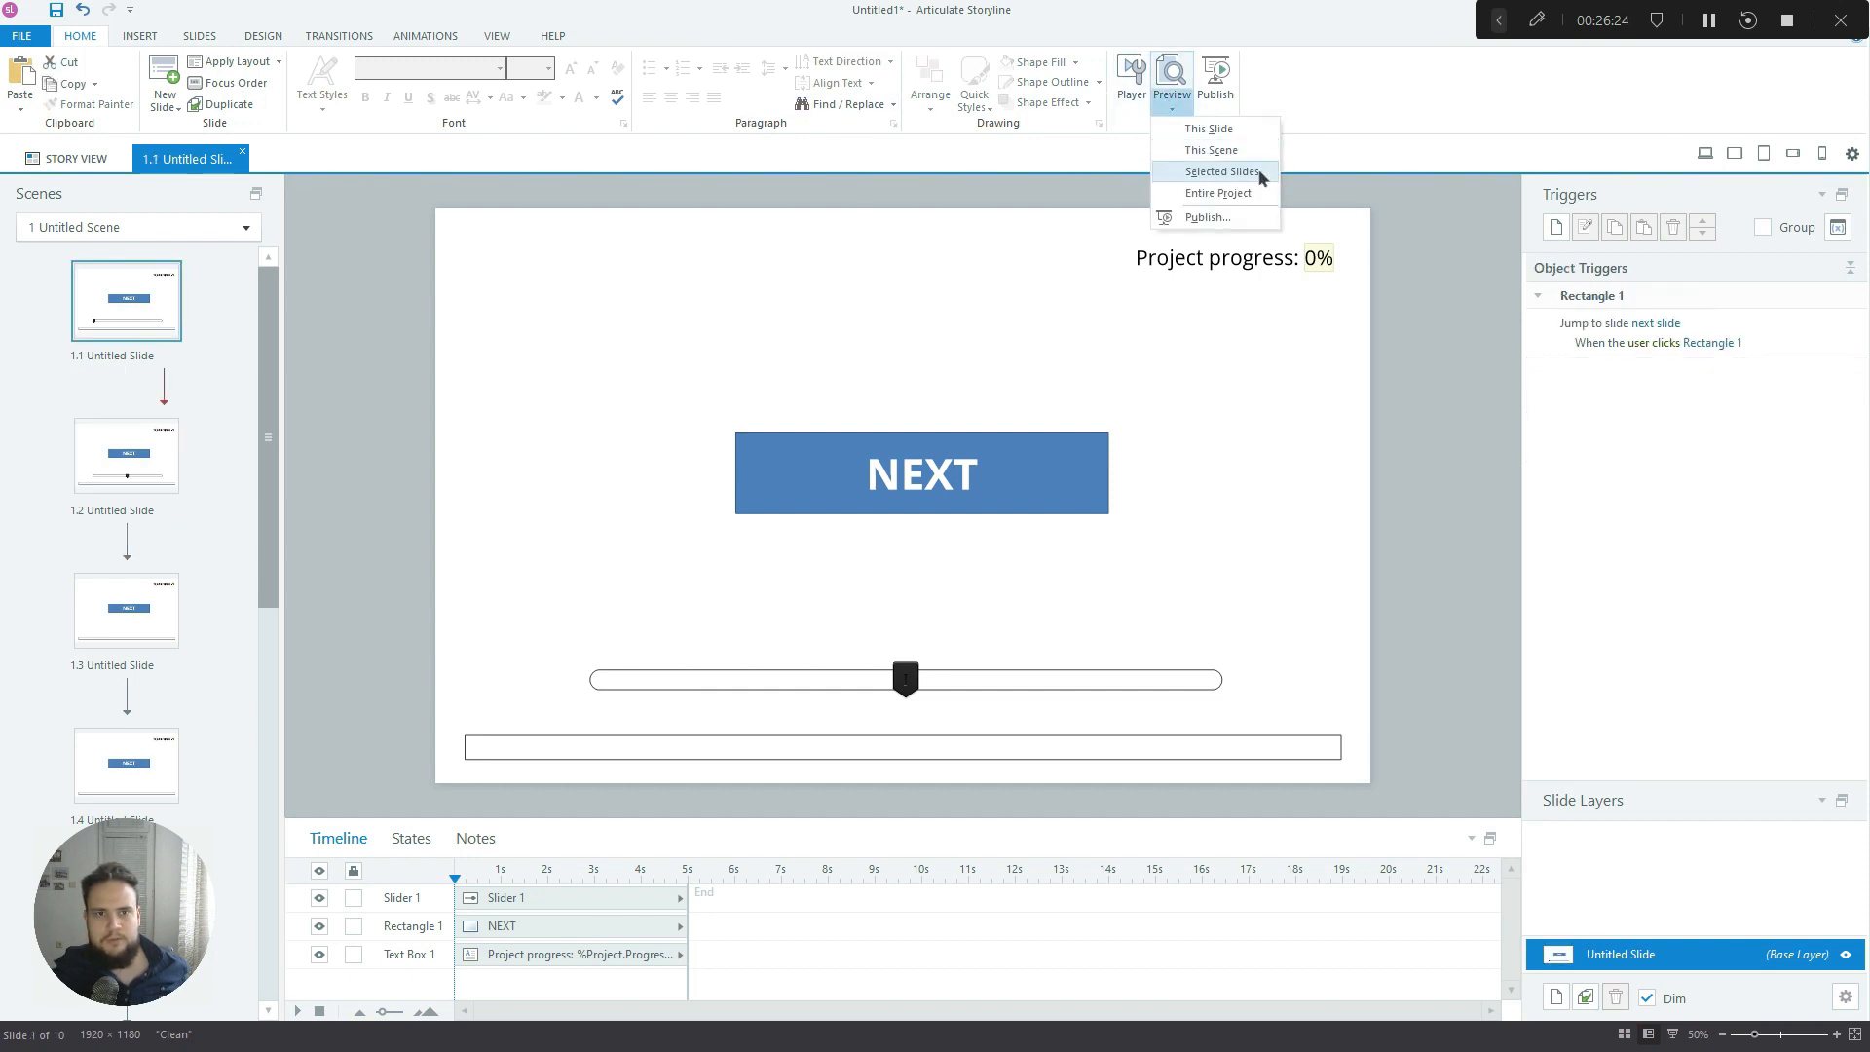
{"action": "left_click", "coordinate": [1220, 170]}
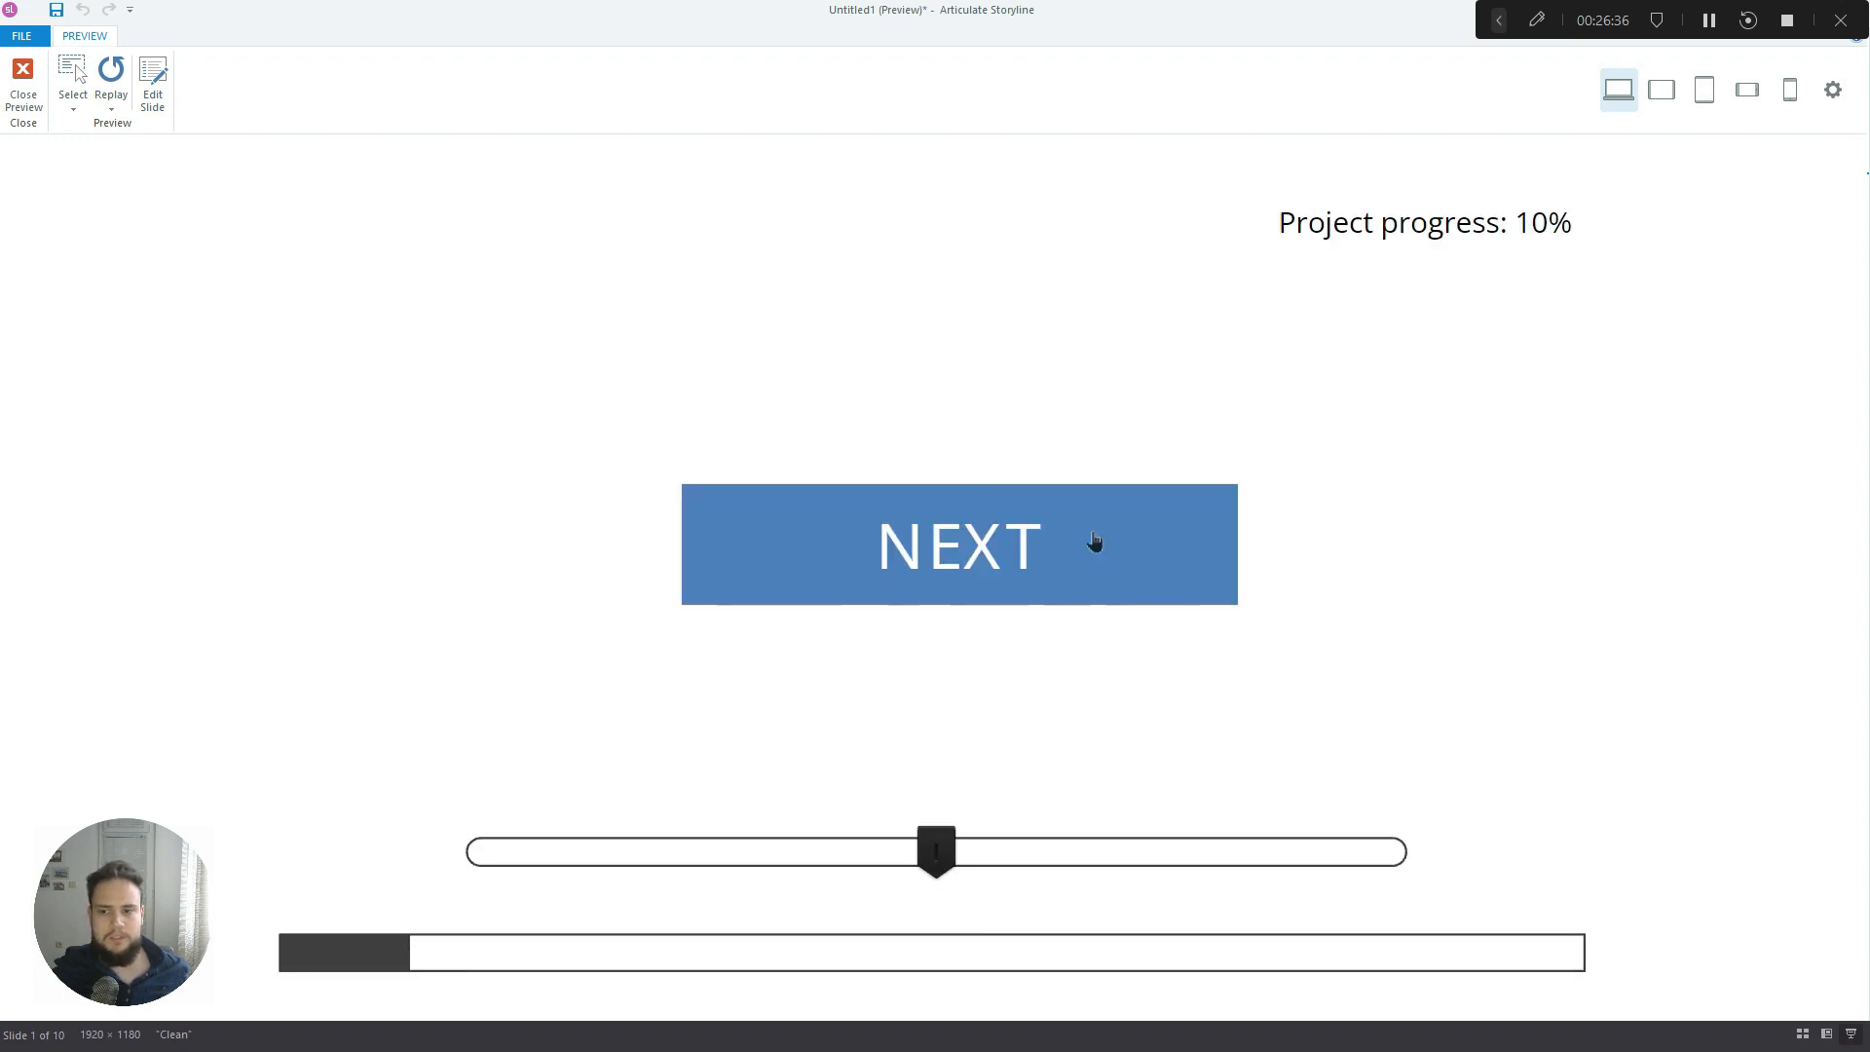
{"action": "mouse_move", "coordinate": [1182, 866]}
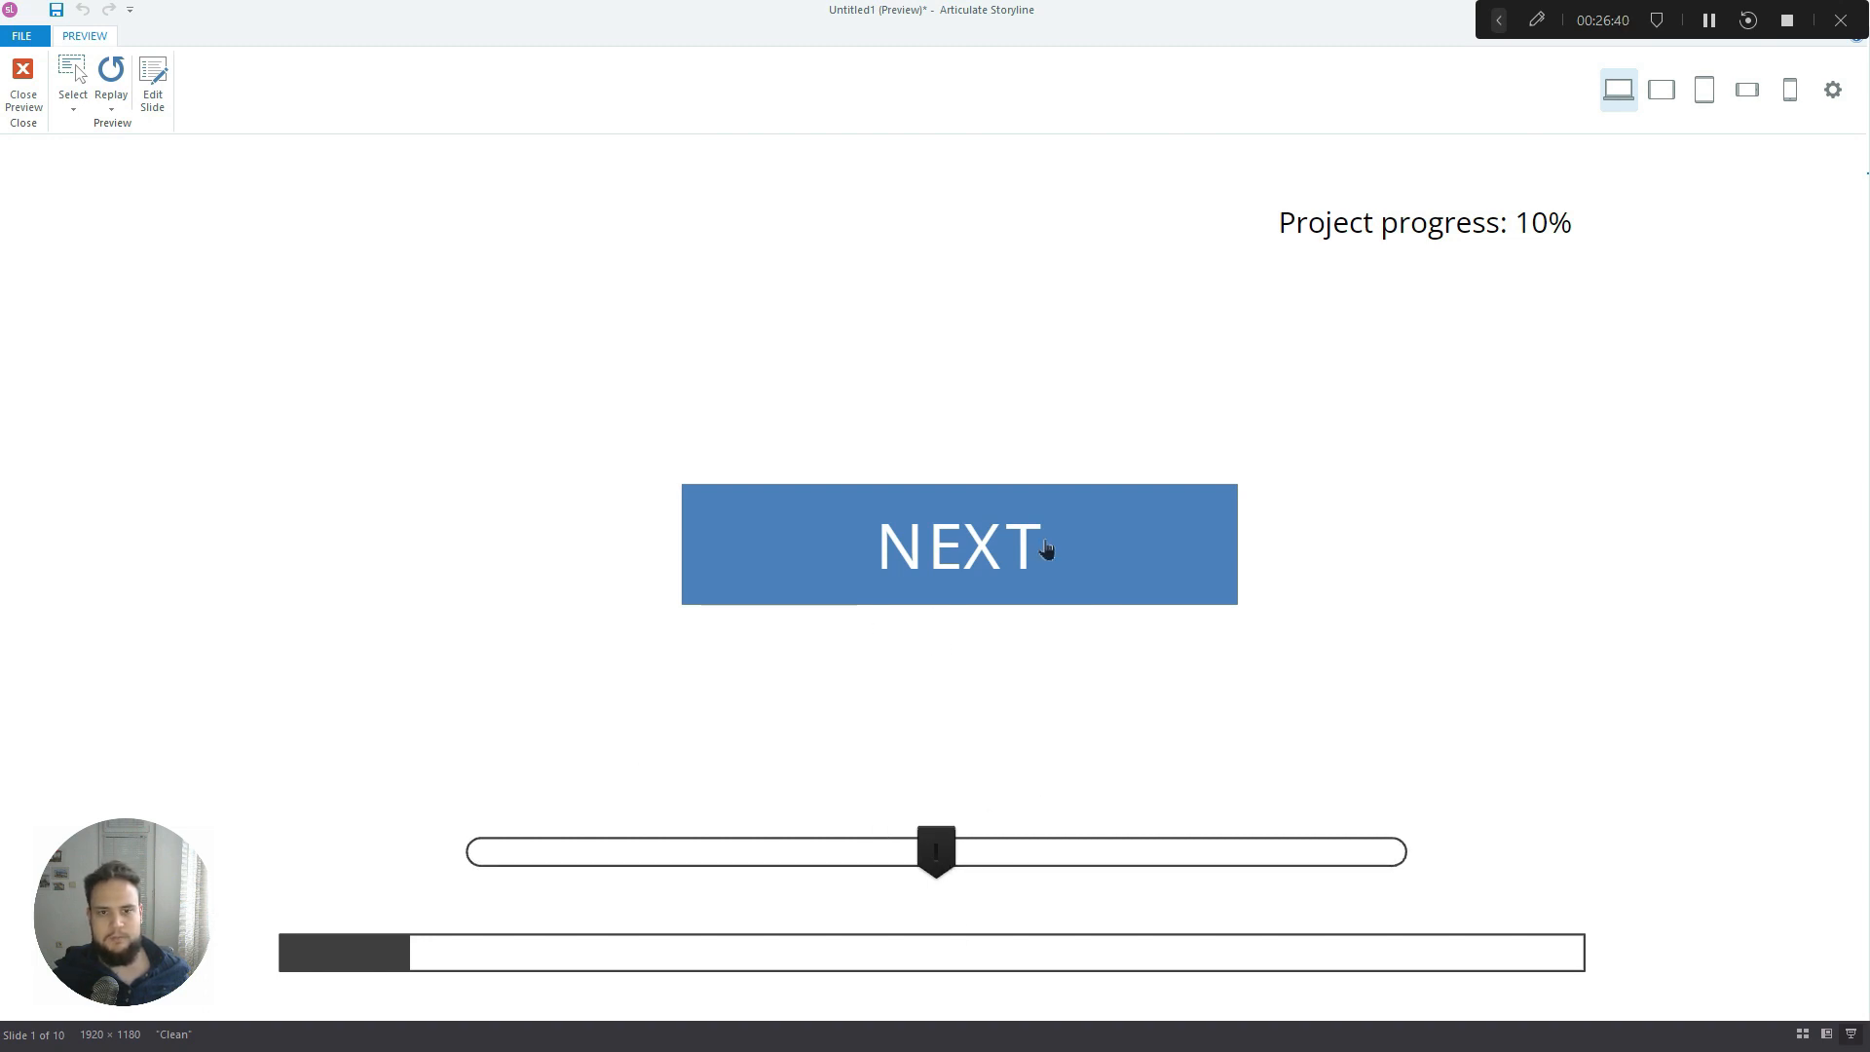
{"action": "mouse_move", "coordinate": [1072, 479]}
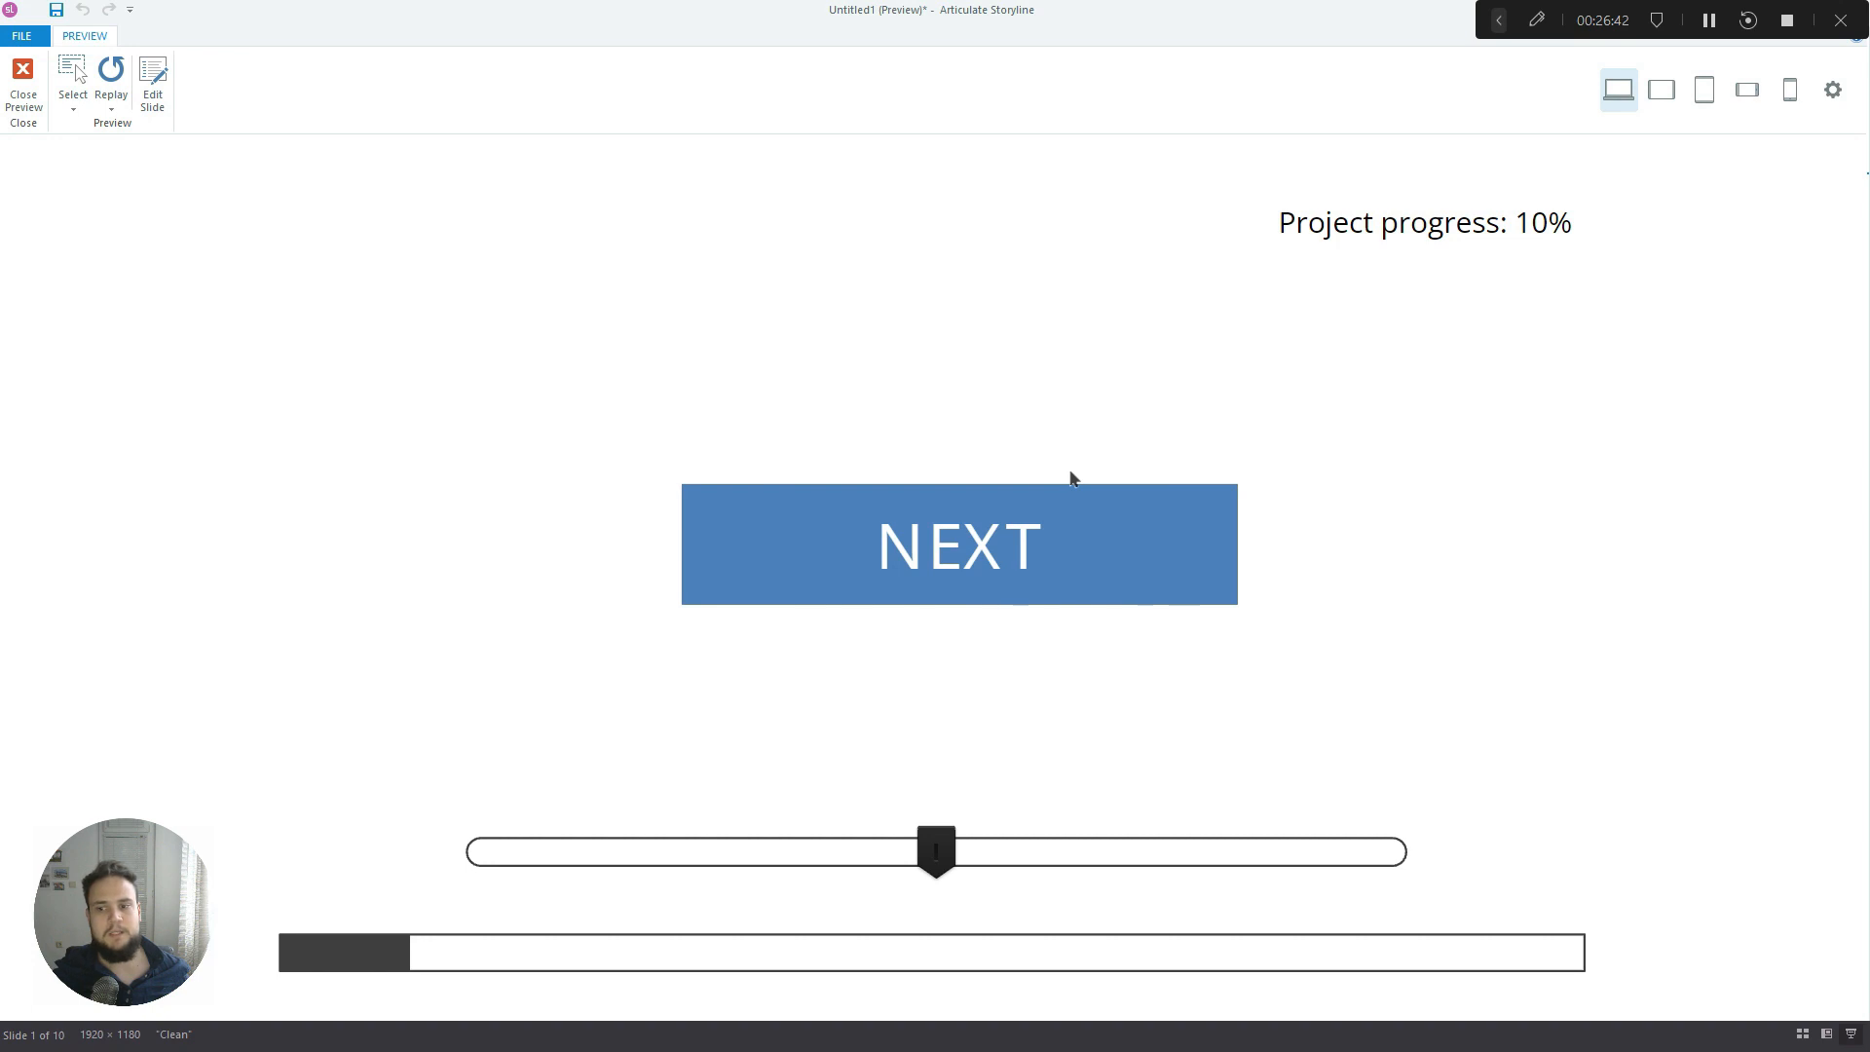
{"action": "mouse_move", "coordinate": [1060, 466]}
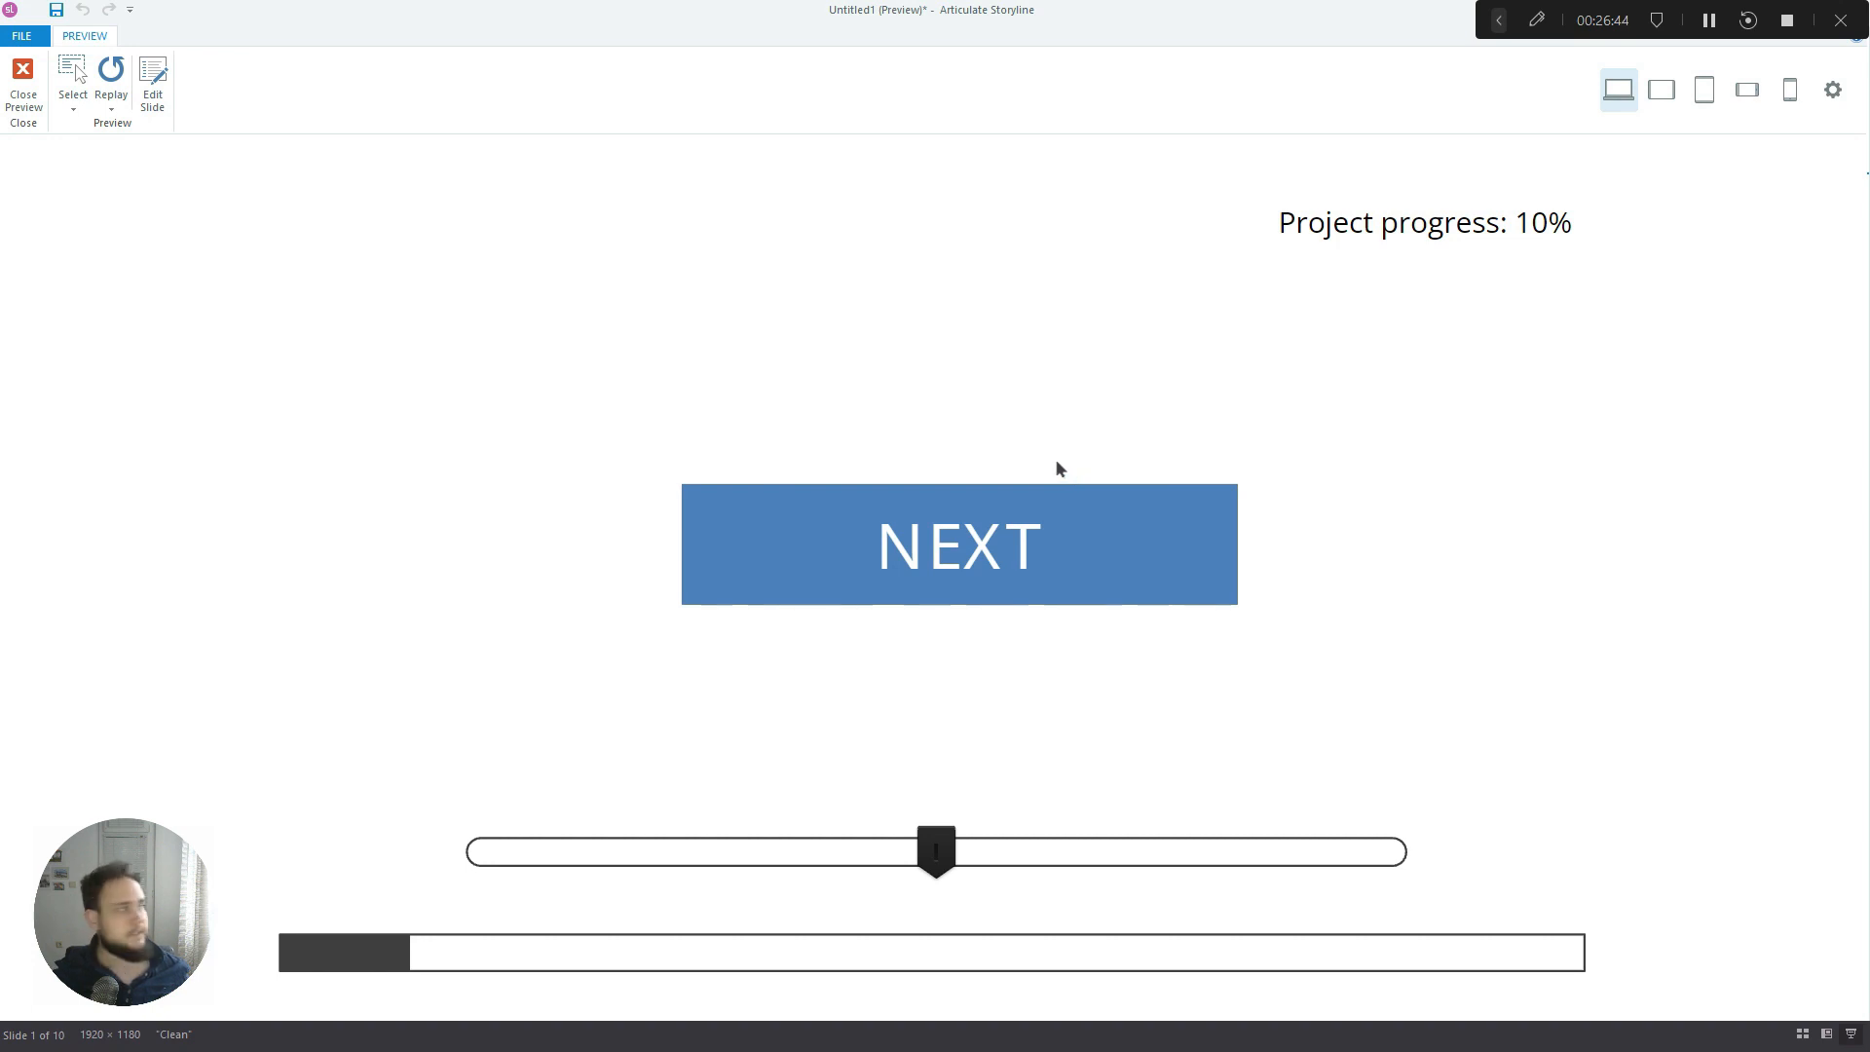
{"action": "mouse_move", "coordinate": [1021, 533]}
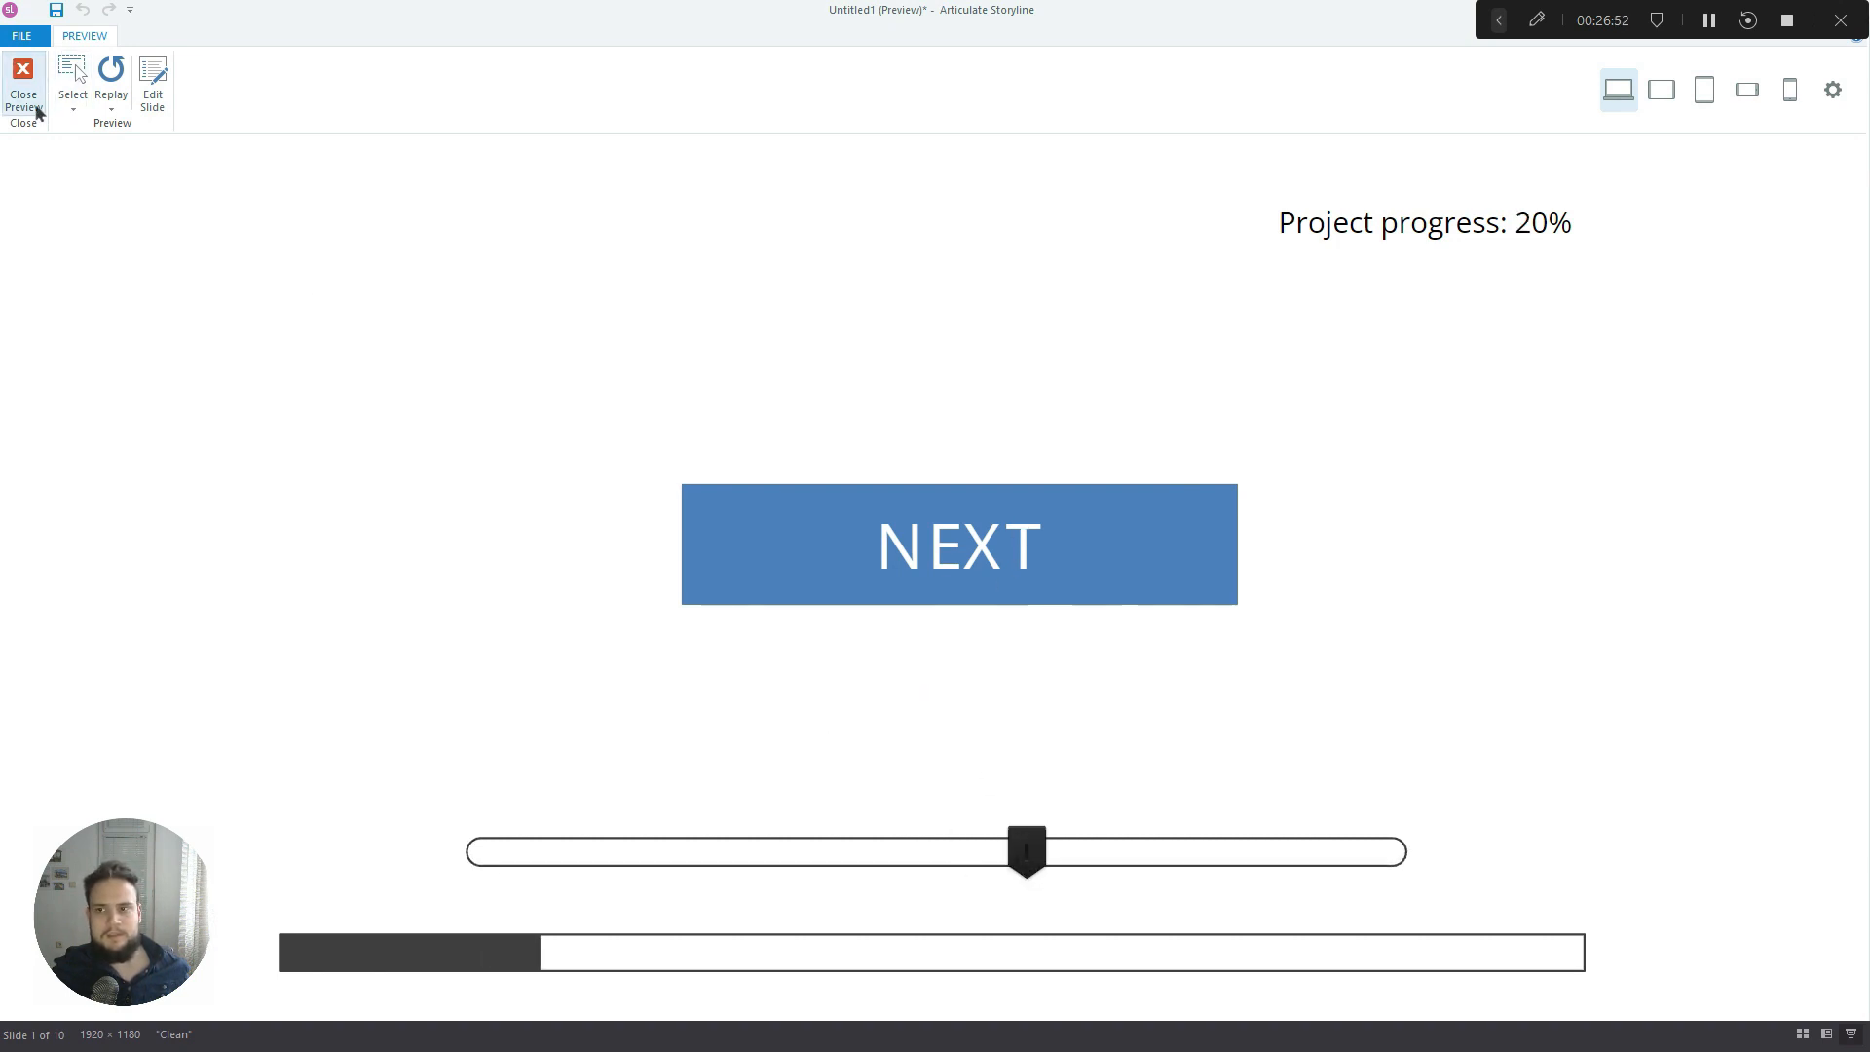
{"action": "left_click", "coordinate": [24, 78]}
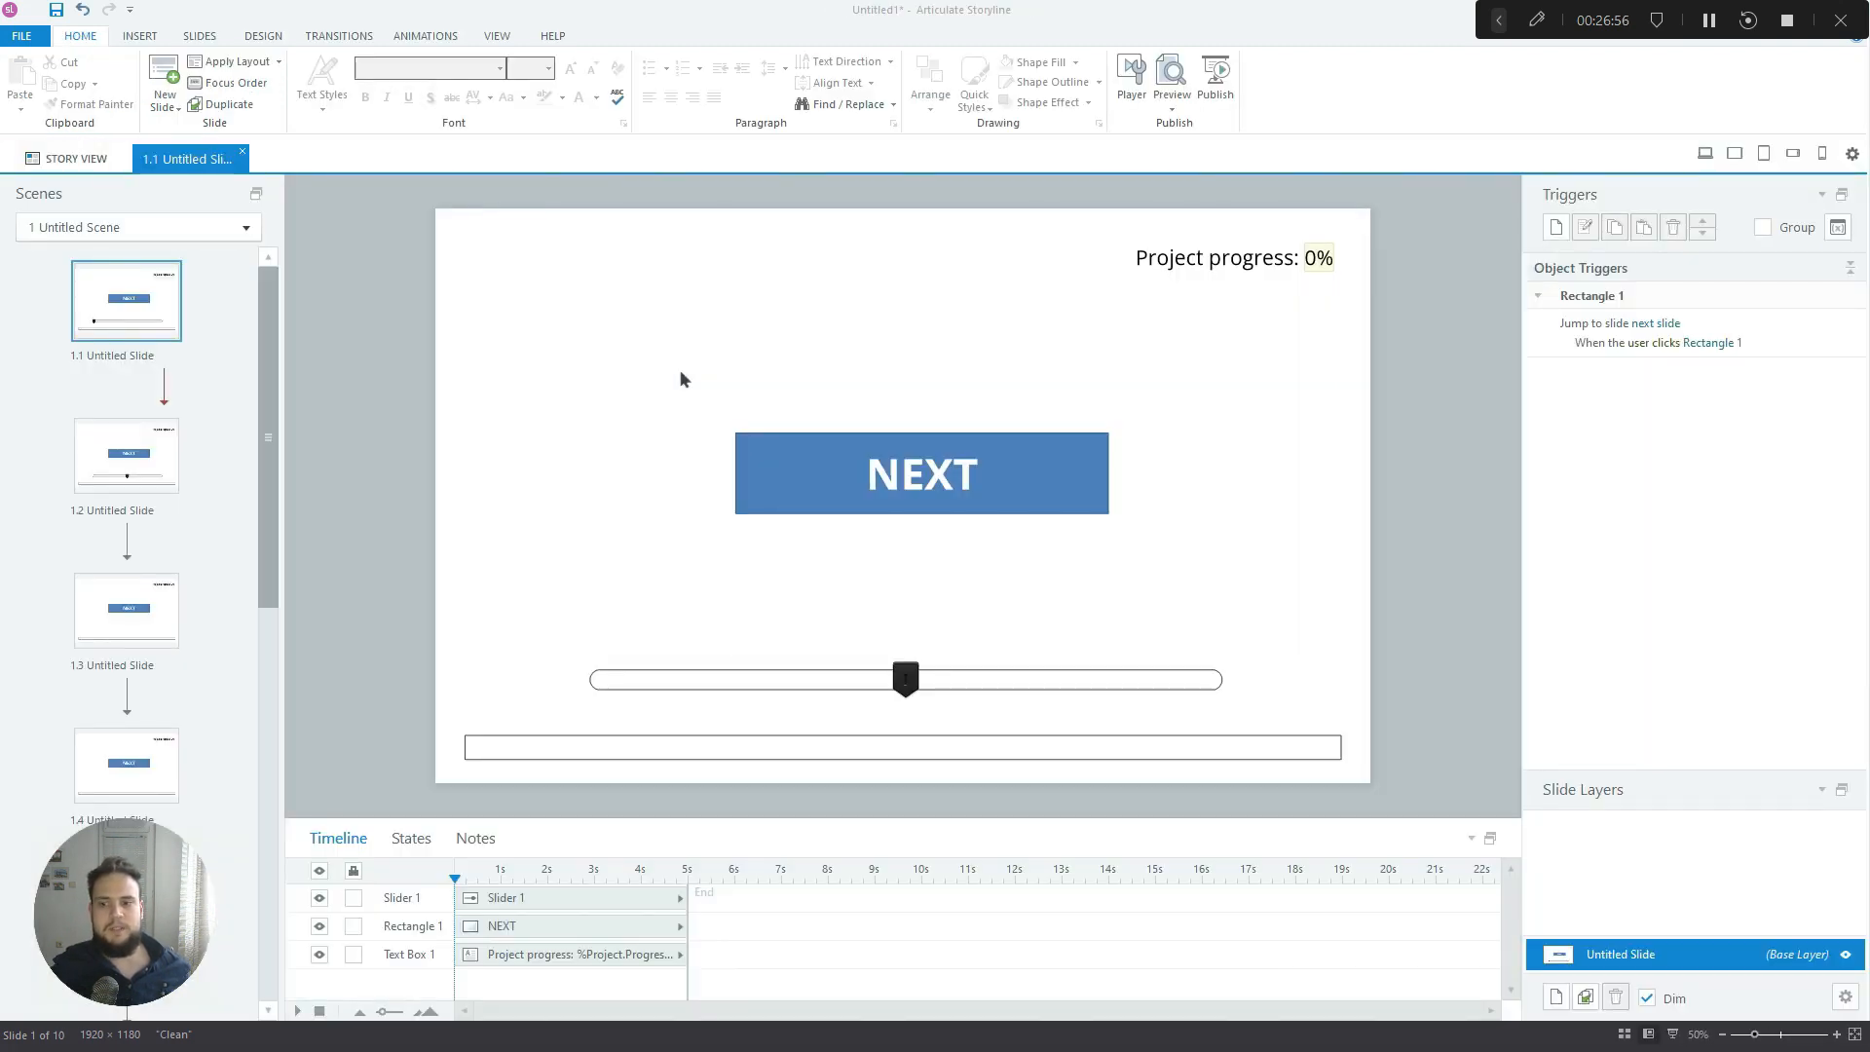
{"action": "mouse_move", "coordinate": [1085, 704]}
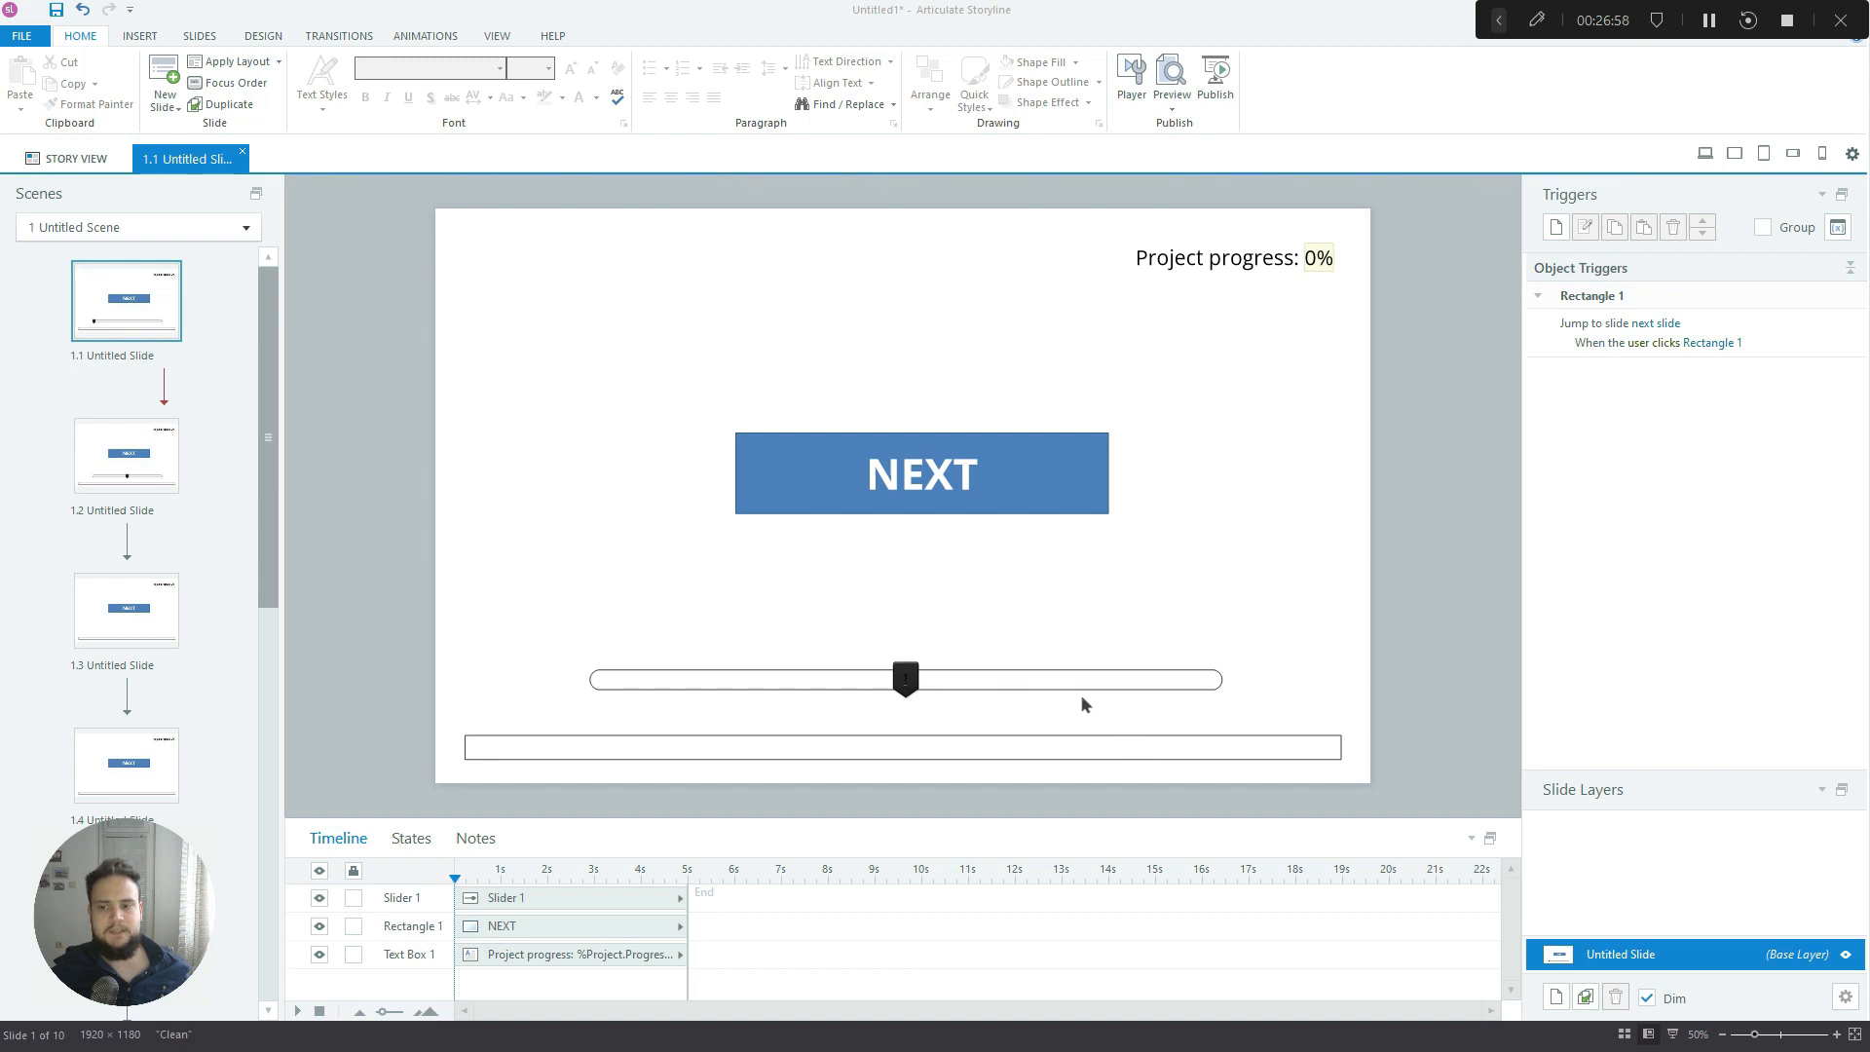
{"action": "mouse_move", "coordinate": [1109, 699]}
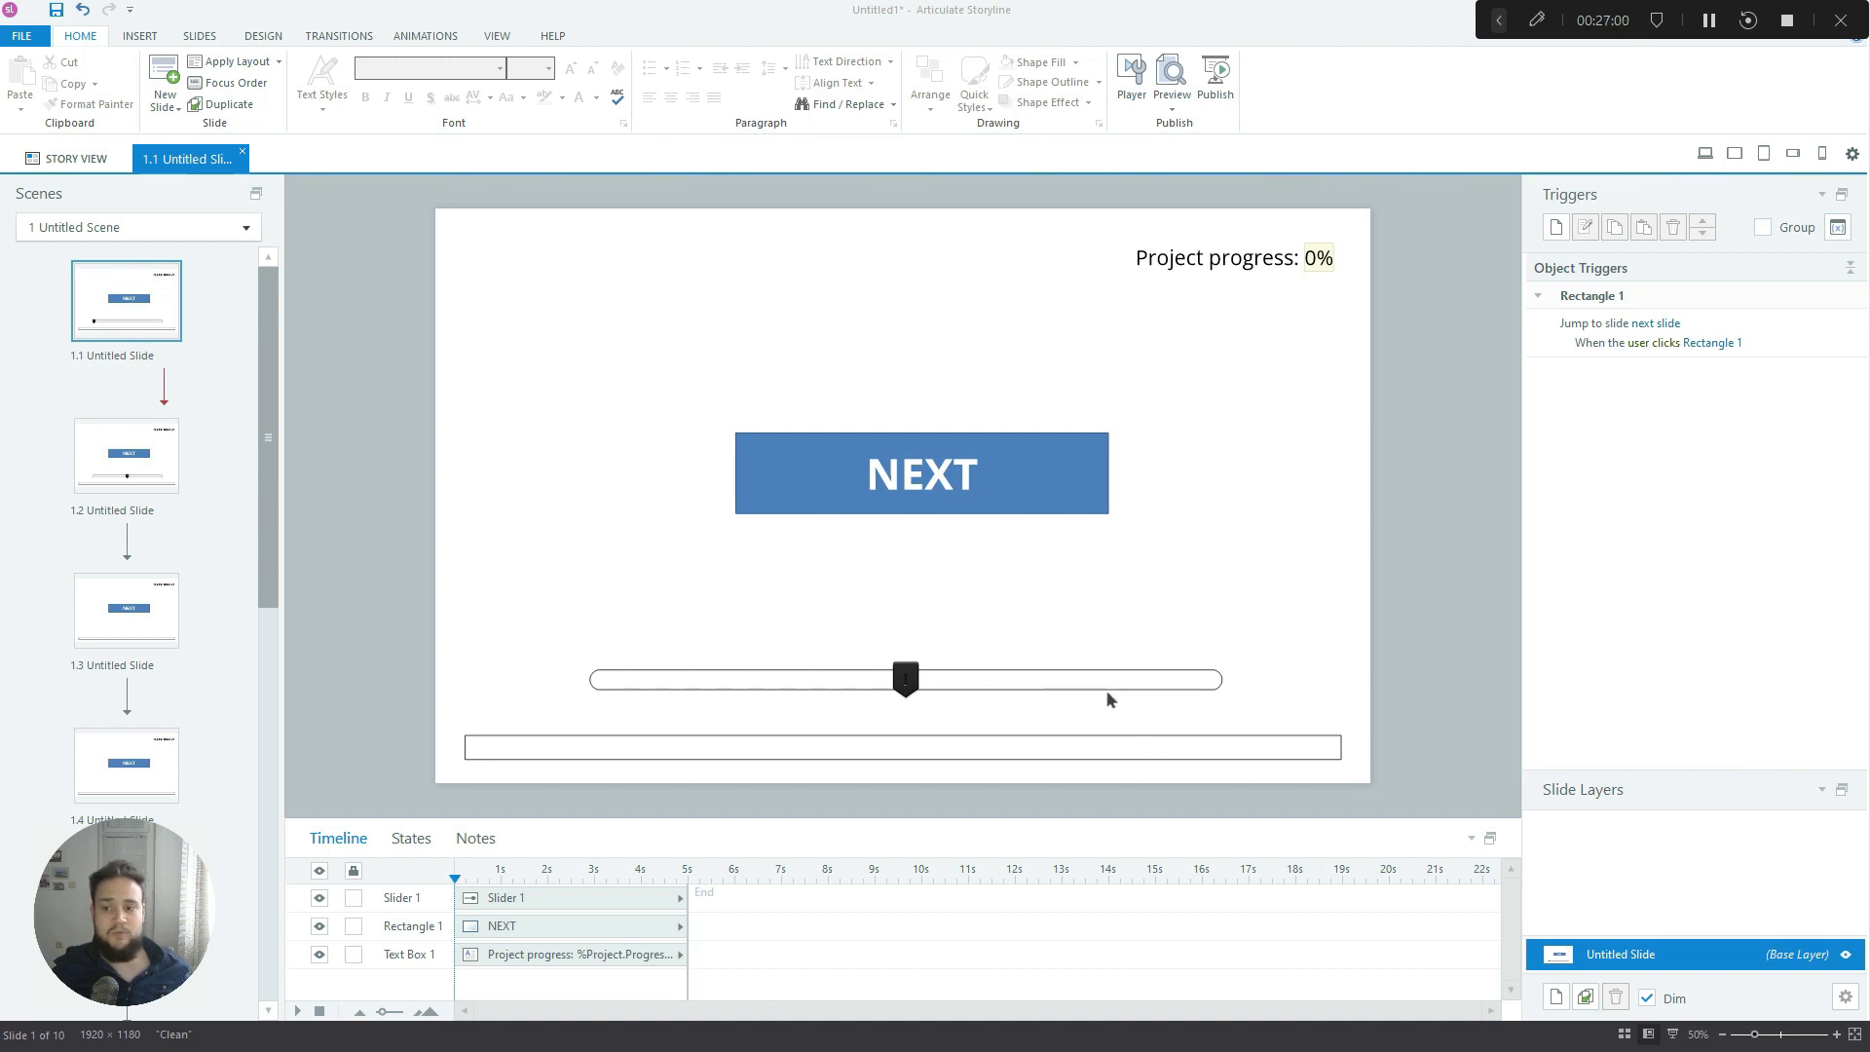
{"action": "mouse_move", "coordinate": [1056, 680]}
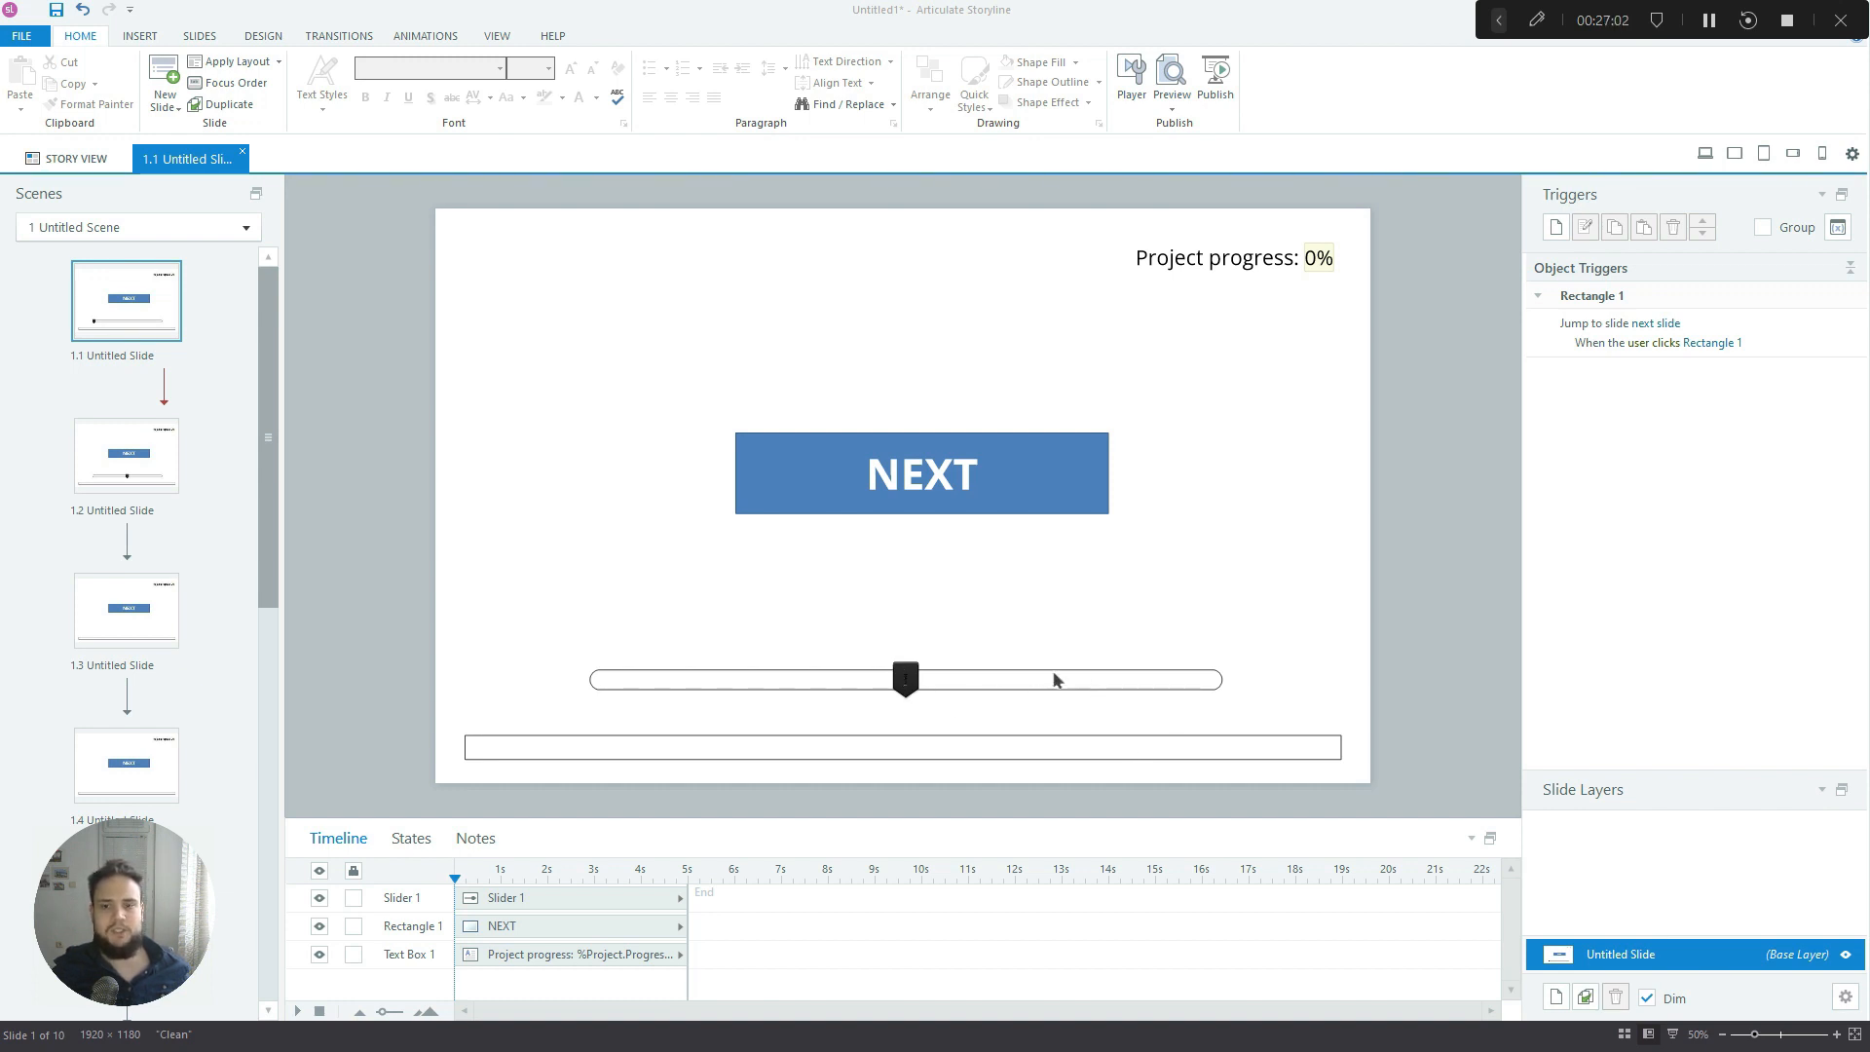
{"action": "mouse_move", "coordinate": [661, 691]}
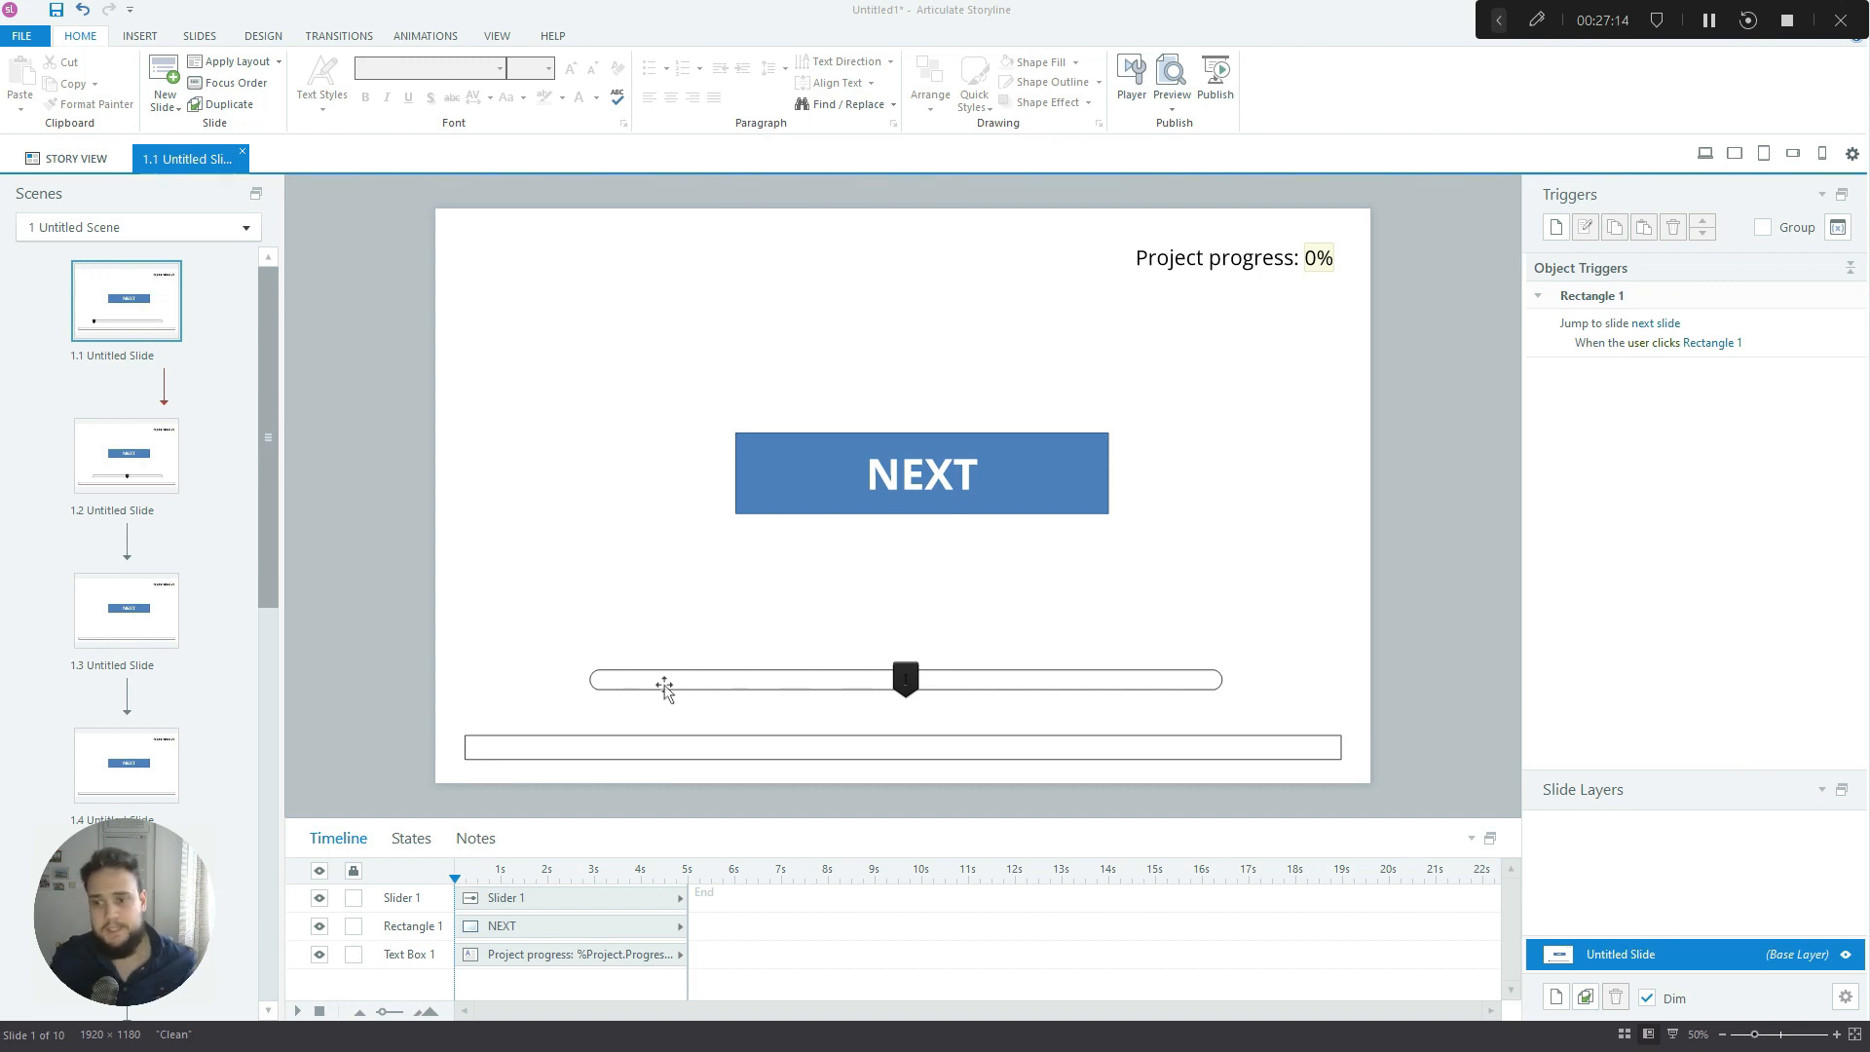
{"action": "mouse_move", "coordinate": [888, 734]}
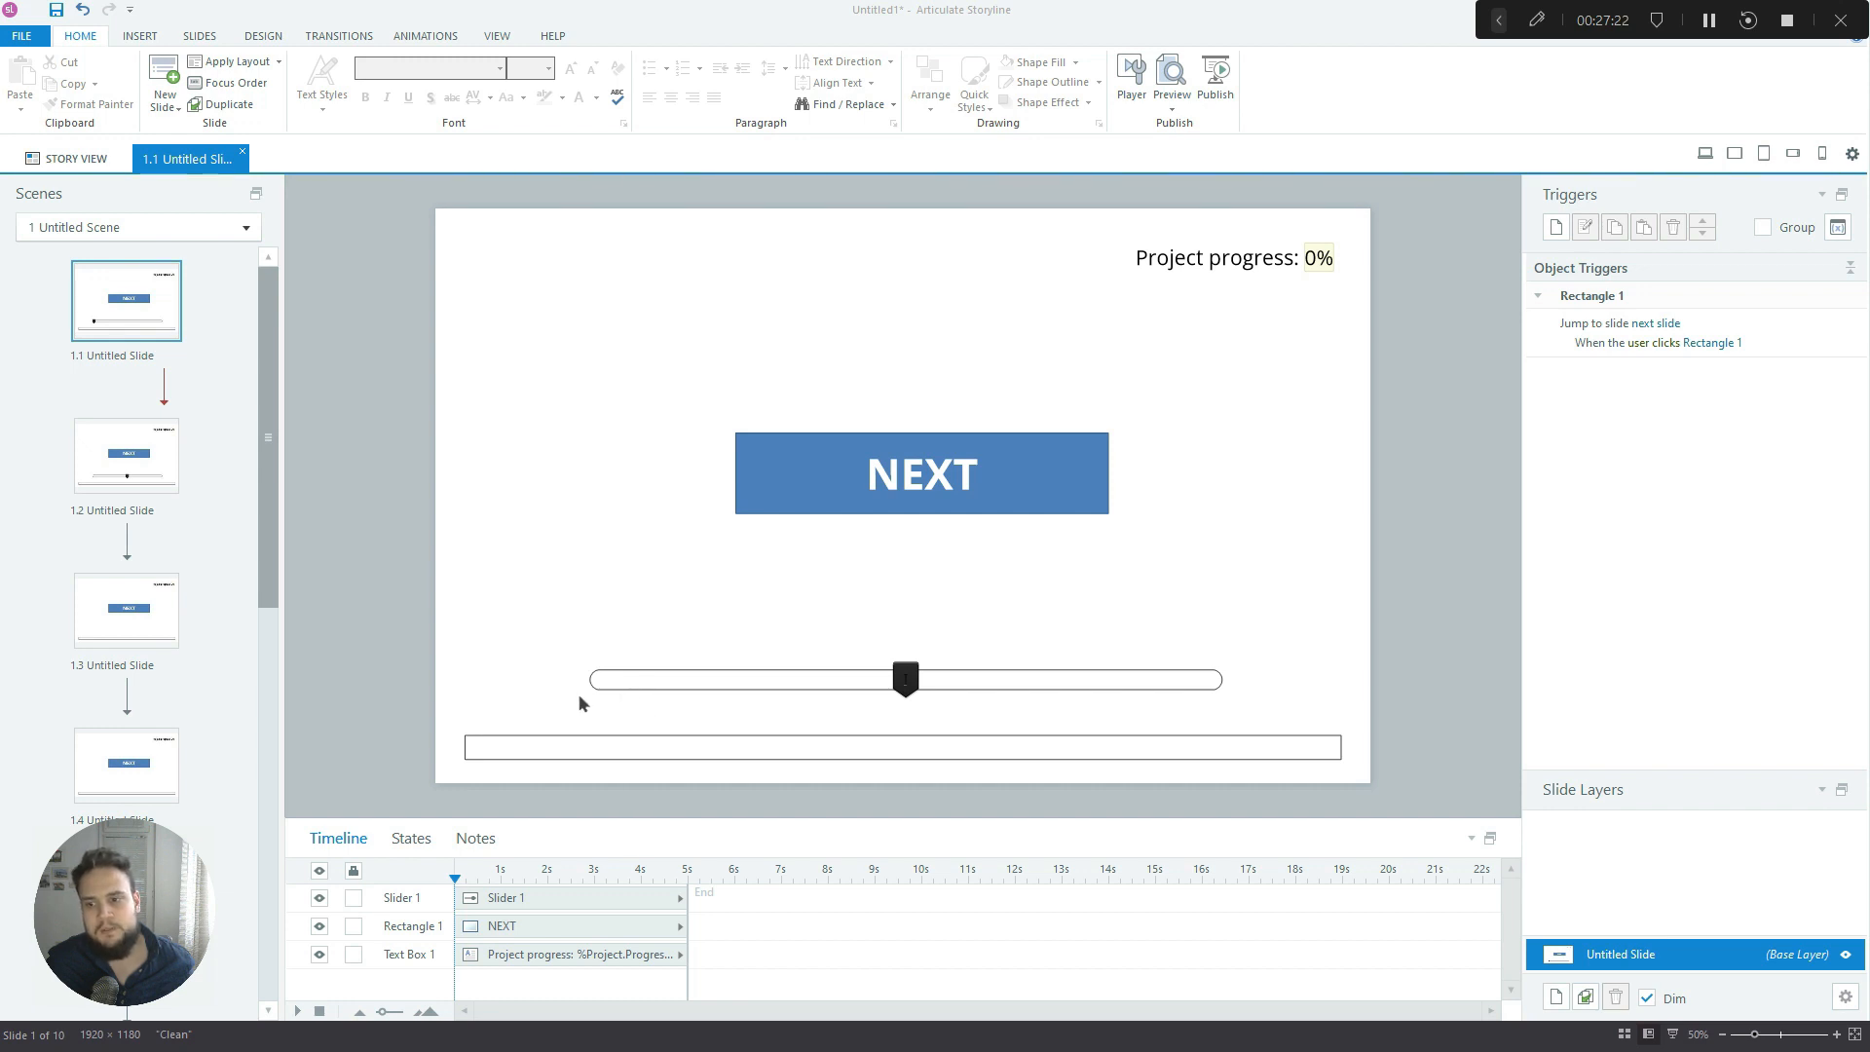
{"action": "mouse_move", "coordinate": [617, 575]}
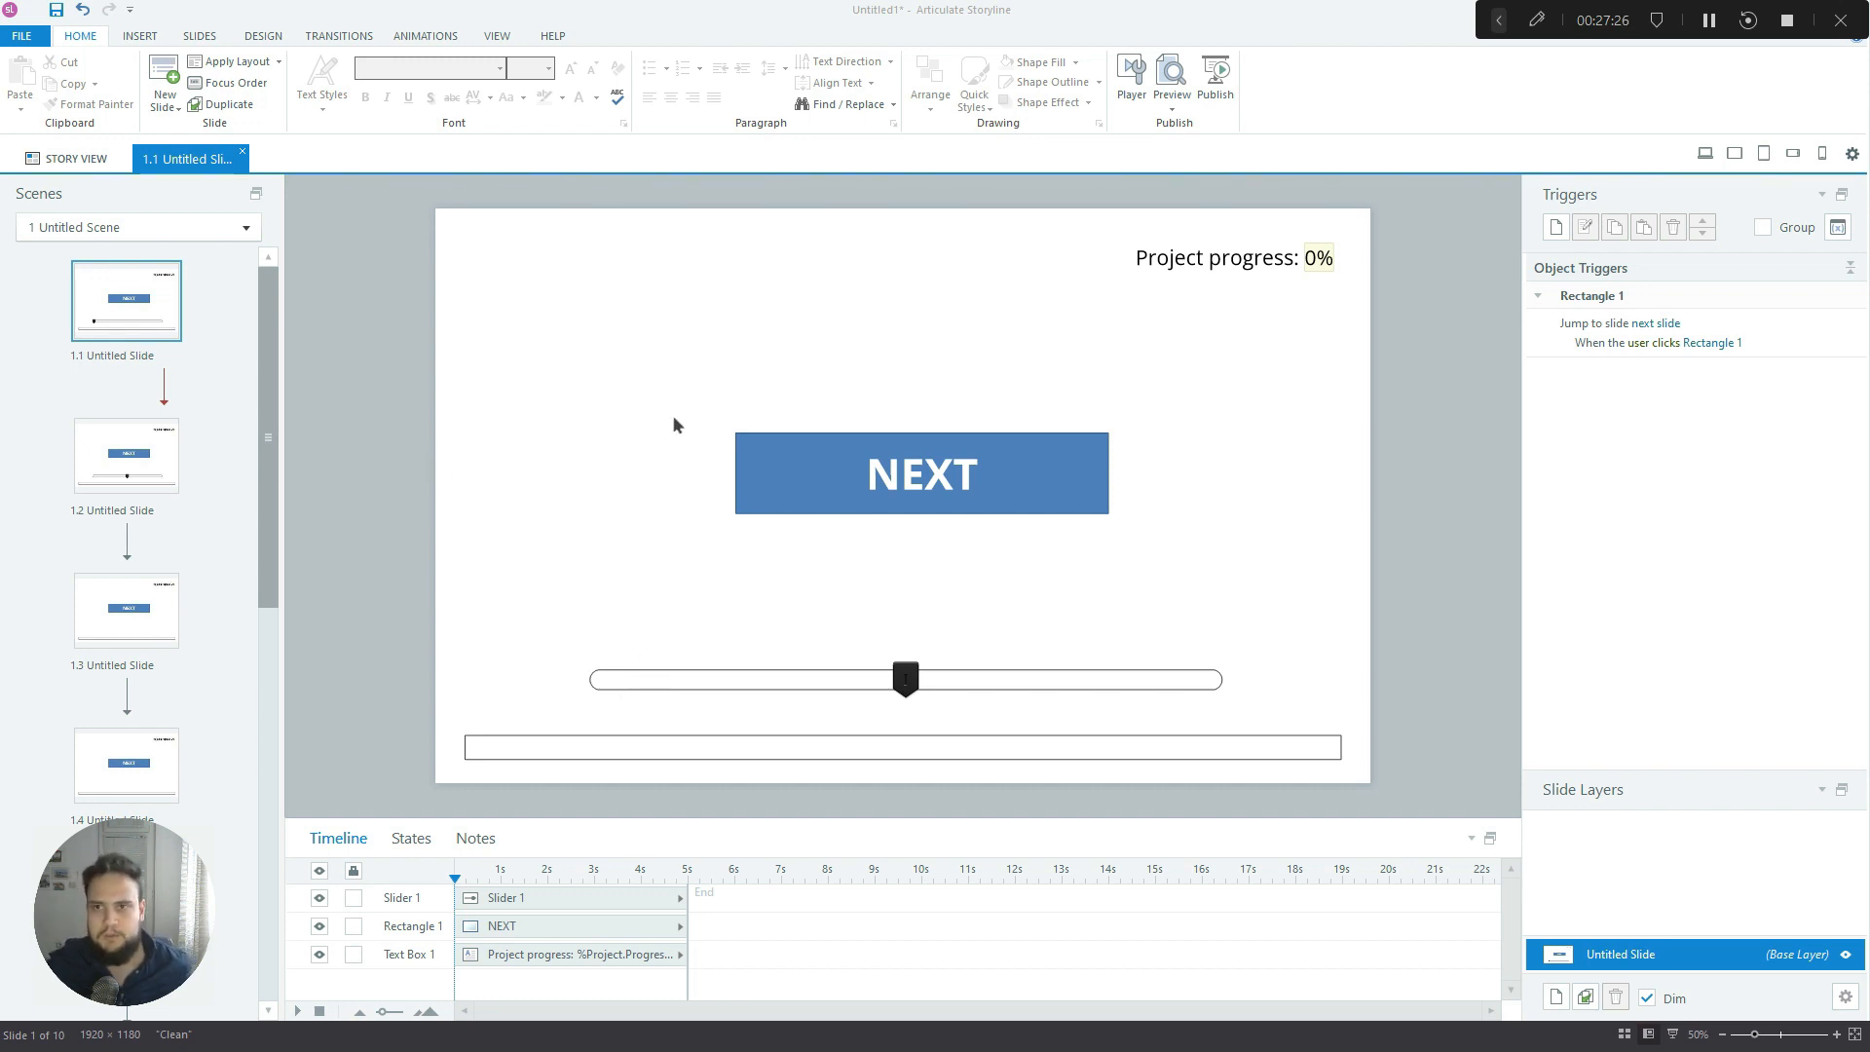
Search the Insert Icons library for a 'fail' icon
{"action": "left_click", "coordinate": [124, 36]}
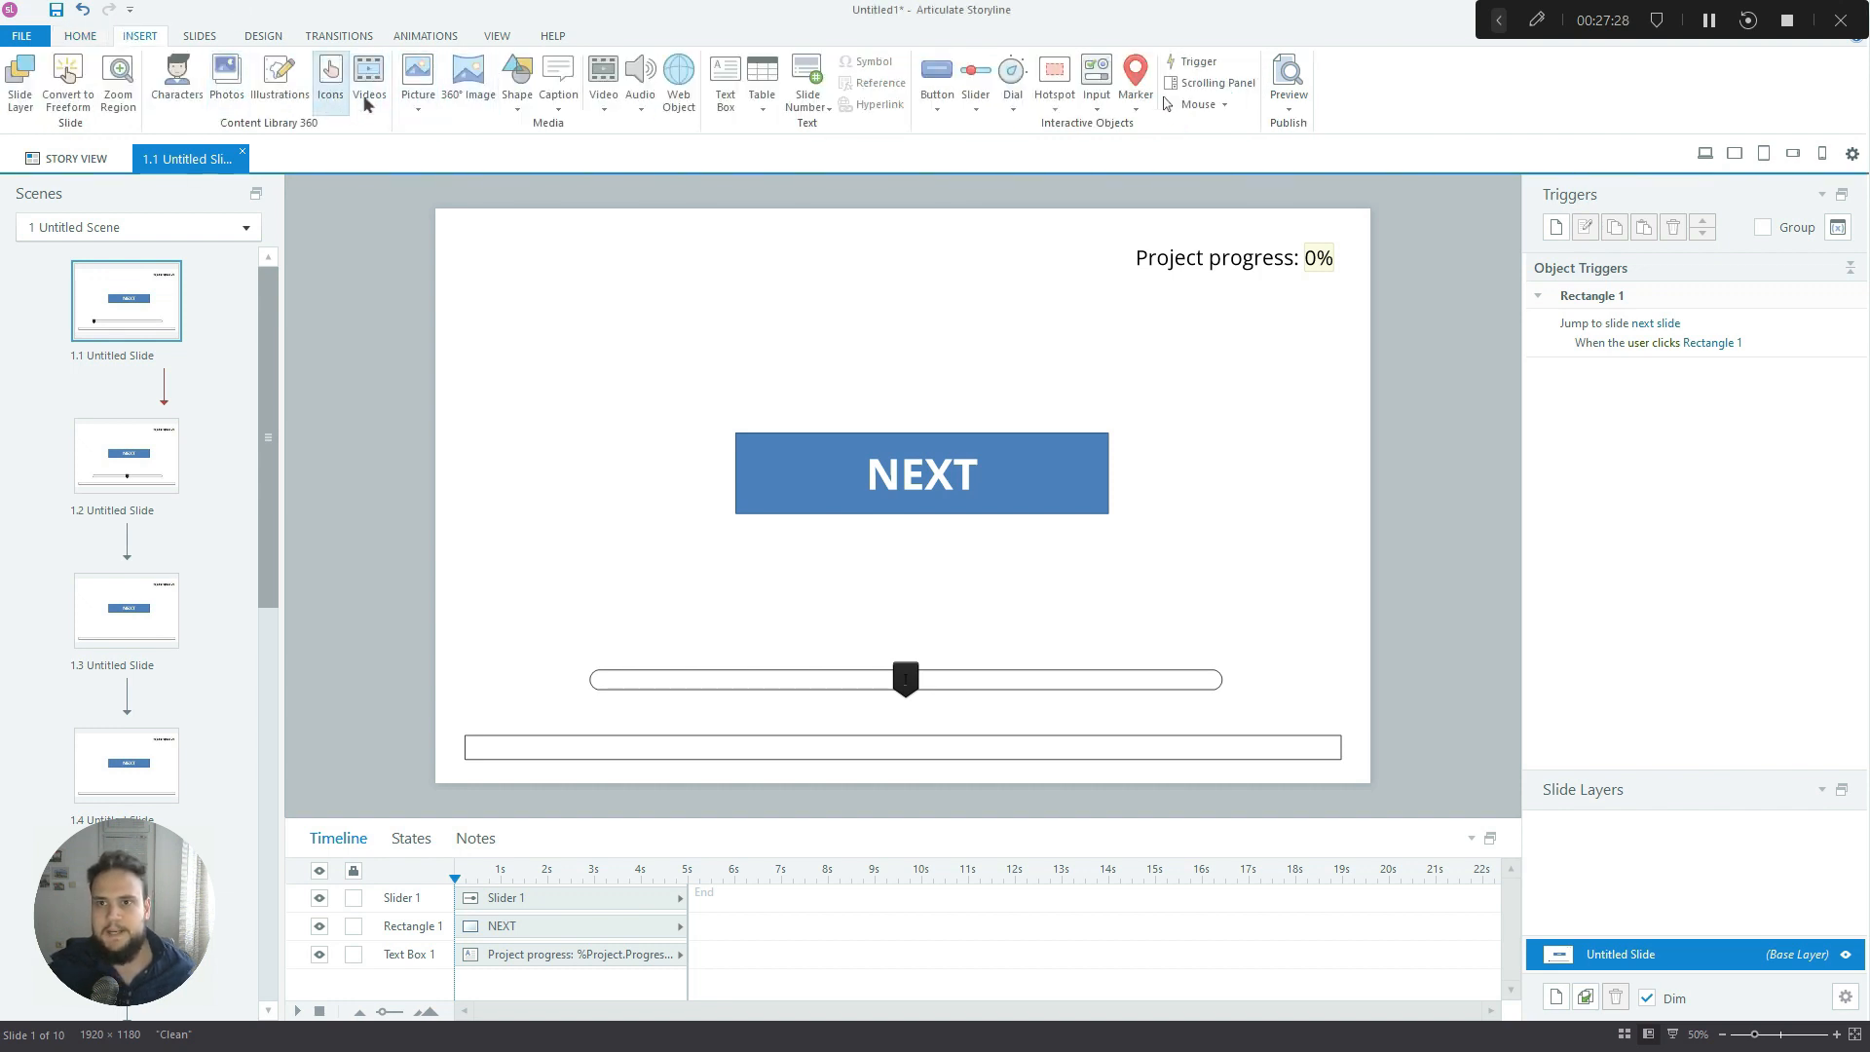
{"action": "left_click", "coordinate": [330, 76]}
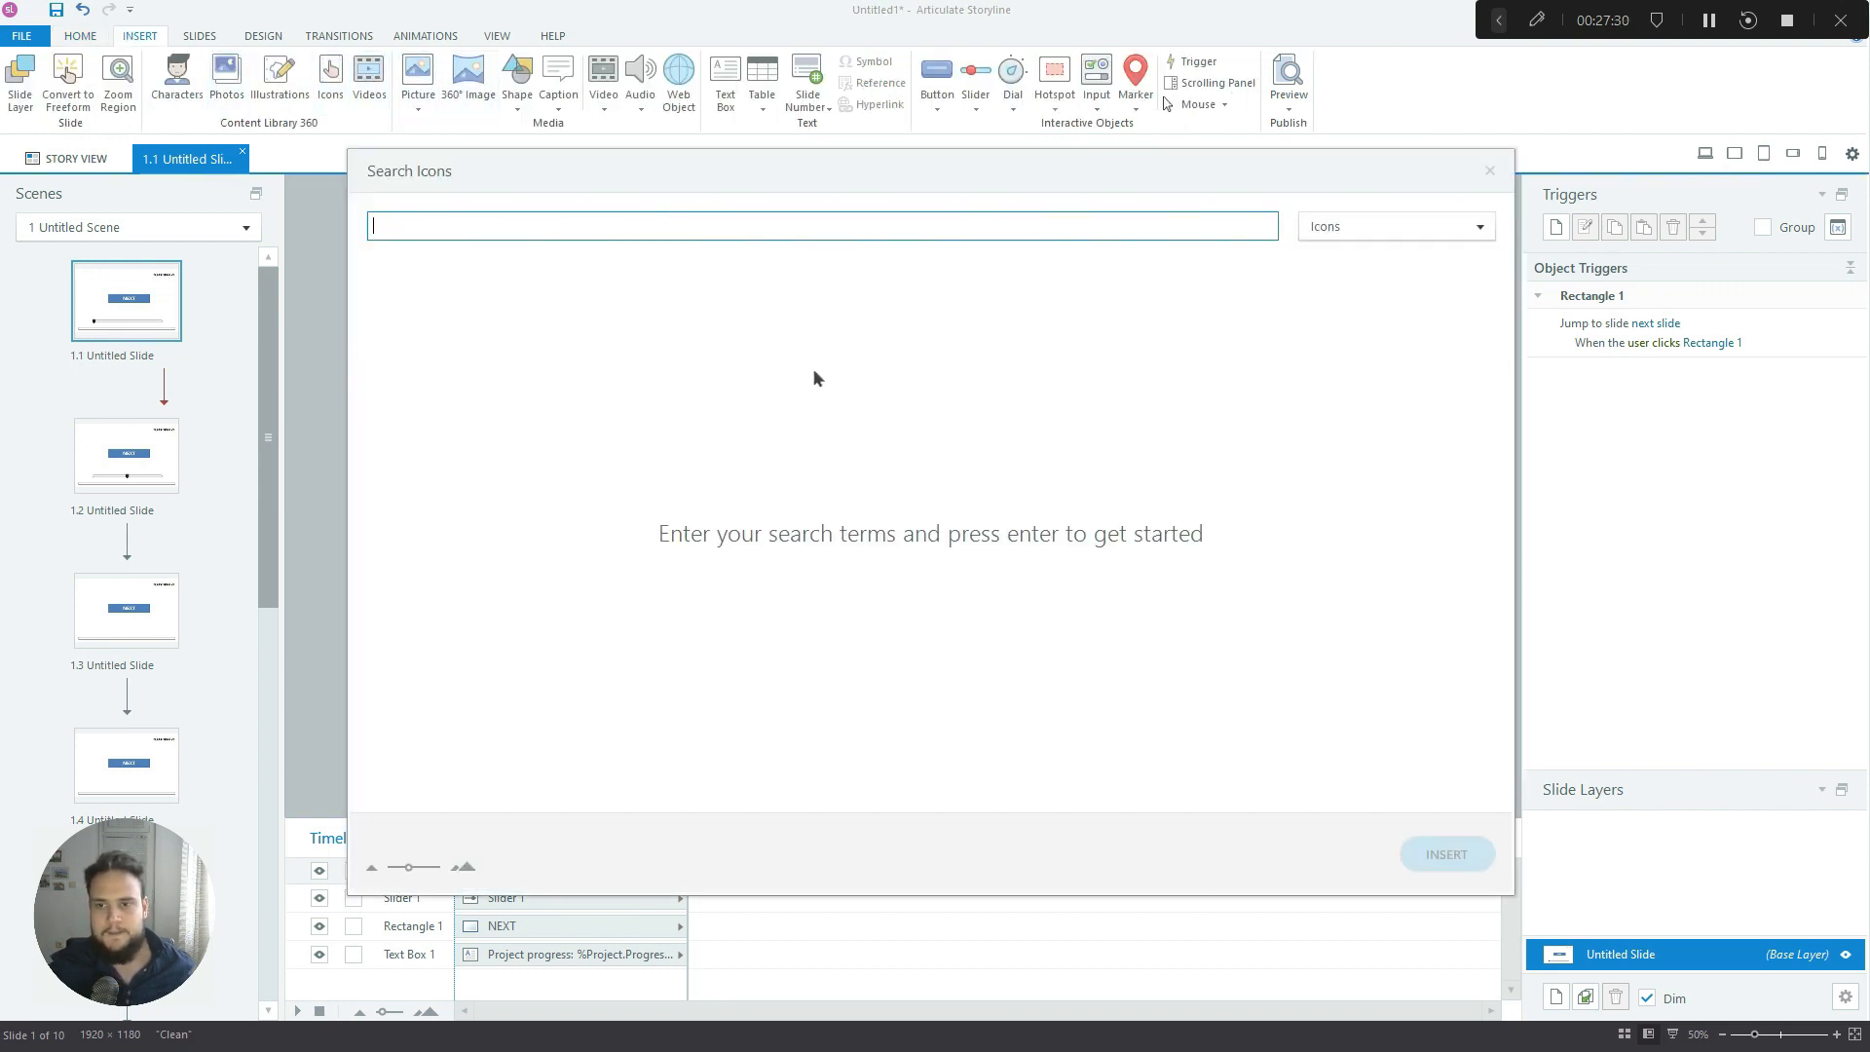
{"action": "type", "text": "fail"}
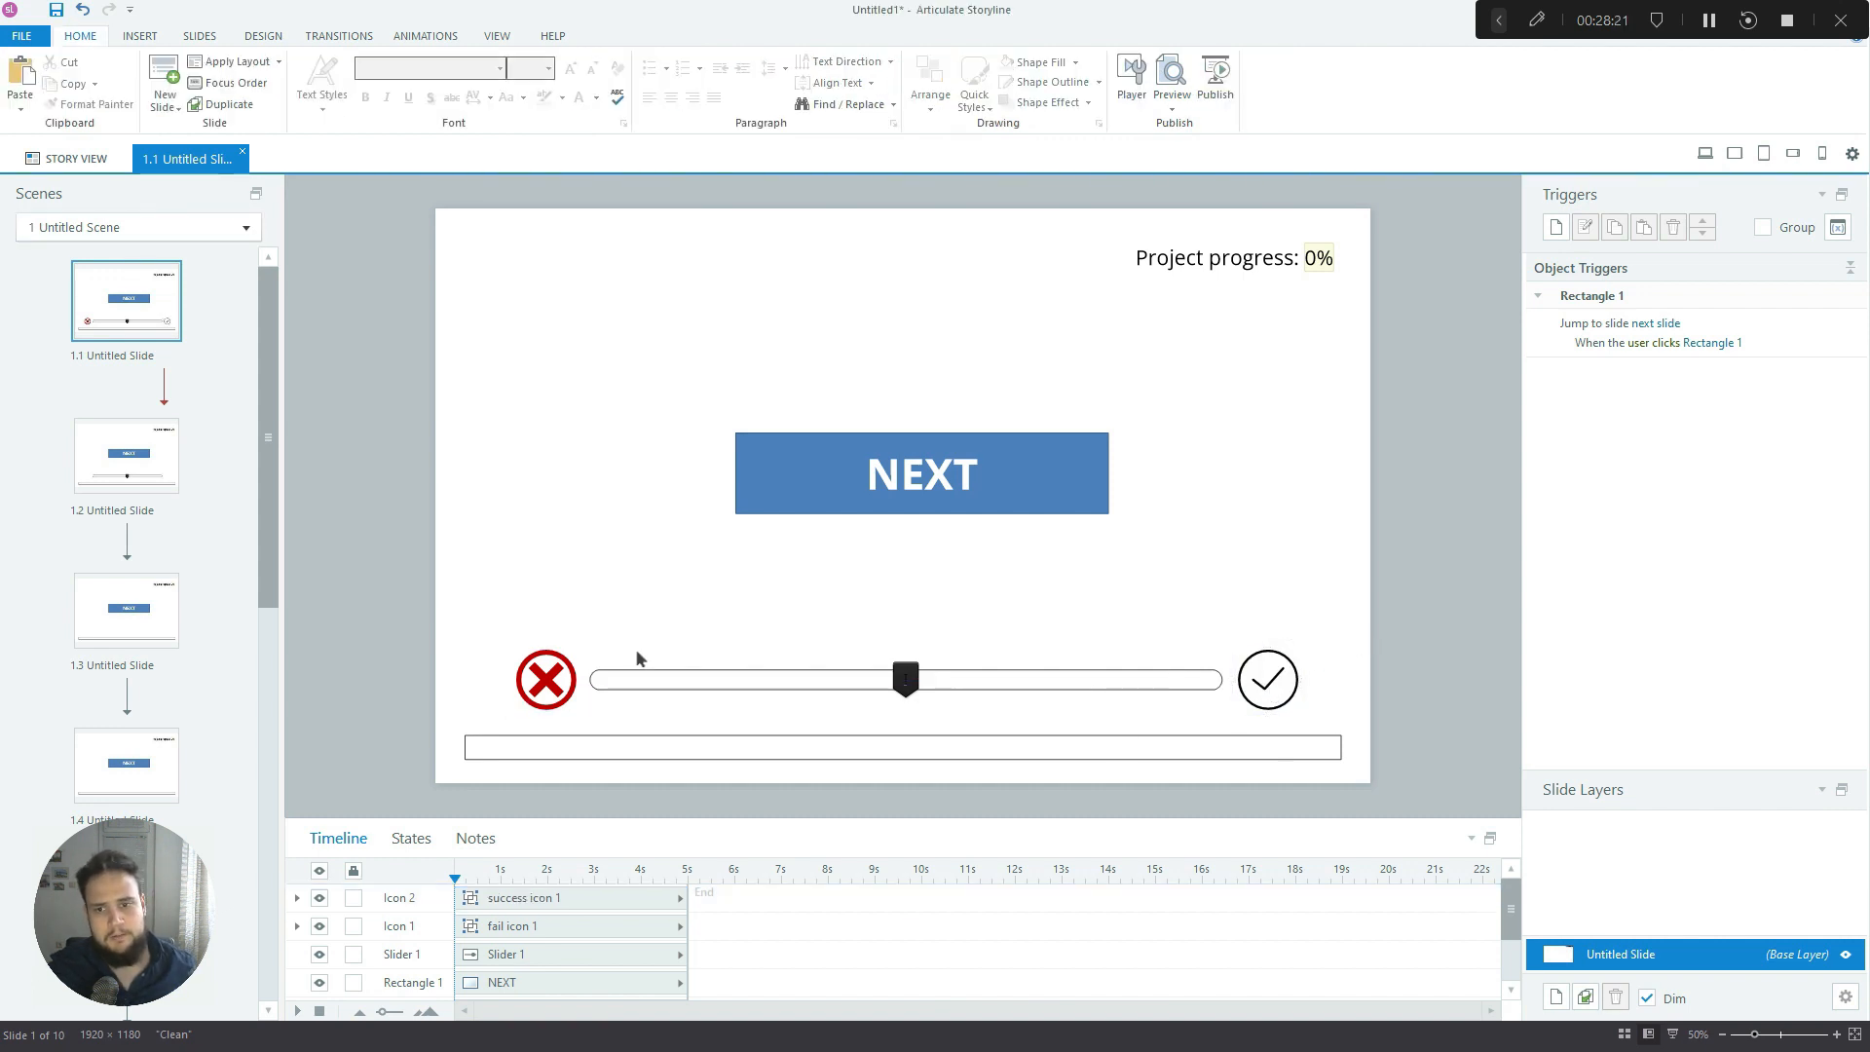
{"action": "mouse_move", "coordinate": [1299, 675]}
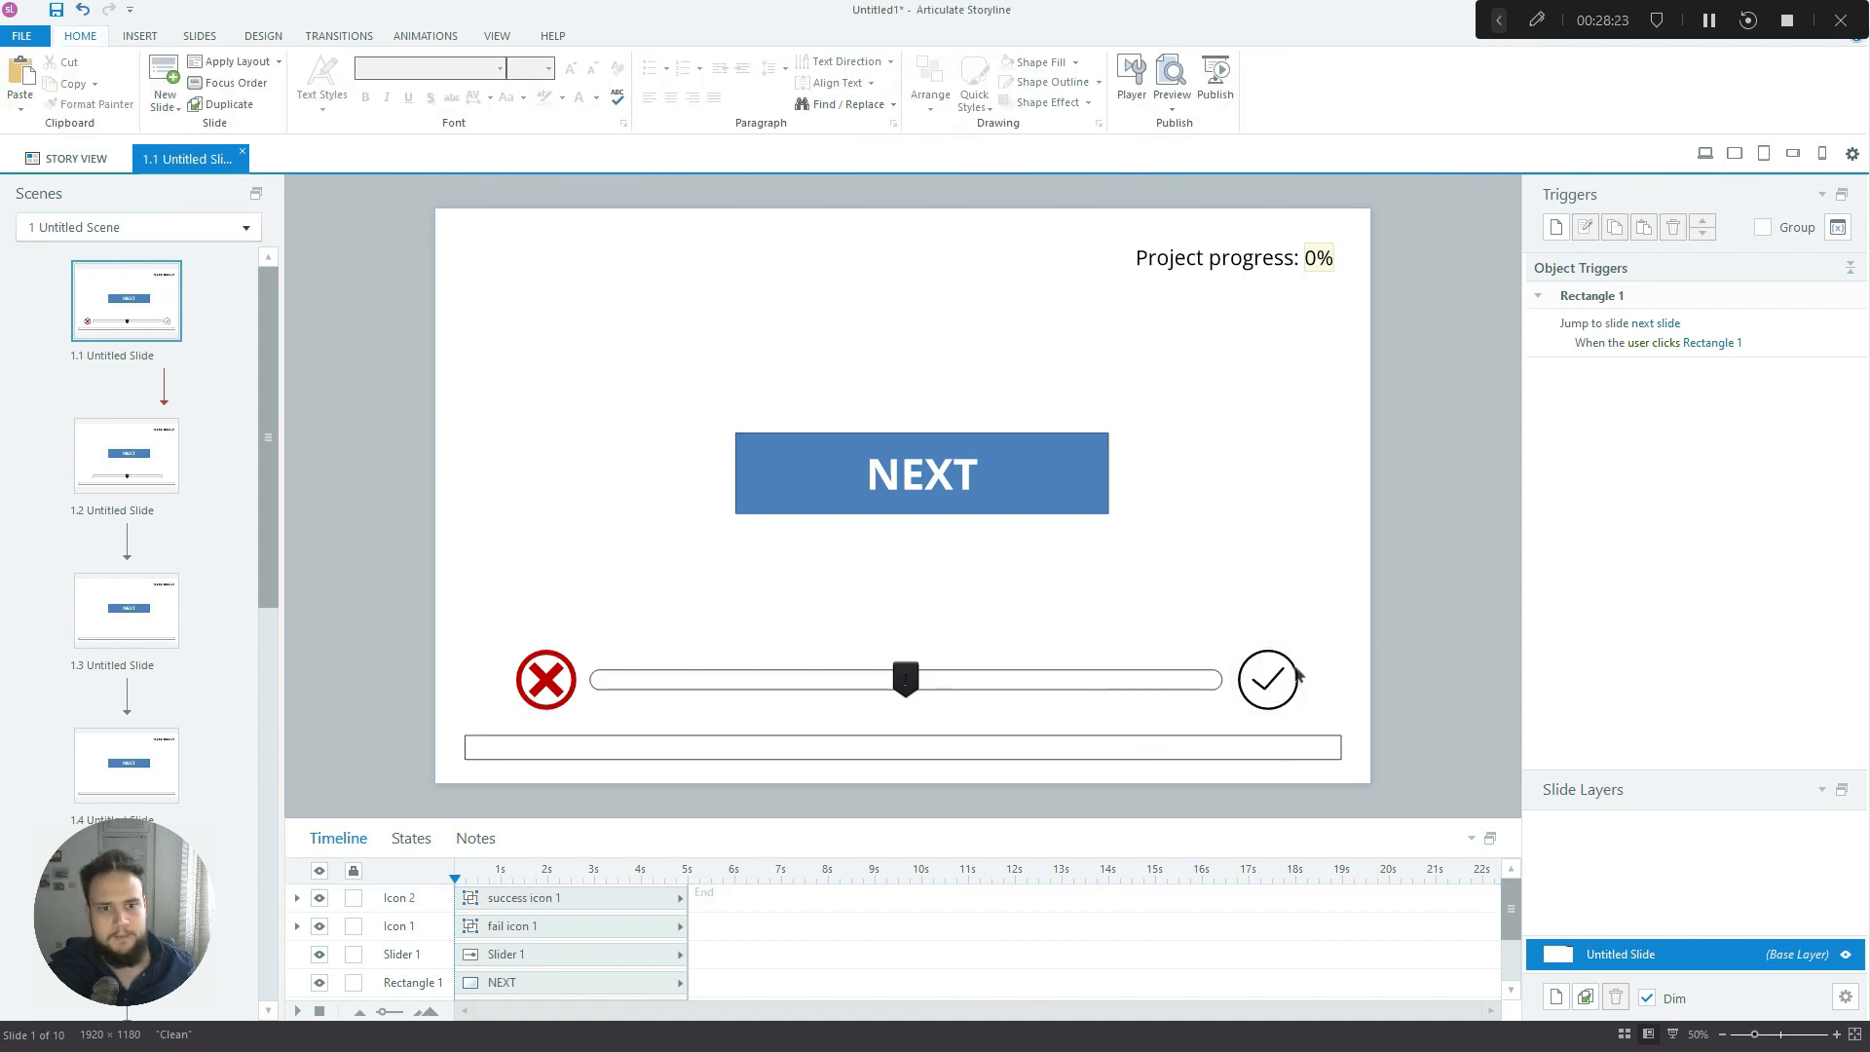
Fill the check icon right of the slider with standard green
{"action": "left_click", "coordinate": [1267, 680]}
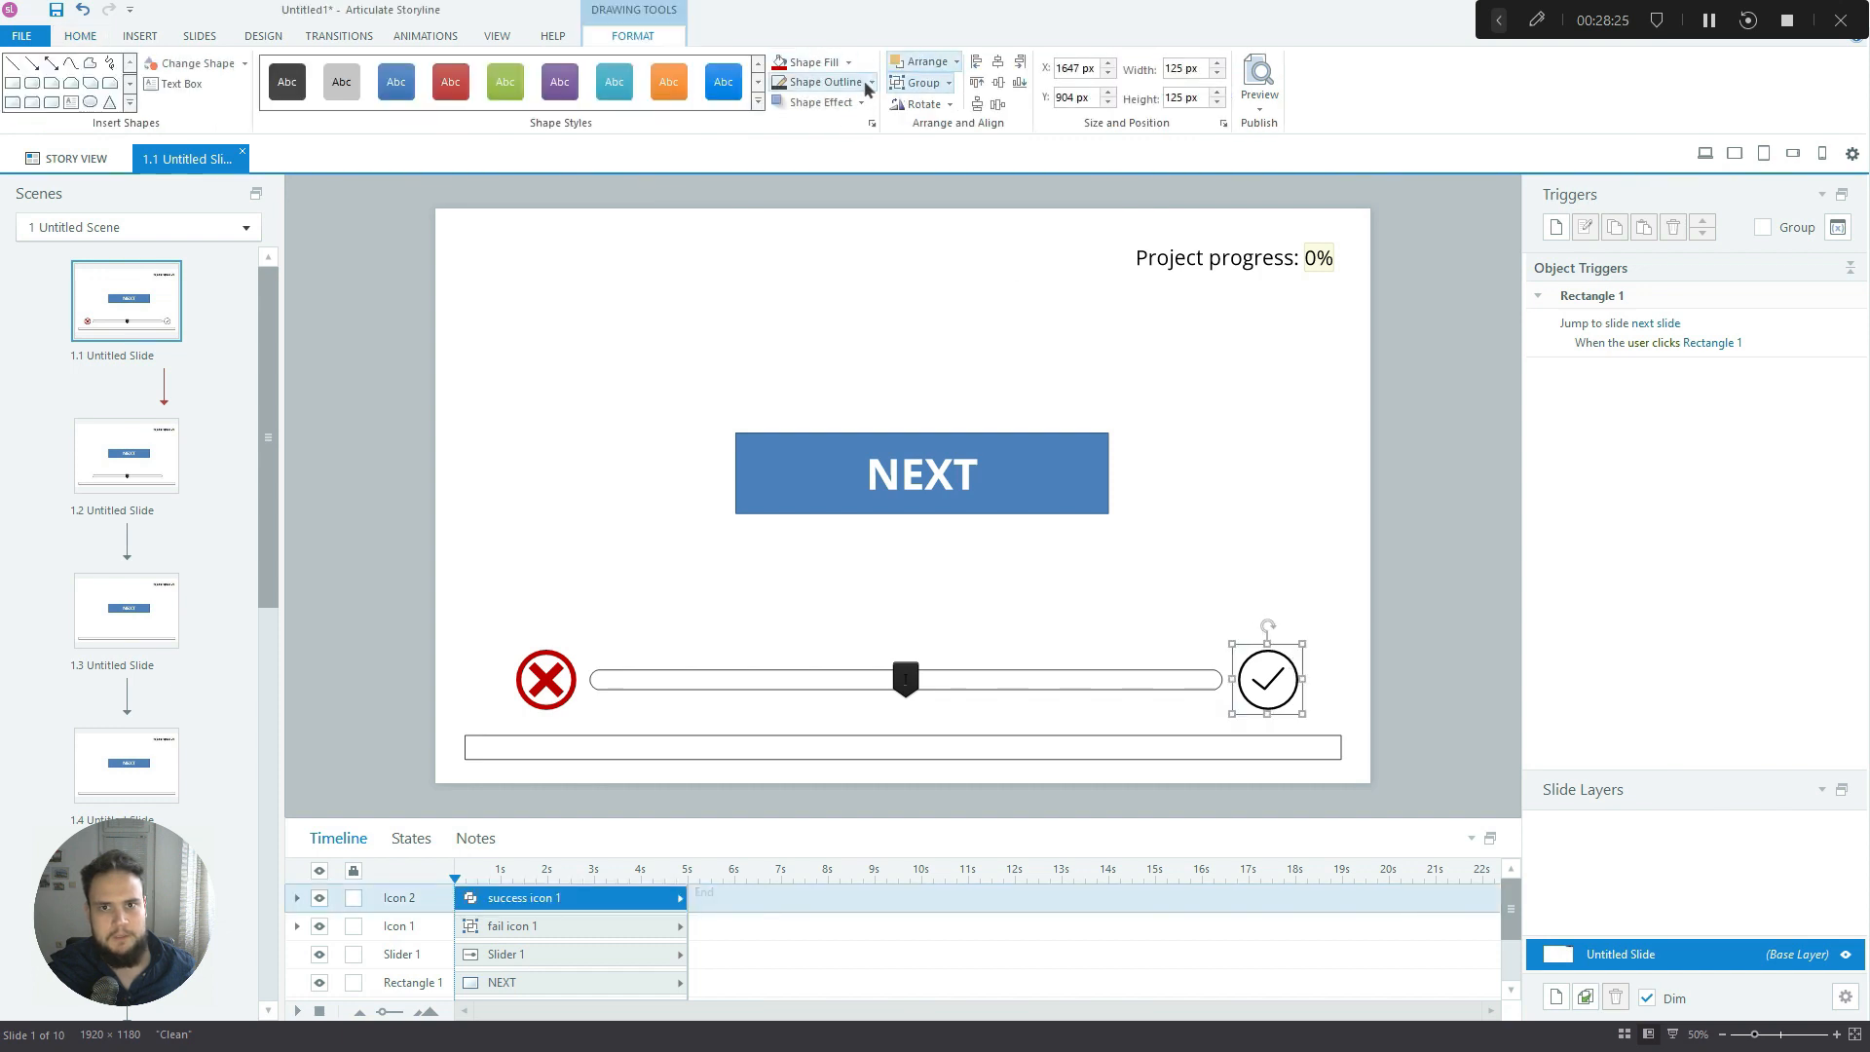
{"action": "left_click", "coordinate": [846, 62]}
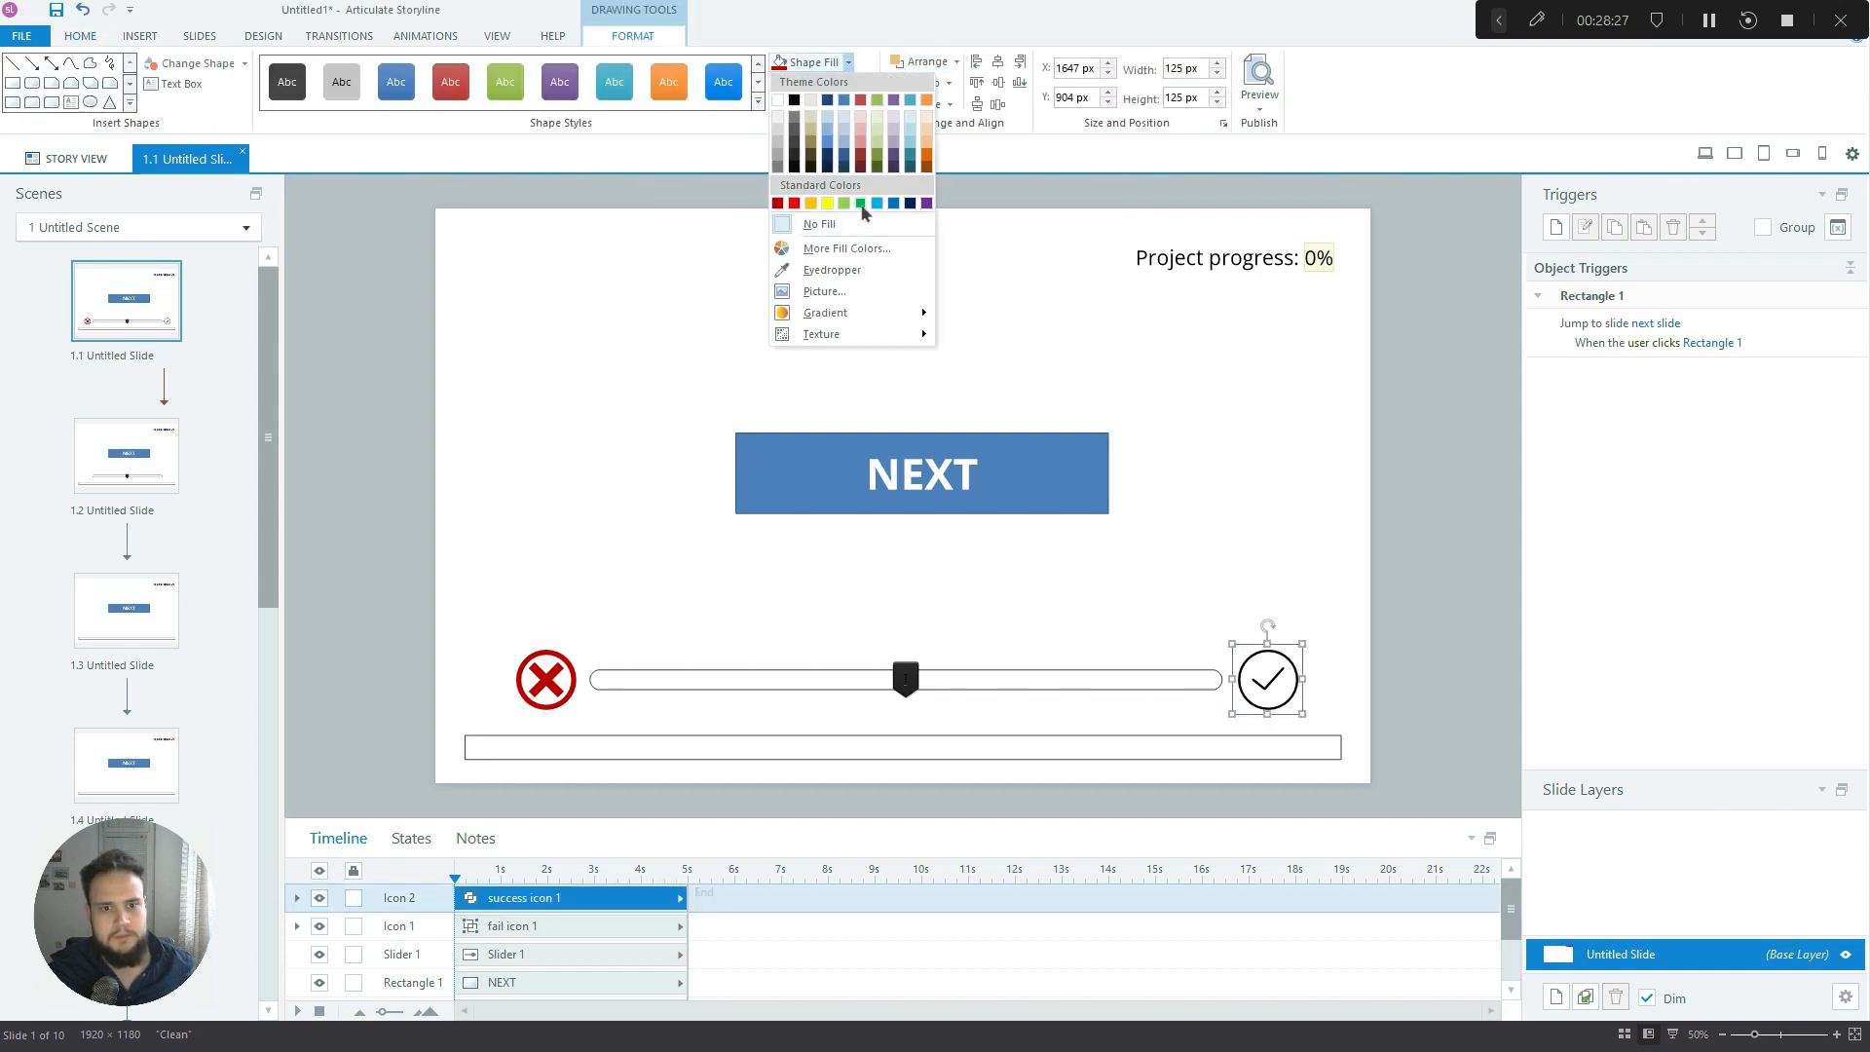
{"action": "left_click", "coordinate": [859, 203]}
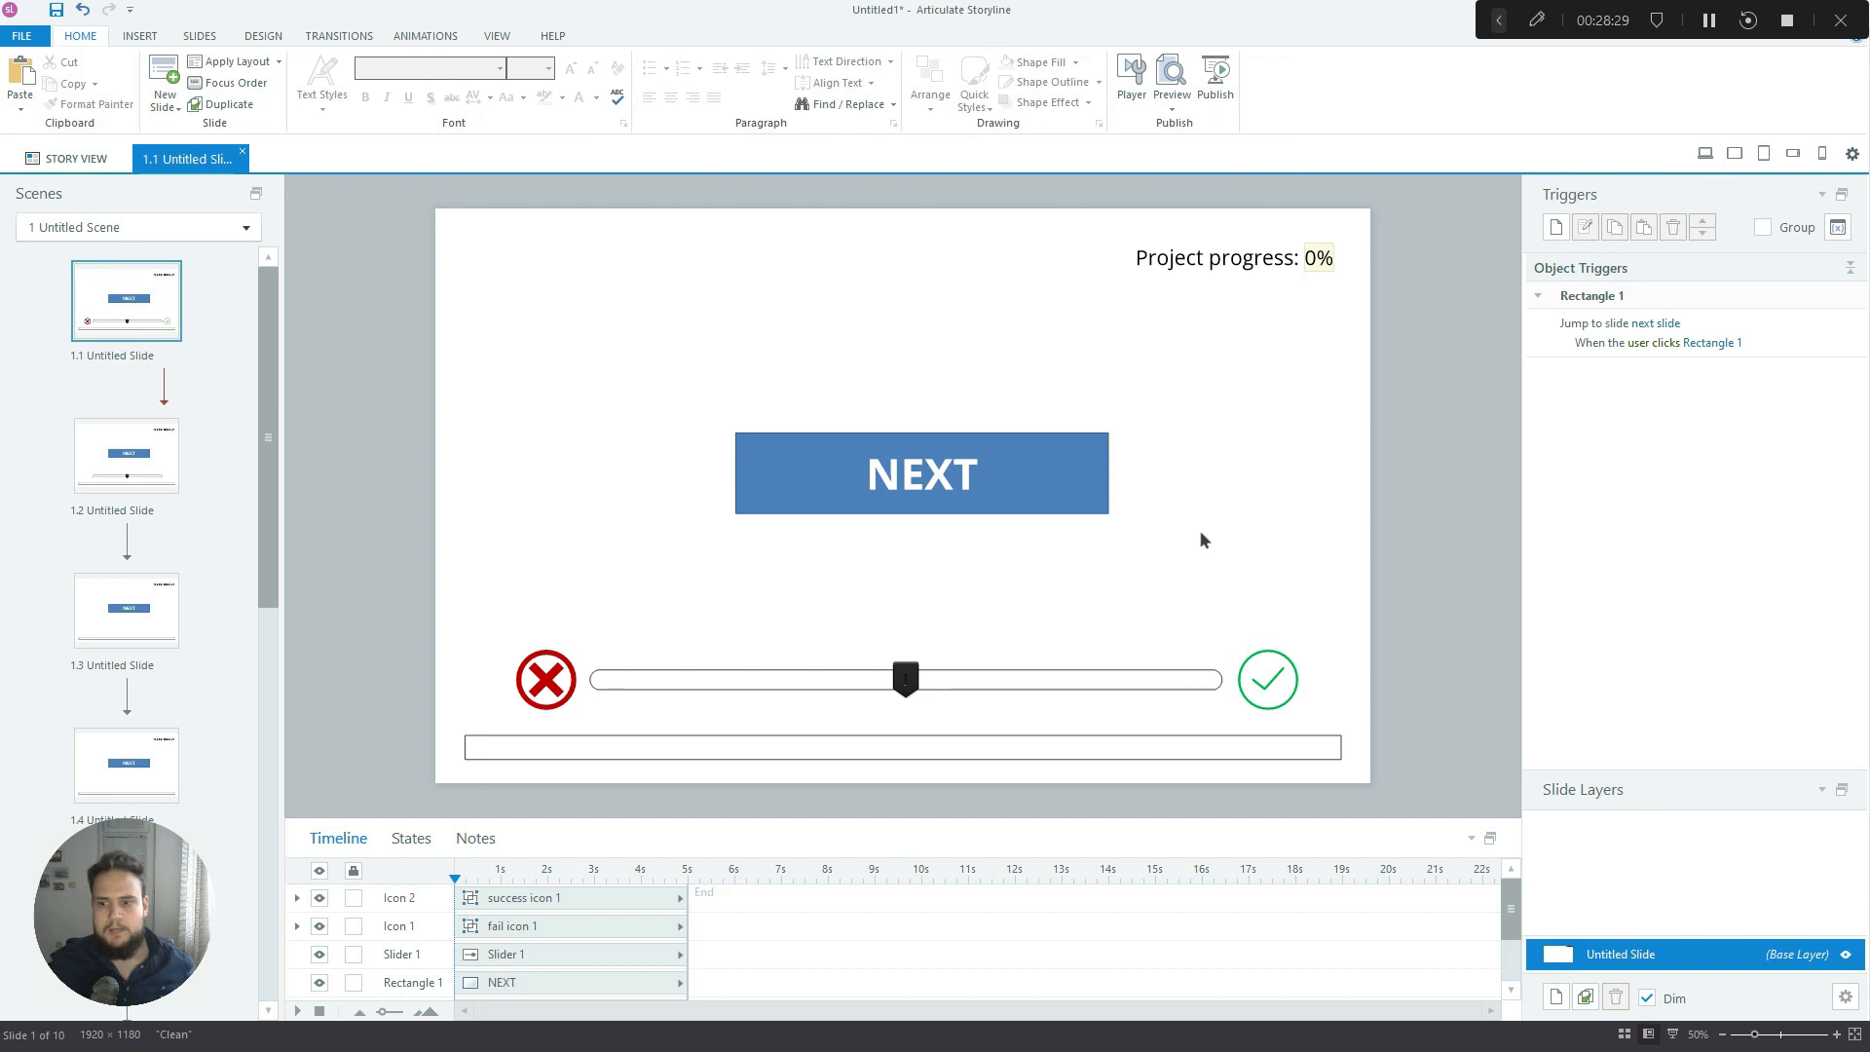
{"action": "mouse_move", "coordinate": [1132, 598]}
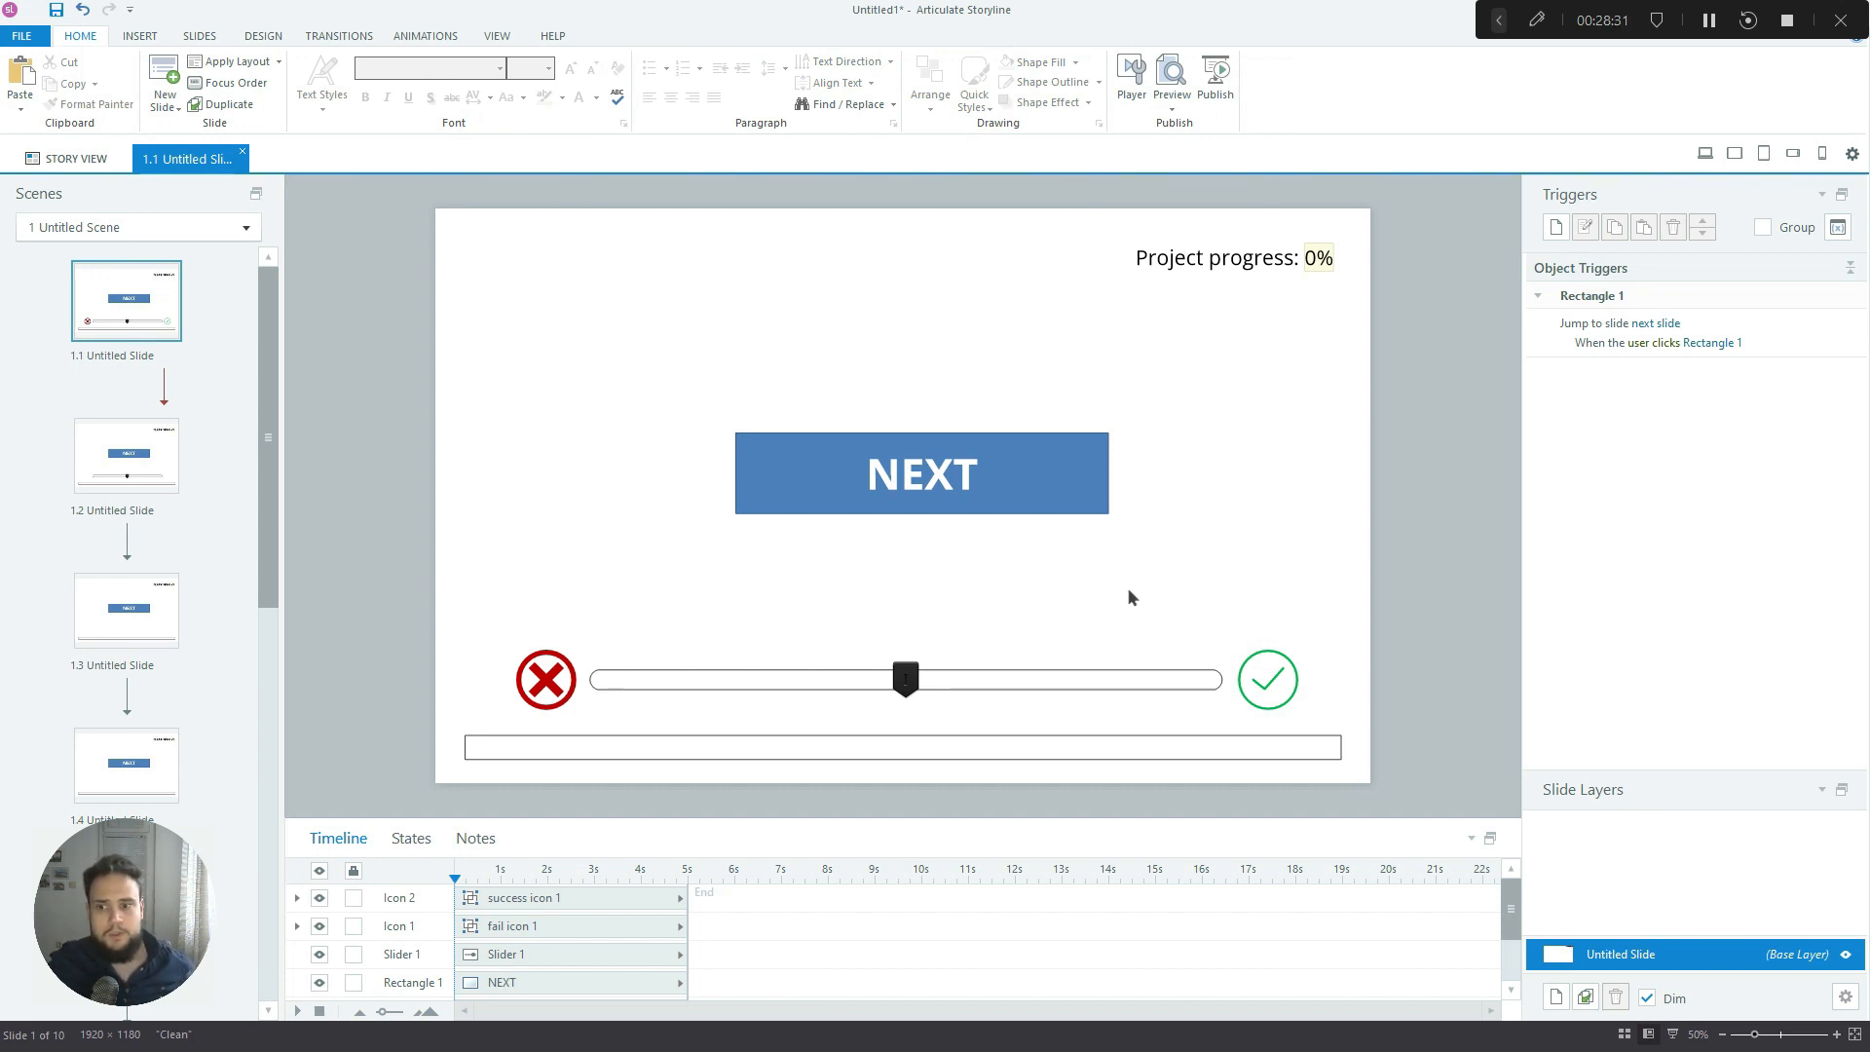
{"action": "mouse_move", "coordinate": [1034, 624]}
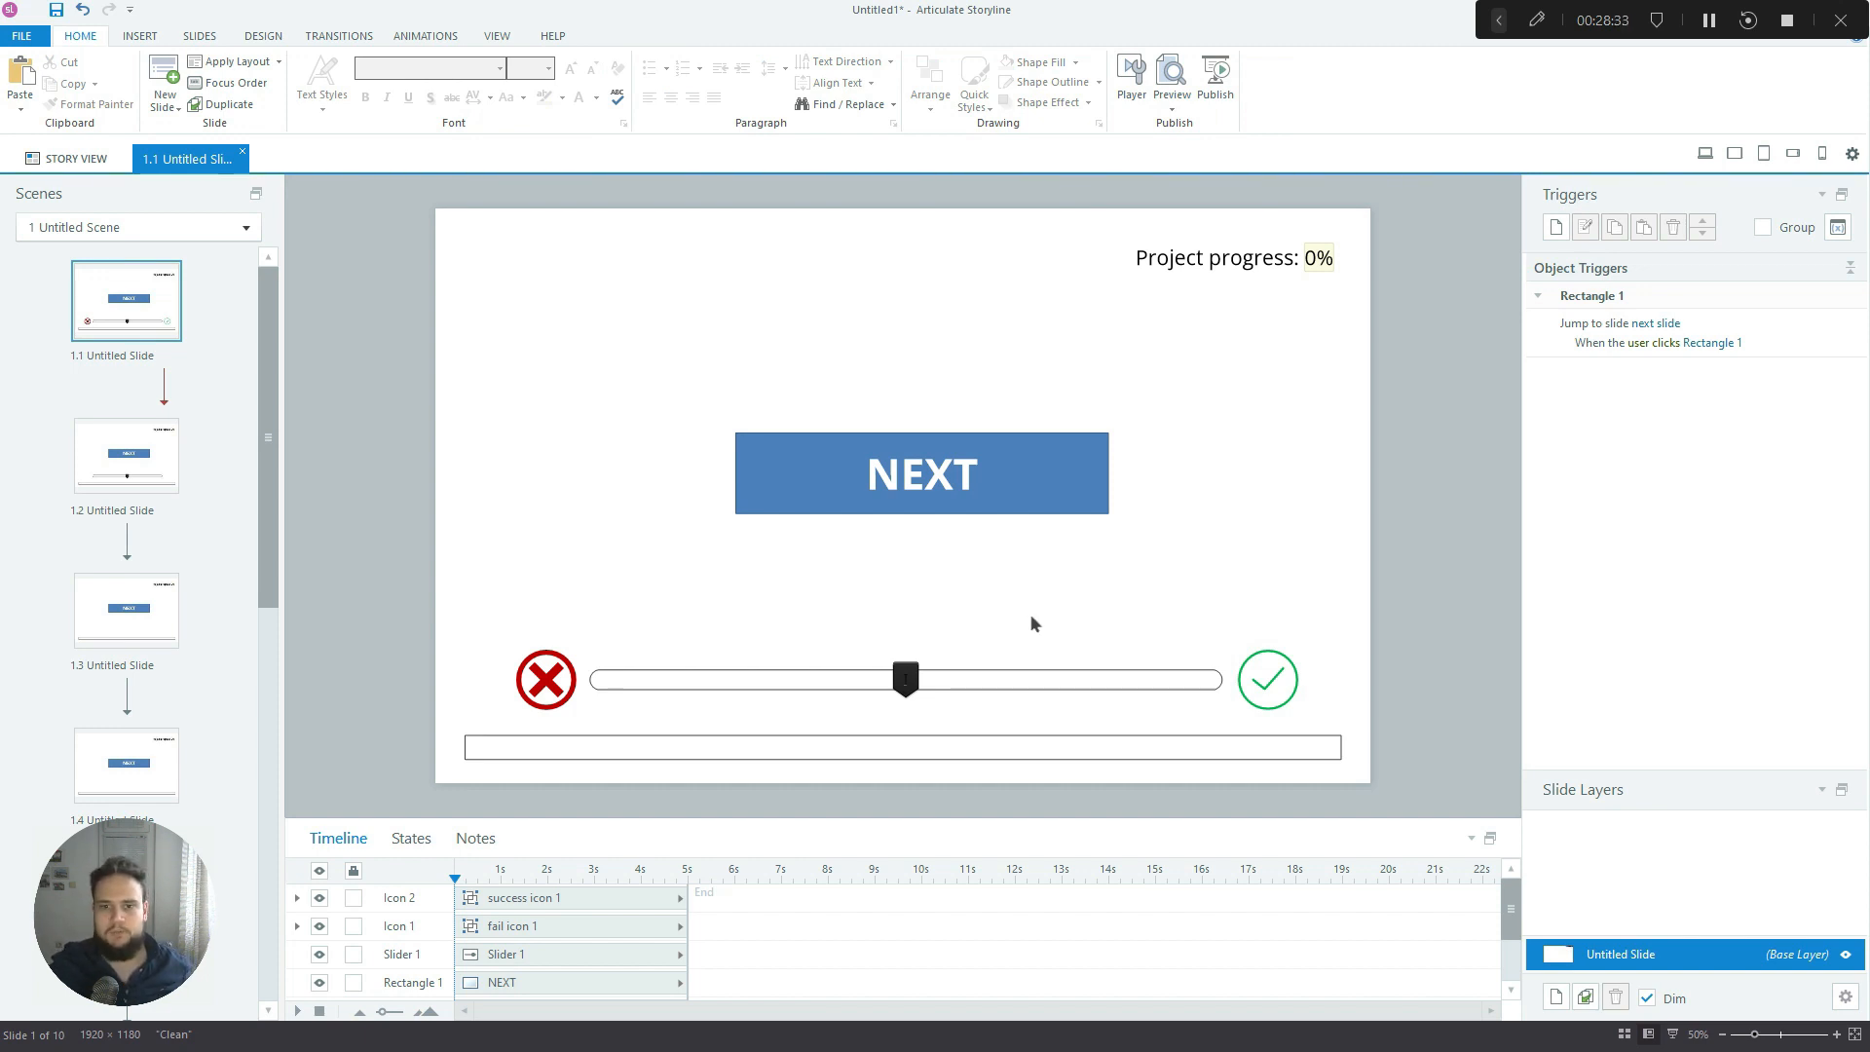
{"action": "mouse_move", "coordinate": [904, 611]}
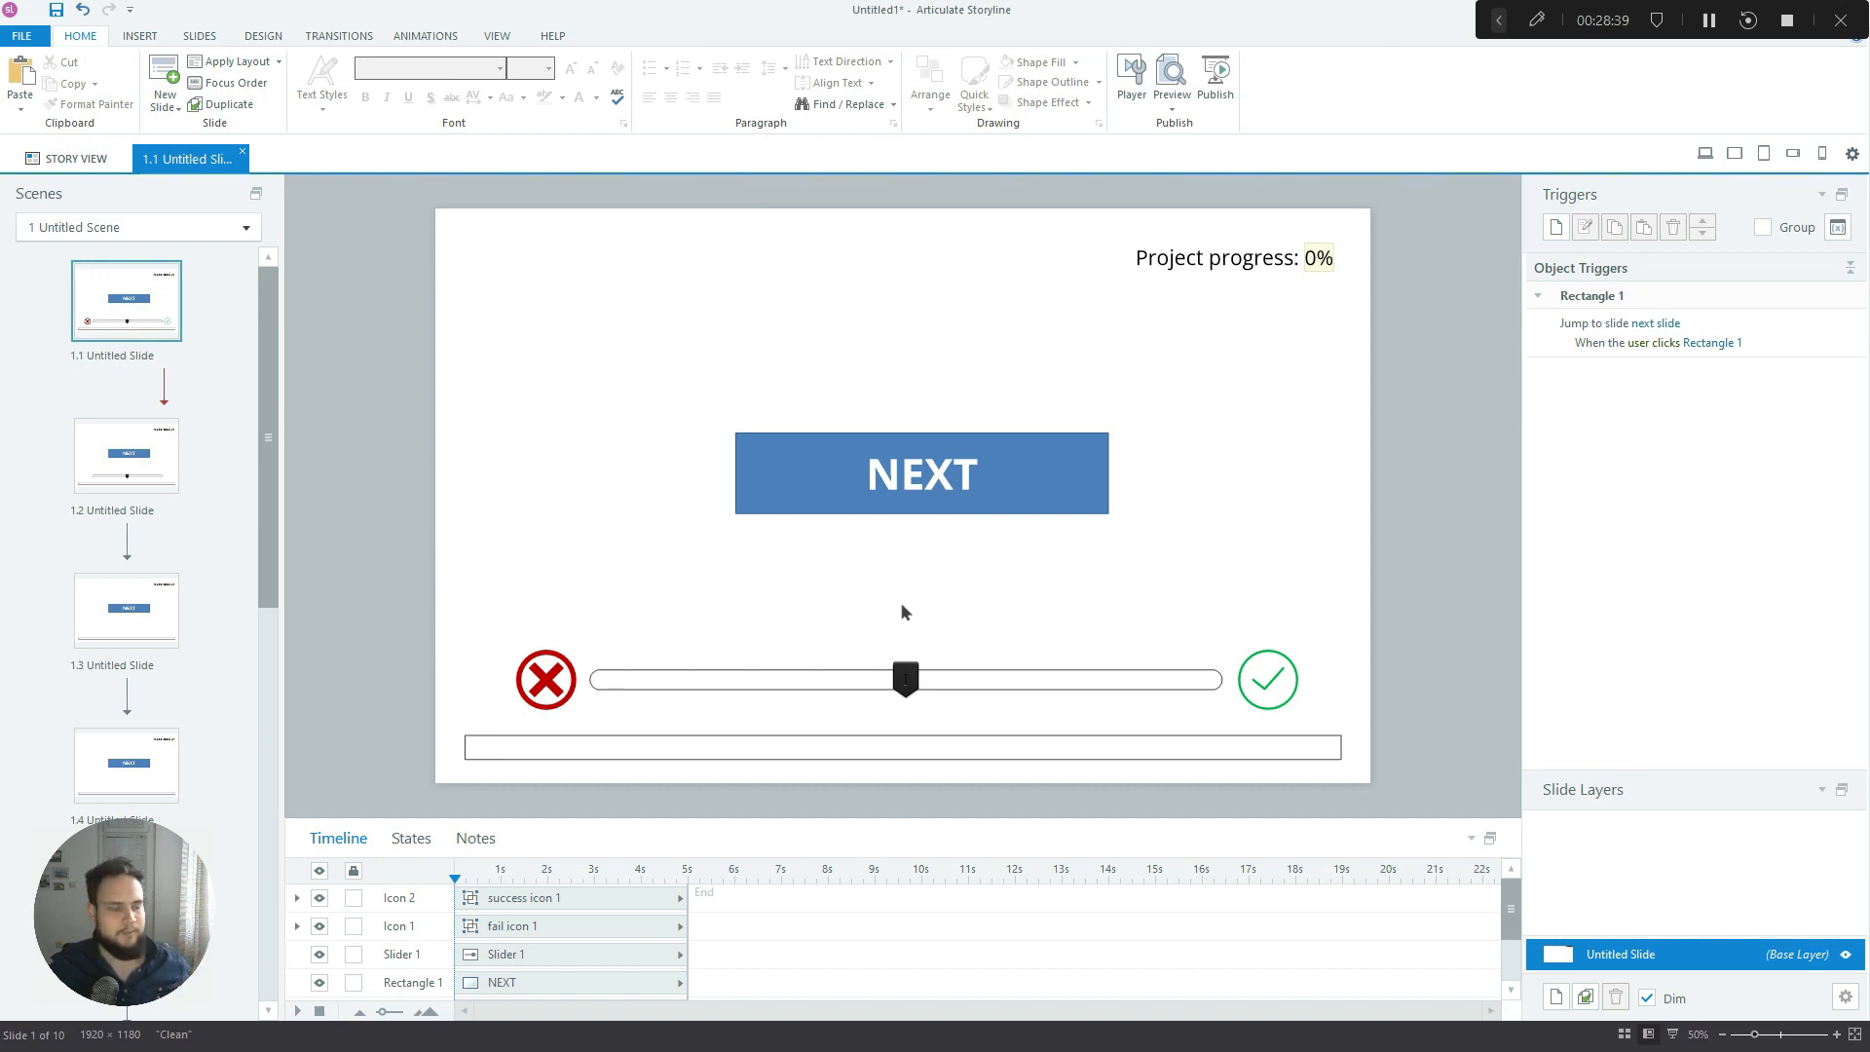
{"action": "mouse_move", "coordinate": [877, 719]}
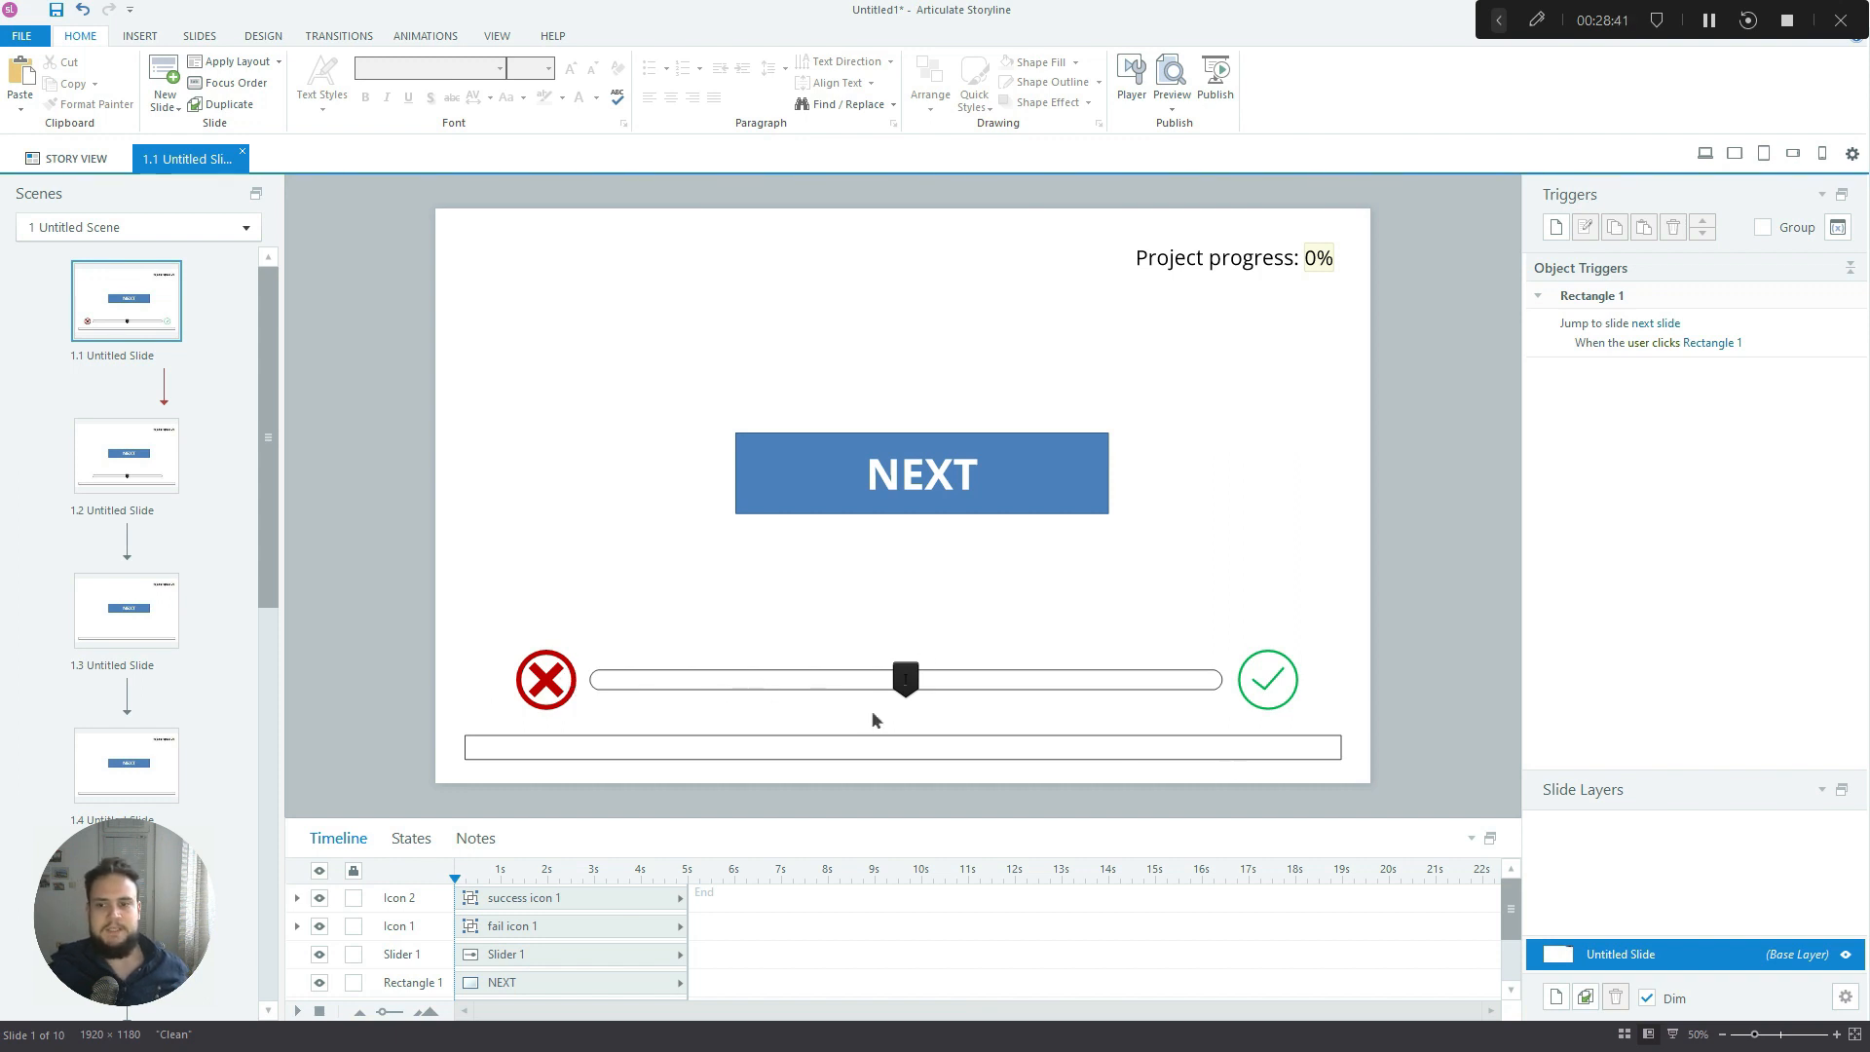
{"action": "mouse_move", "coordinate": [939, 613]}
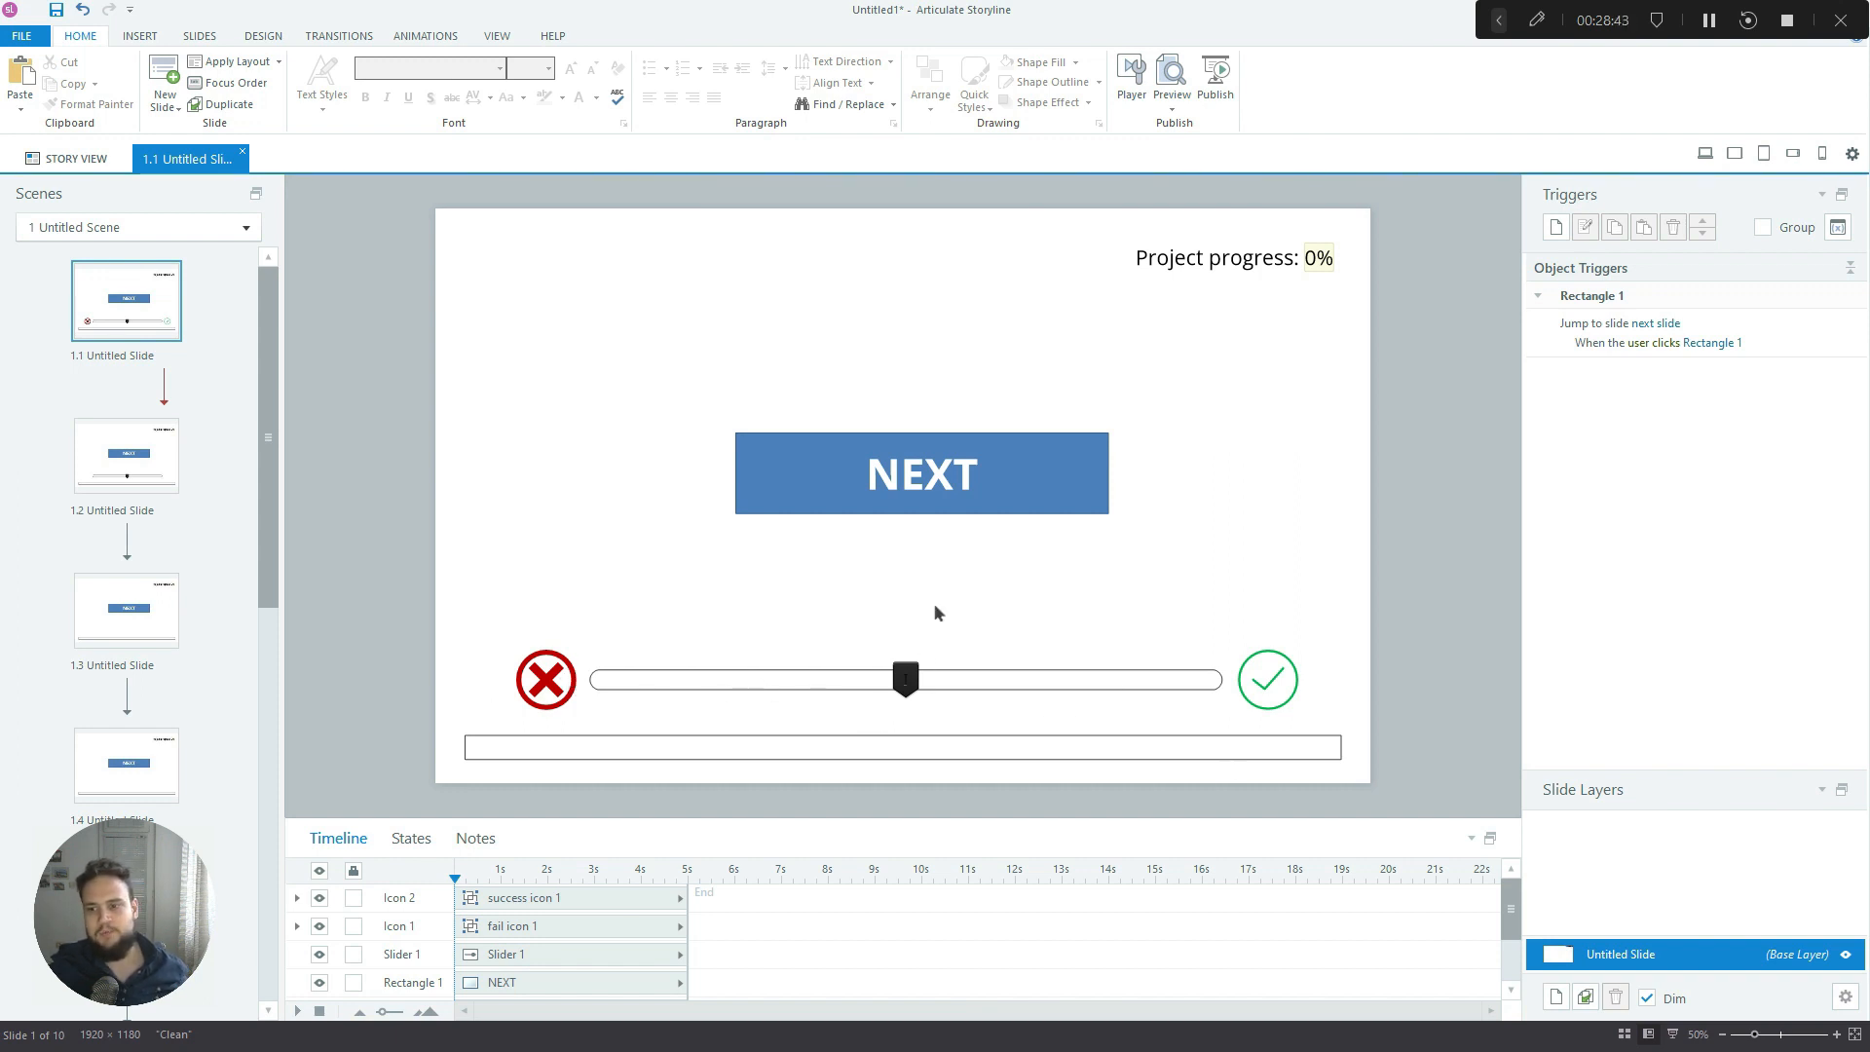